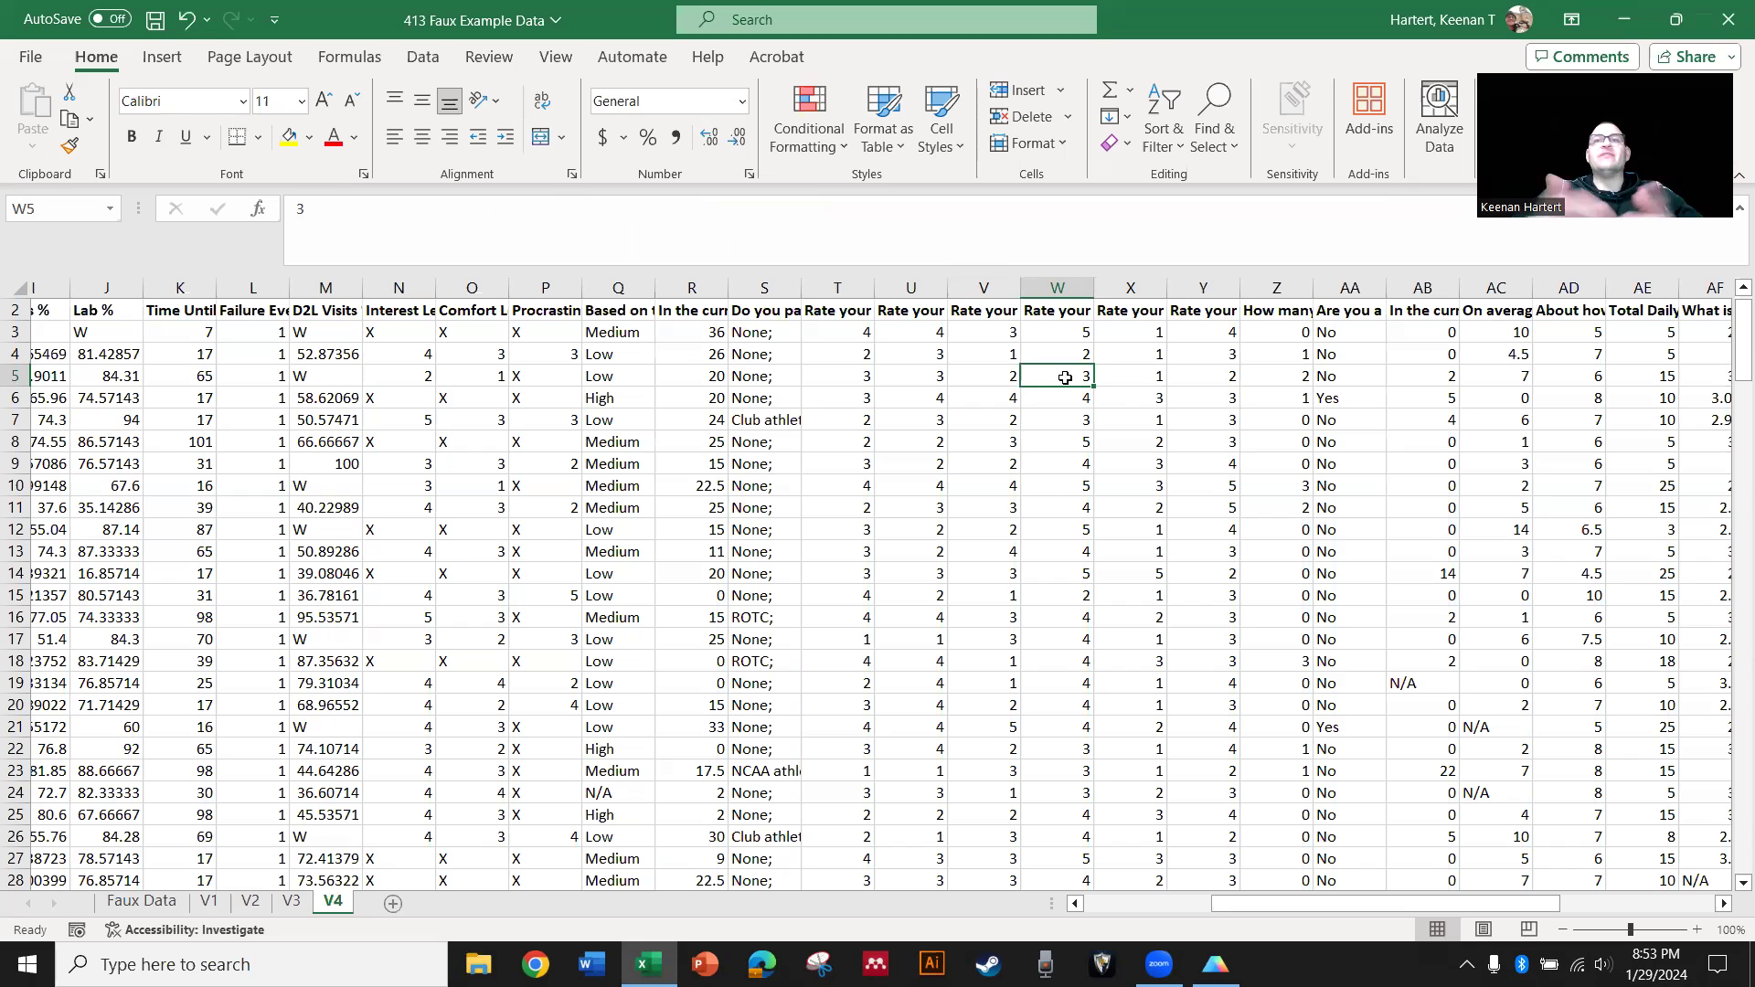
Inspect the student stress rating values and the academic stress question in the sheet
click(984, 397)
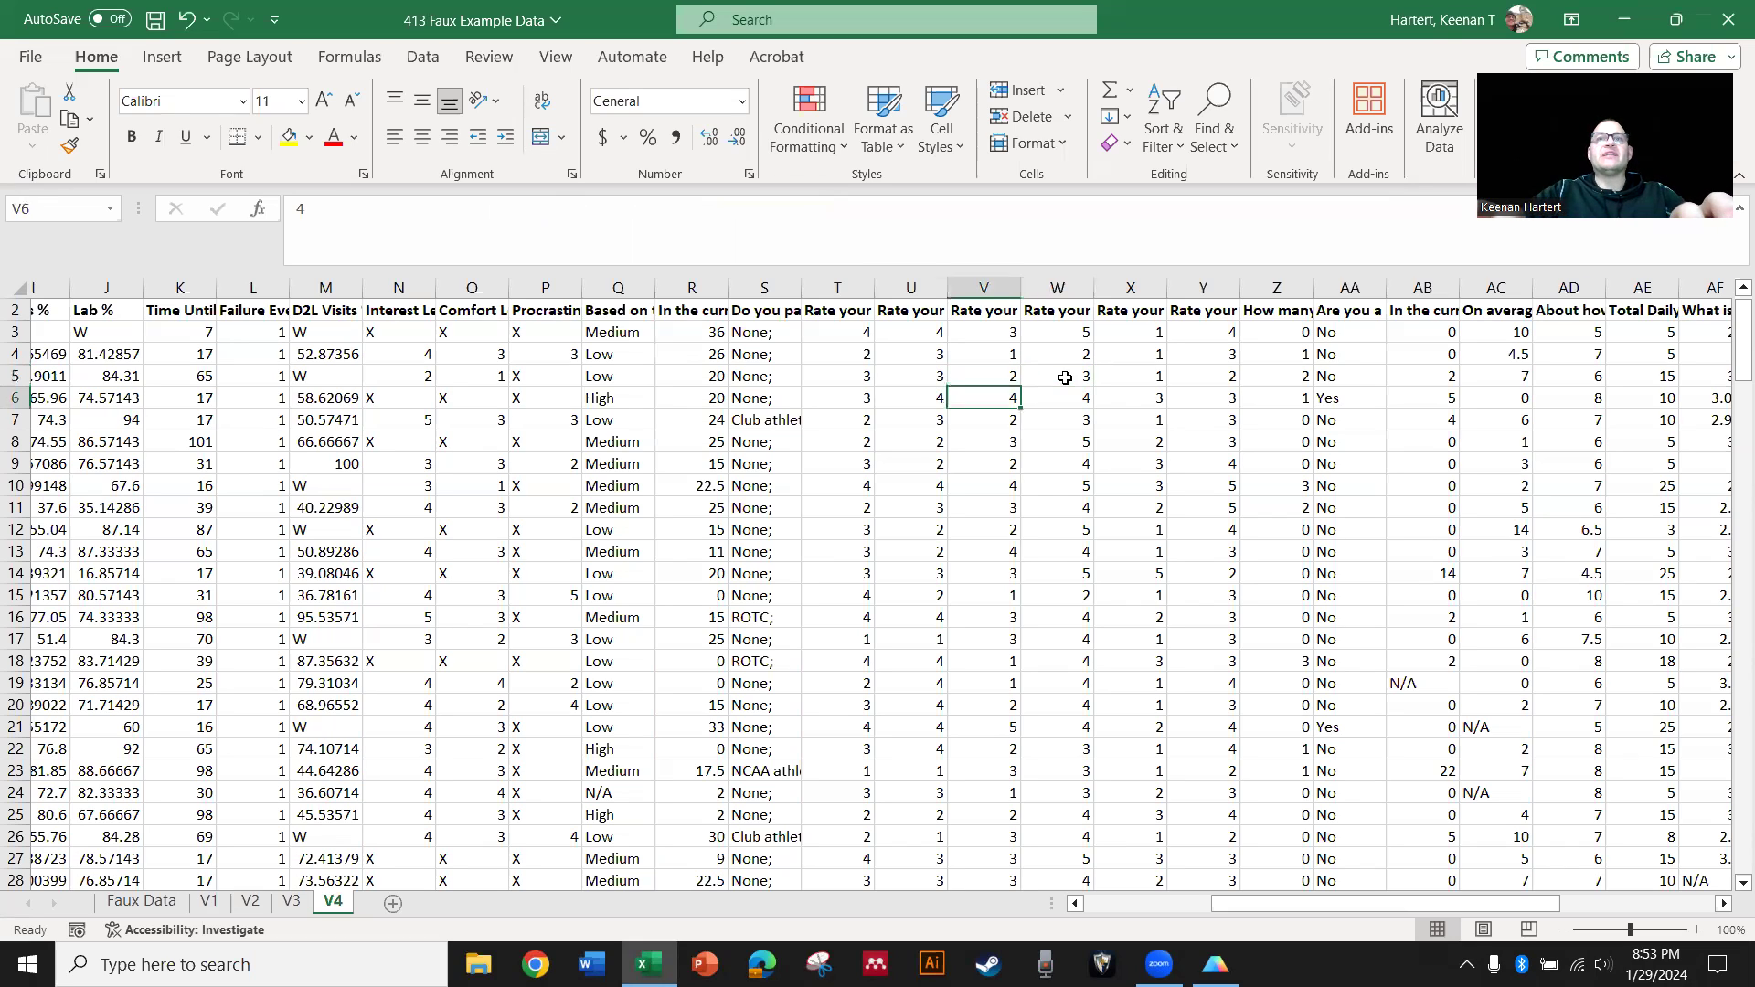
click(1130, 484)
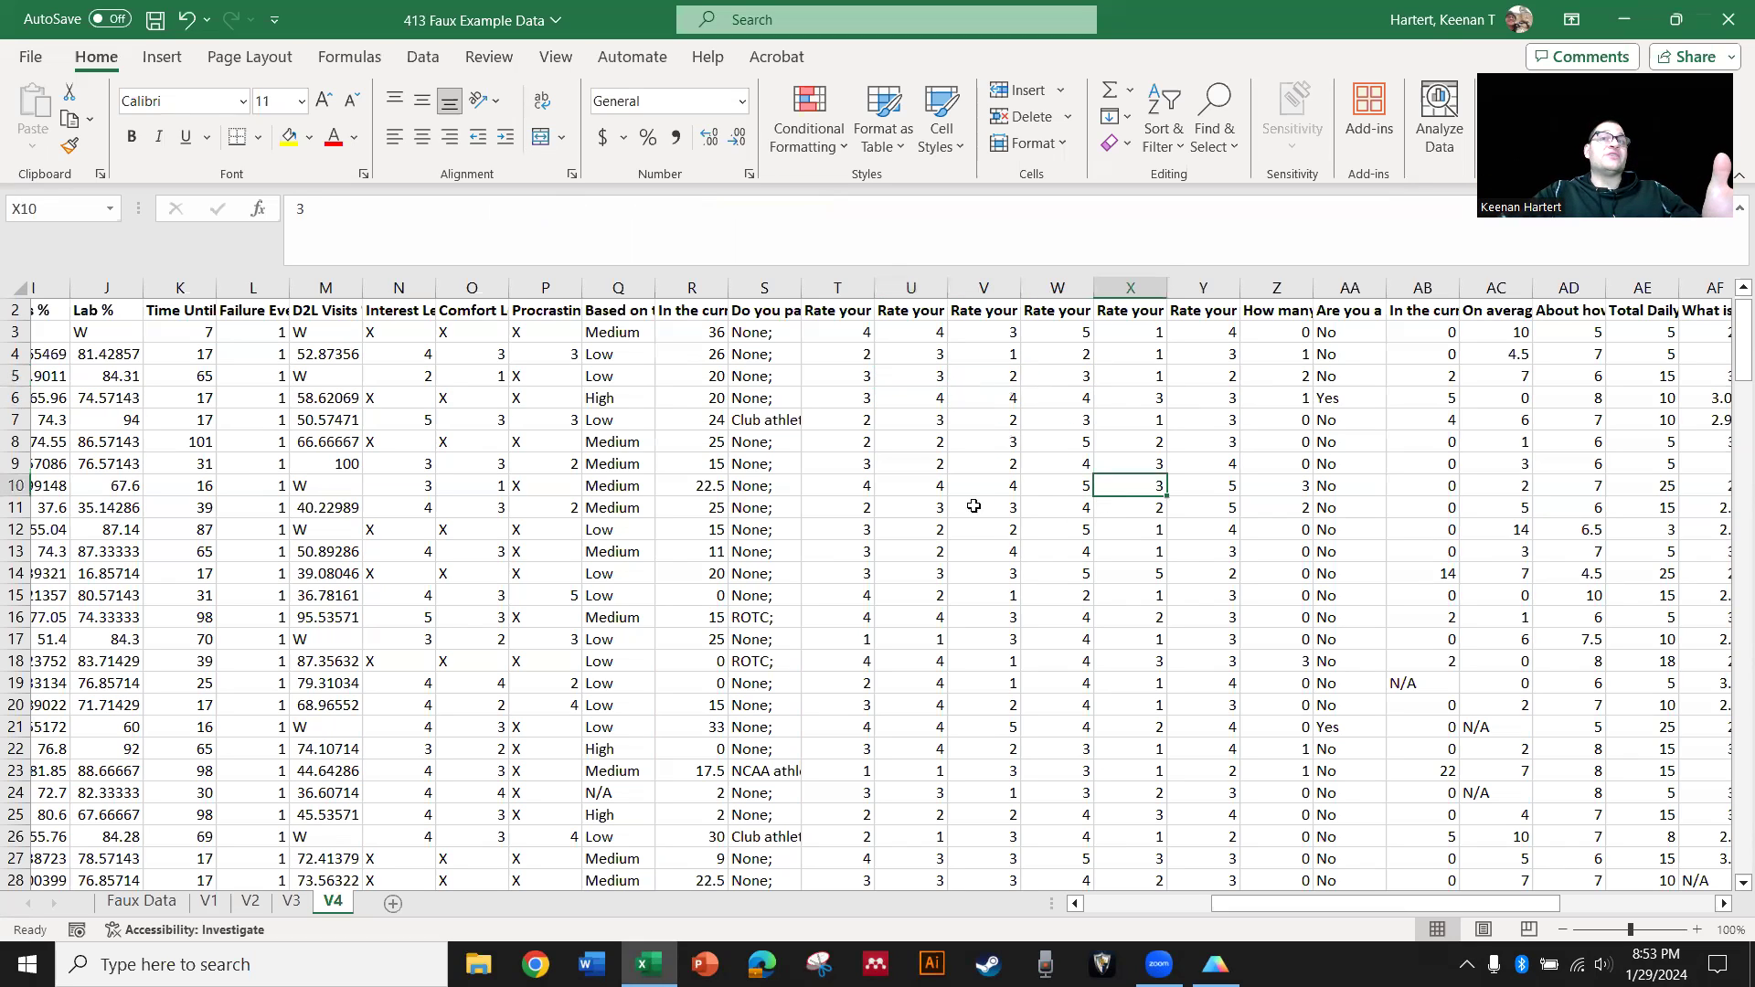
click(837, 311)
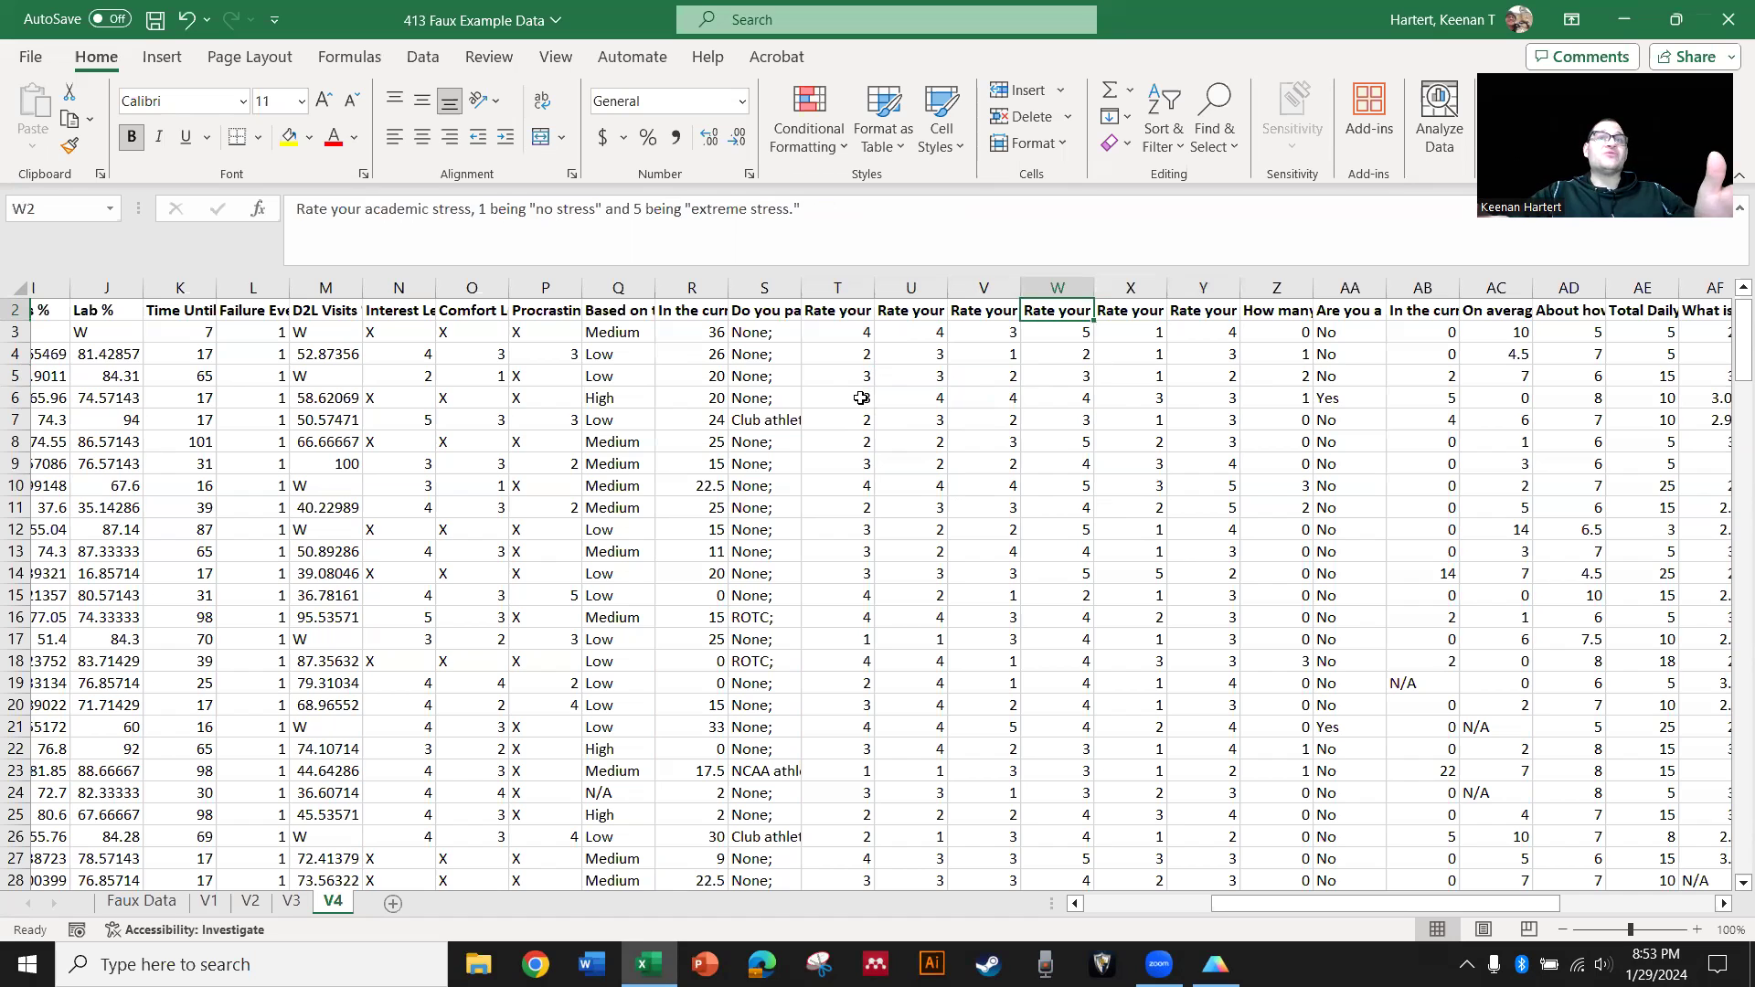
click(835, 375)
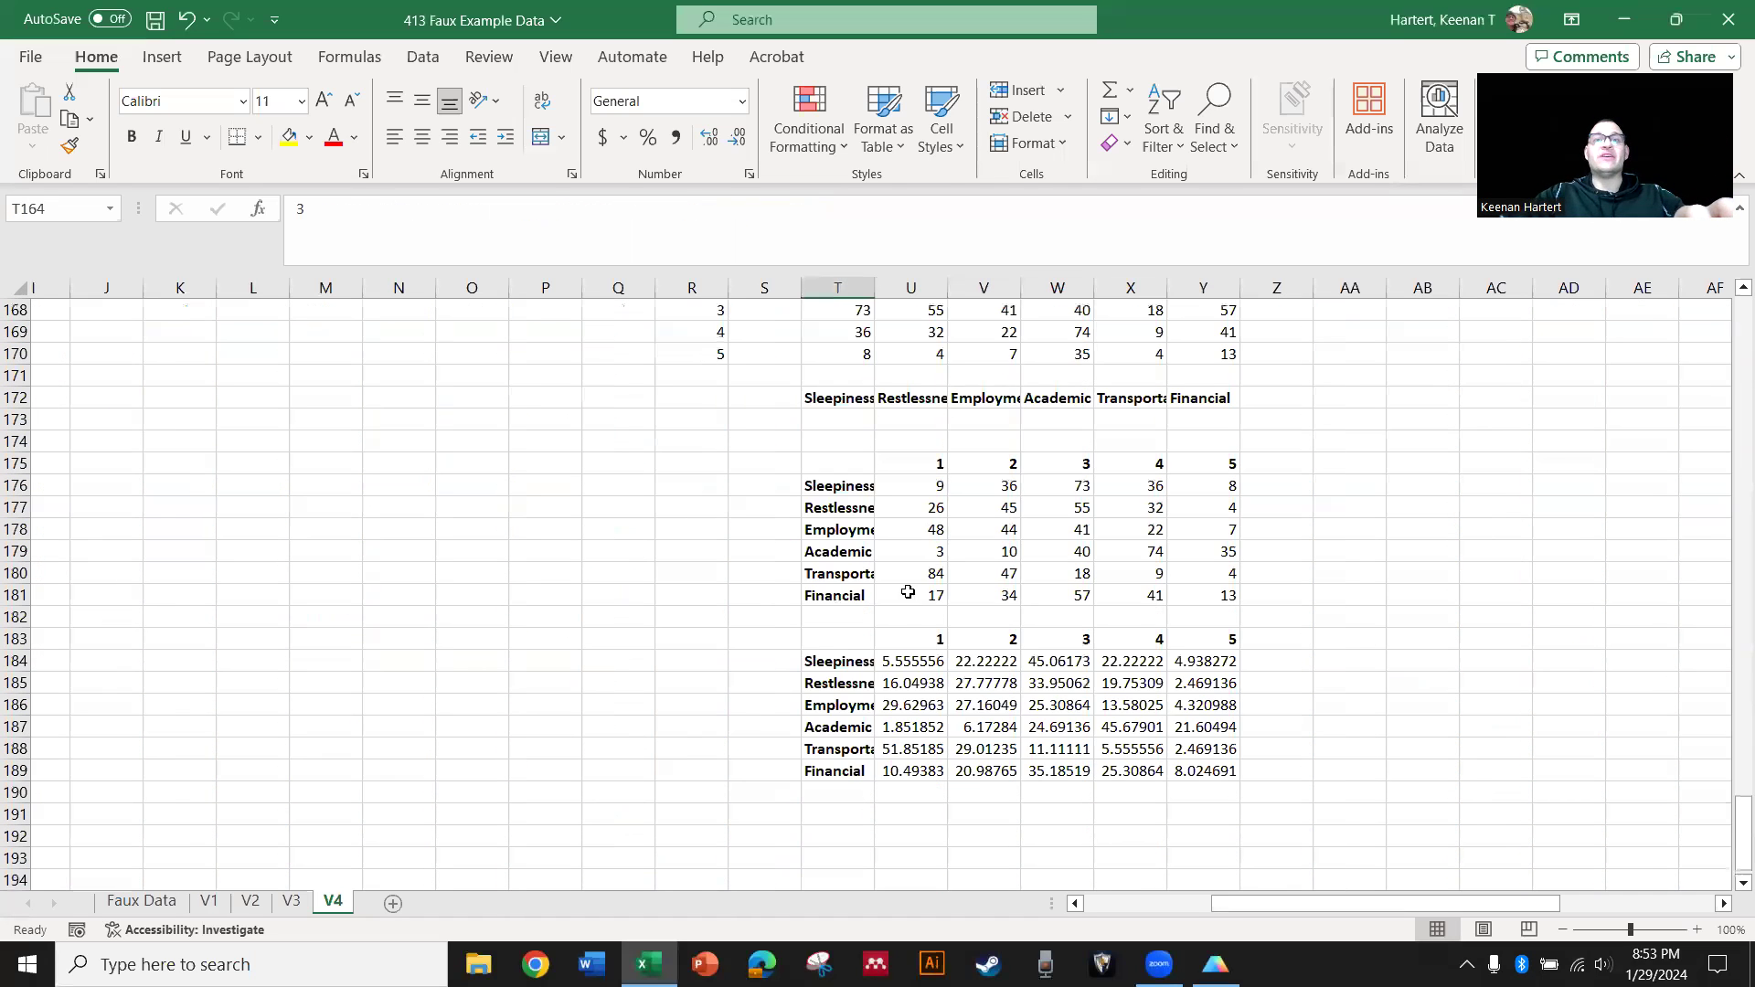
scroll(up, 3)
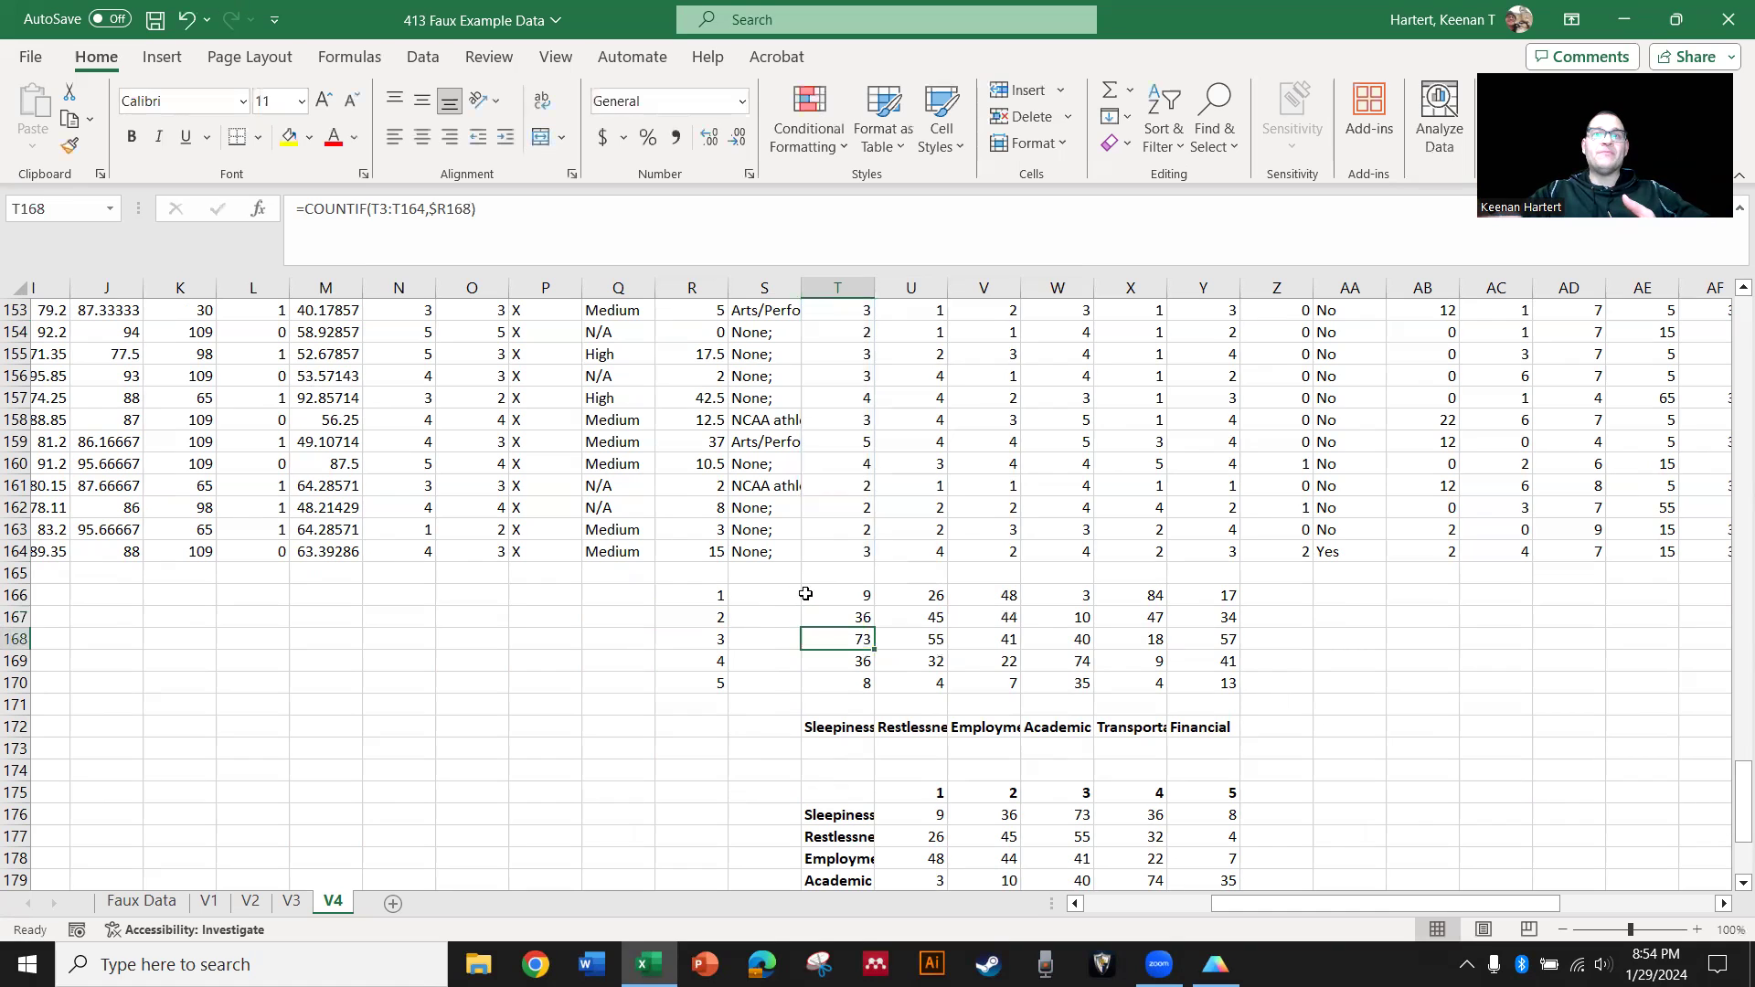
scroll(down, 3)
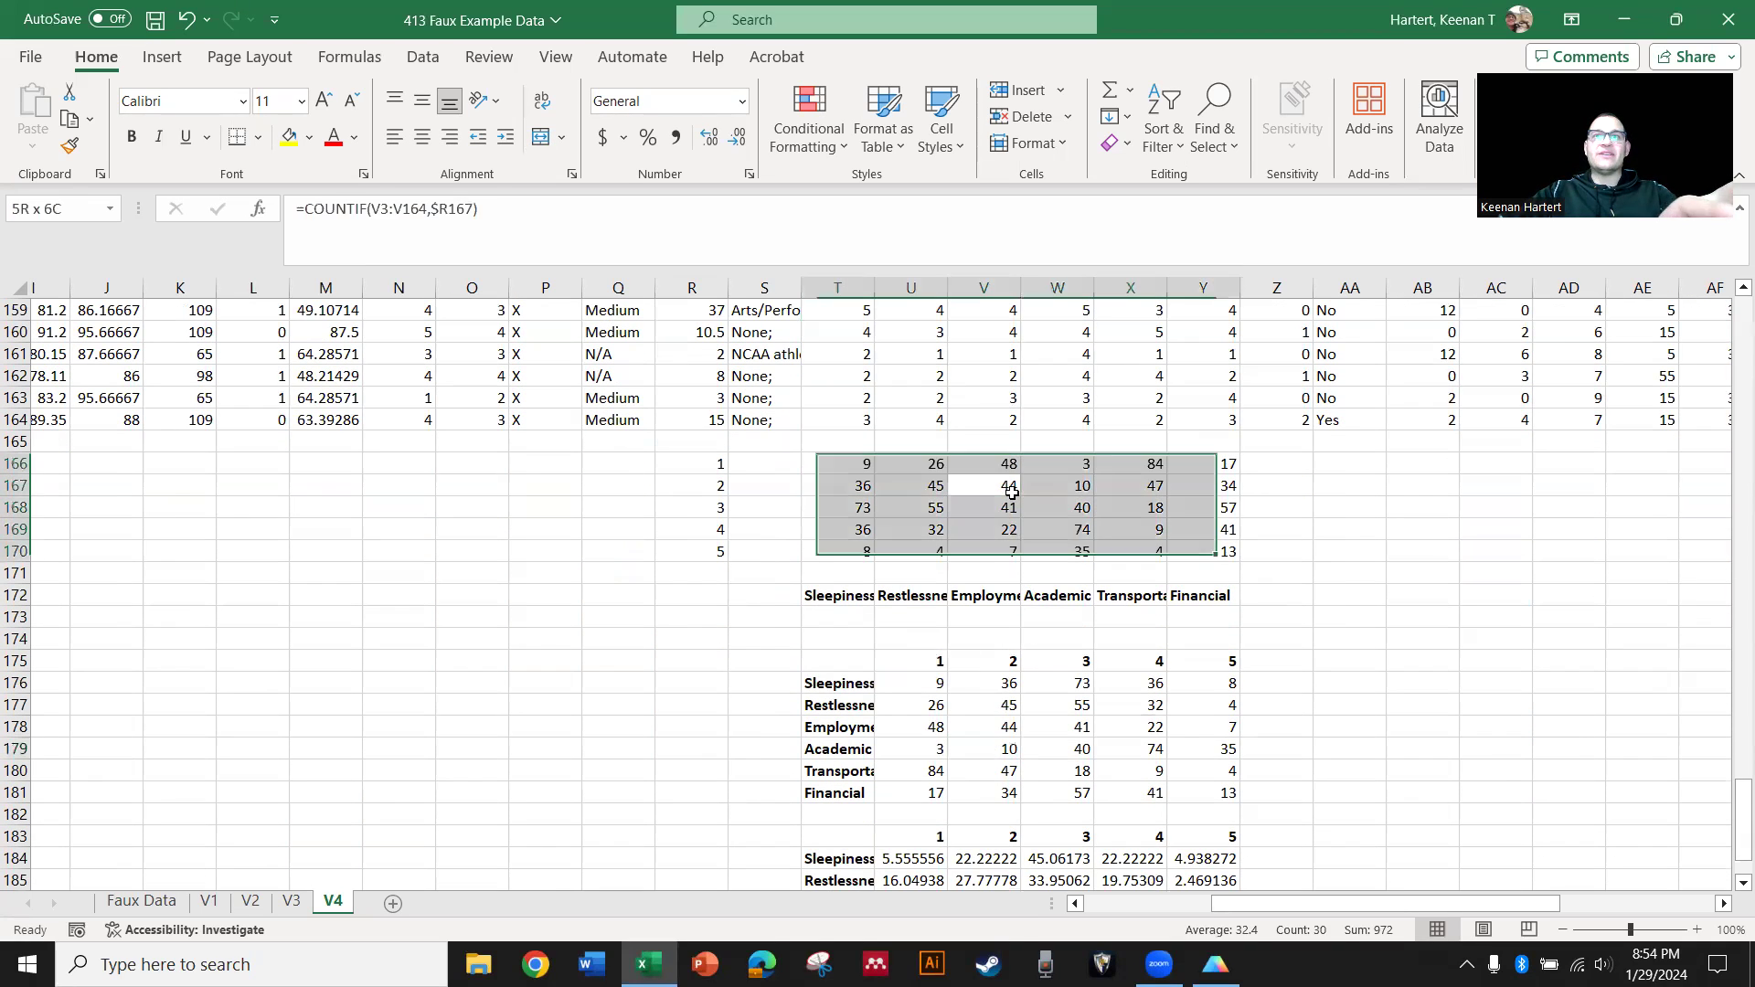
Paste a copy of the rating counts, then paste them transposed with stressors as rows
right_click(1342, 462)
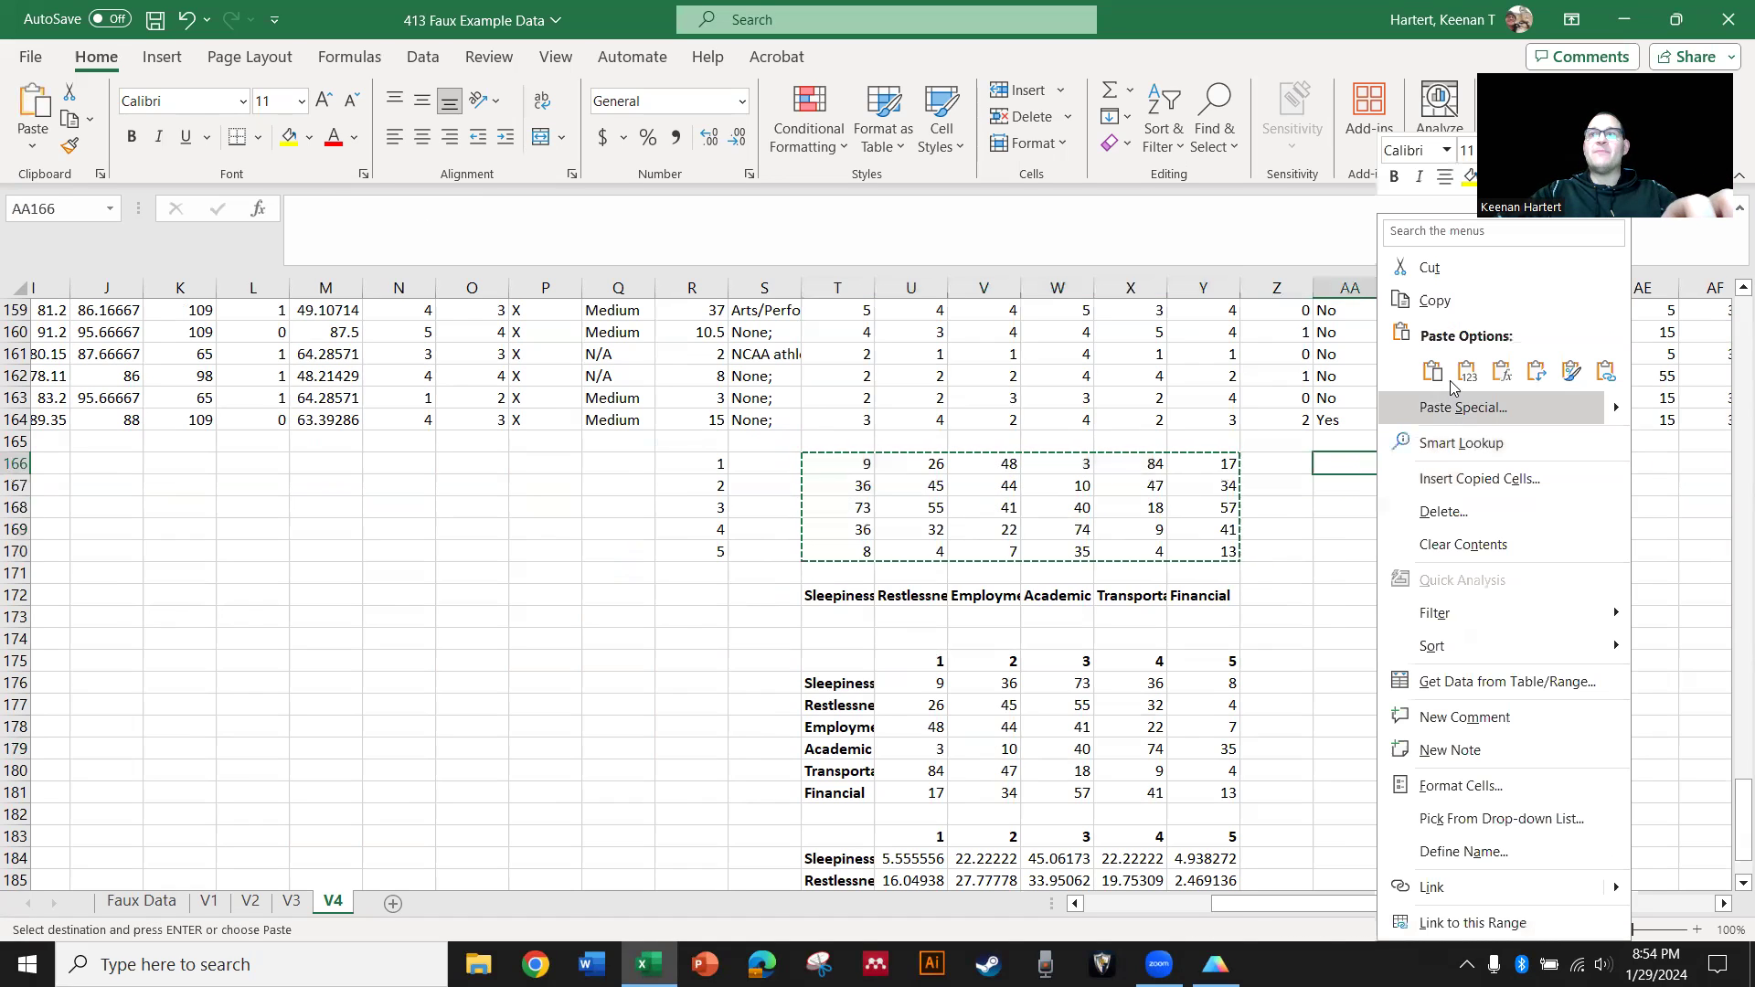
click(1431, 371)
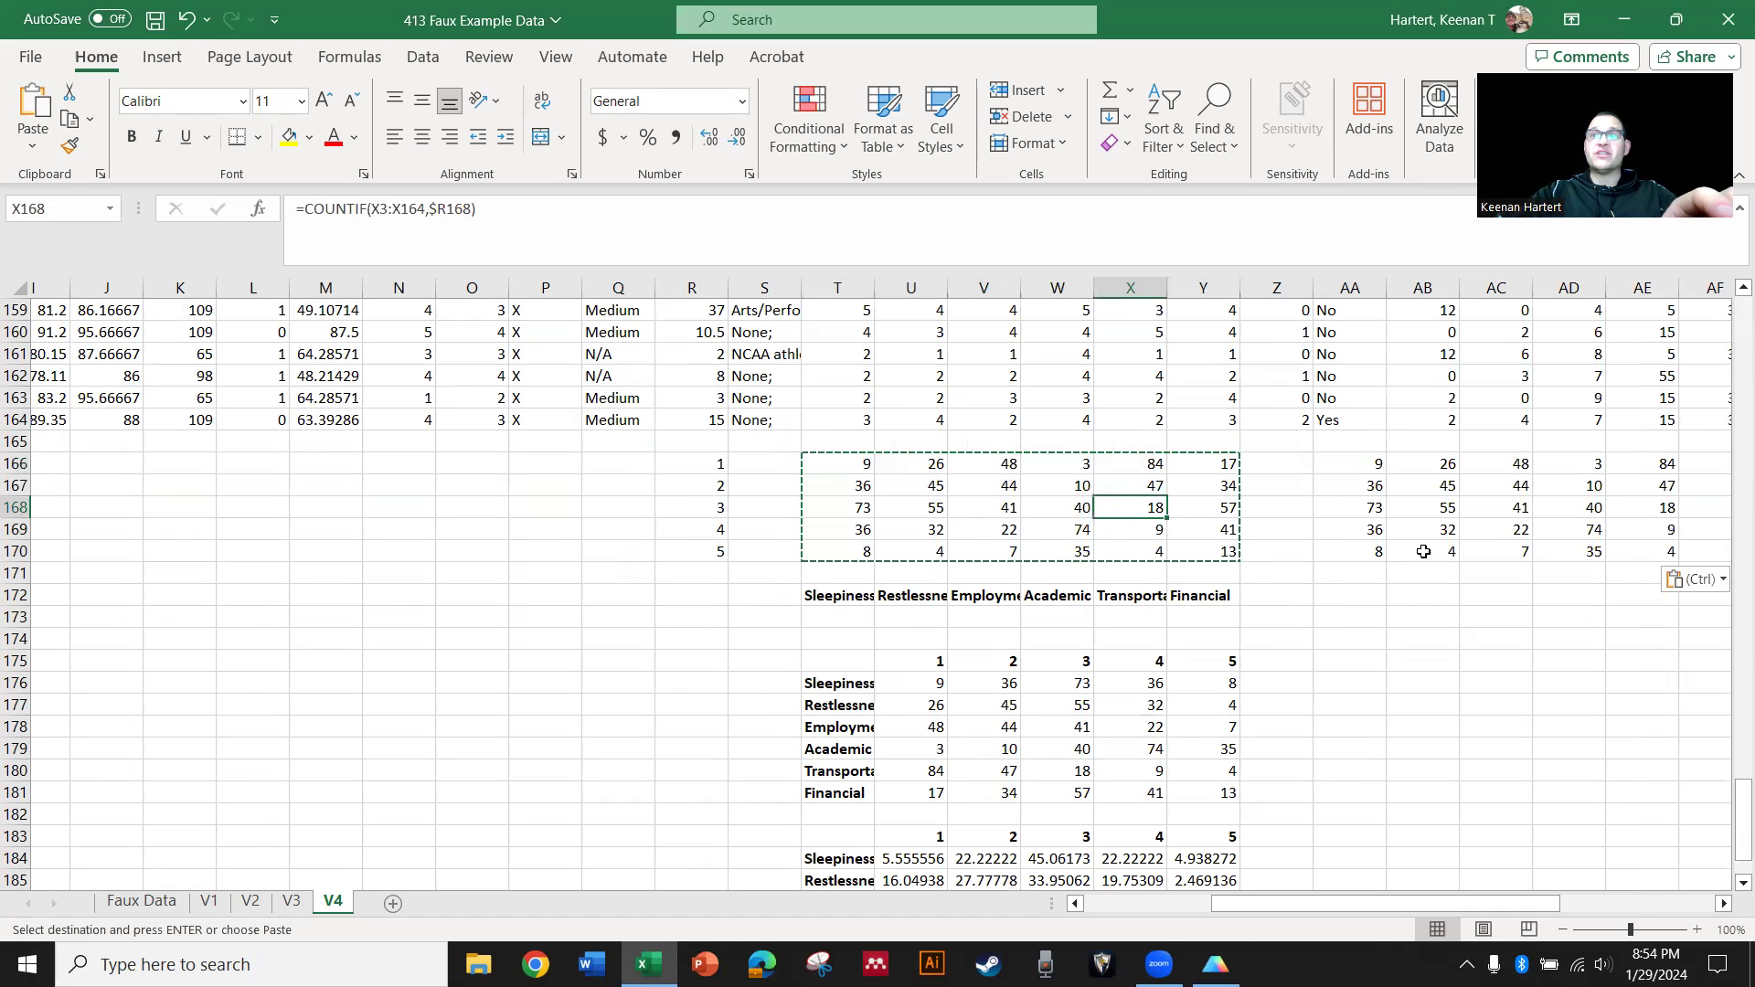
click(1423, 507)
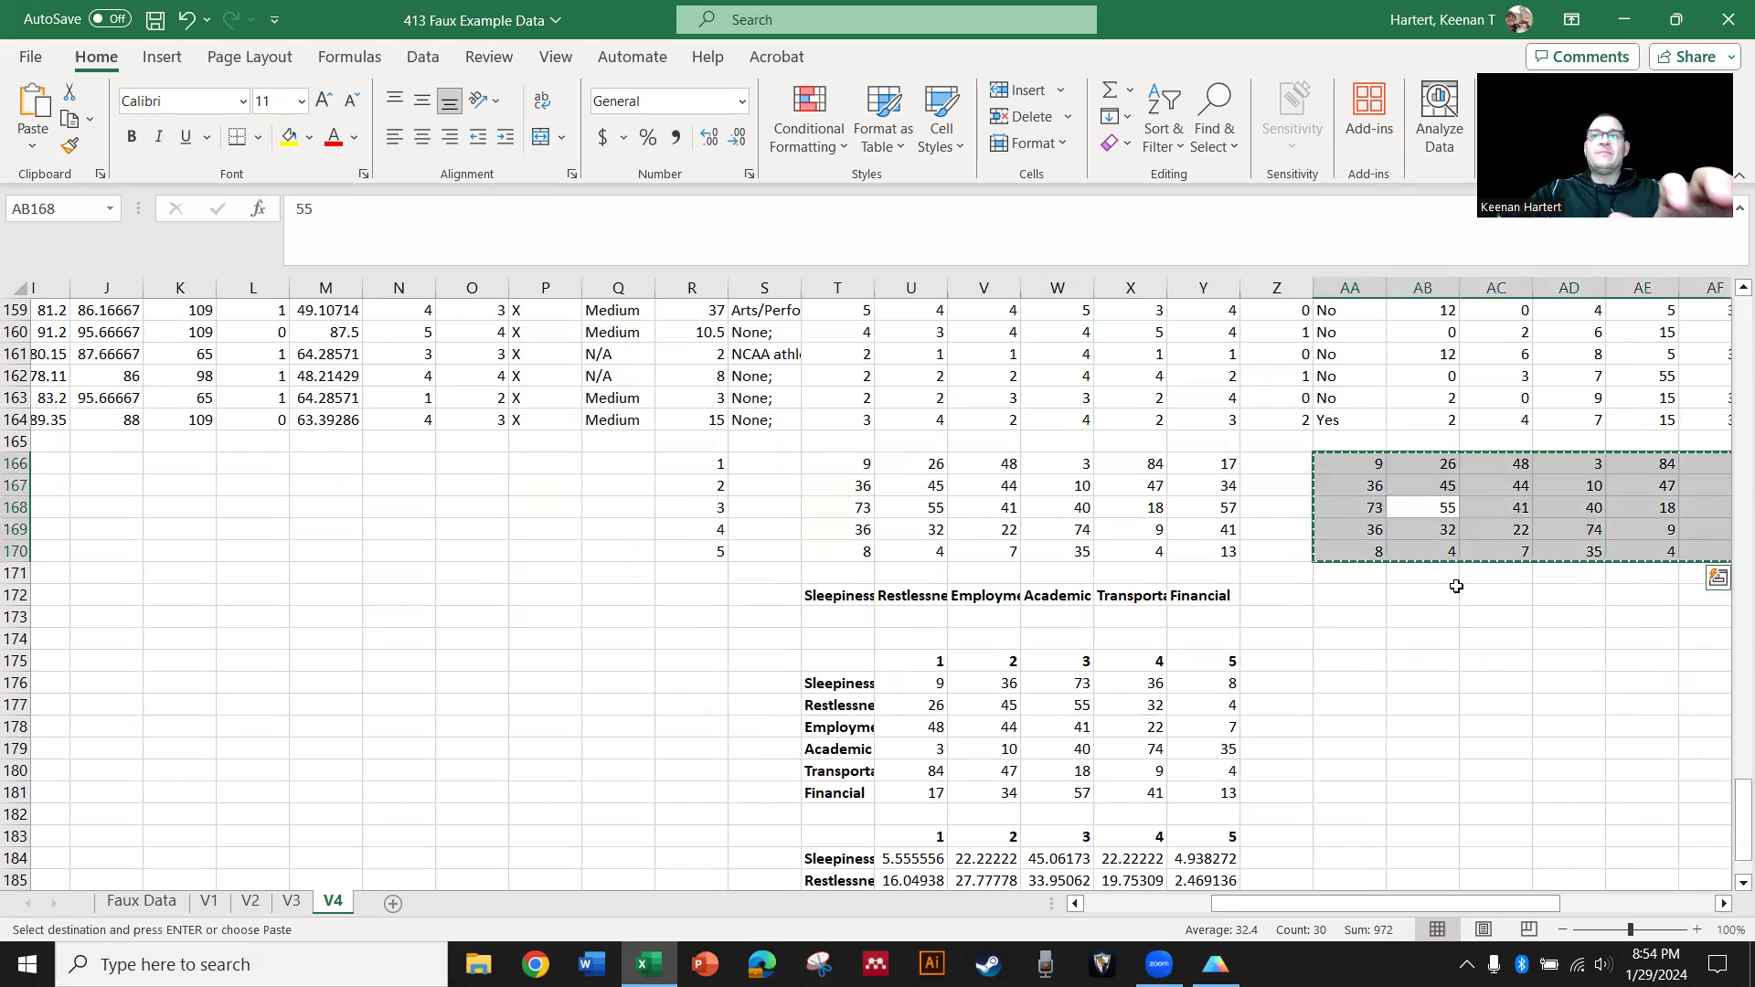
right_click(865, 682)
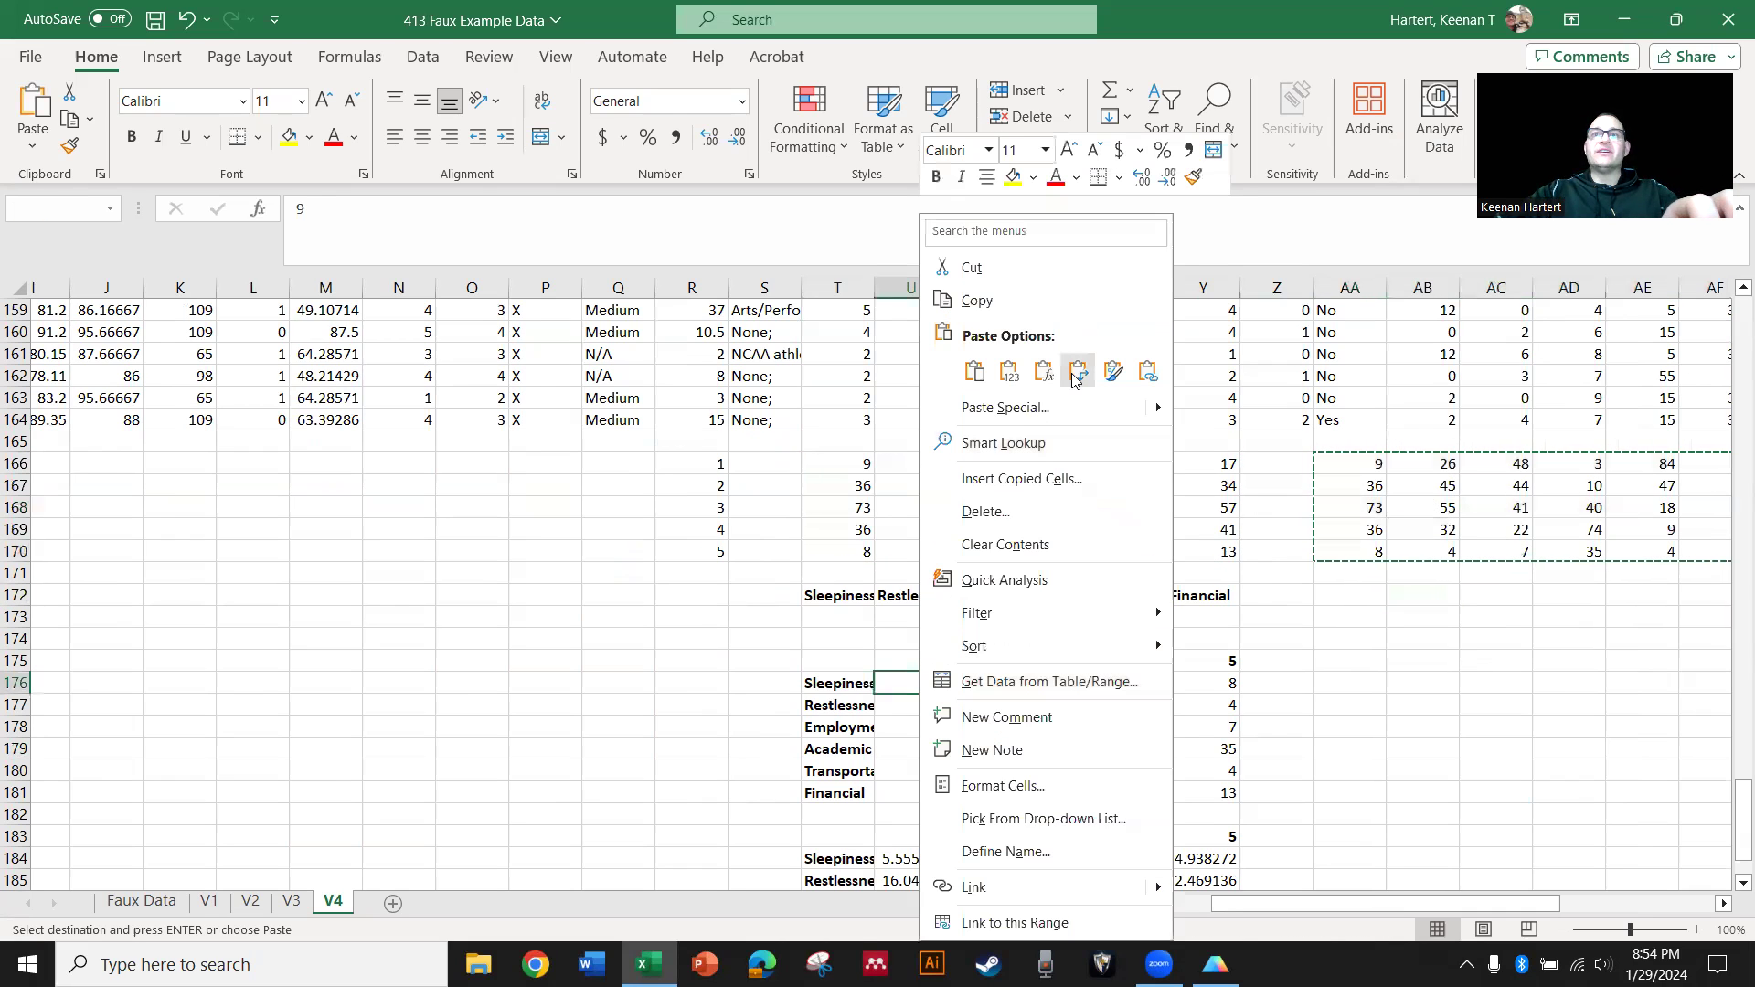
click(1077, 372)
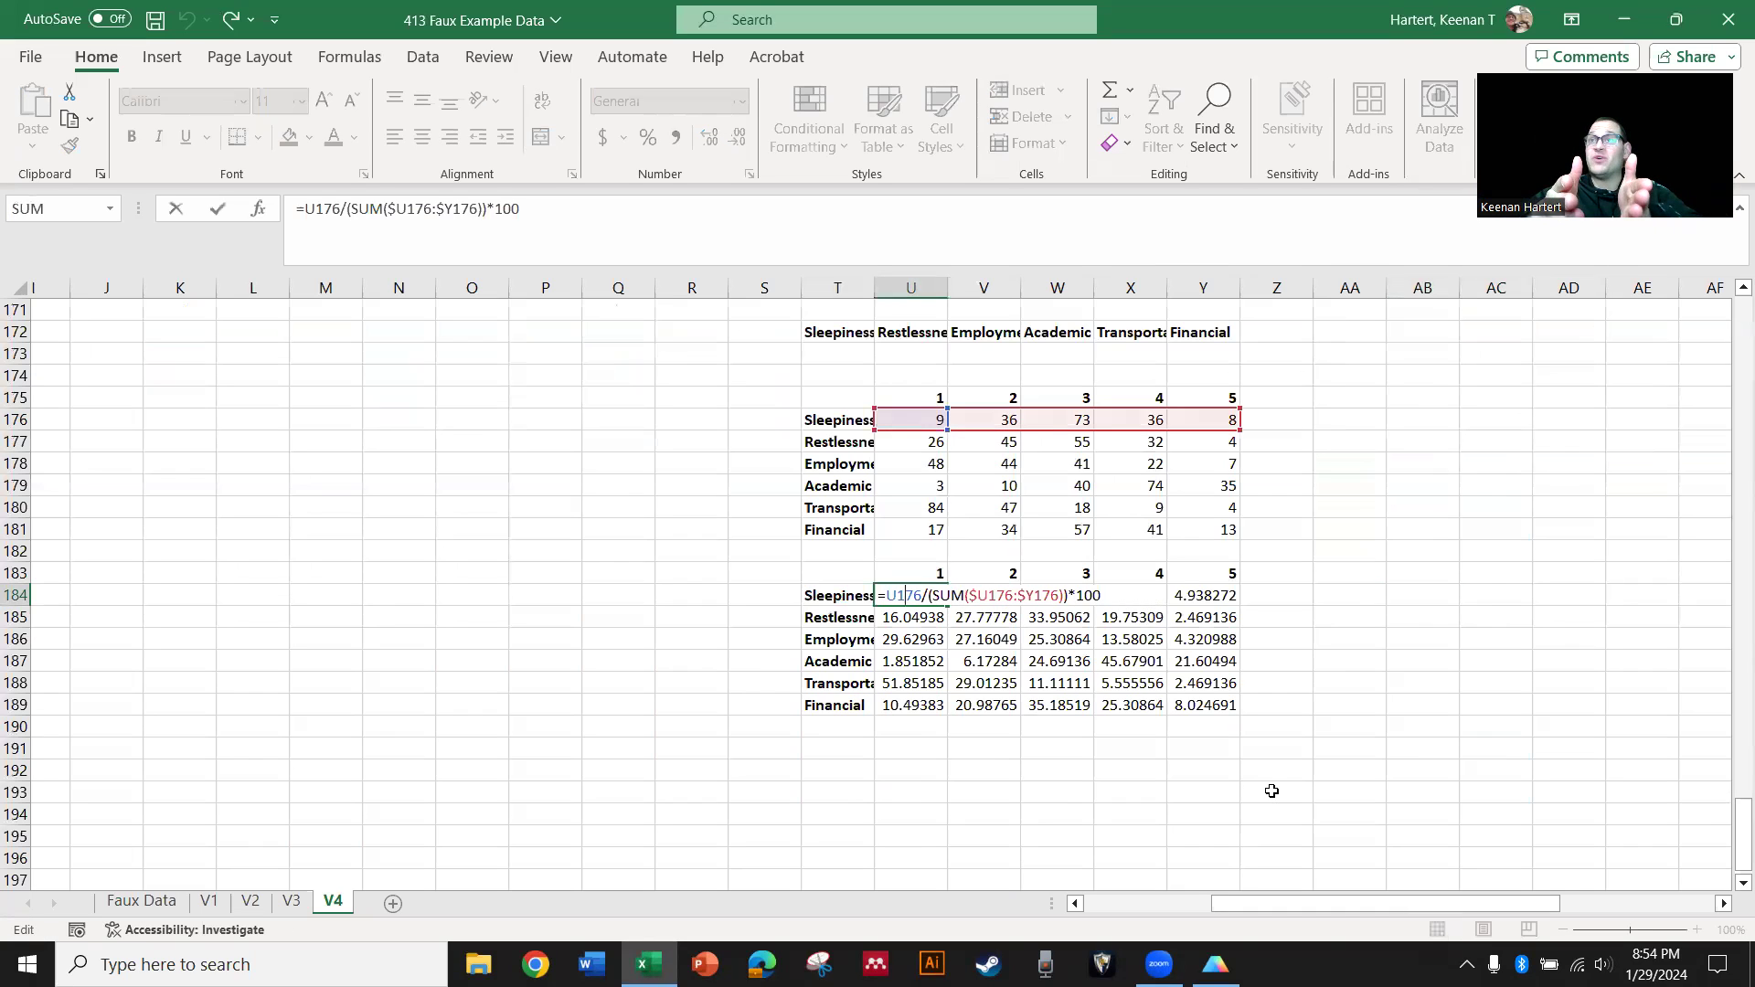
mouse_move(901, 431)
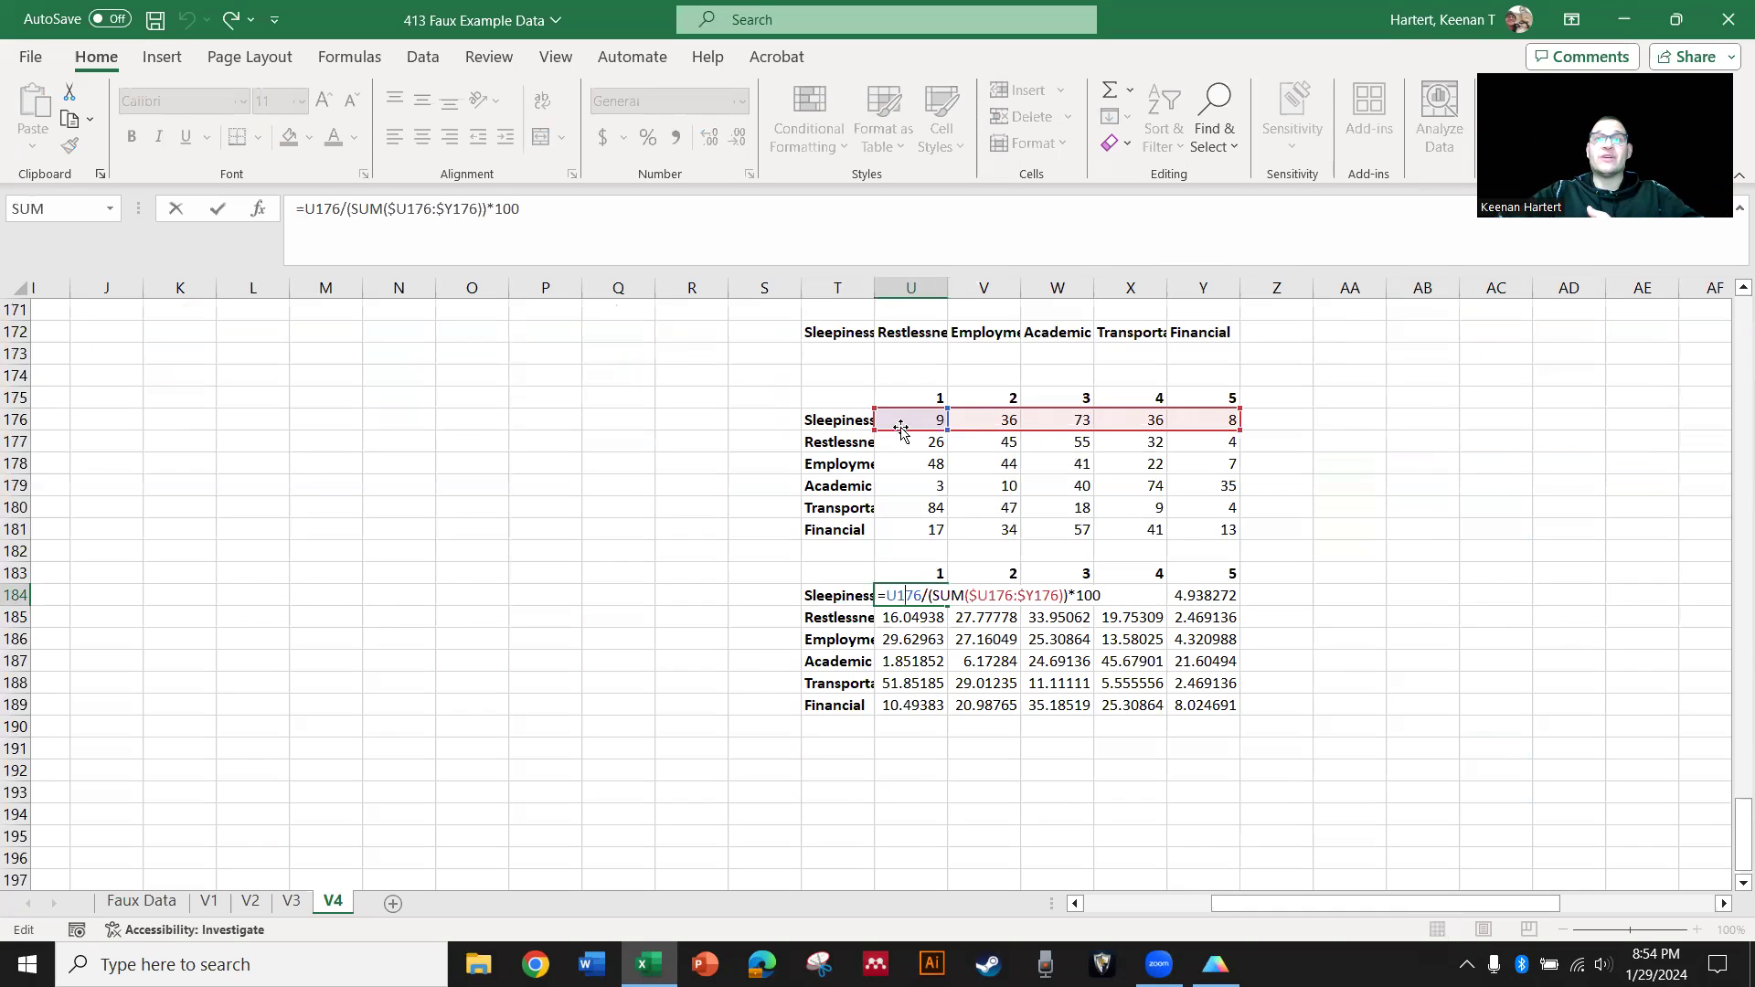
mouse_move(1179, 489)
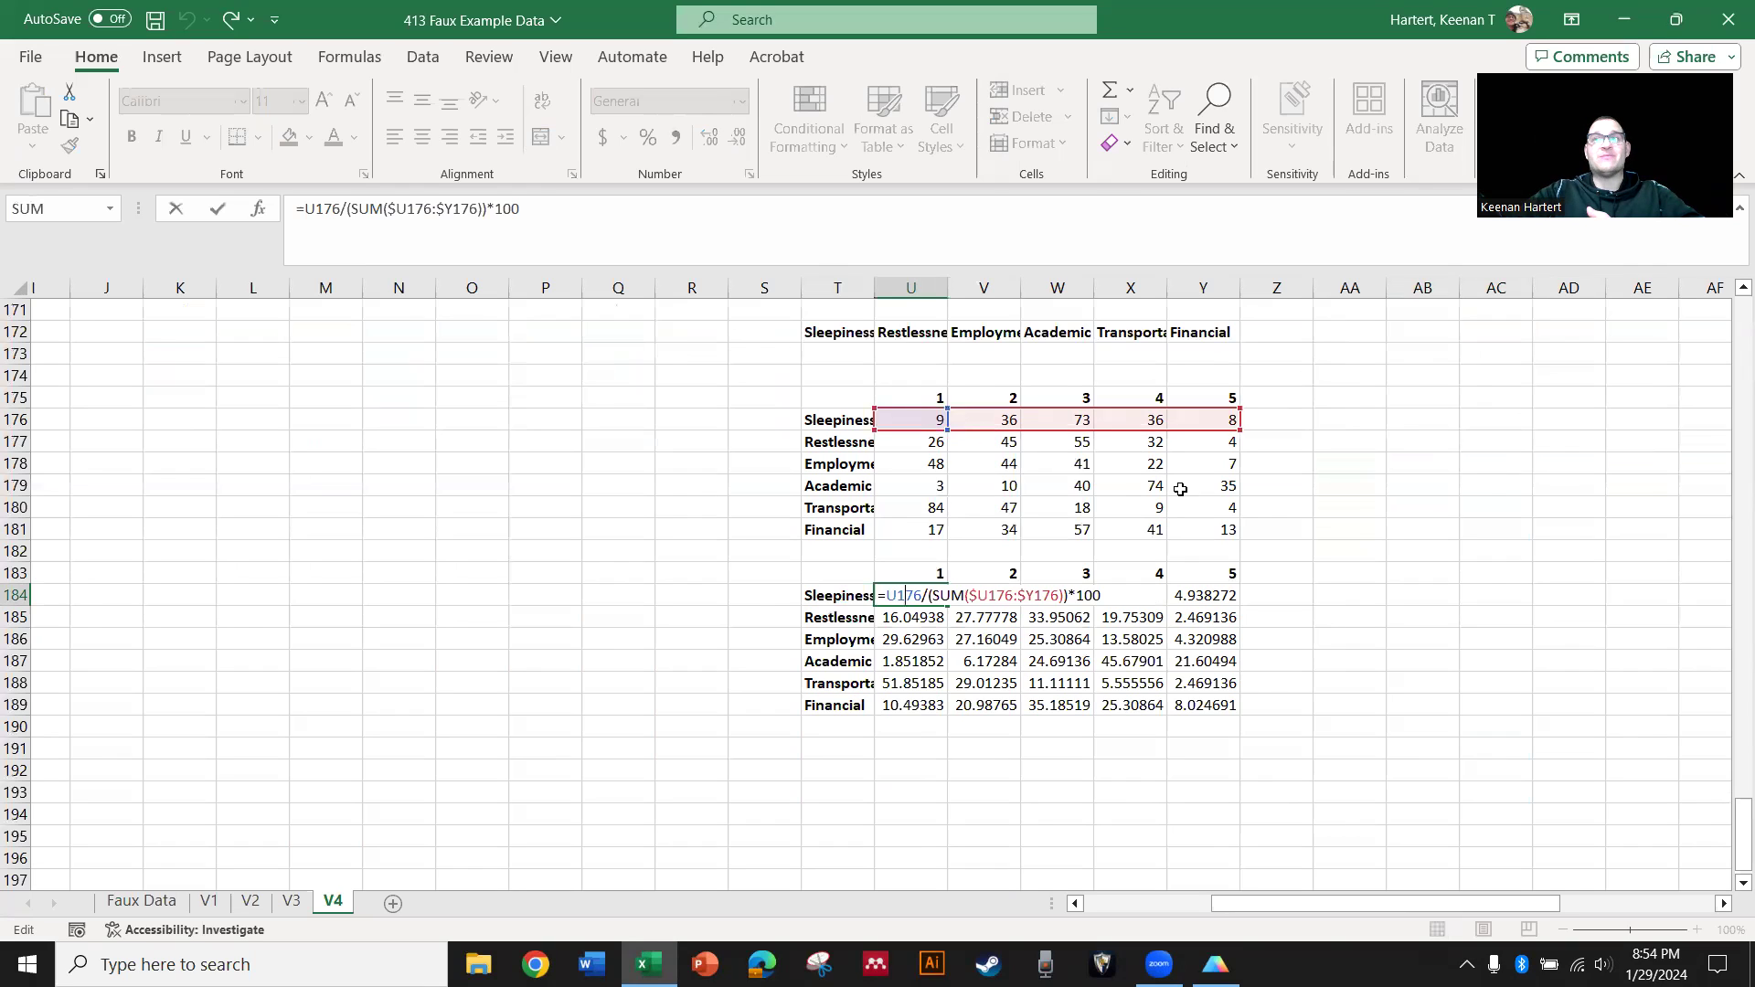
mouse_move(1223, 486)
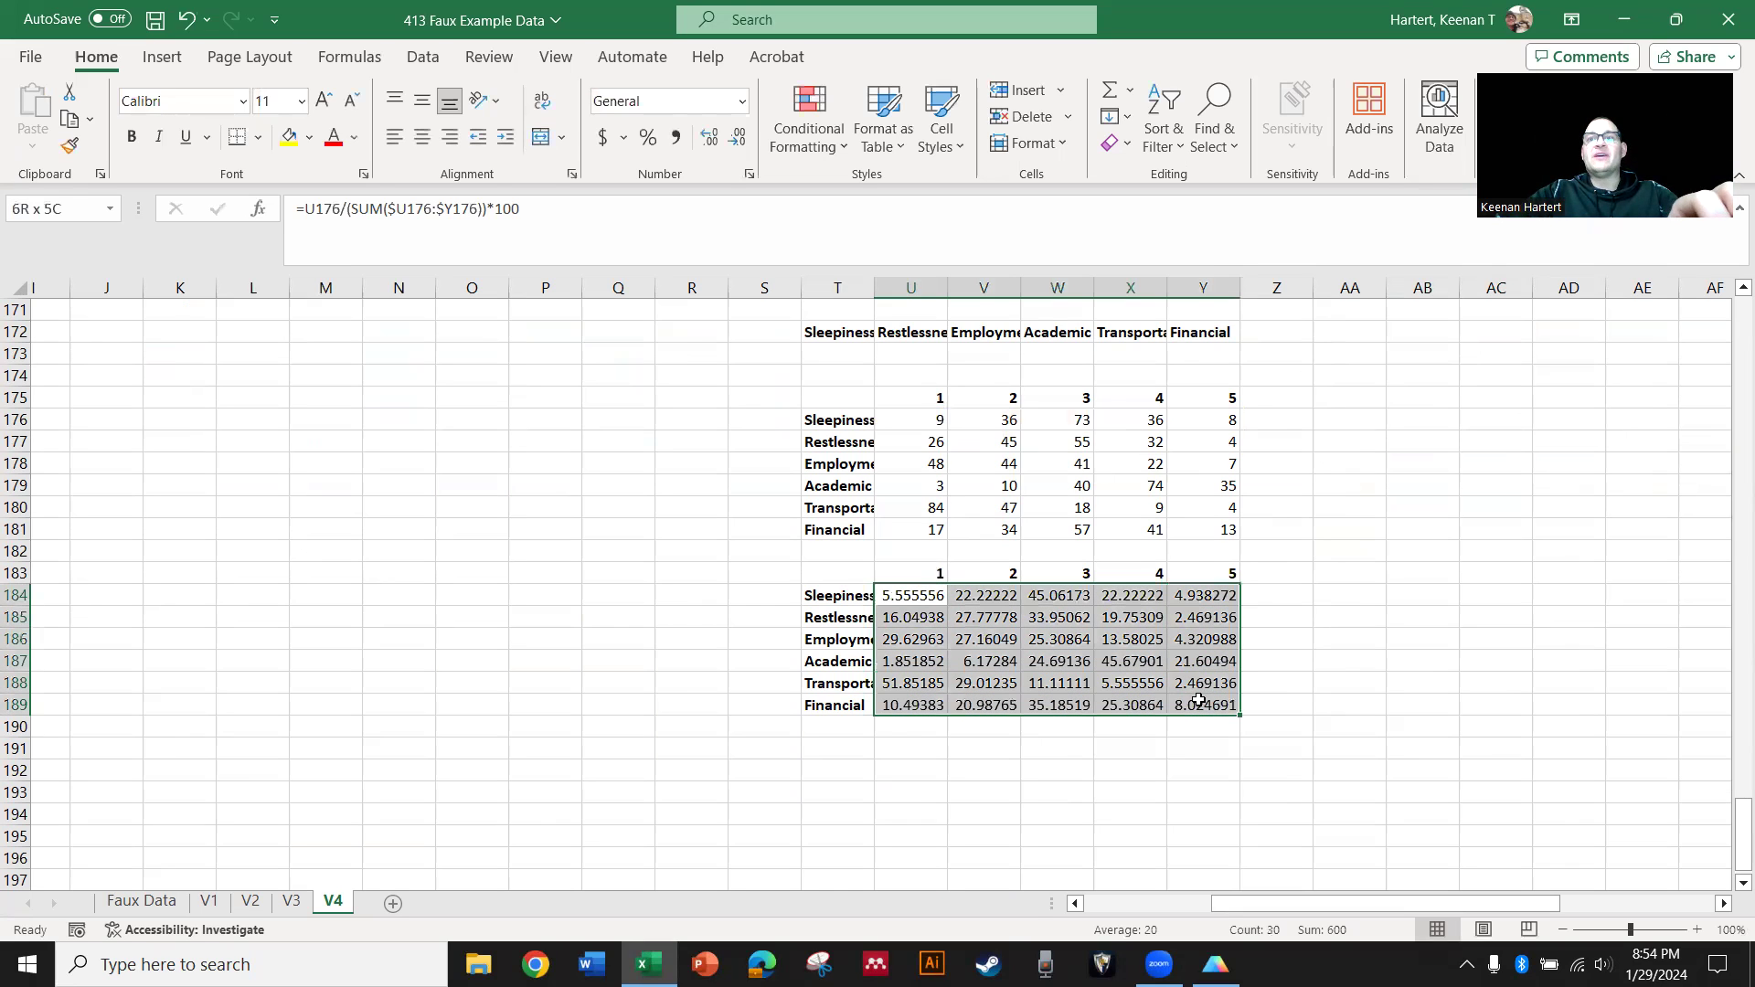
Apply a green-yellow-red color scale to the percentage table via Conditional Formatting
click(807, 115)
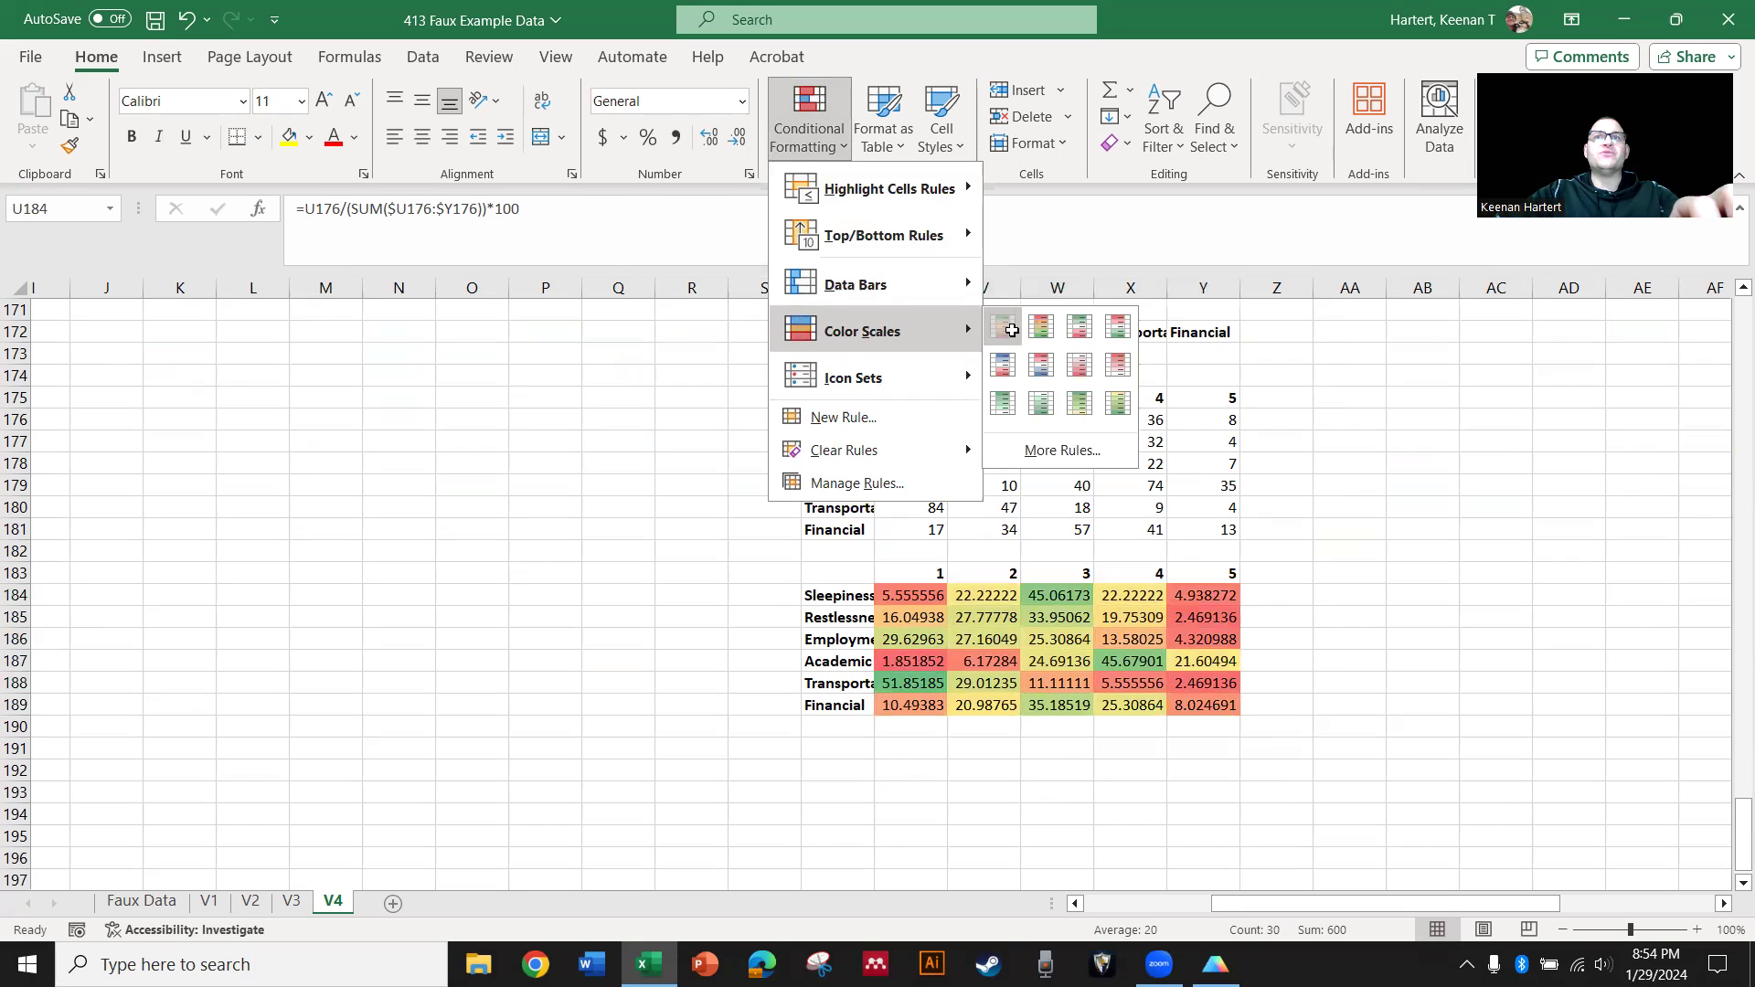
click(1642, 616)
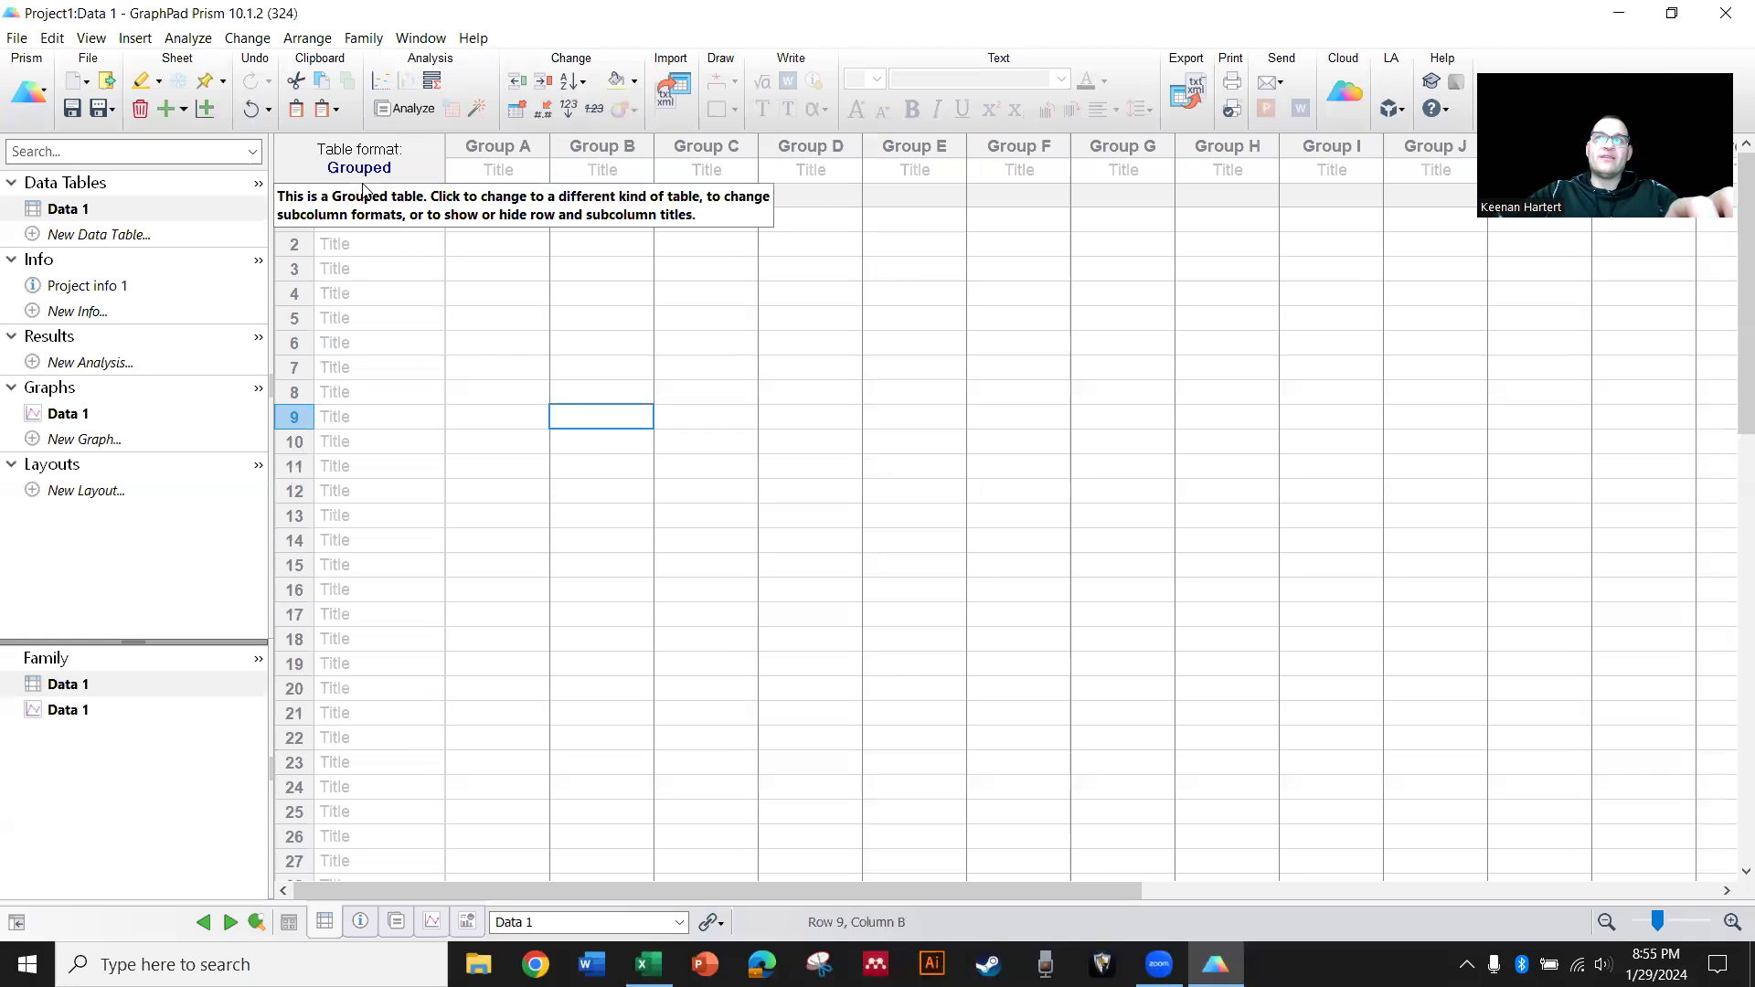
Paste the percentages into the grouped table with stressor row titles and columns 1–5
click(496, 365)
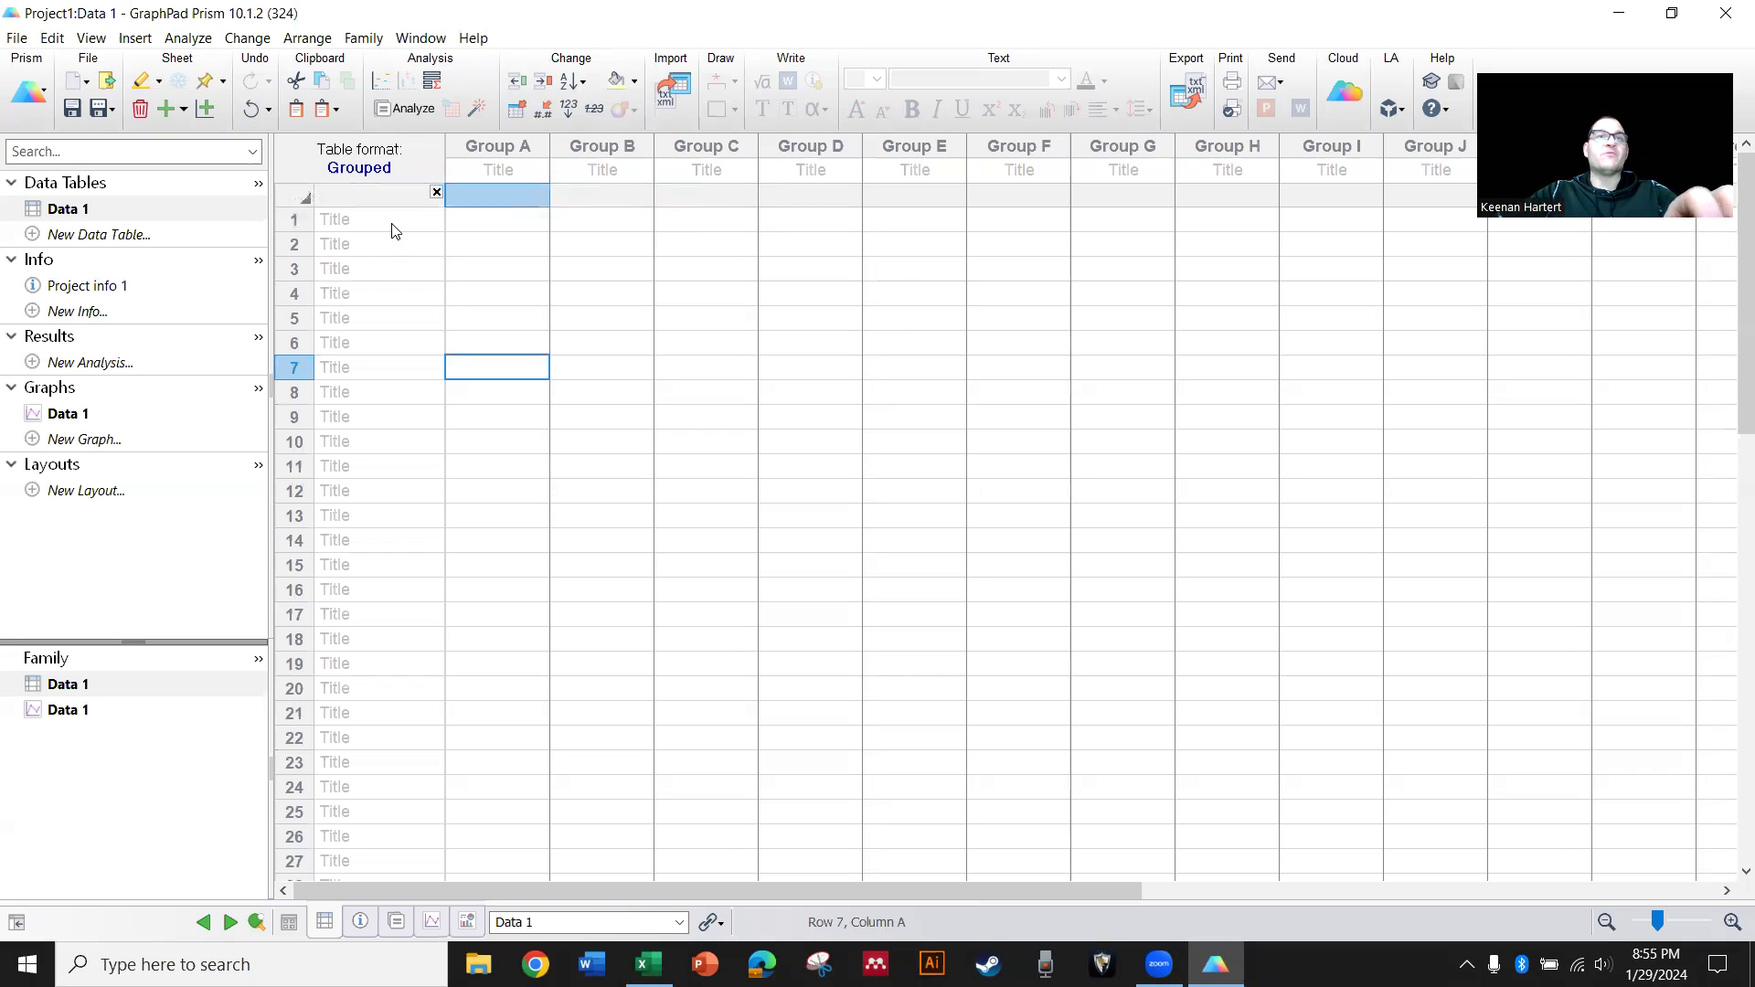
click(380, 217)
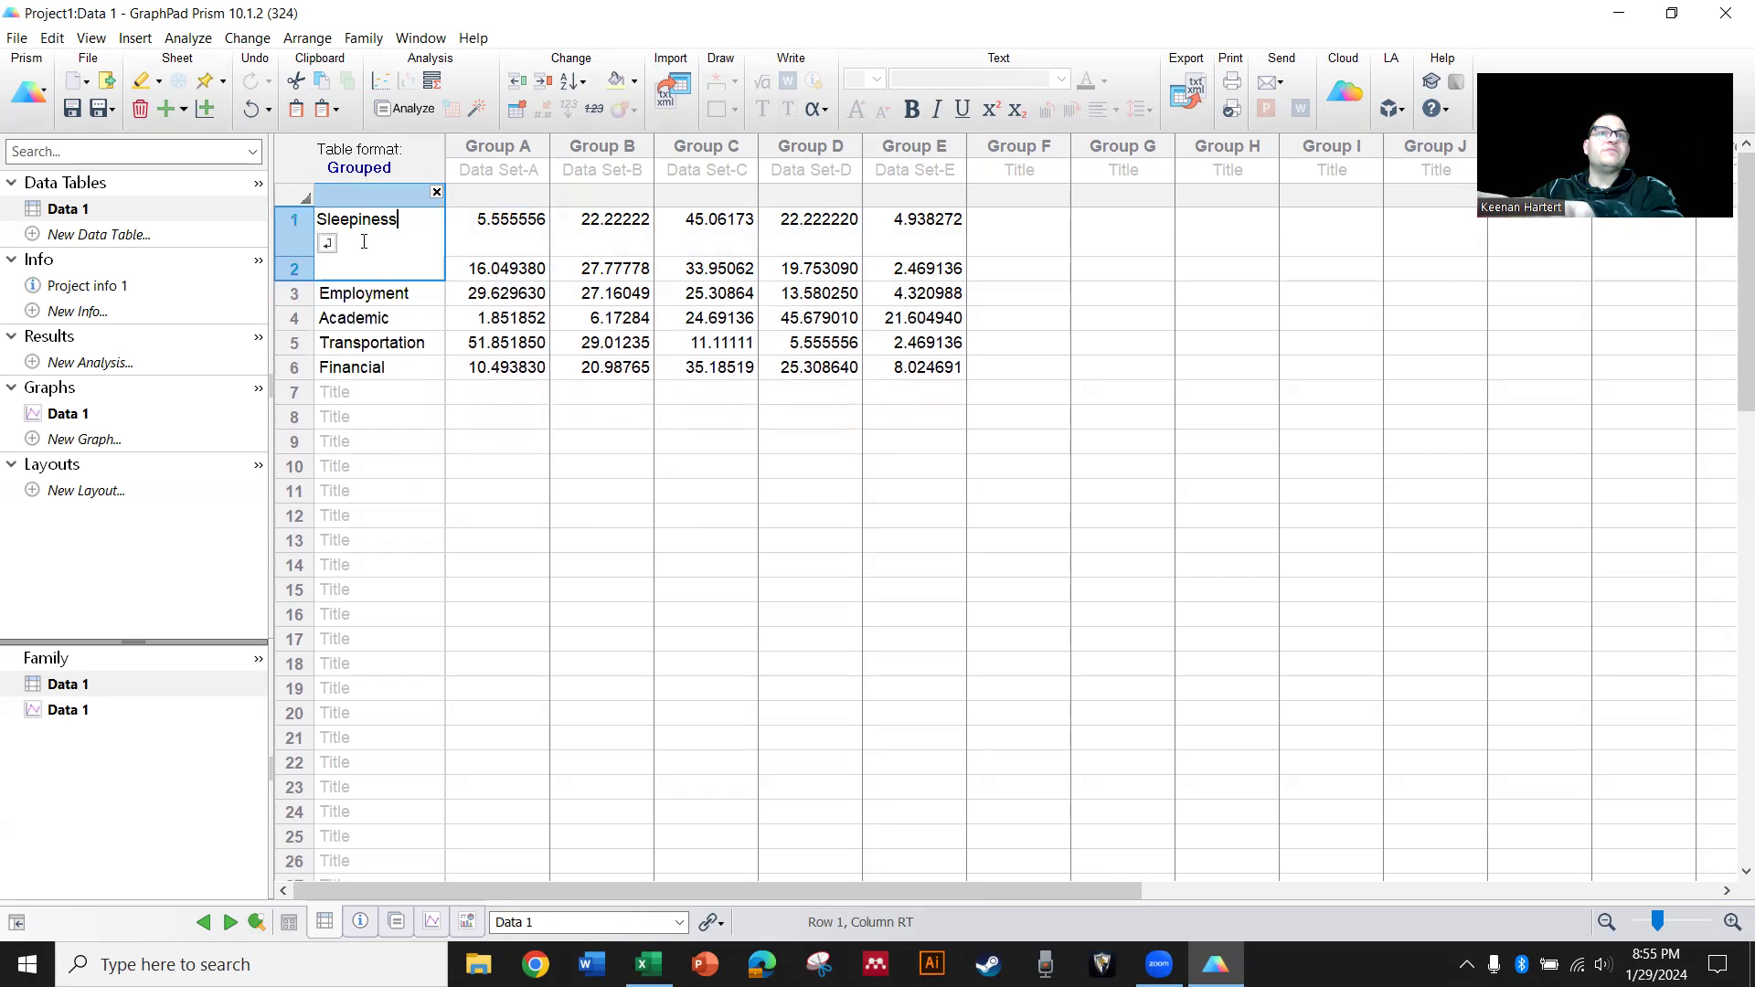
click(704, 515)
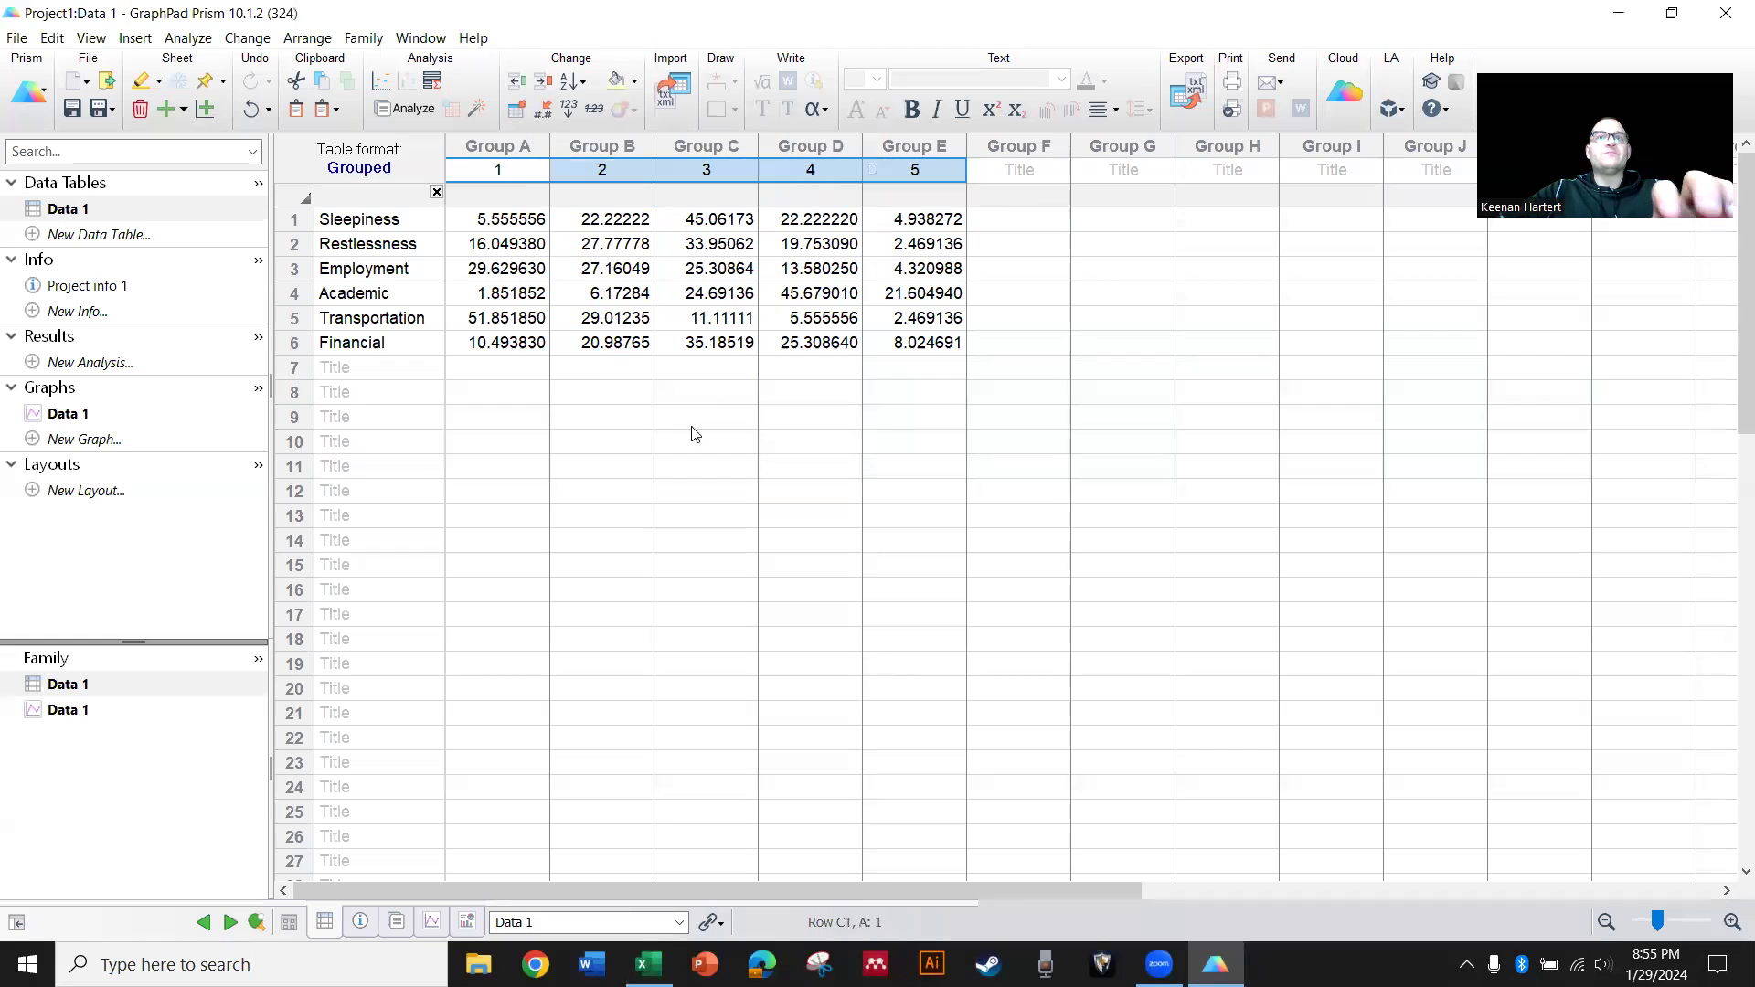
click(706, 417)
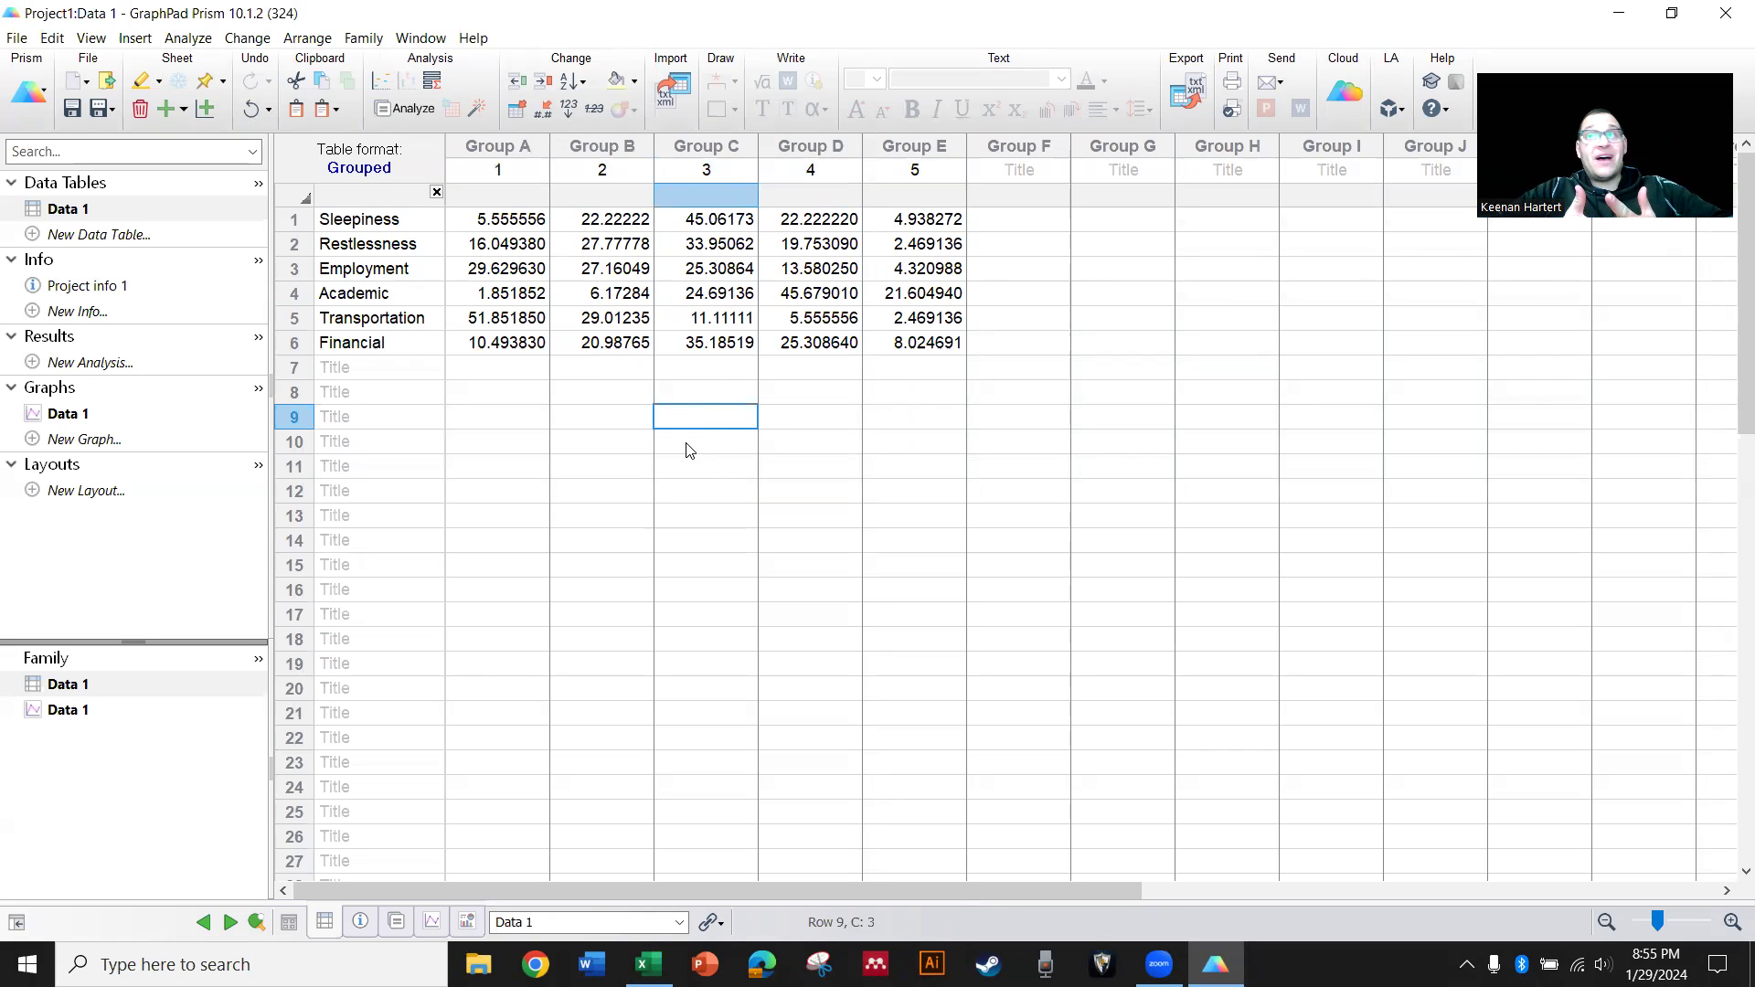
mouse_move(627, 384)
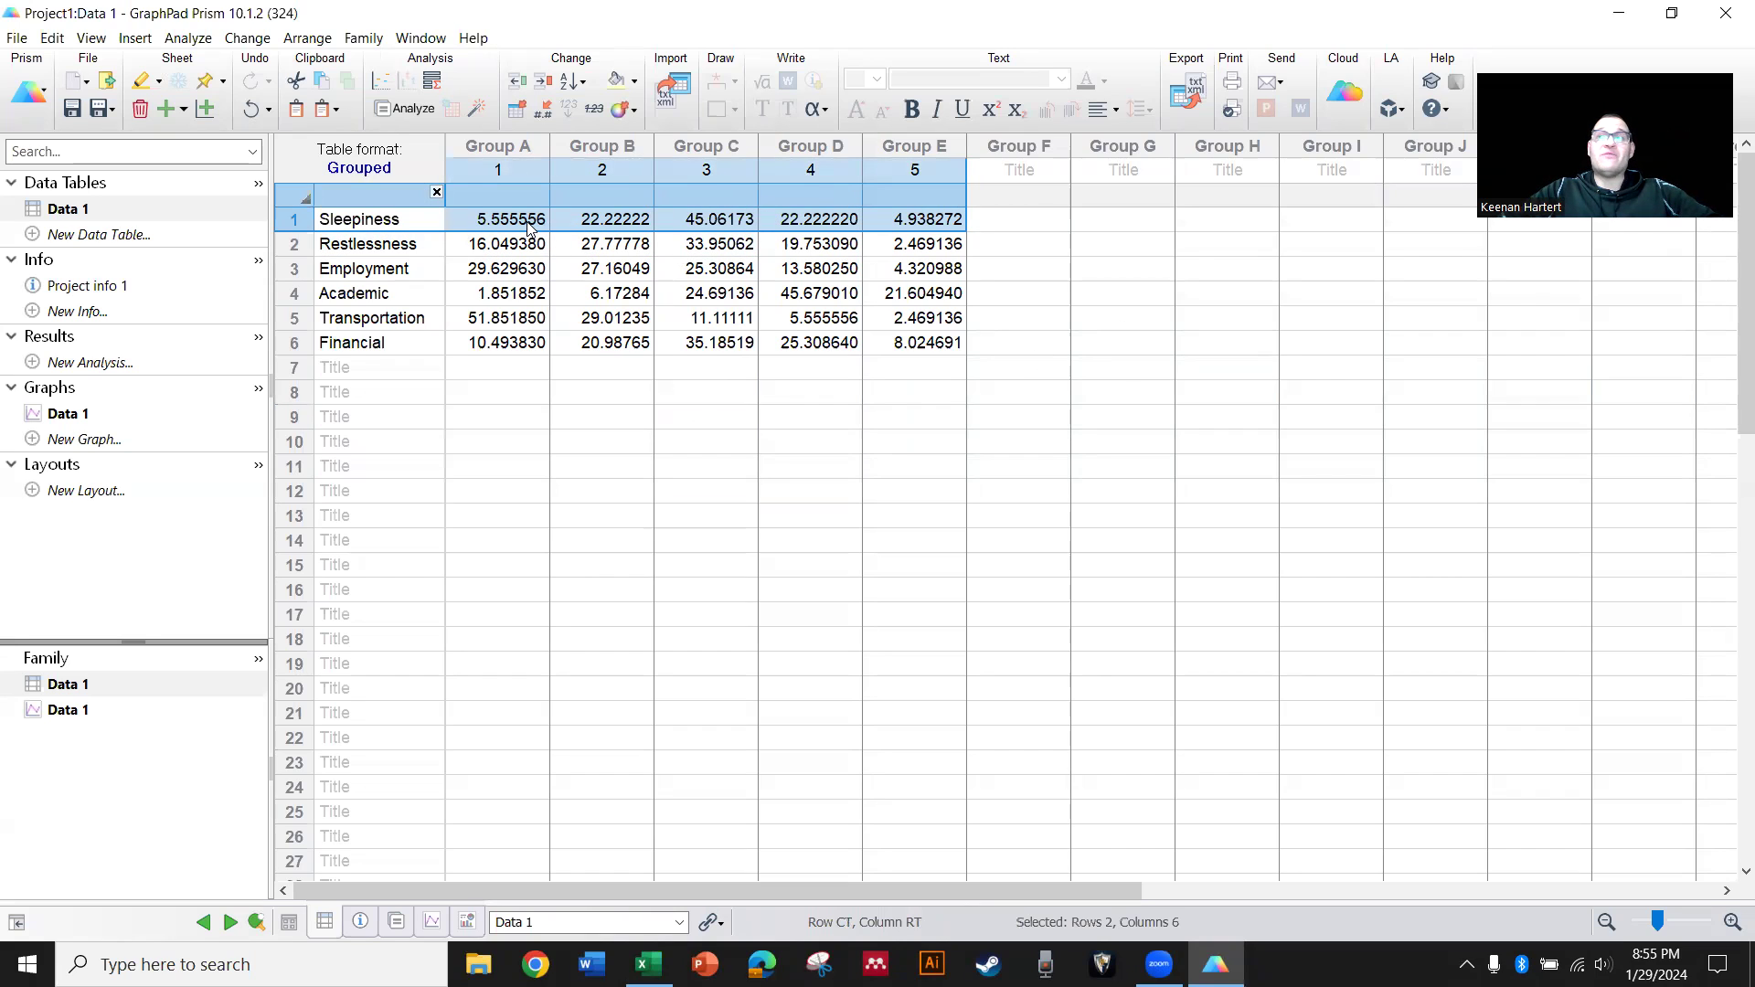
mouse_move(626, 230)
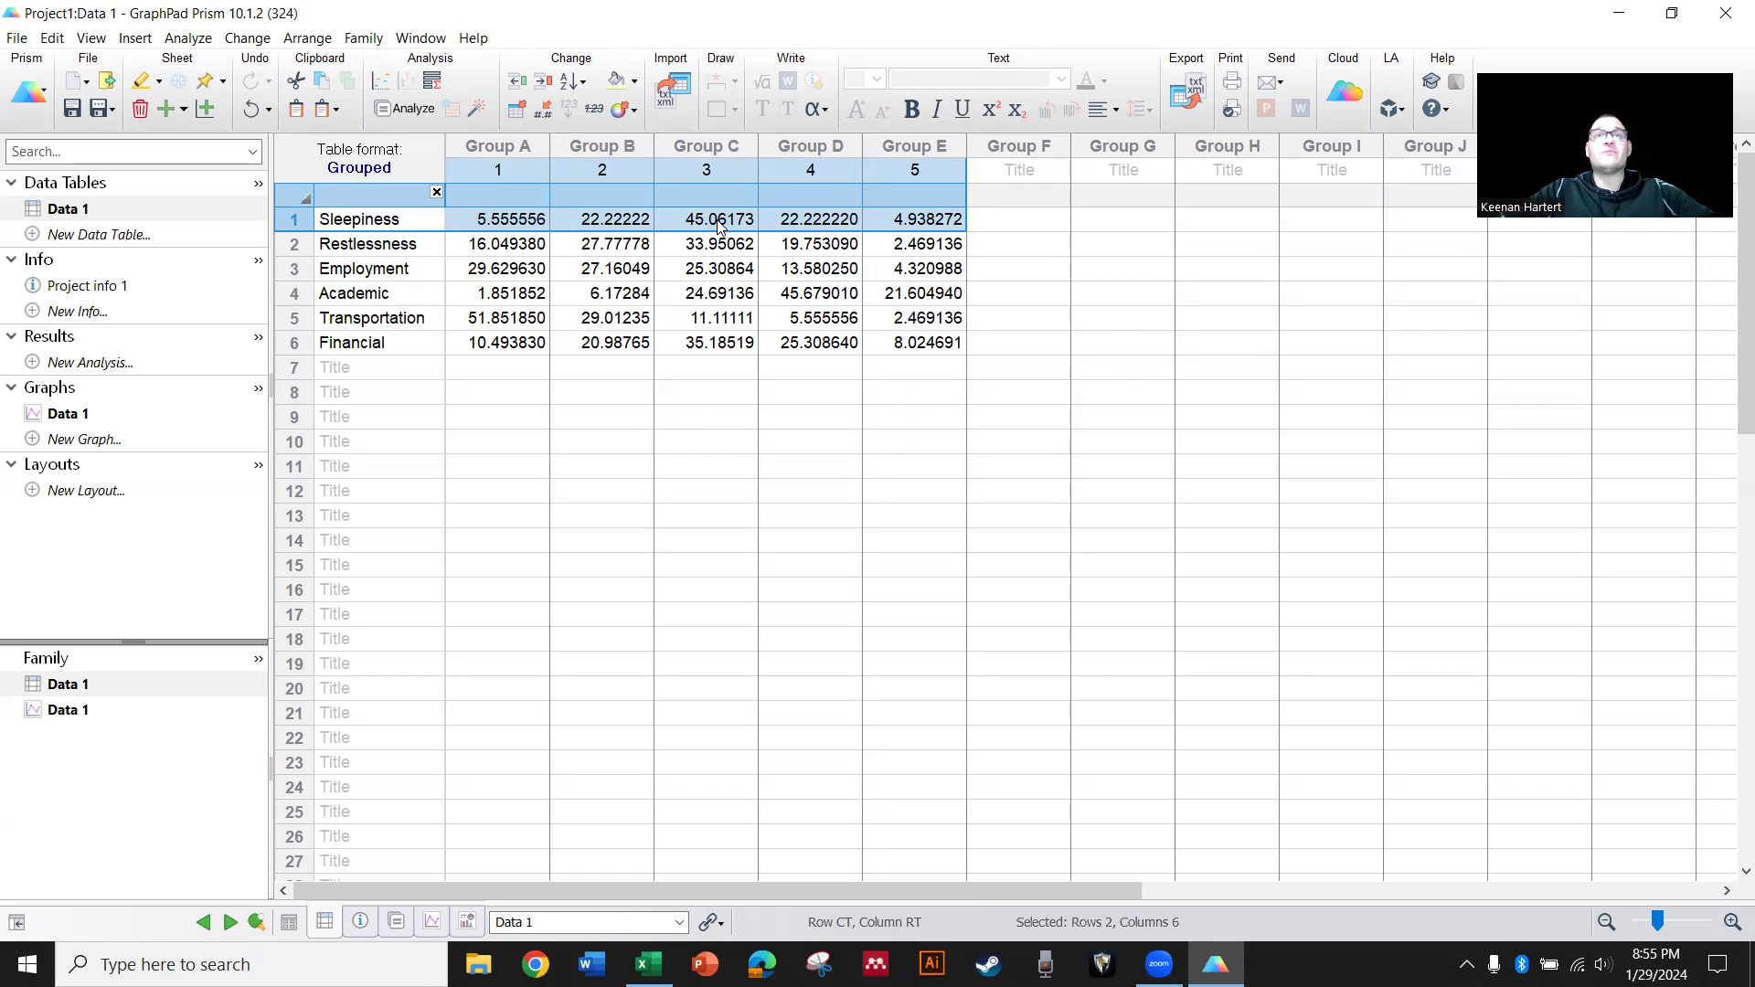
mouse_move(793, 232)
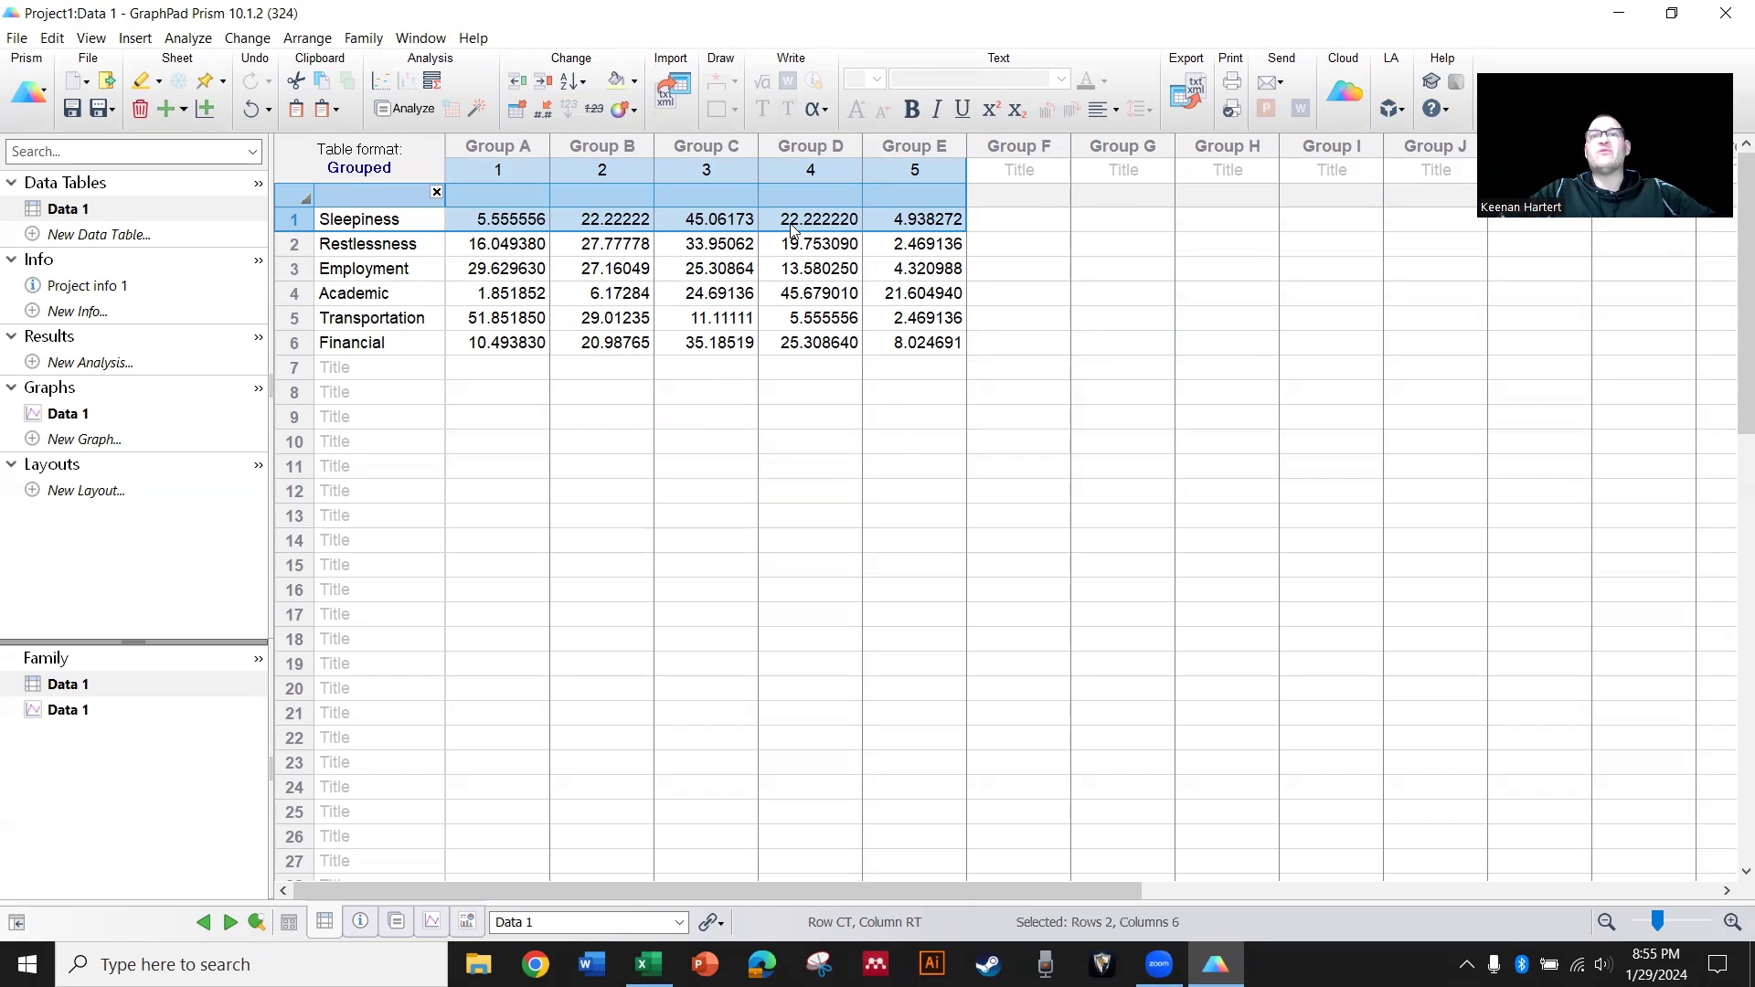
mouse_move(933, 236)
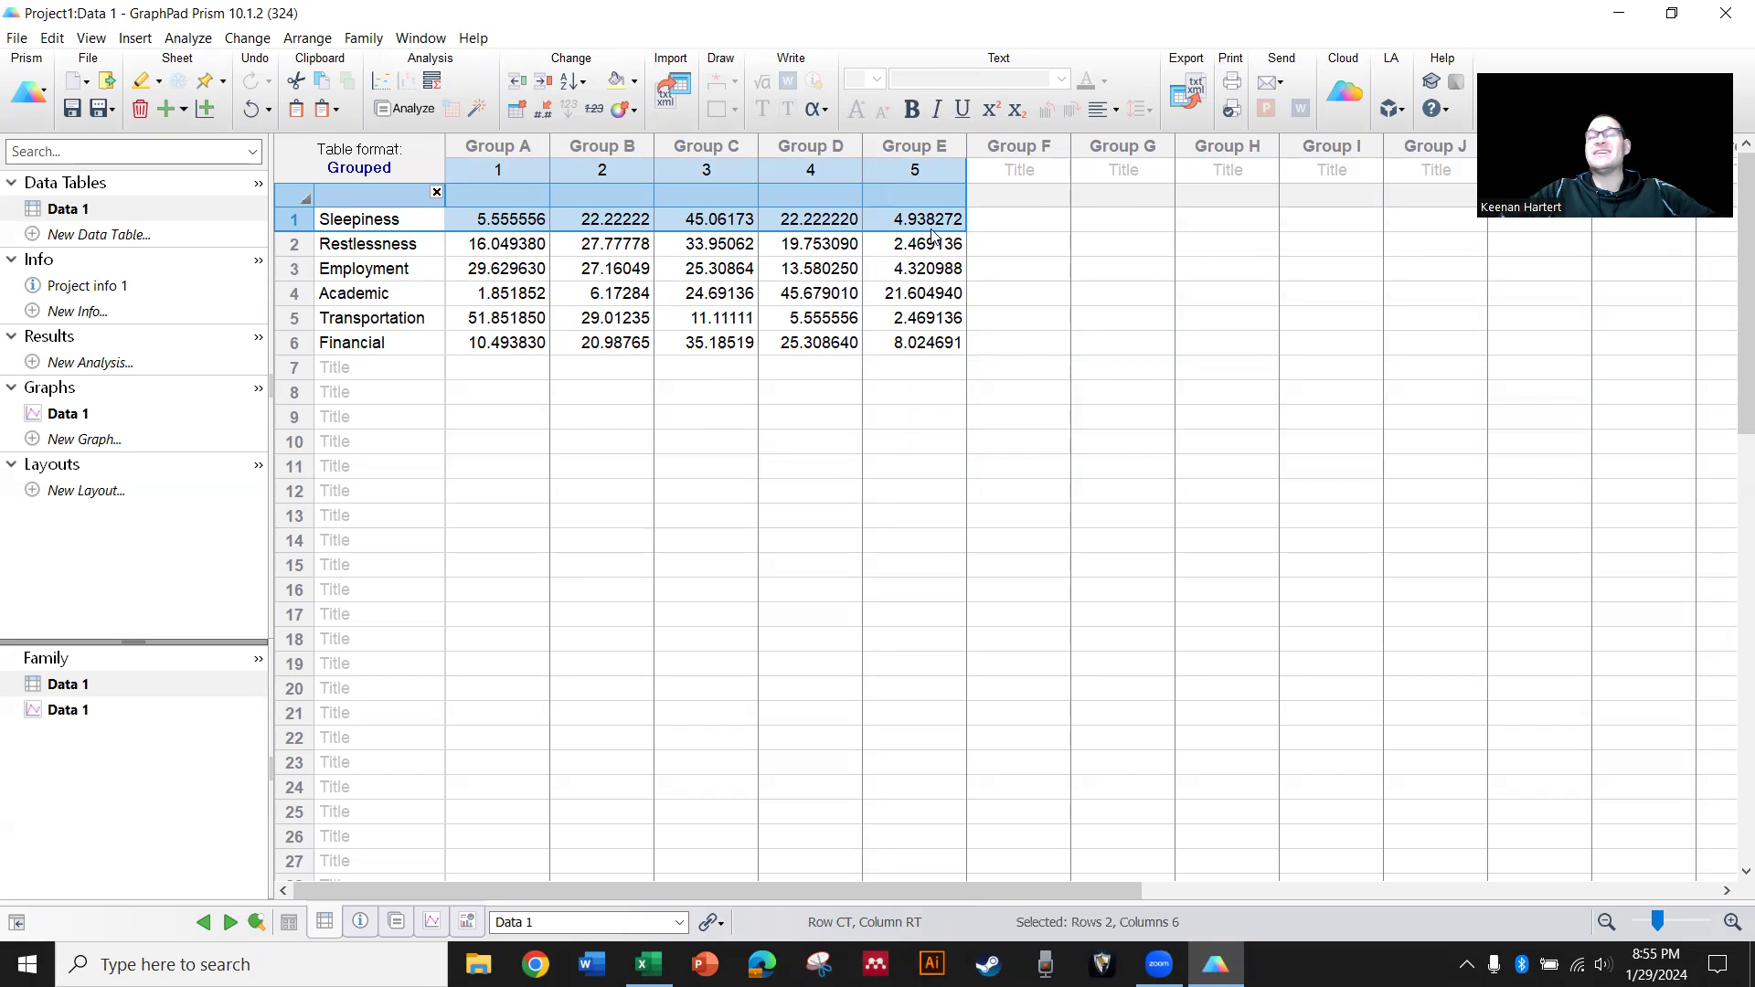
mouse_move(836, 452)
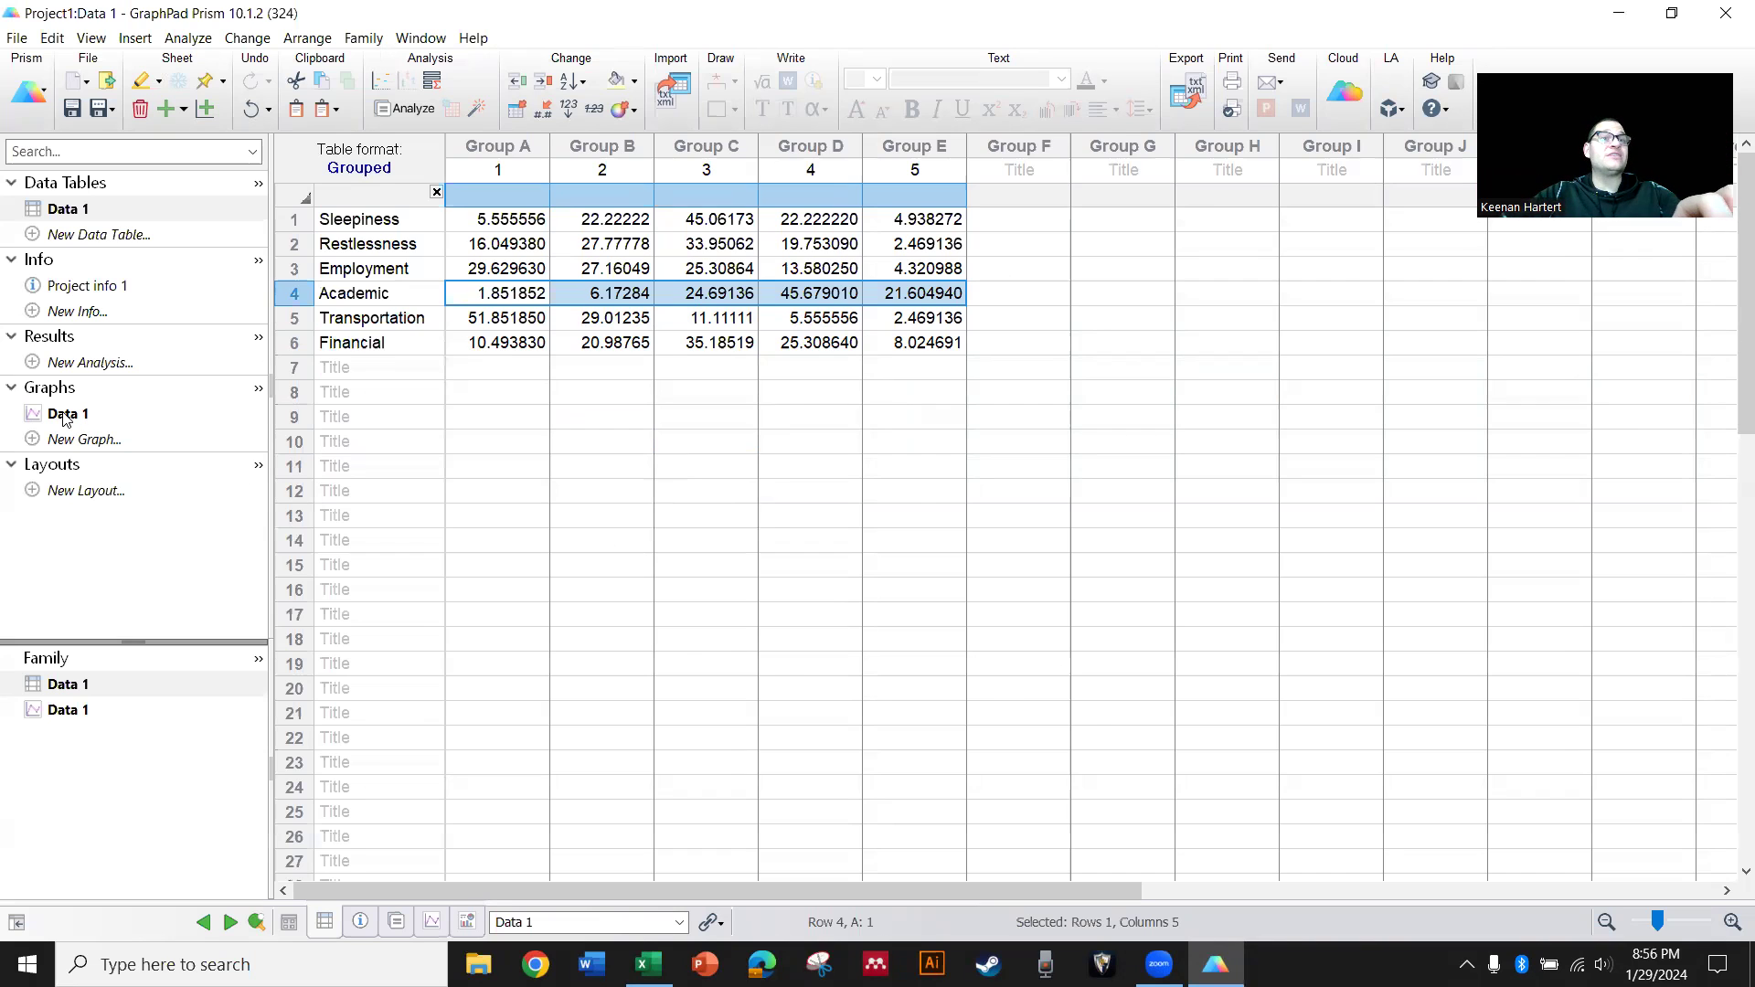
Set the stacked bar graph's X axis to minimum 0, maximum 100 with major ticks every 20
click(70, 413)
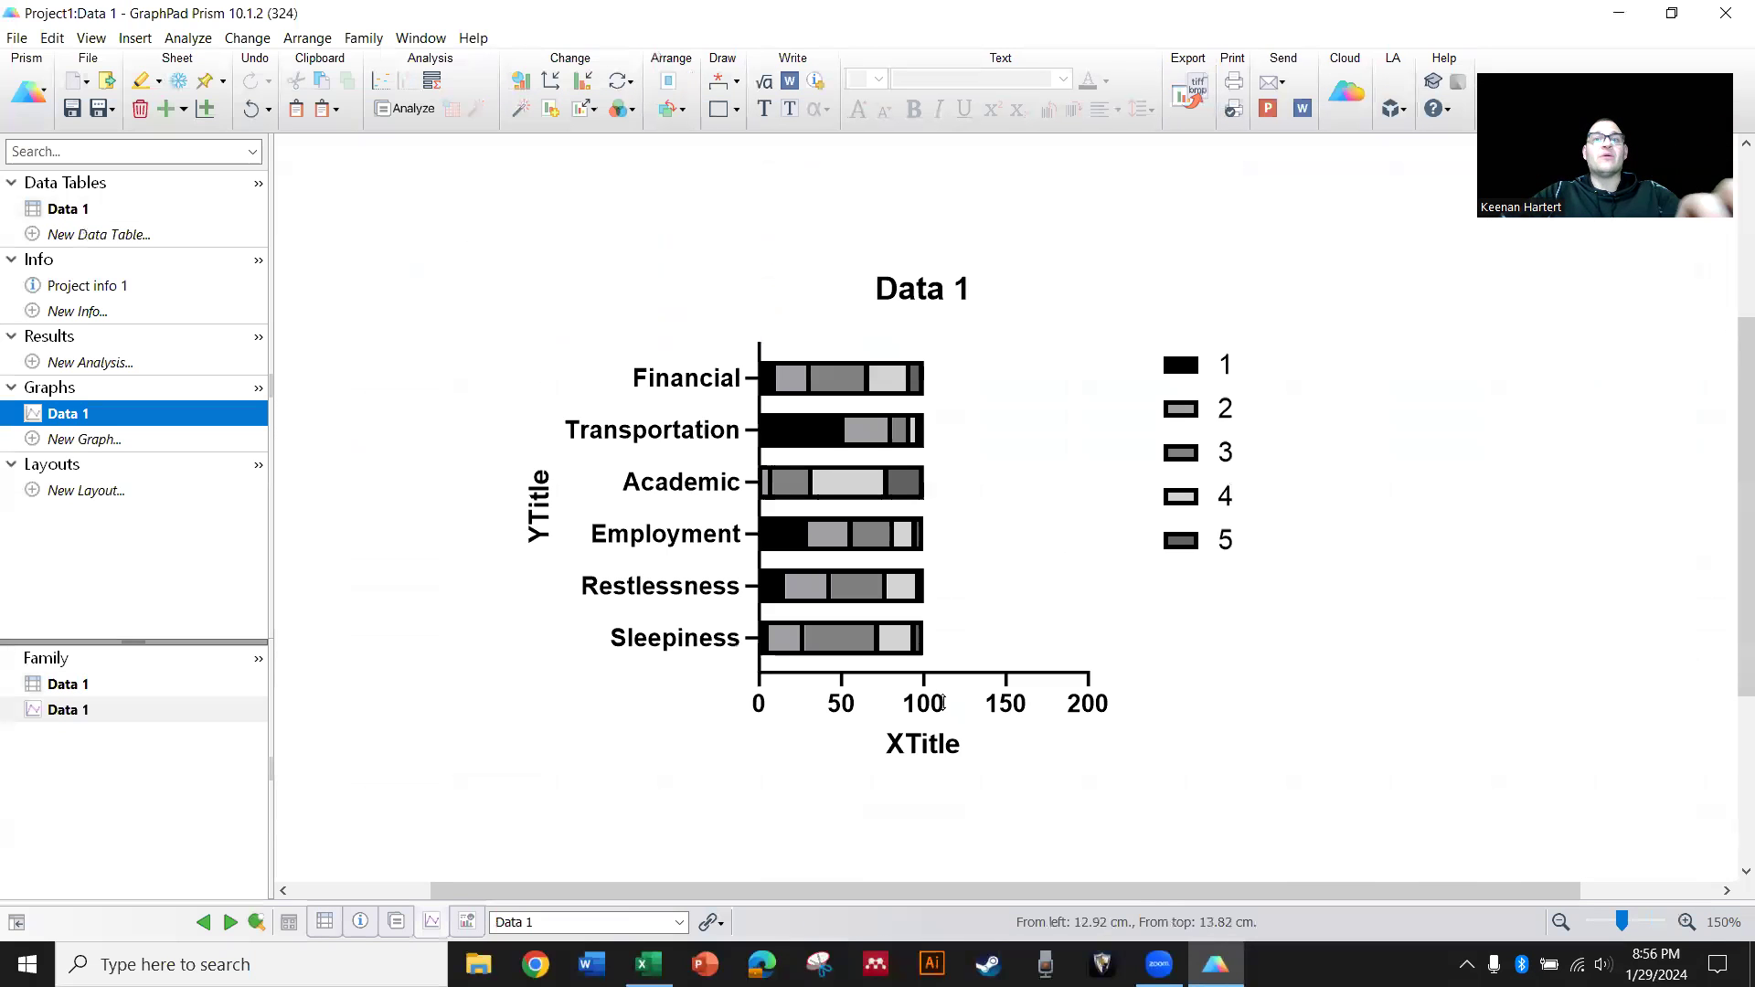
click(919, 744)
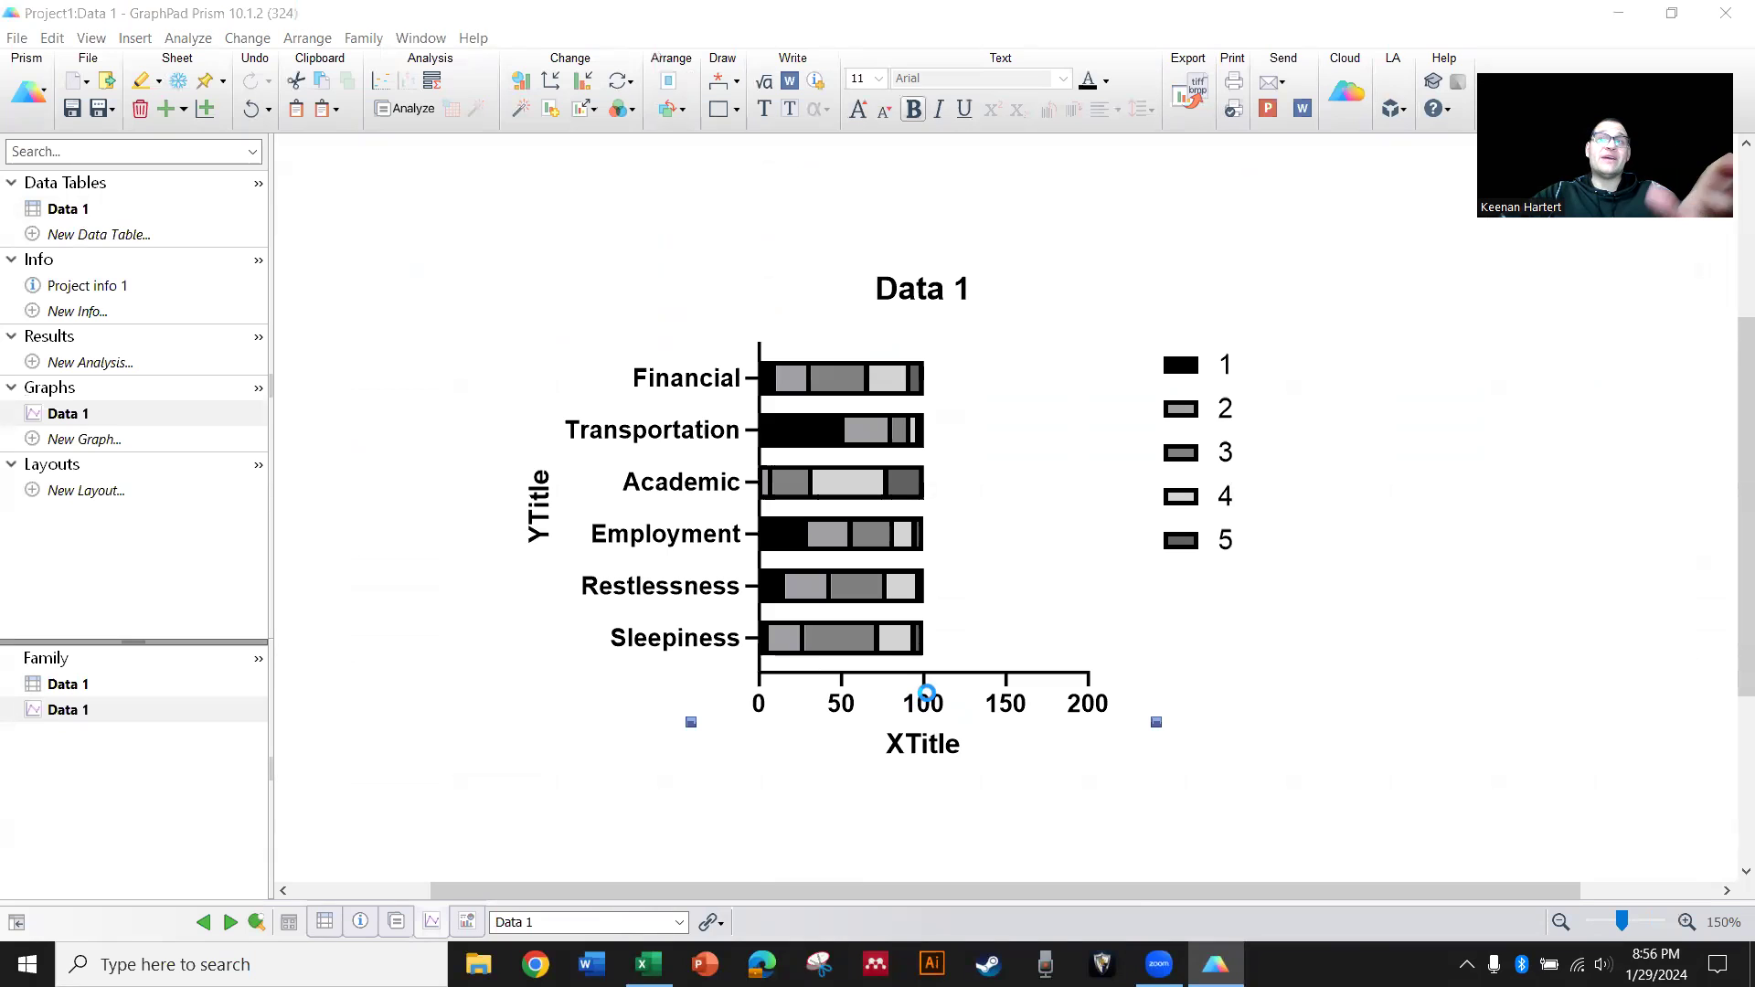
double_click(925, 694)
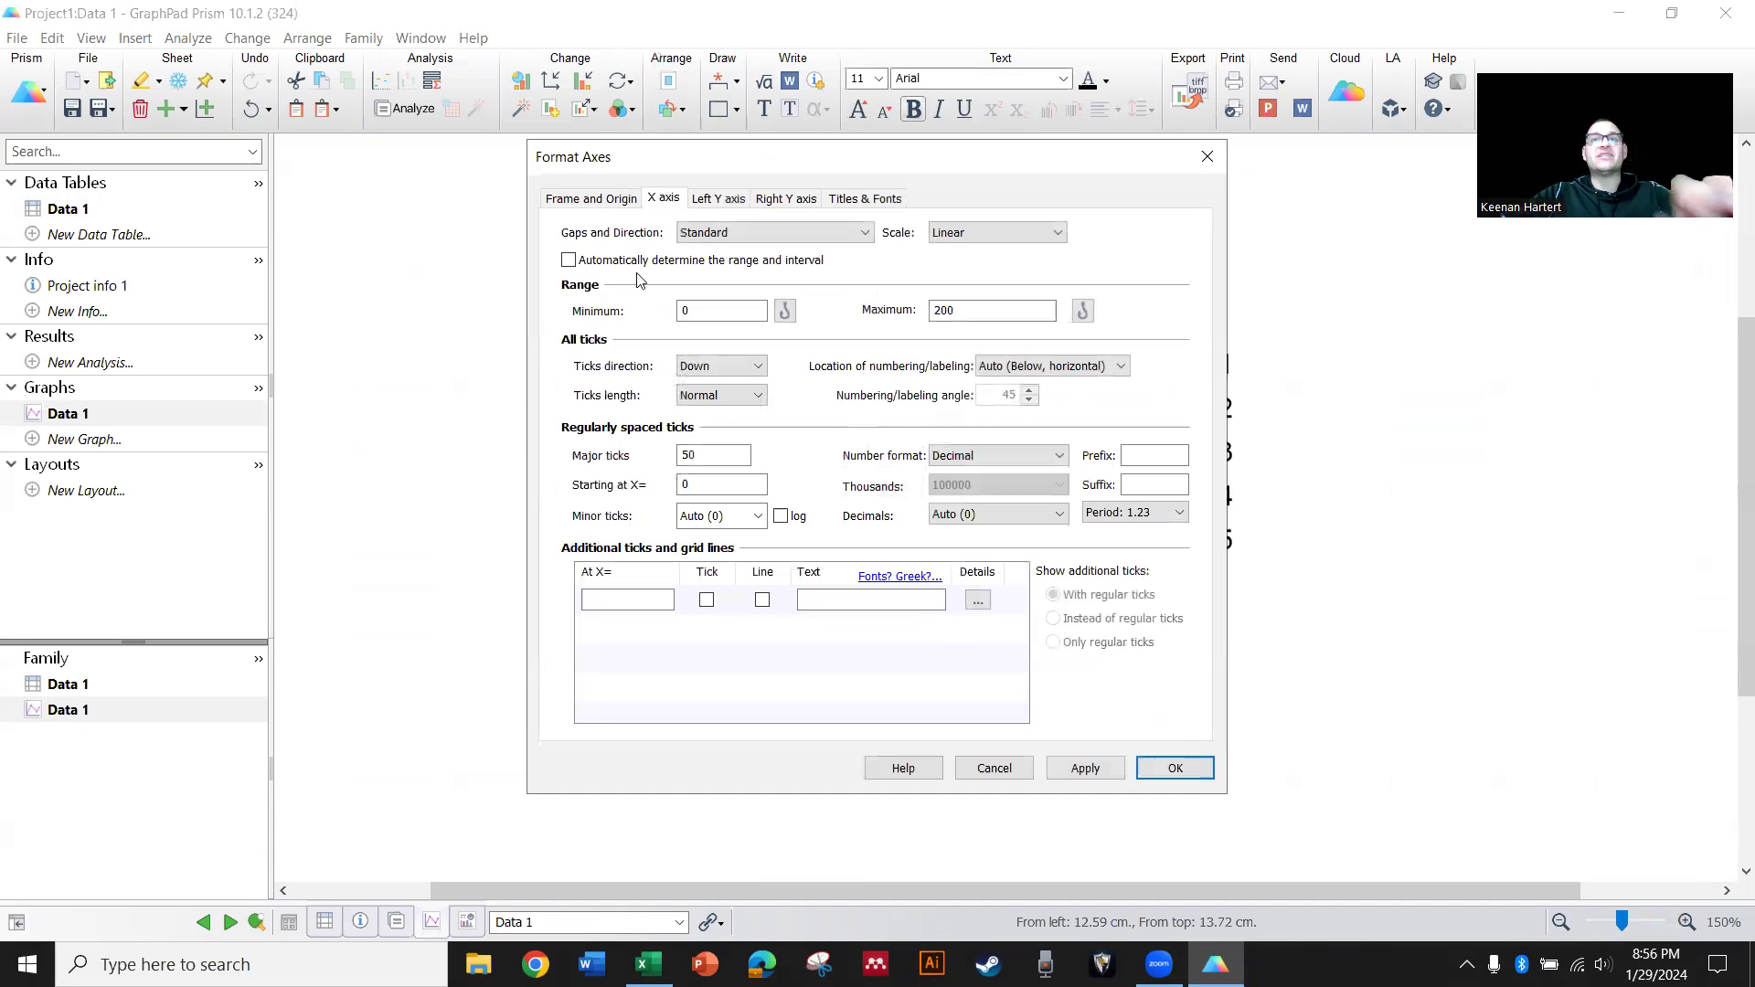
triple_click(989, 311)
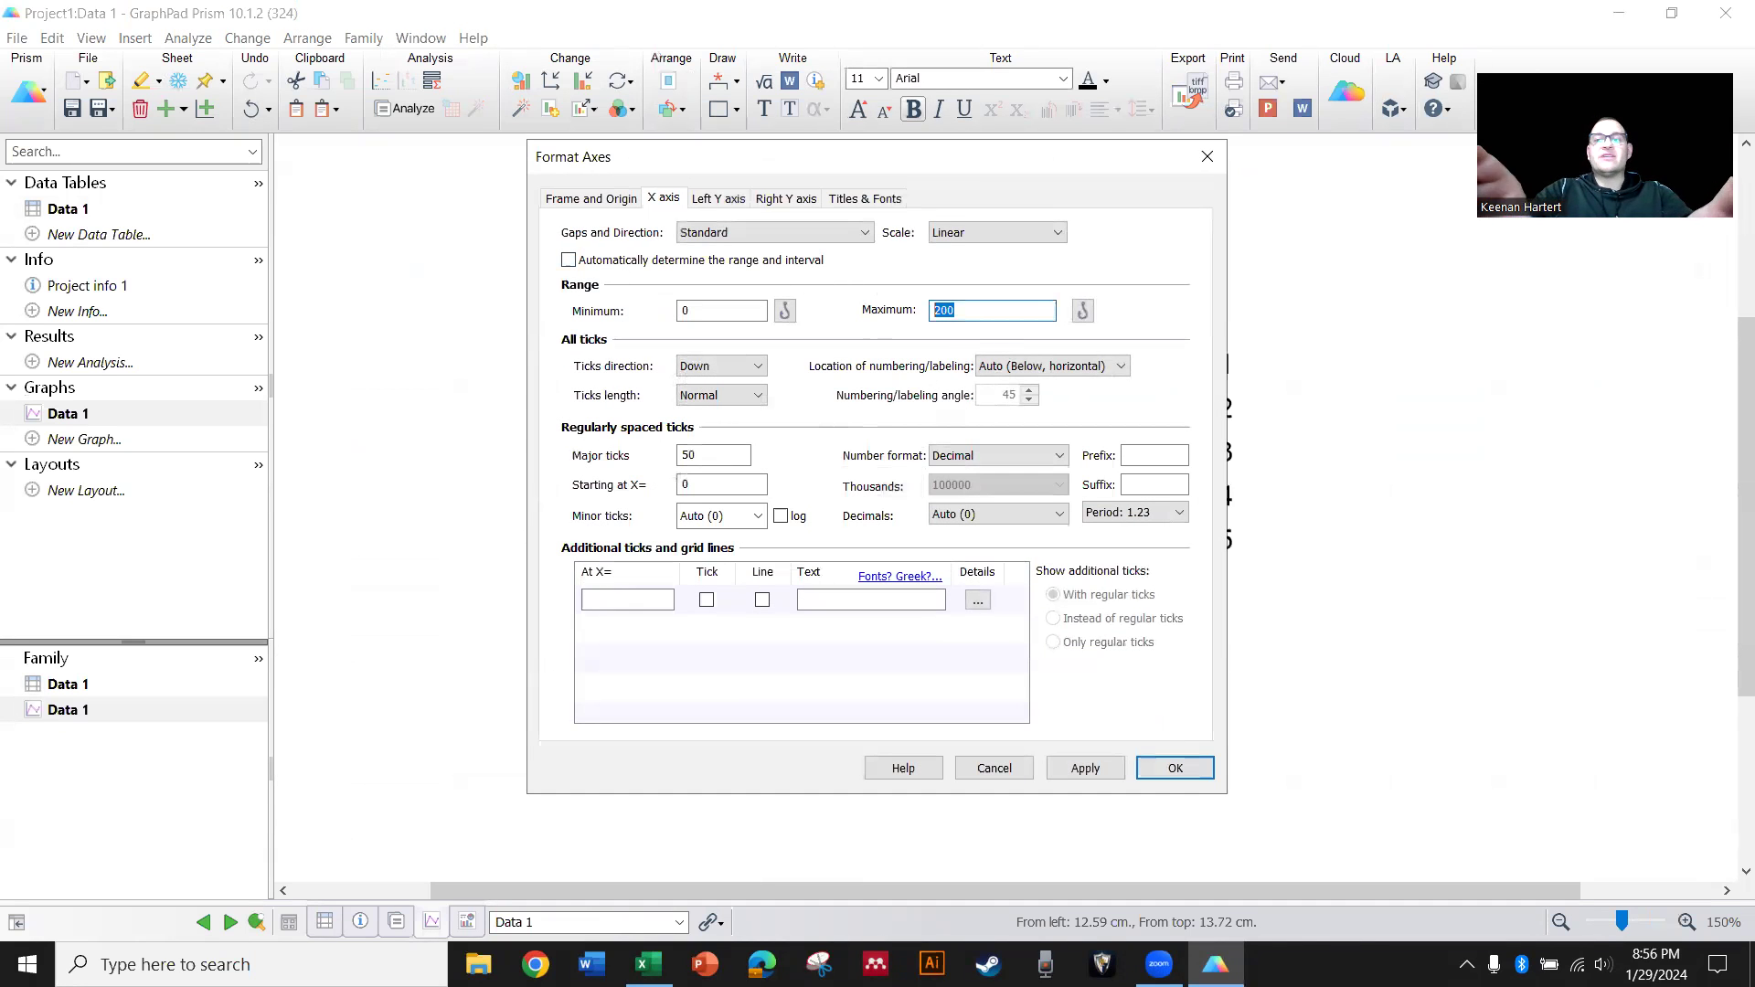
click(1173, 768)
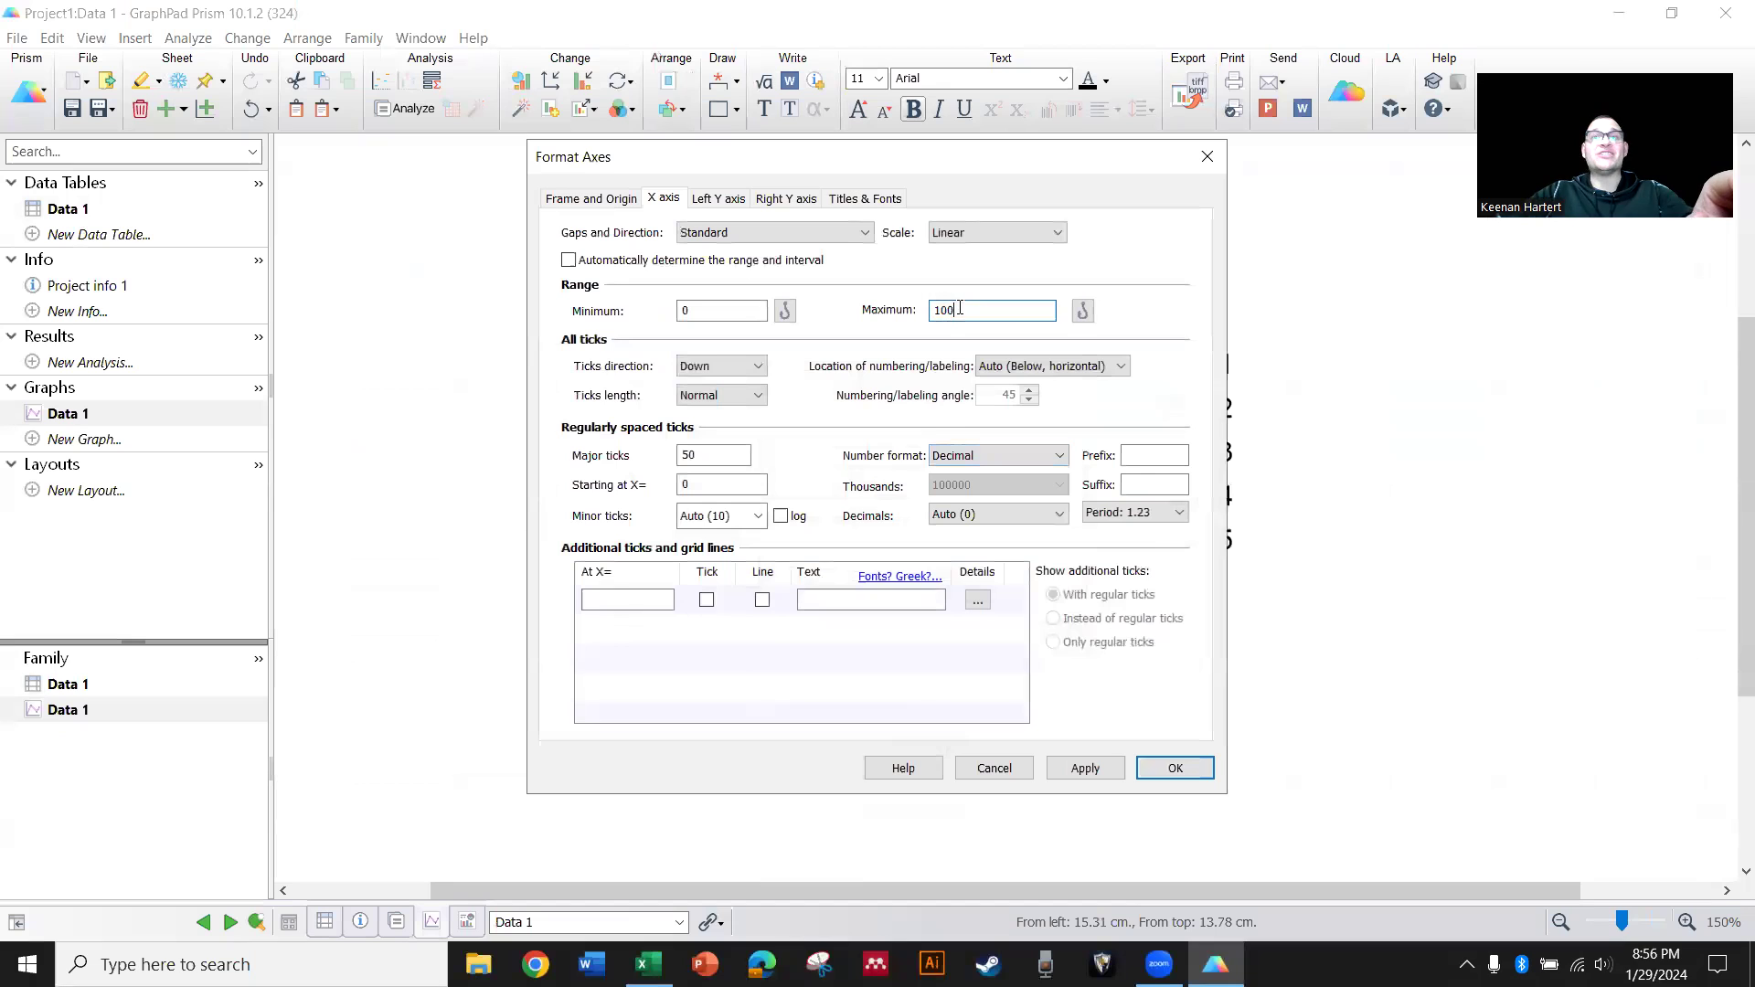
click(1174, 768)
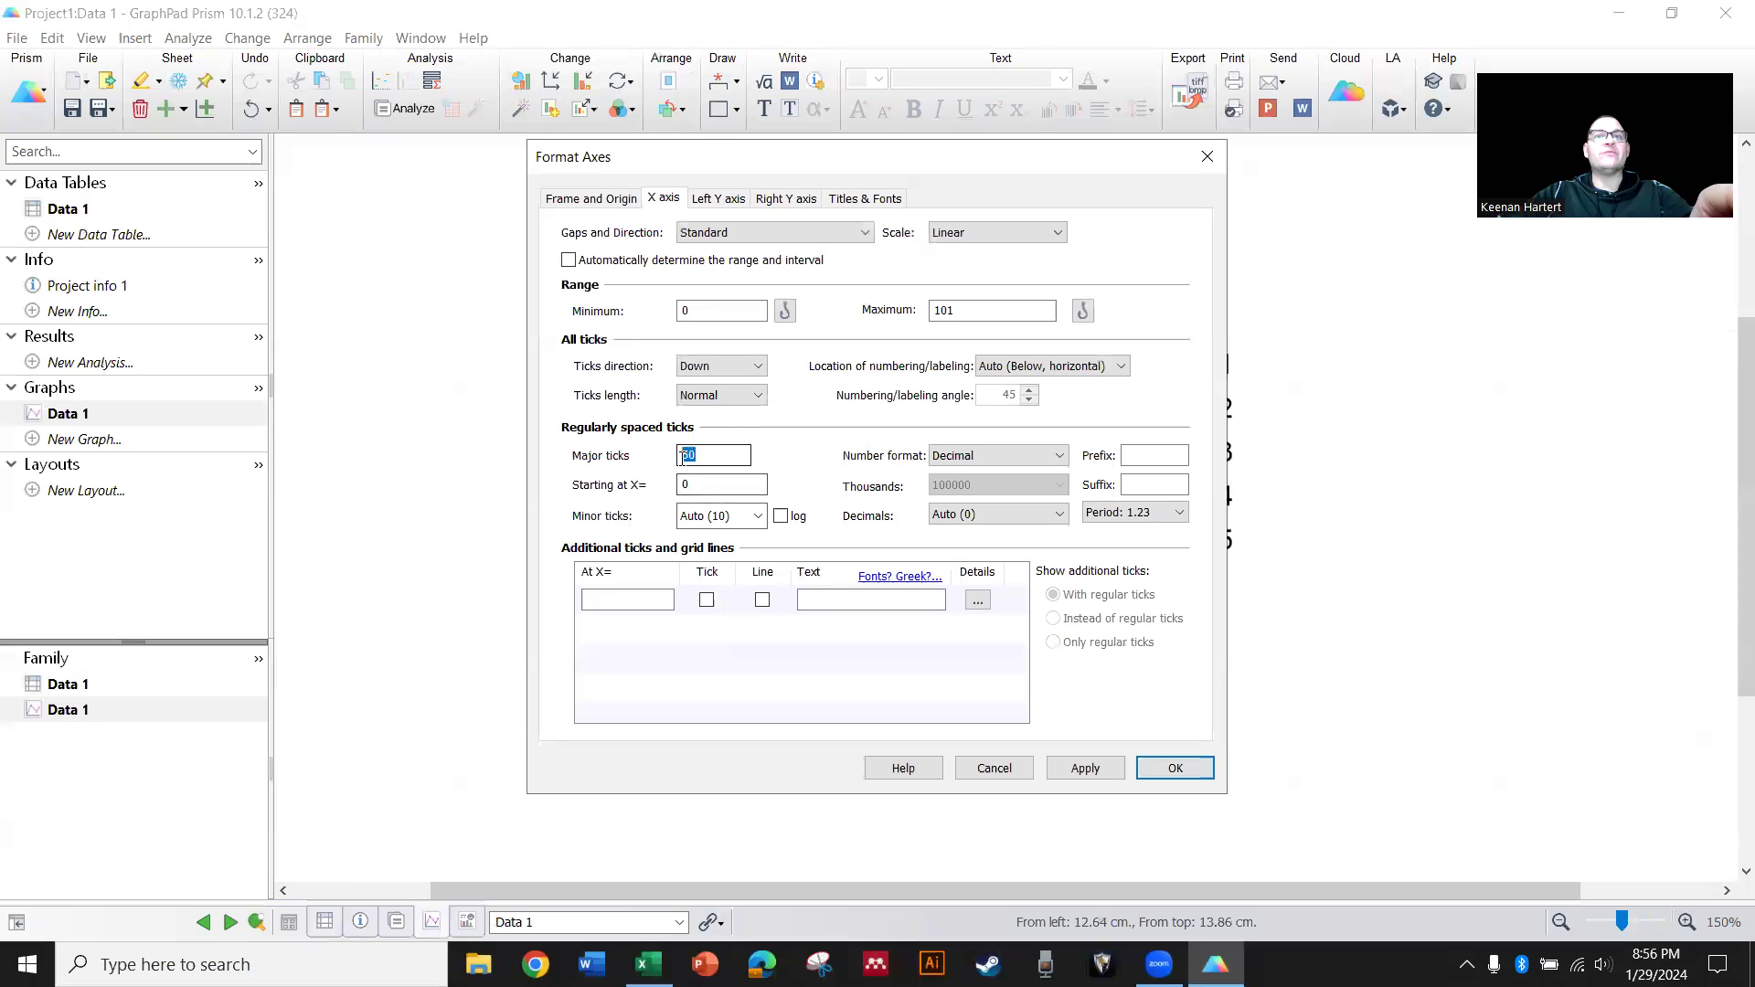
click(1174, 767)
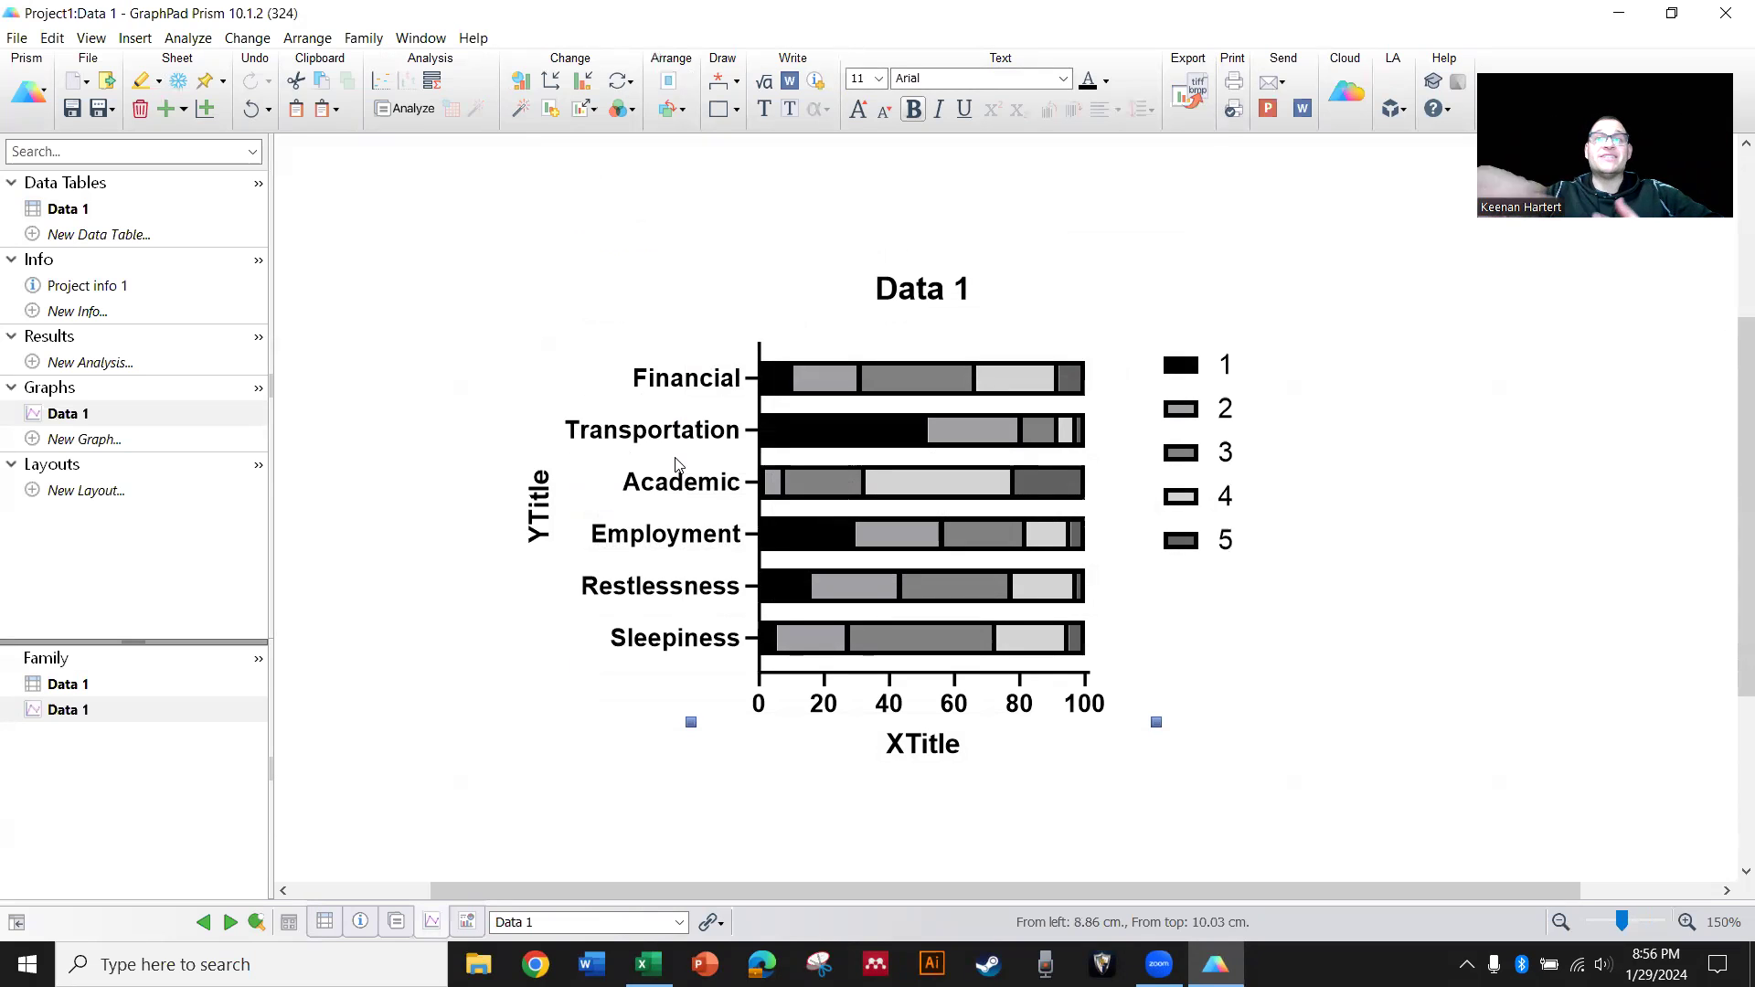
mouse_move(1181, 371)
text(St)
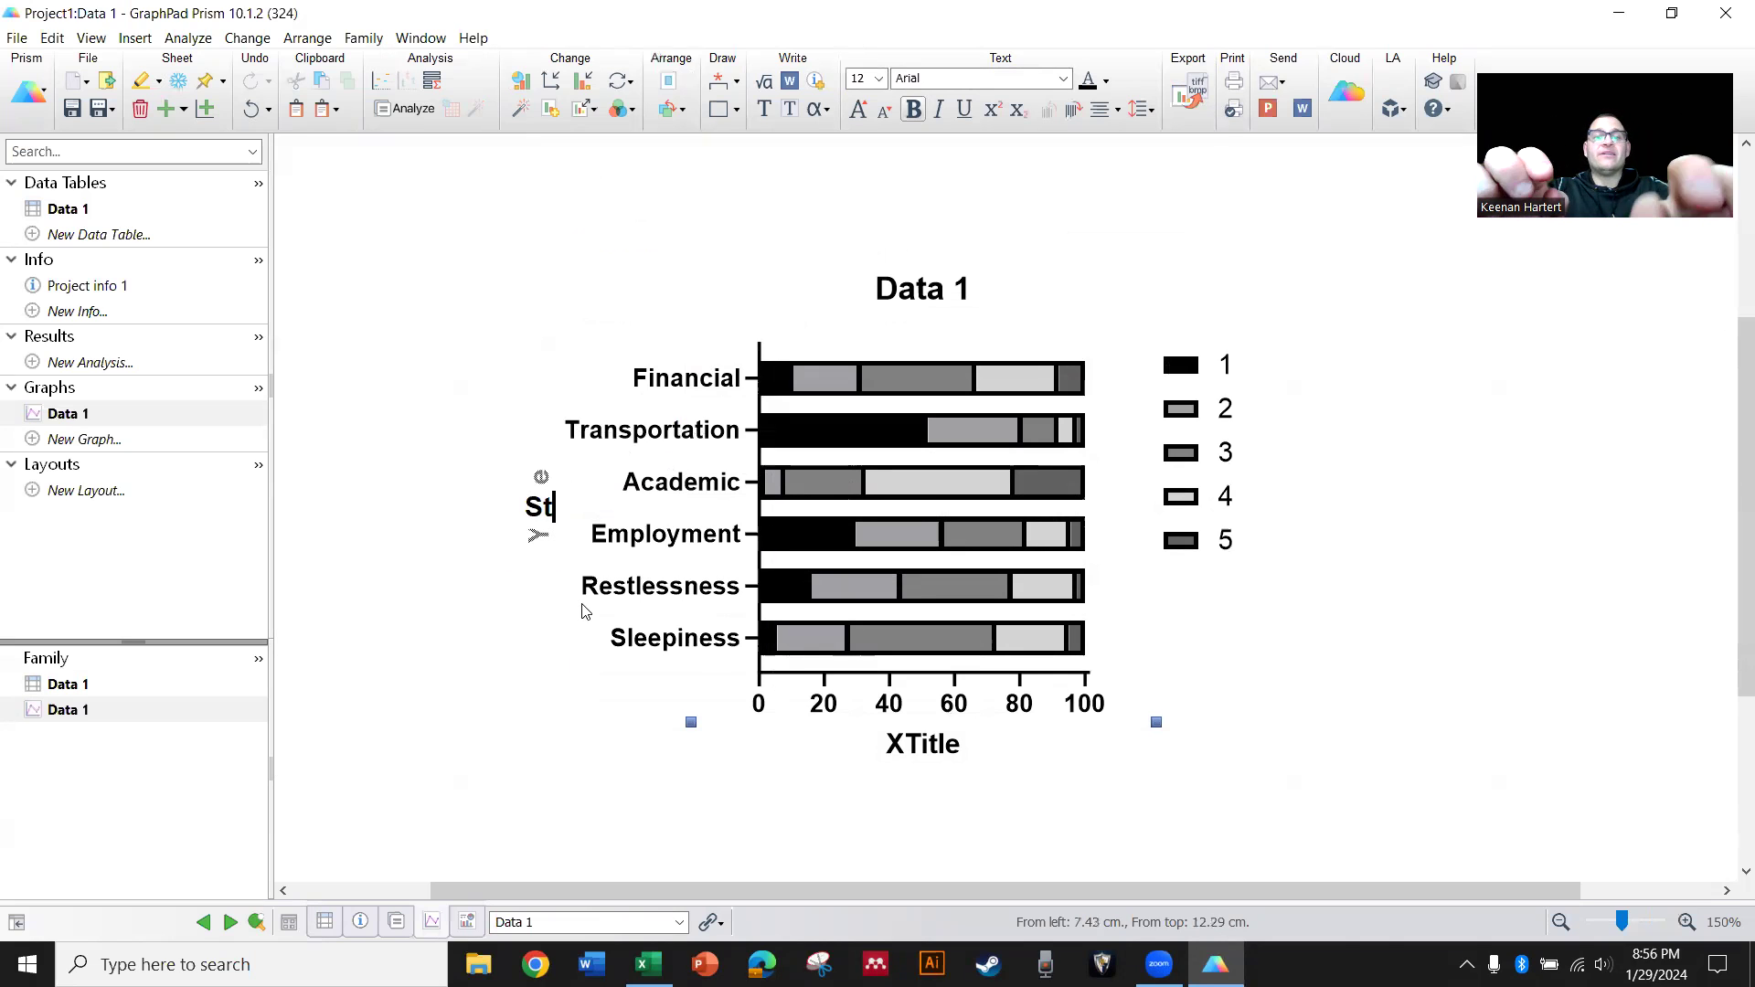
Replace the vertical axis title YTitle with Stressor
text(ressor)
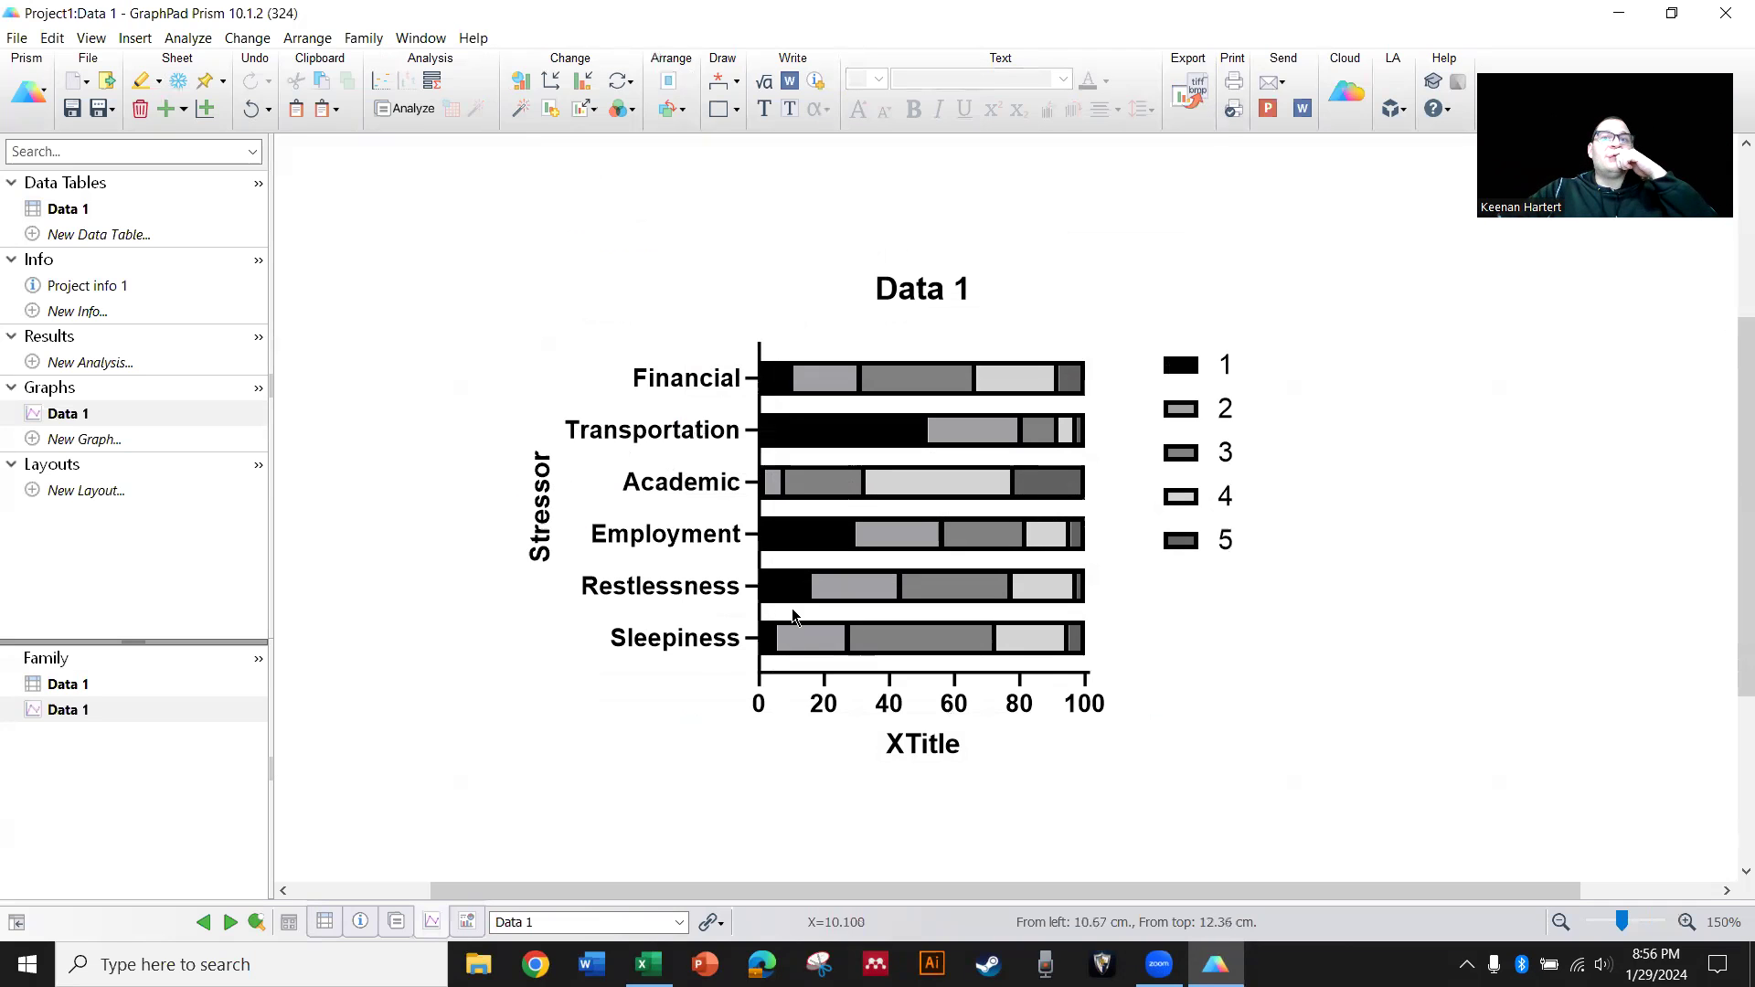
click(1179, 364)
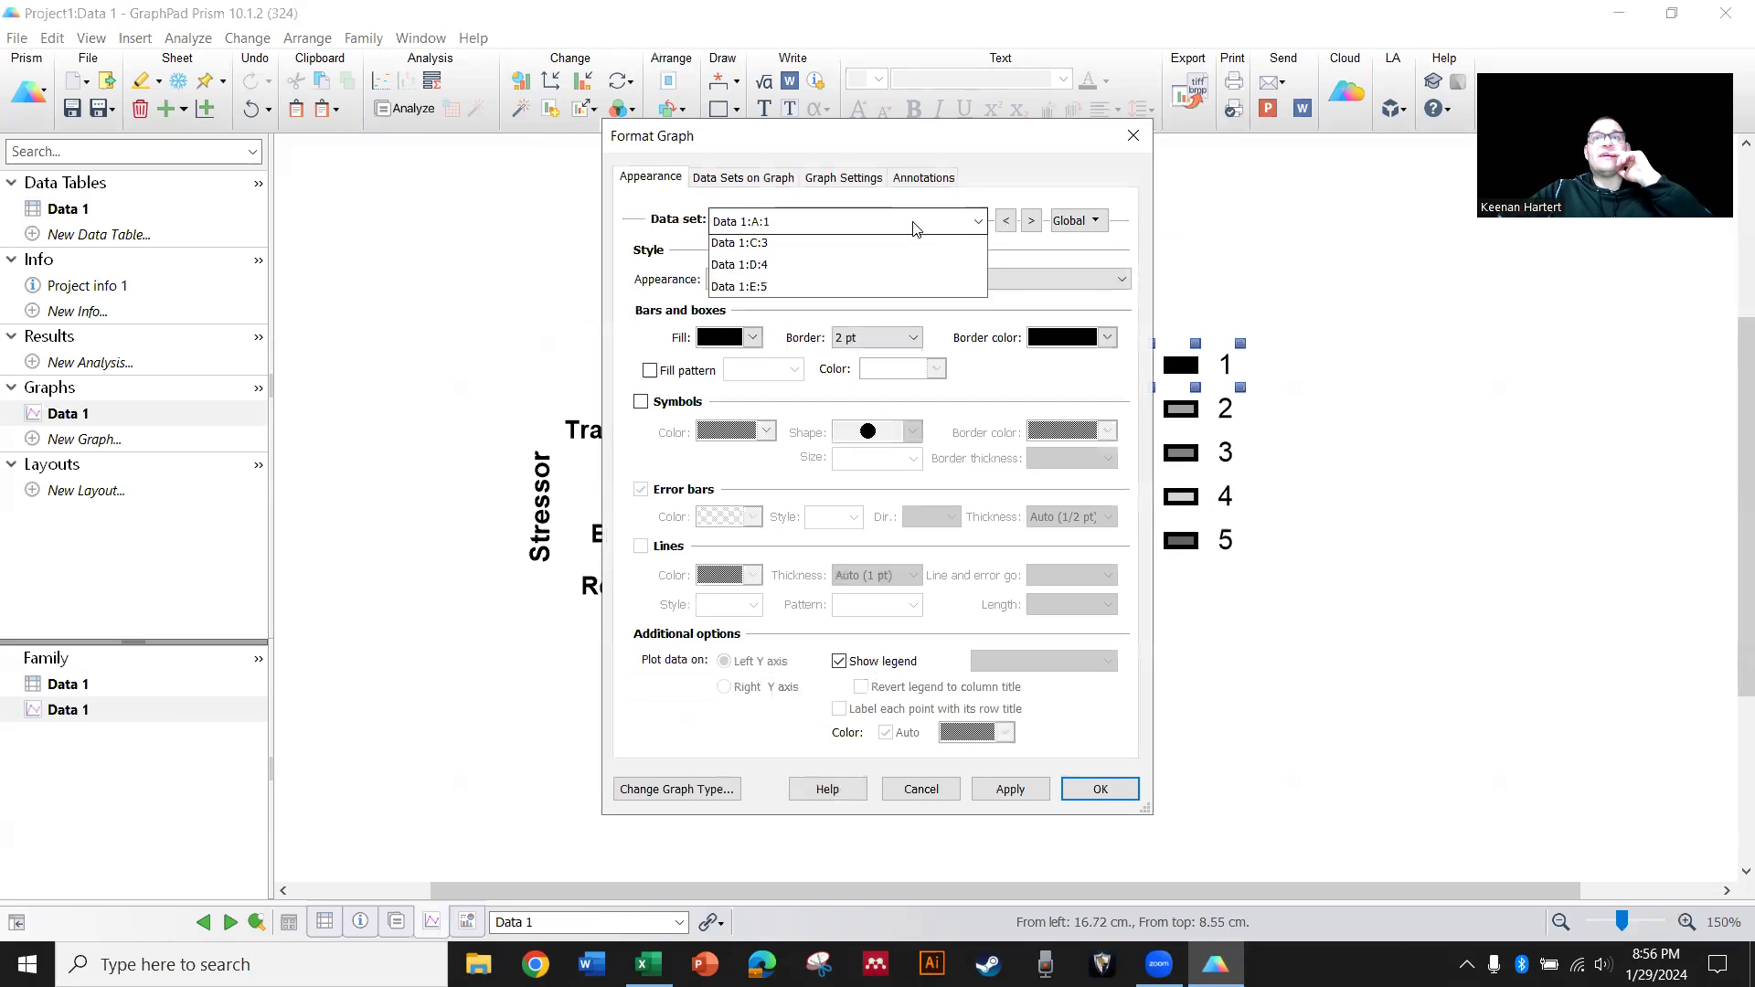
For all data sets, make bar borders 1/4 pt thick and black
click(912, 337)
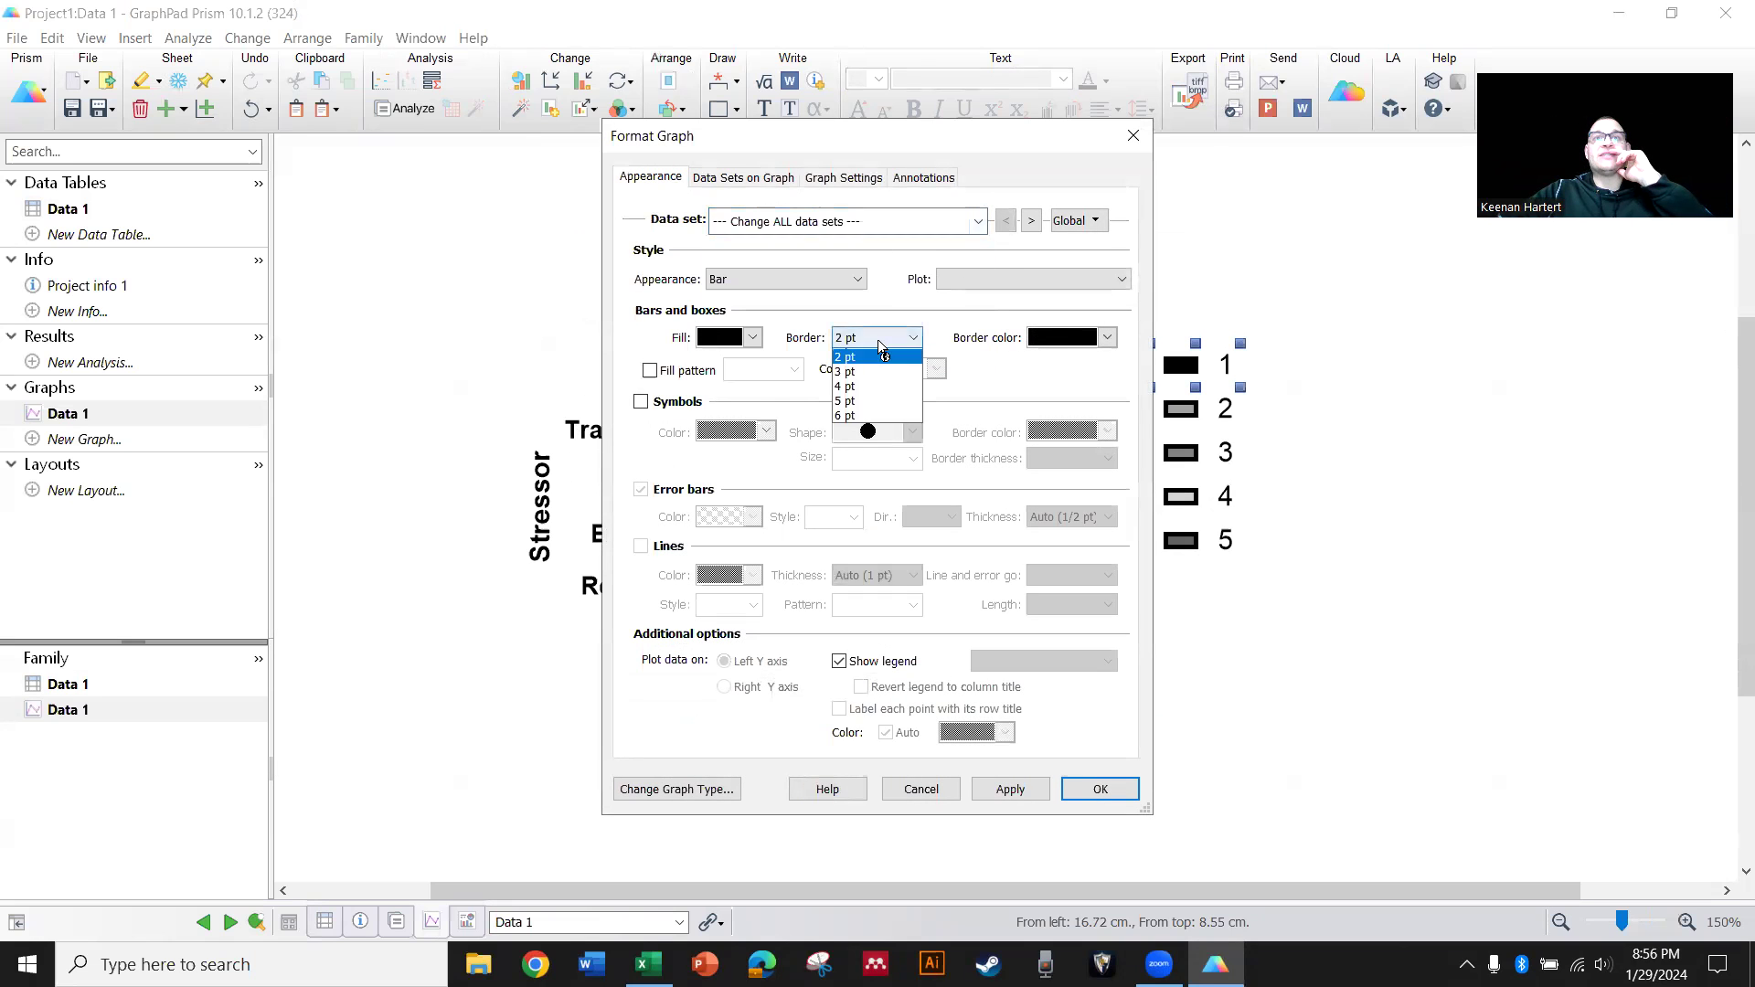
click(874, 337)
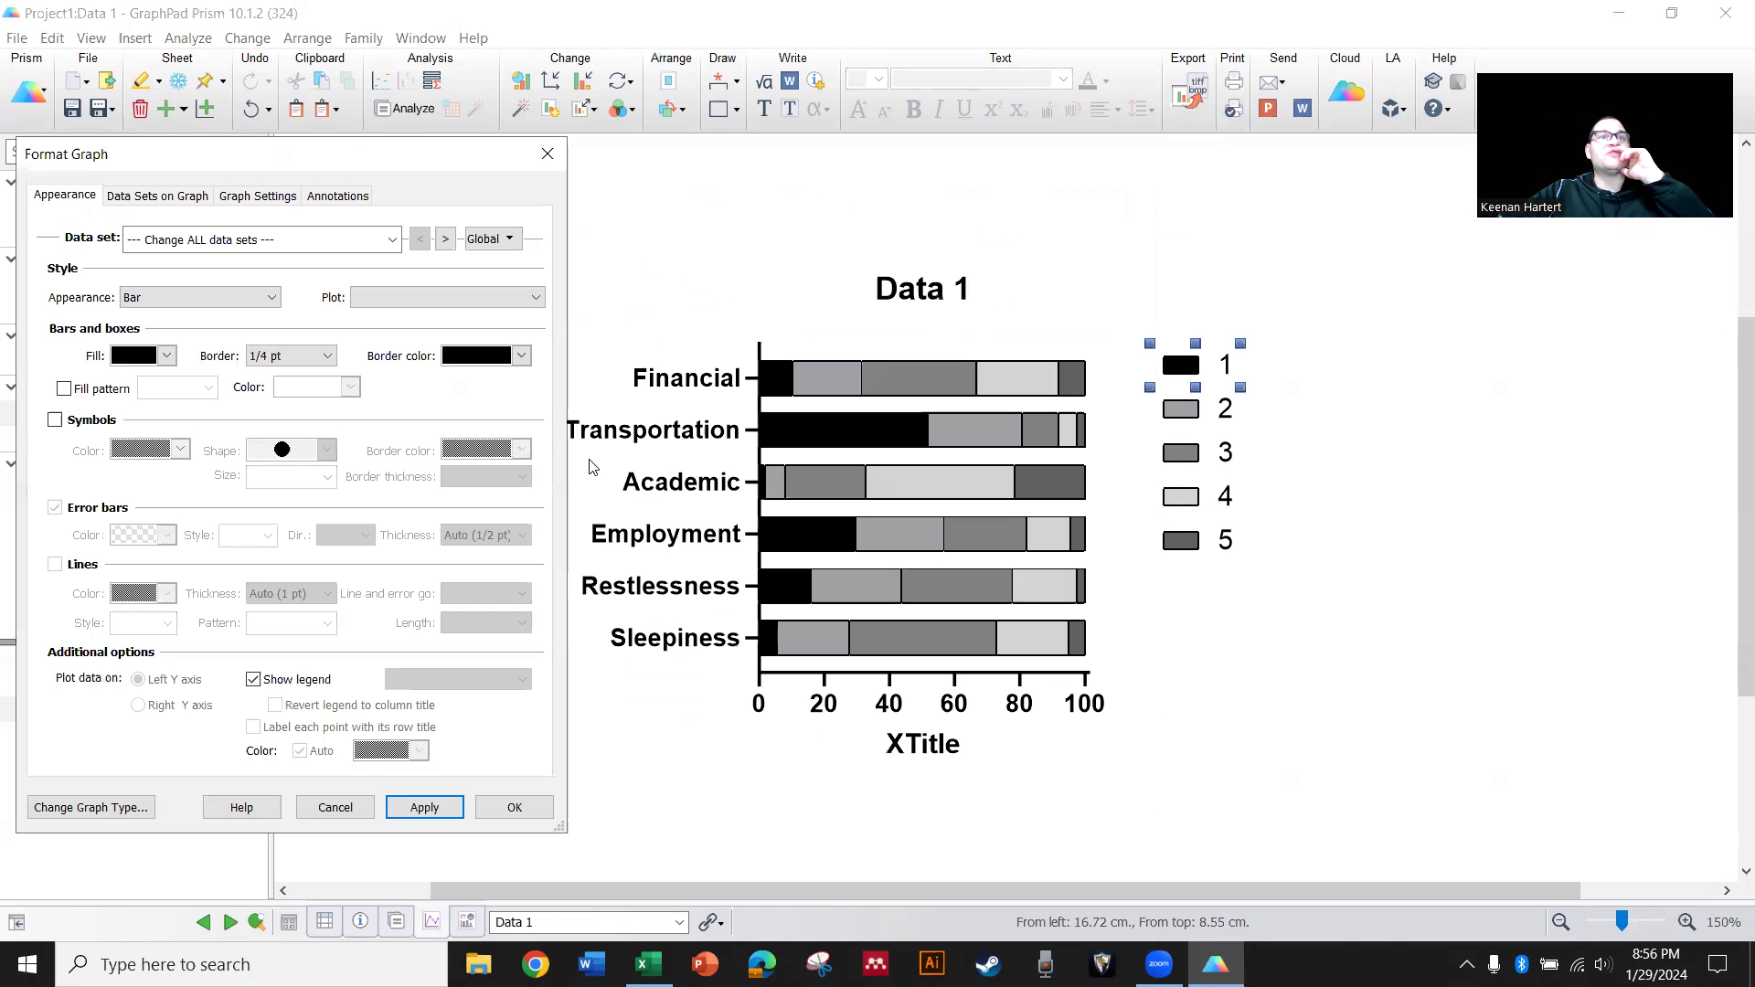
click(517, 355)
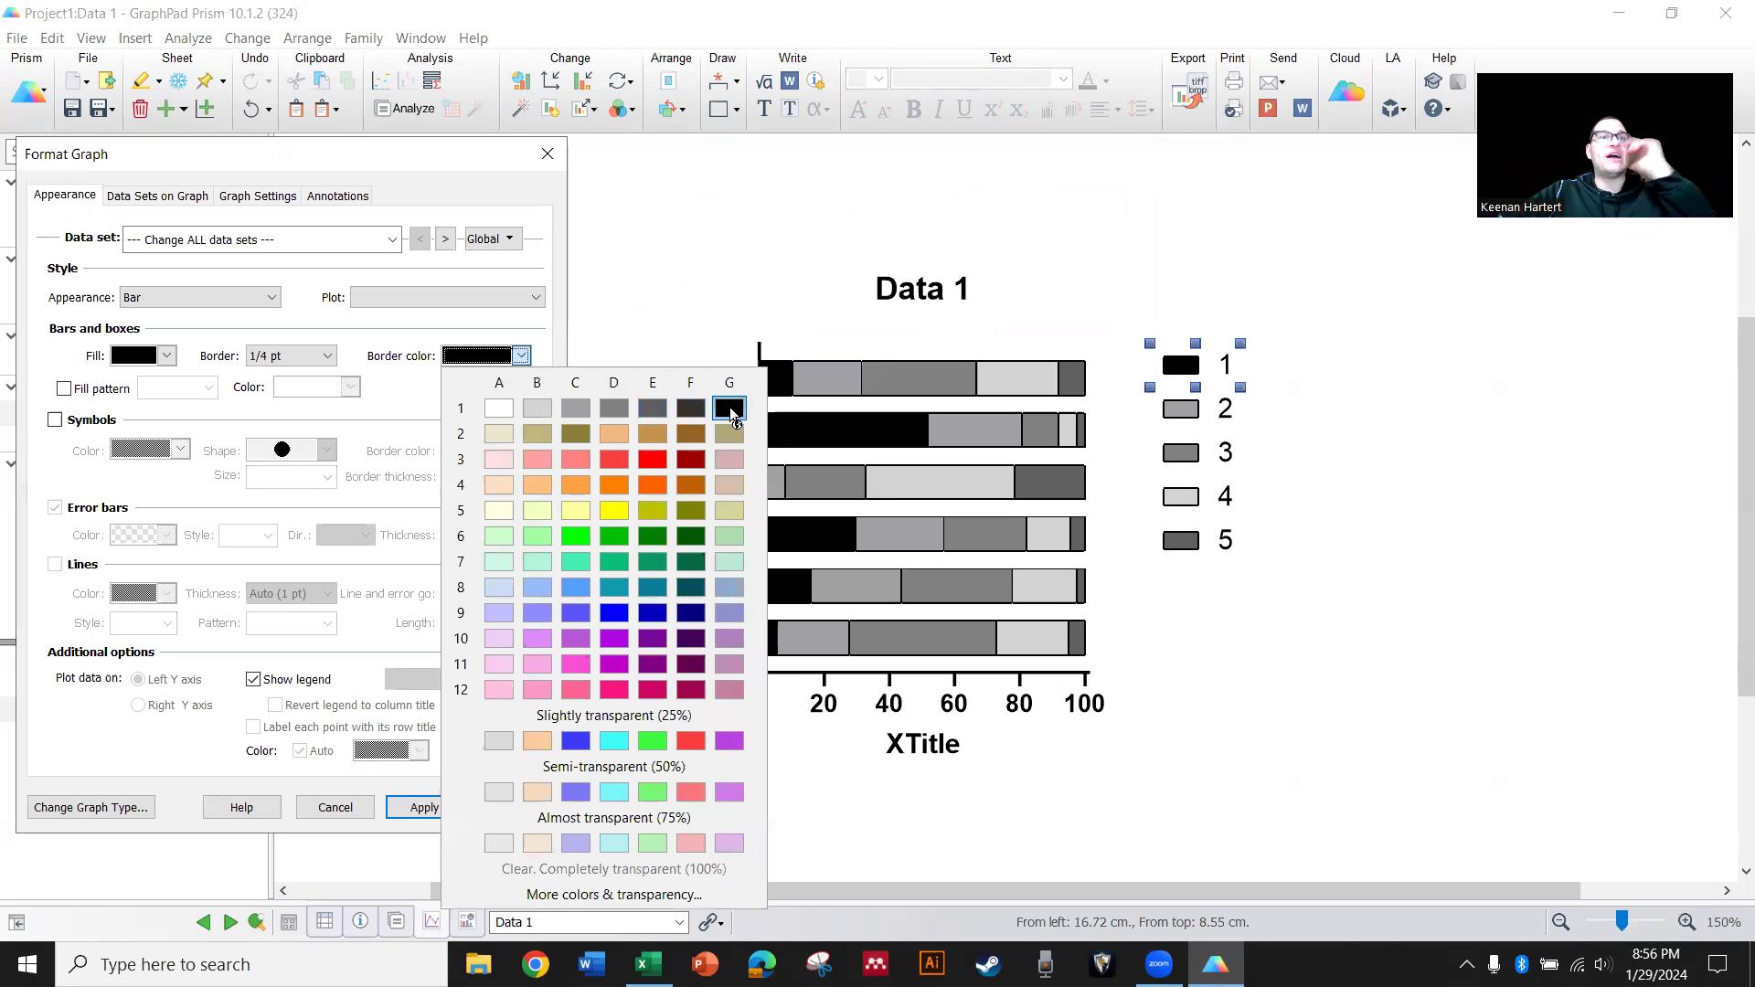
click(729, 407)
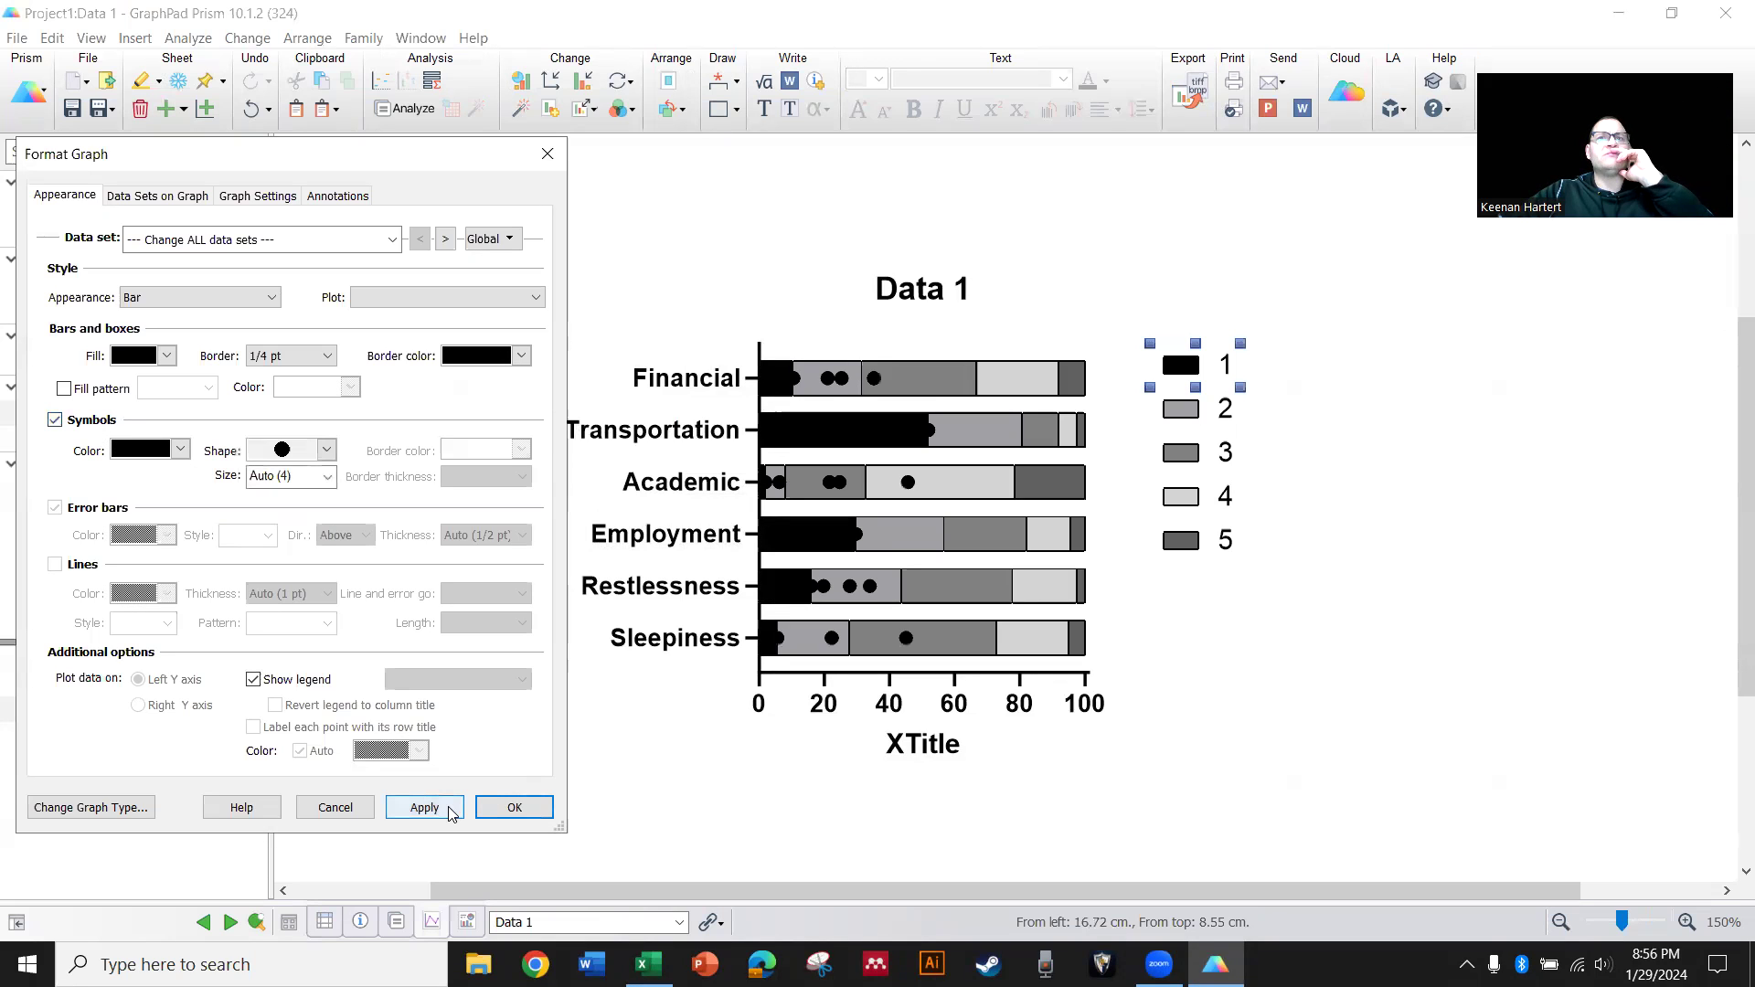
click(425, 807)
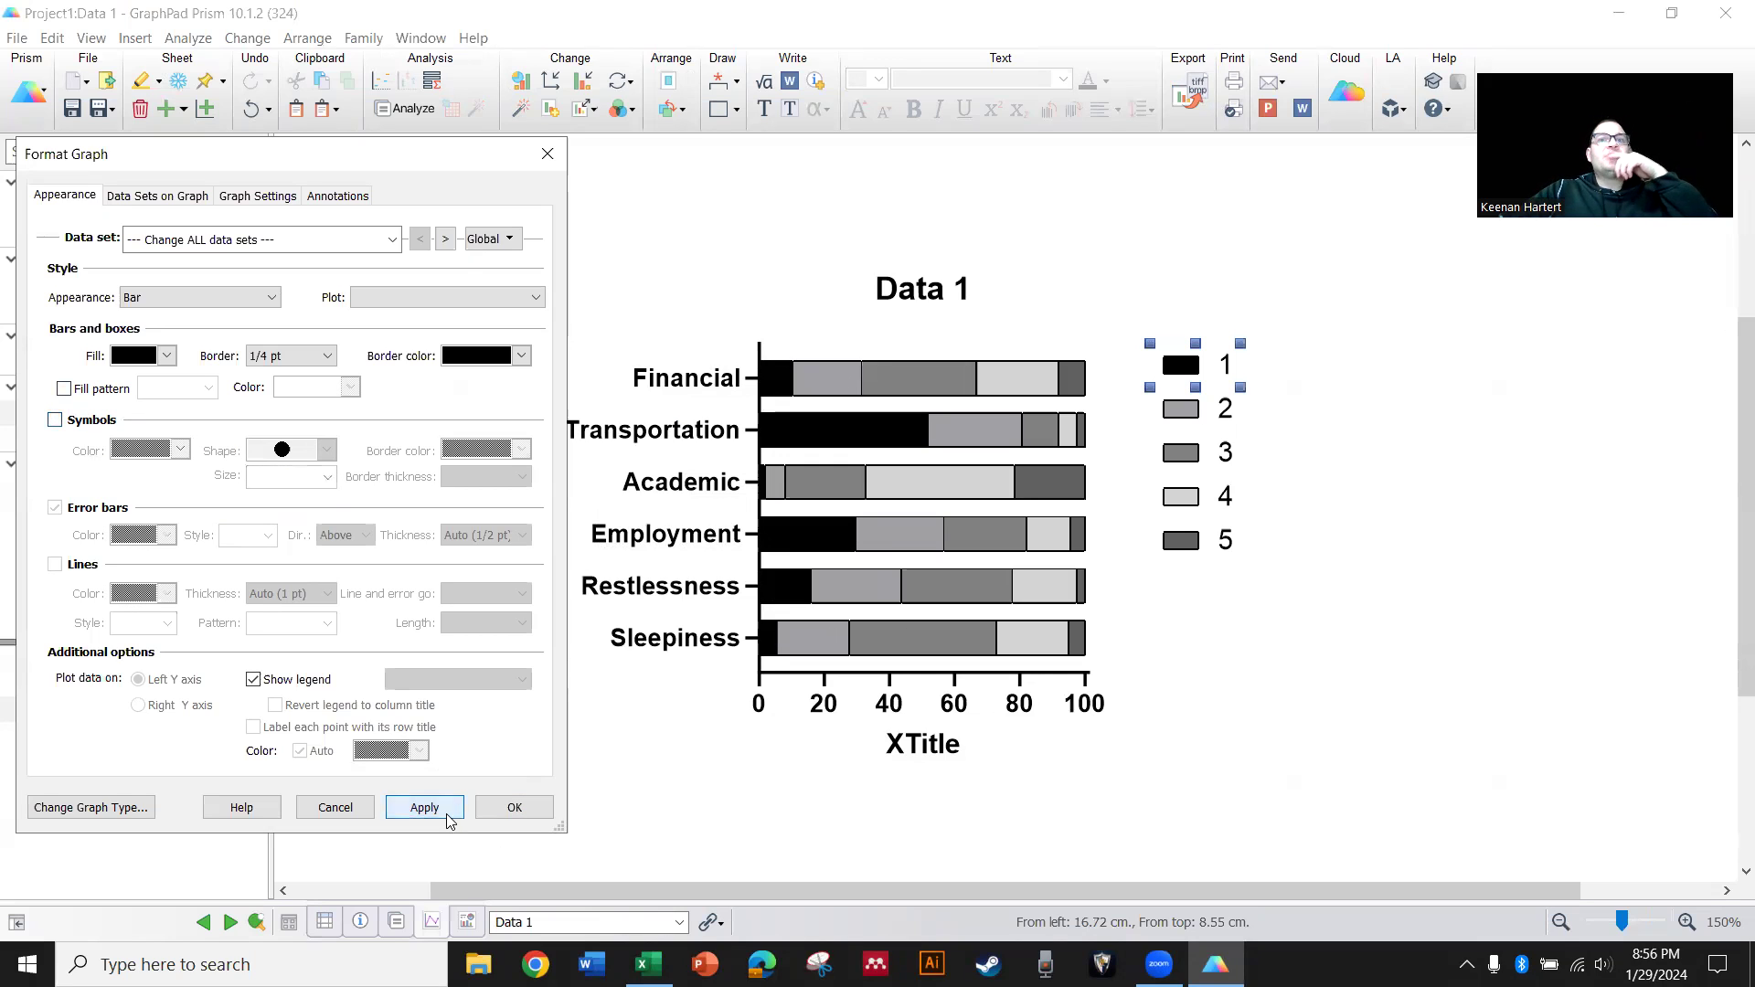
Try scatter and aligned dot plot styles on the first data set, then revert to stacked bars
click(444, 237)
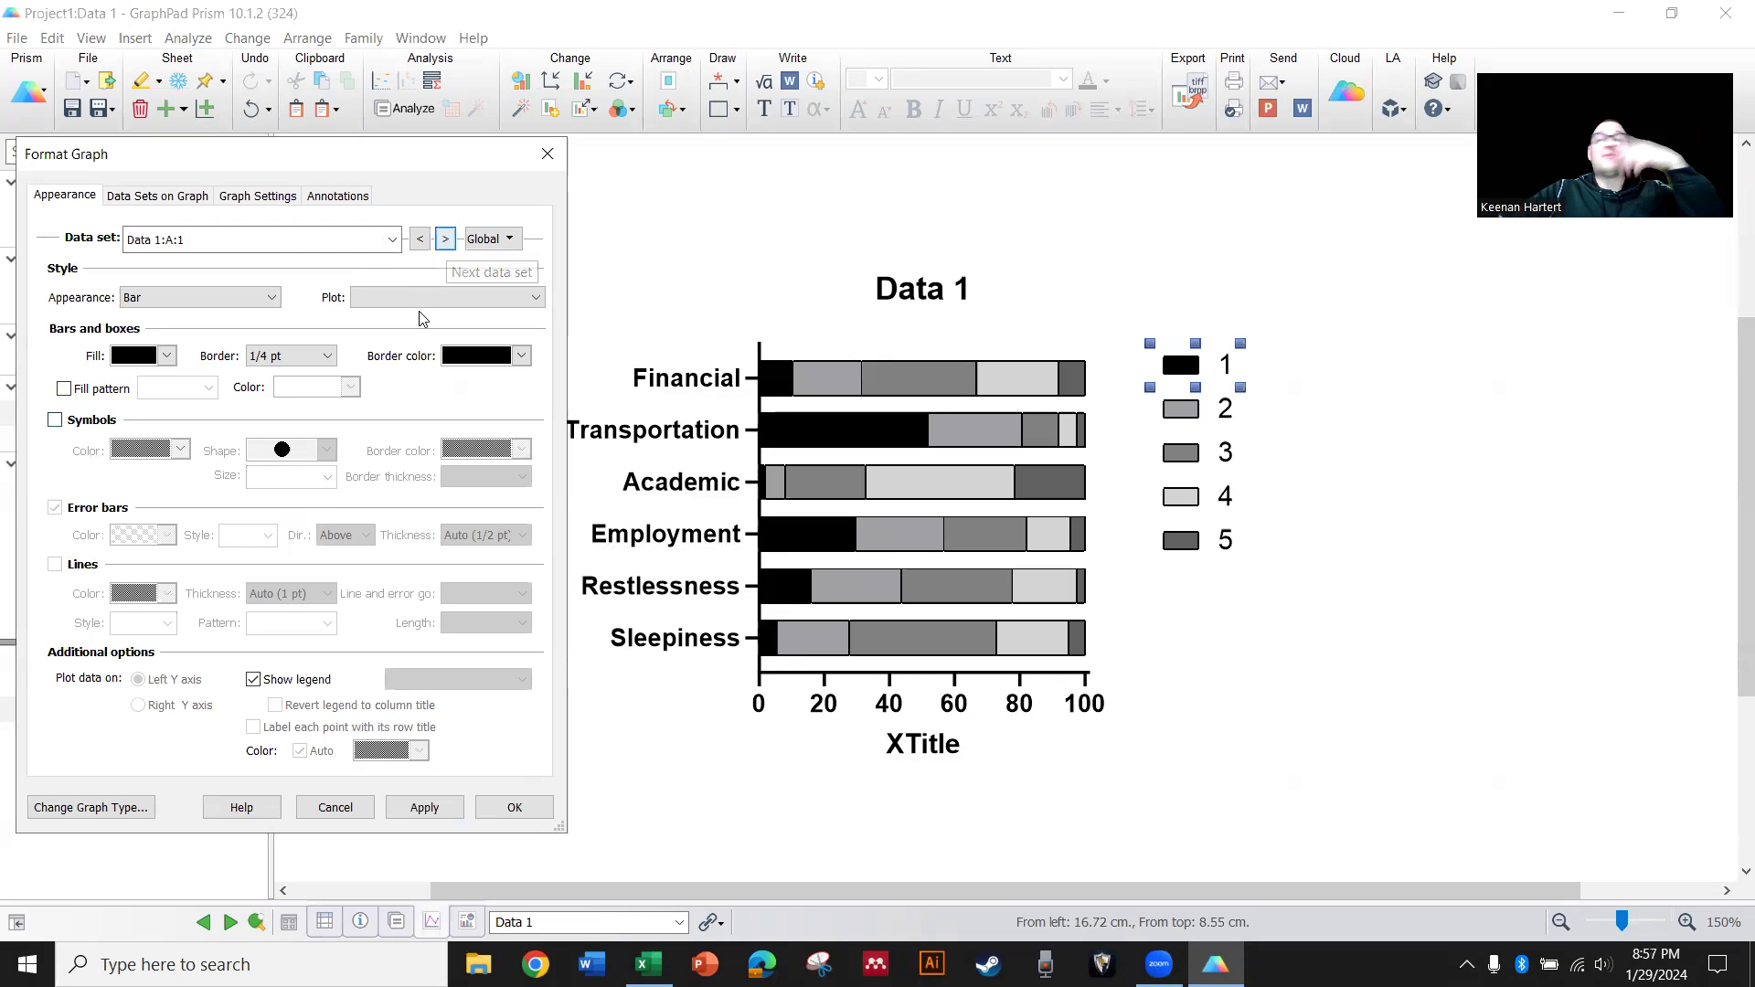
click(199, 296)
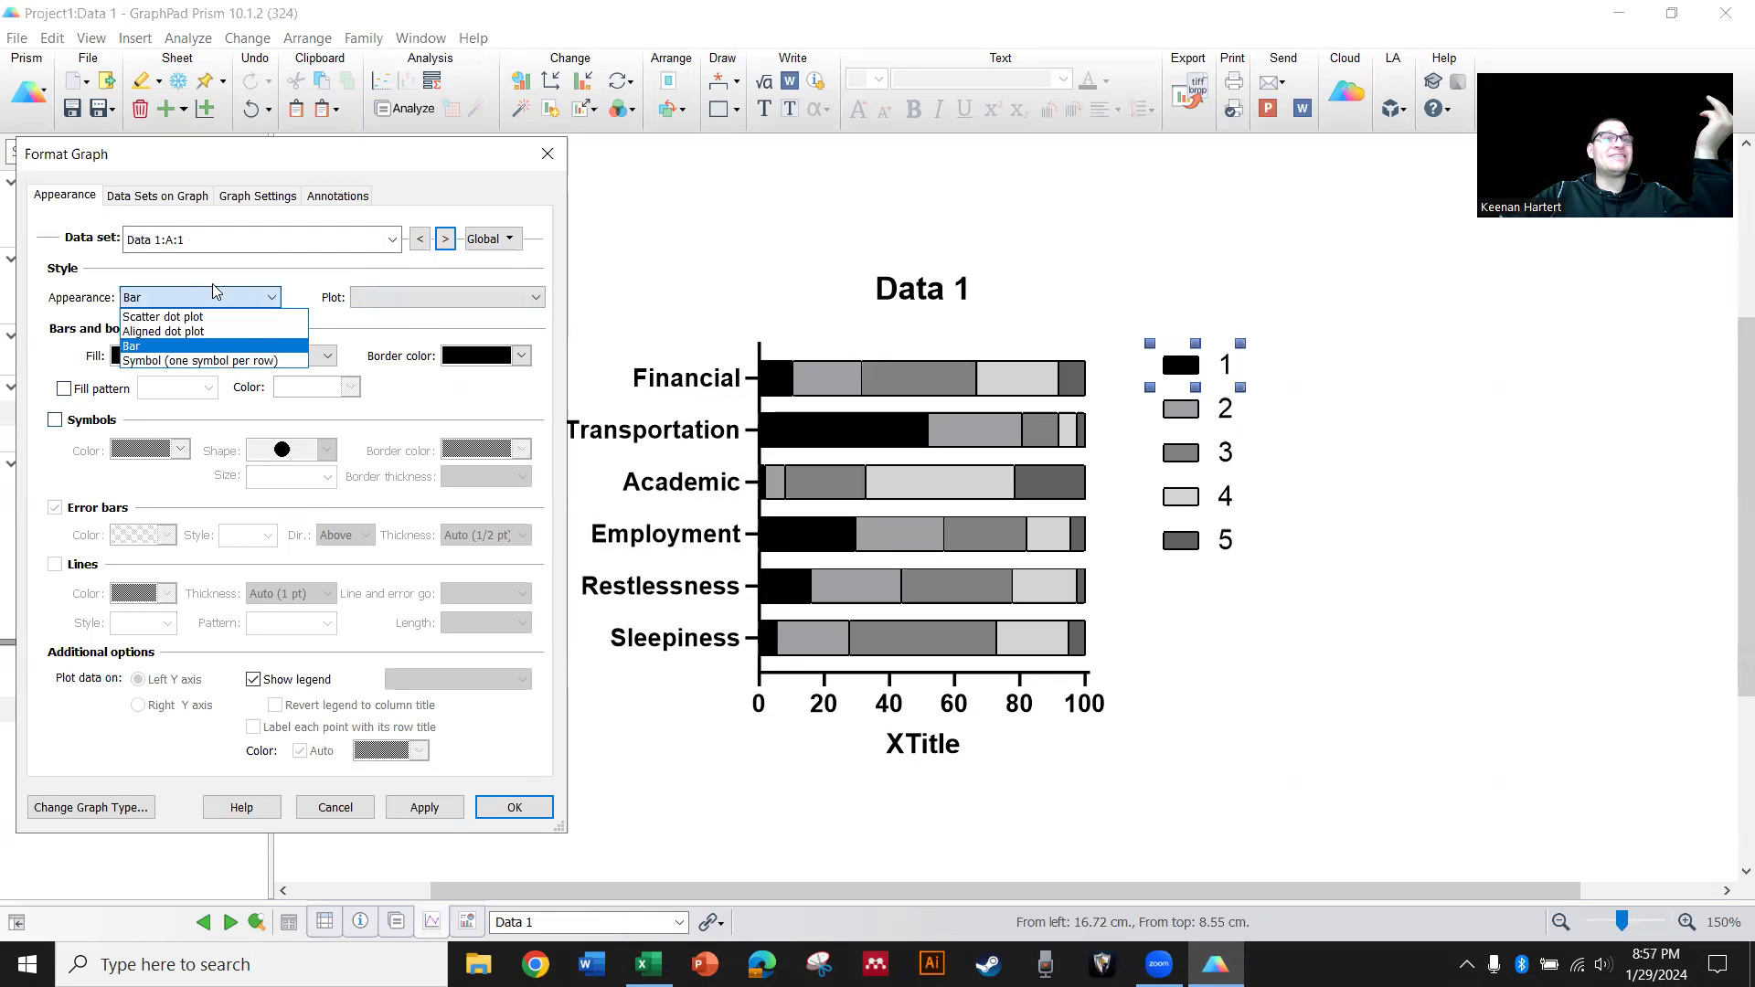
click(165, 317)
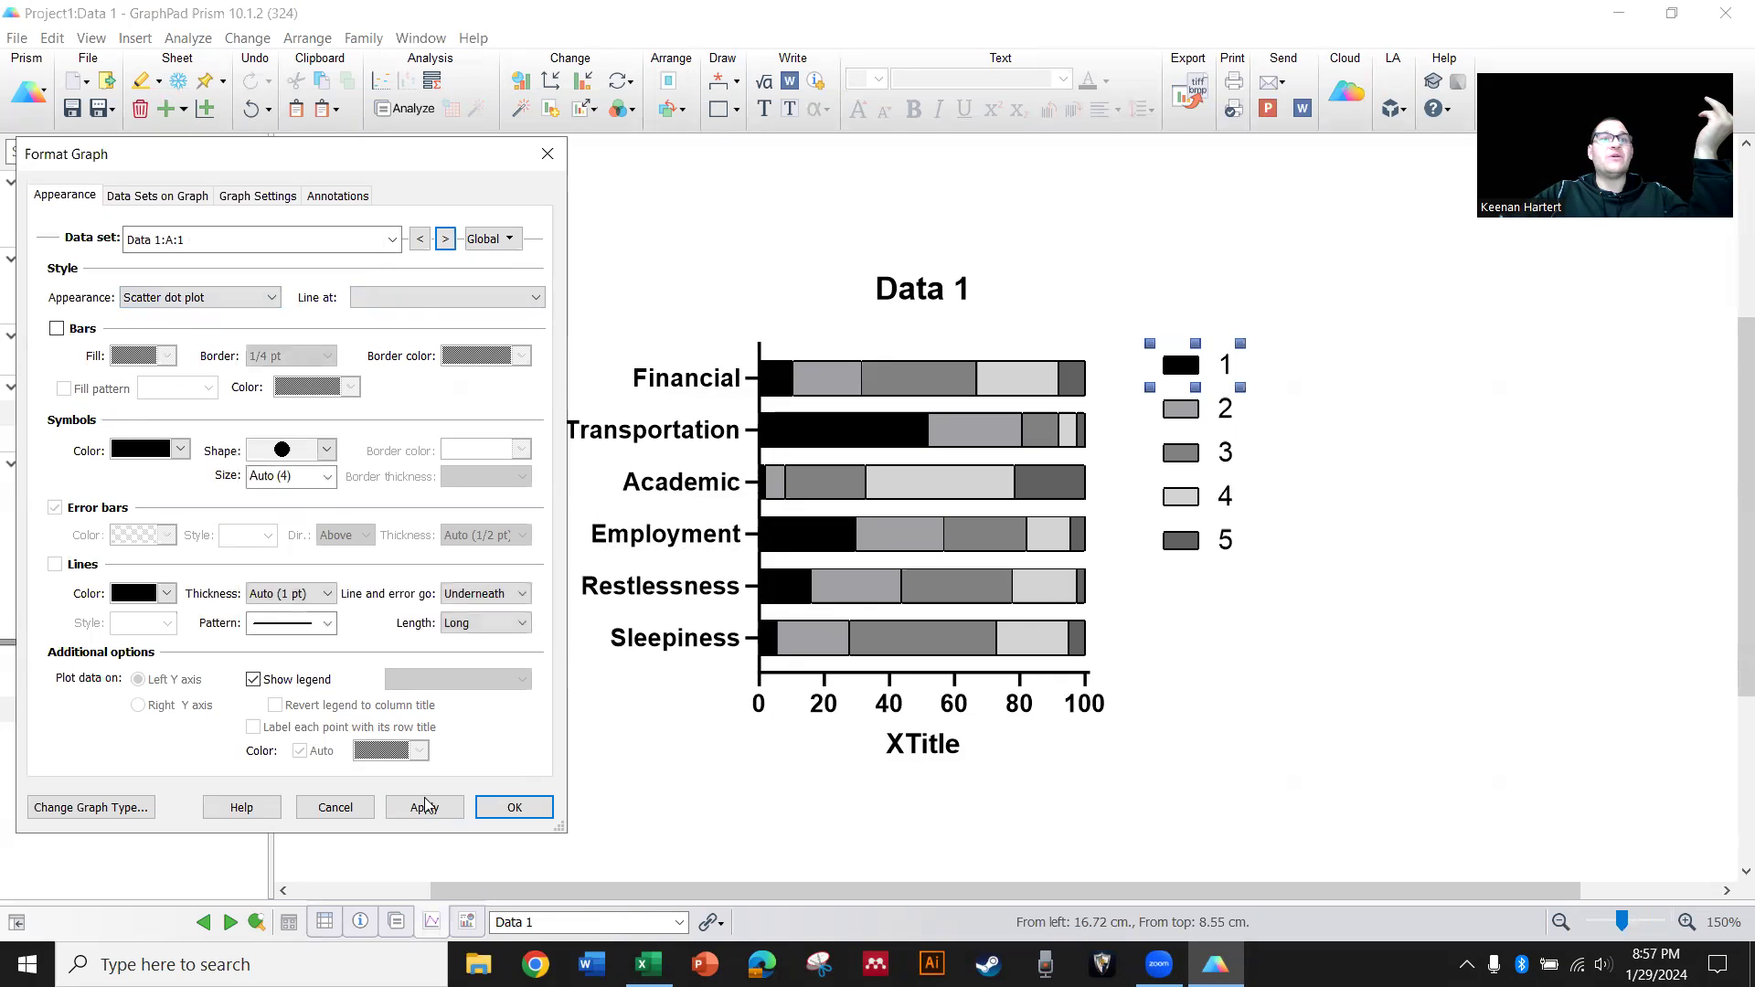
click(424, 806)
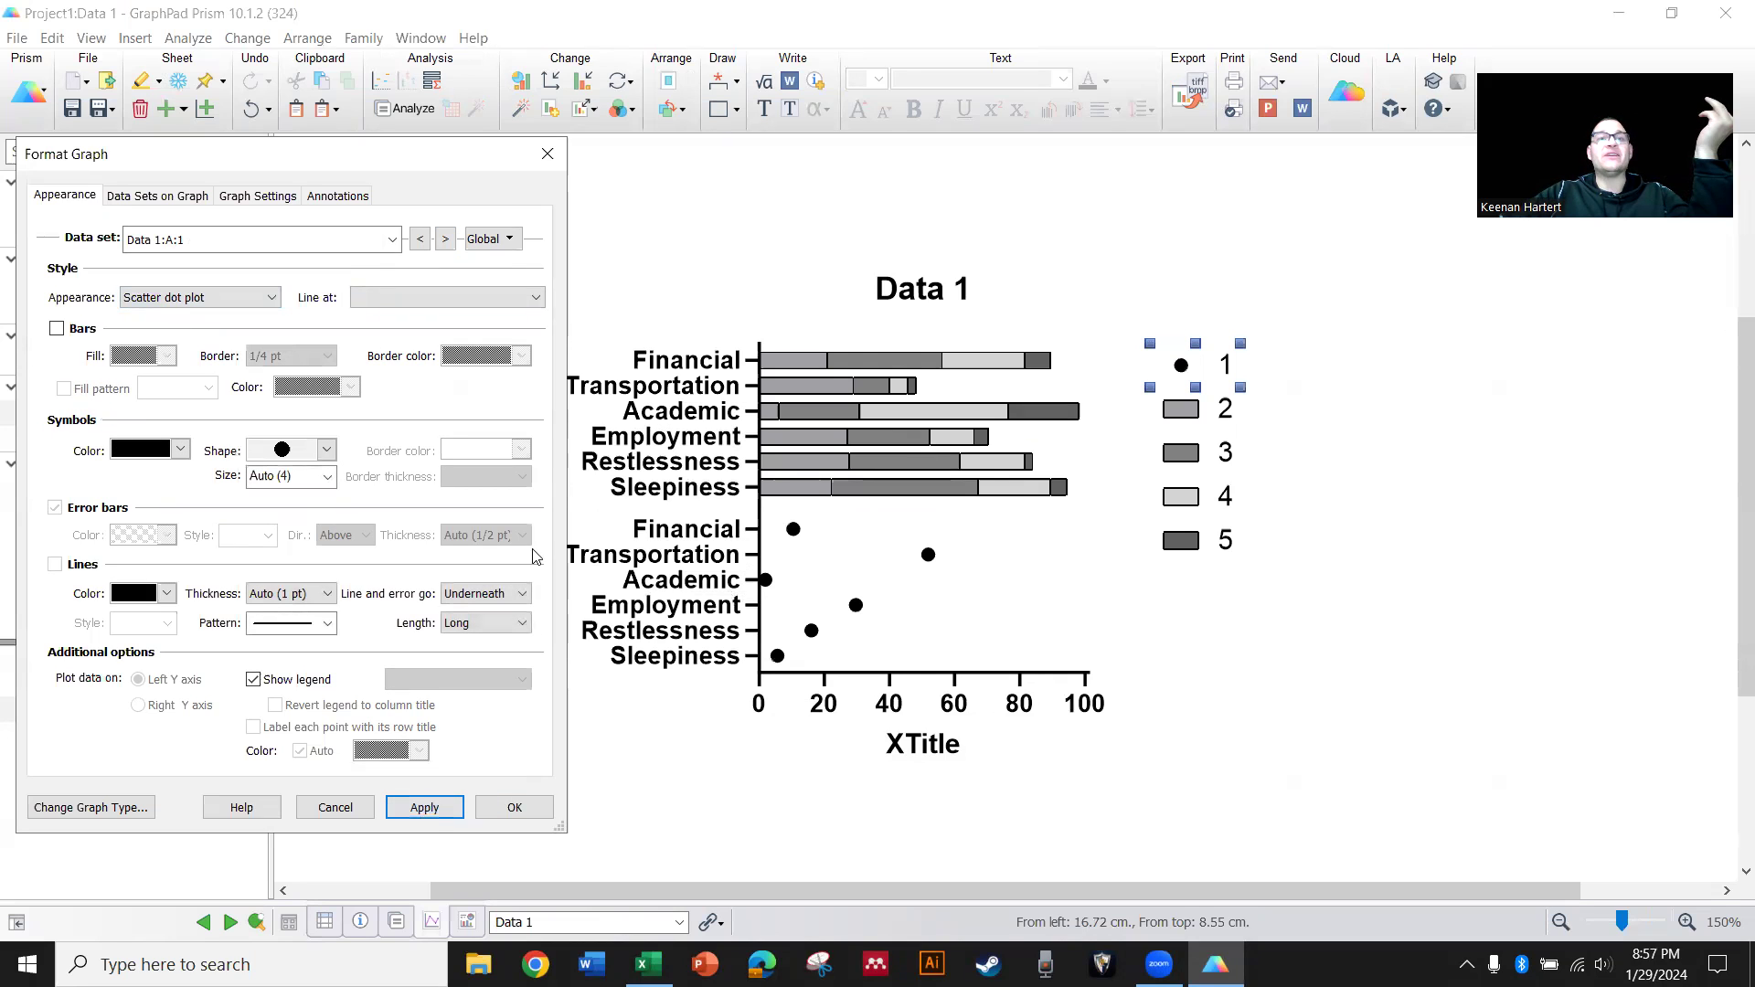
click(199, 296)
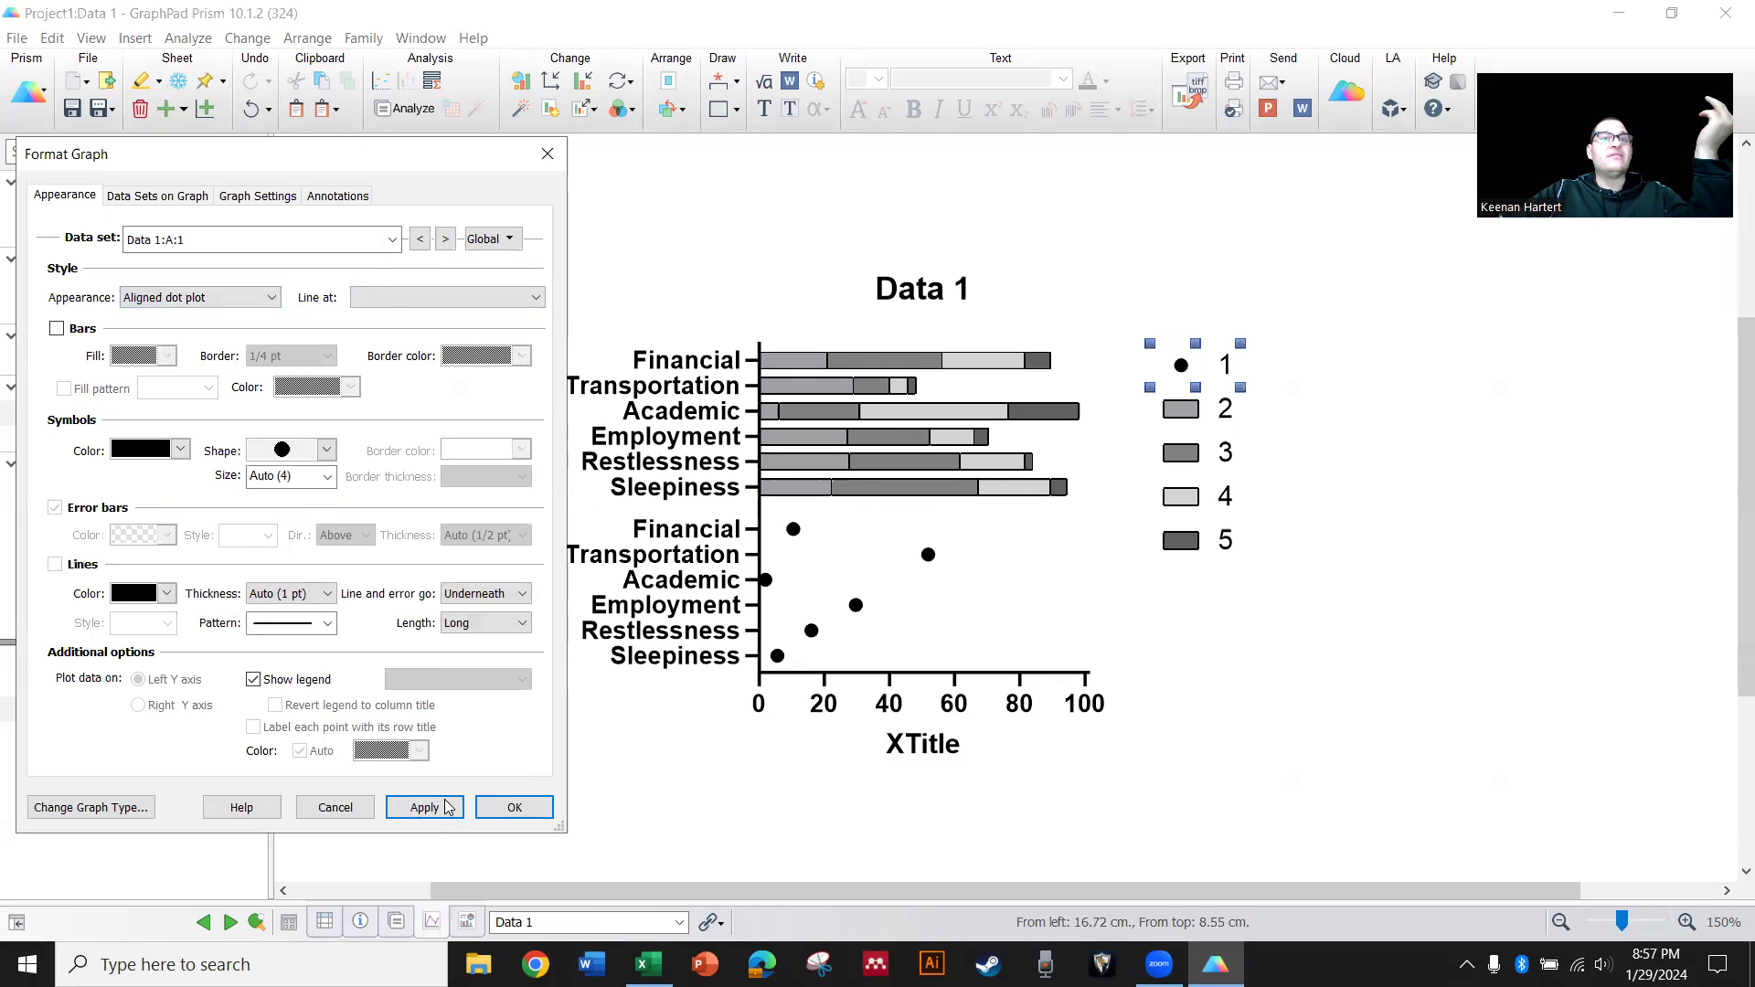
mouse_move(199, 297)
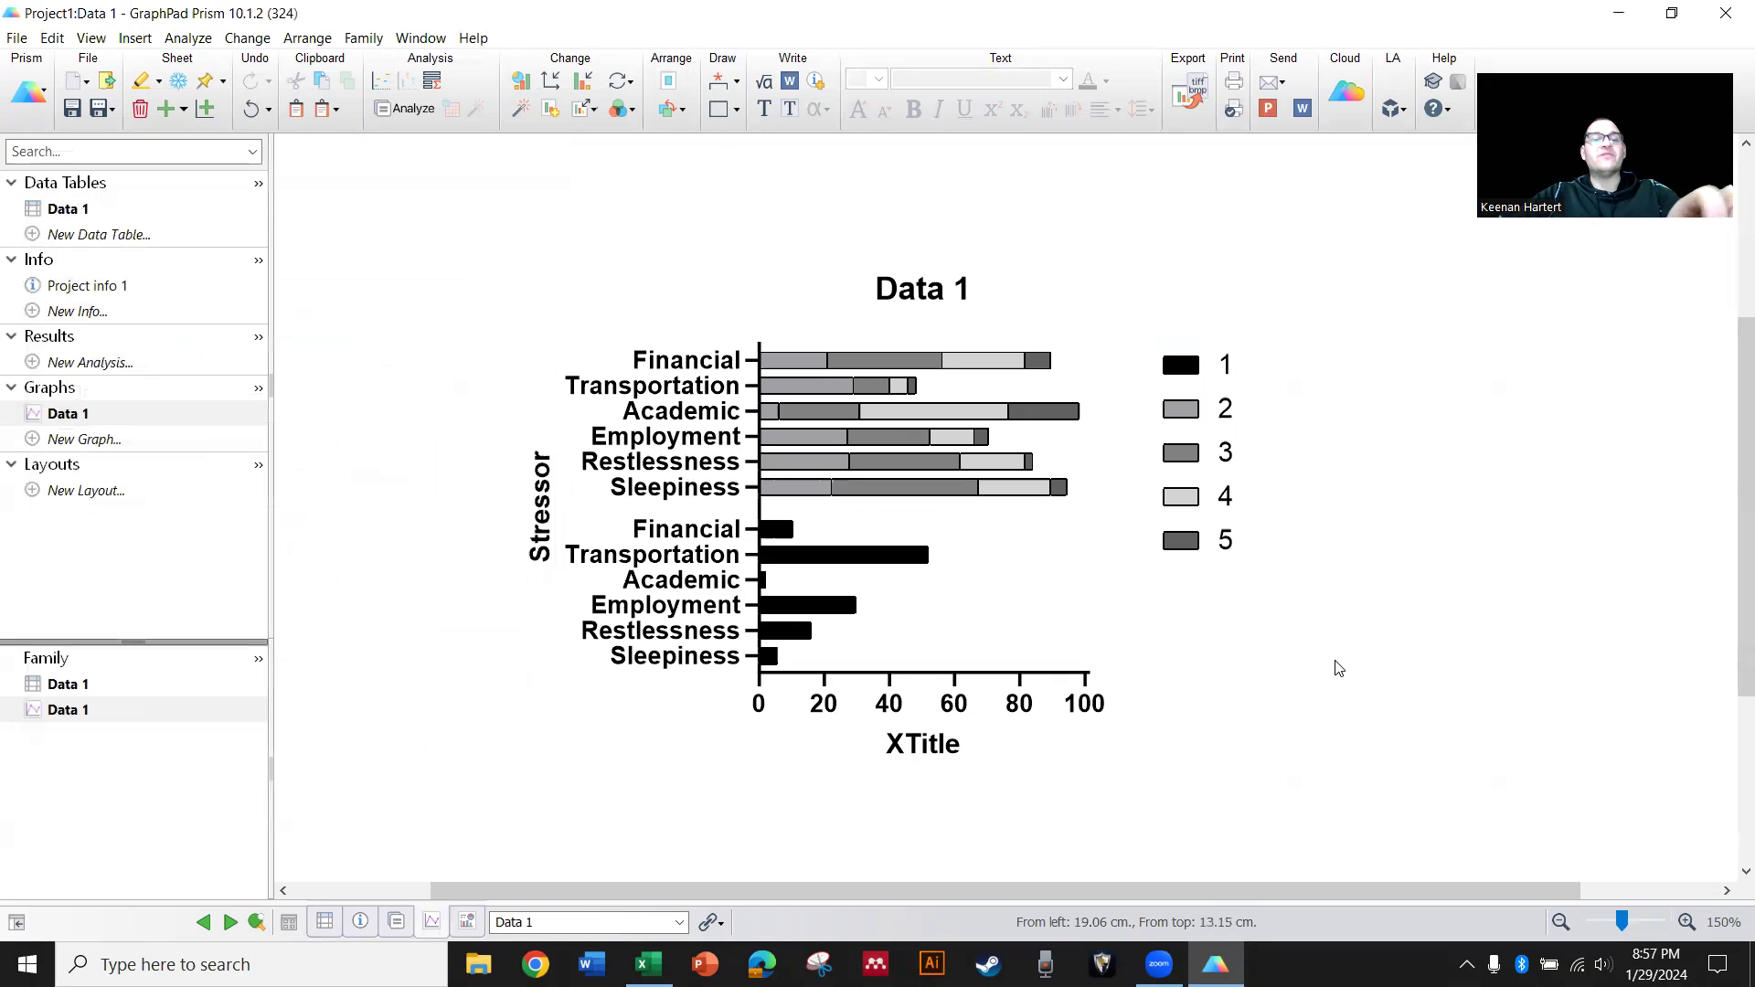
click(1179, 364)
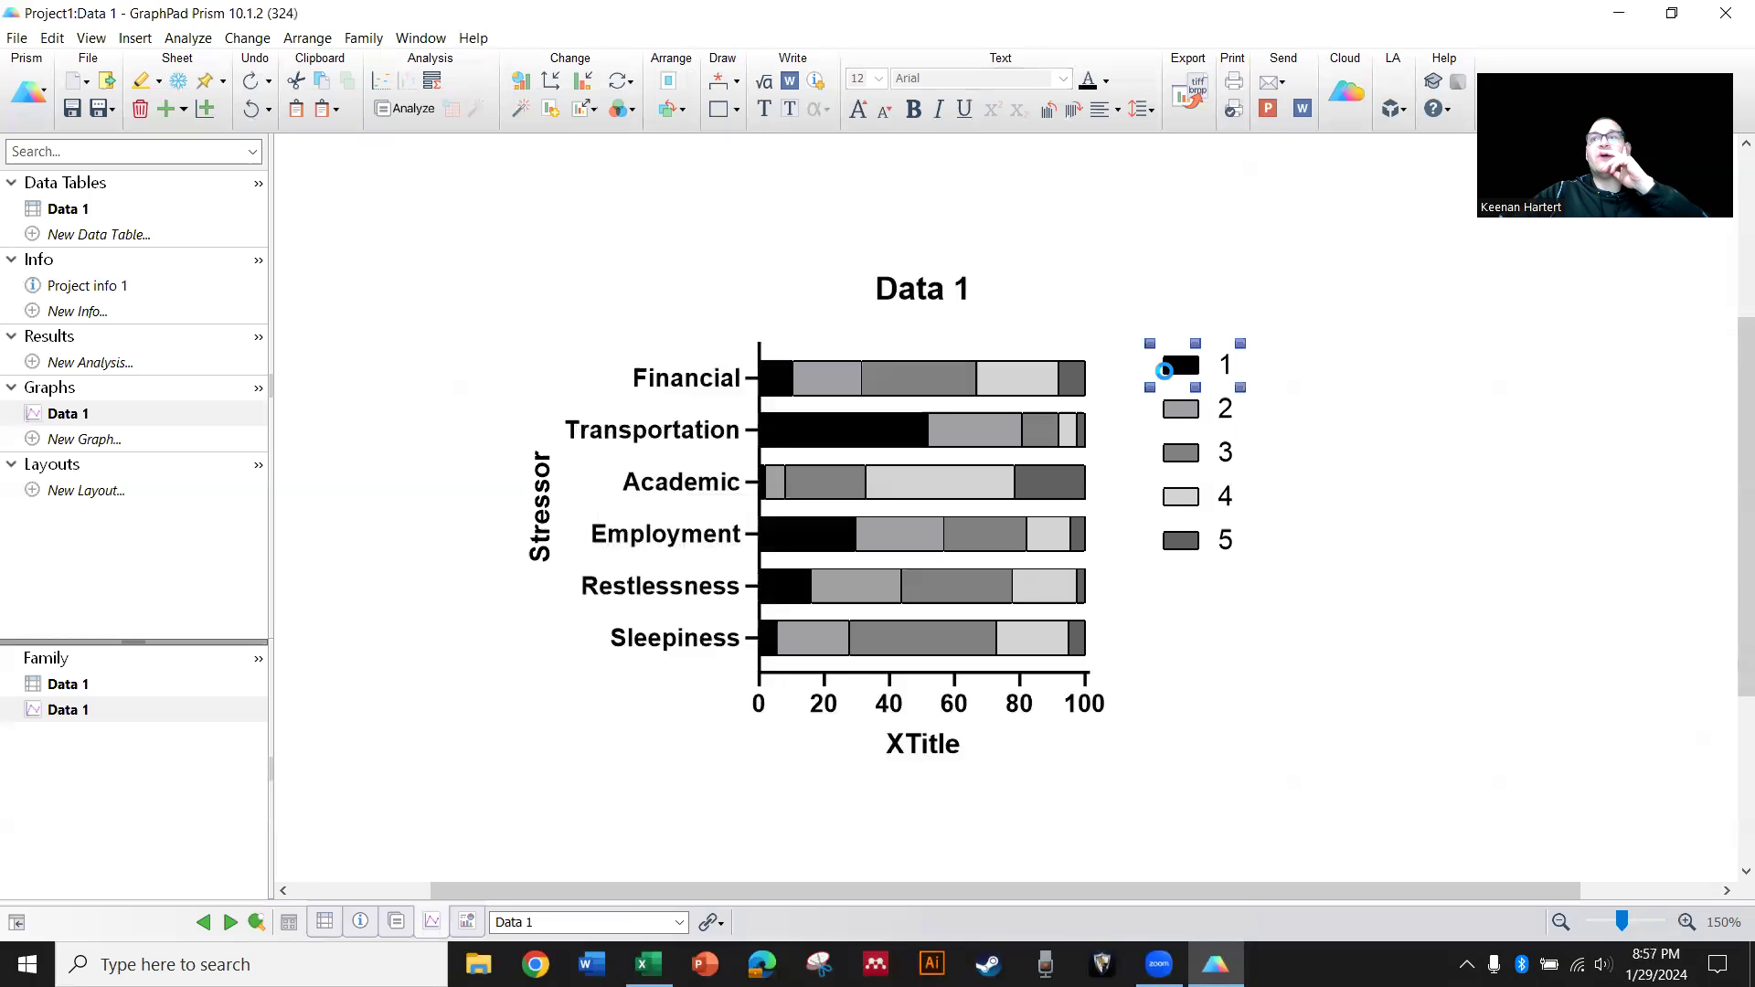
Fill the rating 1–5 data sets green, blue, yellow, orange and red
double_click(1164, 371)
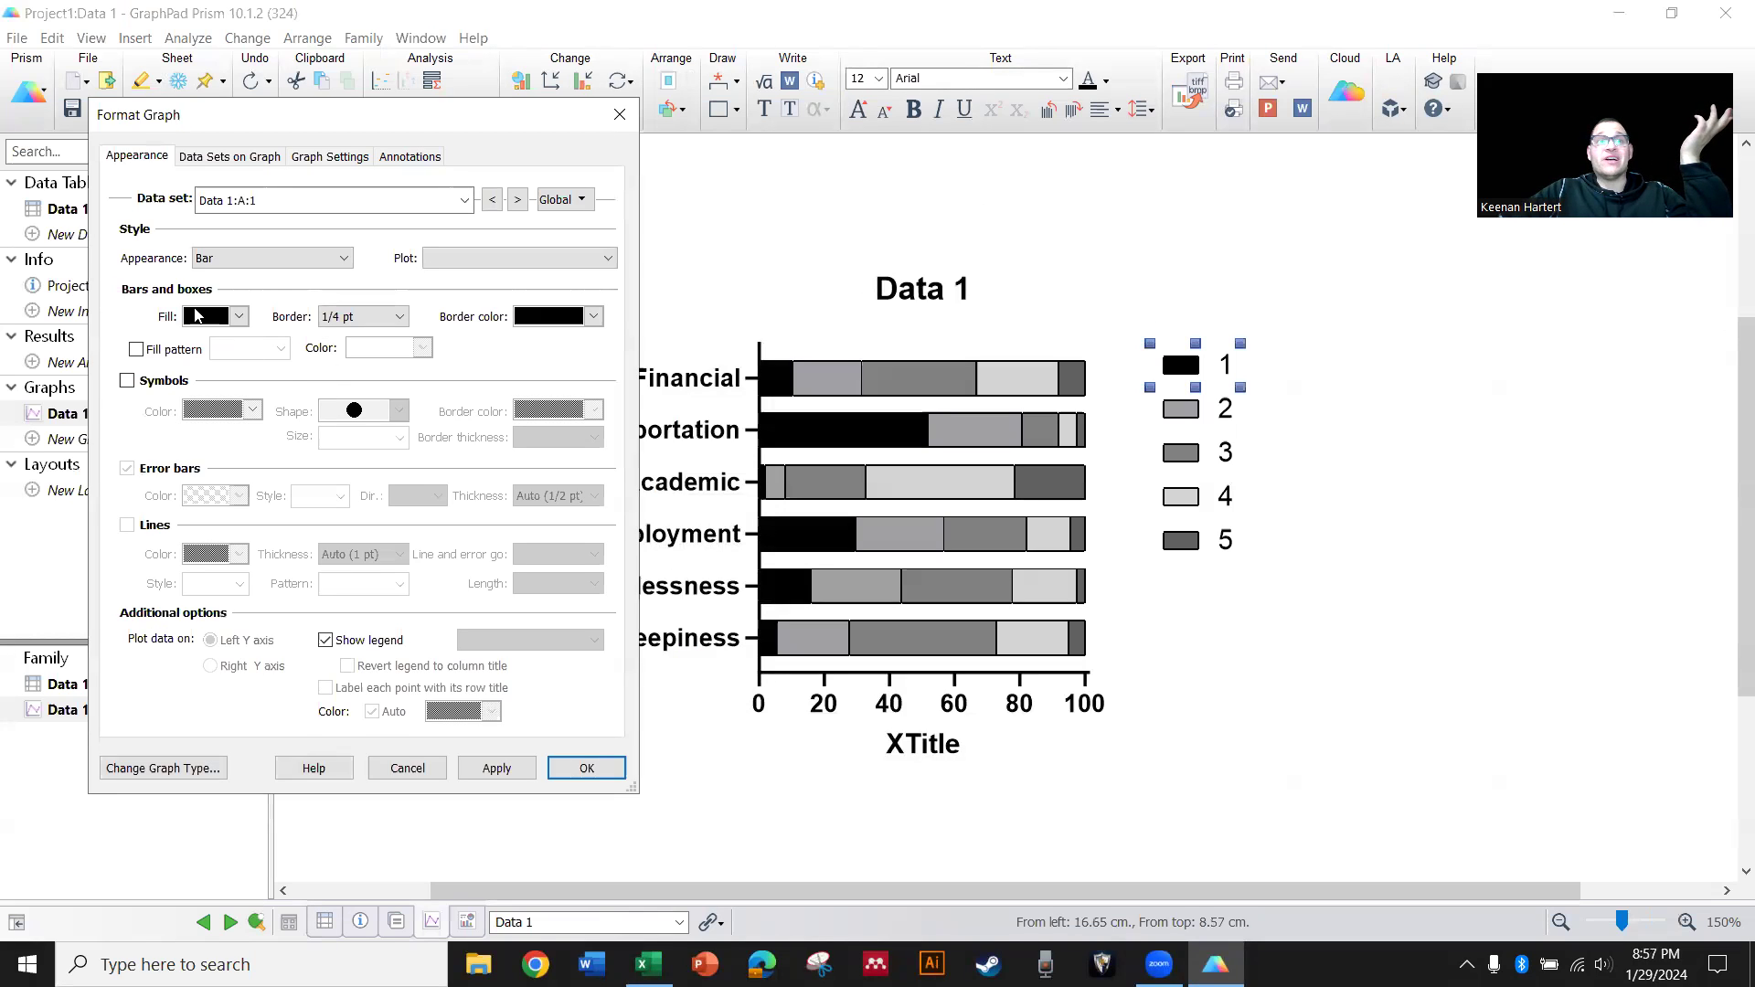
click(238, 316)
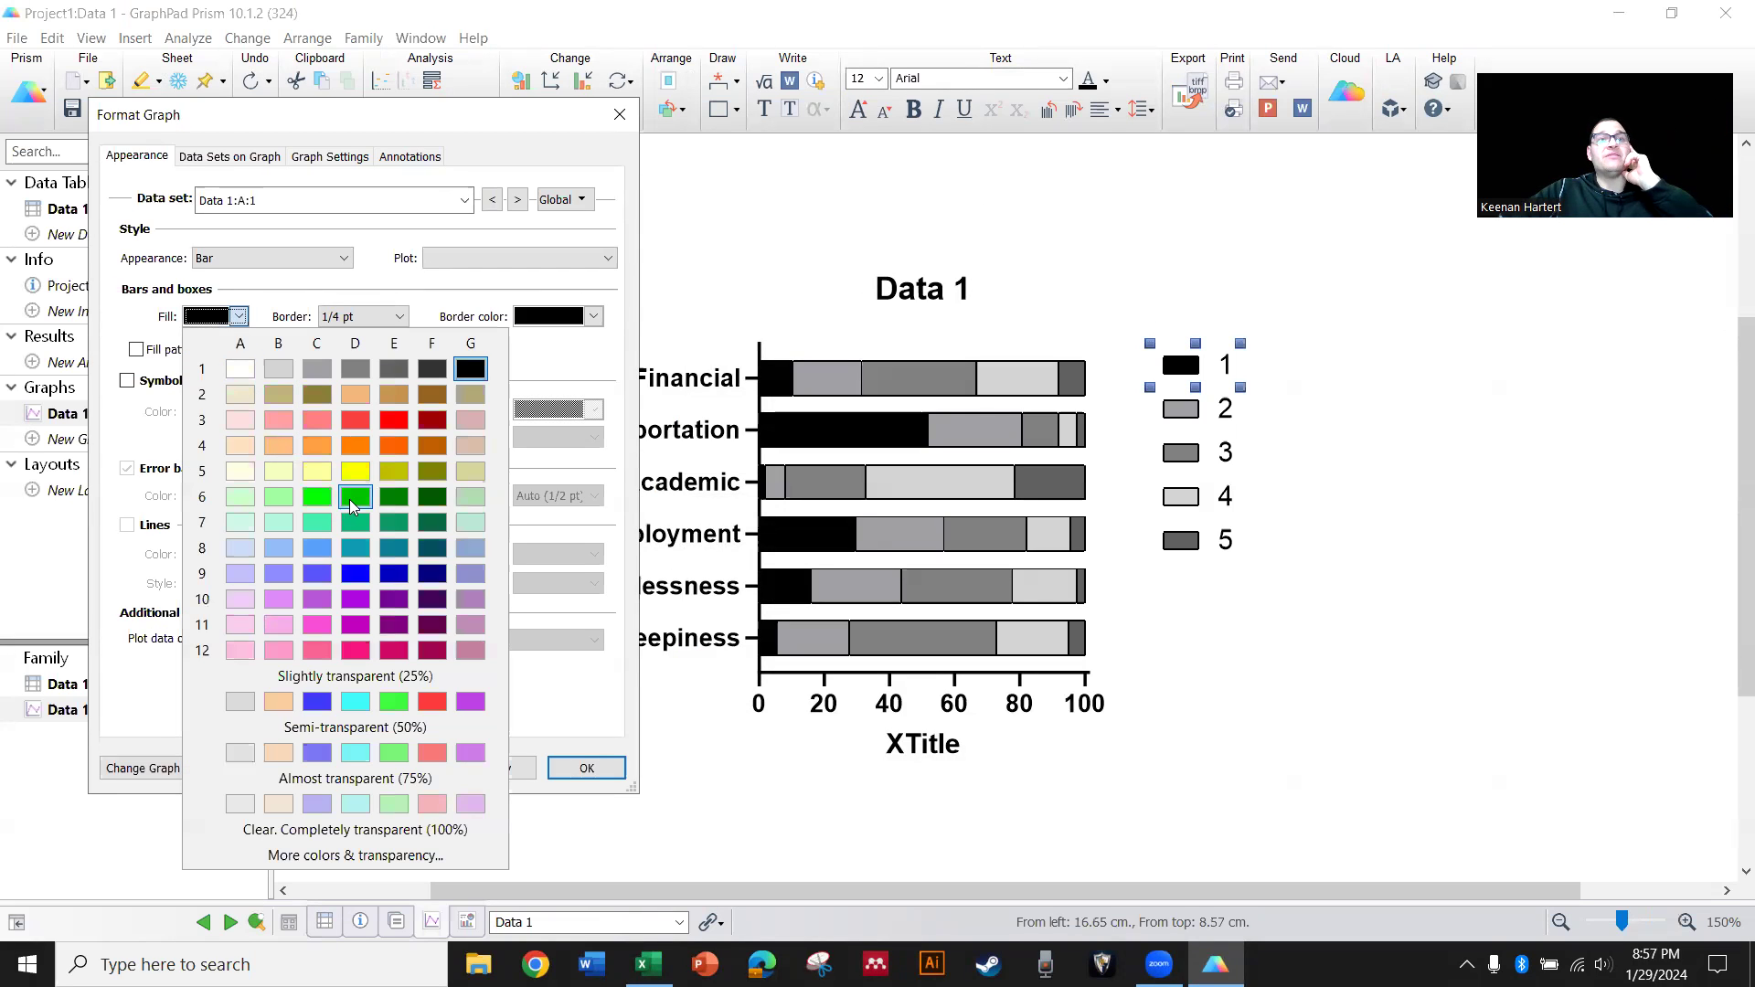
click(516, 199)
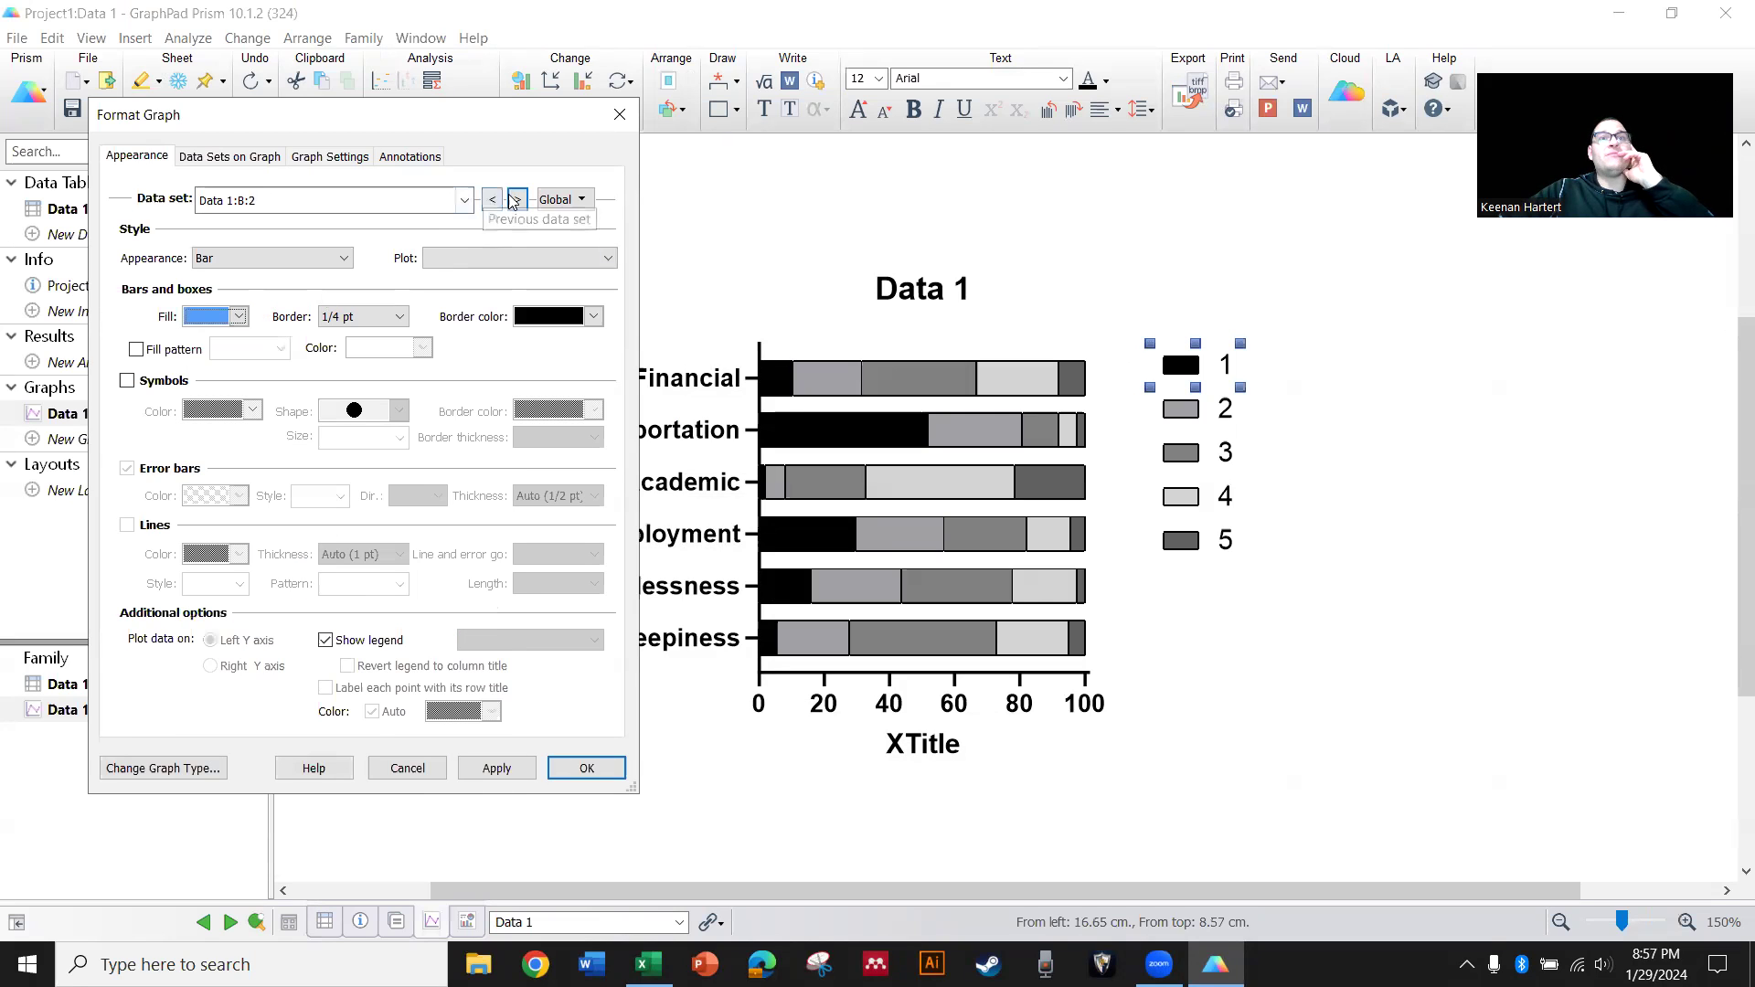
click(237, 317)
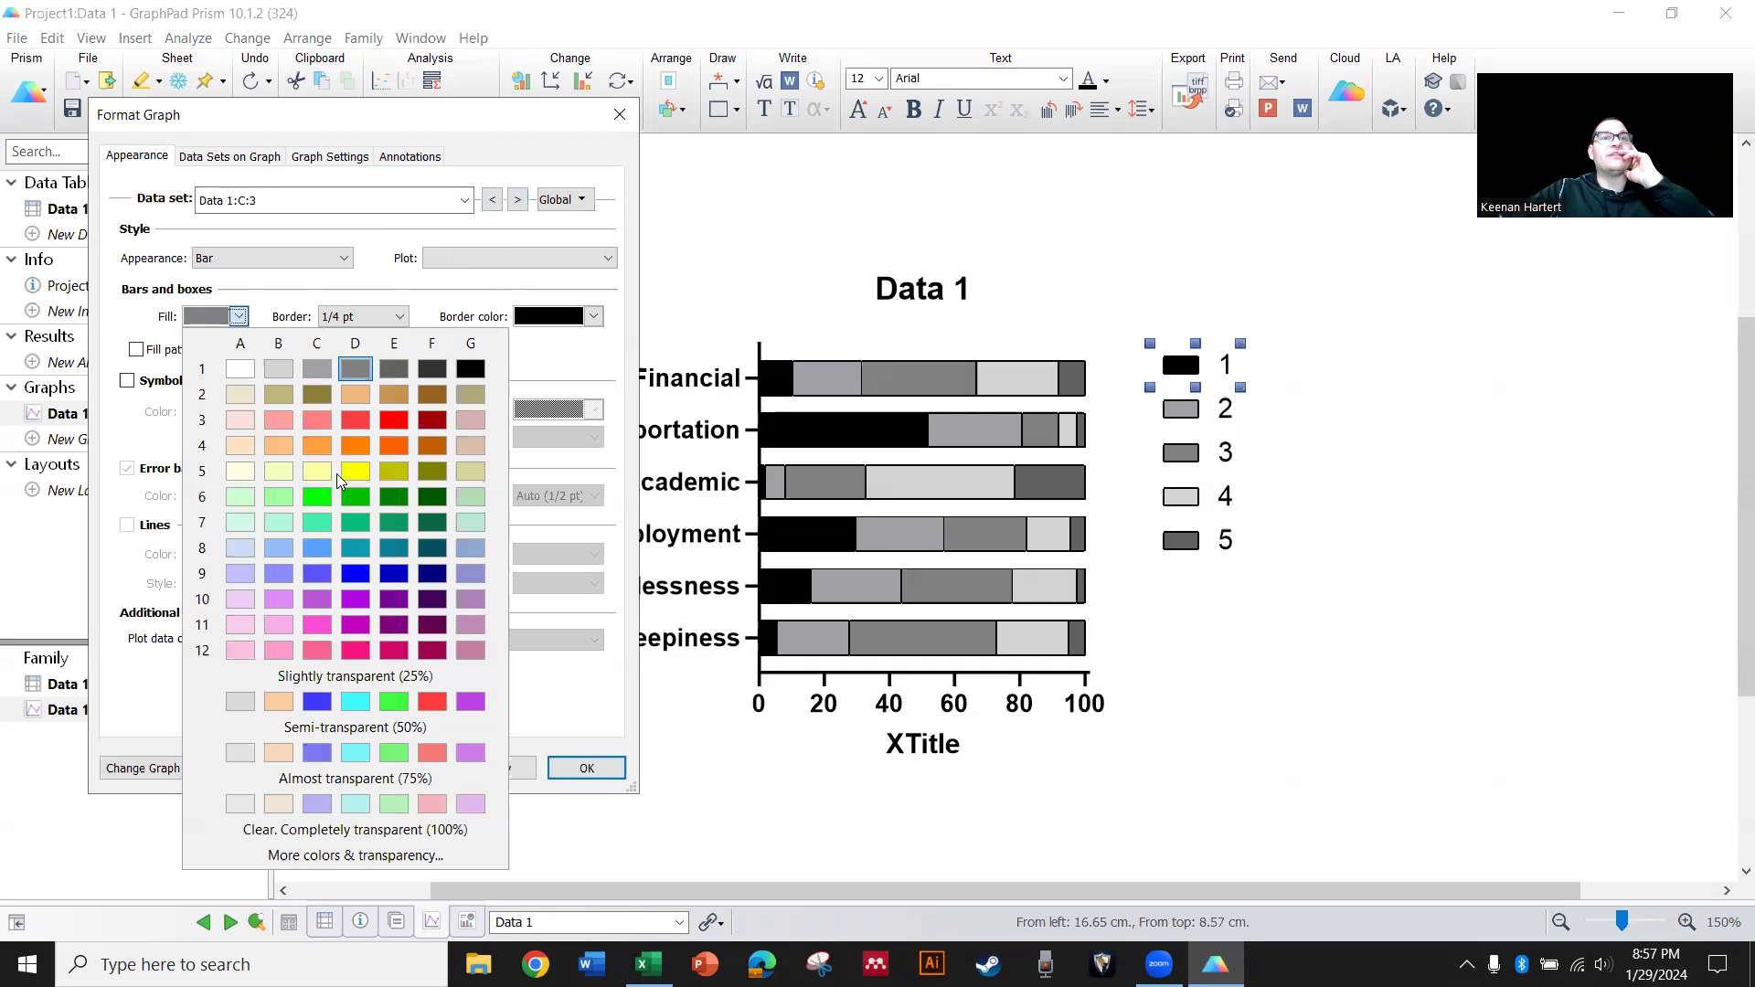
click(516, 197)
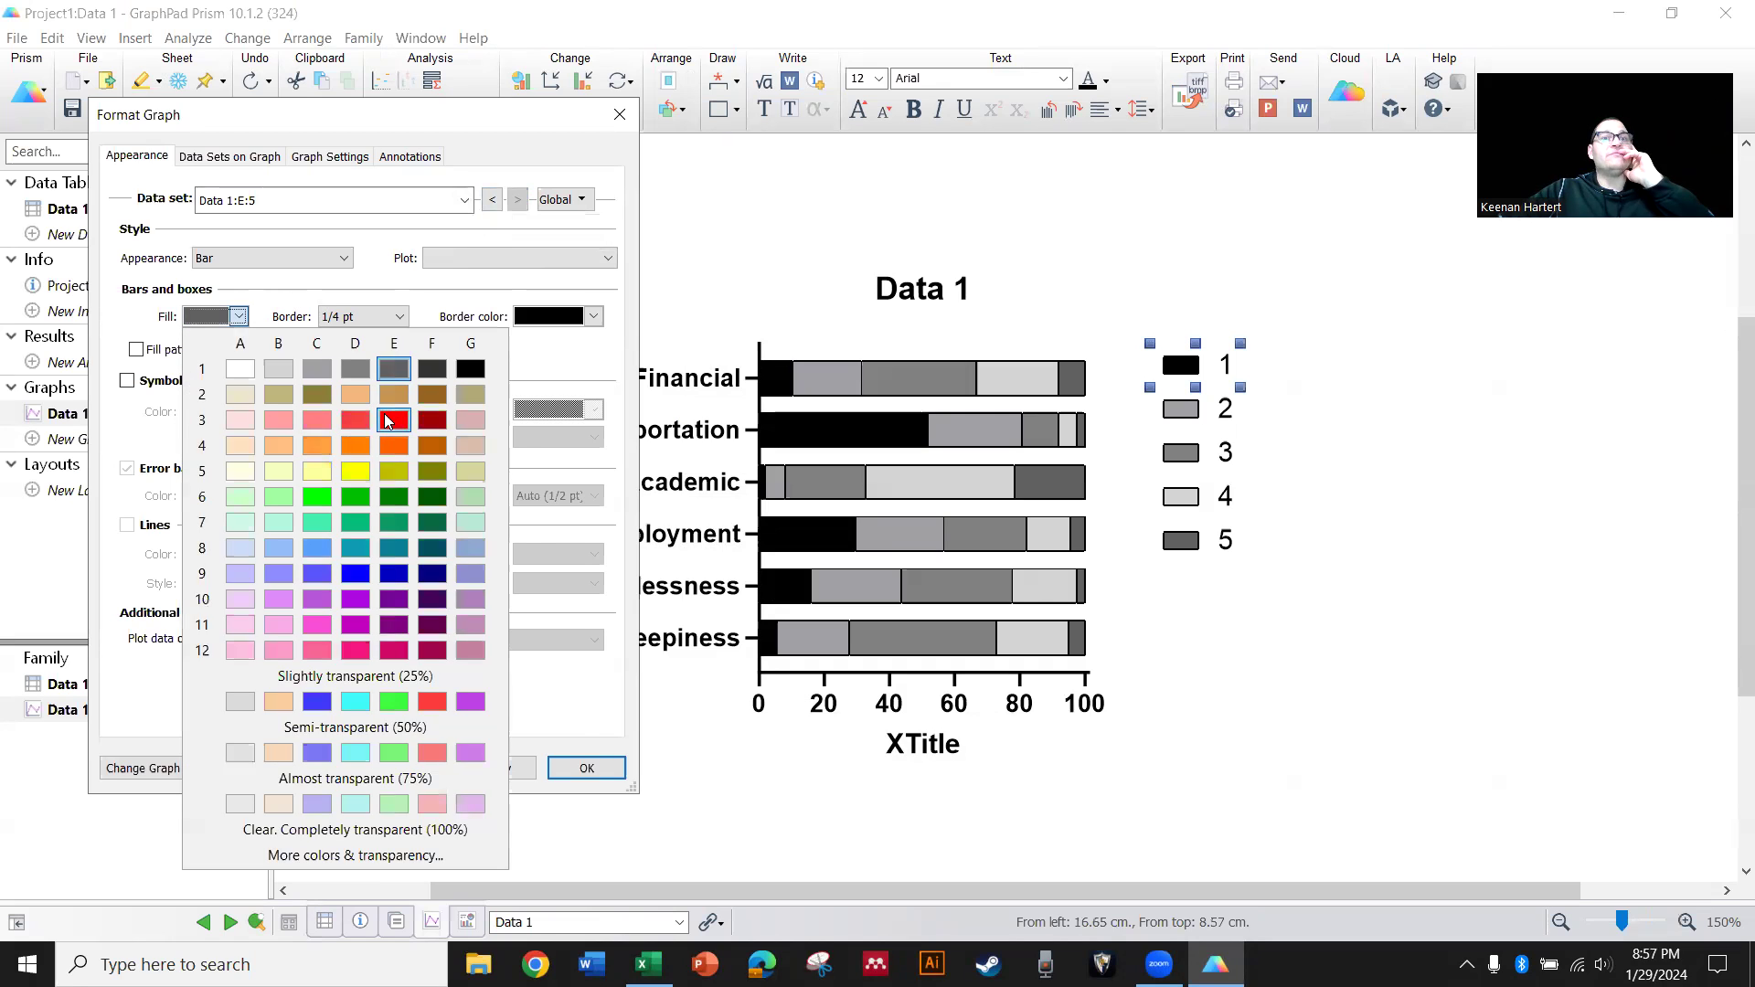
click(585, 768)
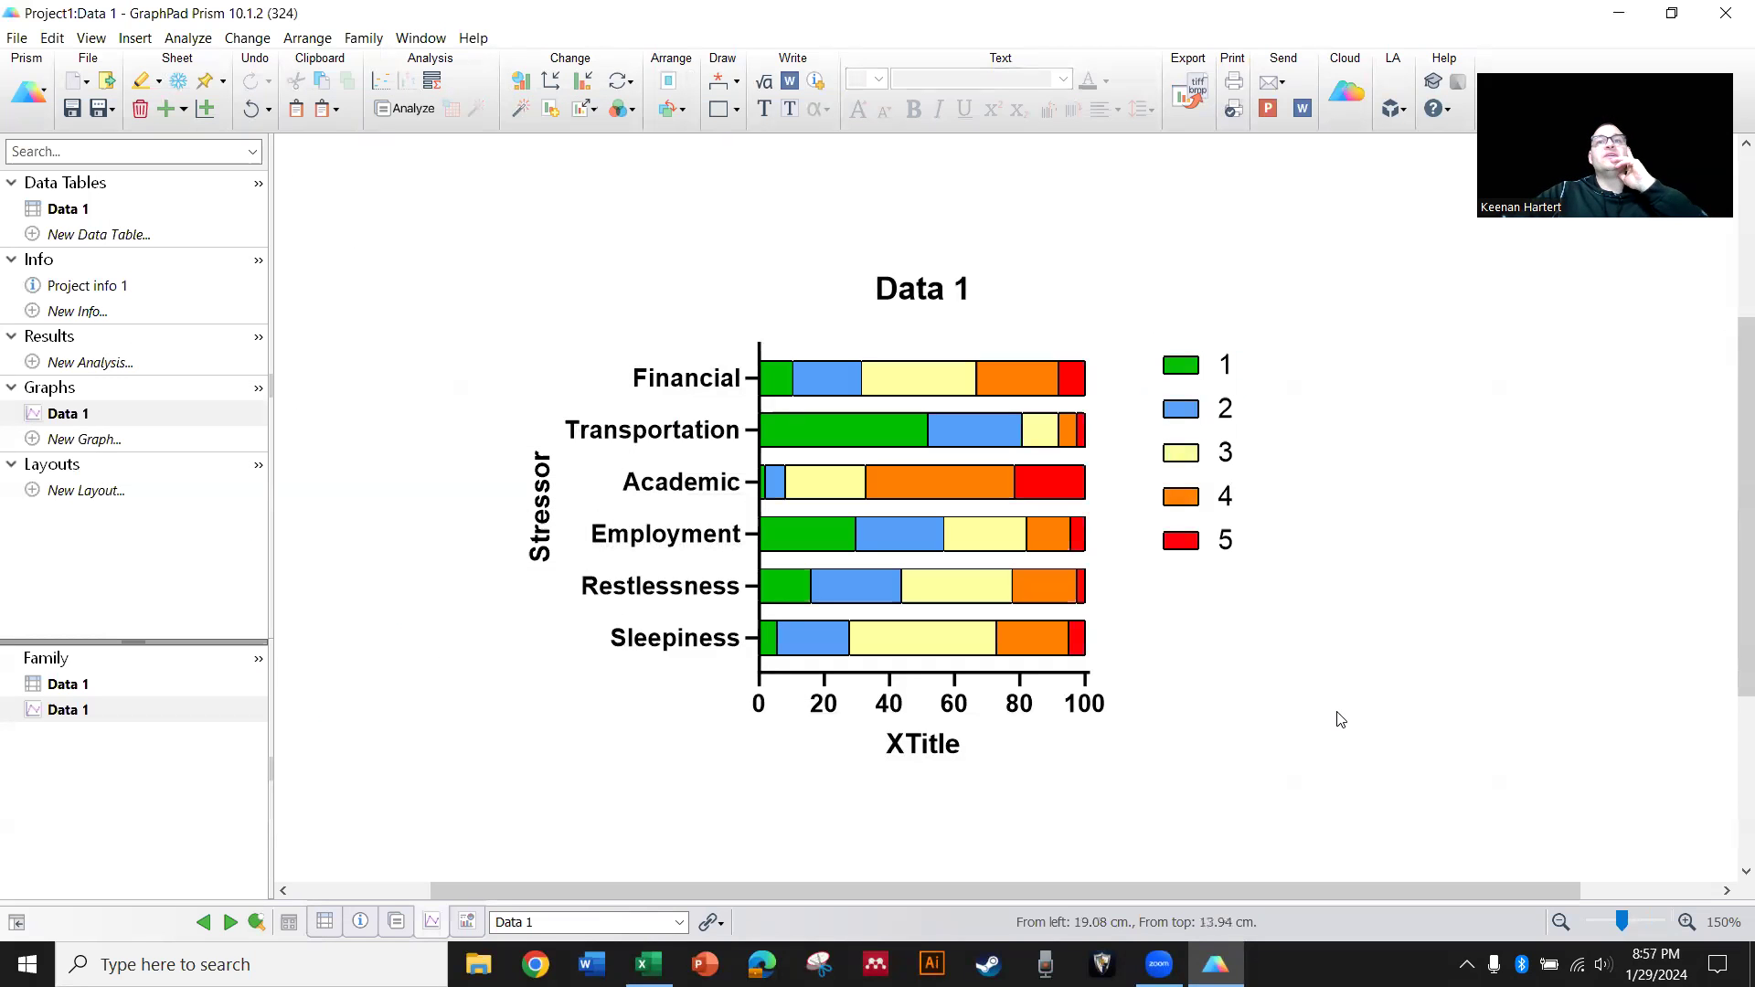
click(1225, 452)
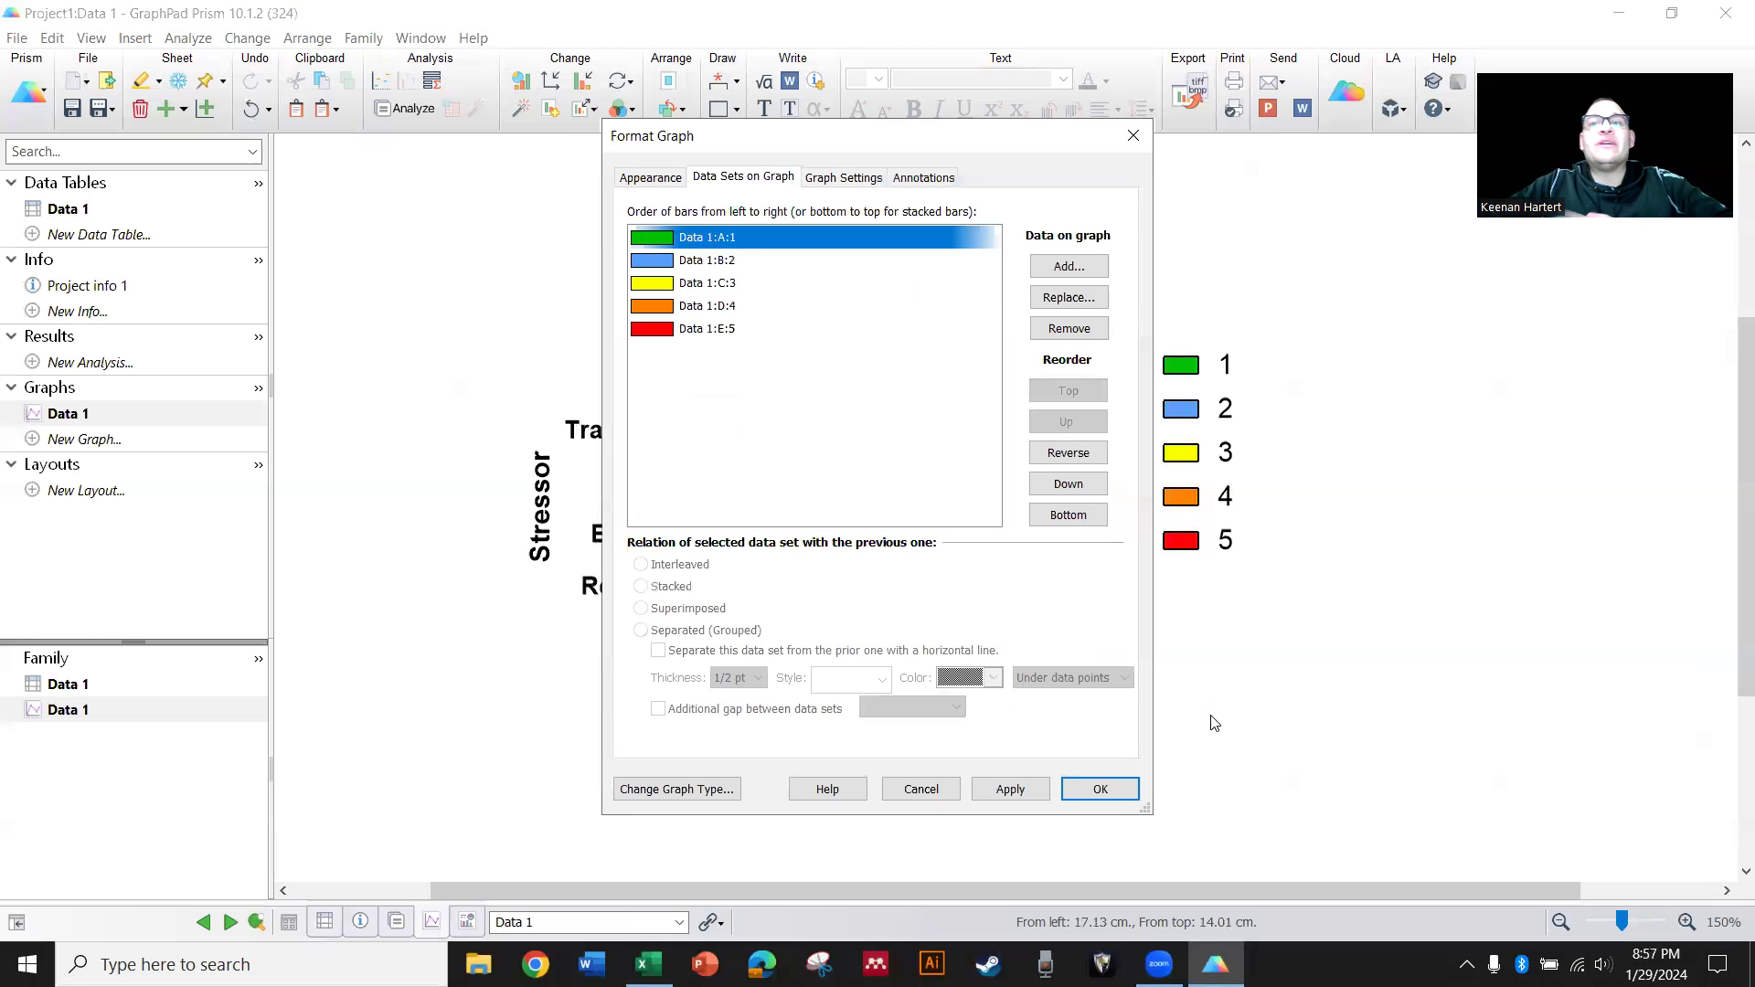
click(1099, 788)
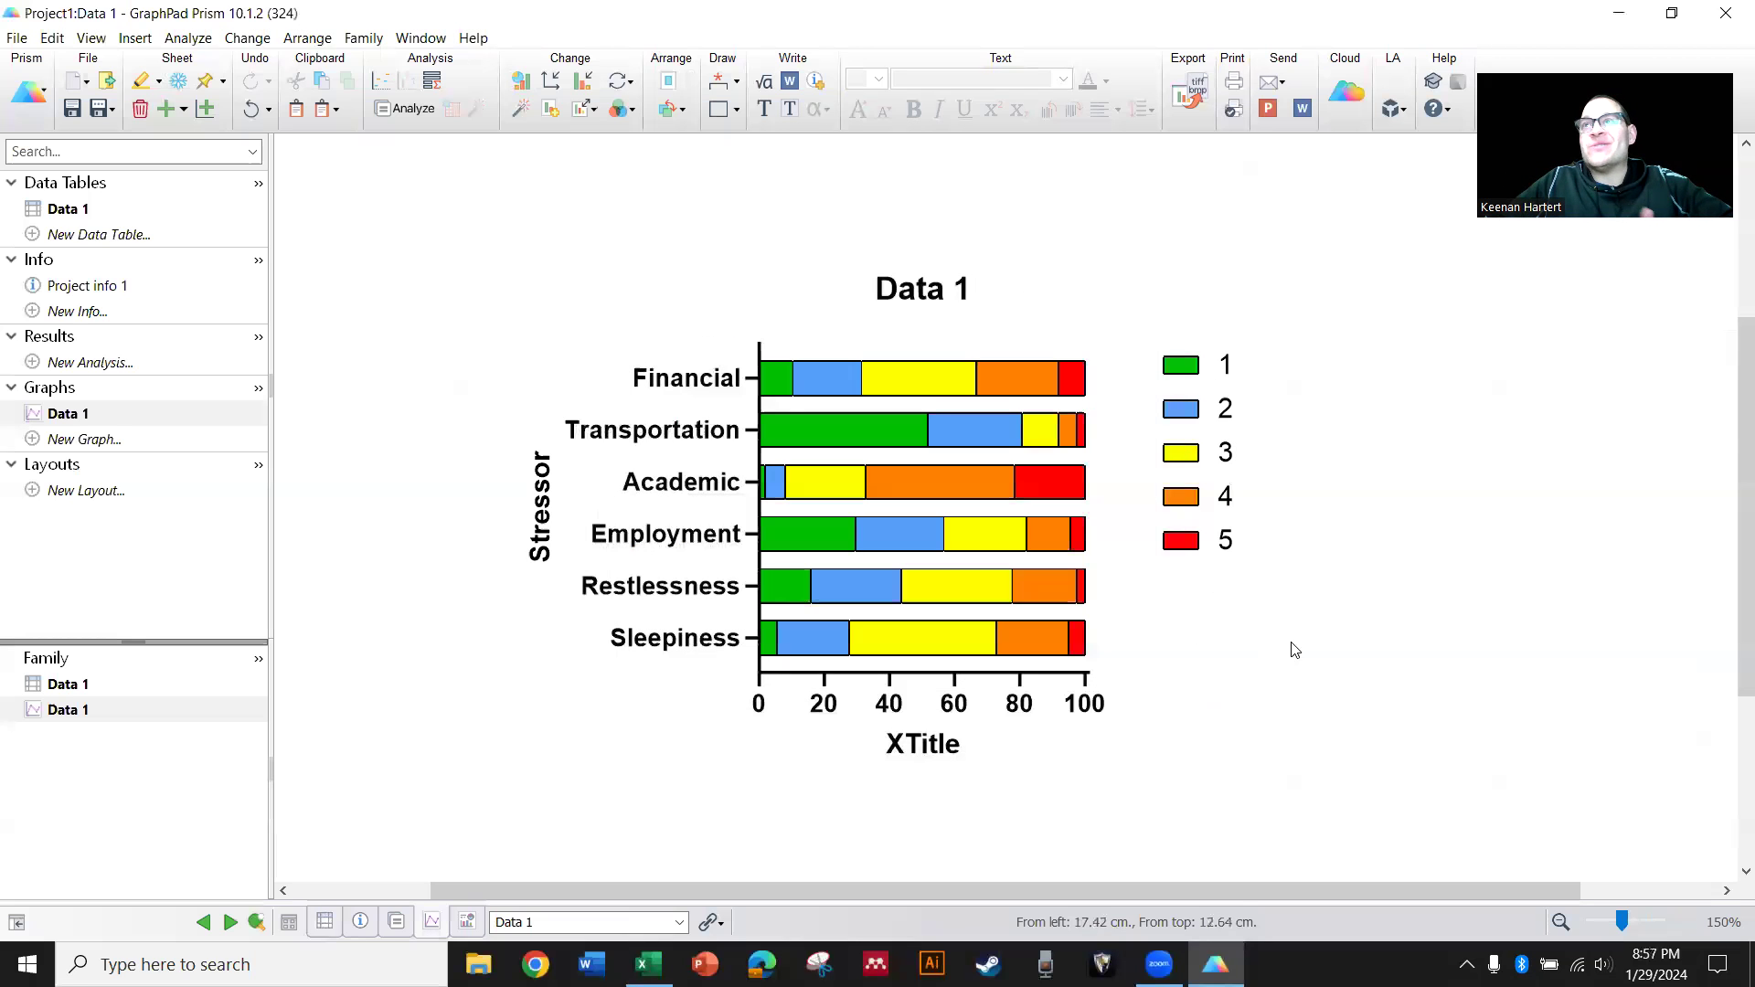
mouse_move(1196, 393)
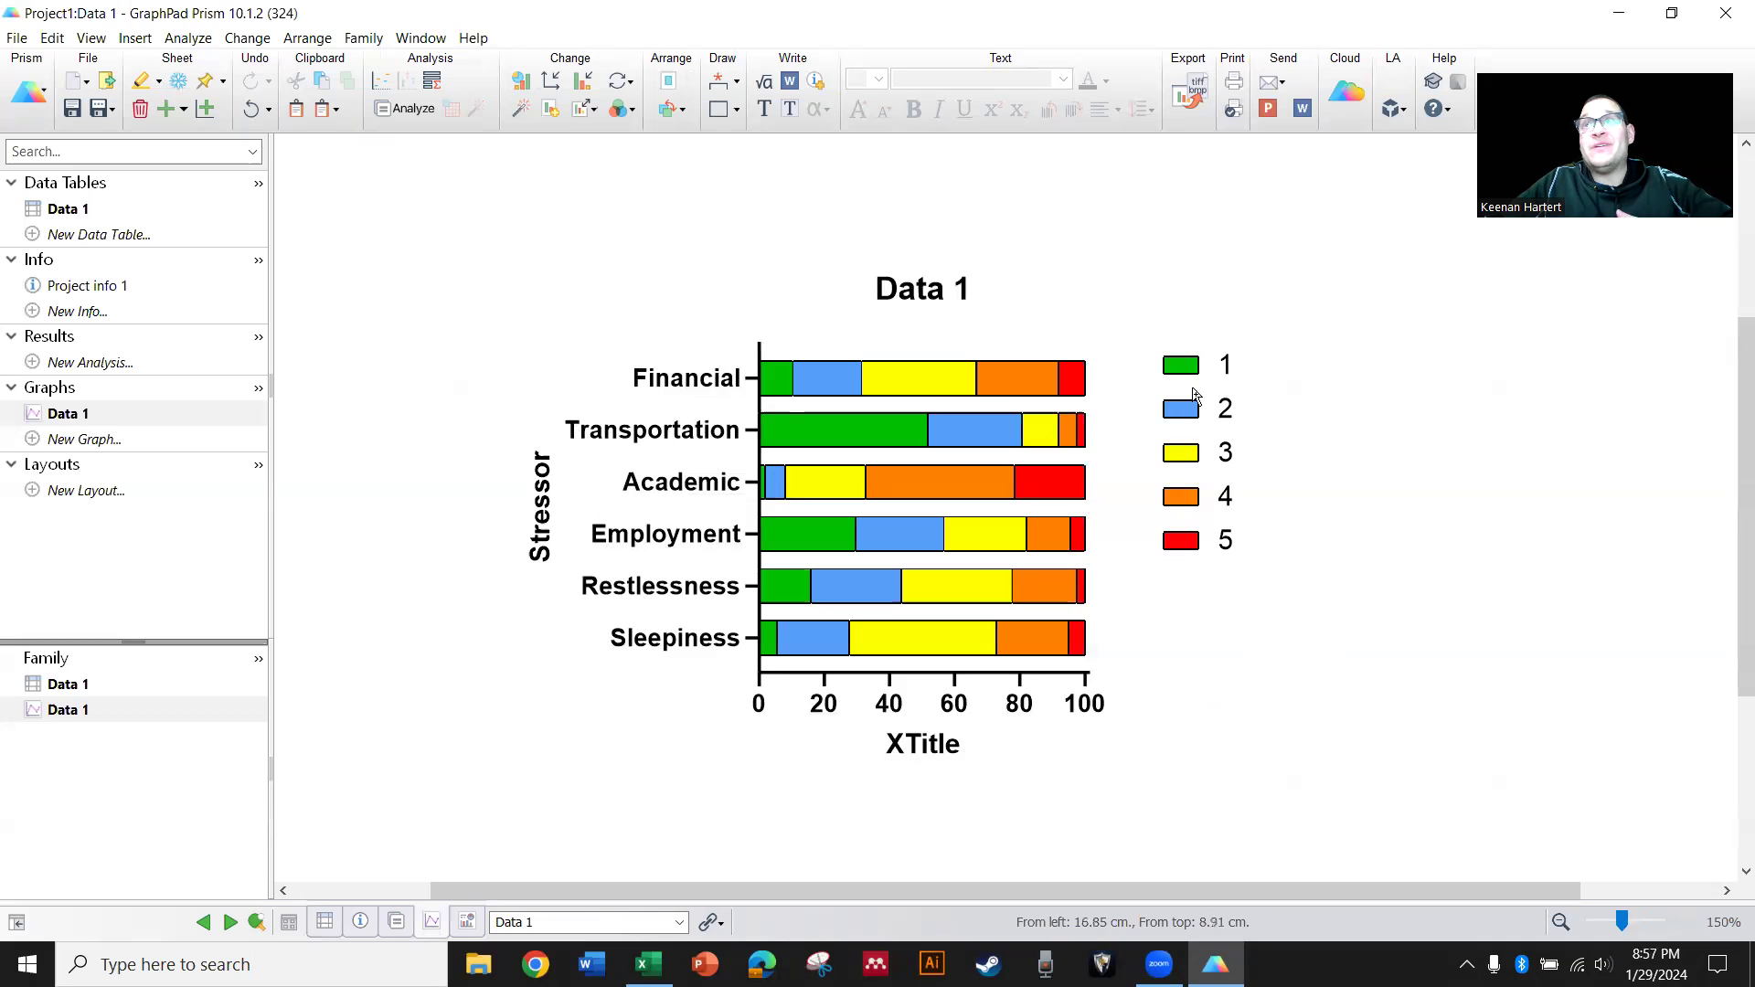
mouse_move(1112, 621)
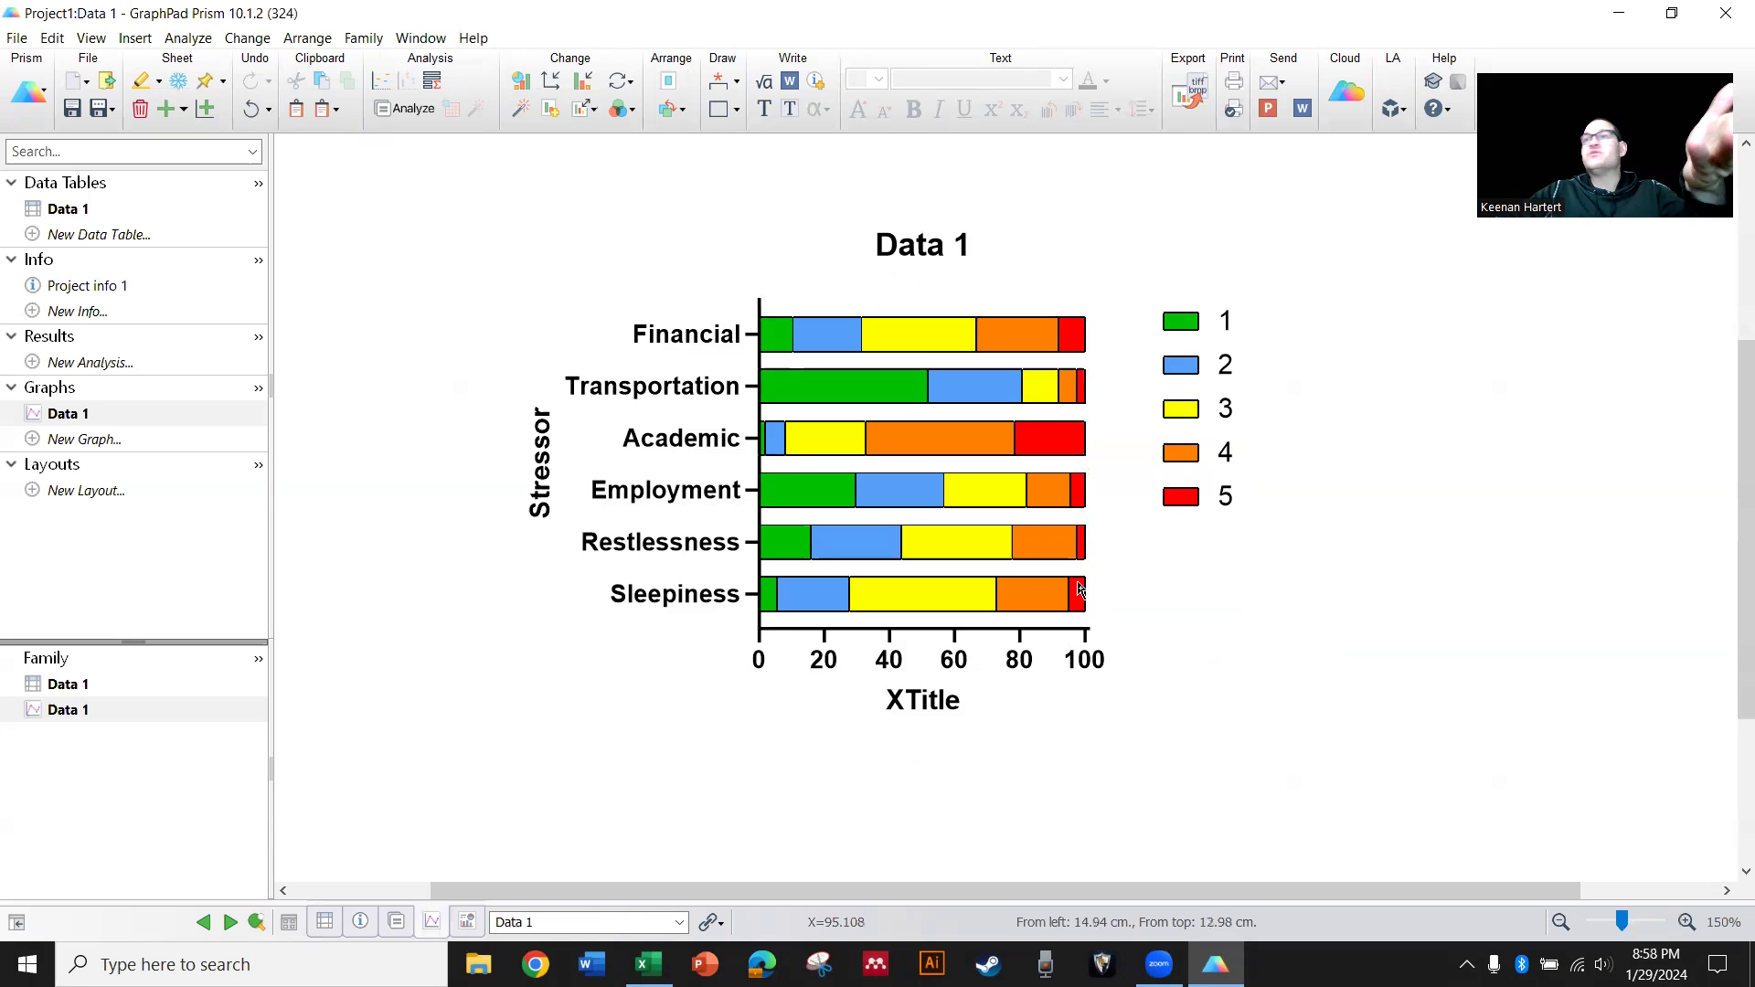
mouse_move(1086, 479)
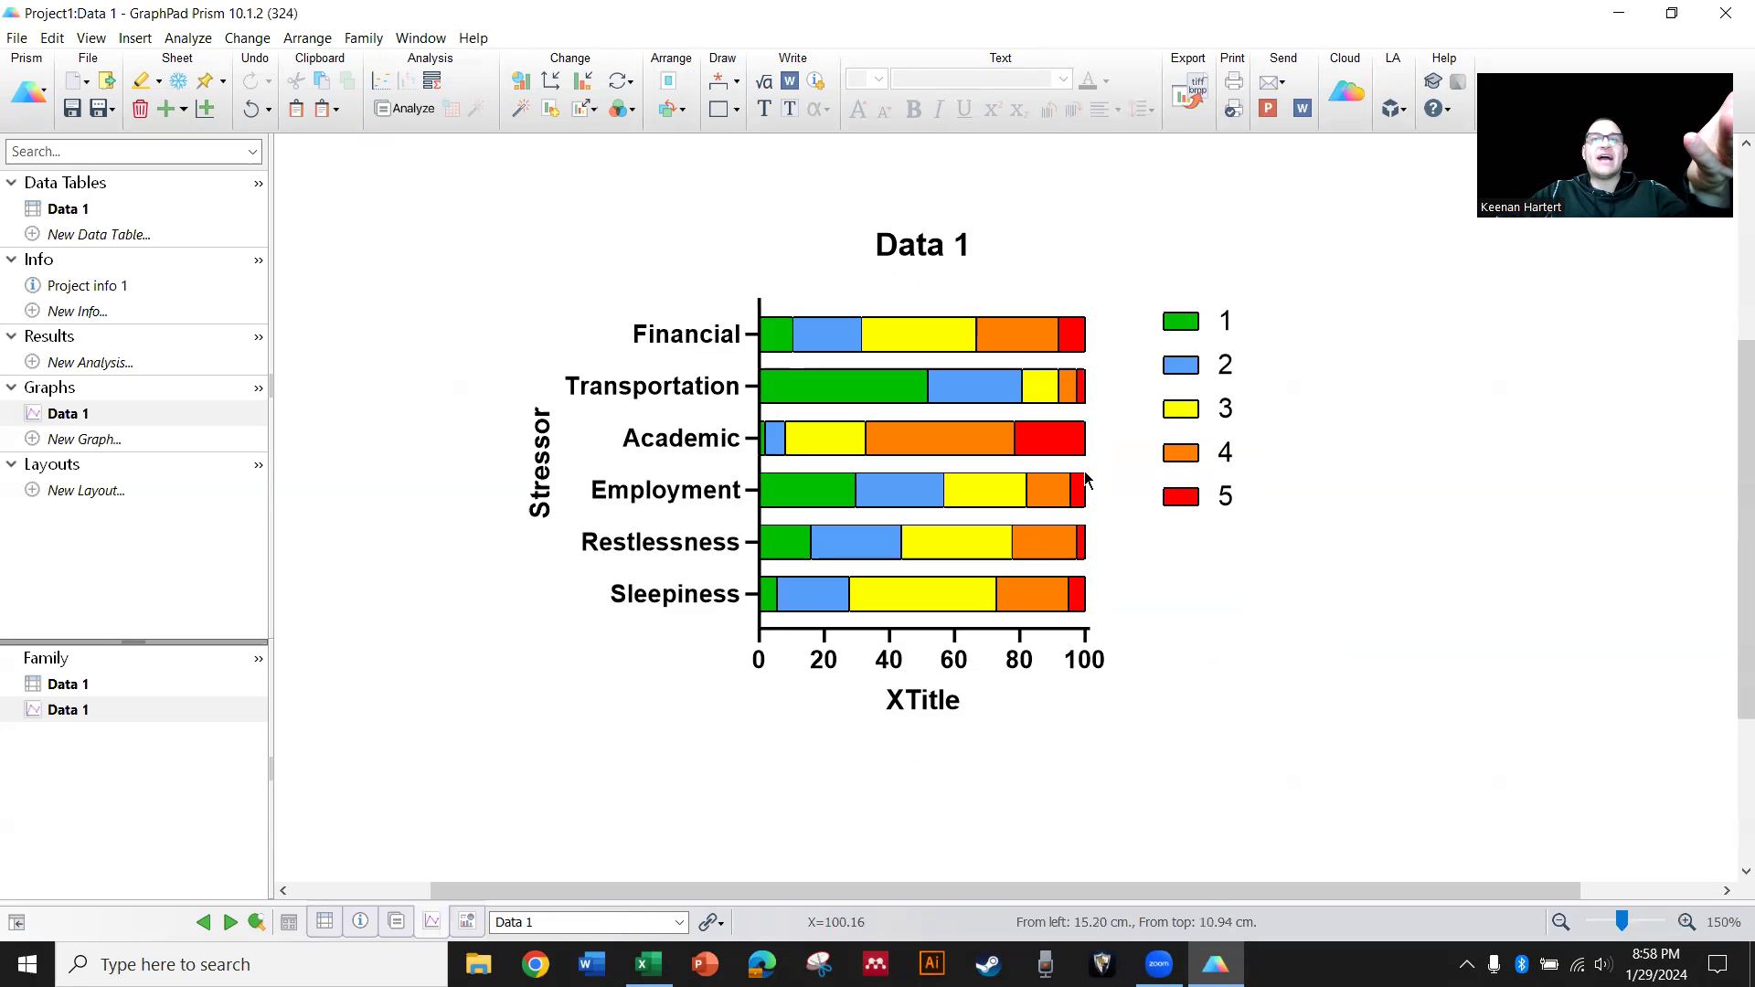
click(829, 360)
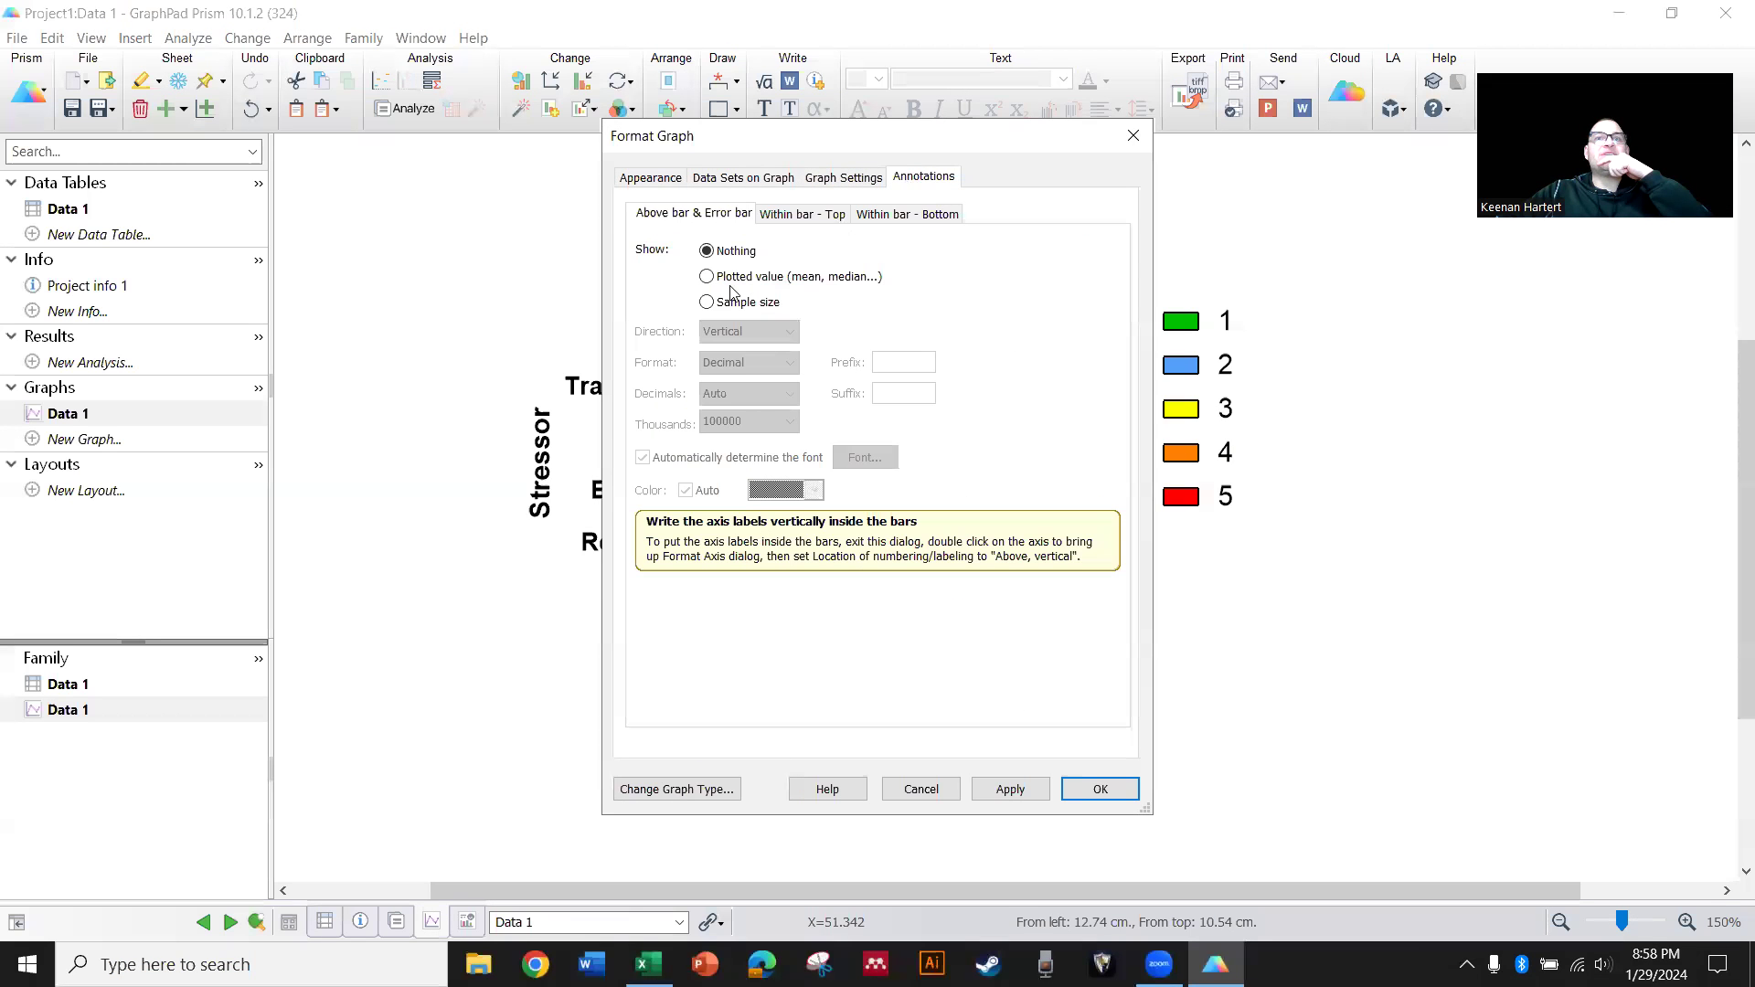
Try within-bar value labels, then create a new project with a parts-of-whole table
click(705, 276)
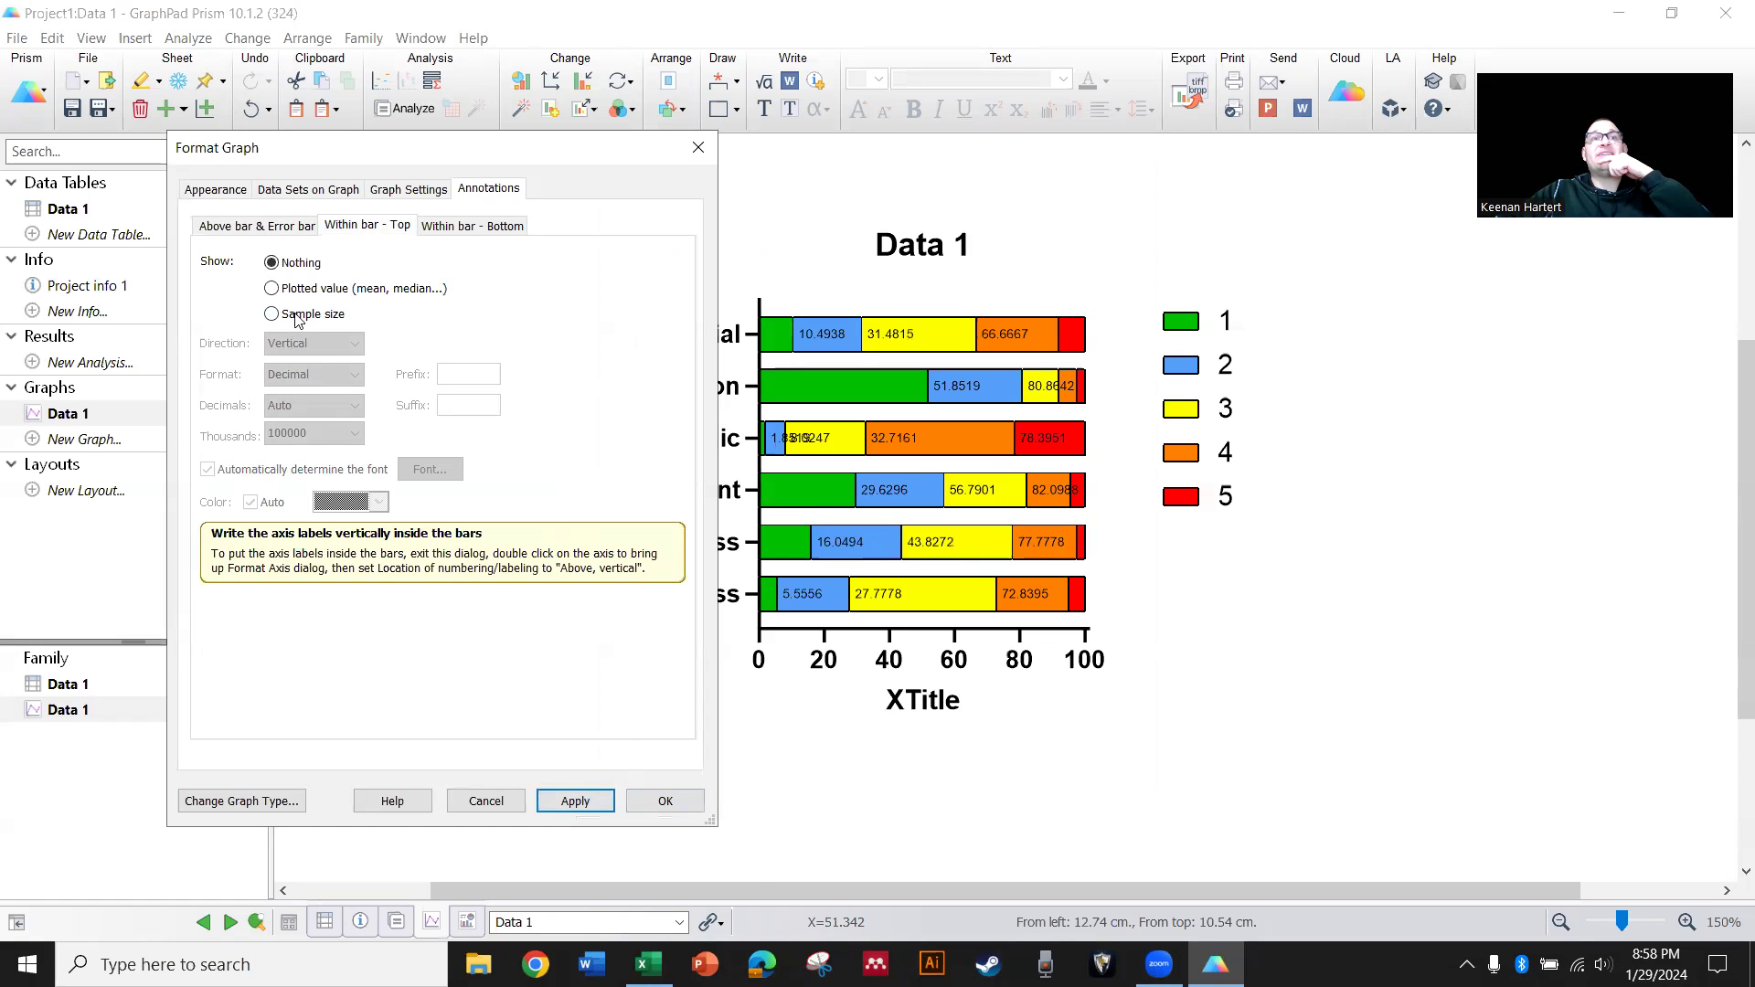
mouse_move(918, 491)
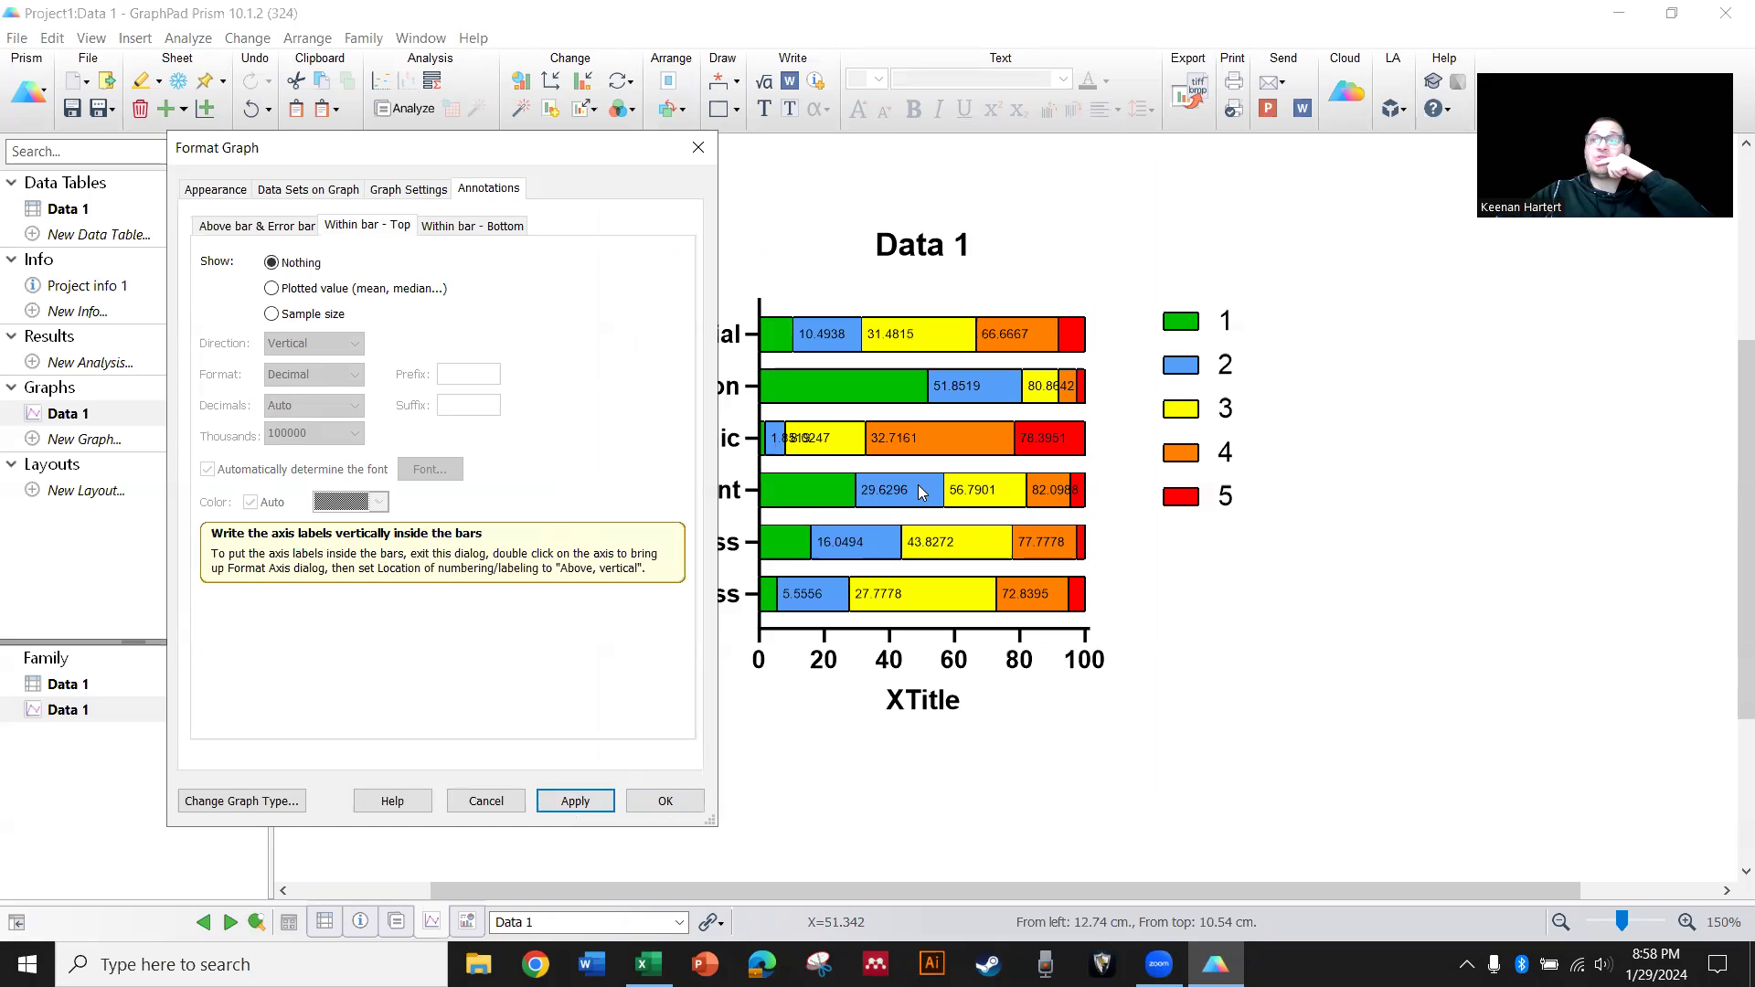
mouse_move(1294, 621)
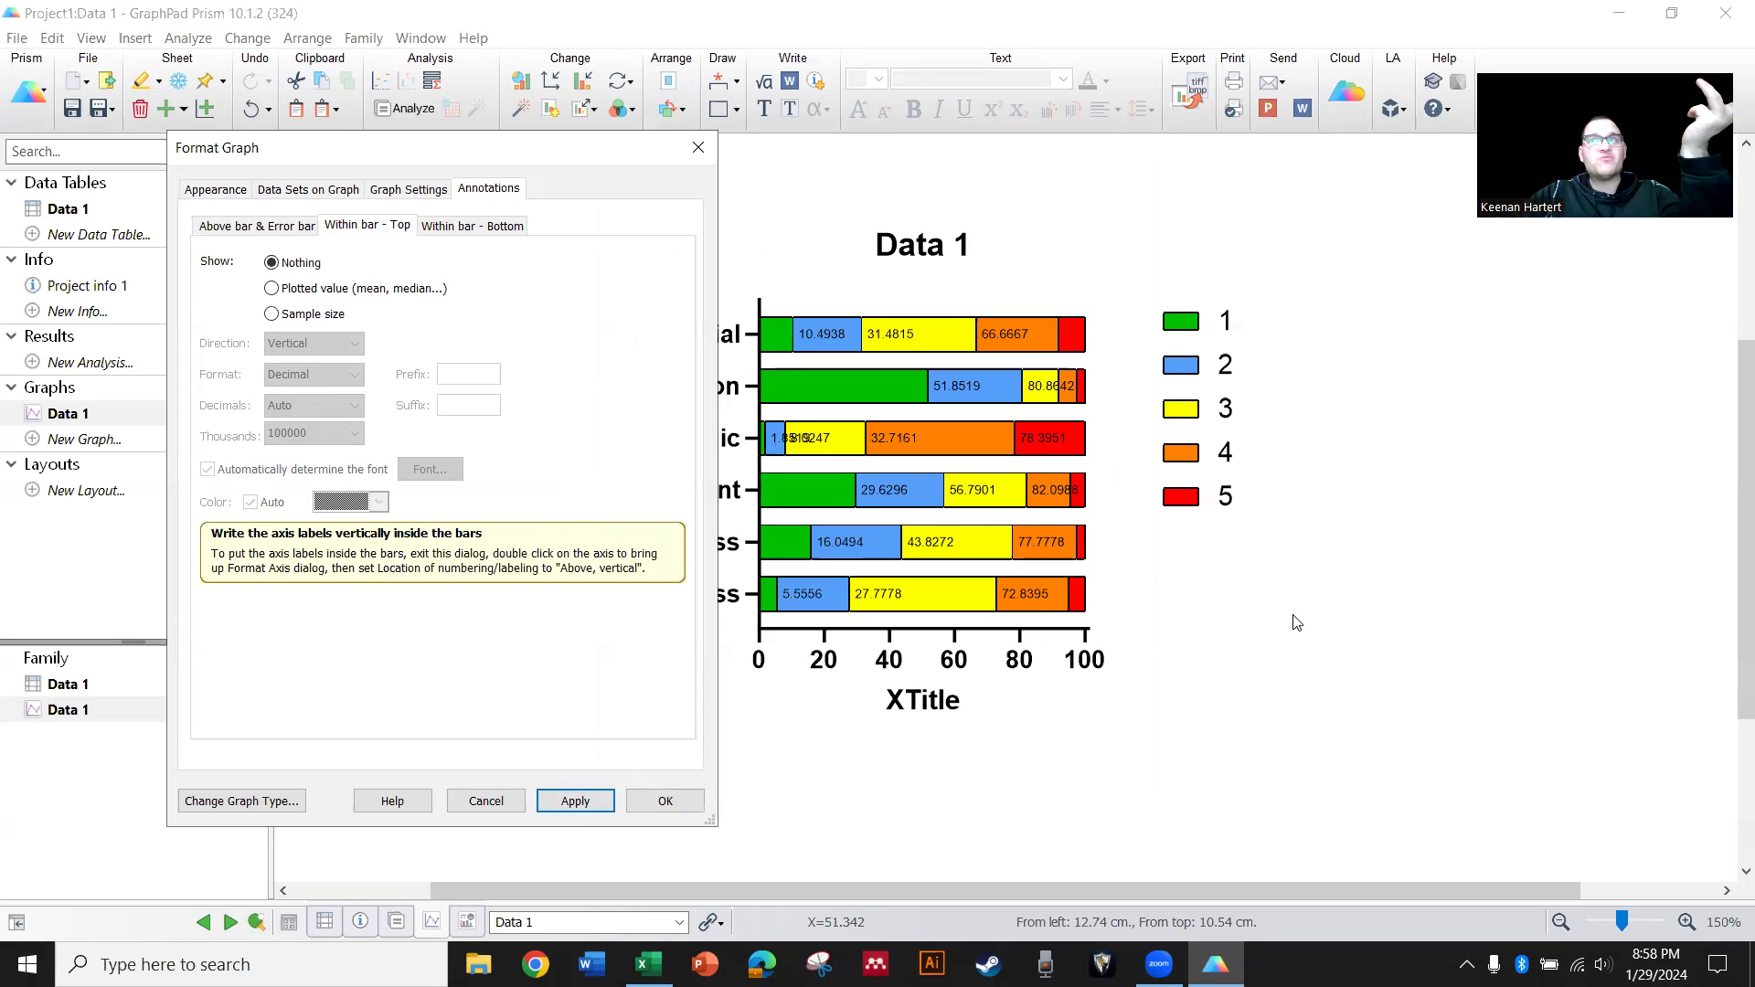
mouse_move(360, 372)
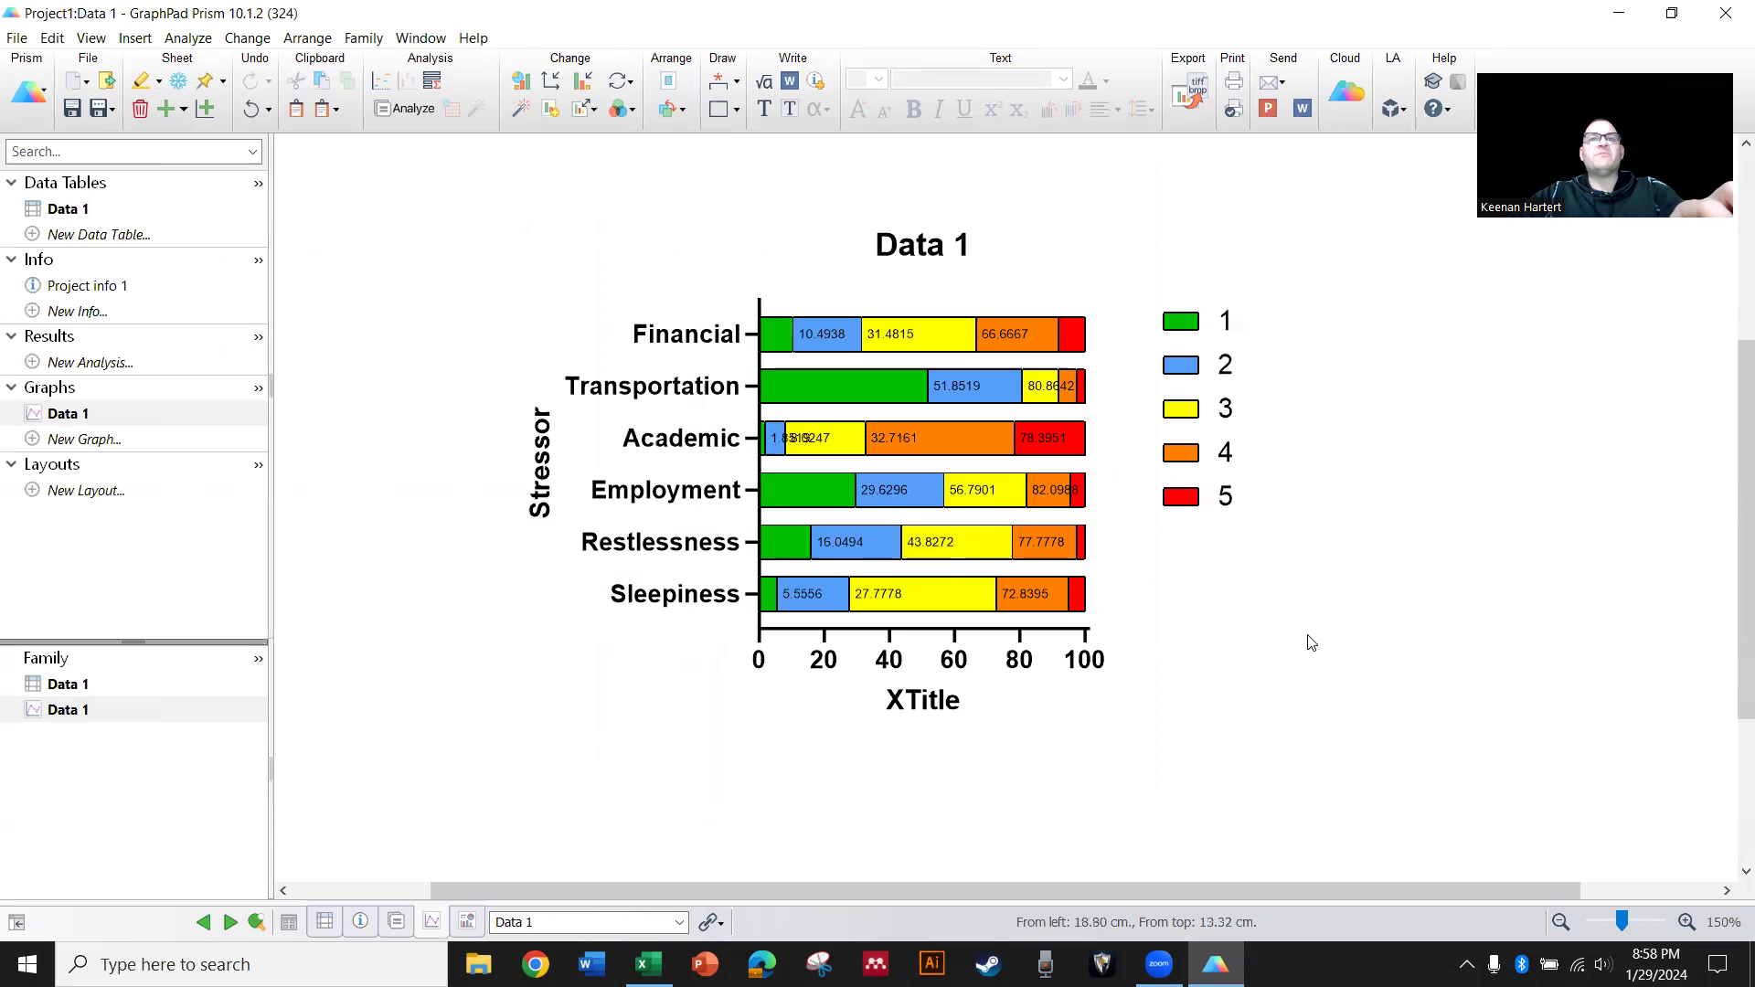
mouse_move(1108, 656)
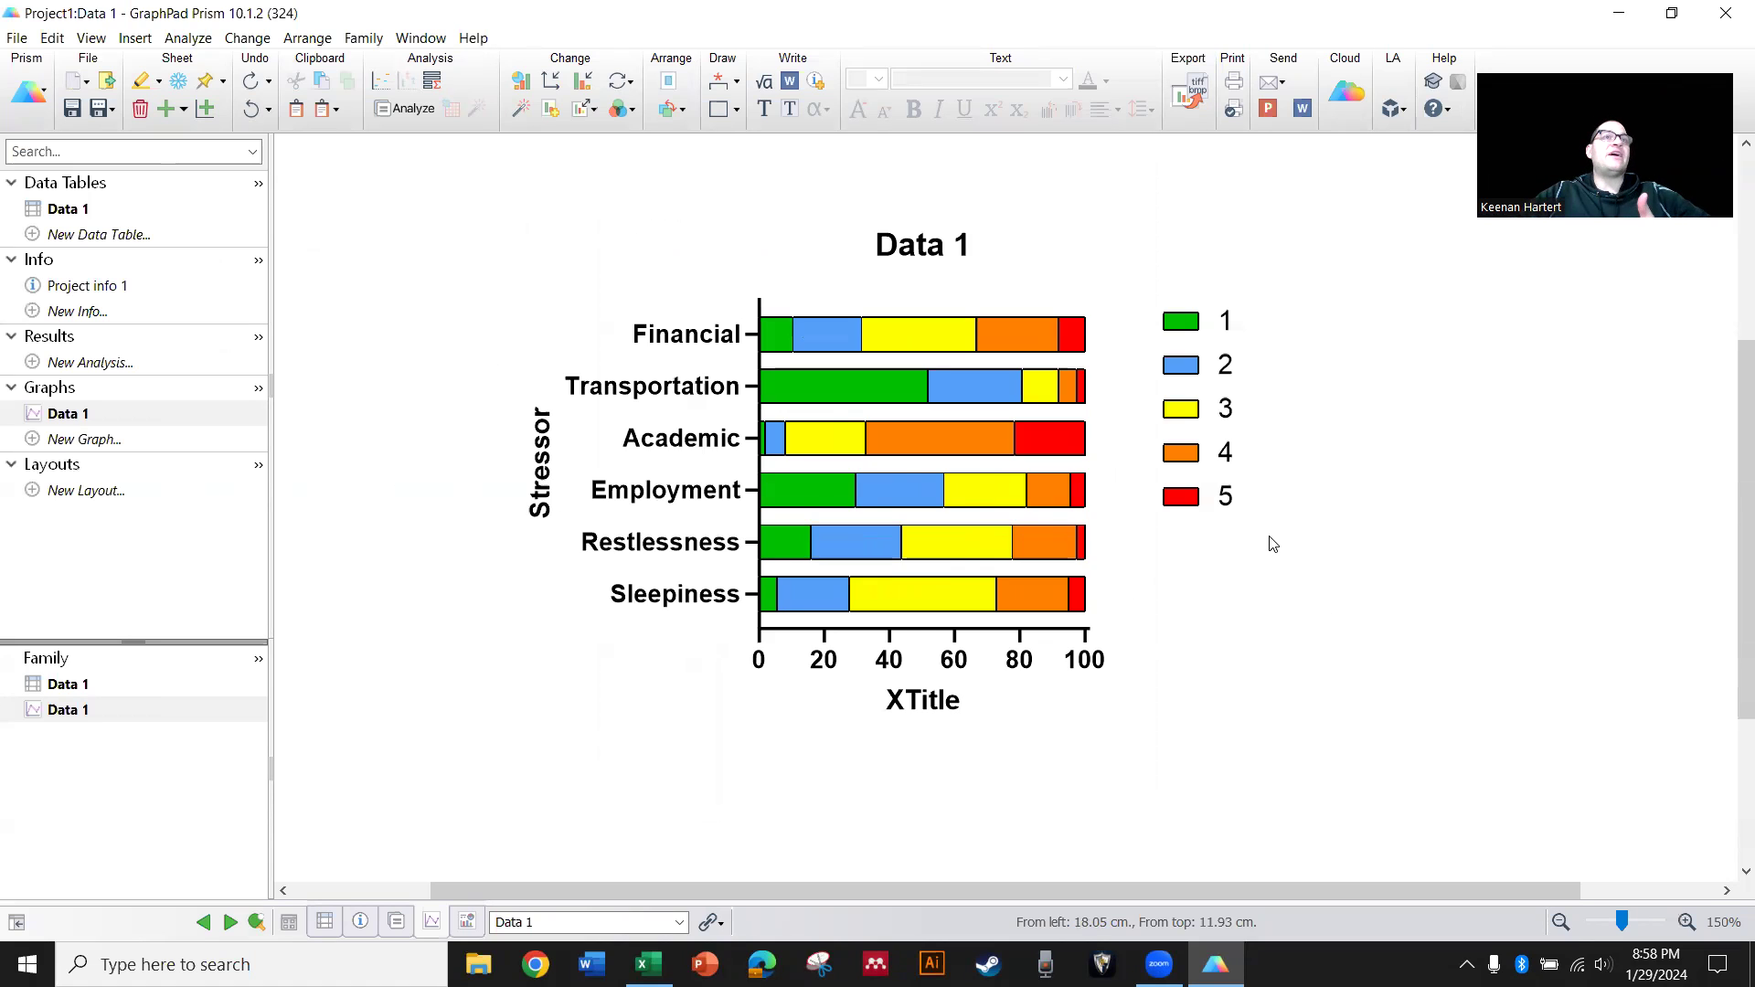
mouse_move(269, 286)
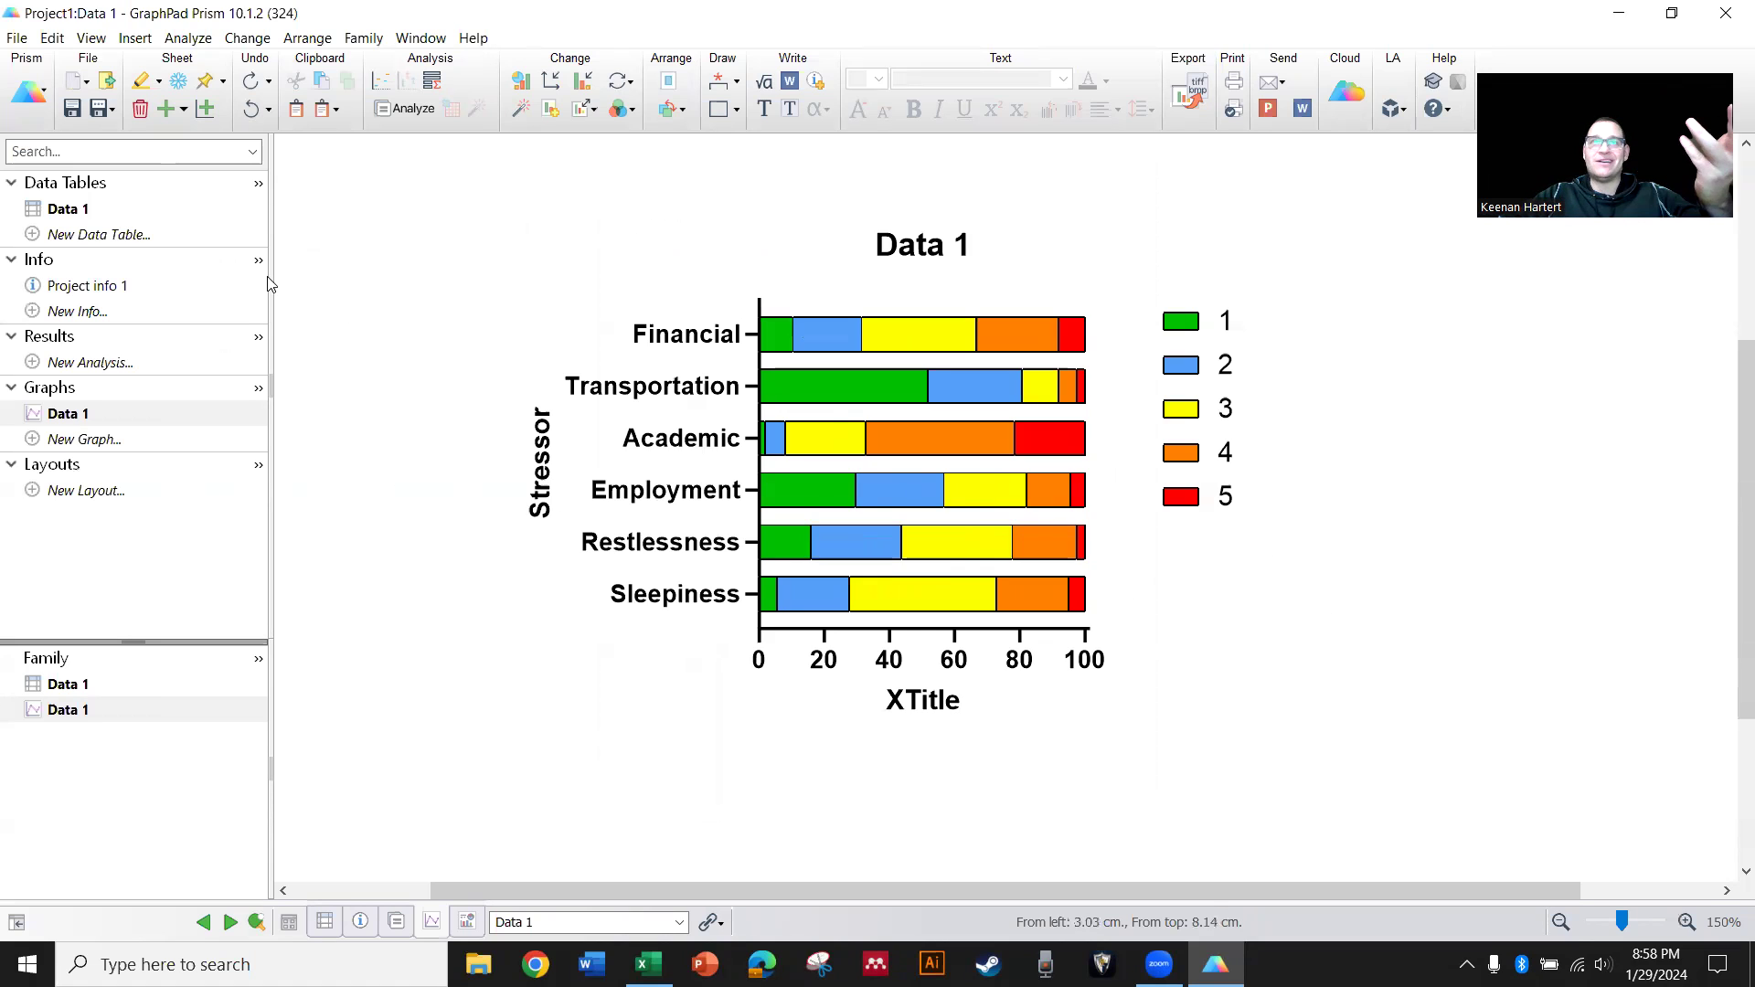
mouse_move(792, 473)
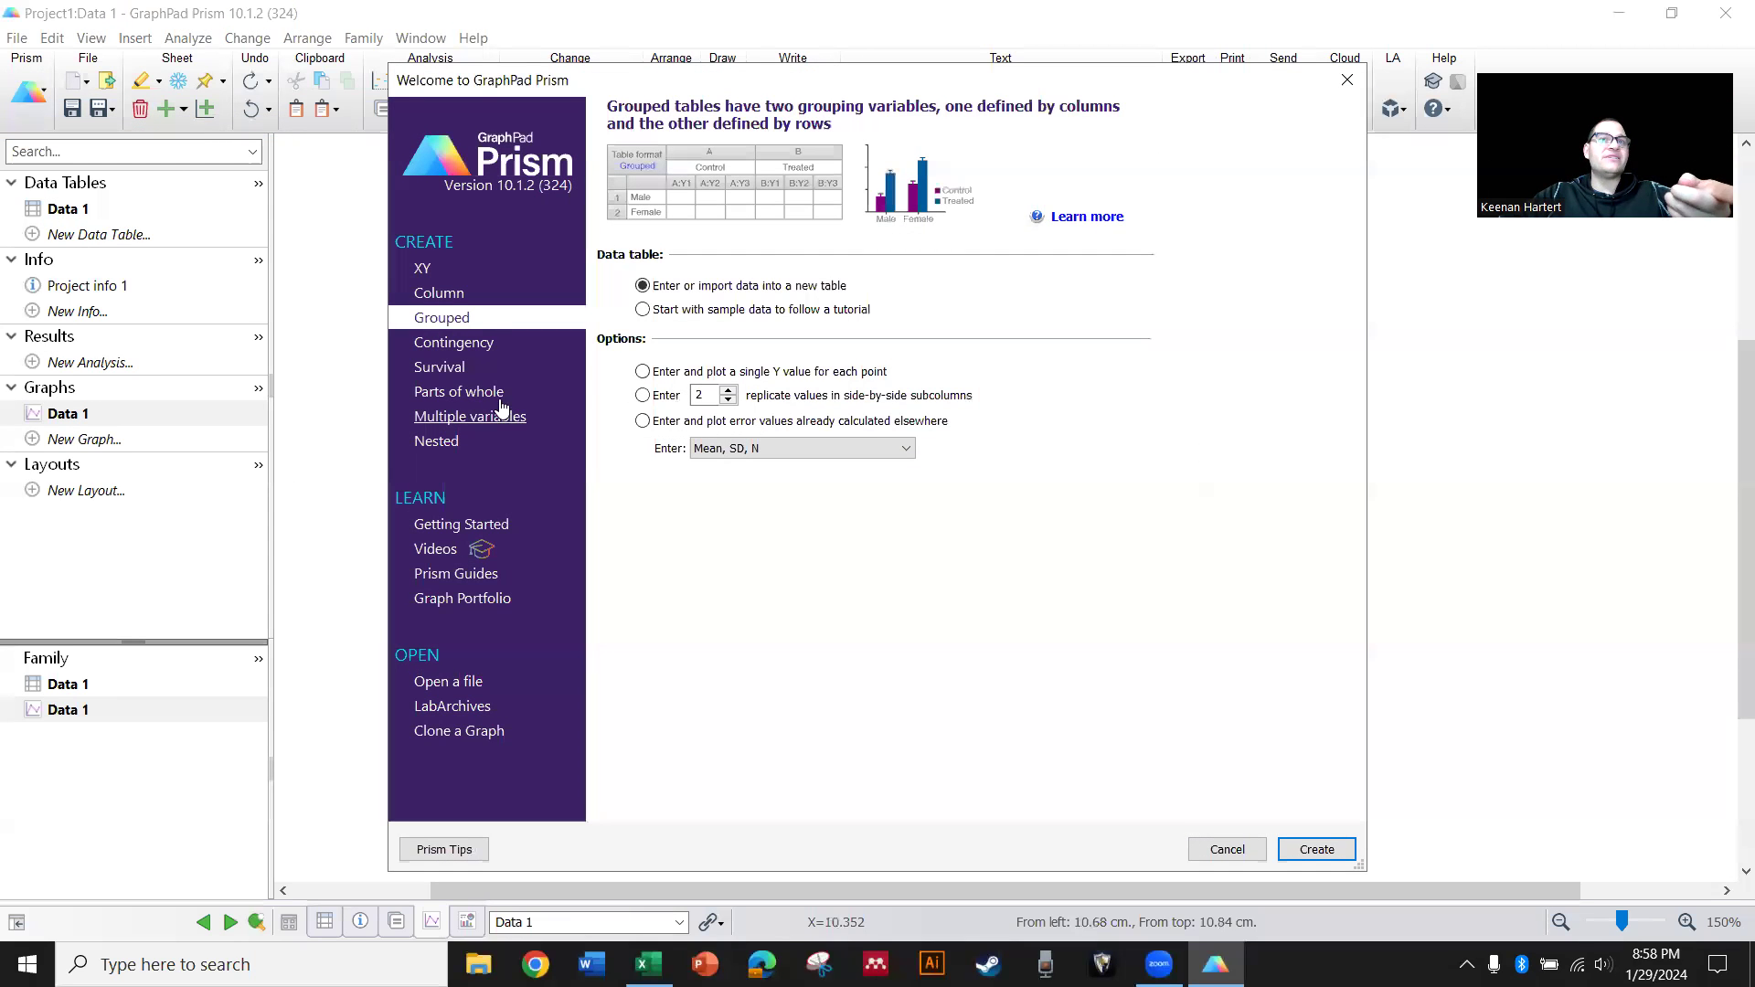
click(457, 391)
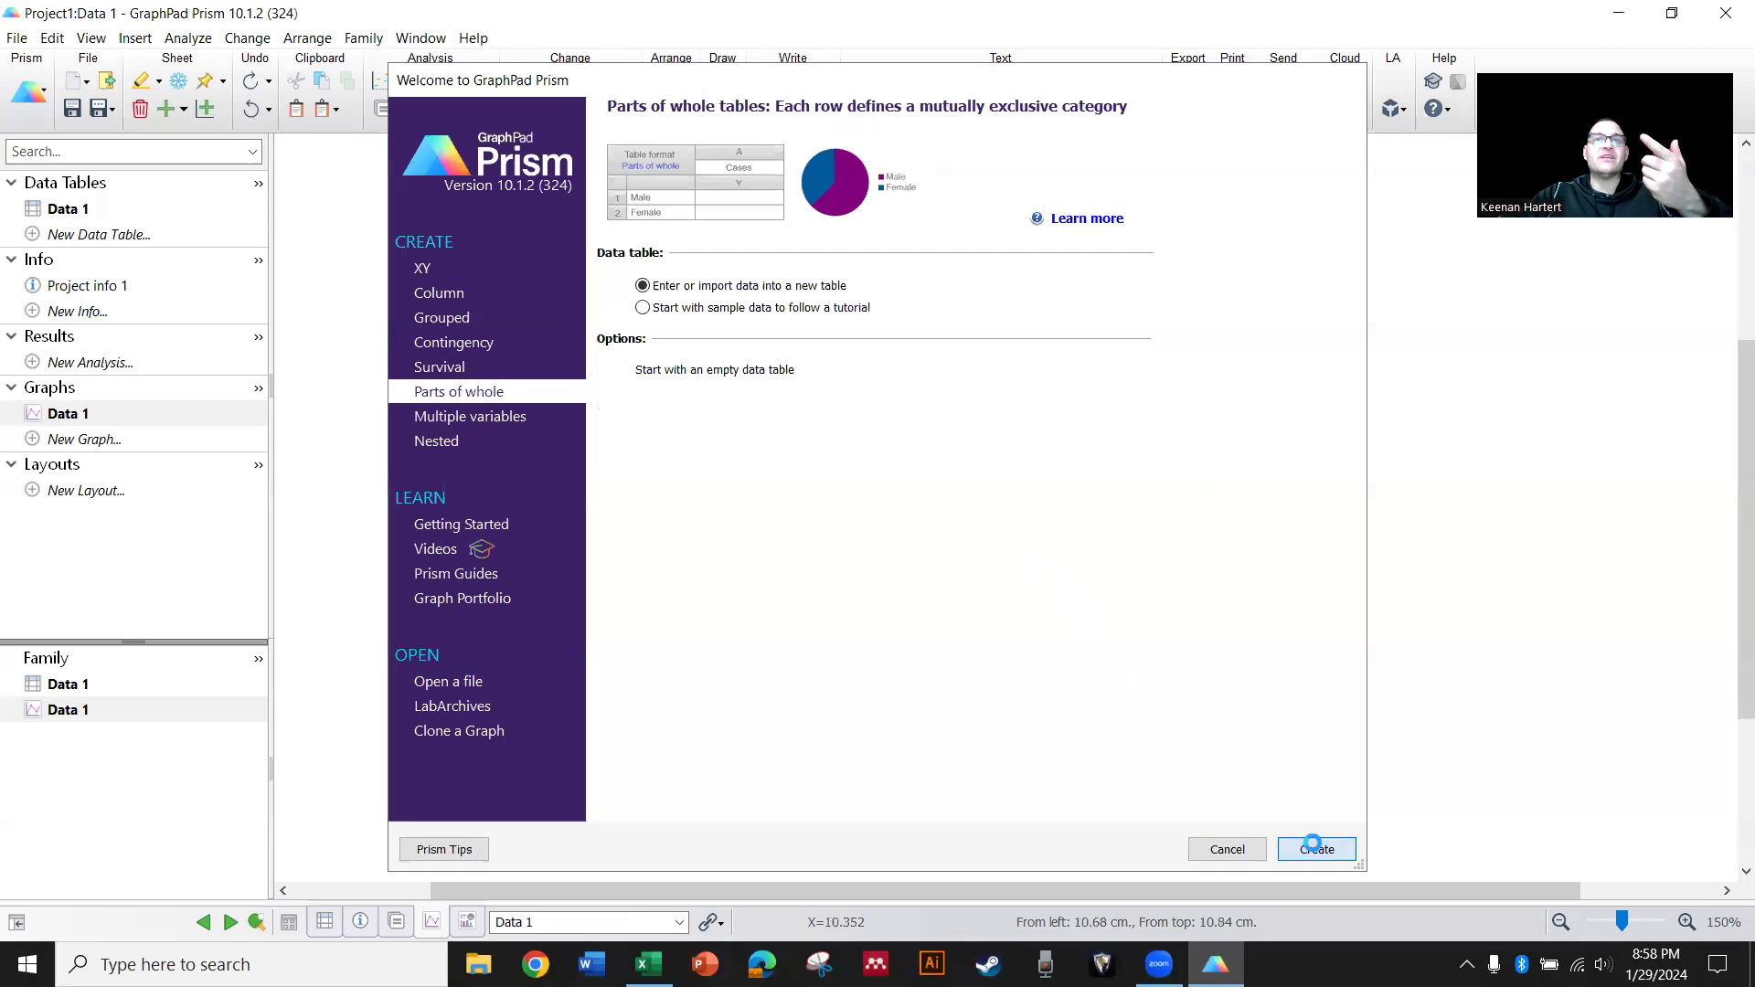
click(1314, 849)
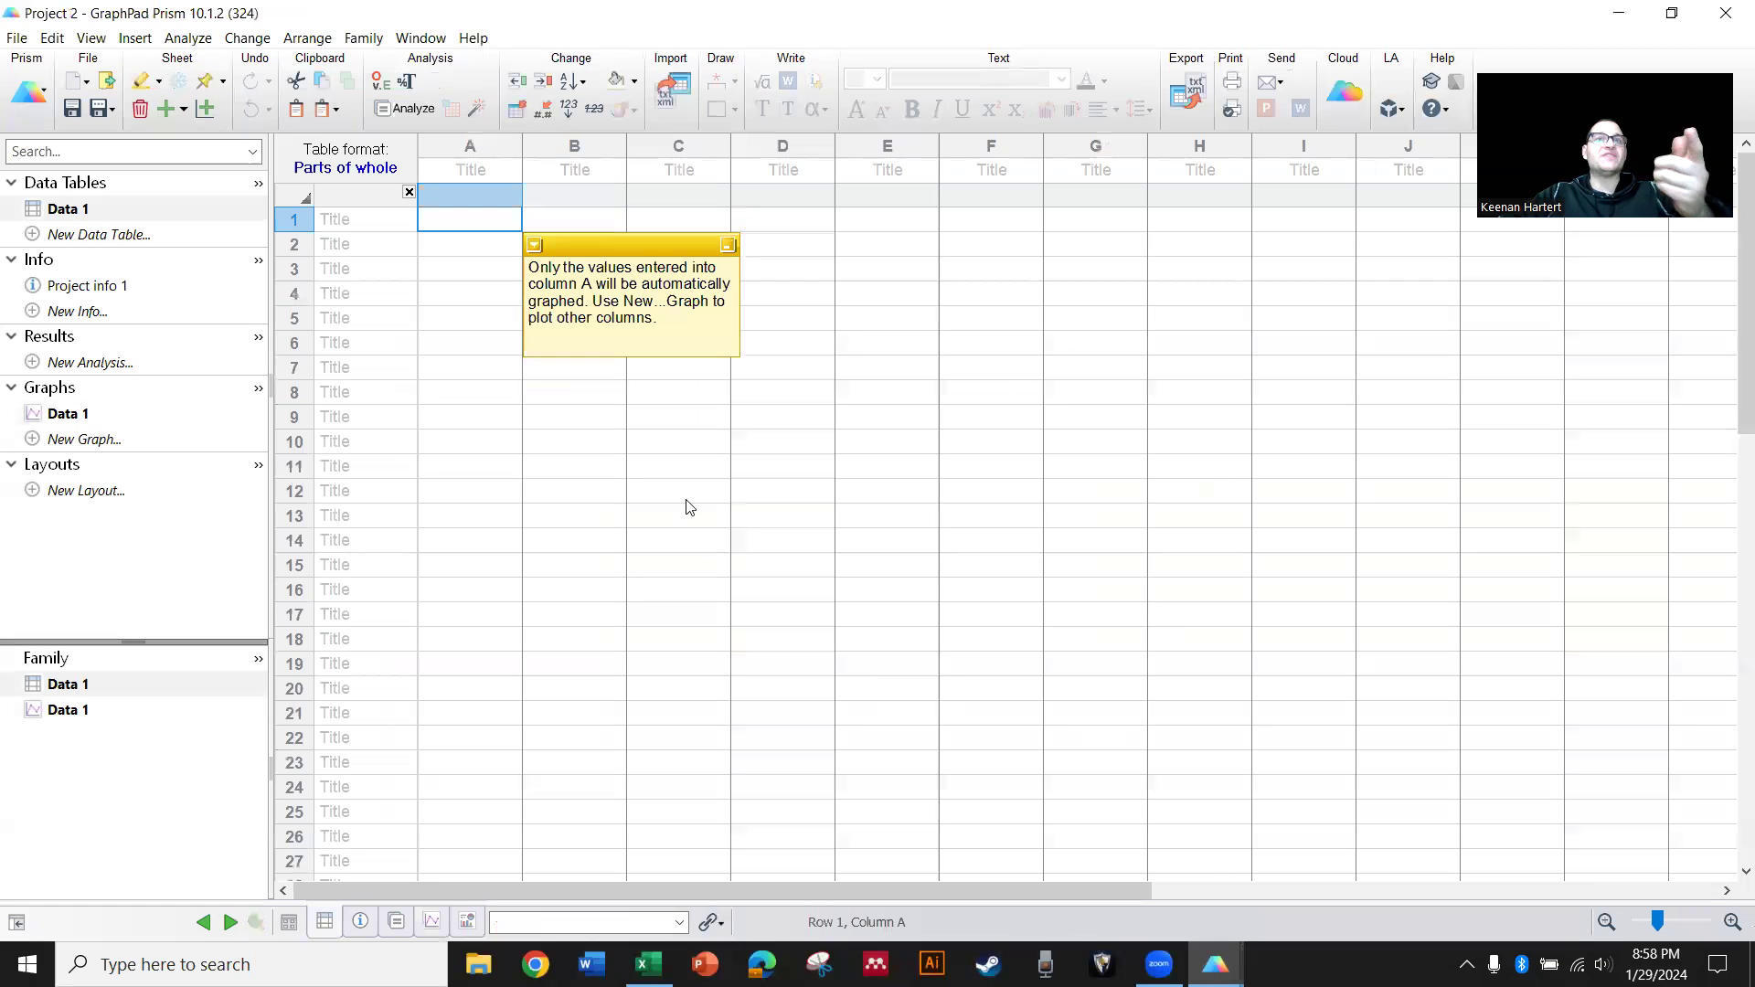
click(647, 963)
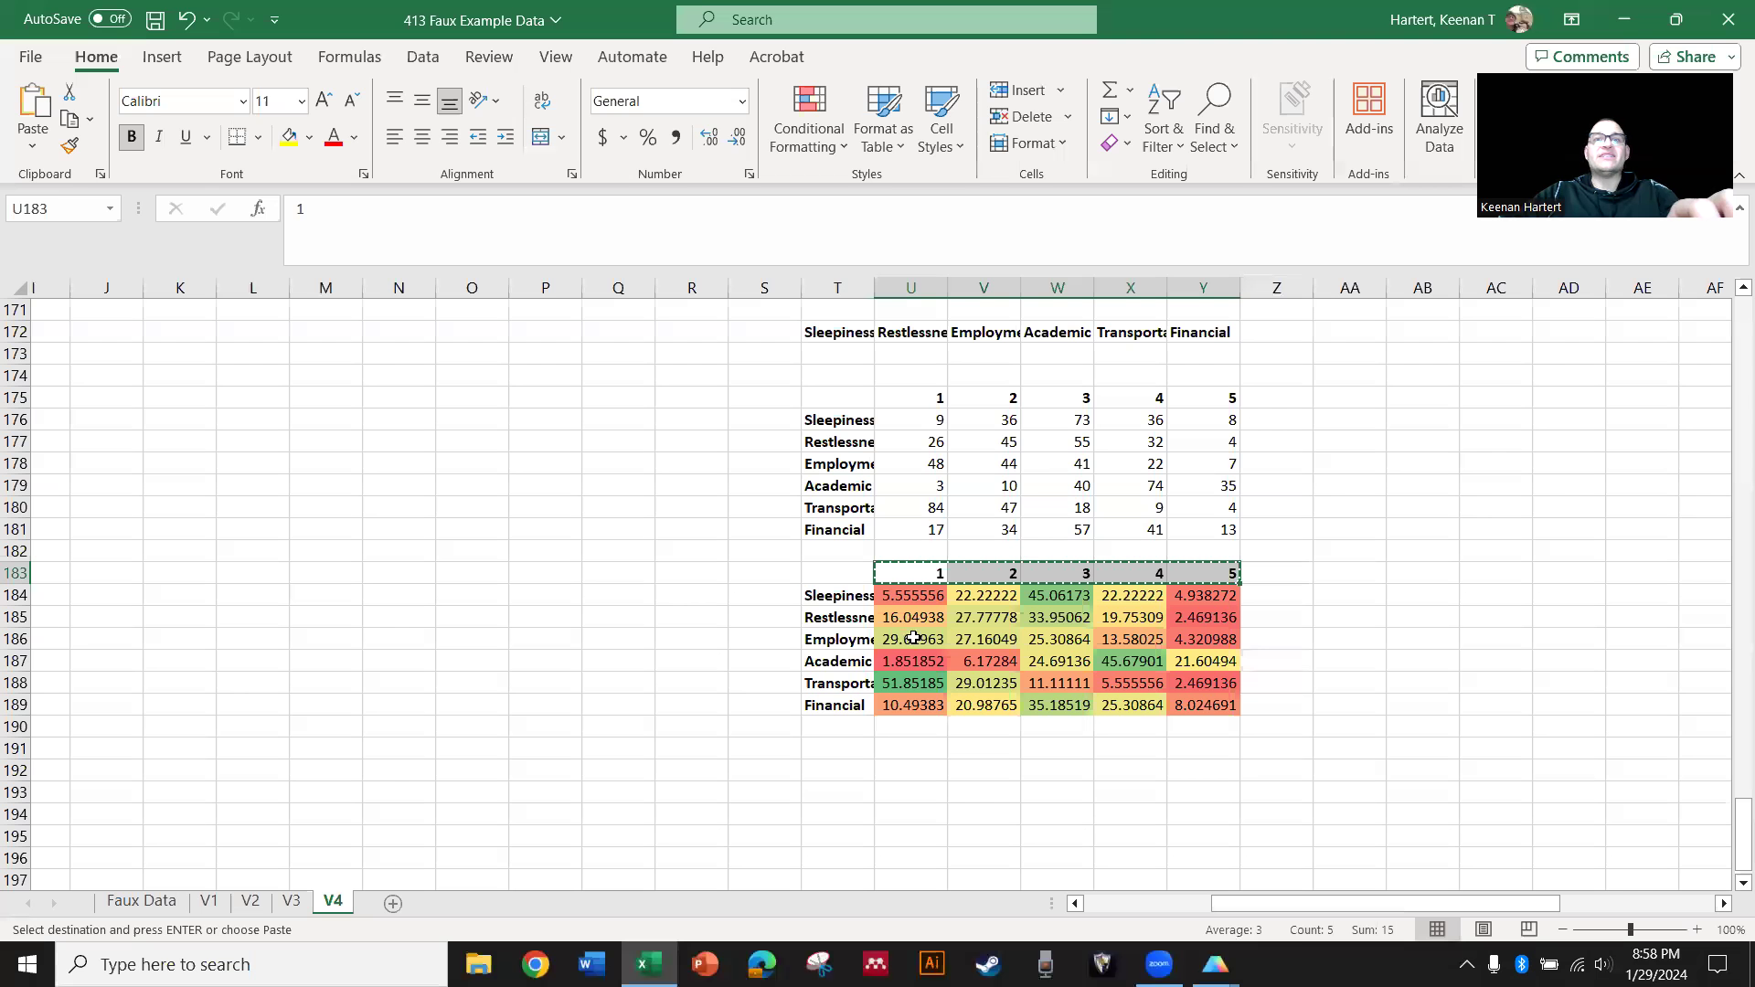
Paste the Academic percentage row into Prism titled Academic and copy the 1–5 rating headers
click(836, 660)
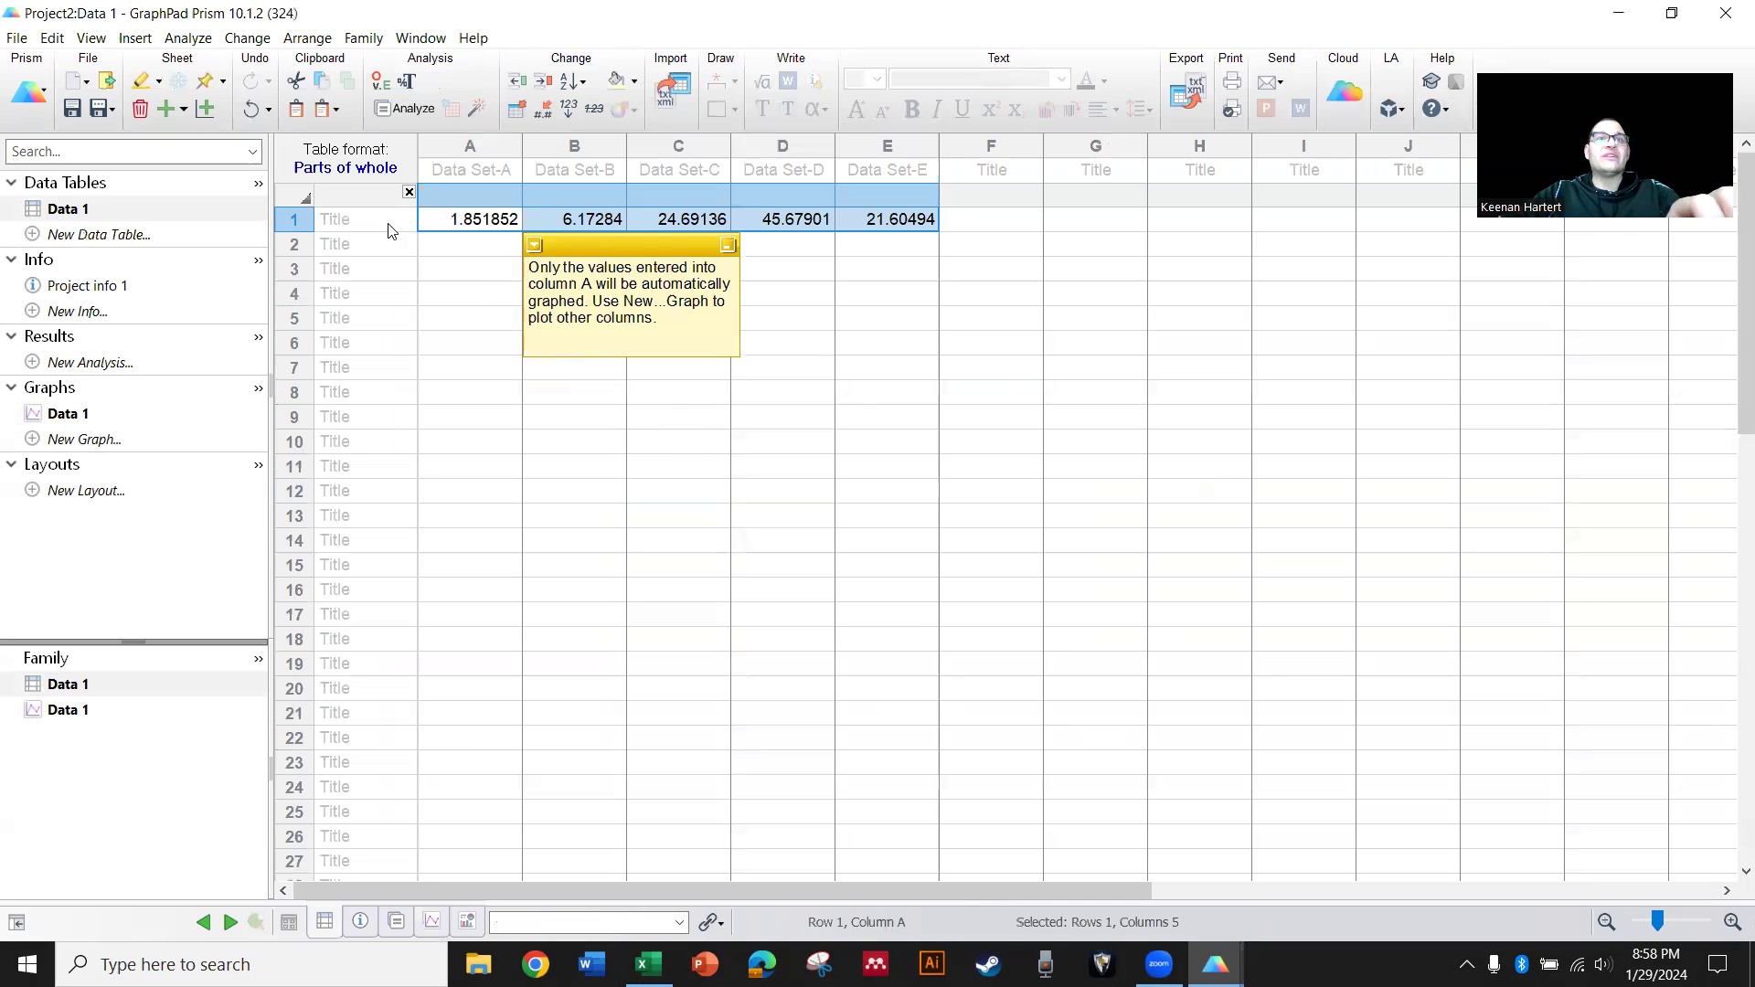
text(Academic)
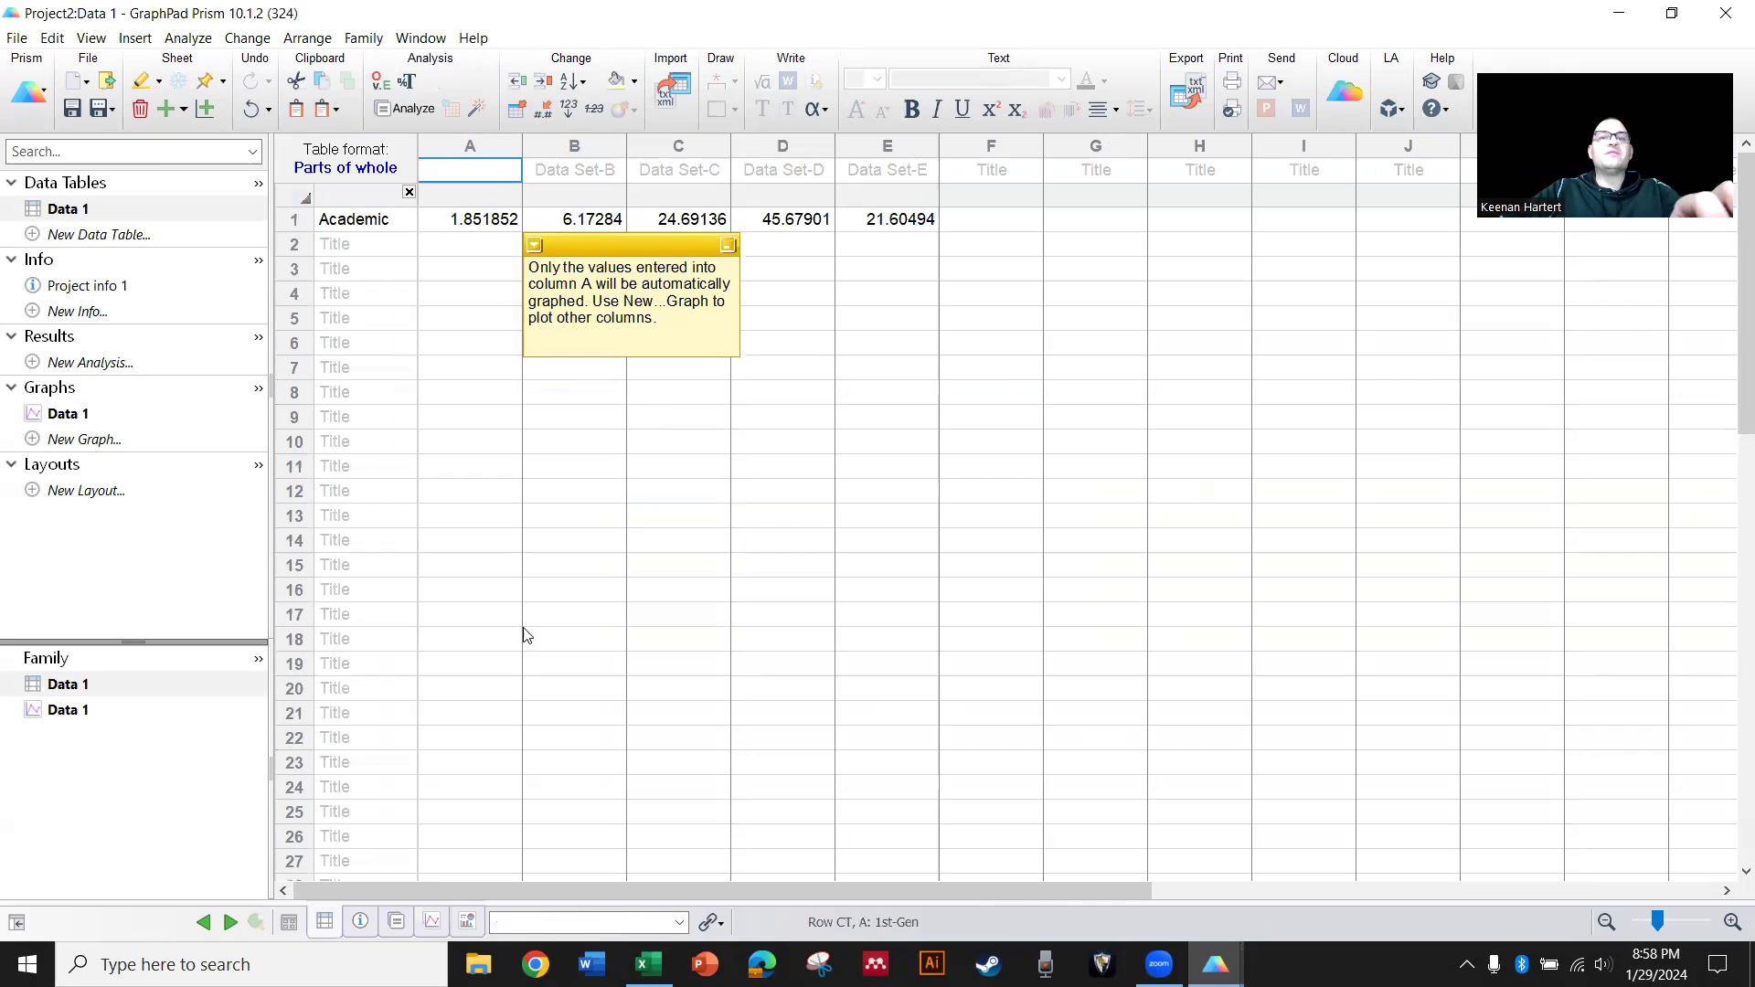
click(647, 963)
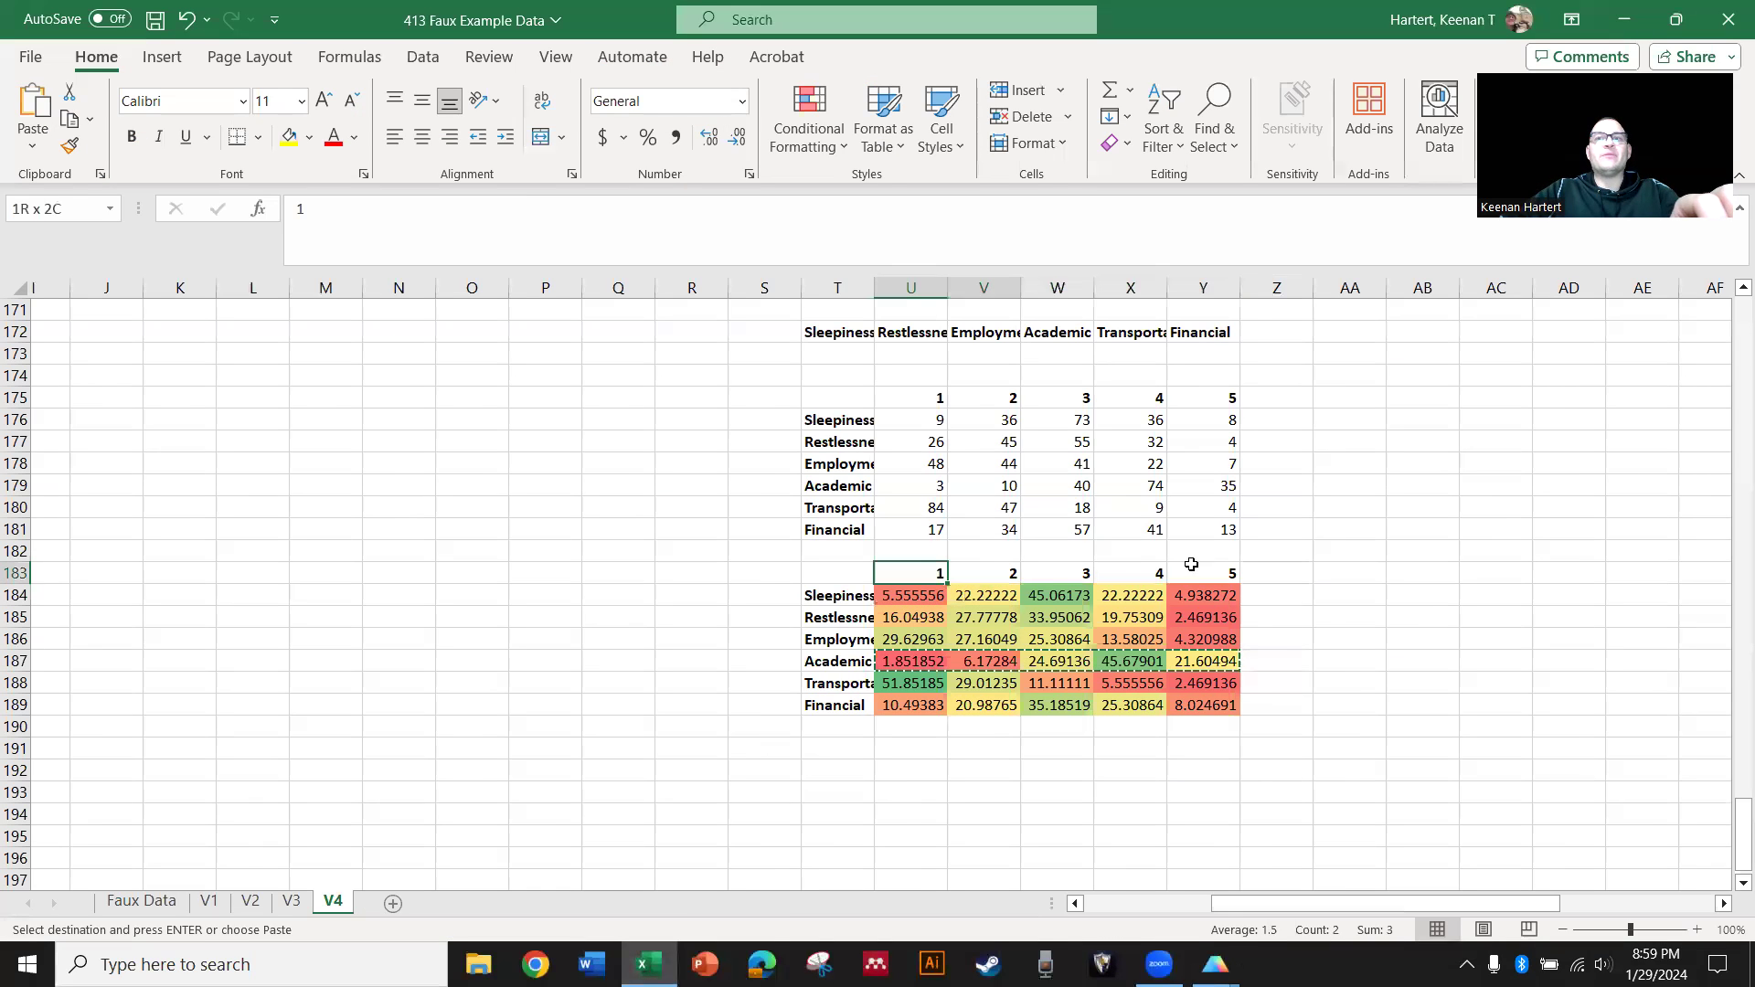
mouse_move(1214, 963)
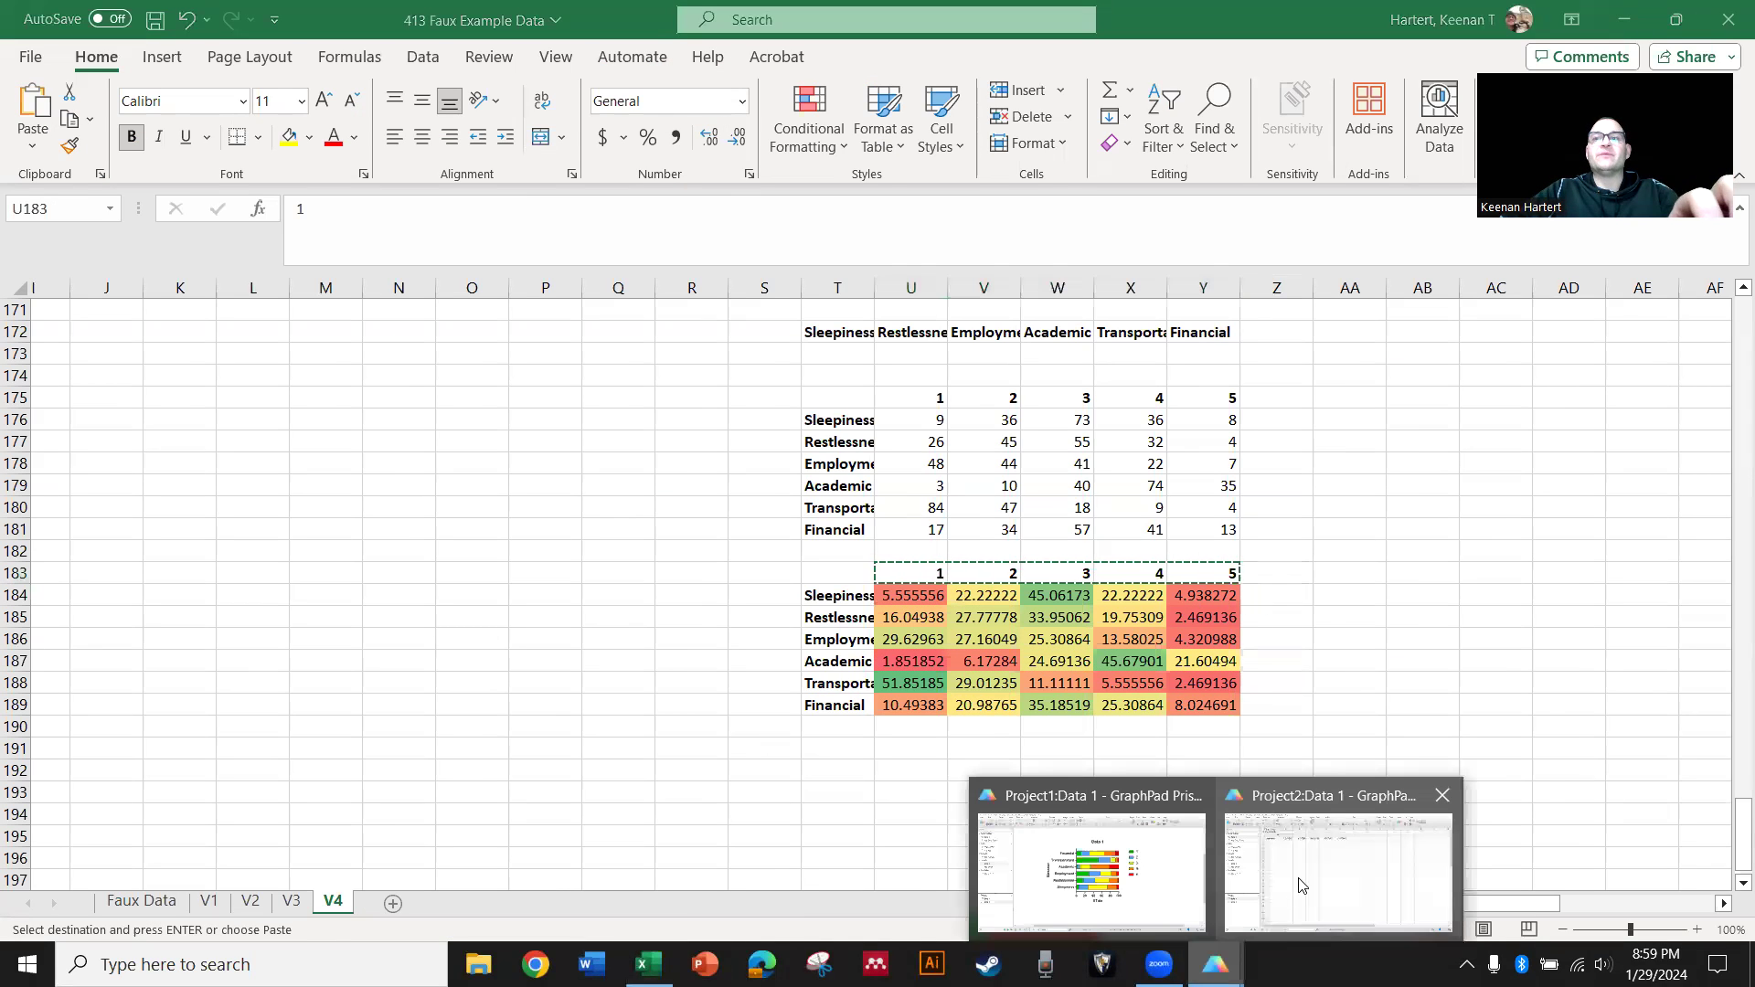
click(1335, 856)
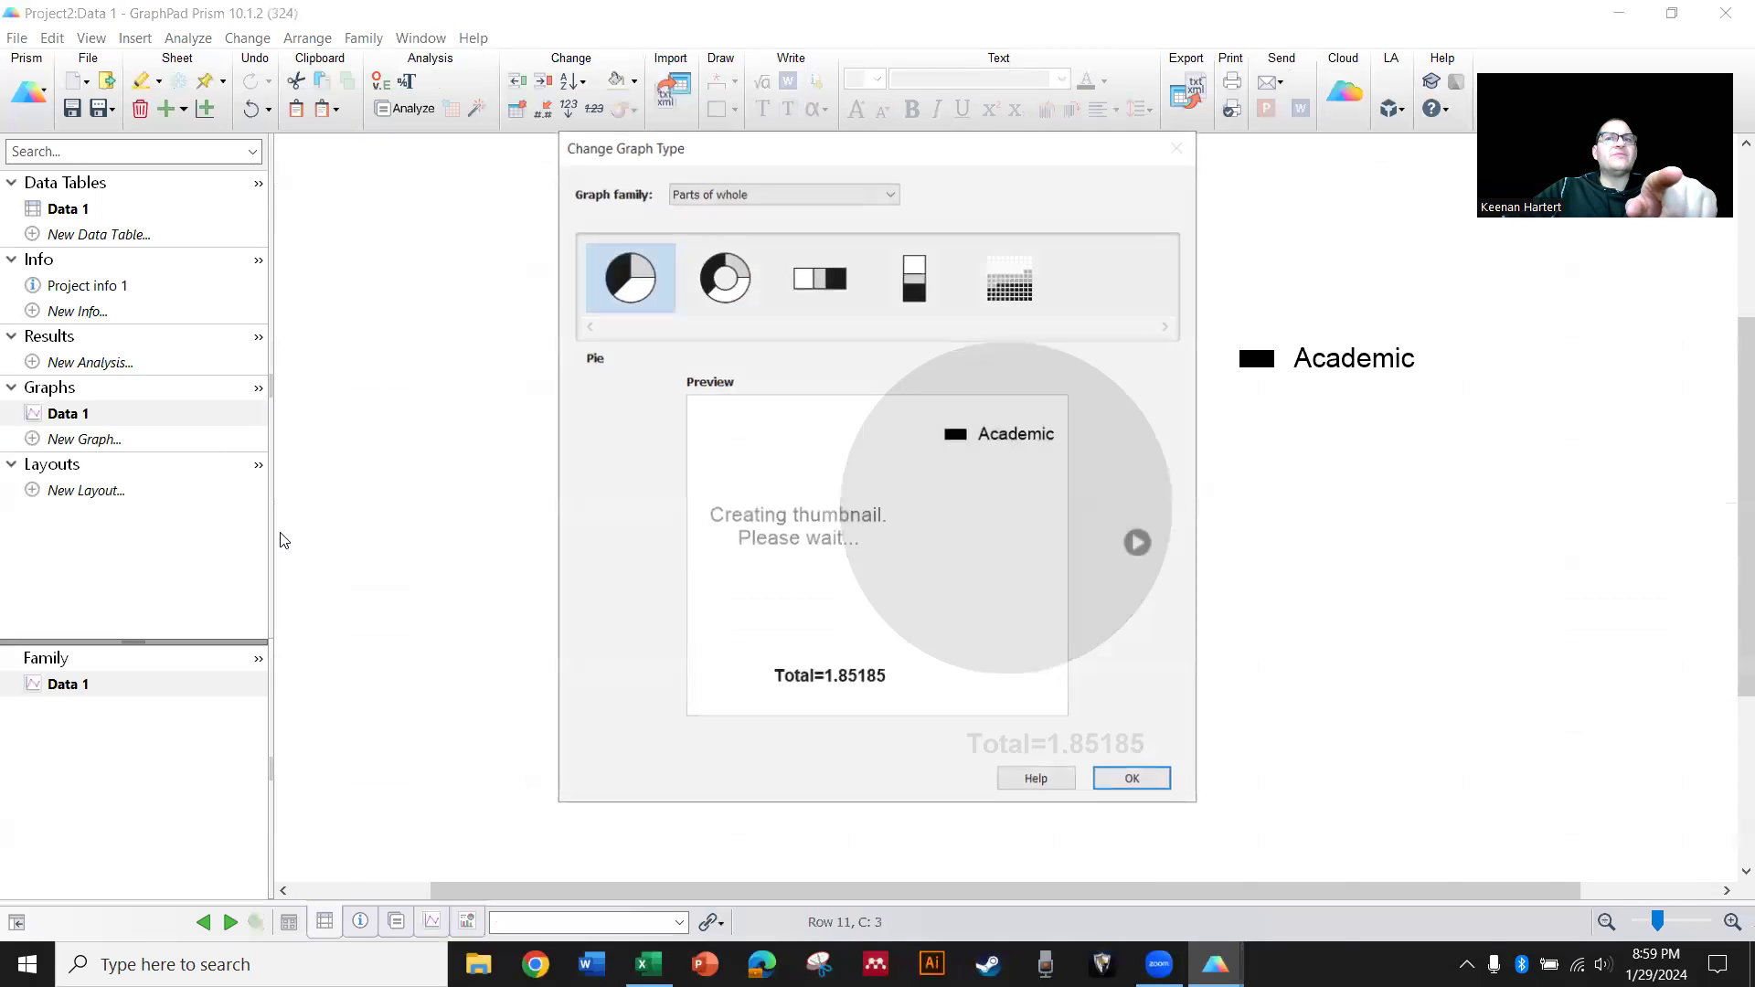
Accept the pie graph type and transpose Academic percentages into column A with rows 1–5
click(1130, 779)
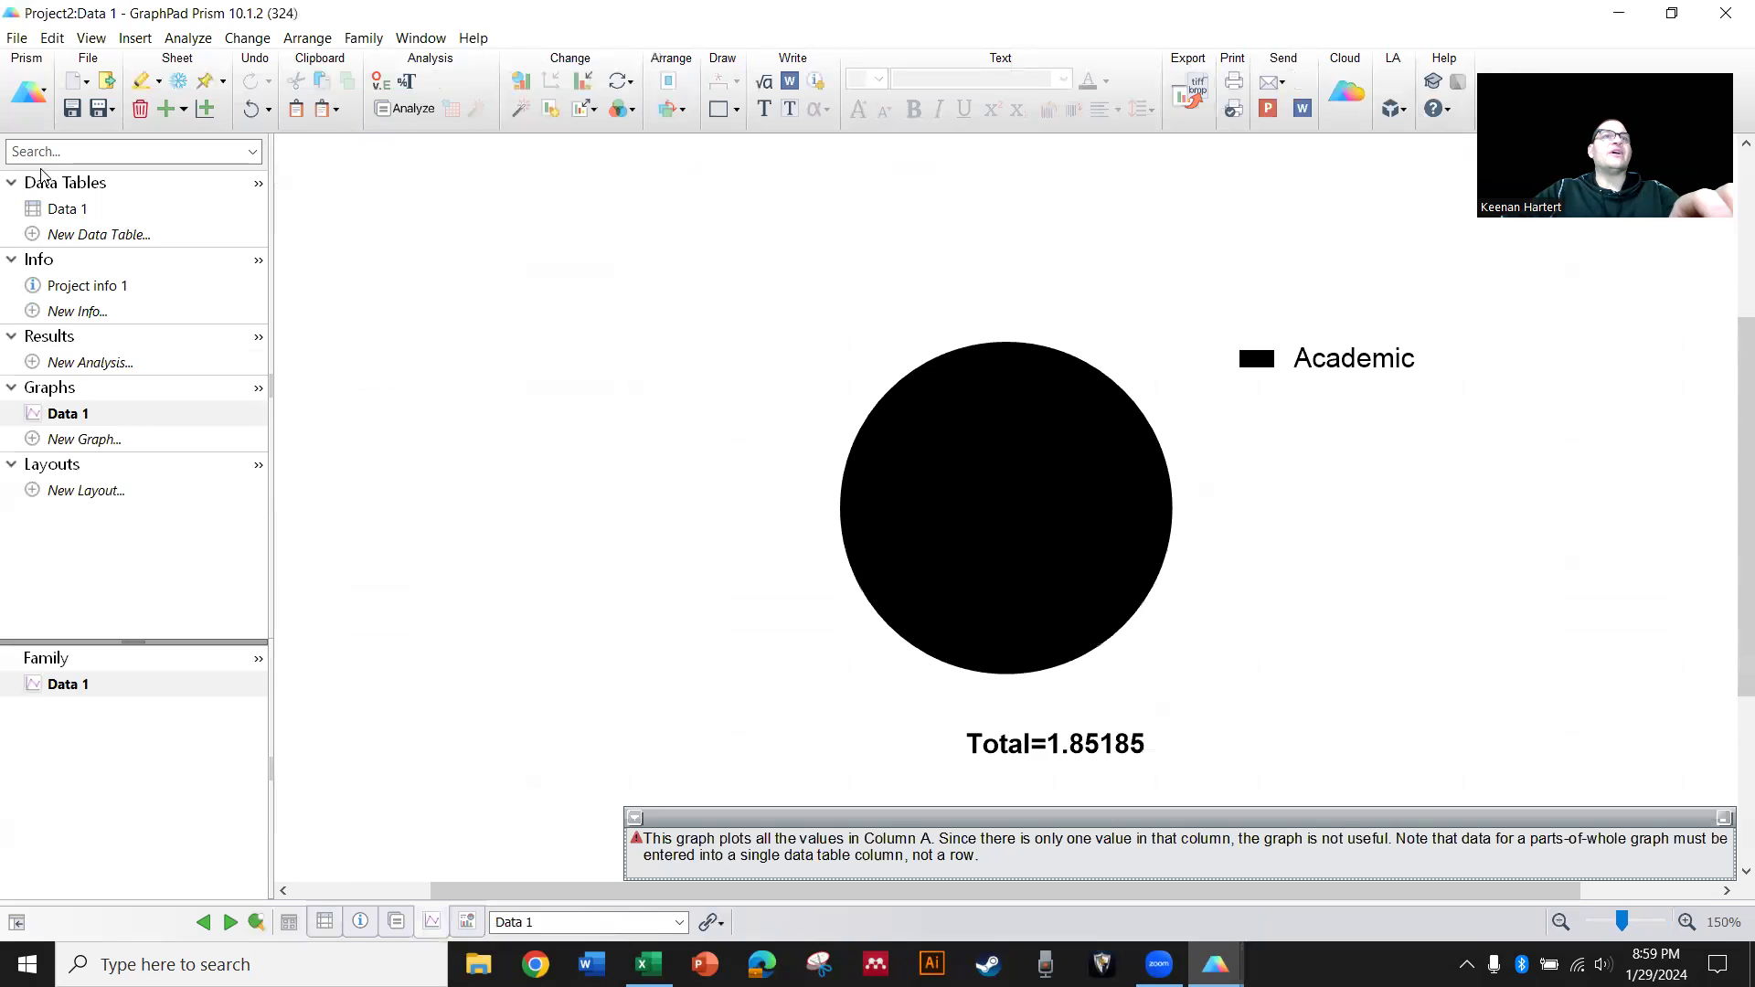
click(64, 208)
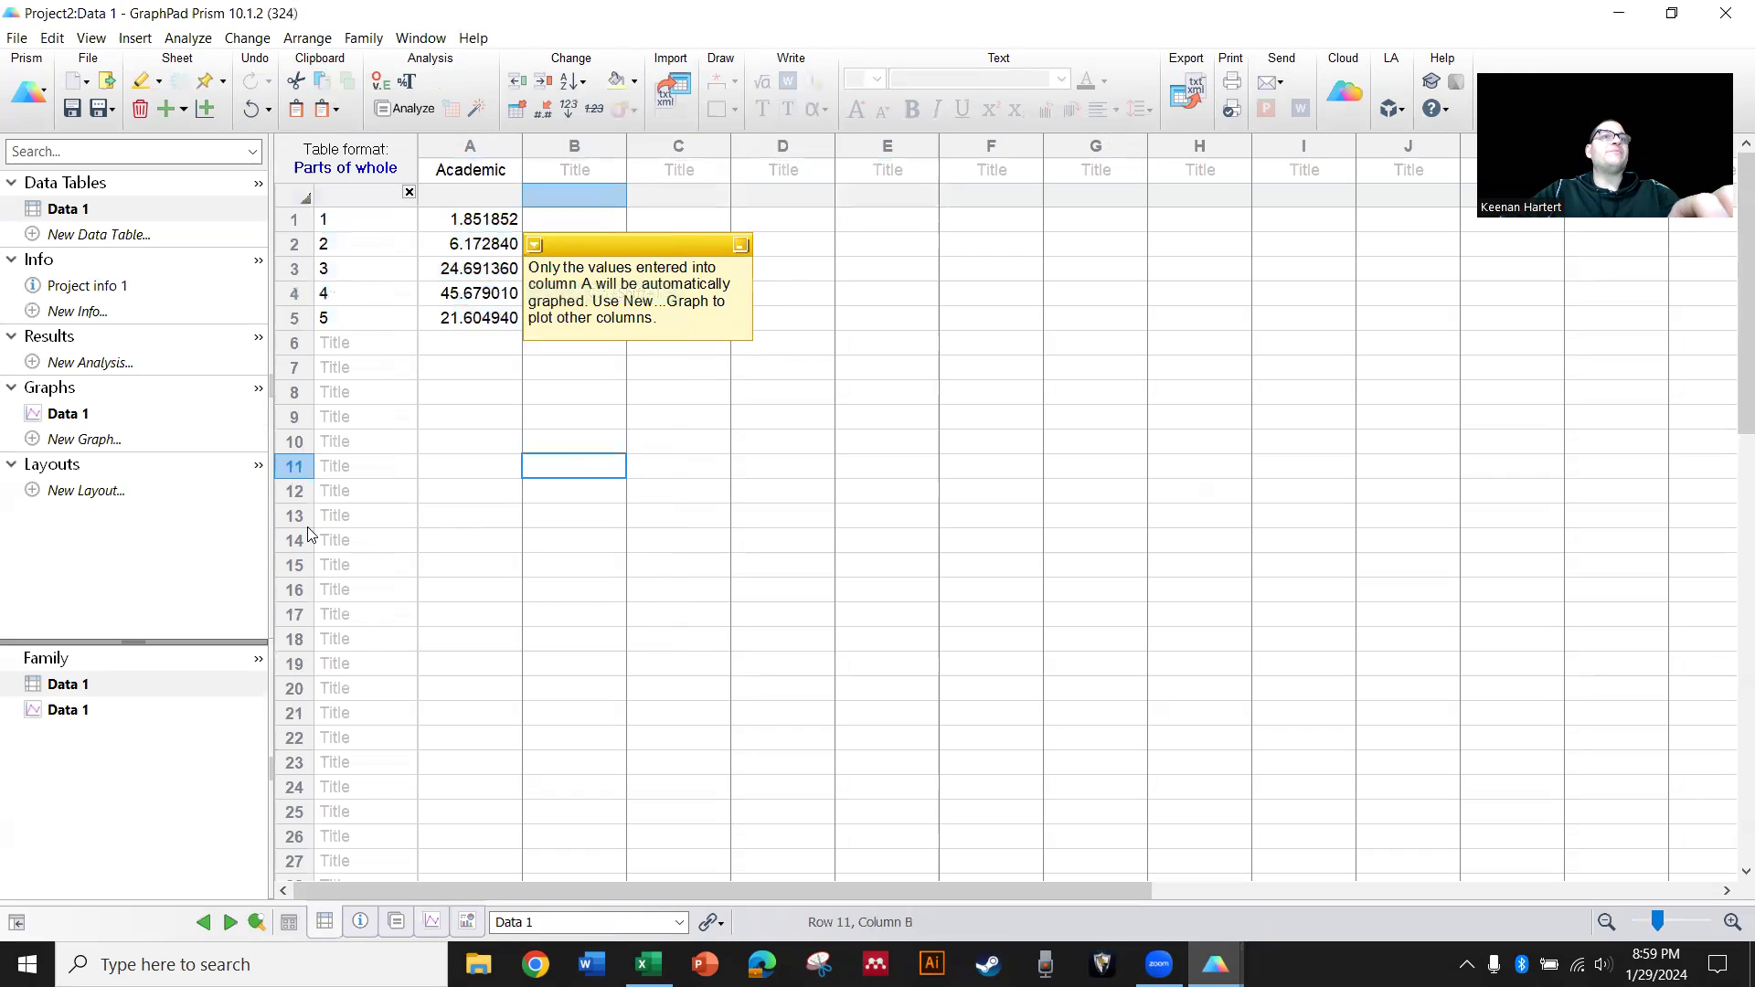
click(67, 413)
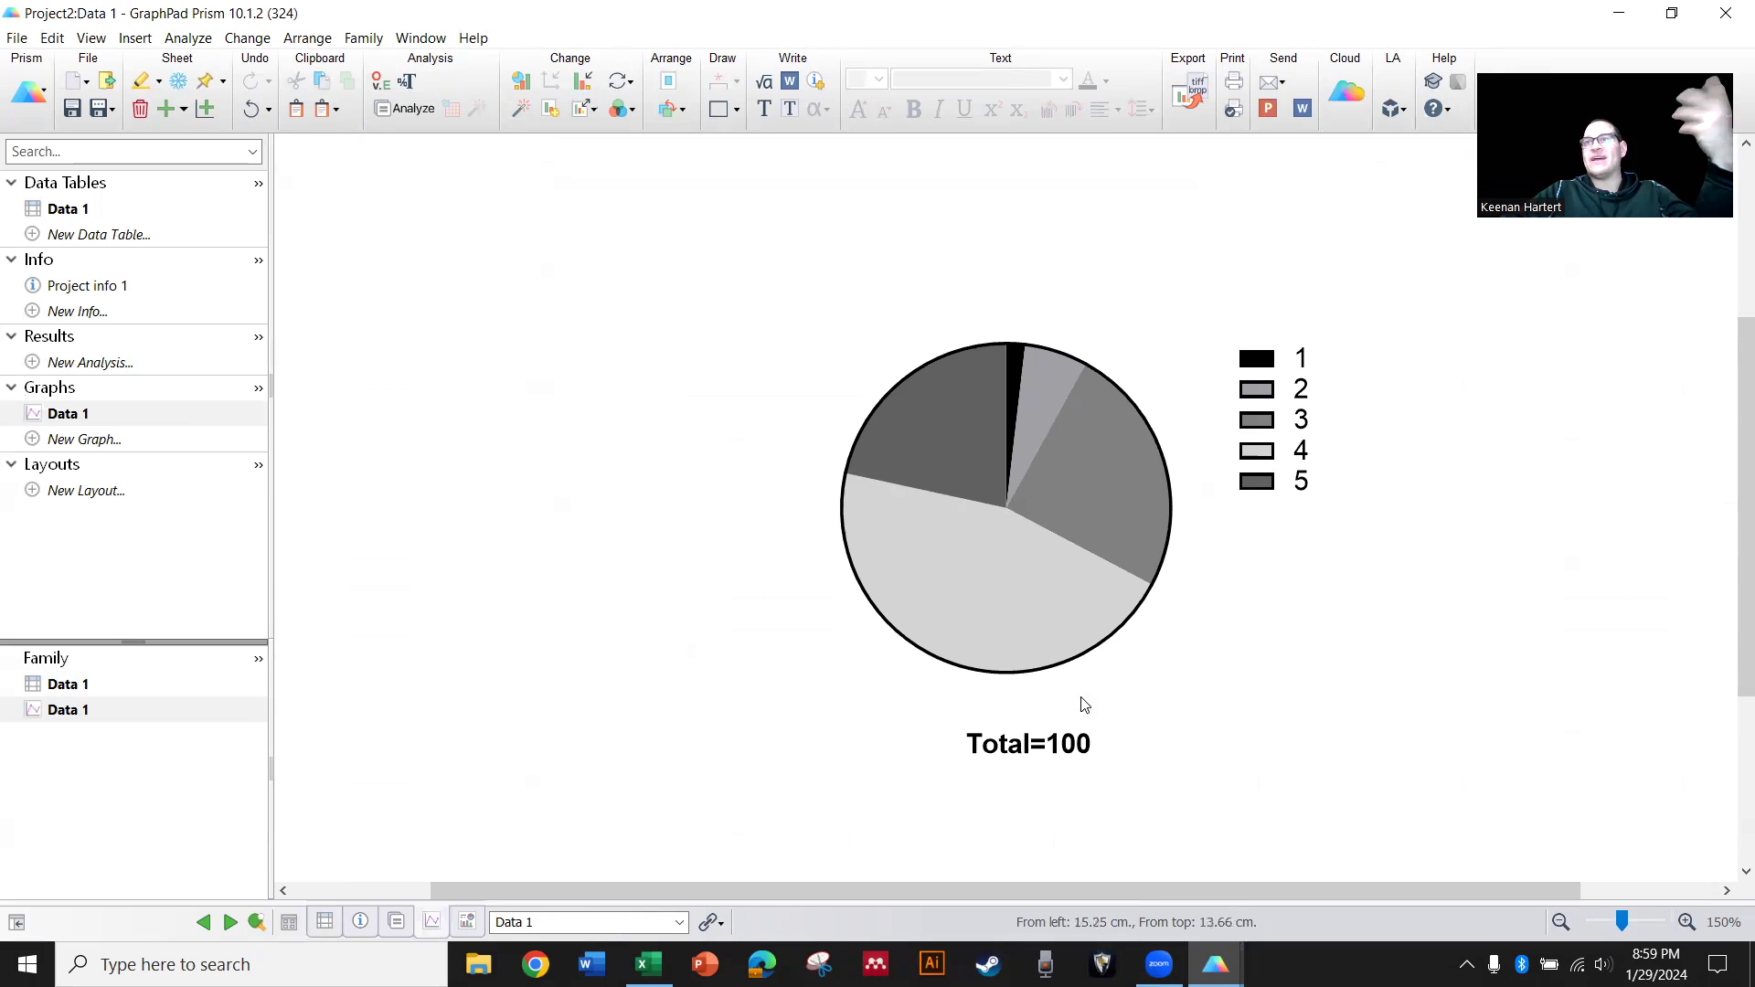
mouse_move(974, 517)
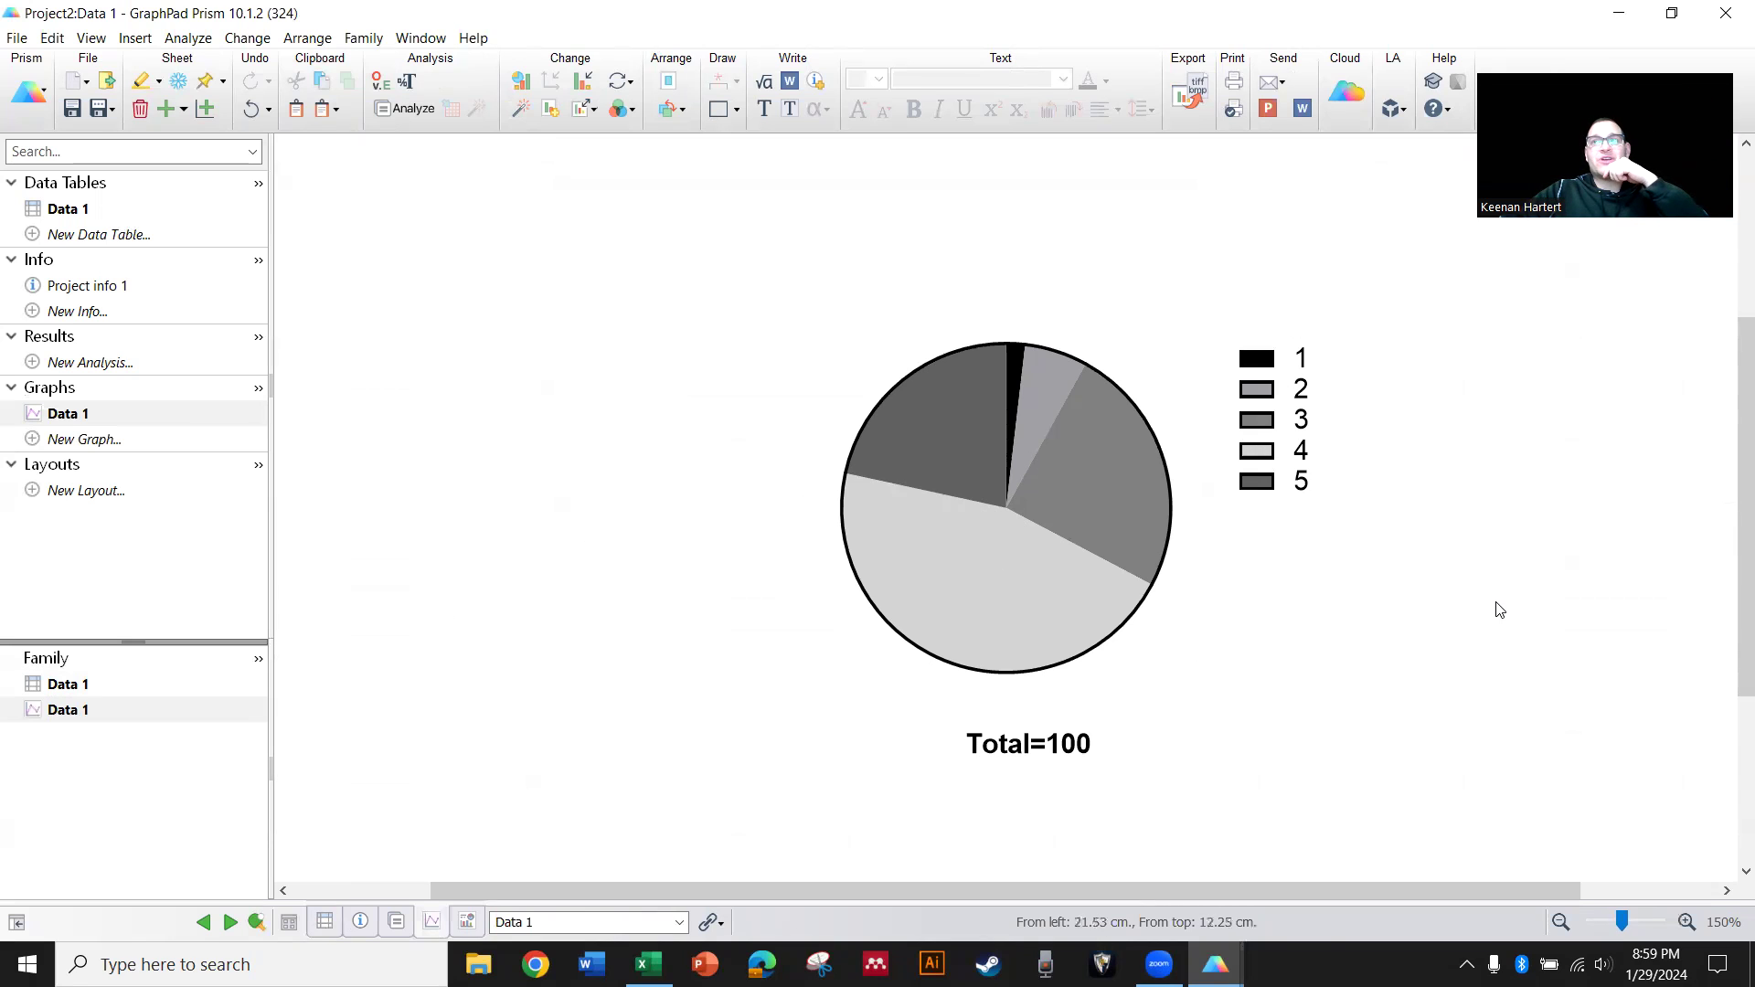
mouse_move(1016, 538)
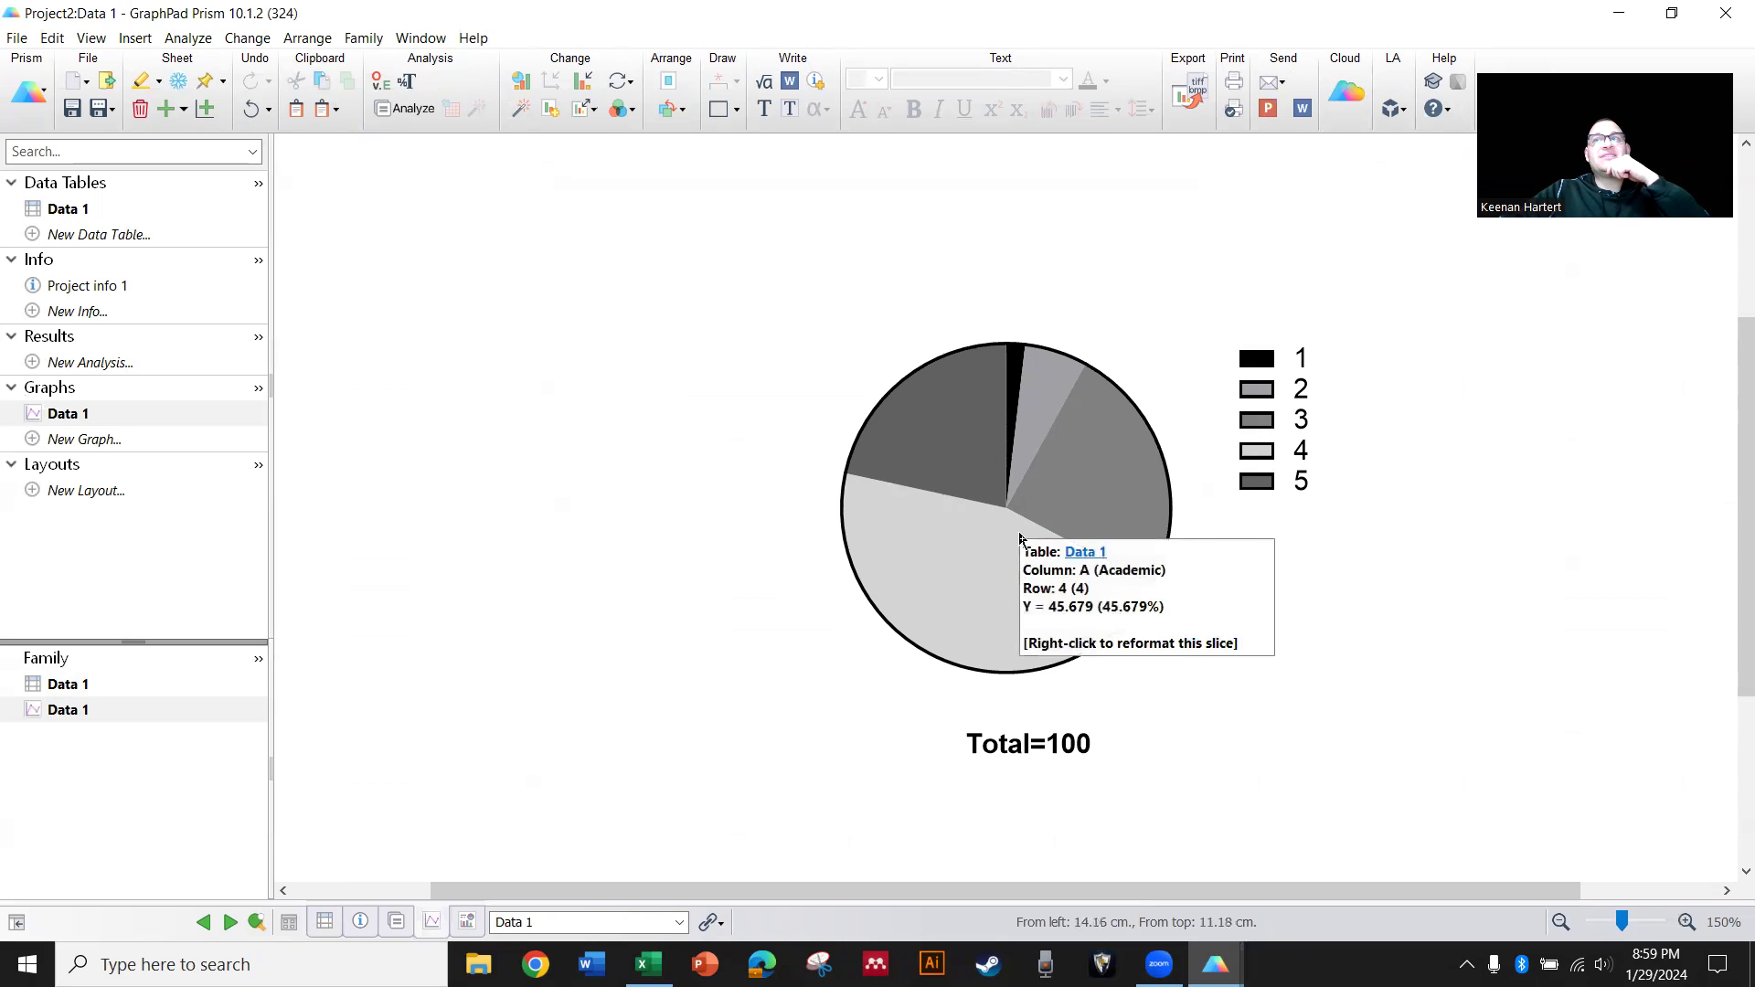
mouse_move(977, 477)
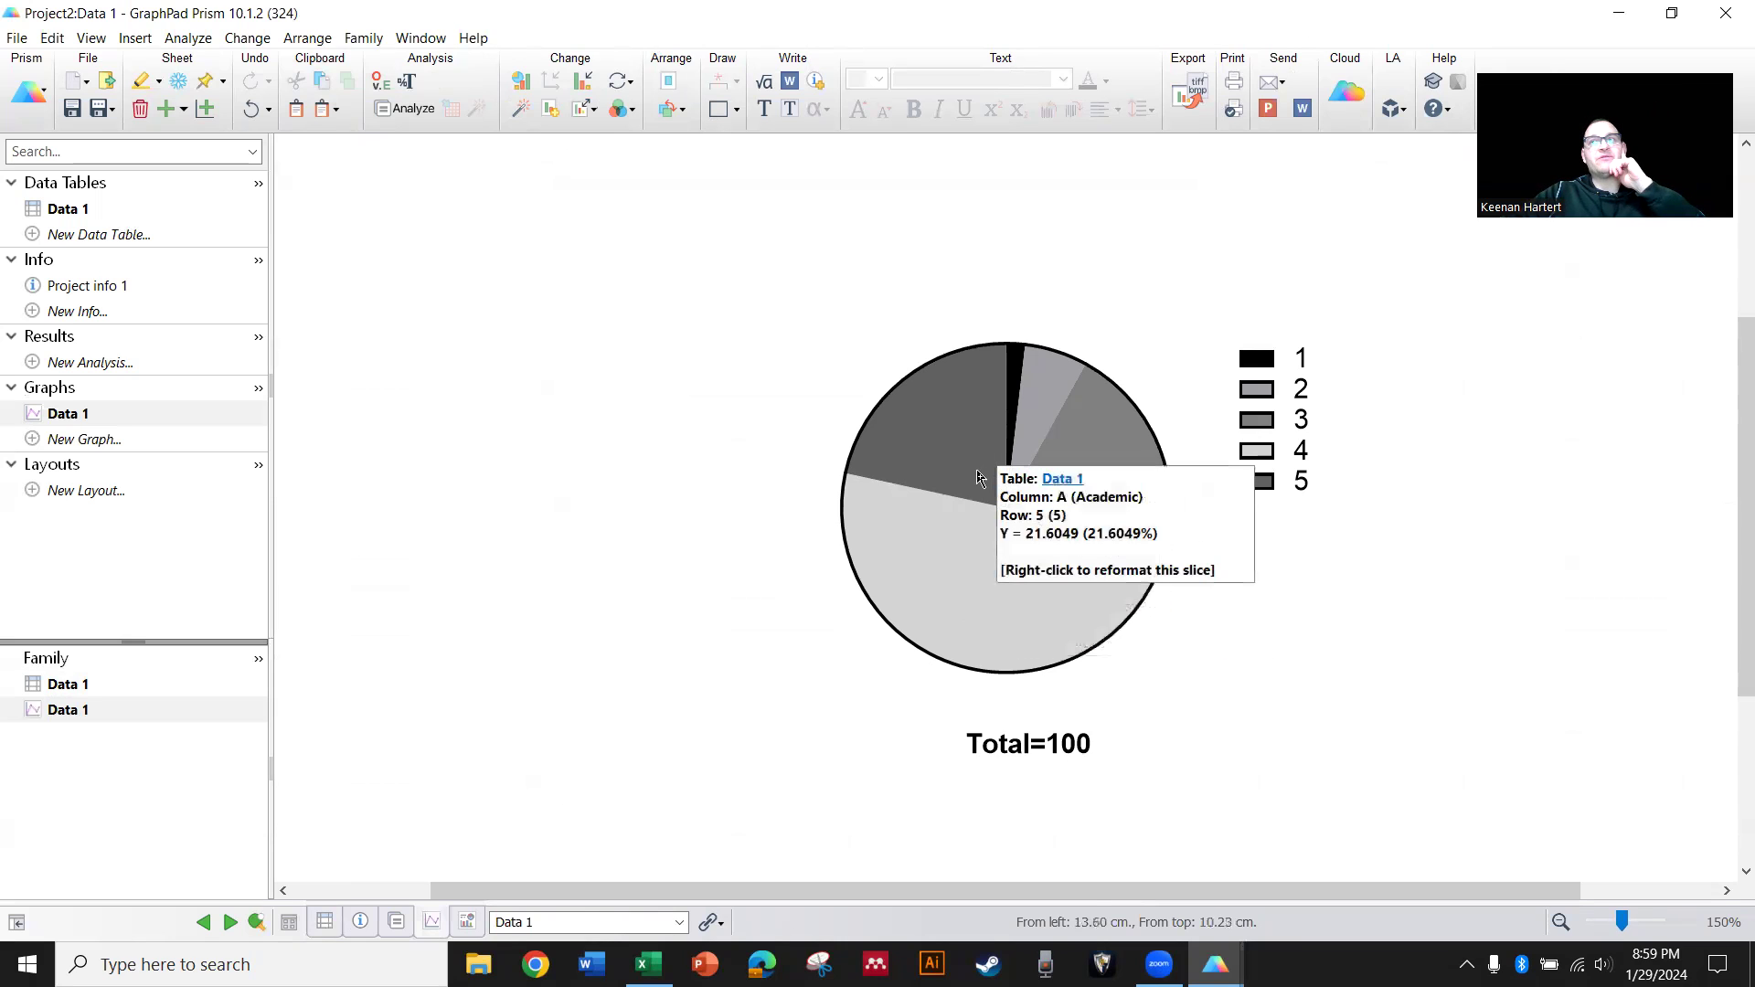
mouse_move(790, 487)
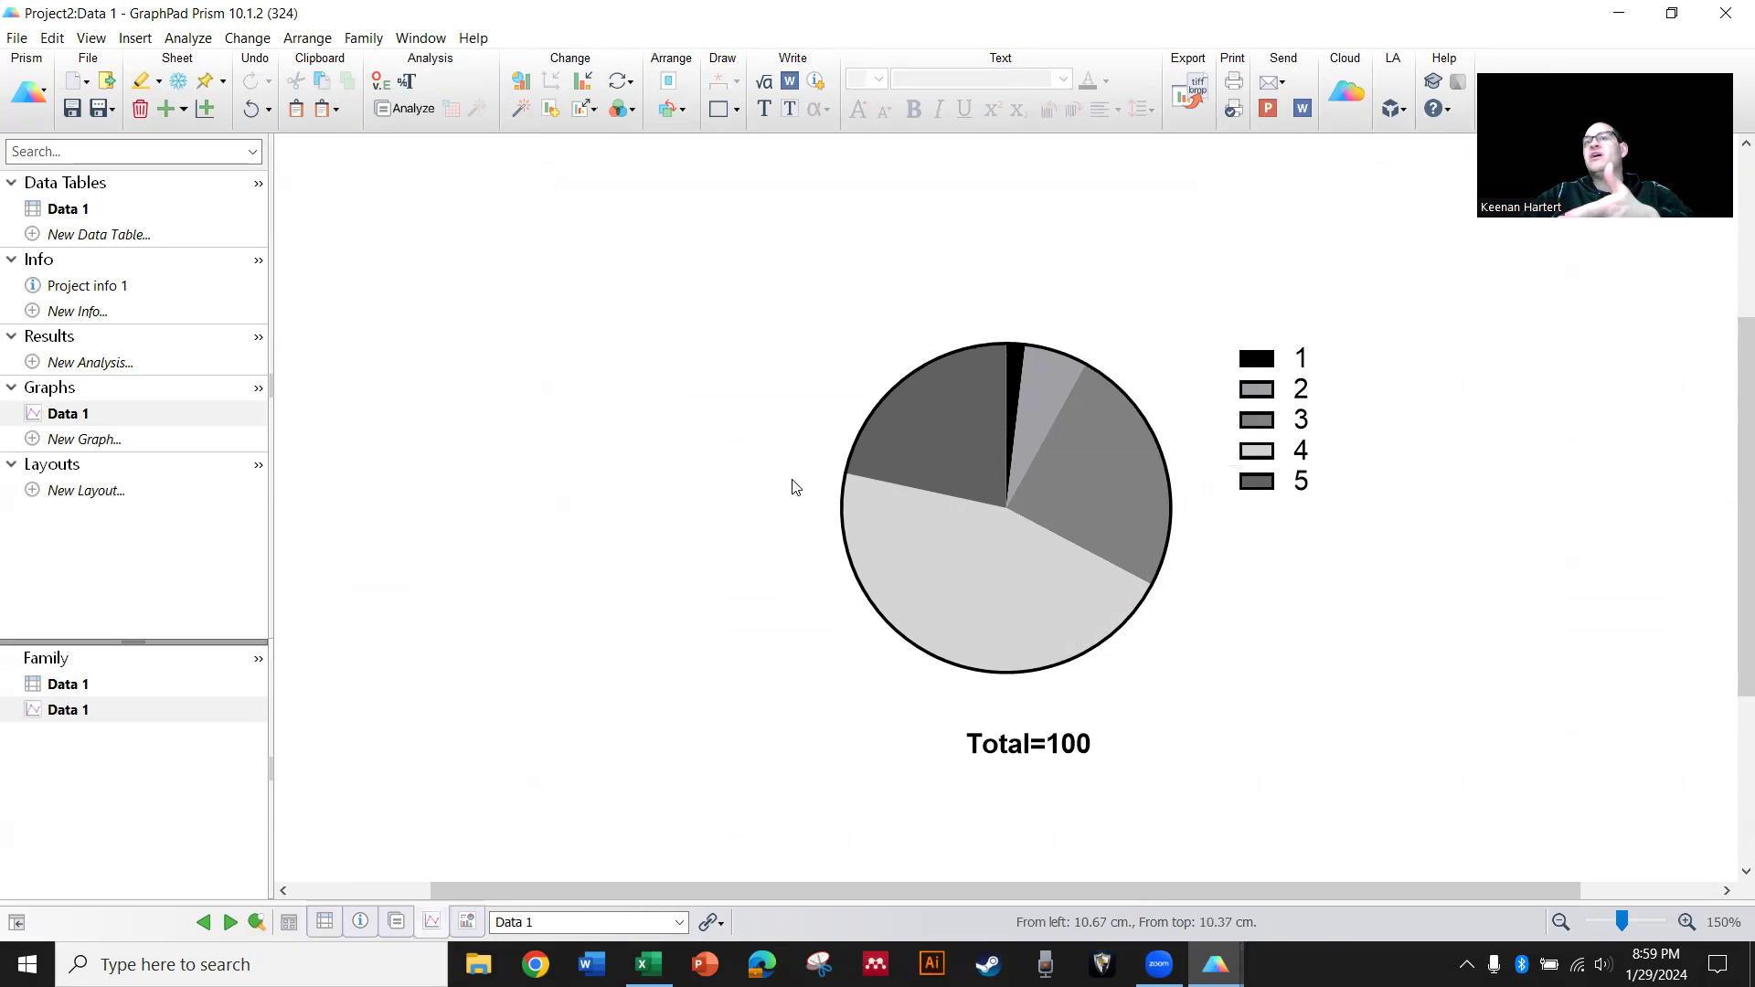
Show slice percentages in the pie legend, giving 21.60% beside rating 5
double_click(1002, 504)
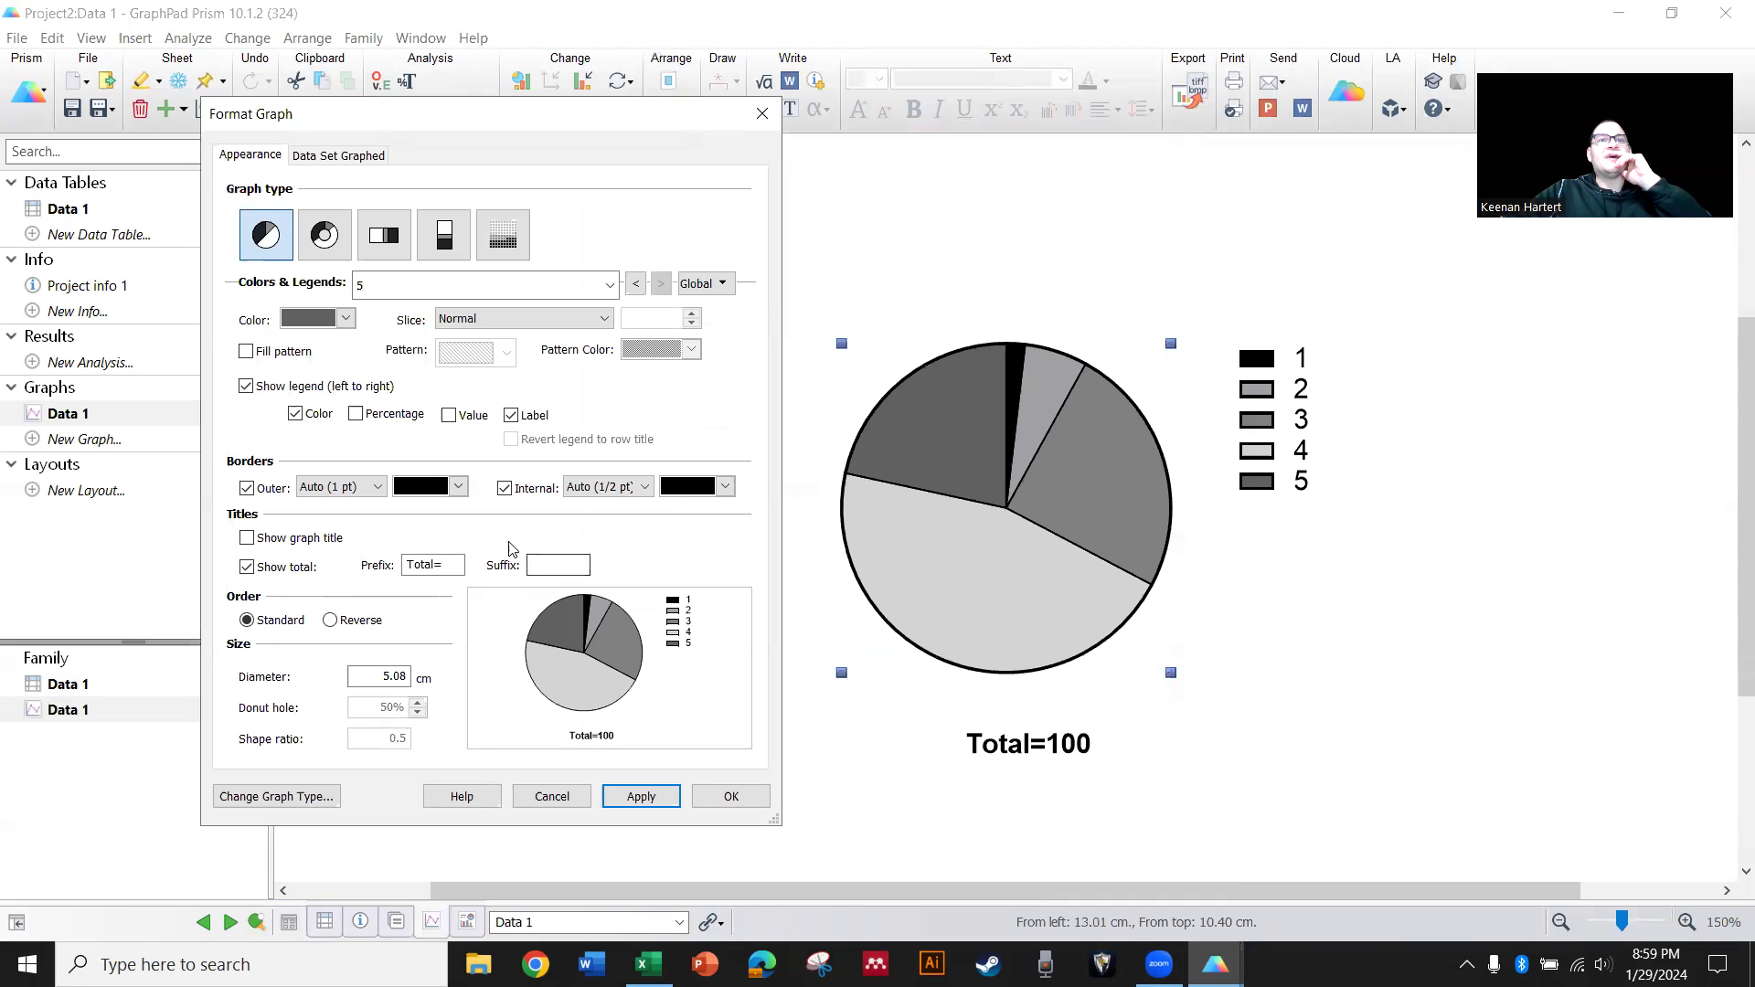
click(356, 414)
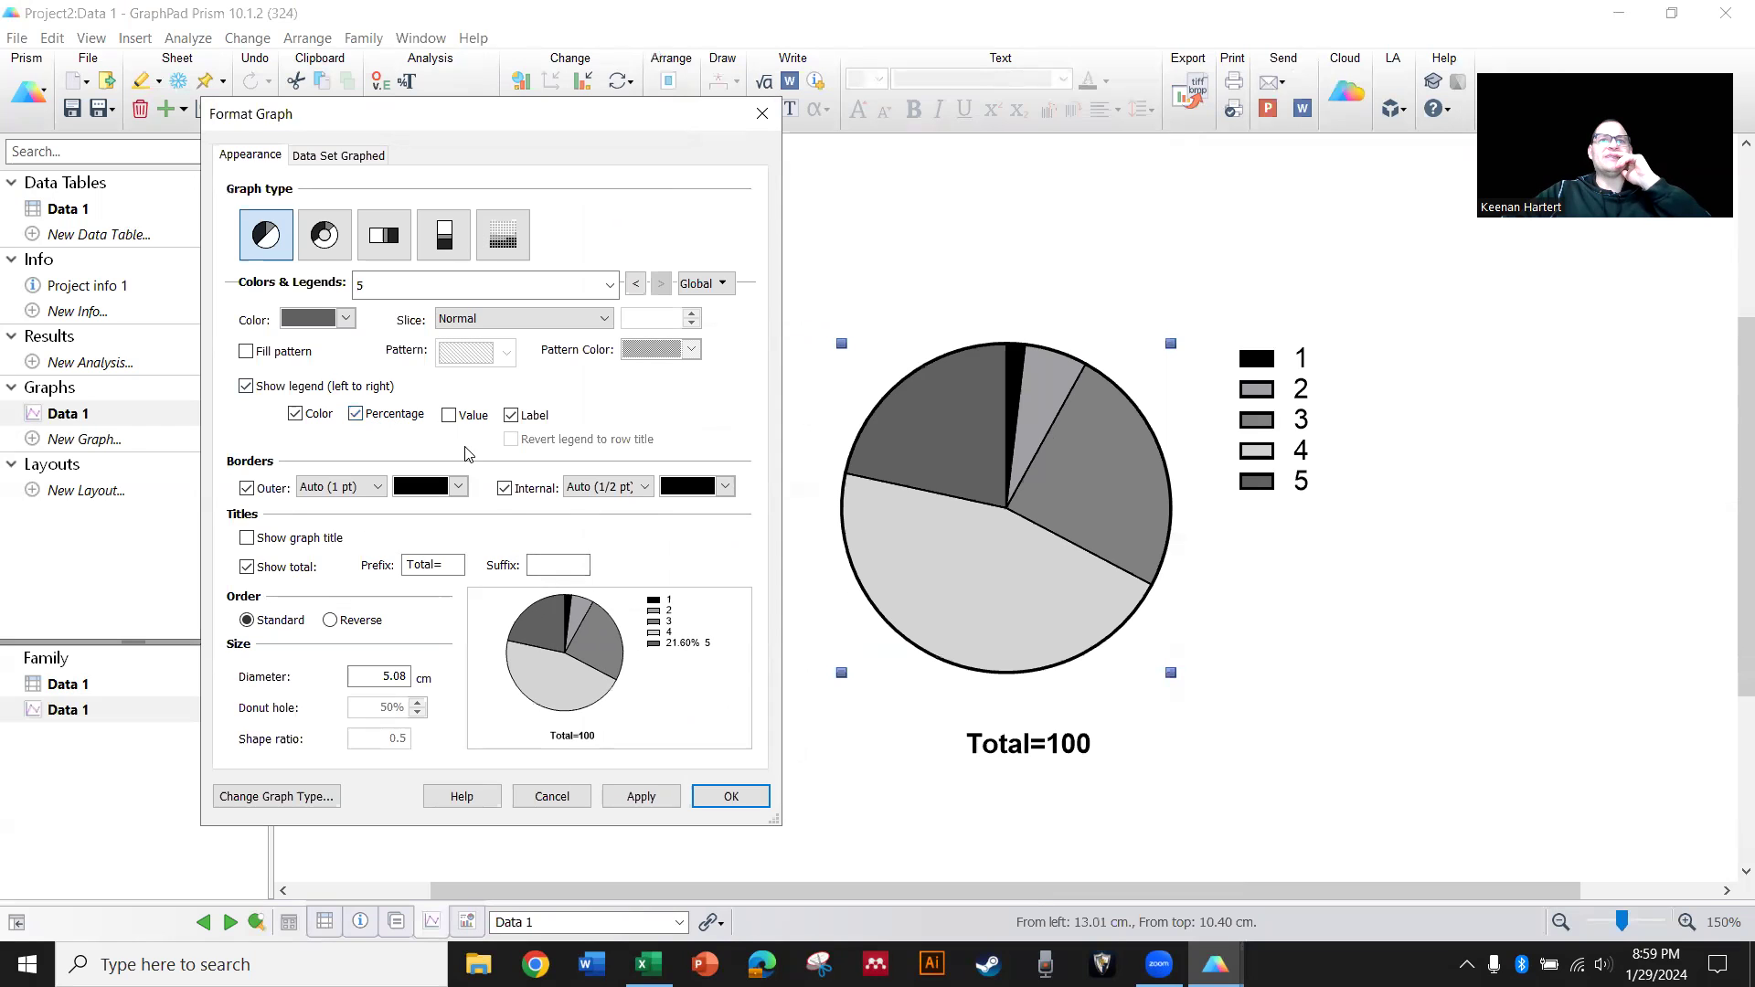
click(729, 795)
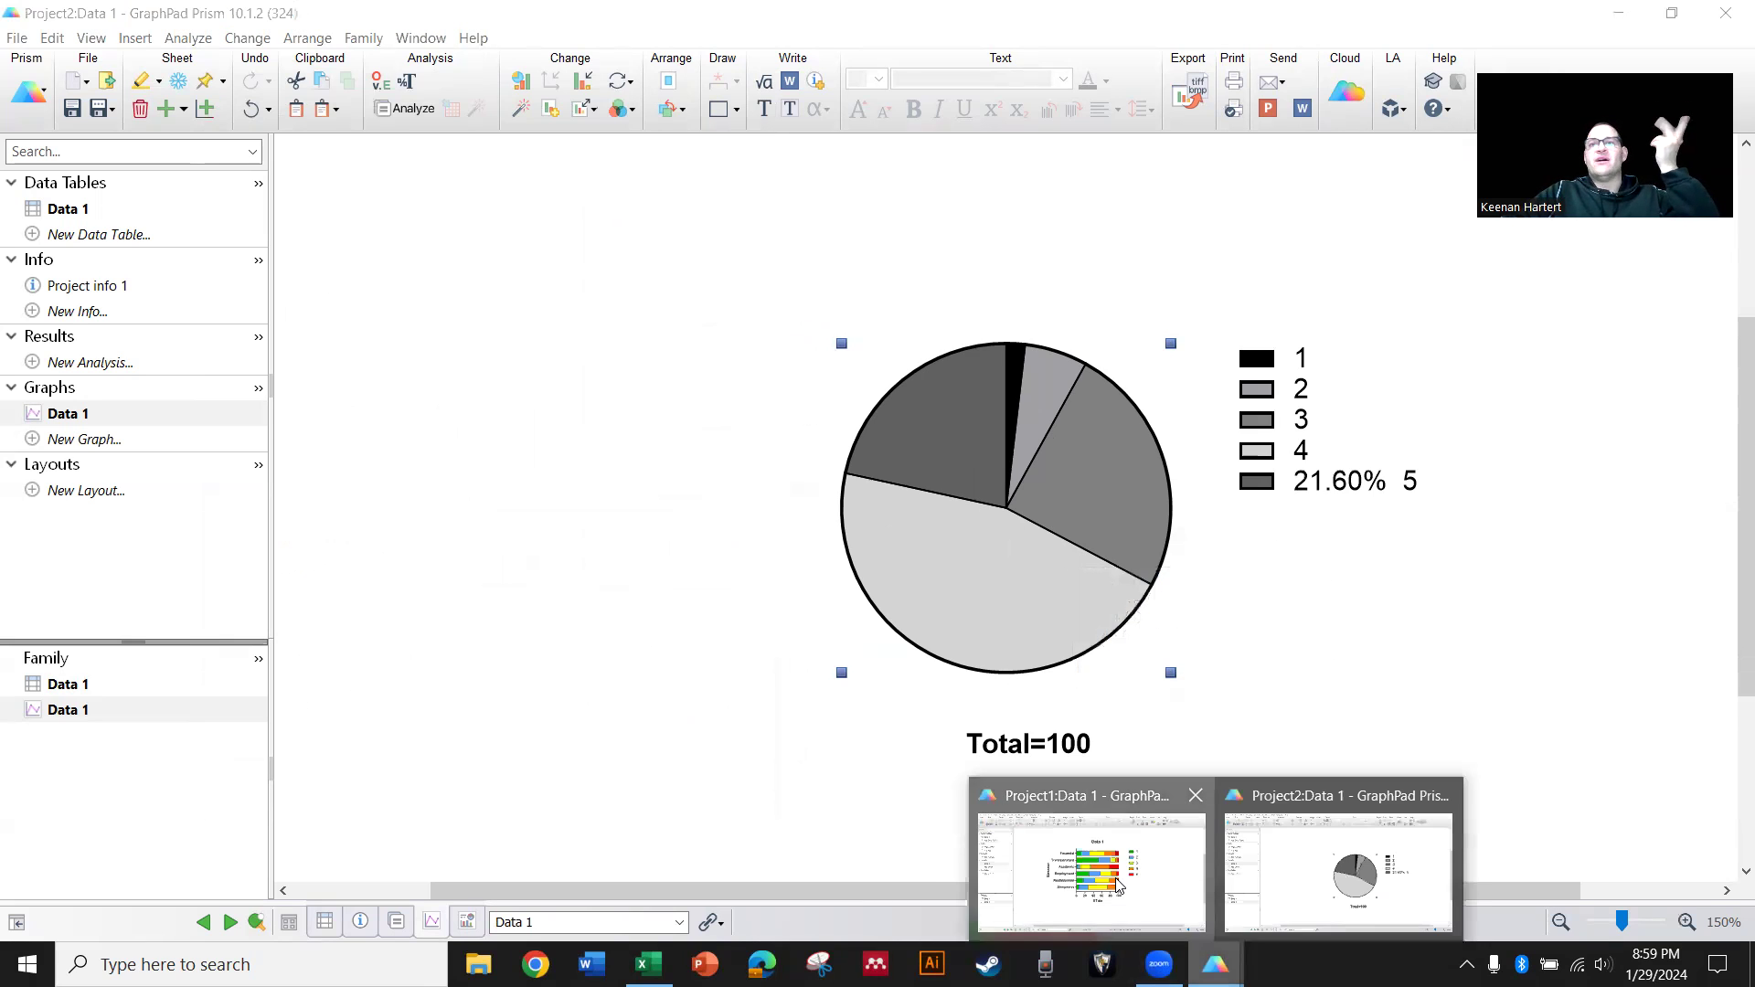
Set the stacked bar chart's gap between adjacent bars to 5% in Graph Settings
click(1086, 874)
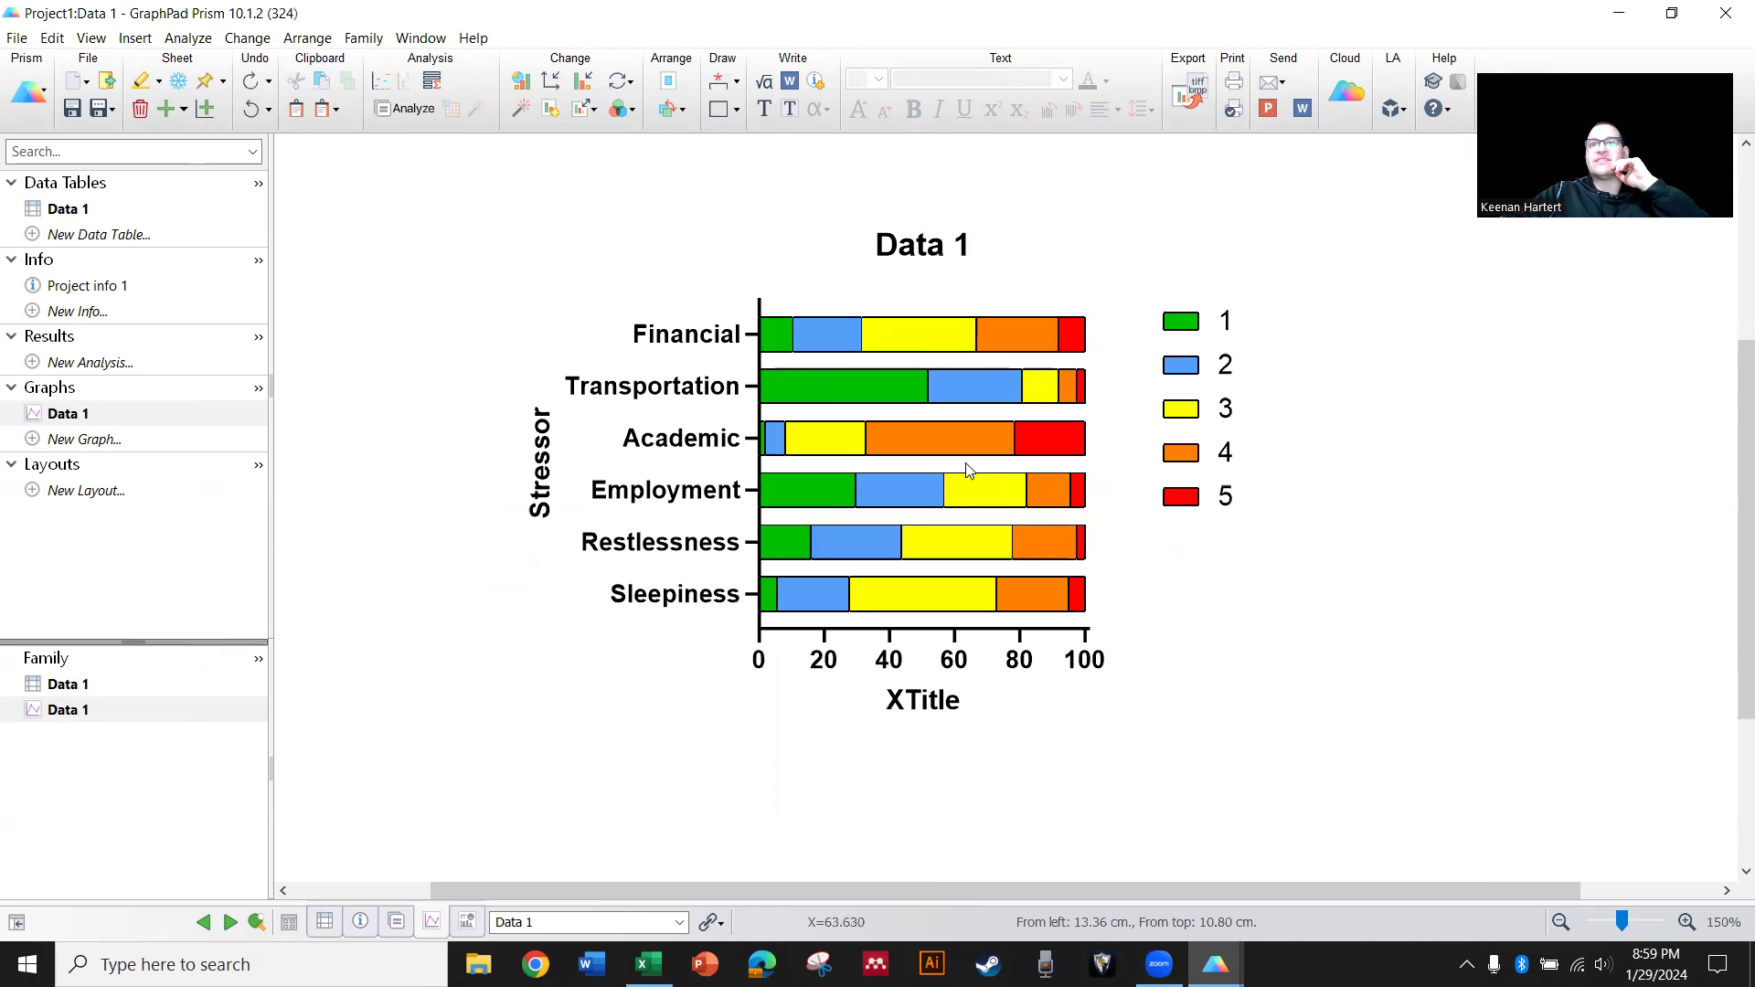
double_click(967, 470)
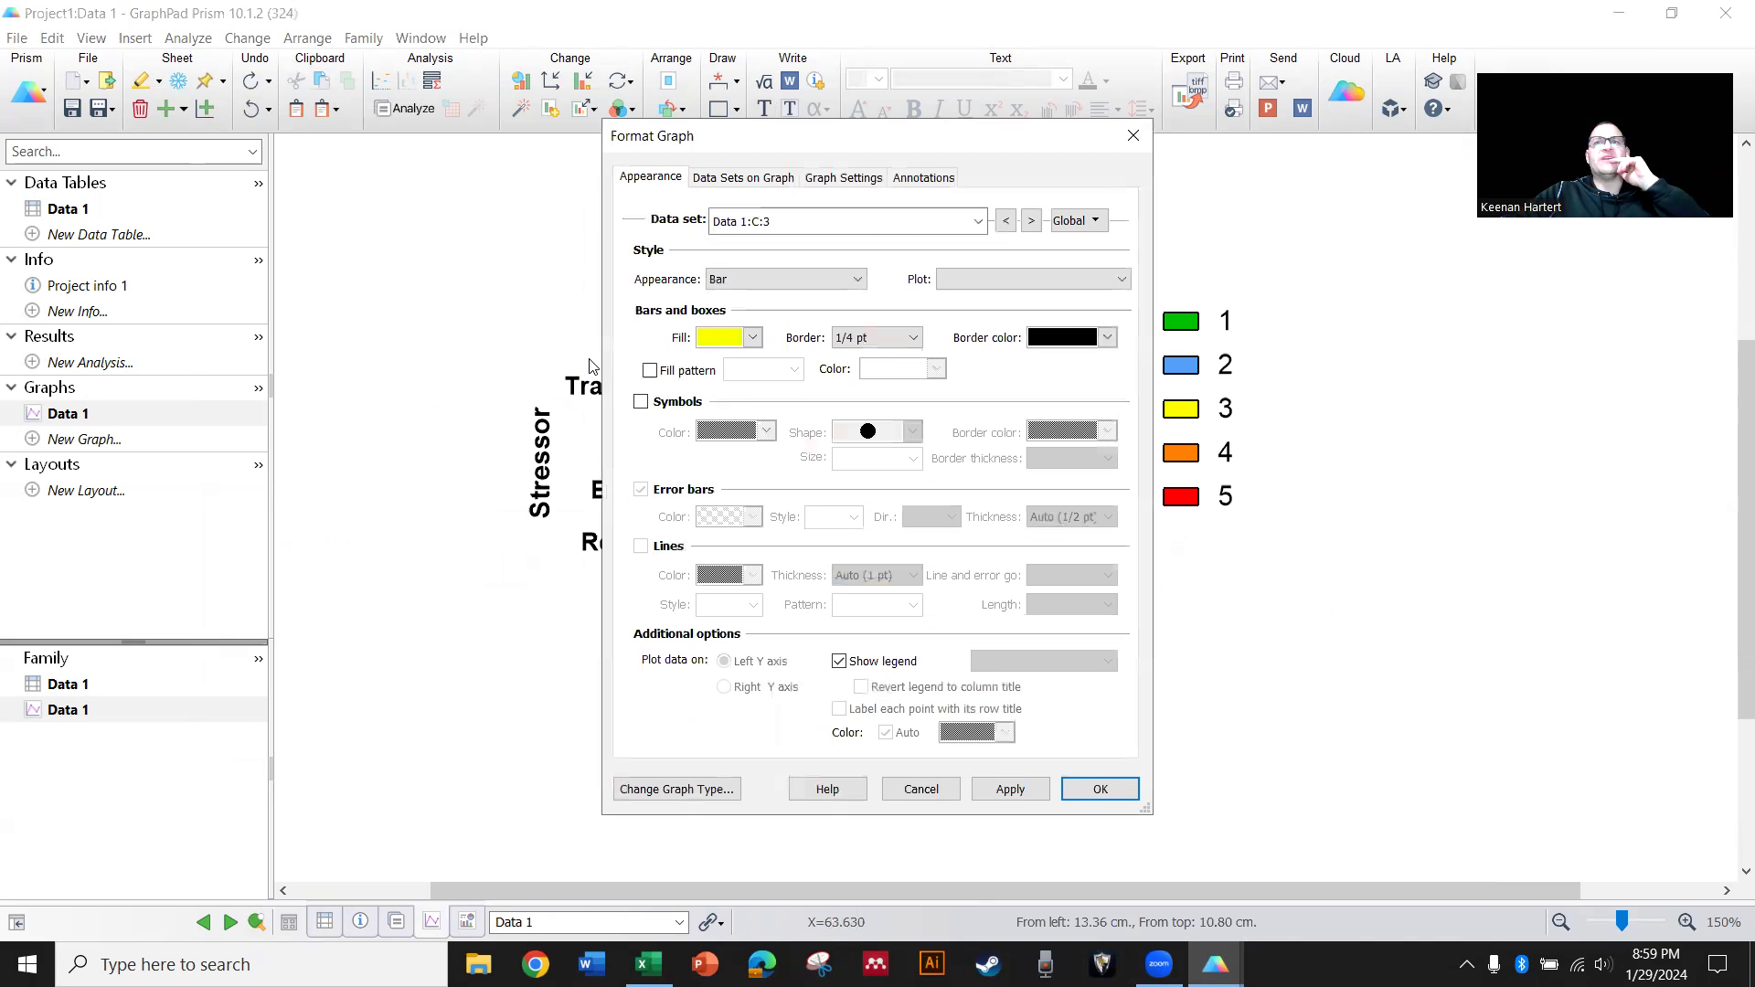
click(742, 178)
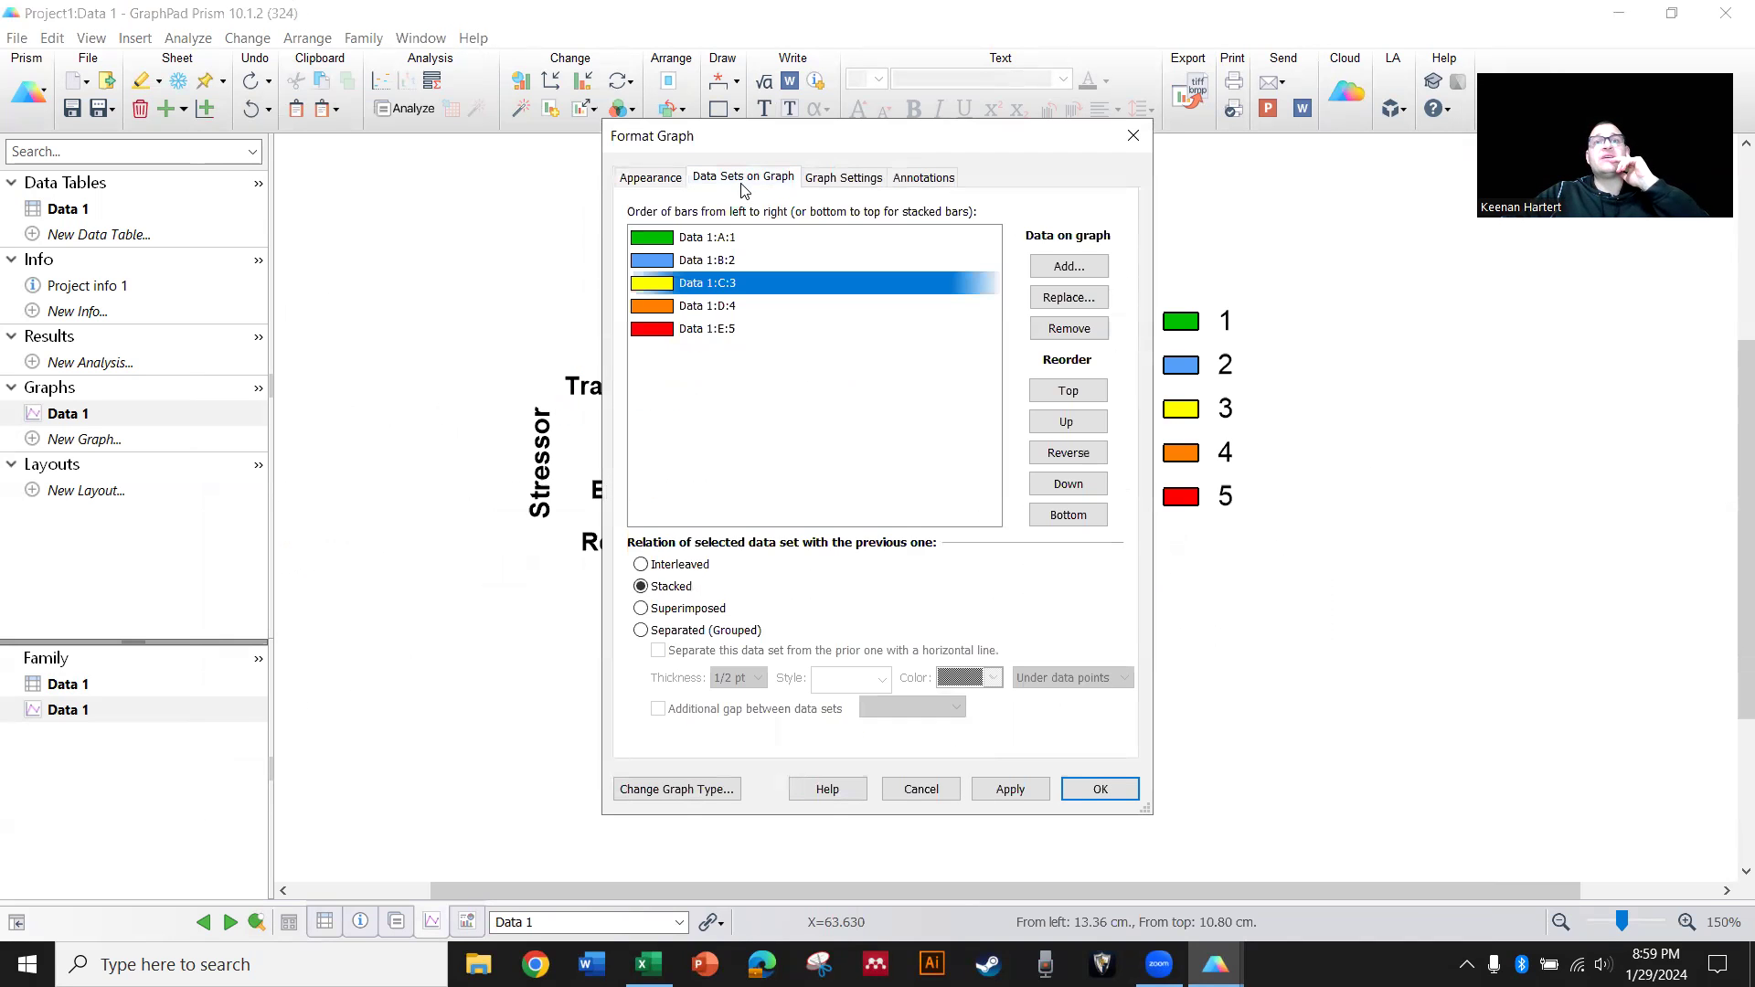
click(843, 177)
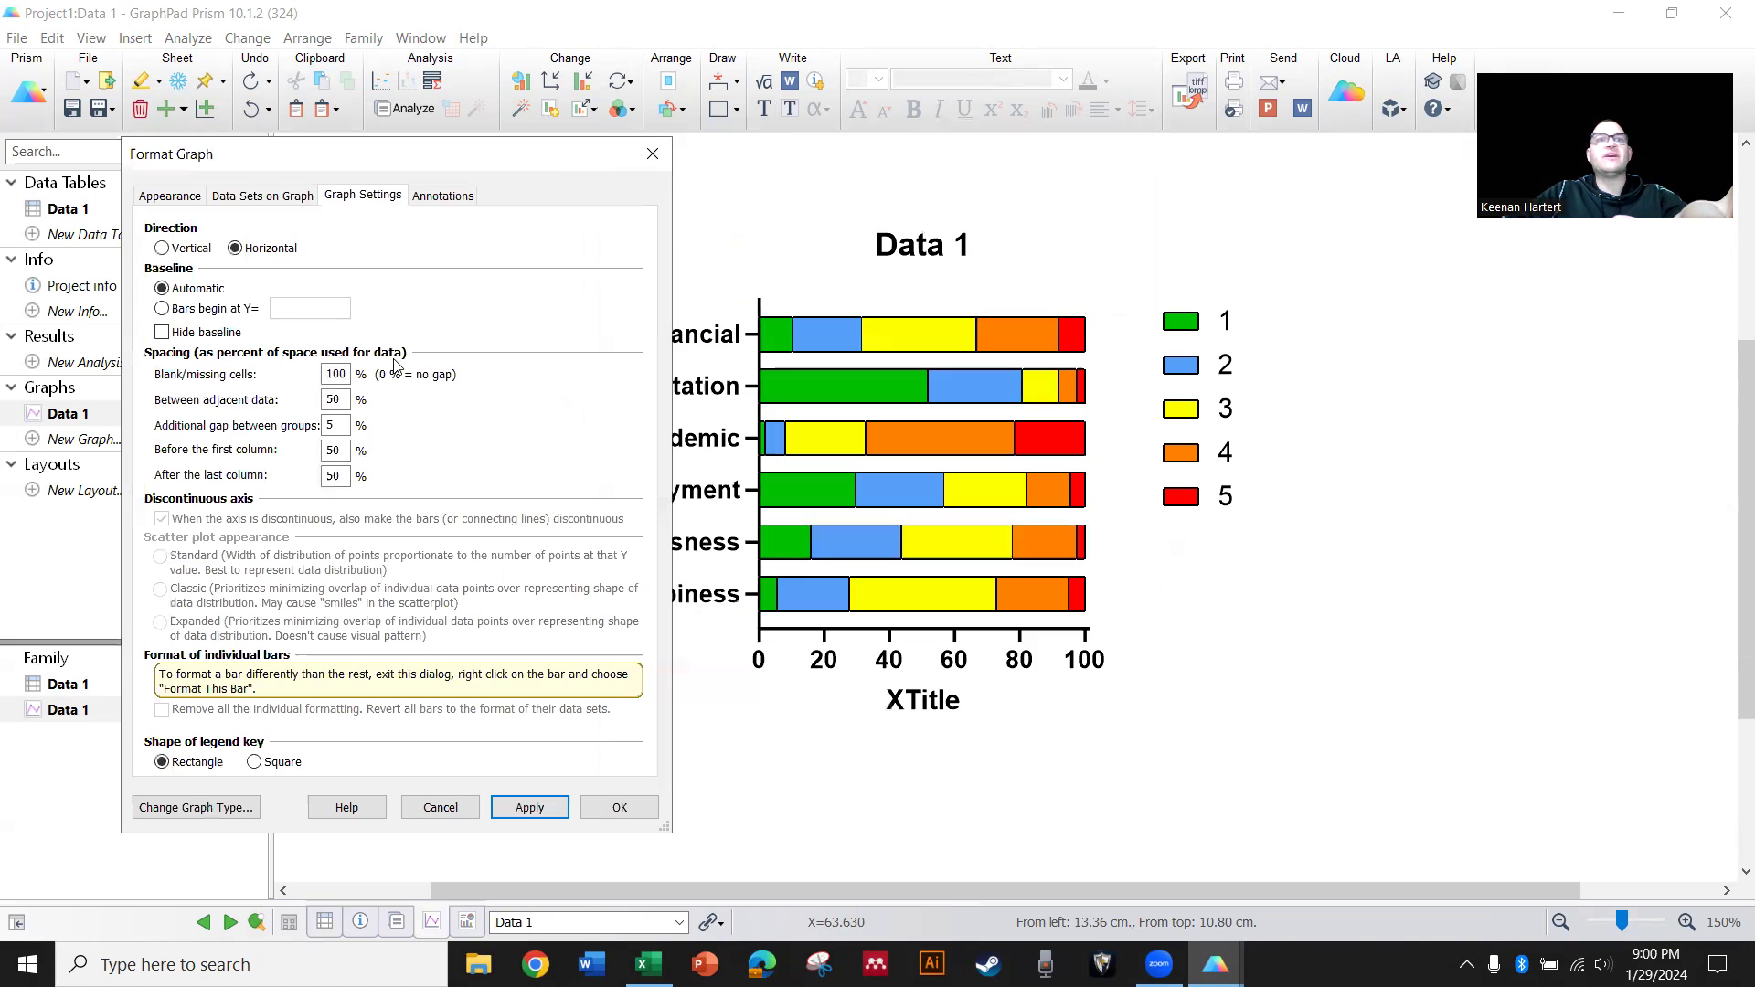
triple_click(333, 401)
text(5)
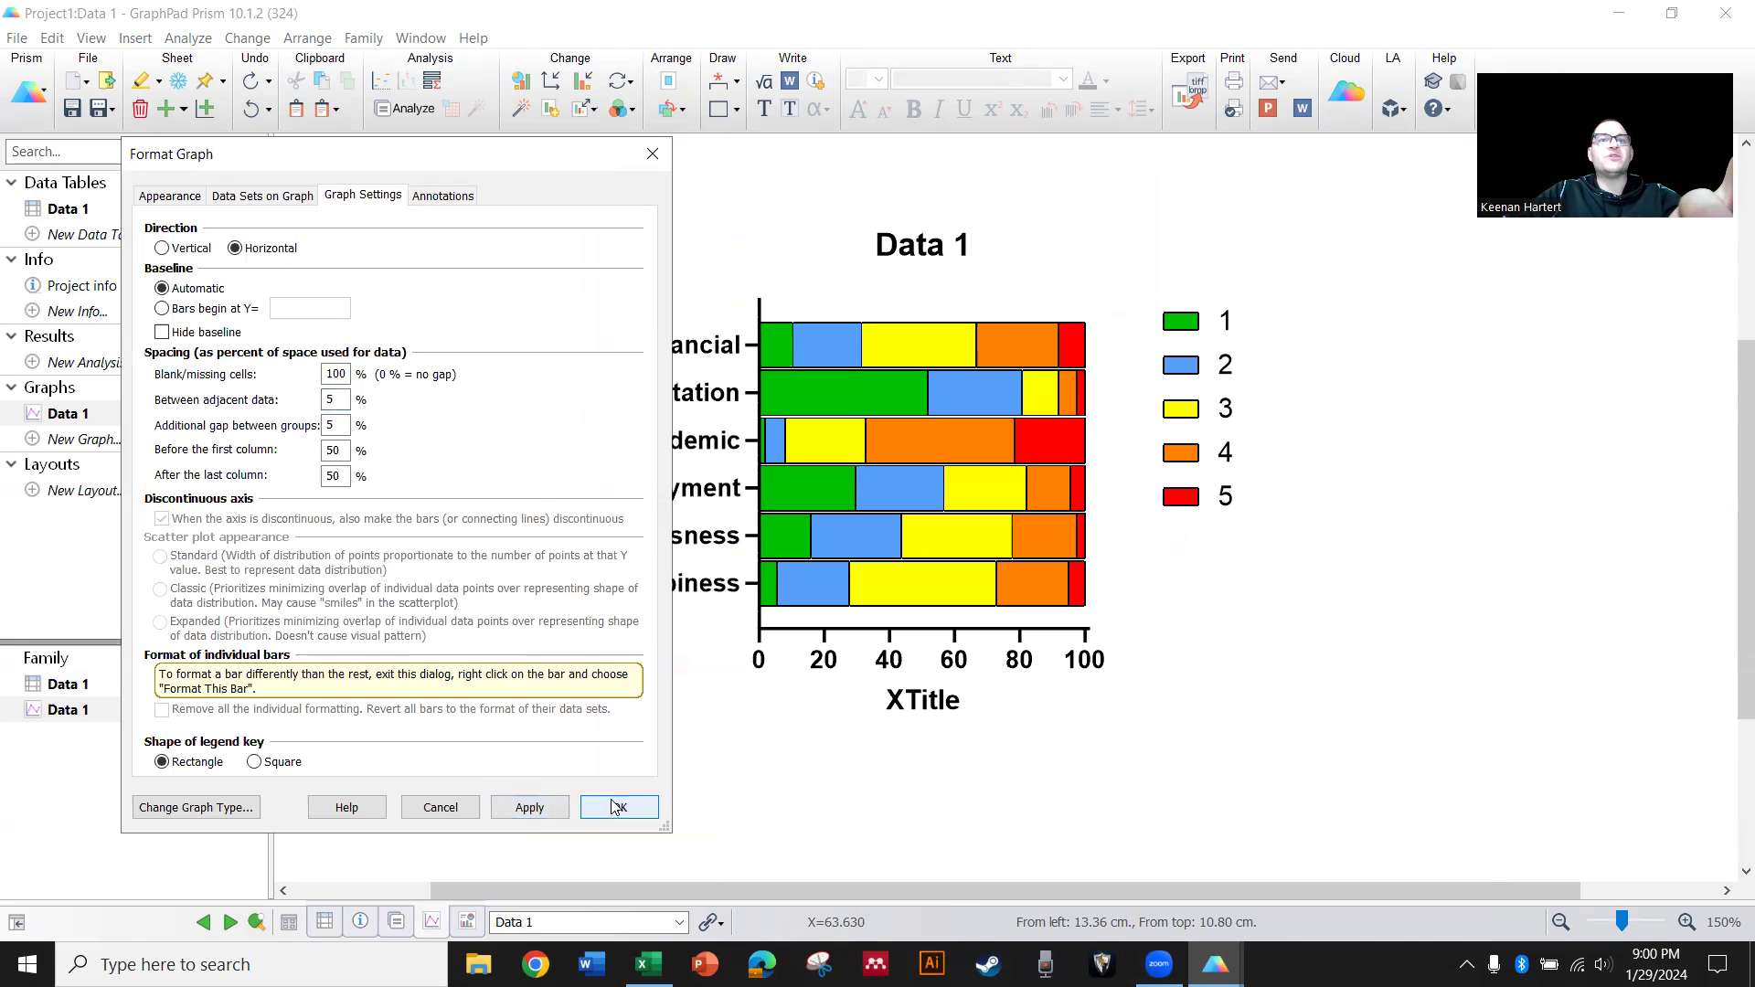
click(618, 807)
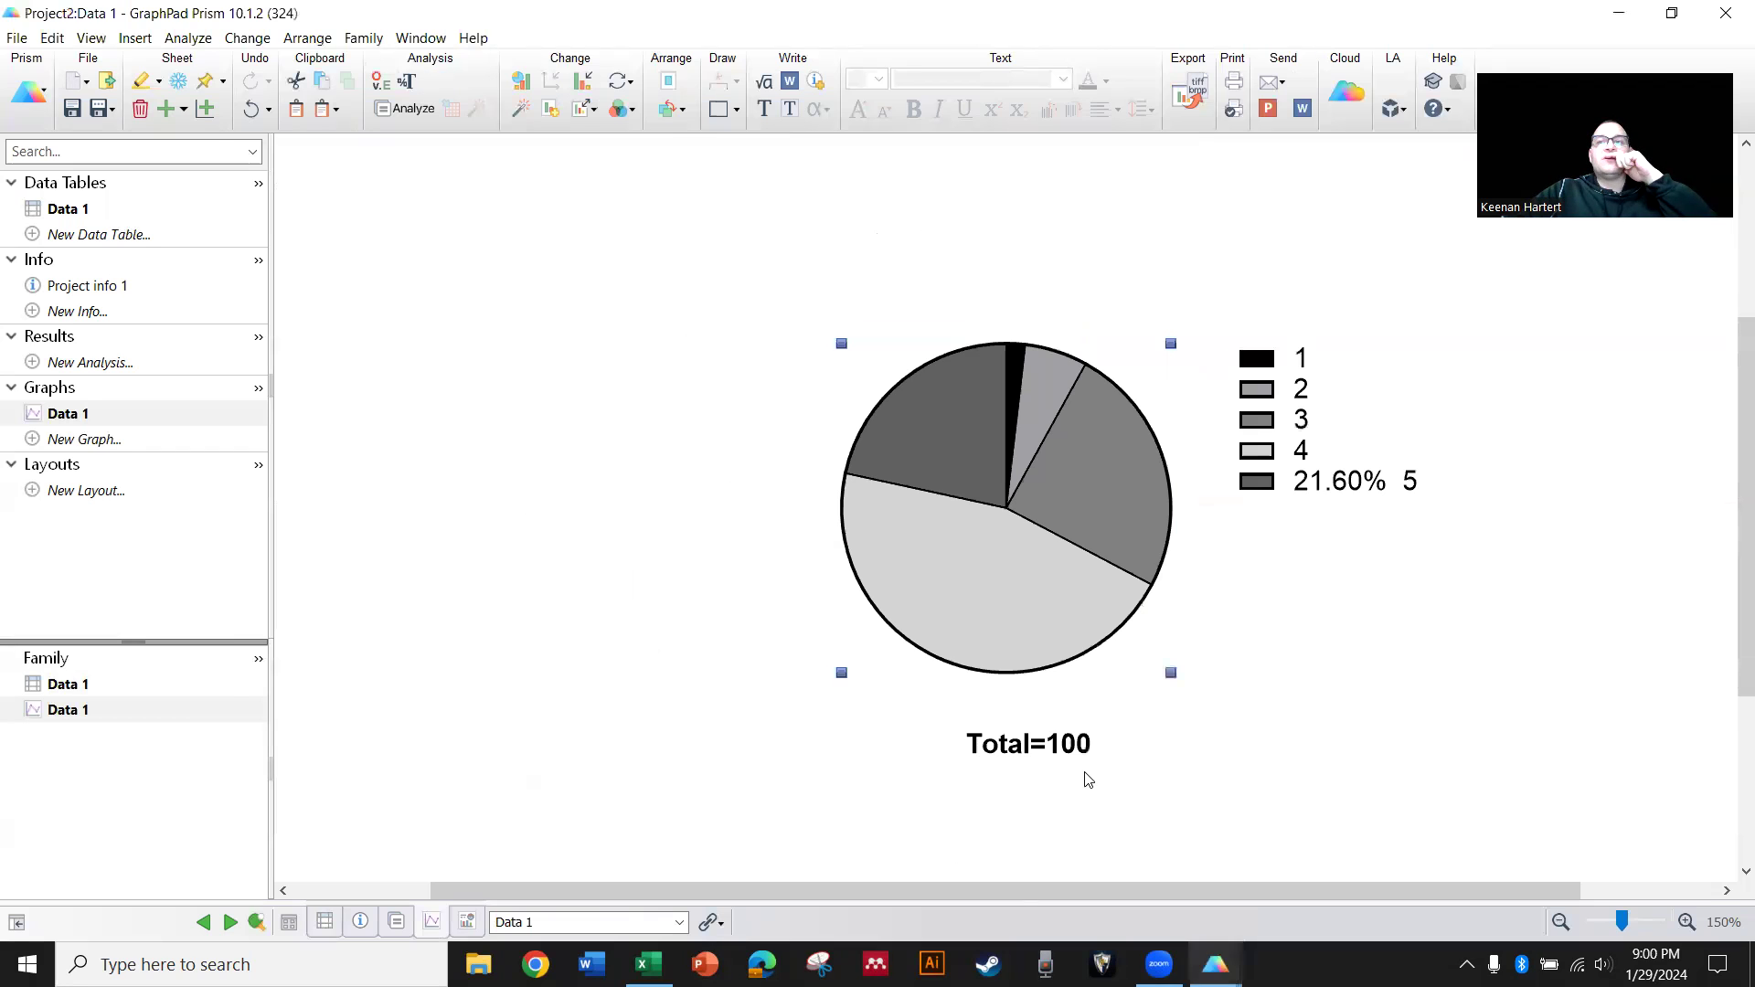
mouse_move(881, 662)
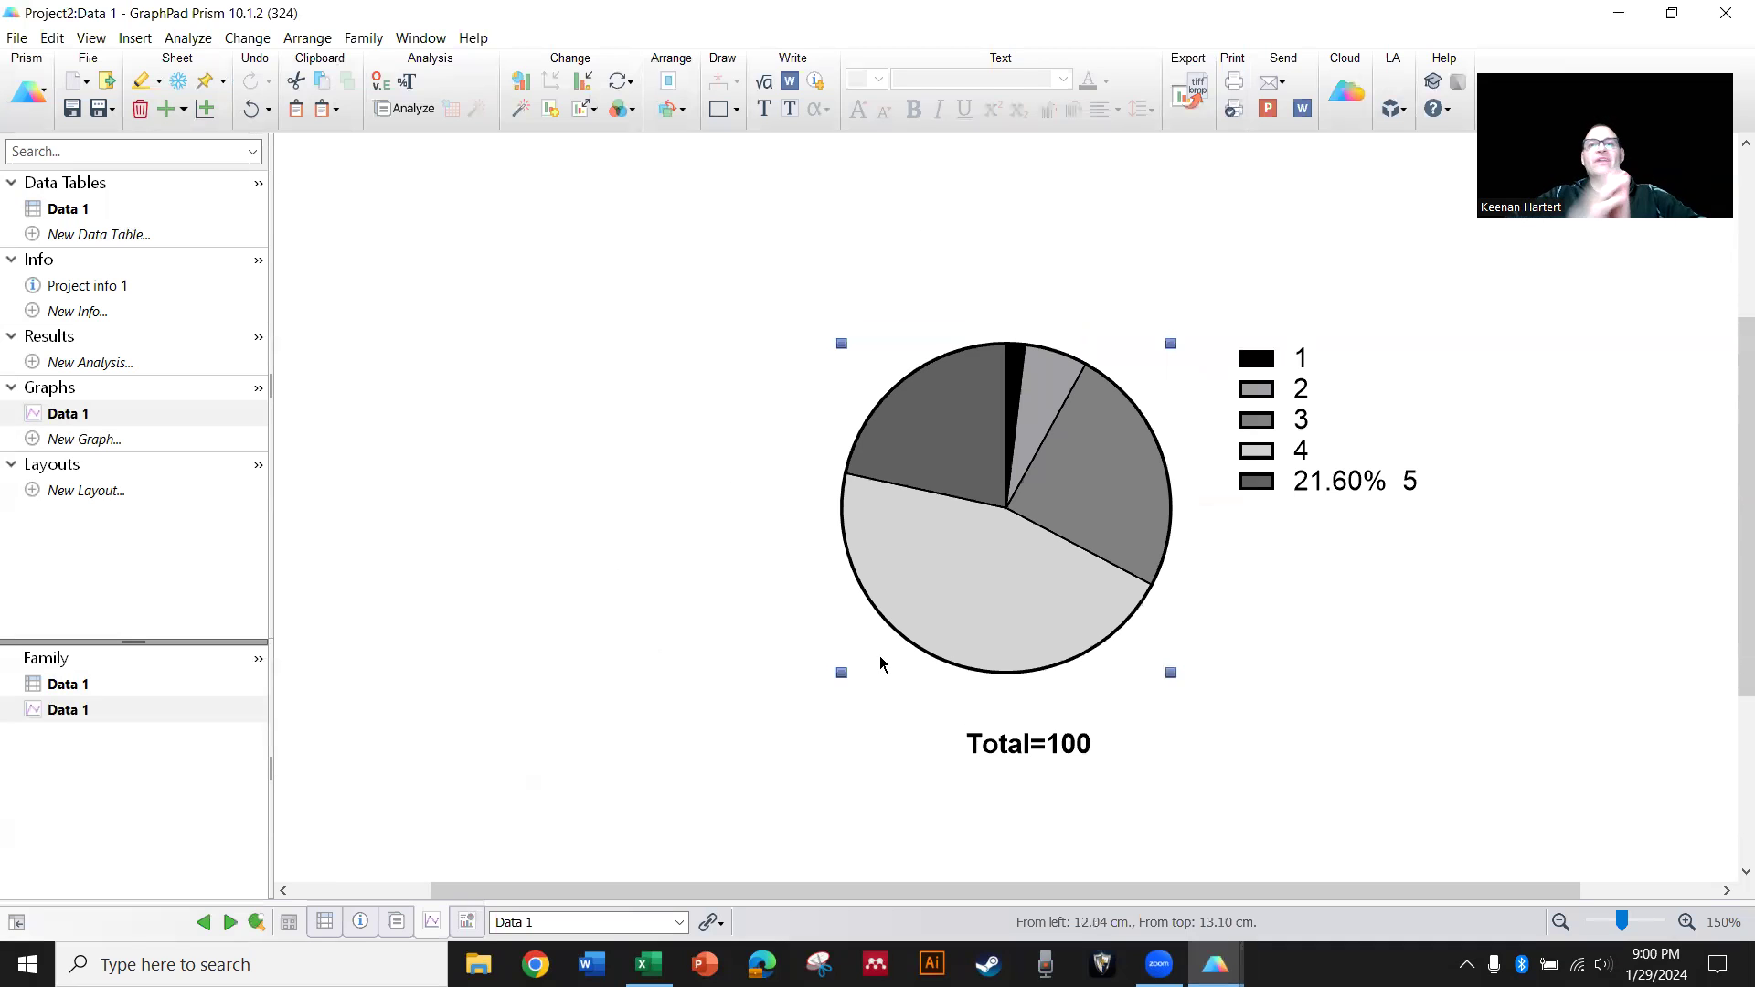
Explode the rating 3 slice outward by 10% on the Academic pie chart
double_click(996, 504)
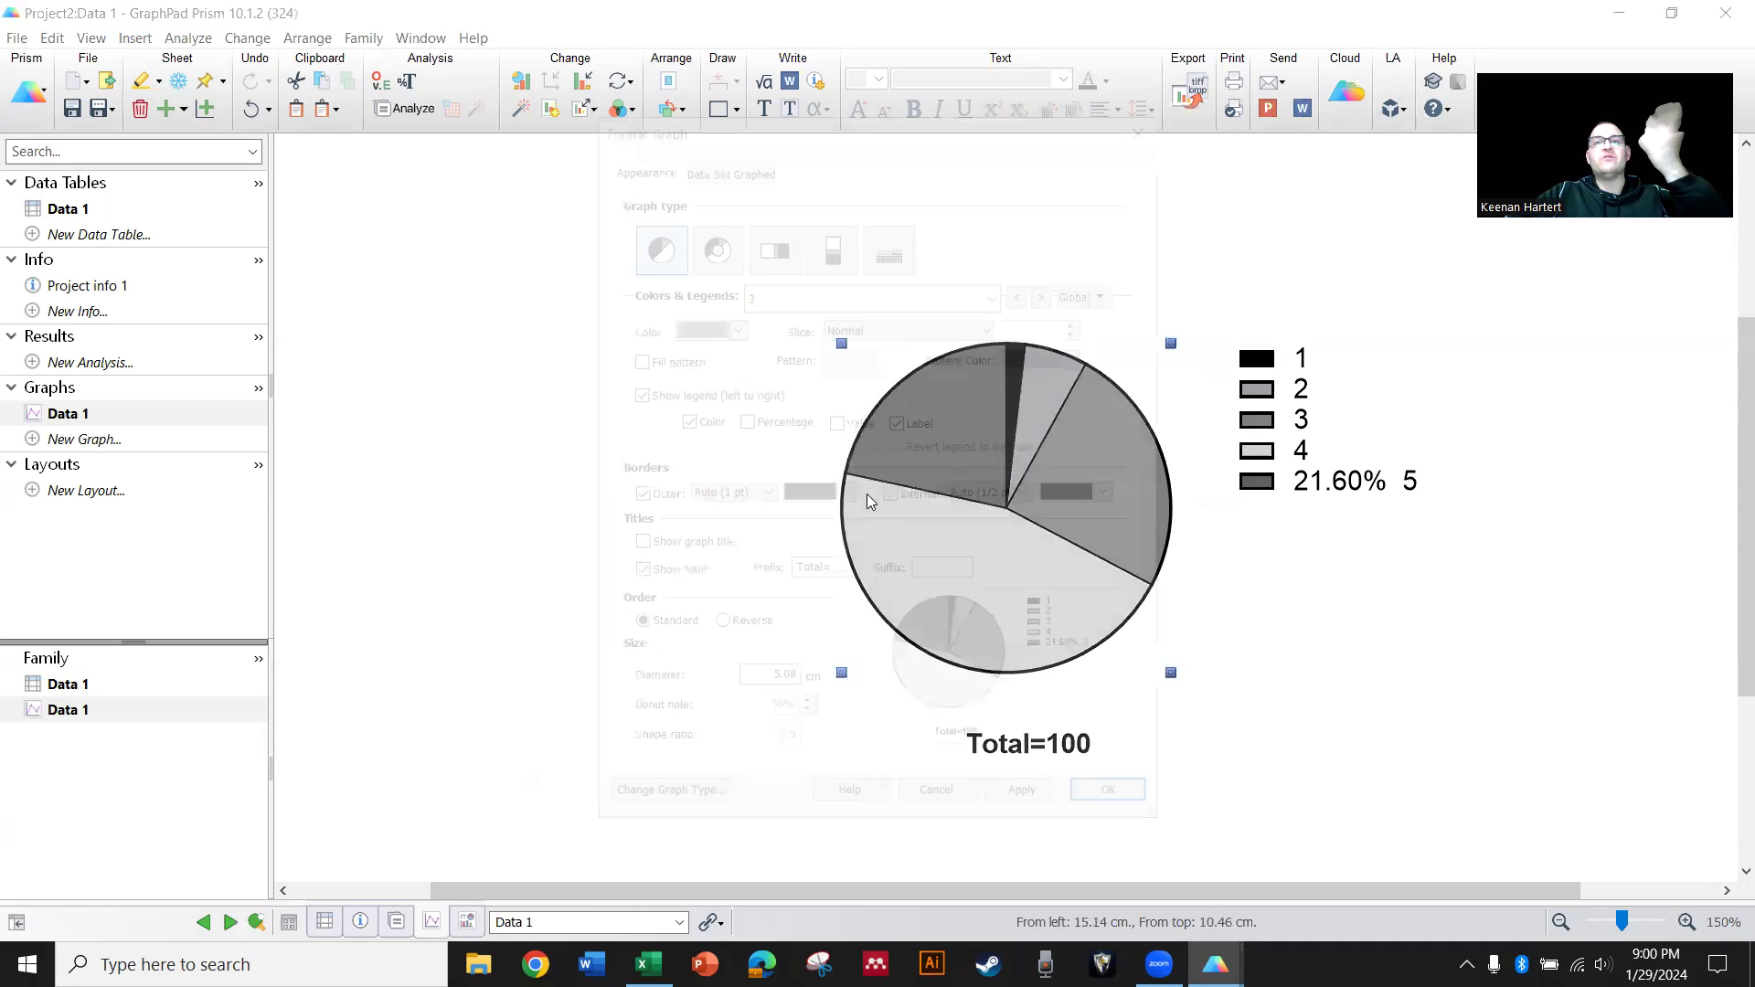
click(906, 326)
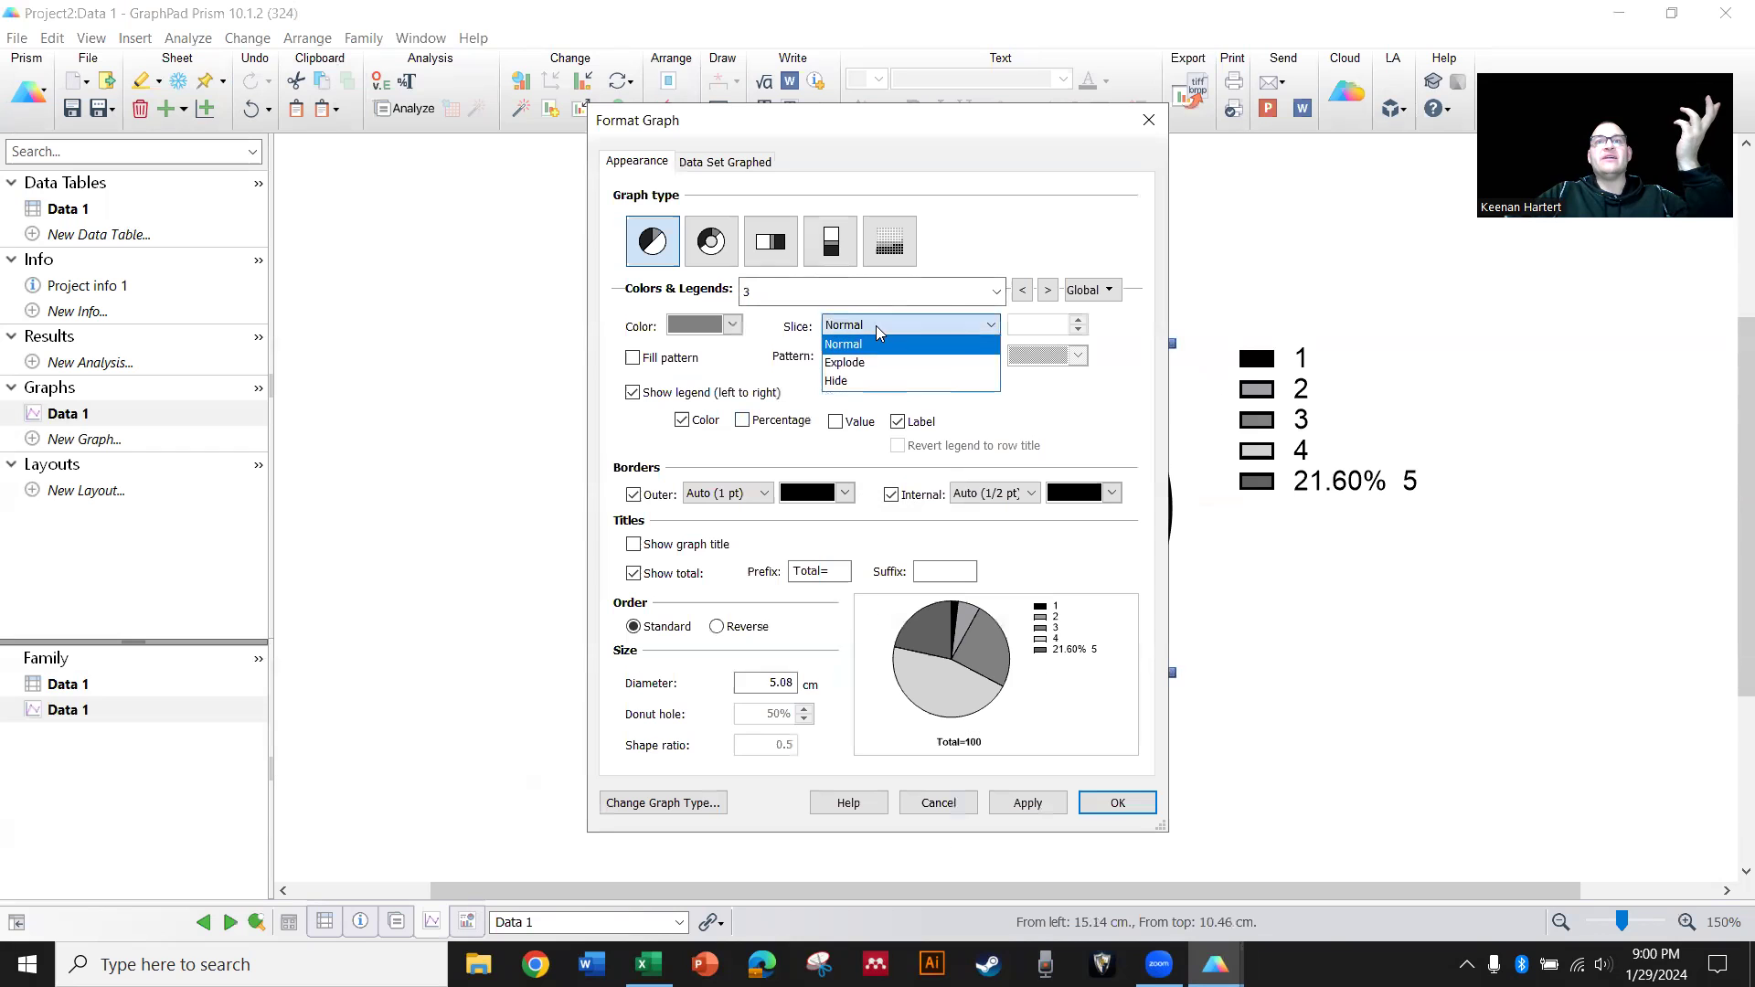
click(844, 362)
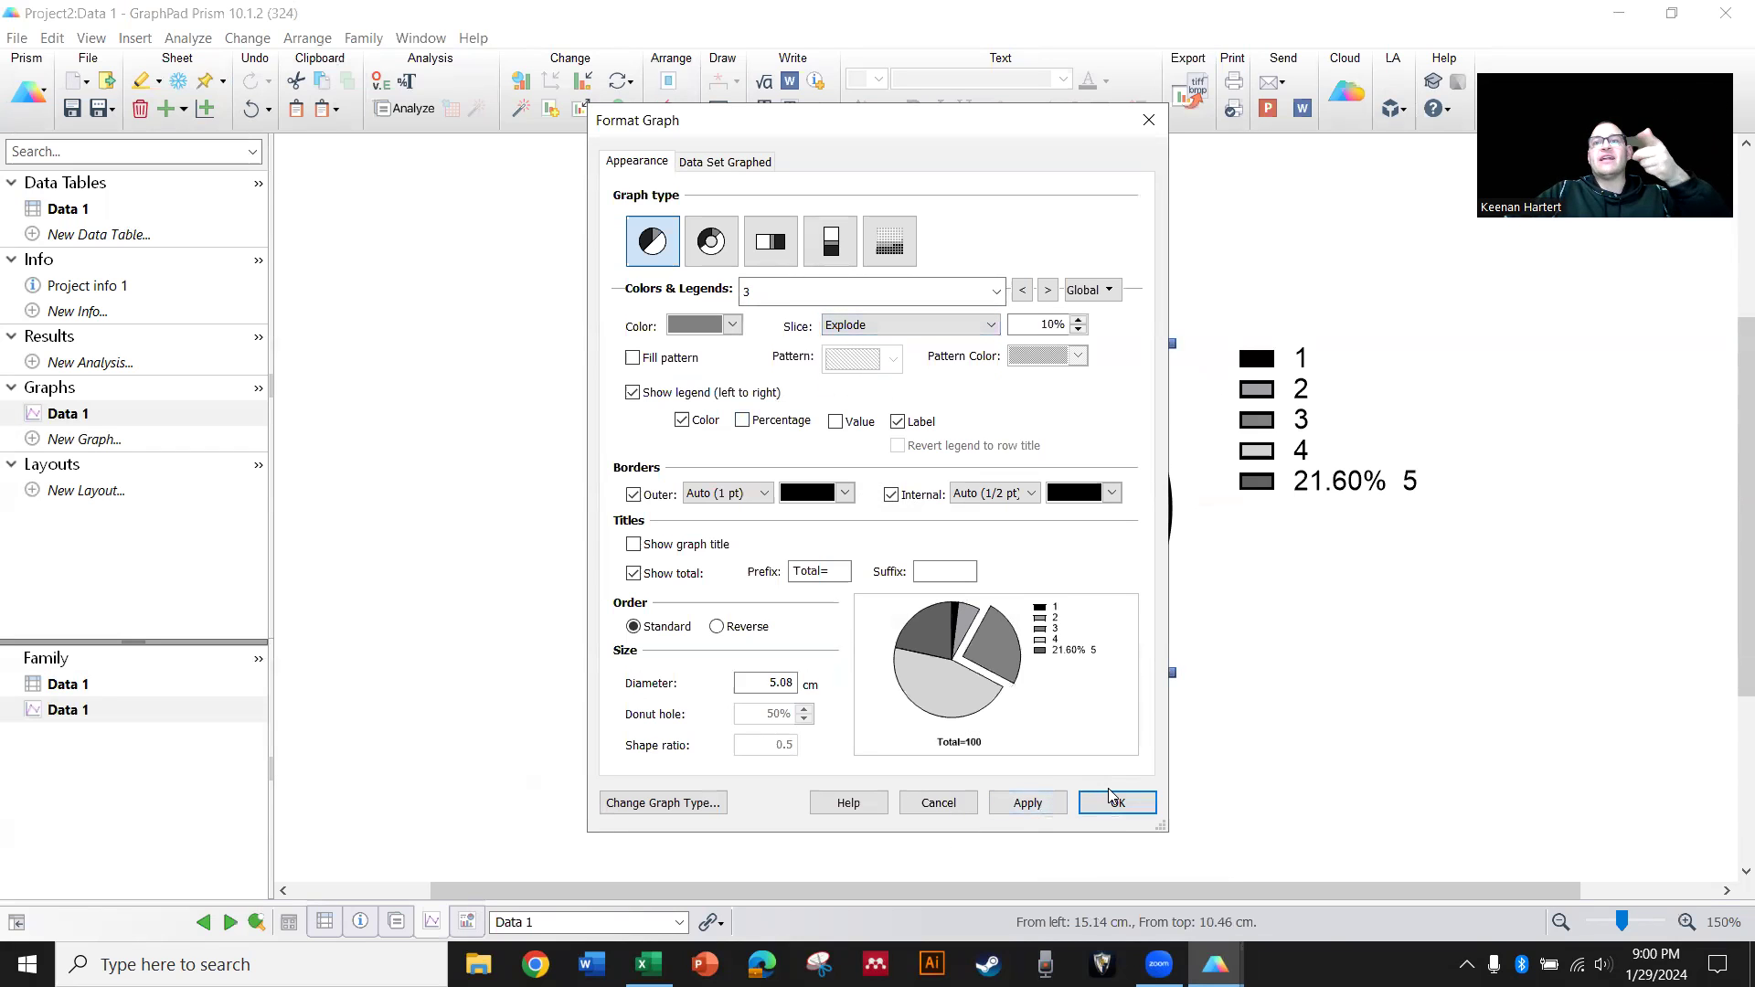
click(1116, 803)
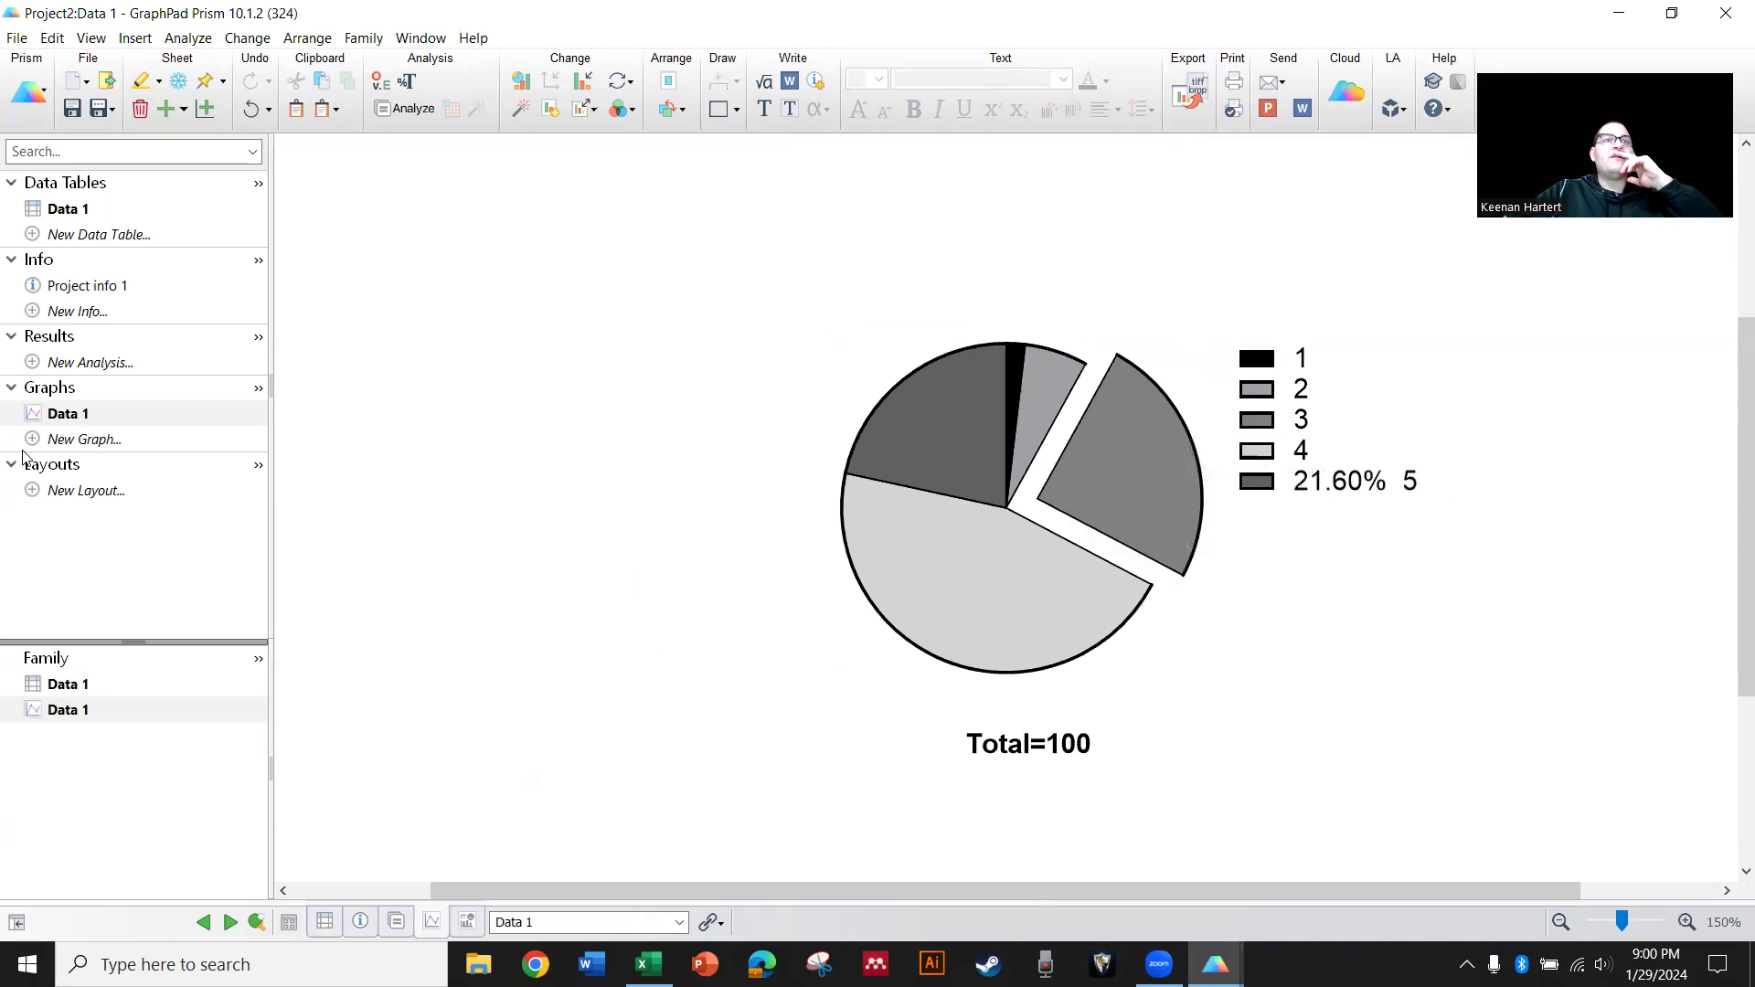
mouse_move(1123, 658)
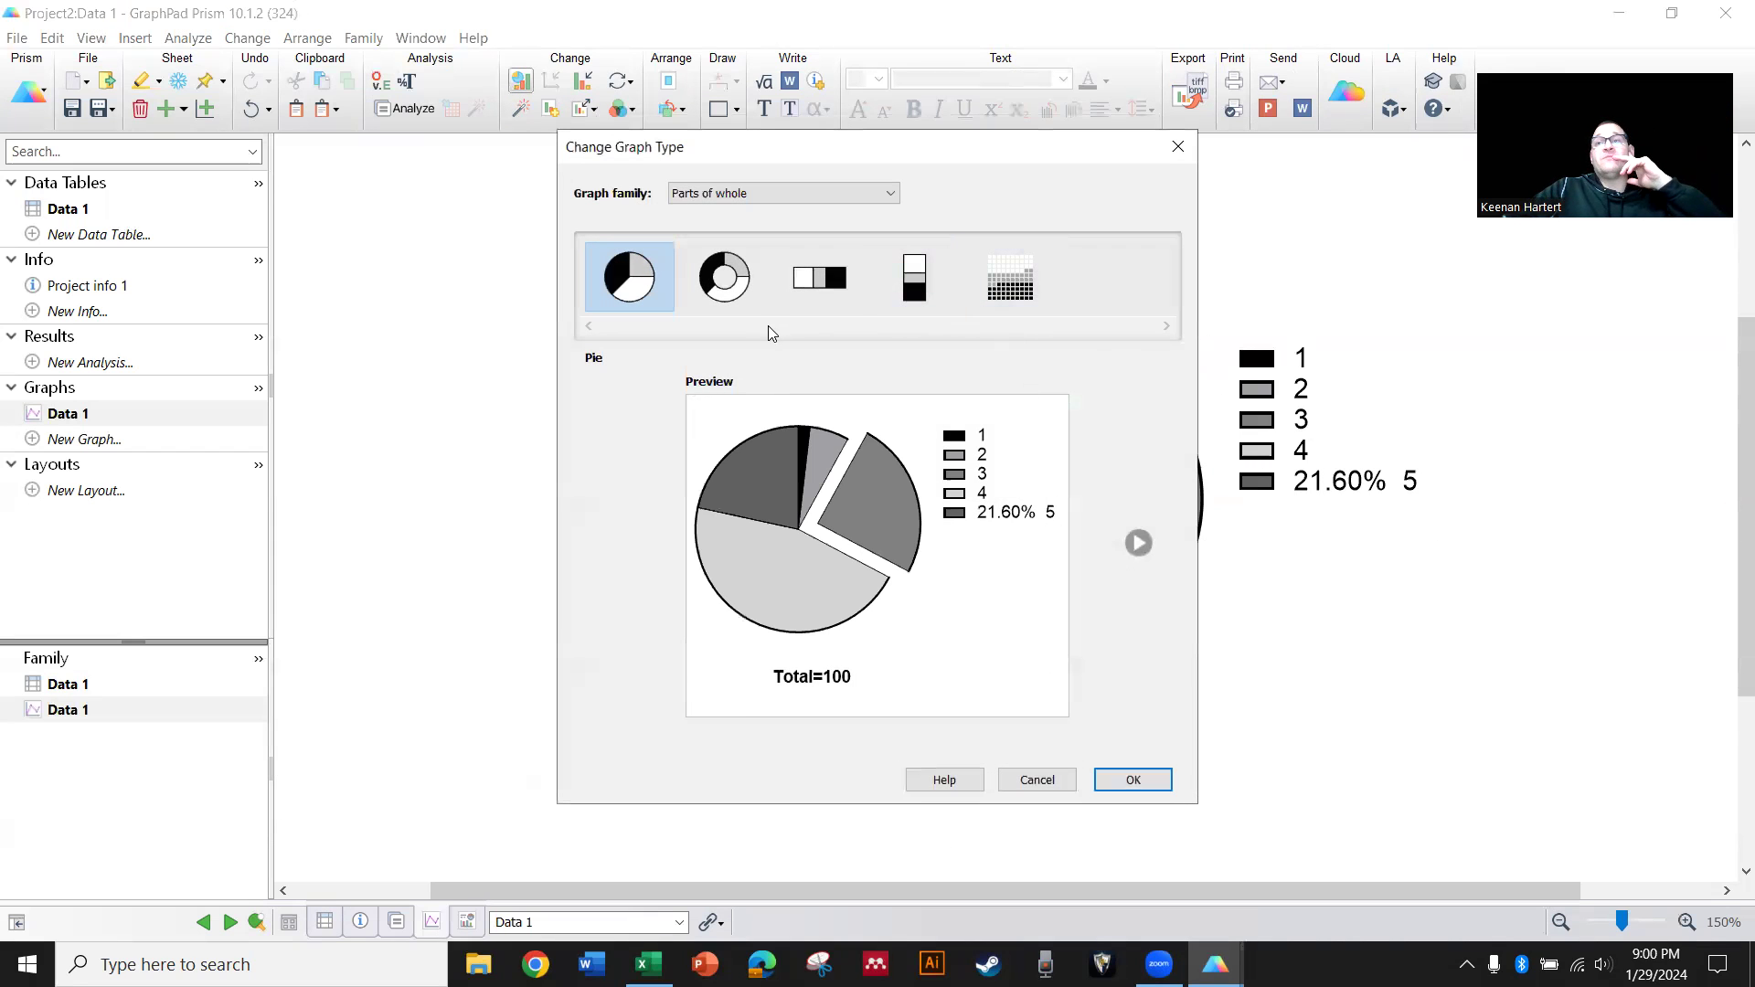
After previewing horizontal slices and donut, change the pie into a 10 × 10 dot plot
click(819, 277)
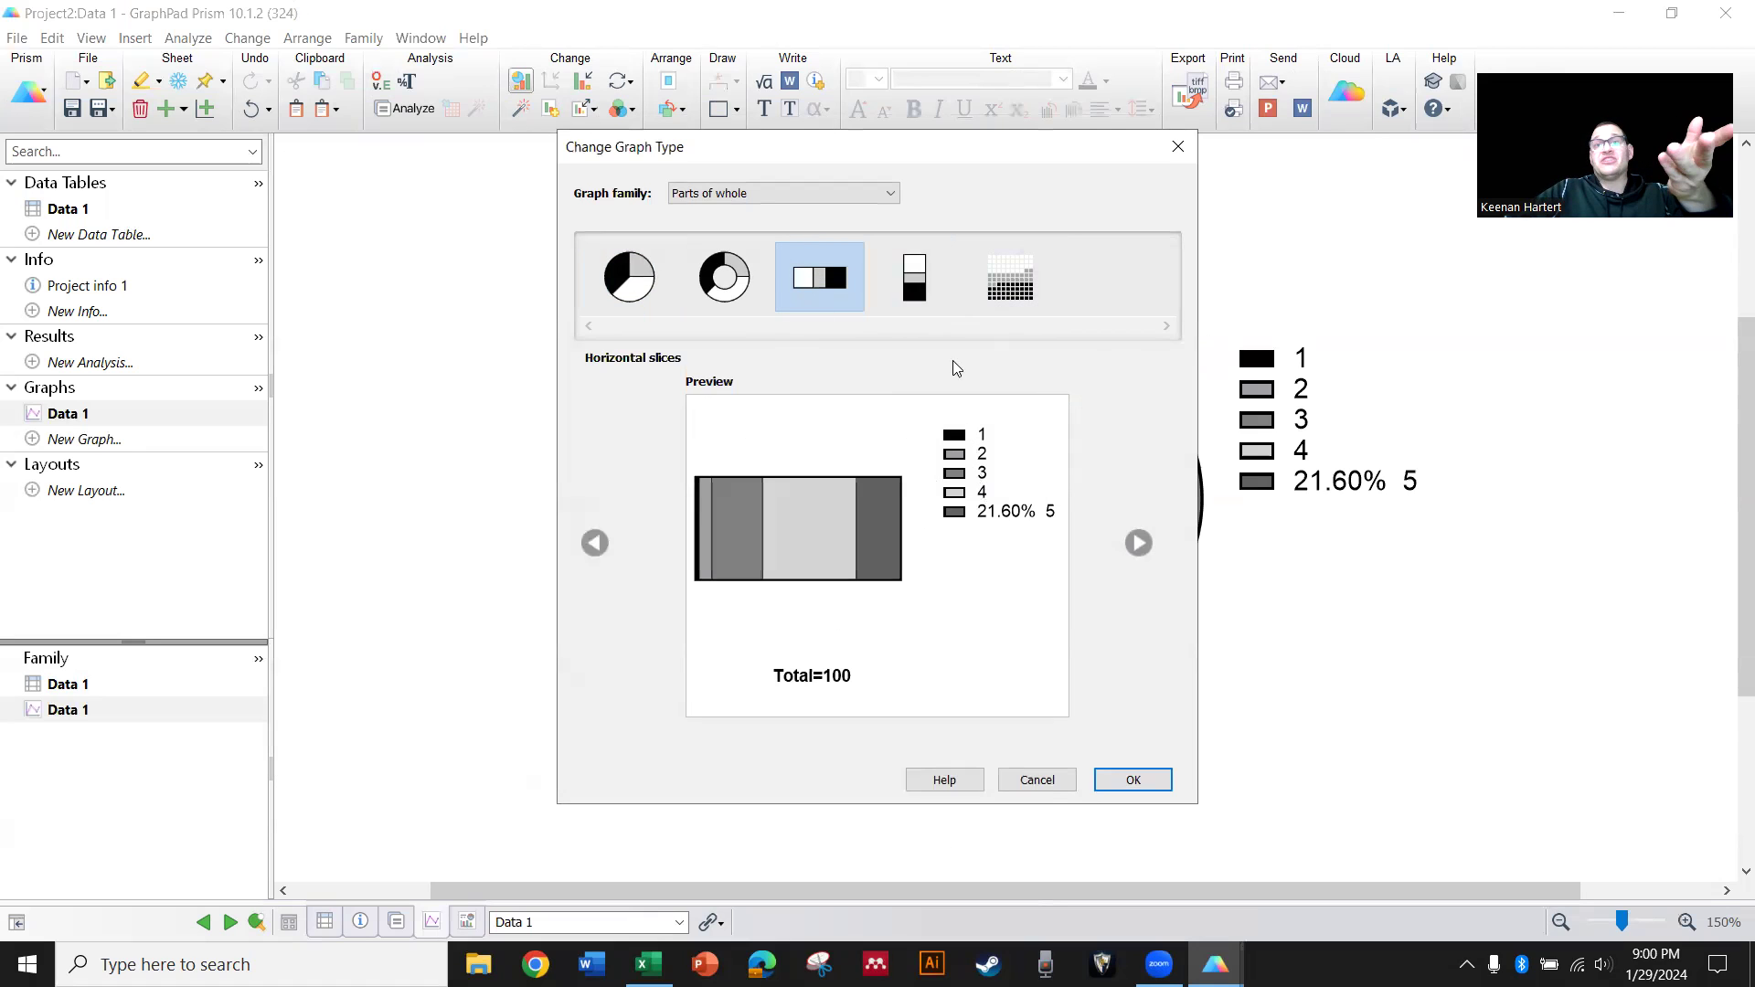
click(724, 276)
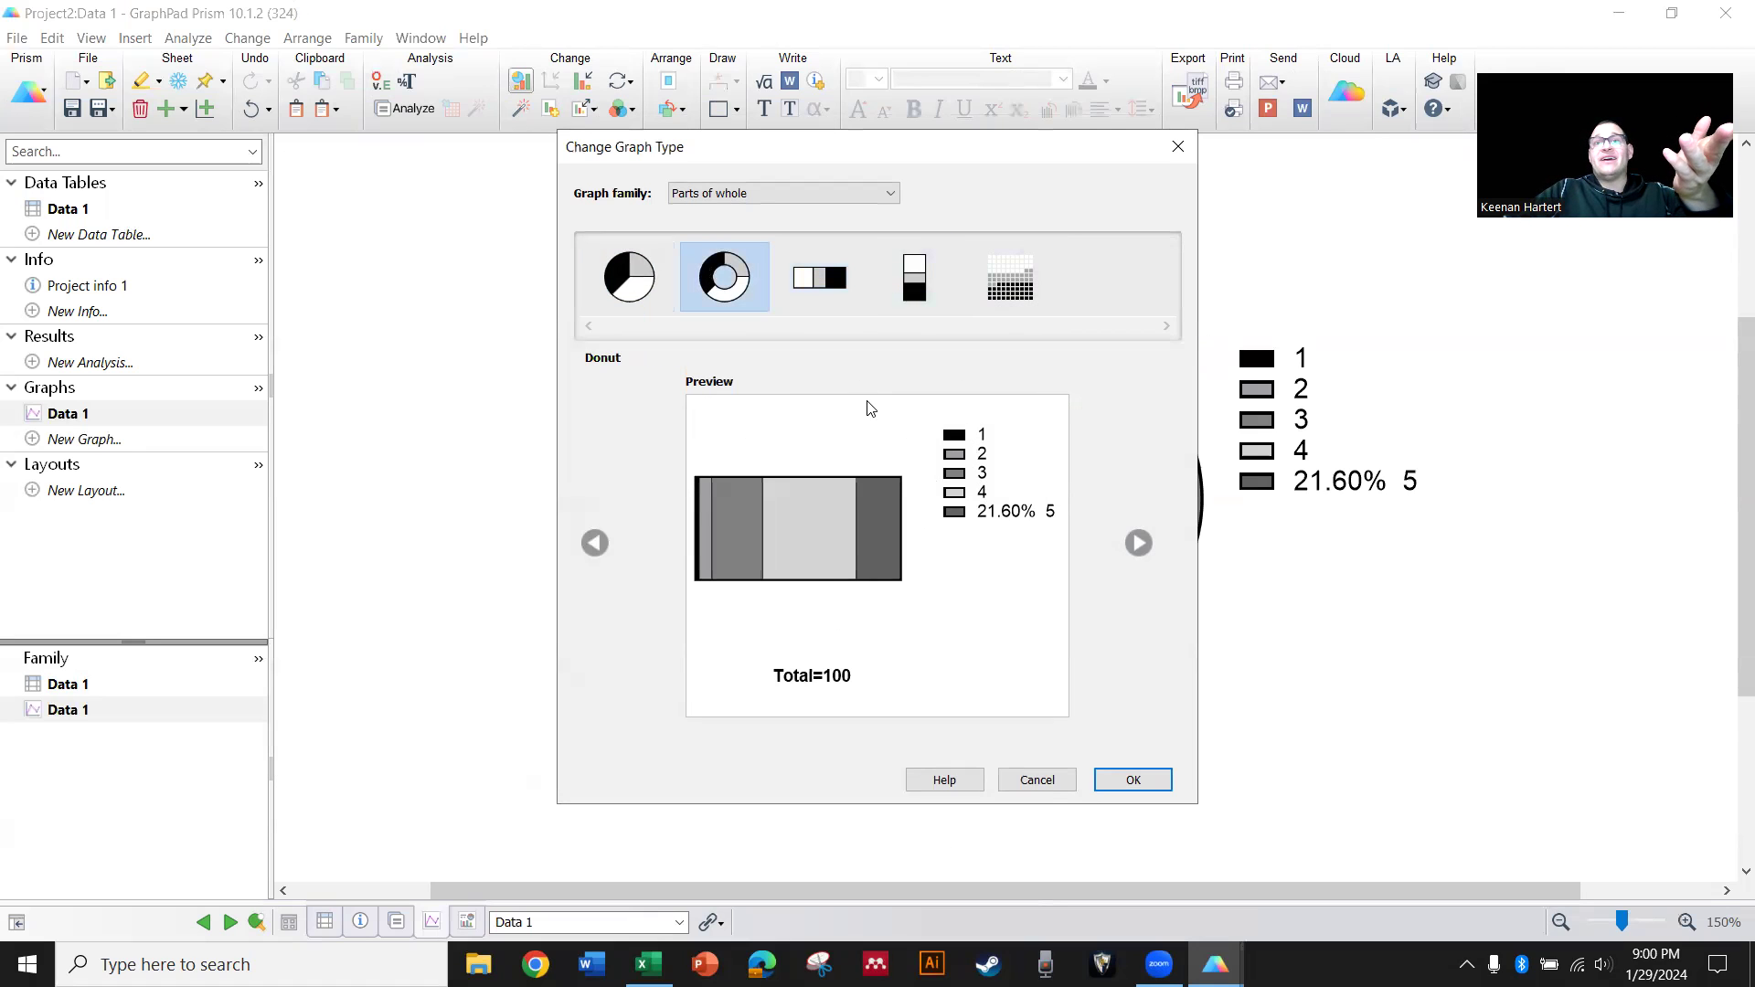
click(1008, 276)
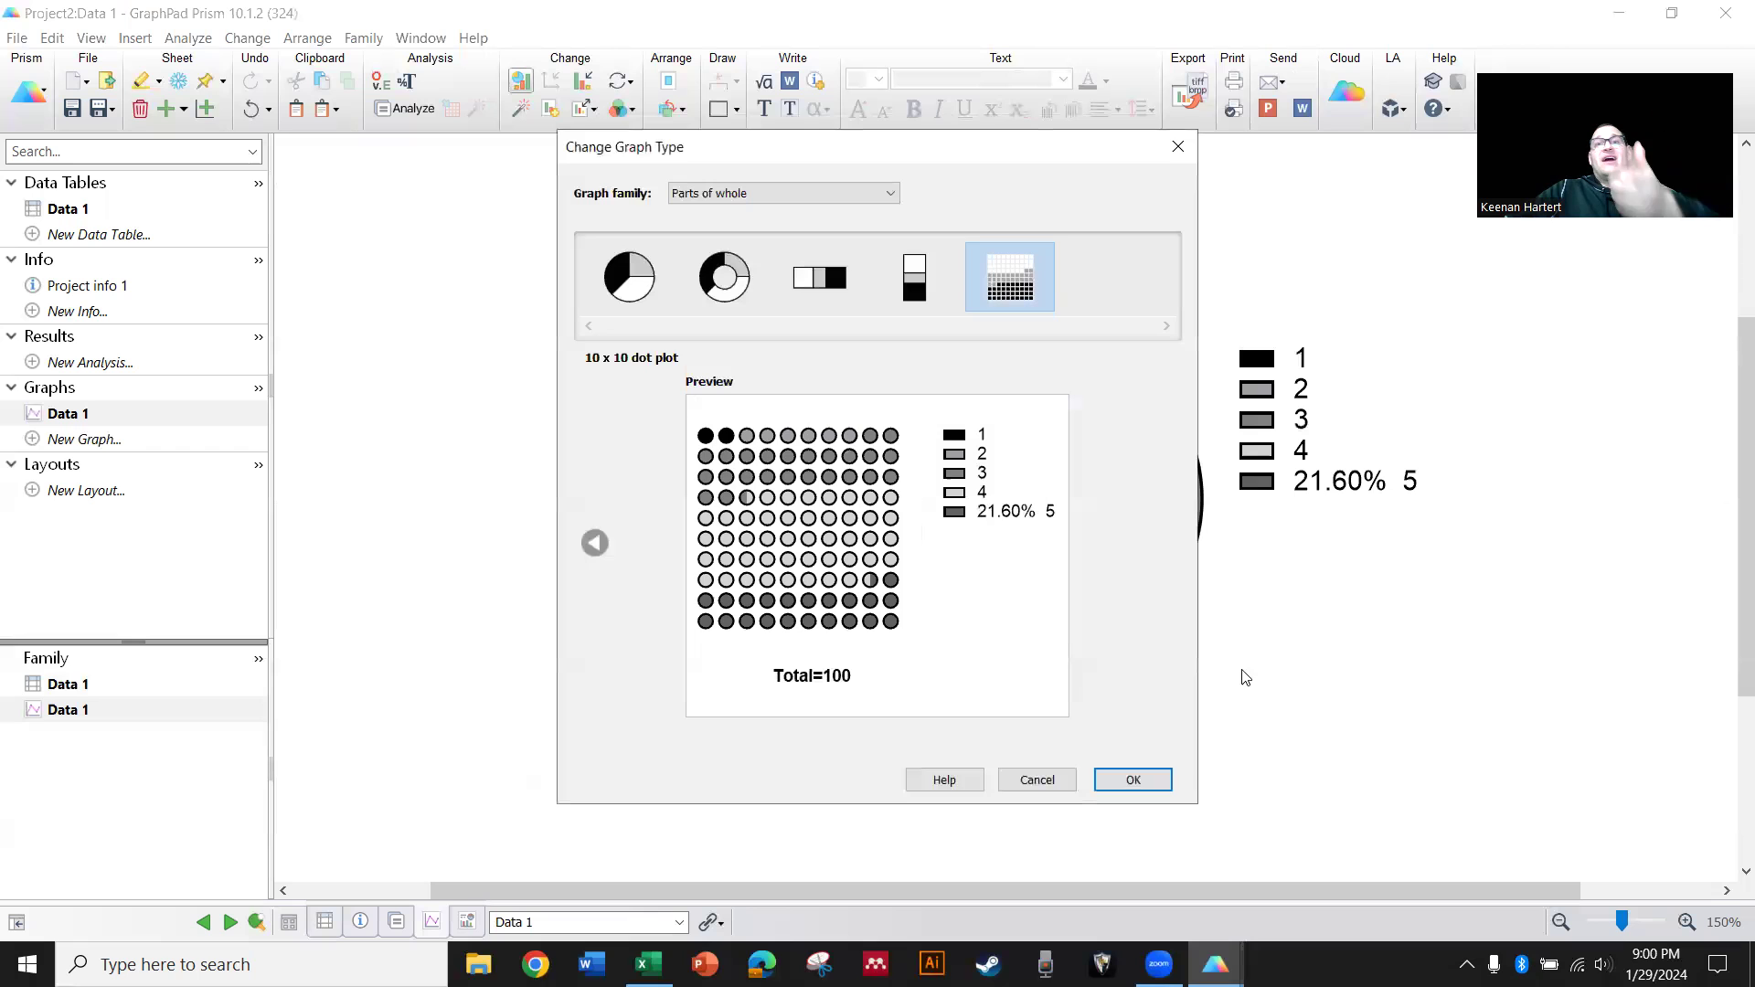
click(1132, 779)
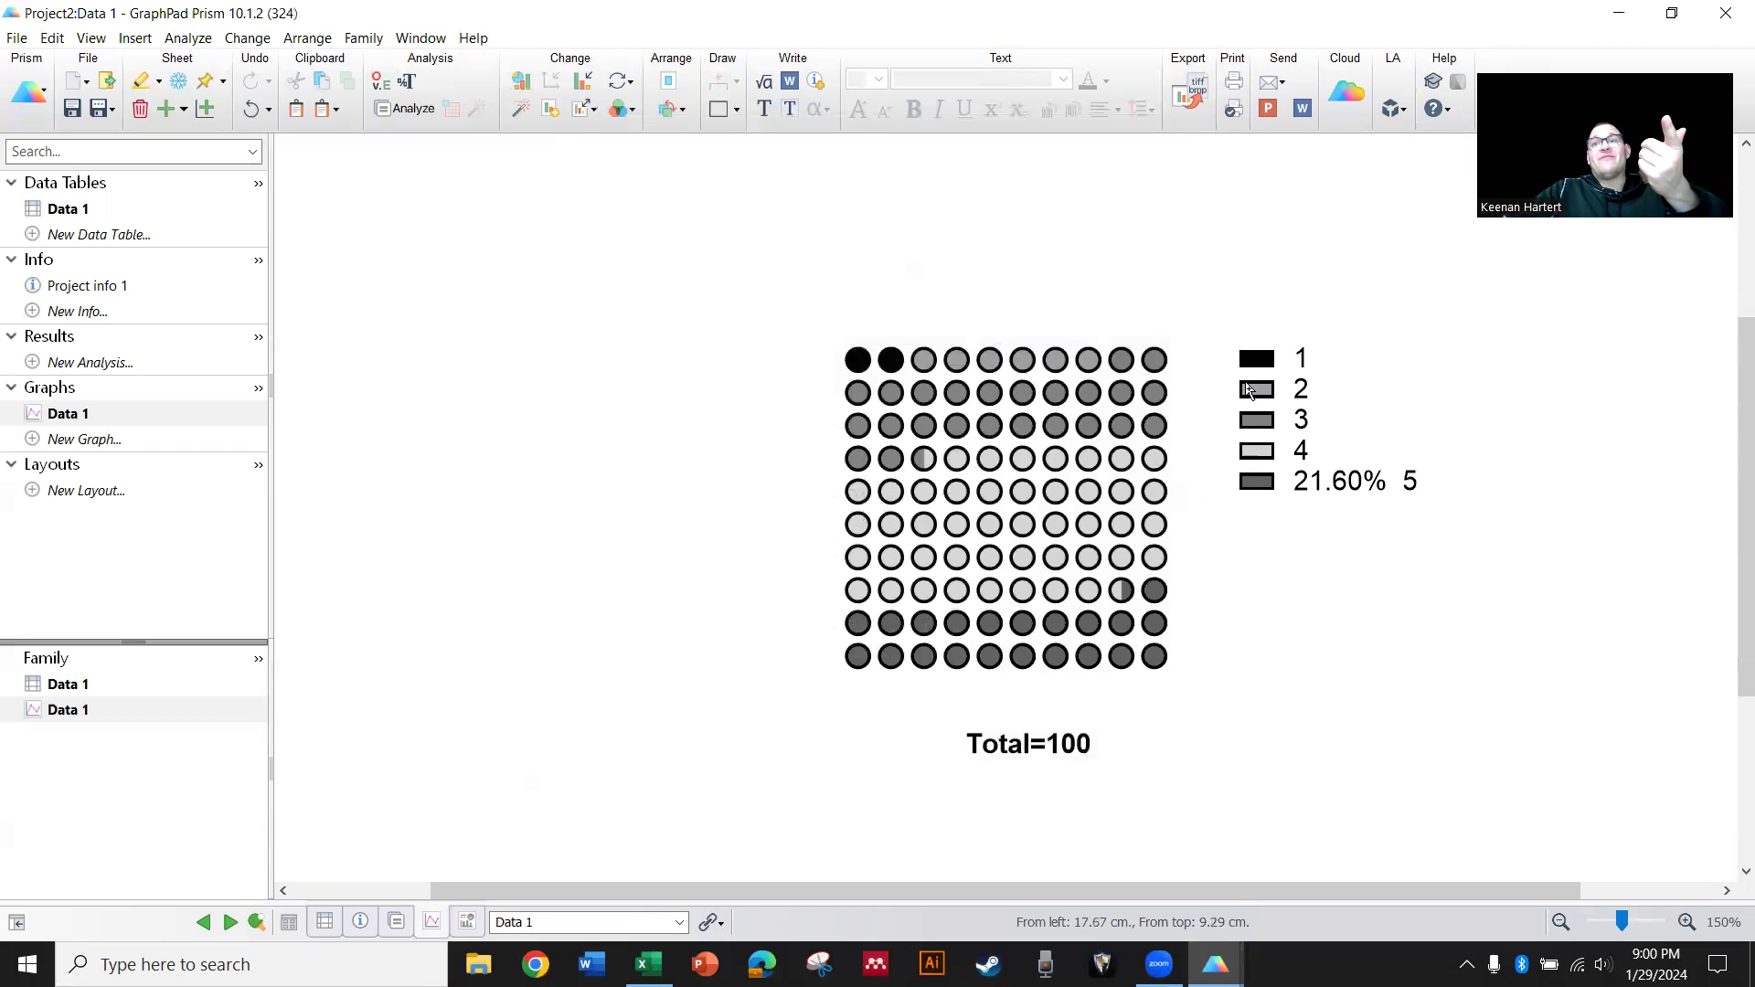
click(1256, 387)
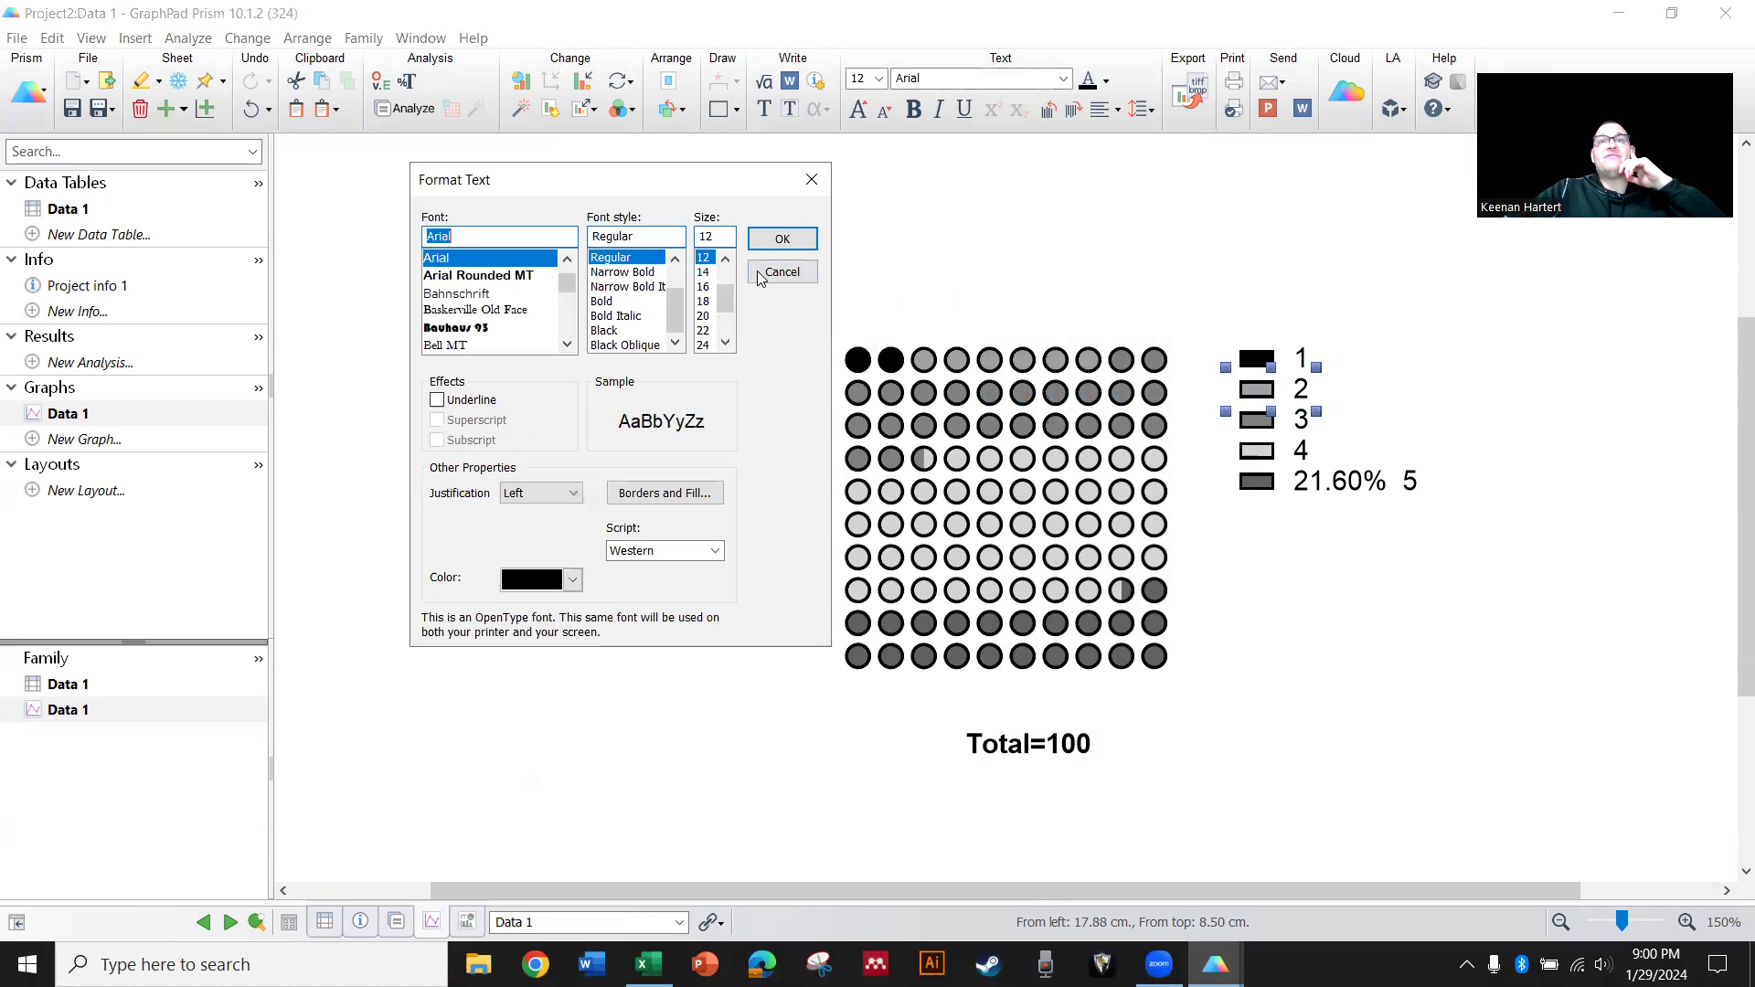
Set ratings 1–5 to green, blue, yellow, orange and red in Colors & Legends
click(781, 273)
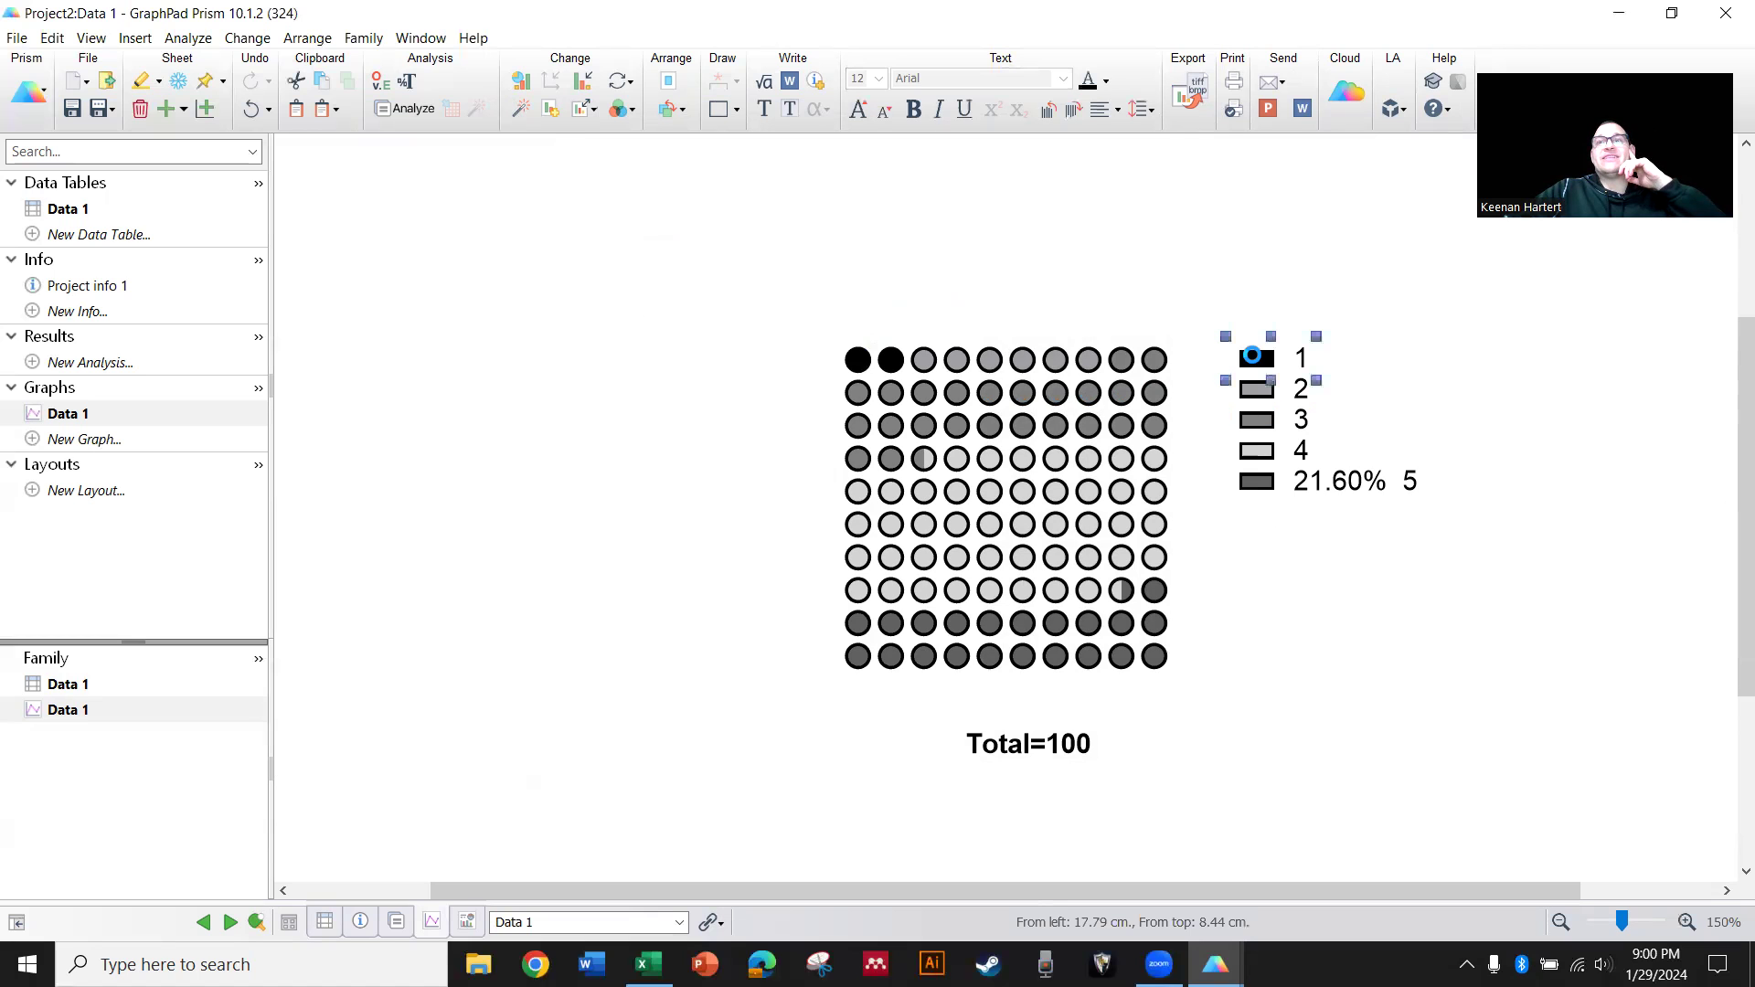
double_click(1027, 505)
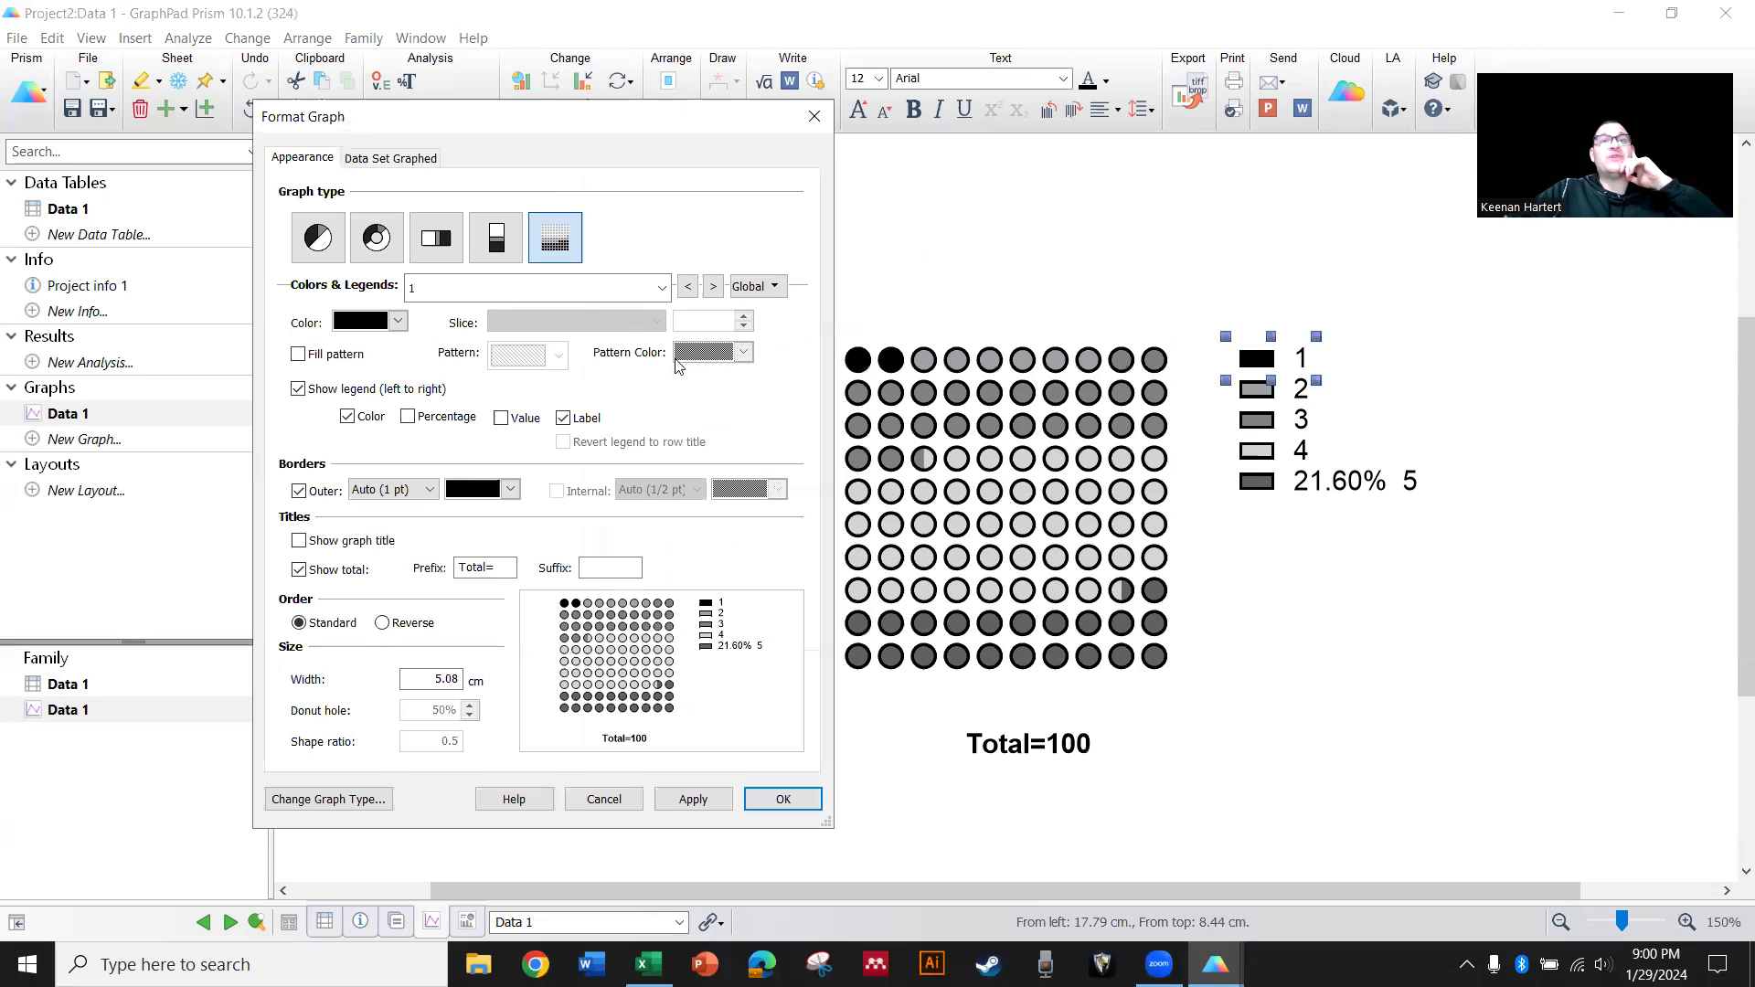
click(397, 321)
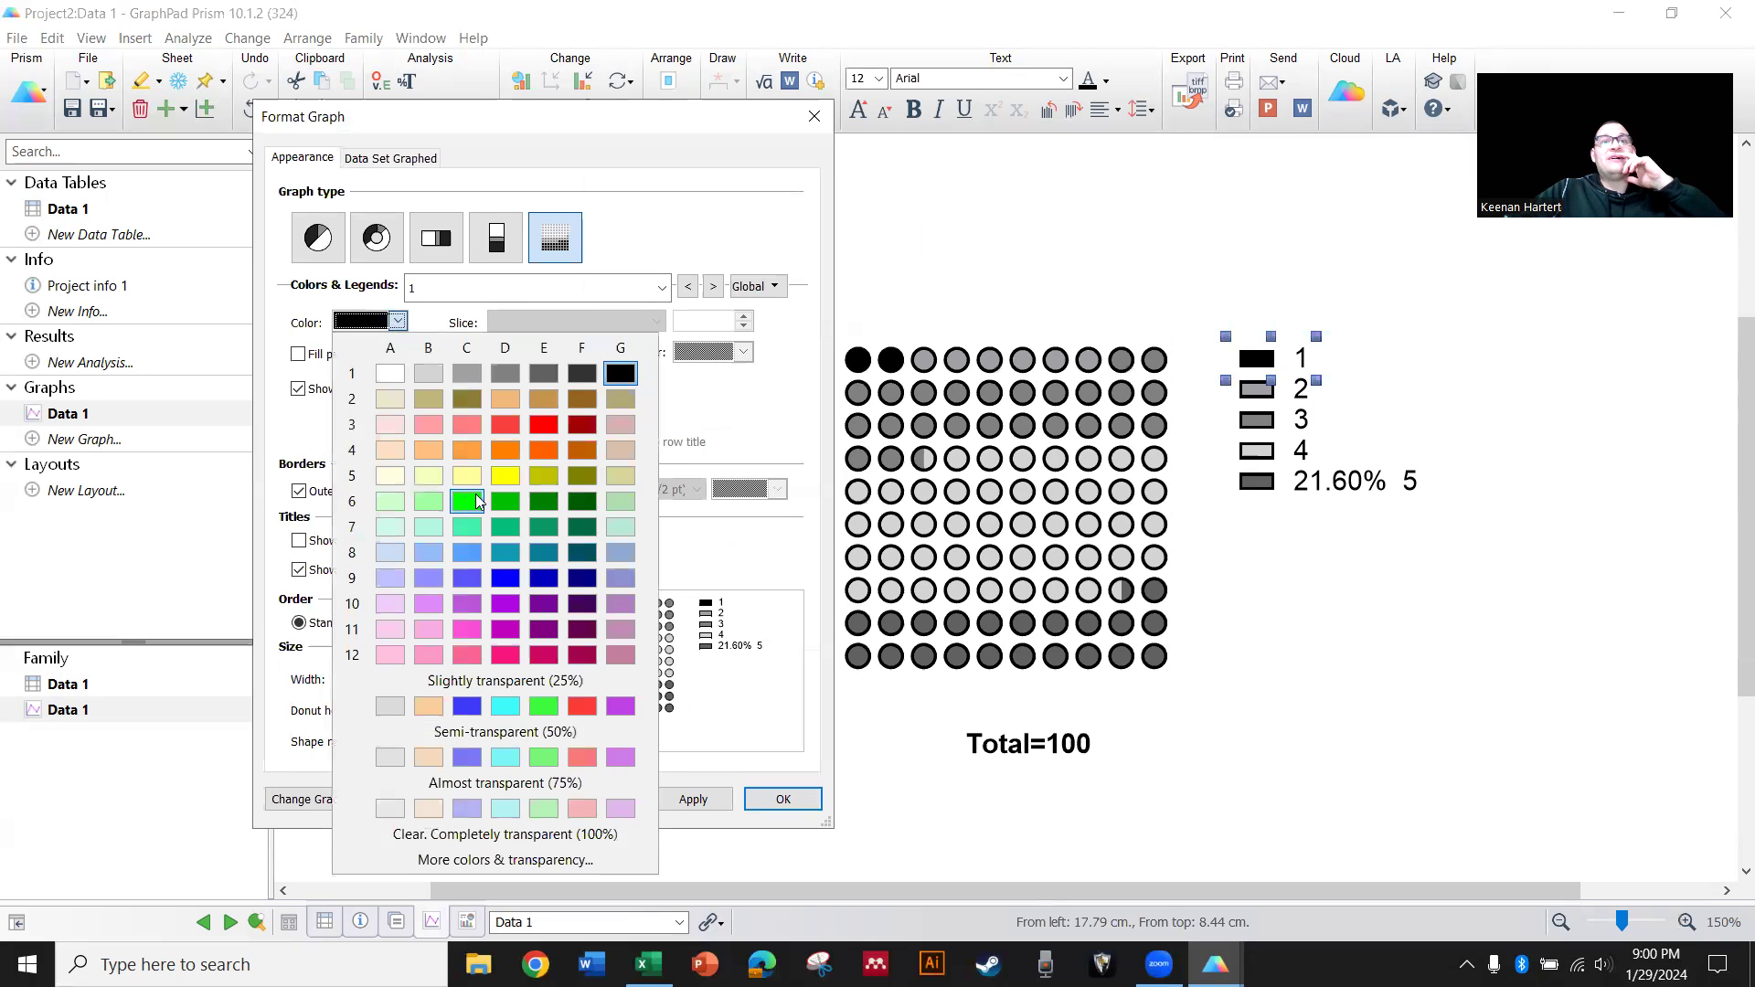
mouse_move(490, 512)
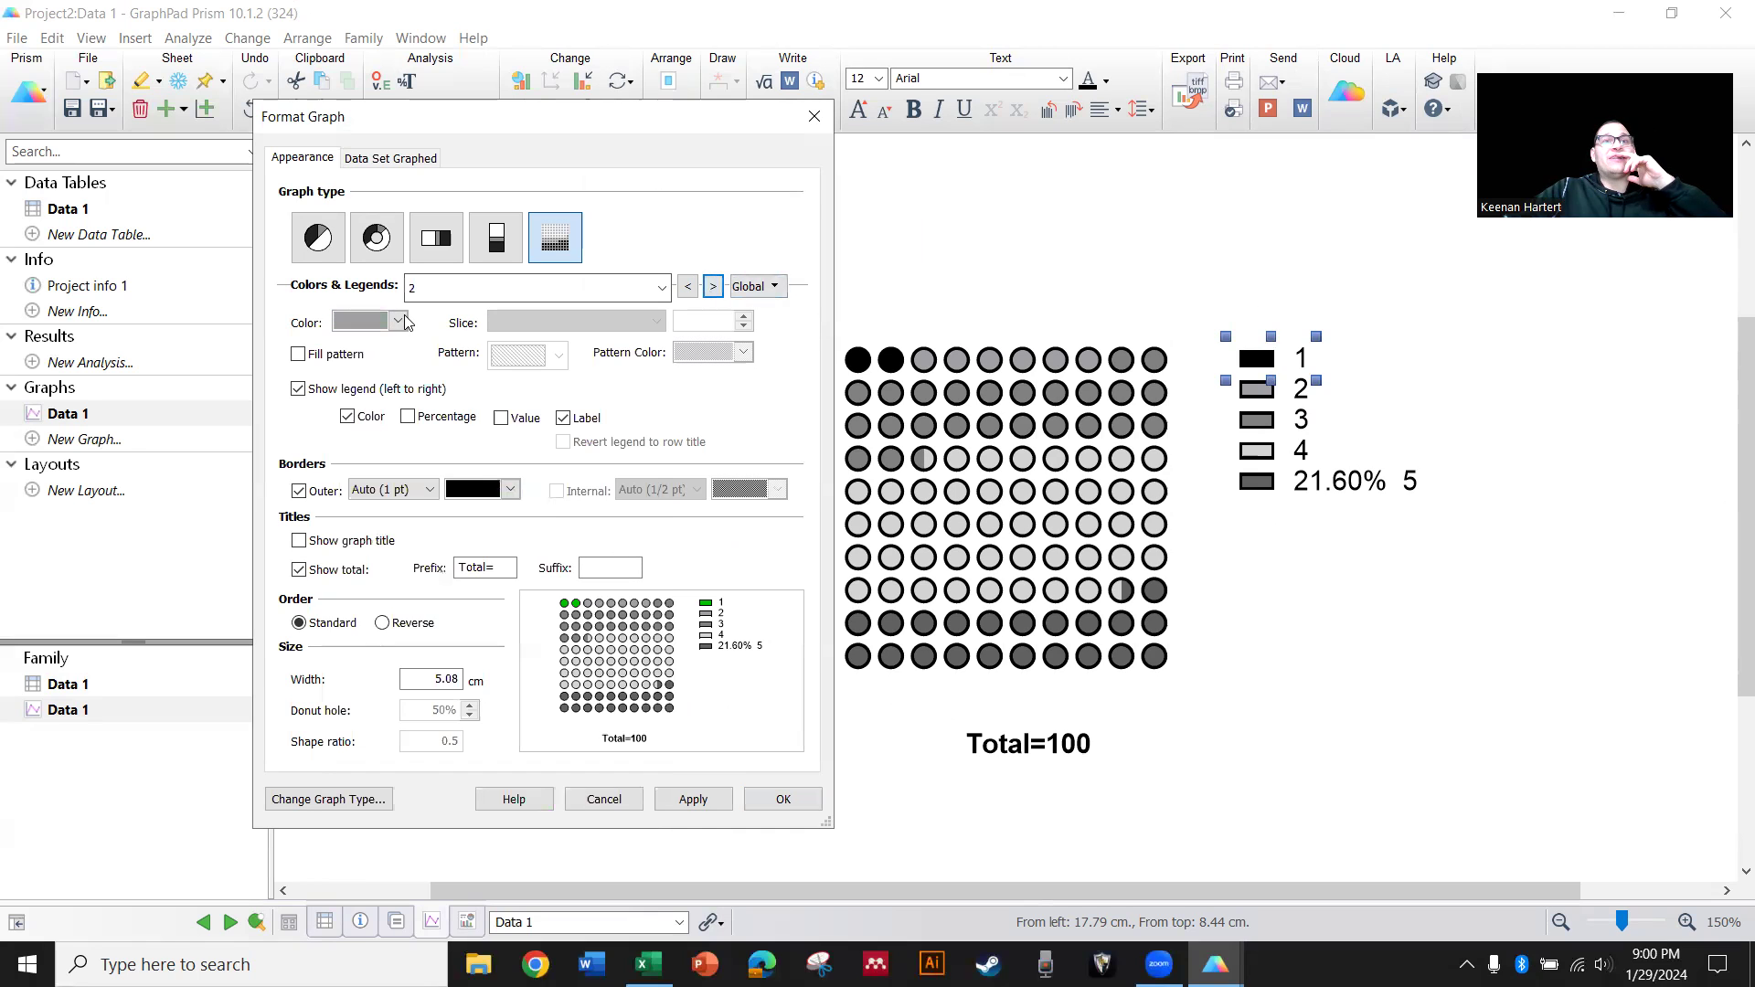
click(687, 287)
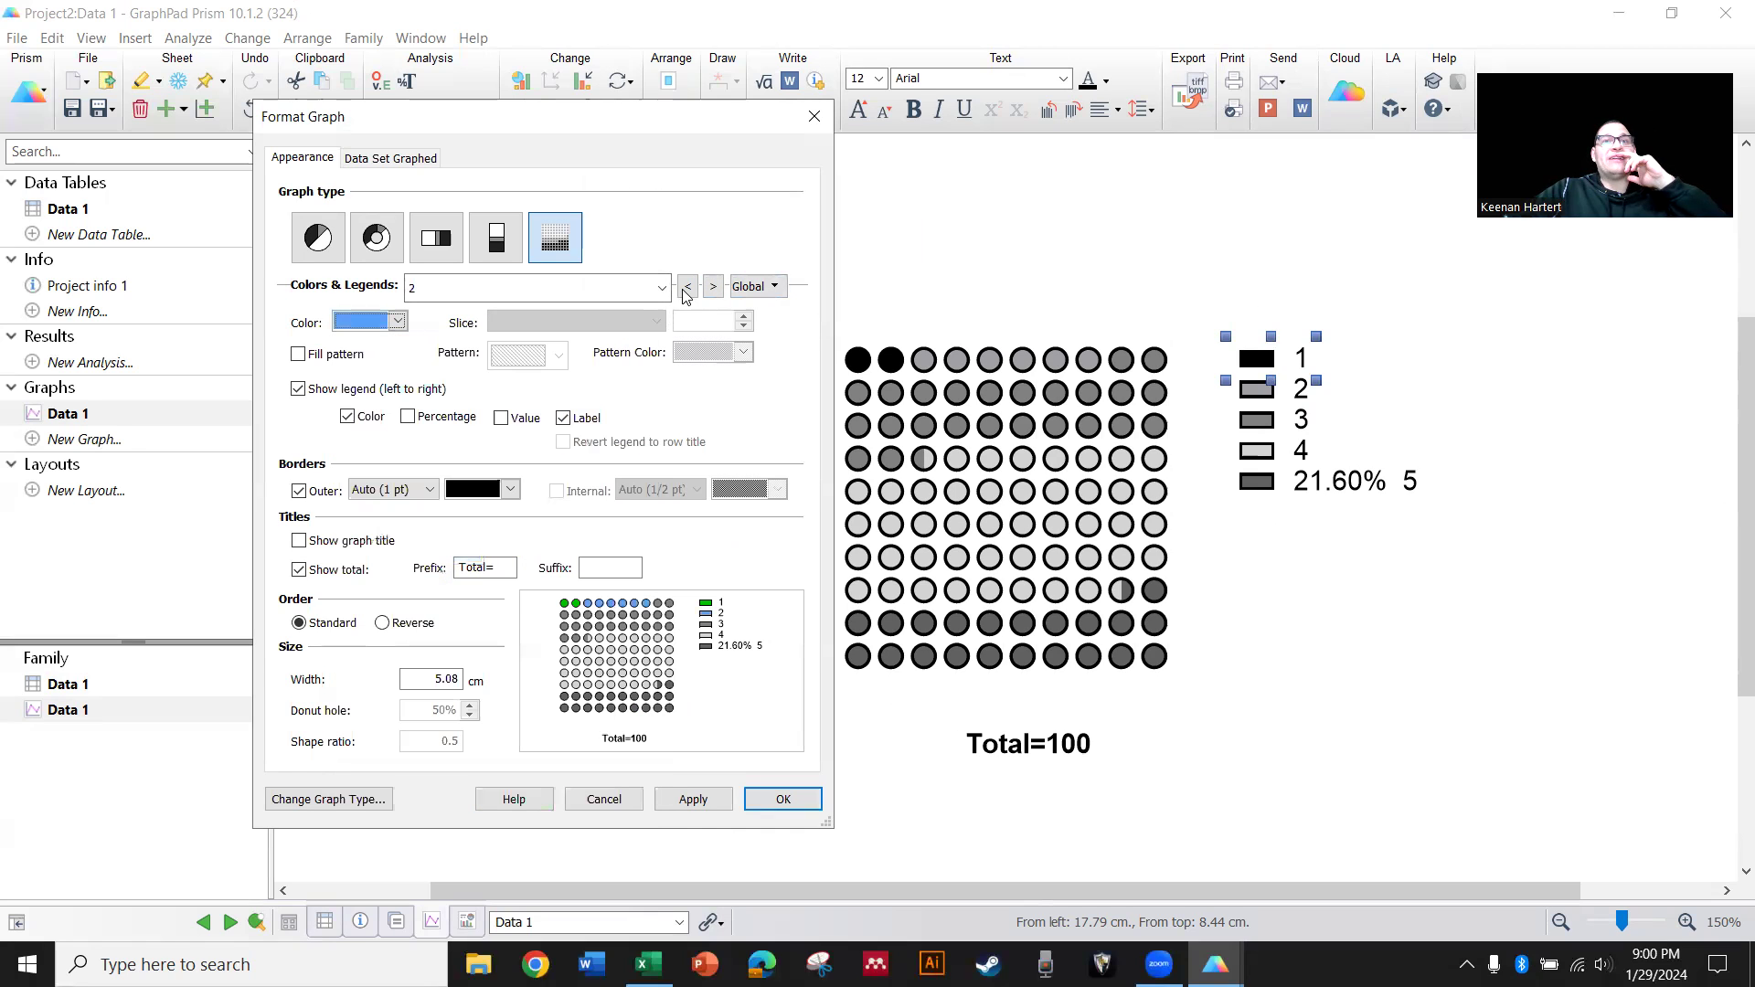
click(398, 322)
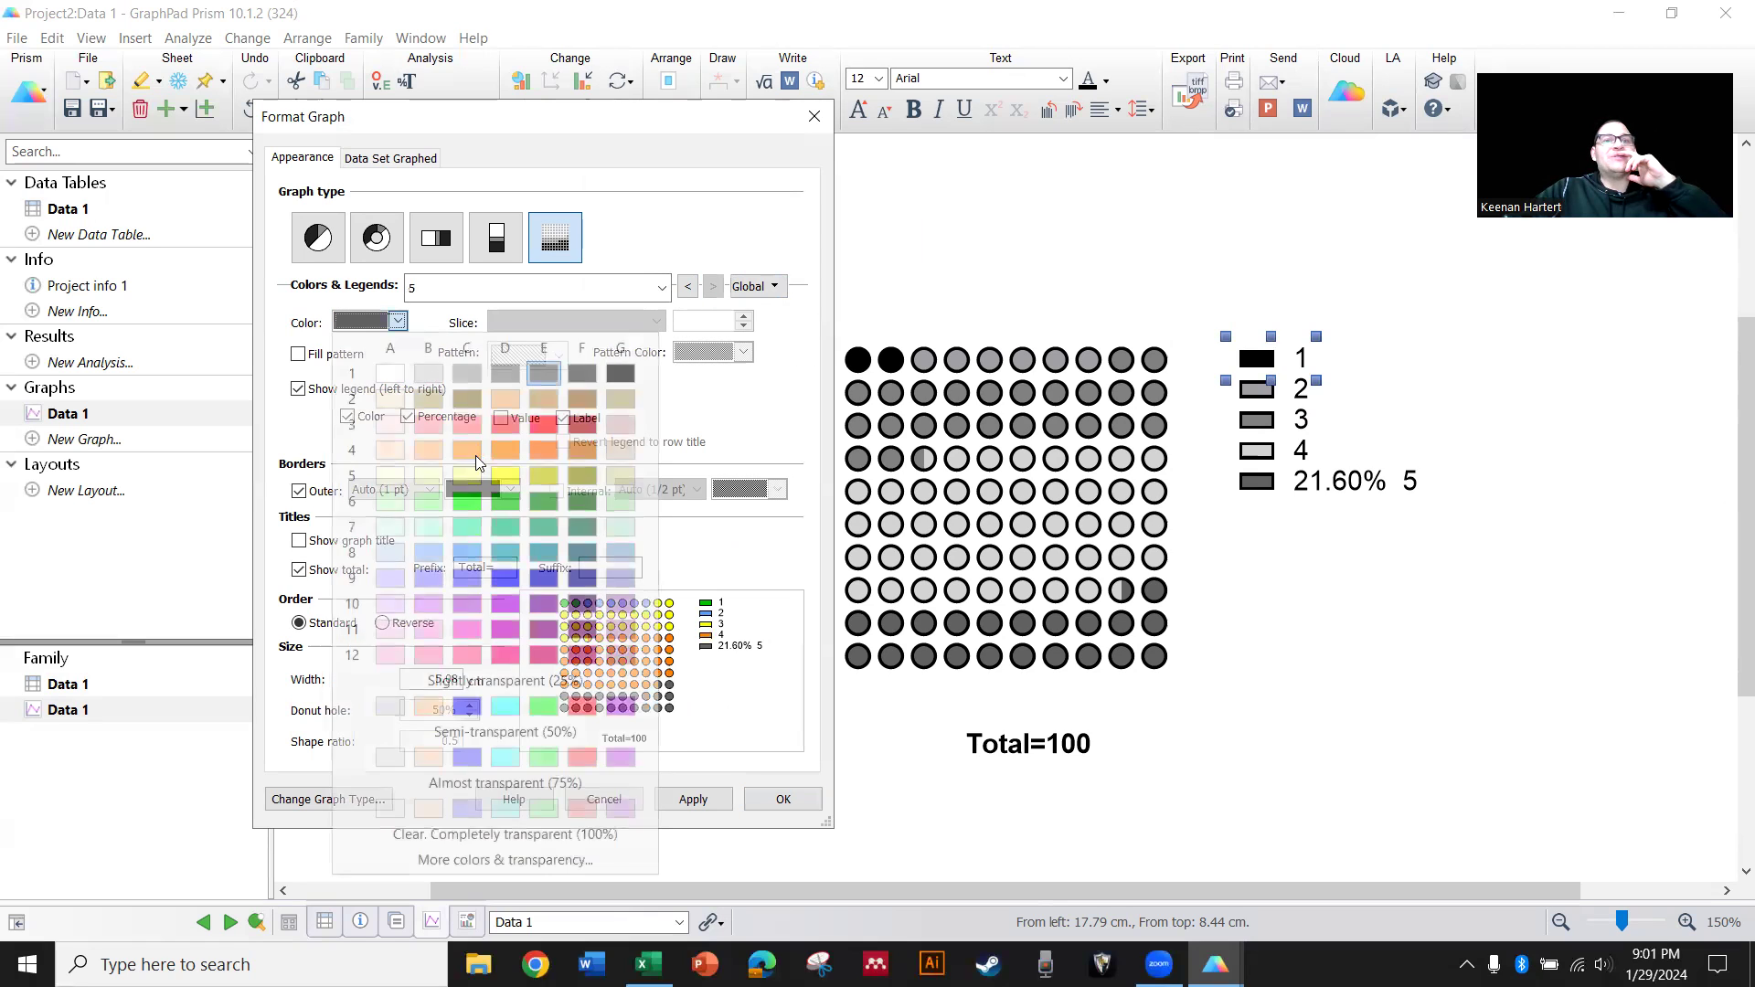
click(781, 799)
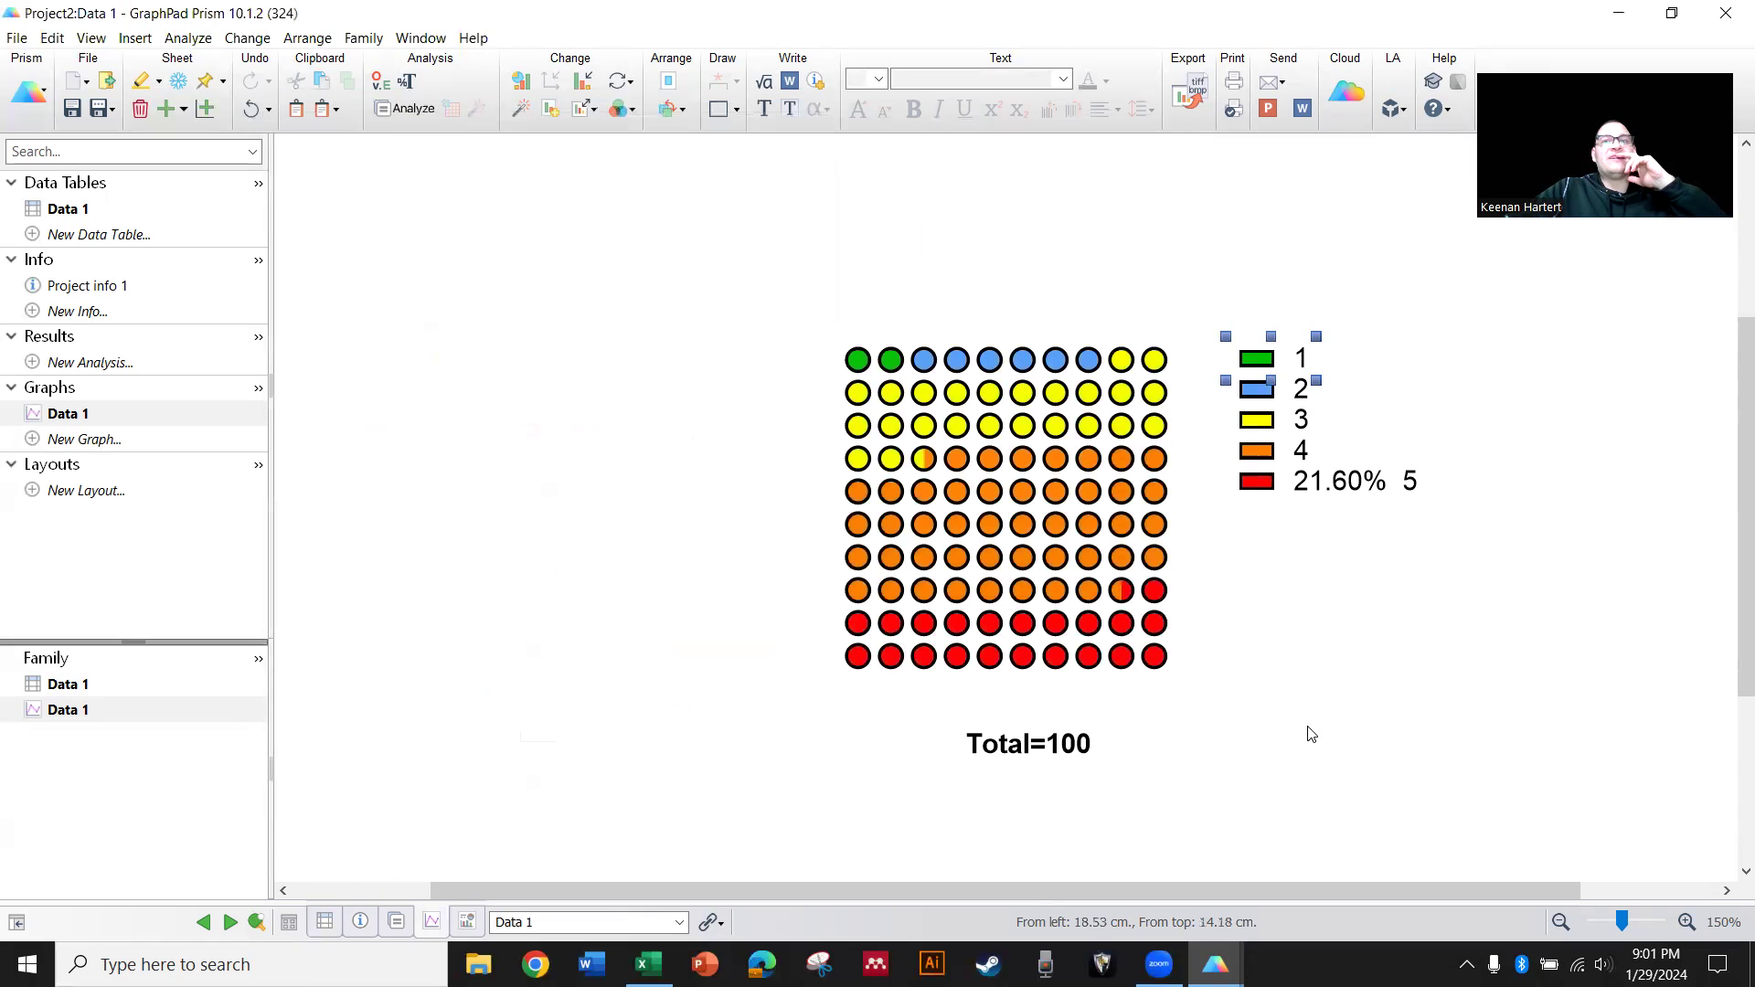
click(1313, 735)
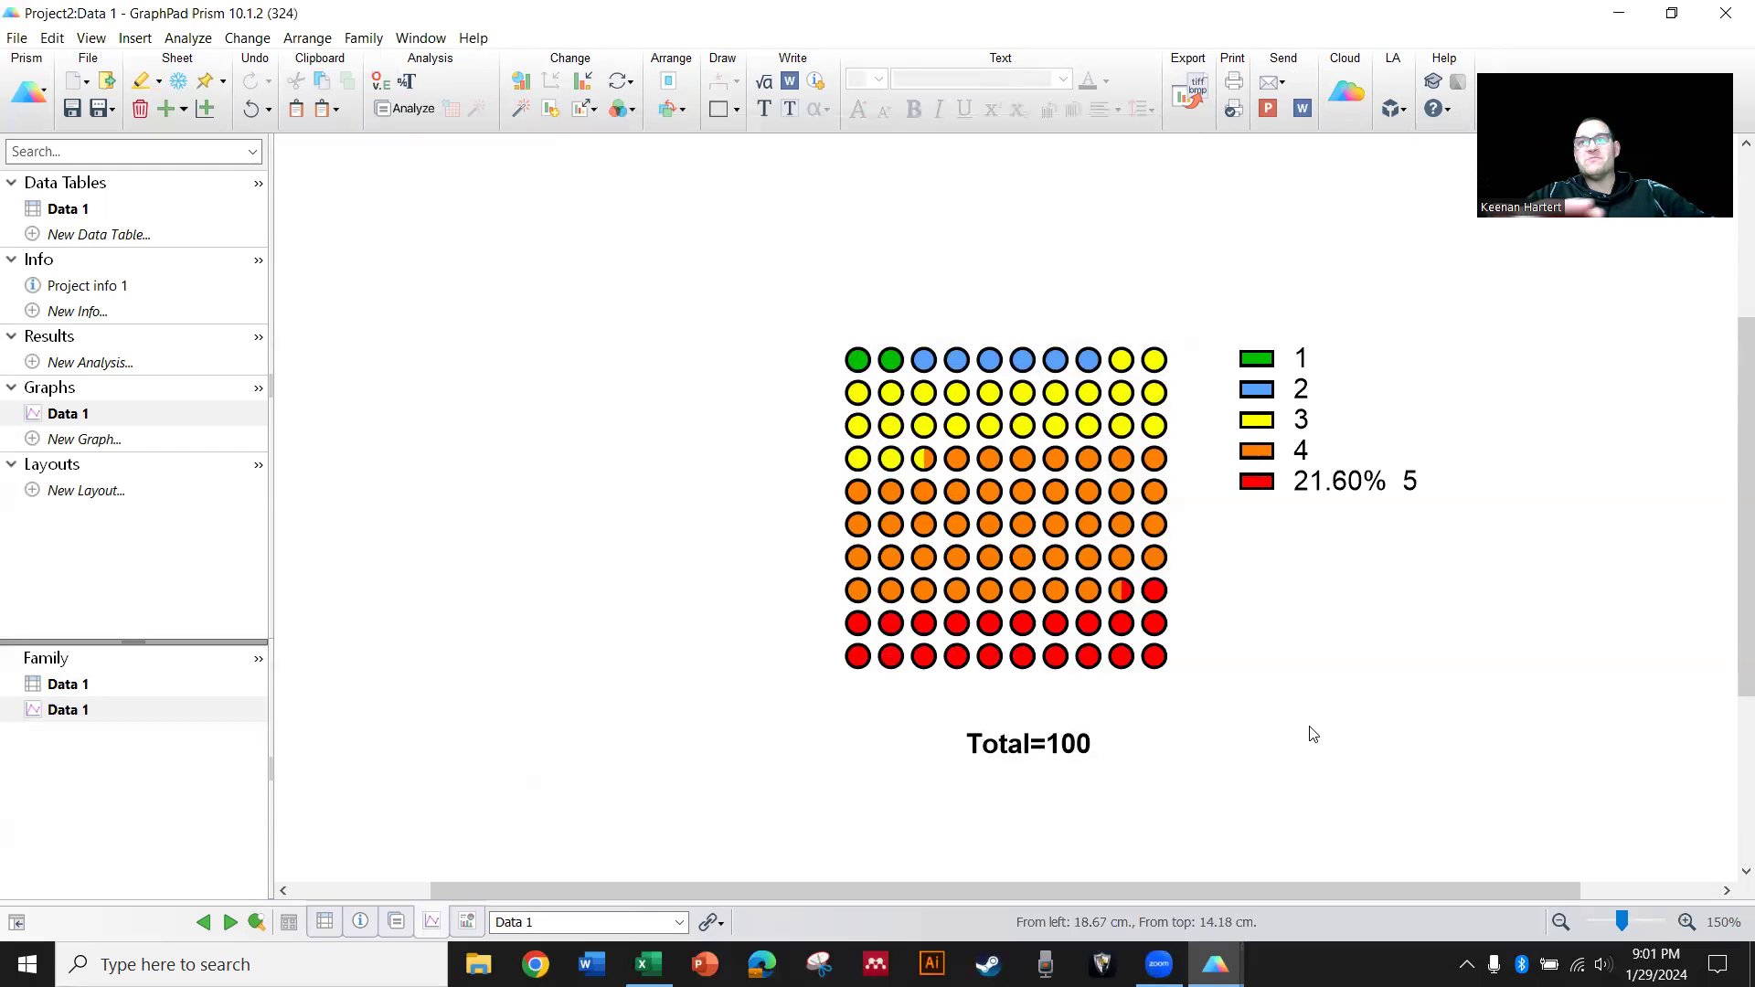
mouse_move(787, 724)
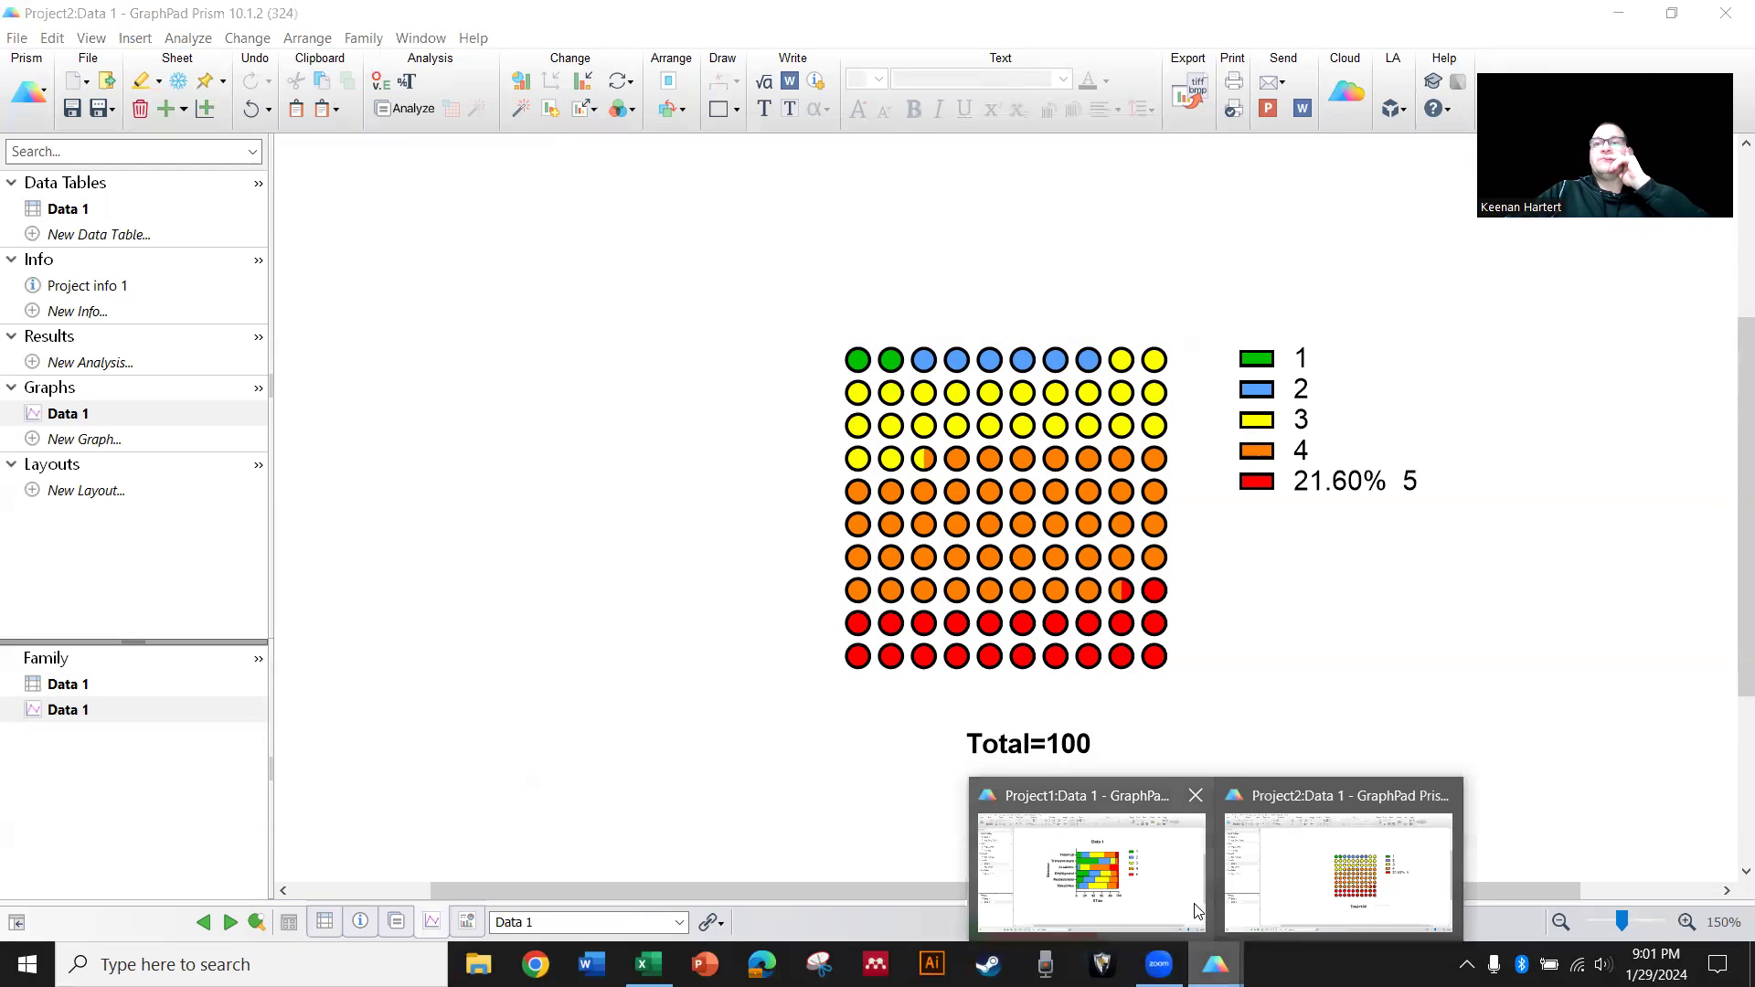
Switch to the Project1 window holding the six-stressor stacked bar chart
click(1086, 867)
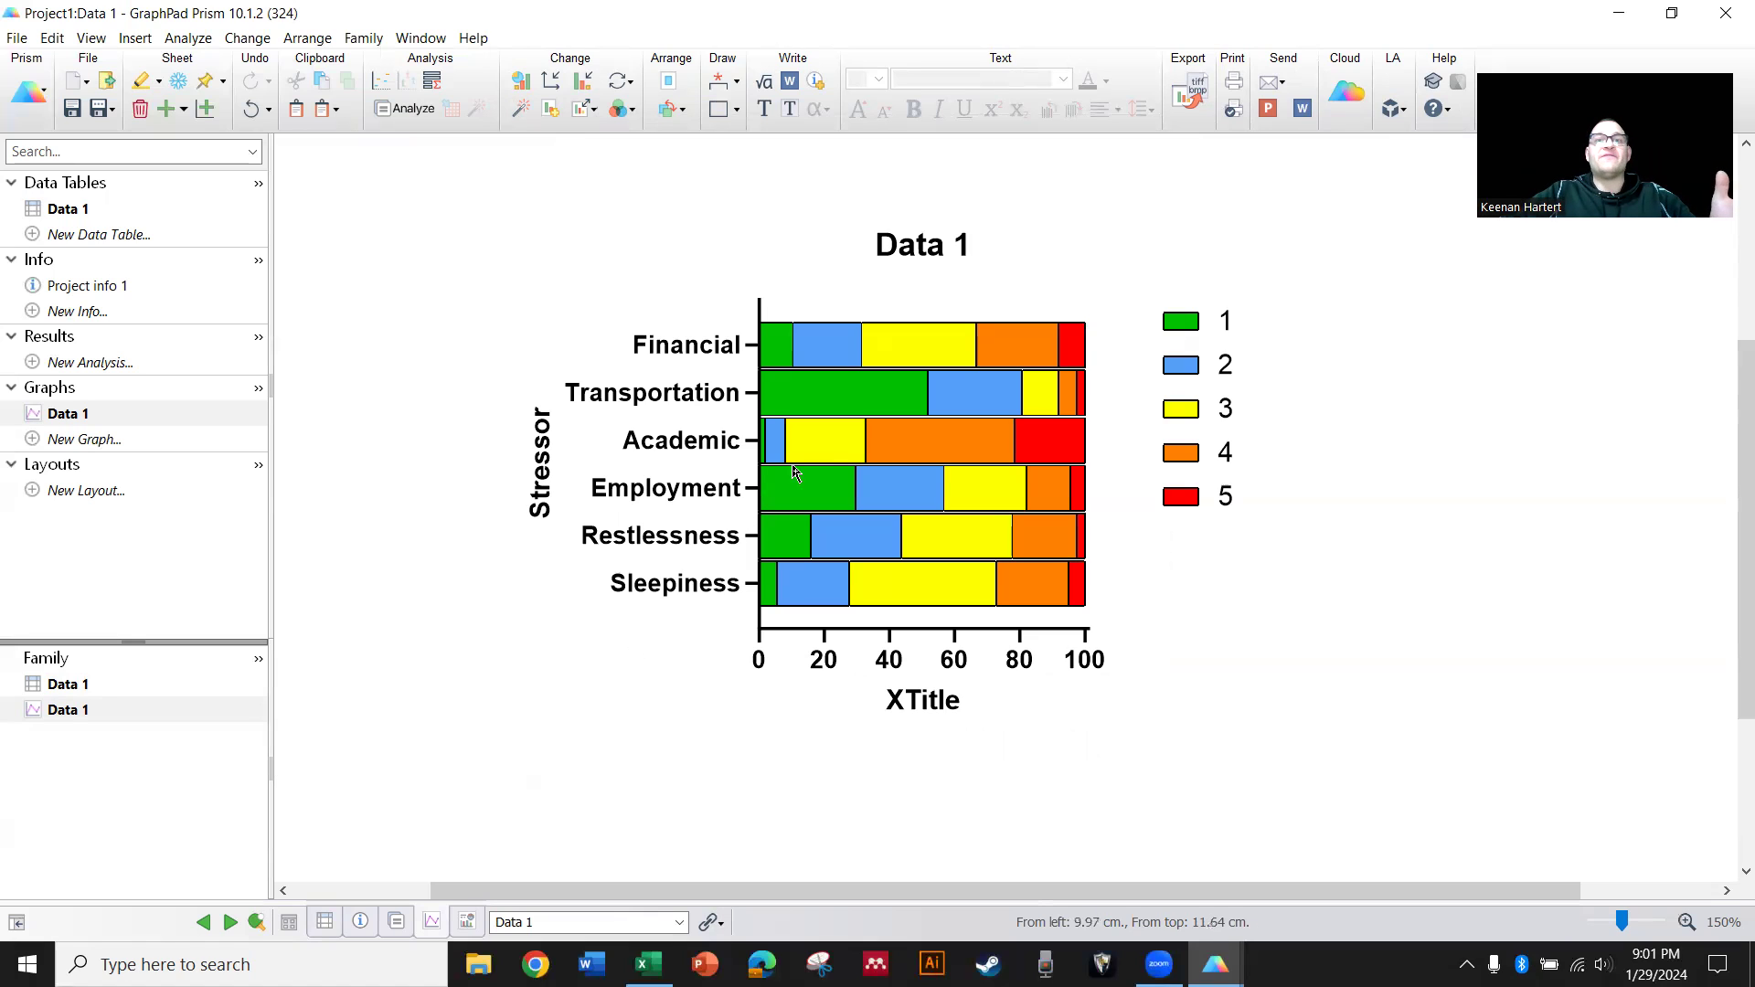
mouse_move(519, 81)
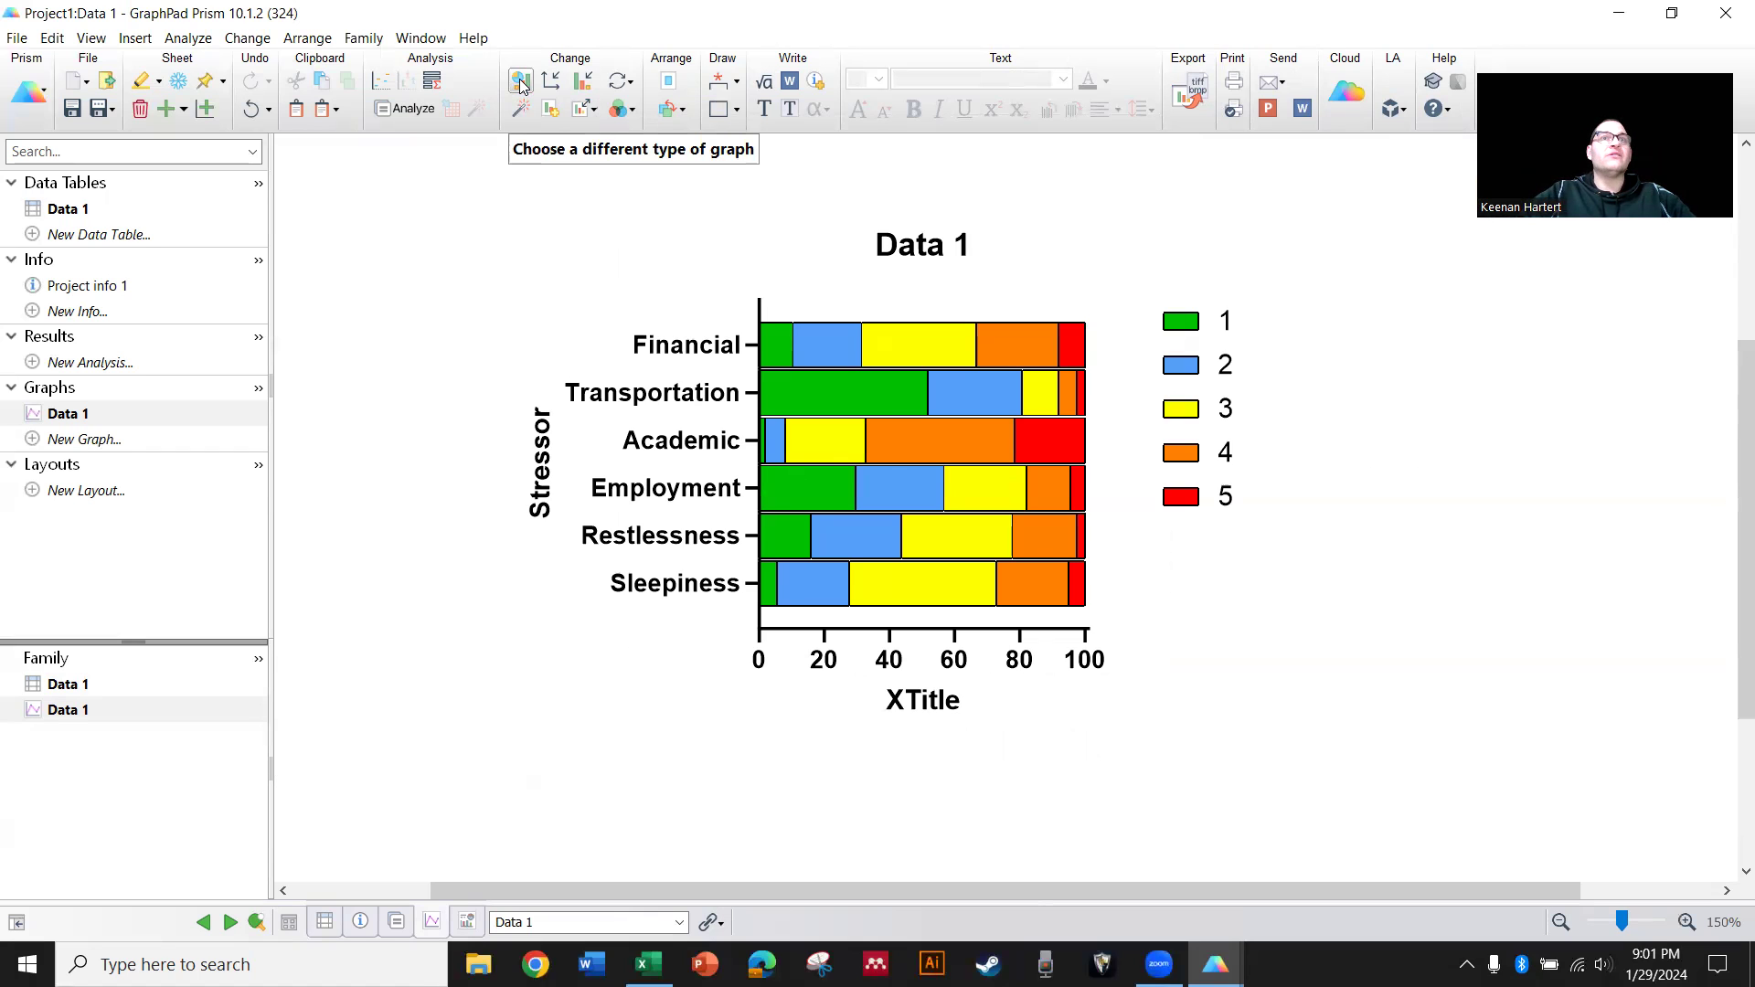
Change the stacked bar chart of stressors into a heat map
click(519, 86)
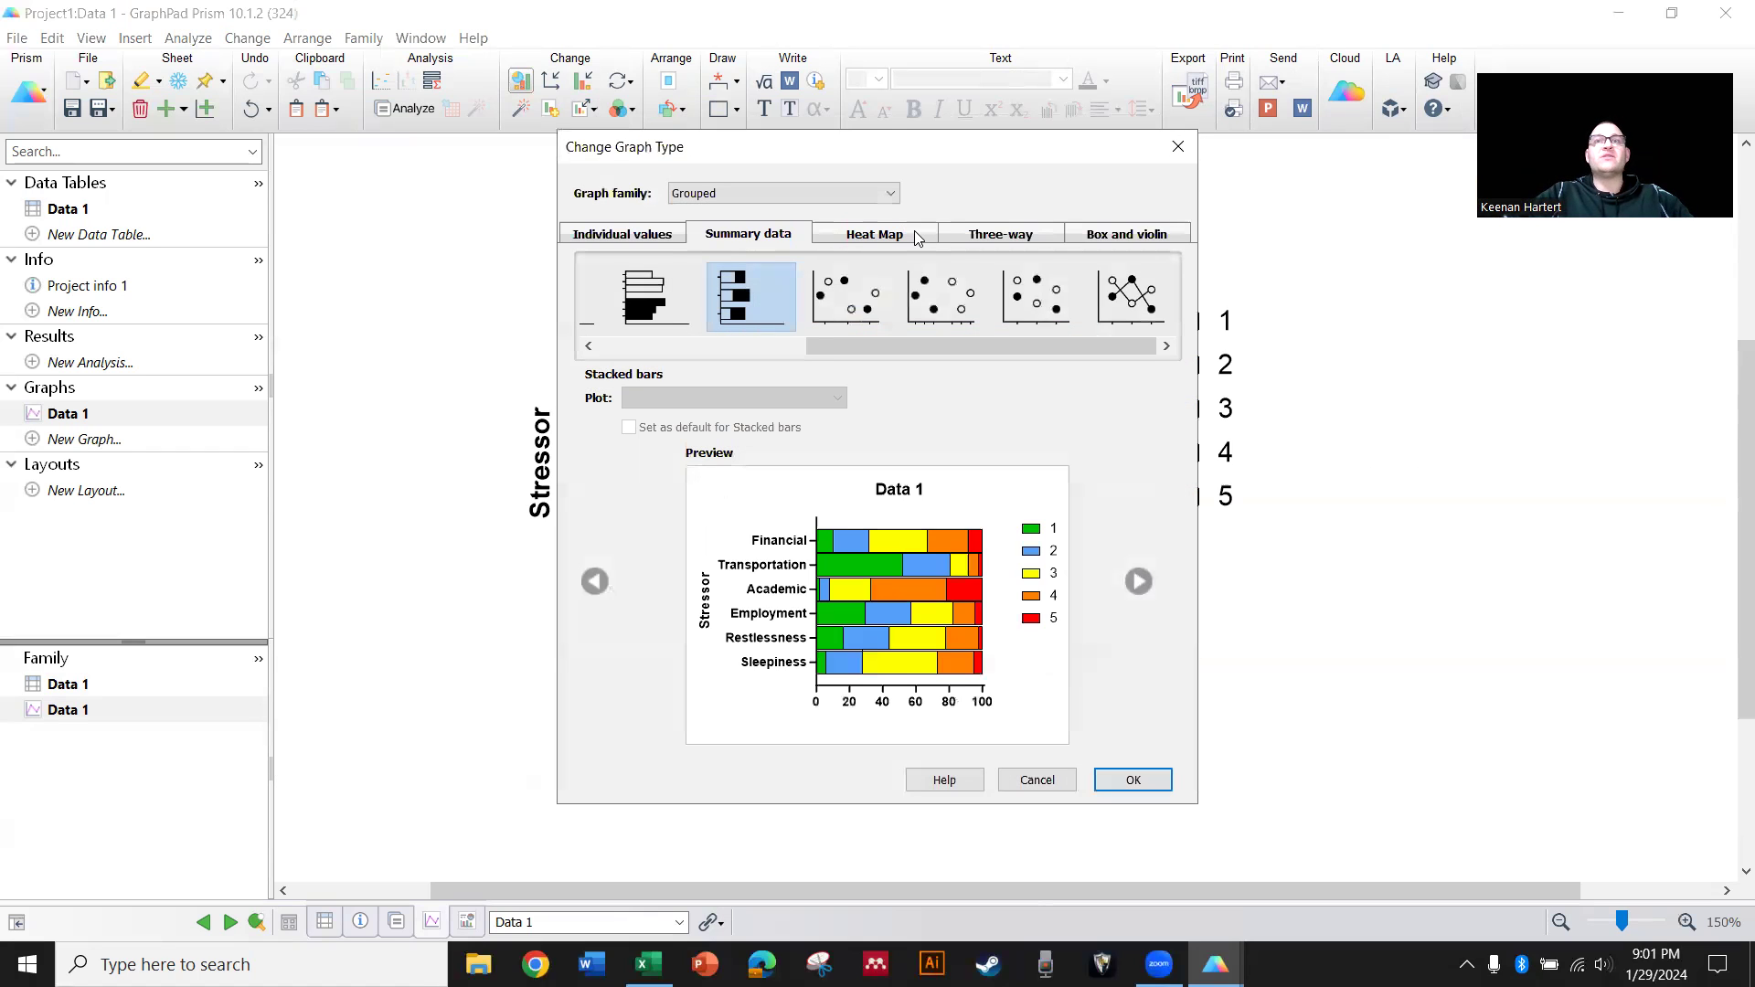
click(874, 232)
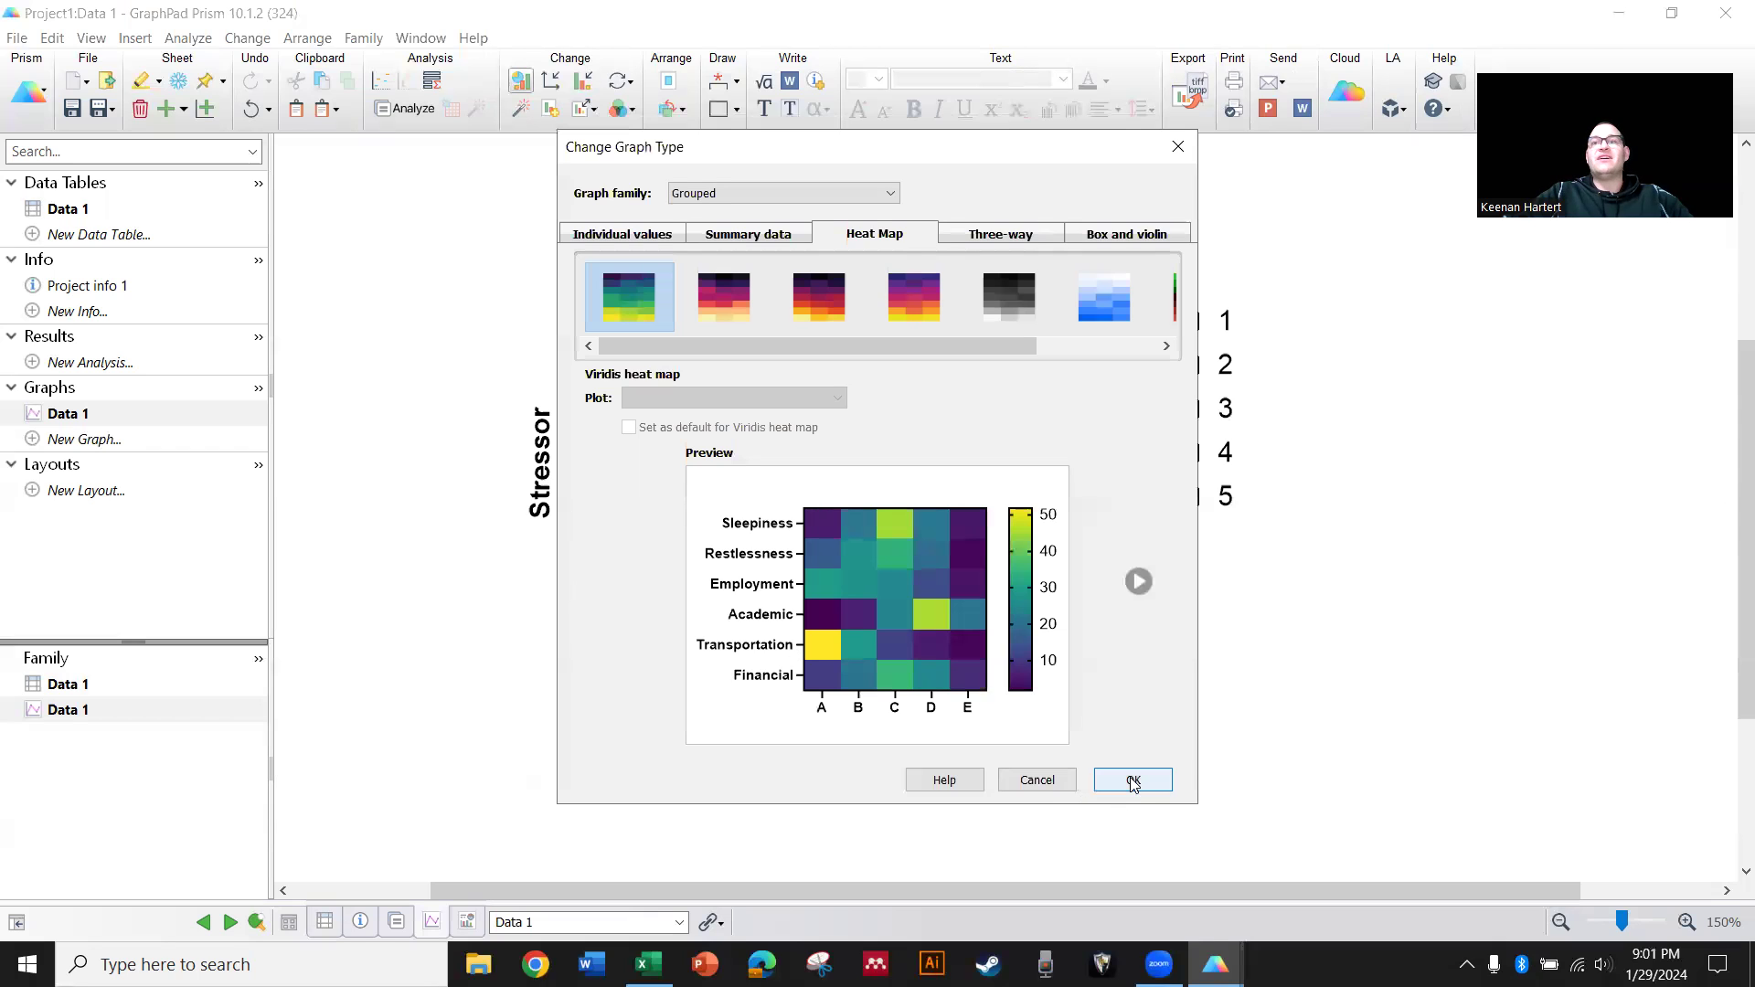
click(1132, 779)
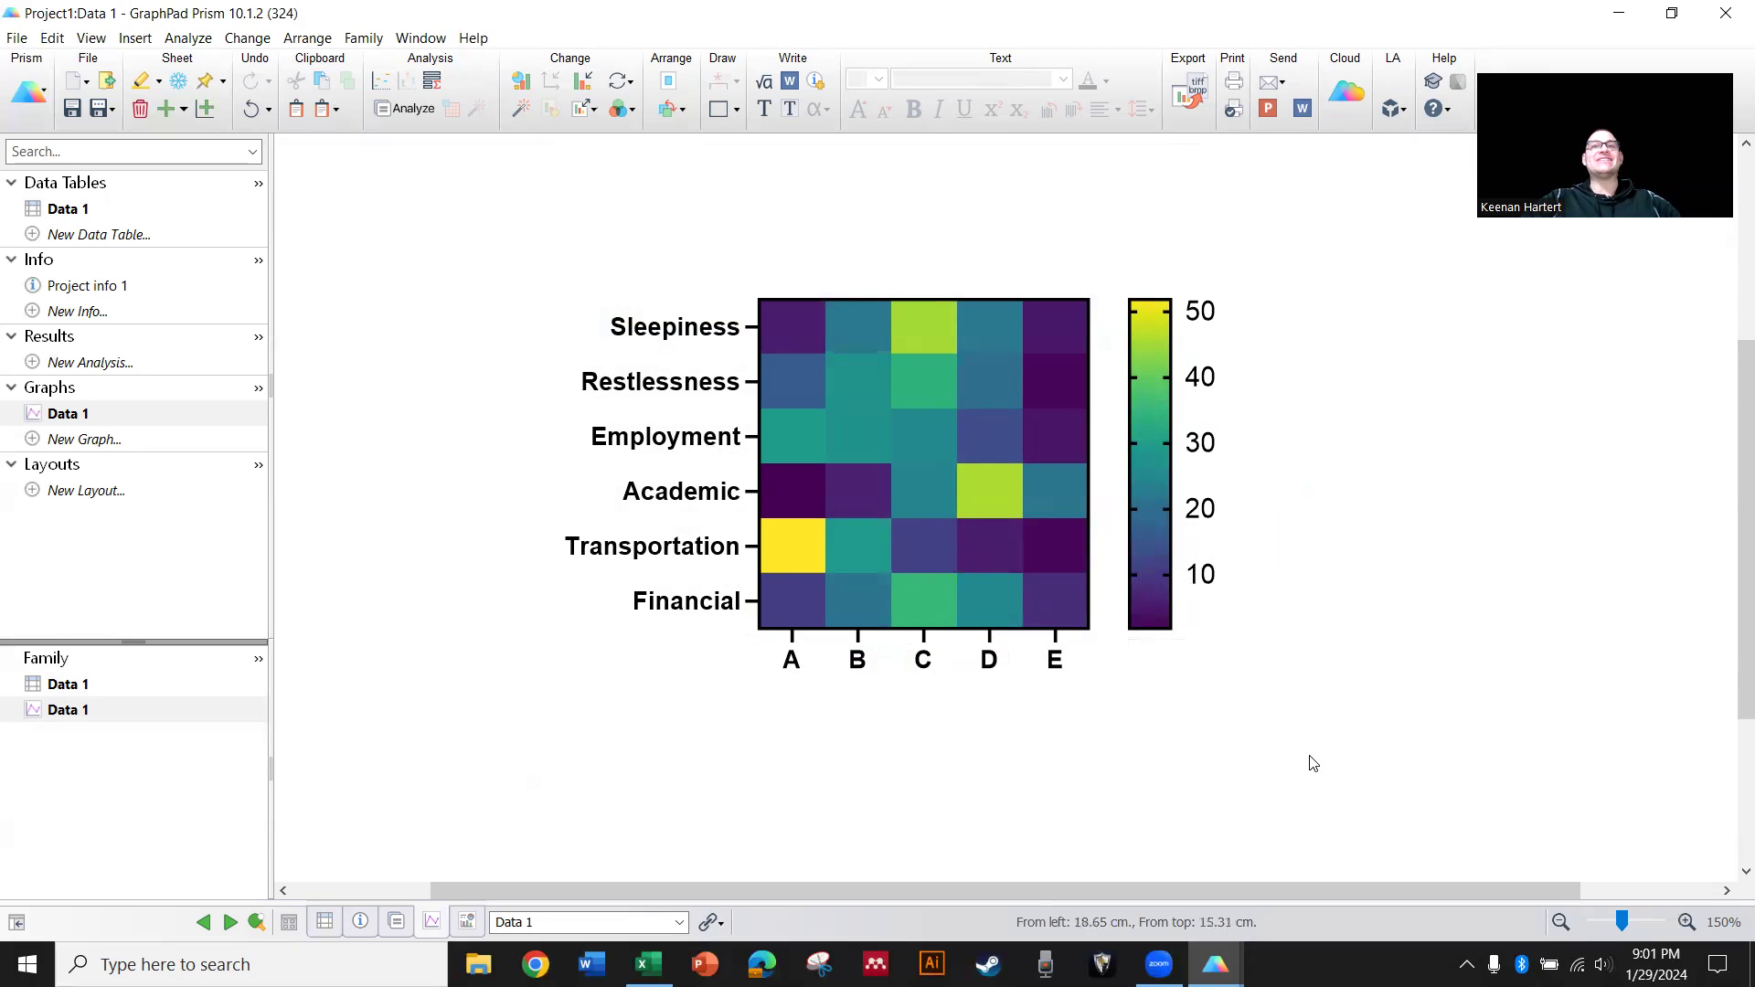
mouse_move(806, 512)
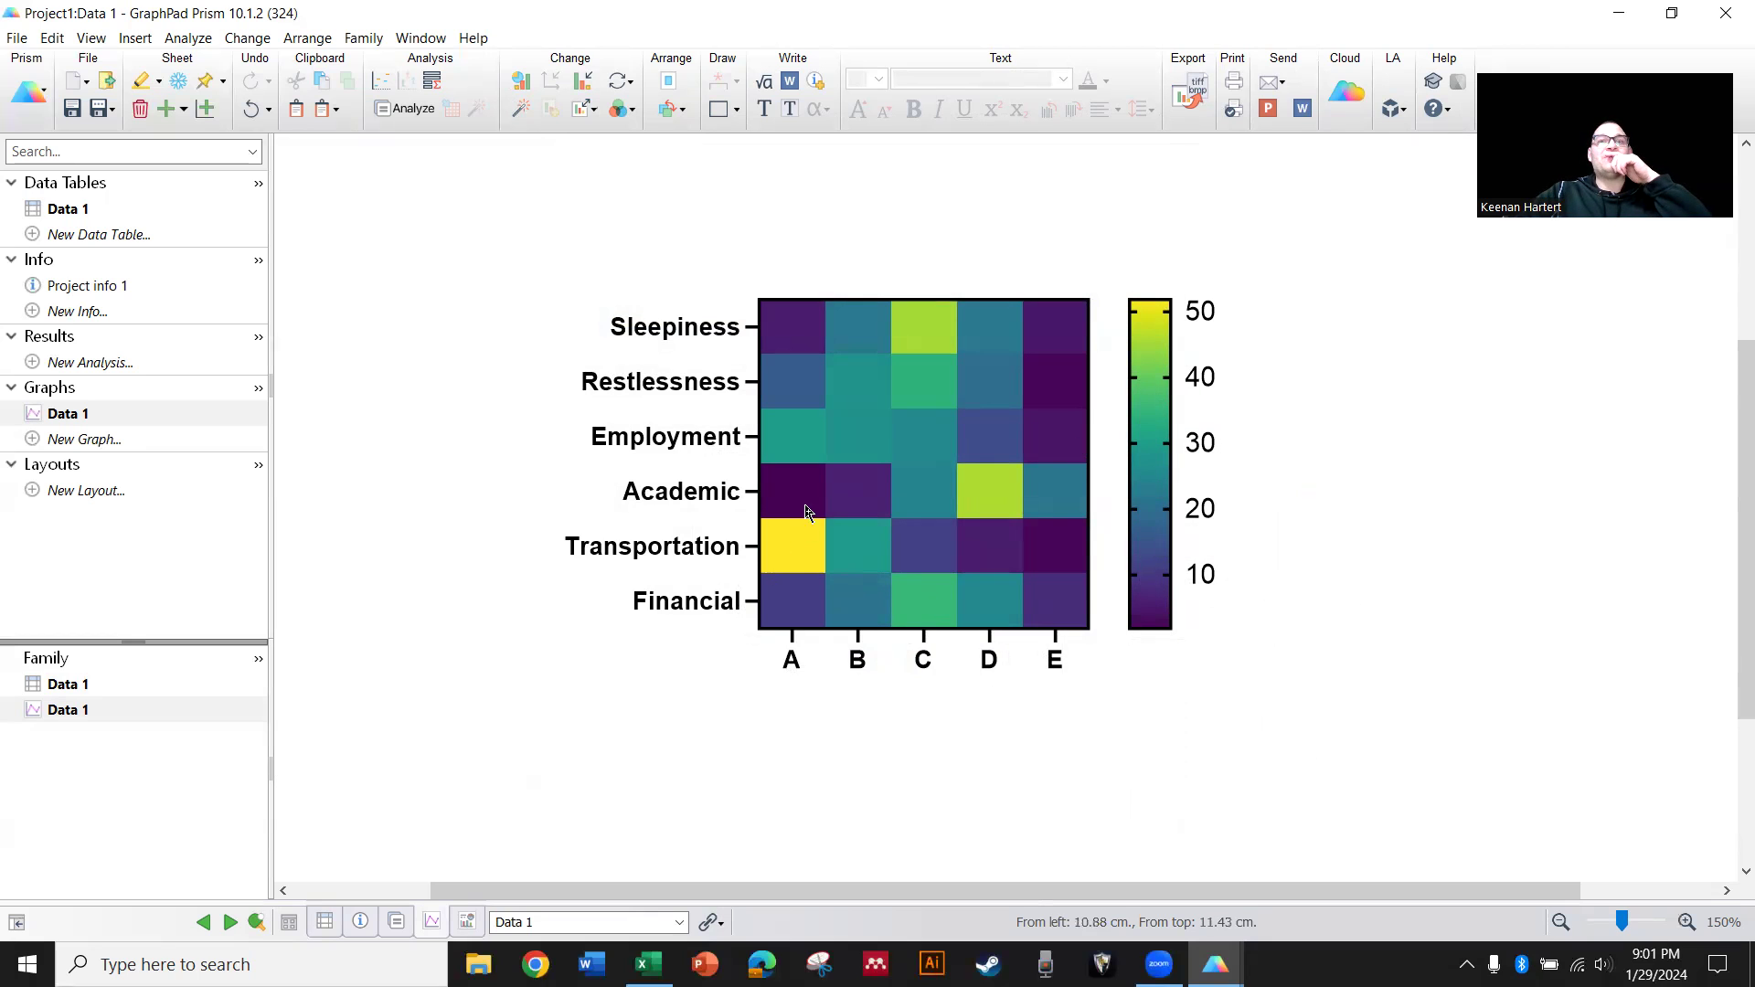
mouse_move(795, 549)
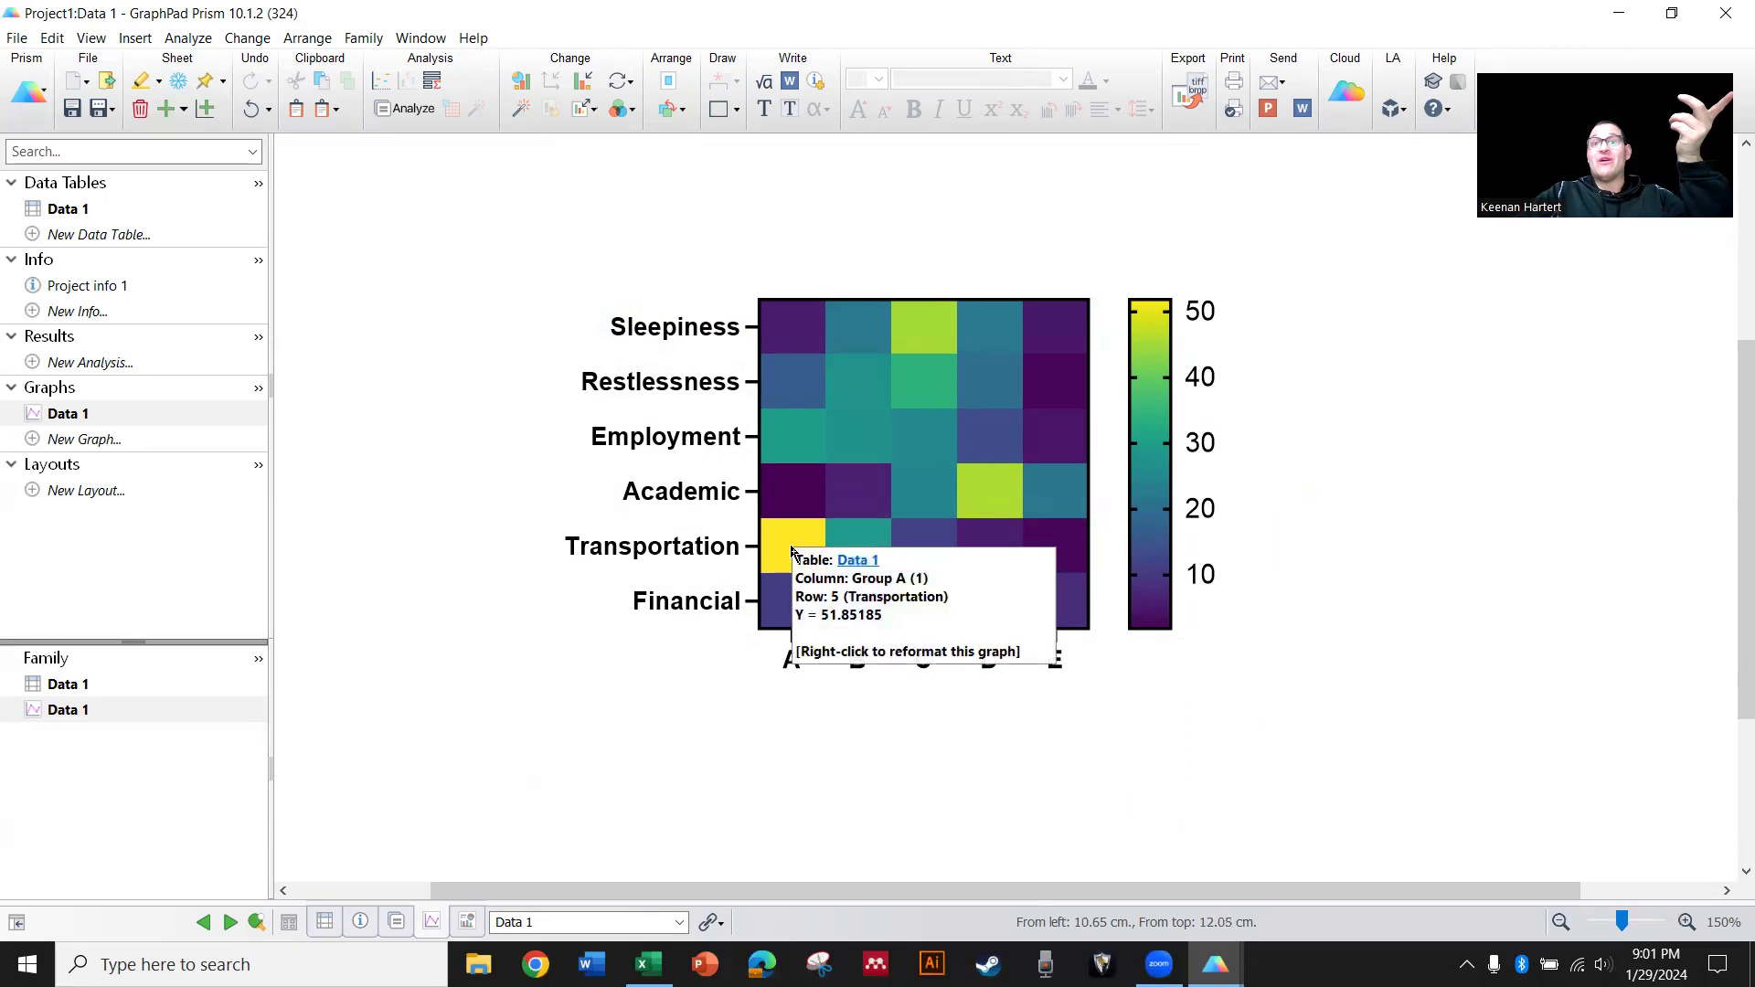
mouse_move(495, 835)
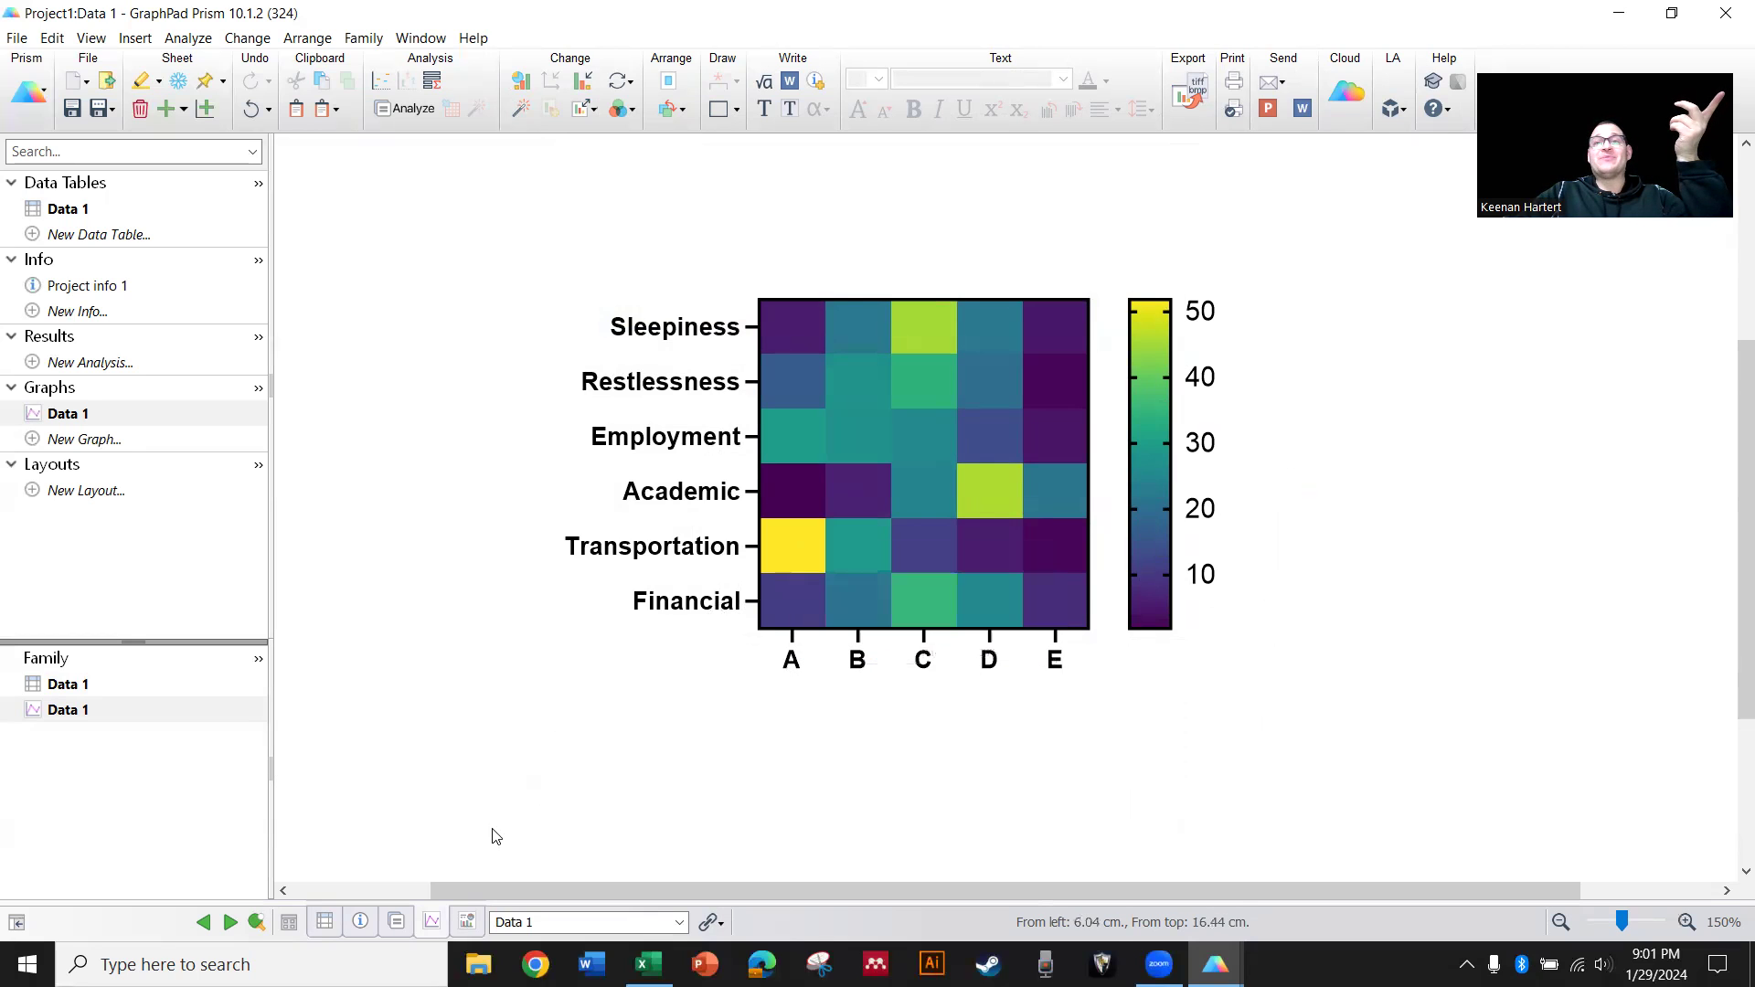
mouse_move(776, 549)
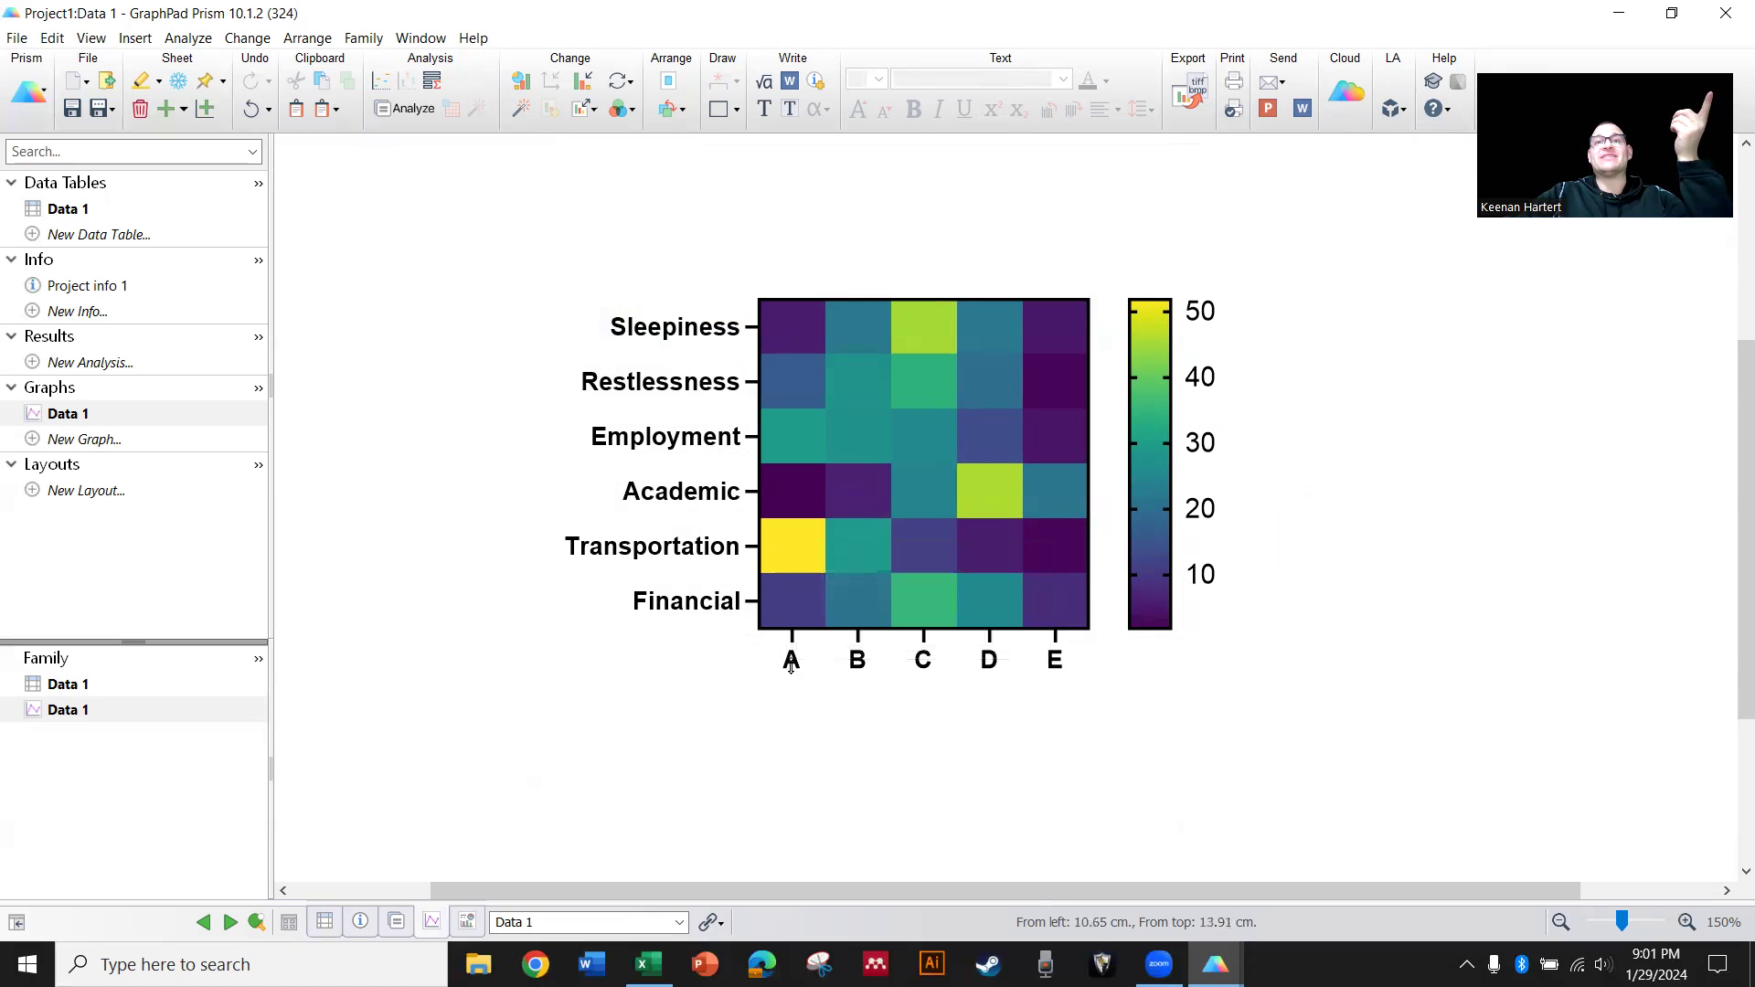
Enable row and column label titles and label the heat map columns by column titles 1–5
double_click(918, 459)
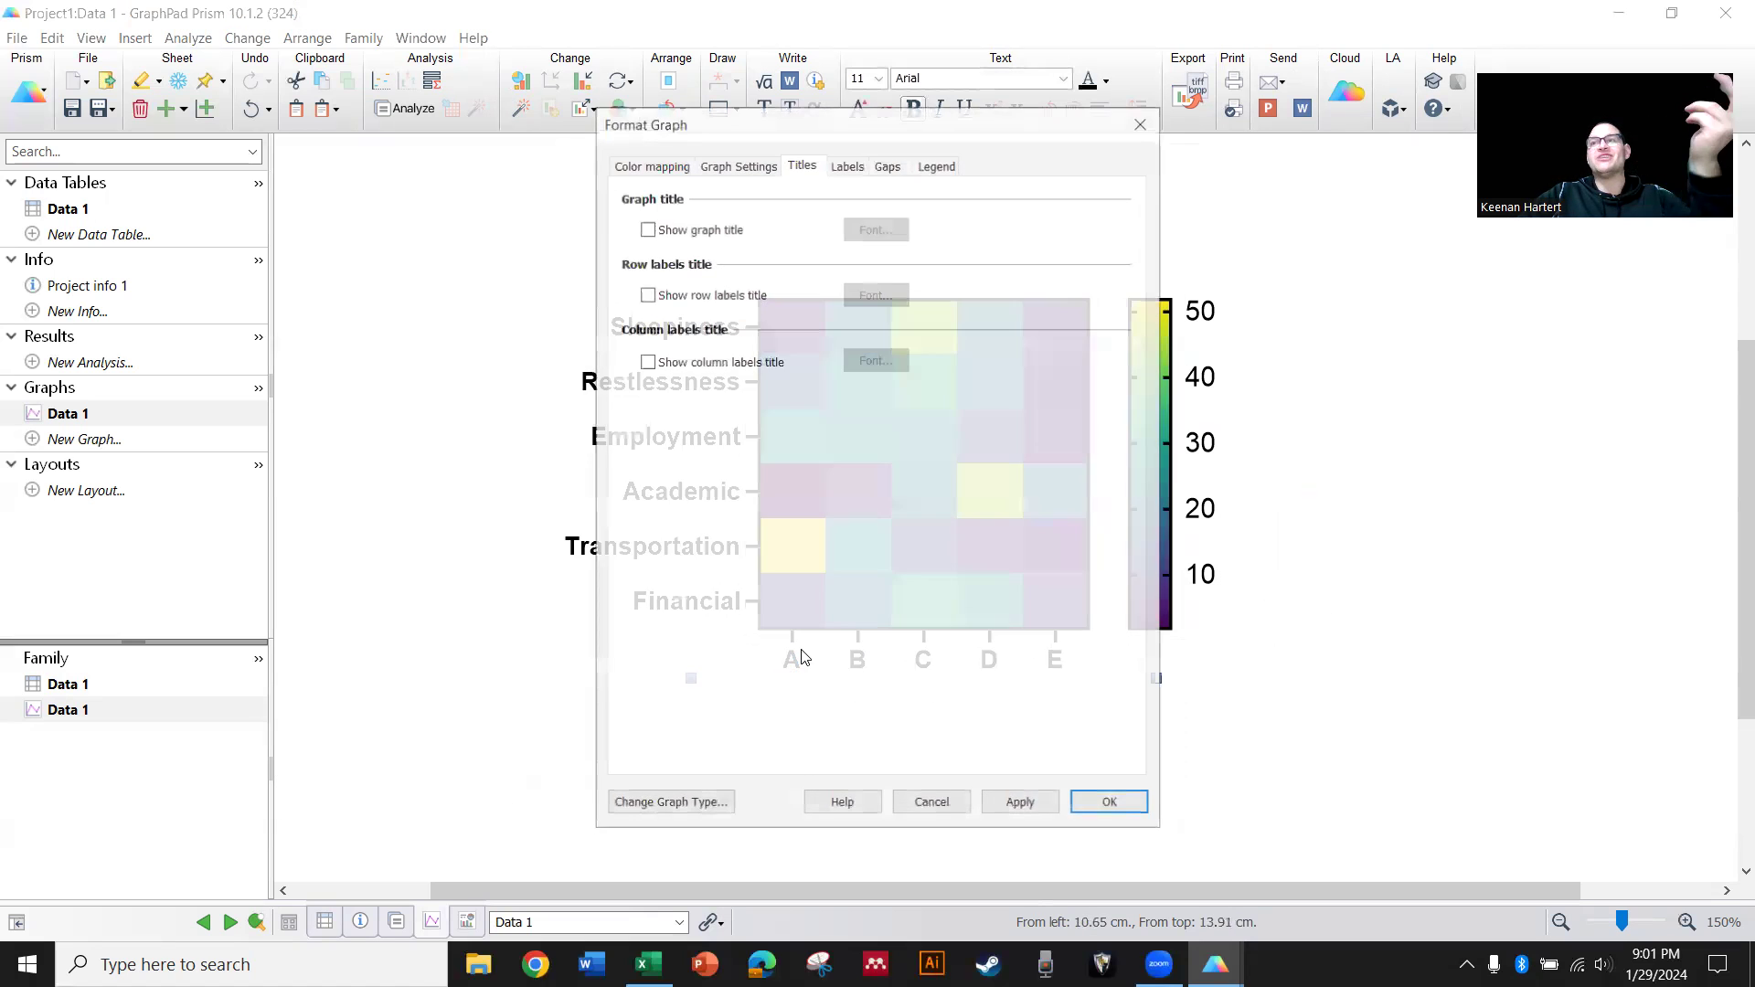
click(645, 292)
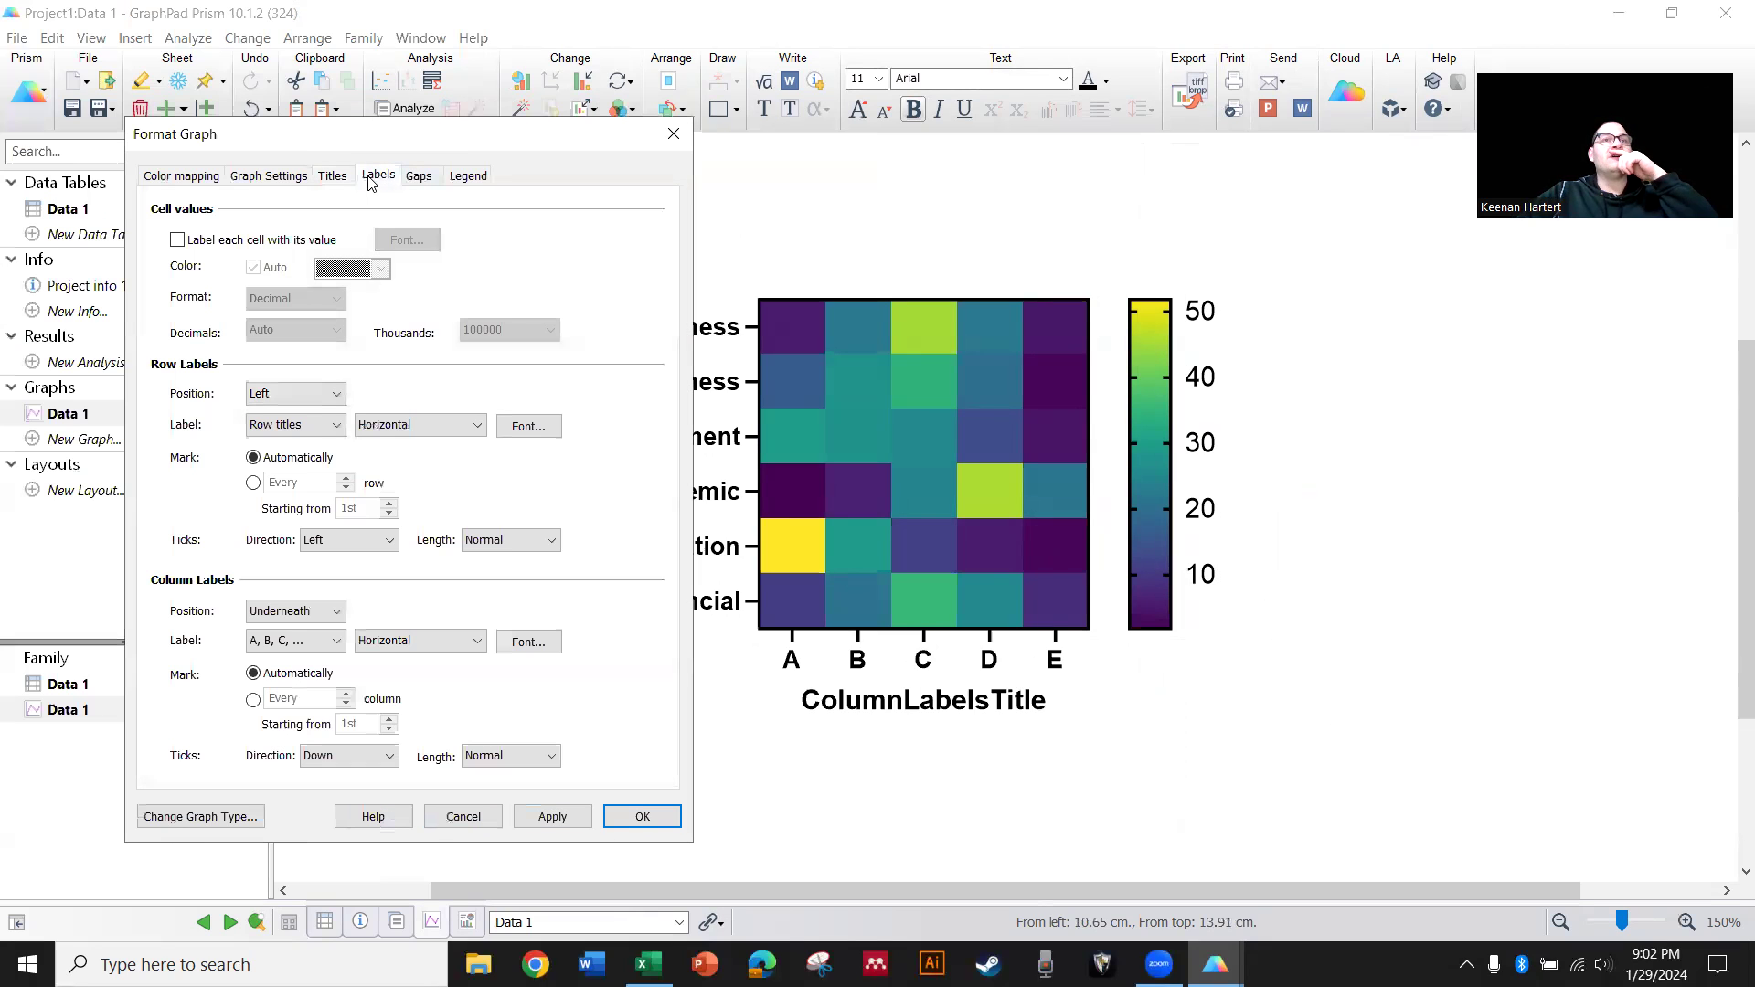
click(293, 640)
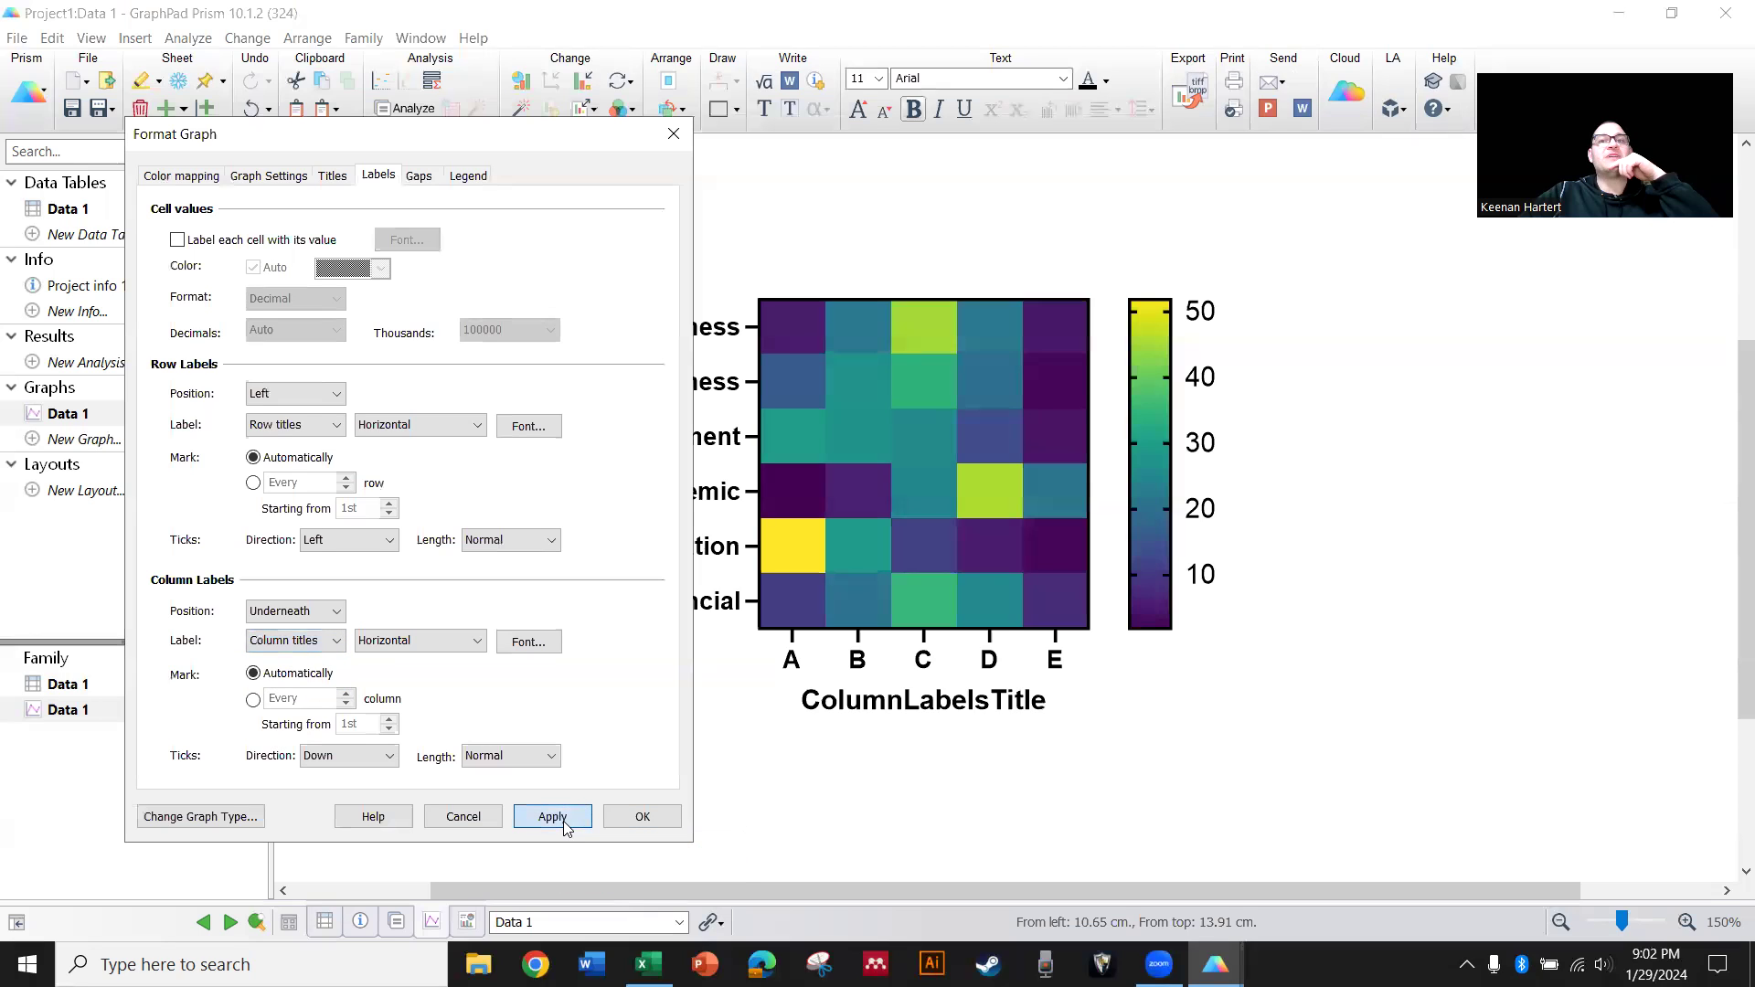
click(551, 815)
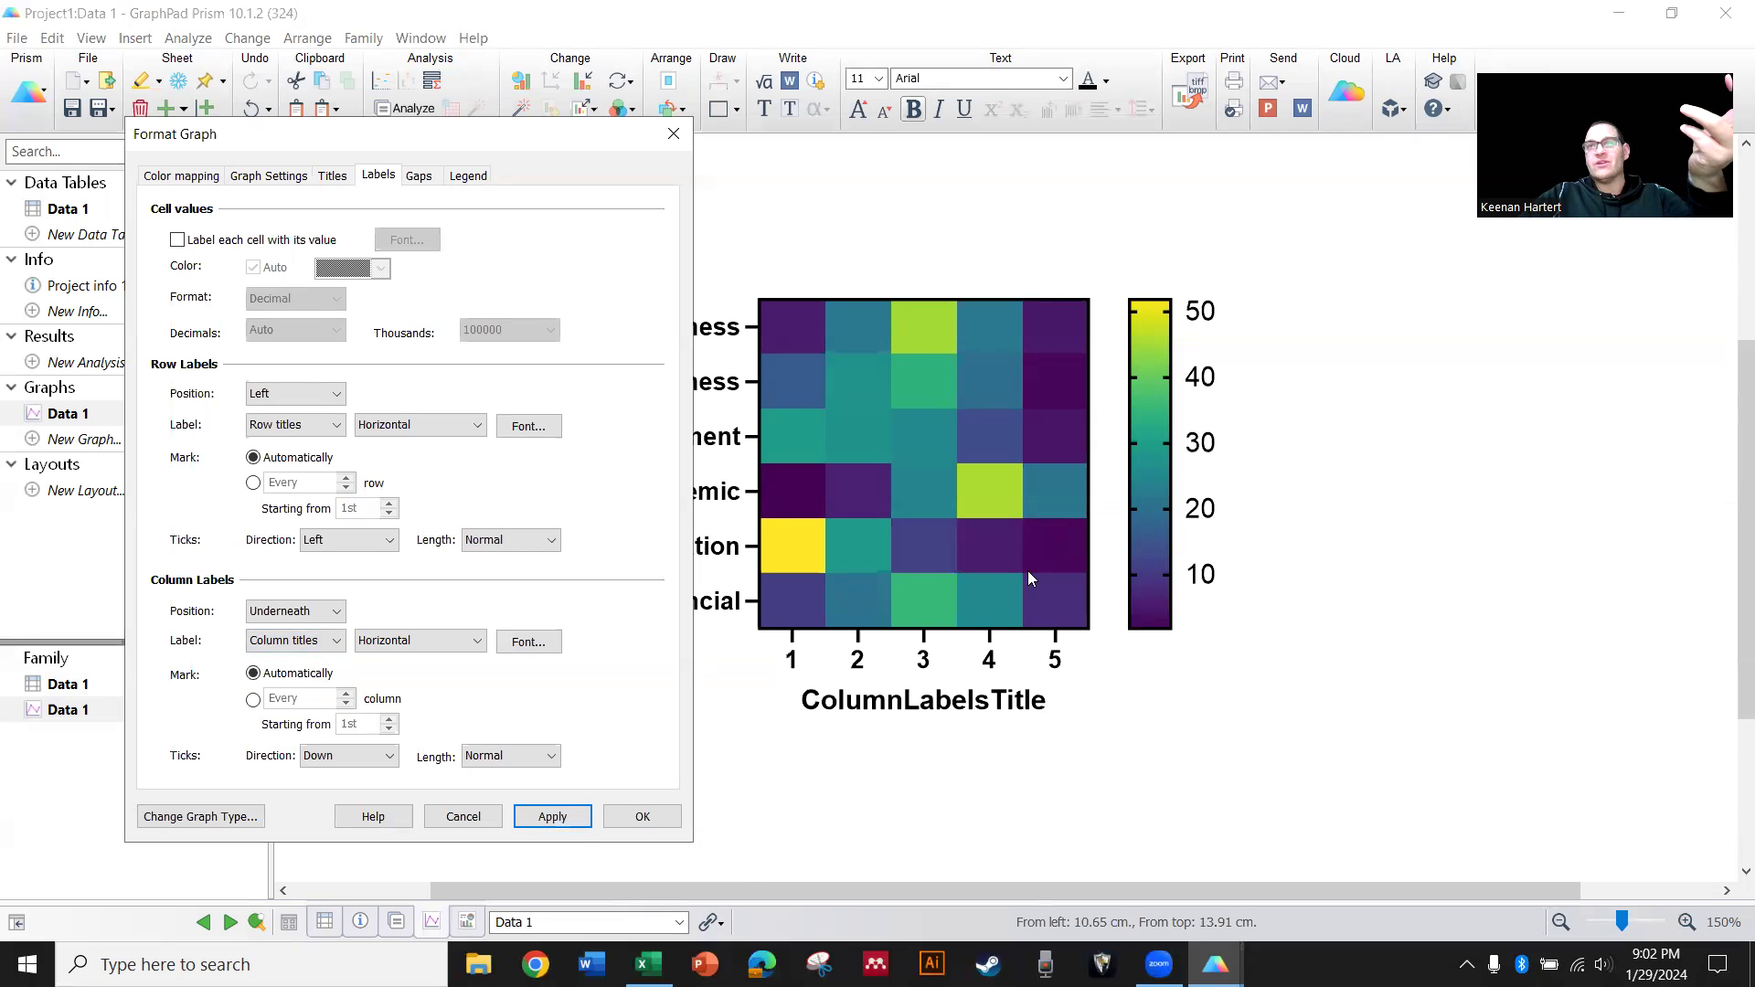
mouse_move(814, 737)
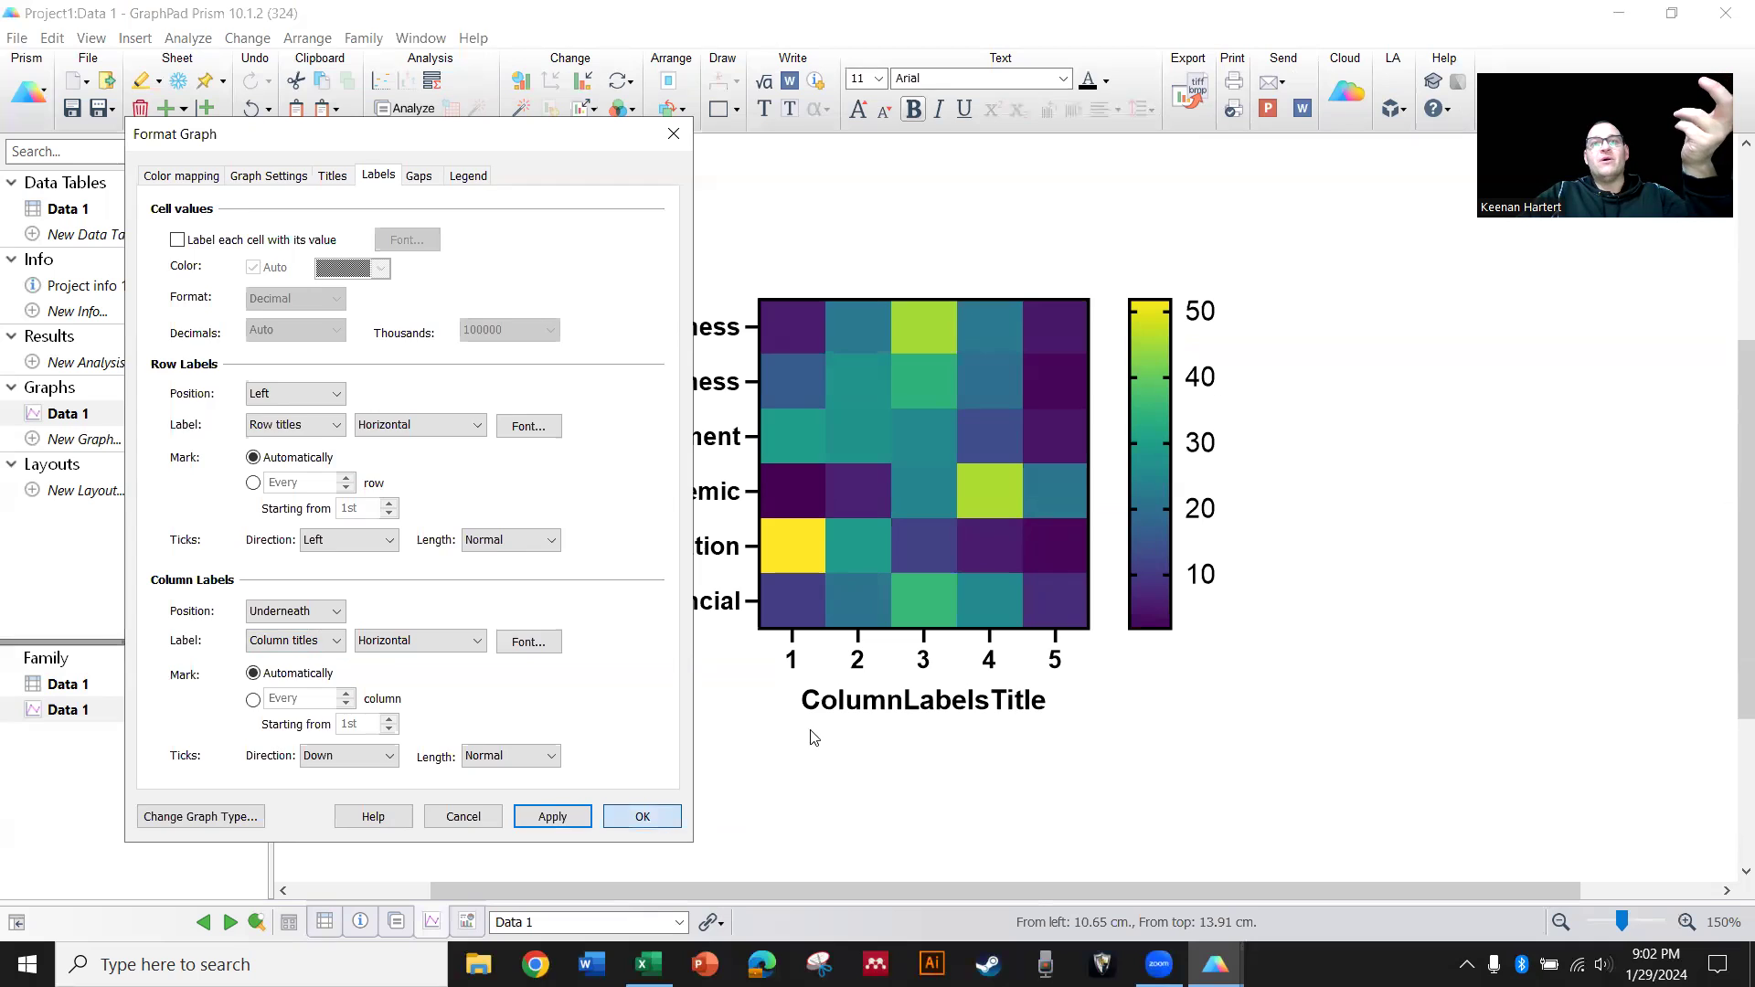
click(642, 816)
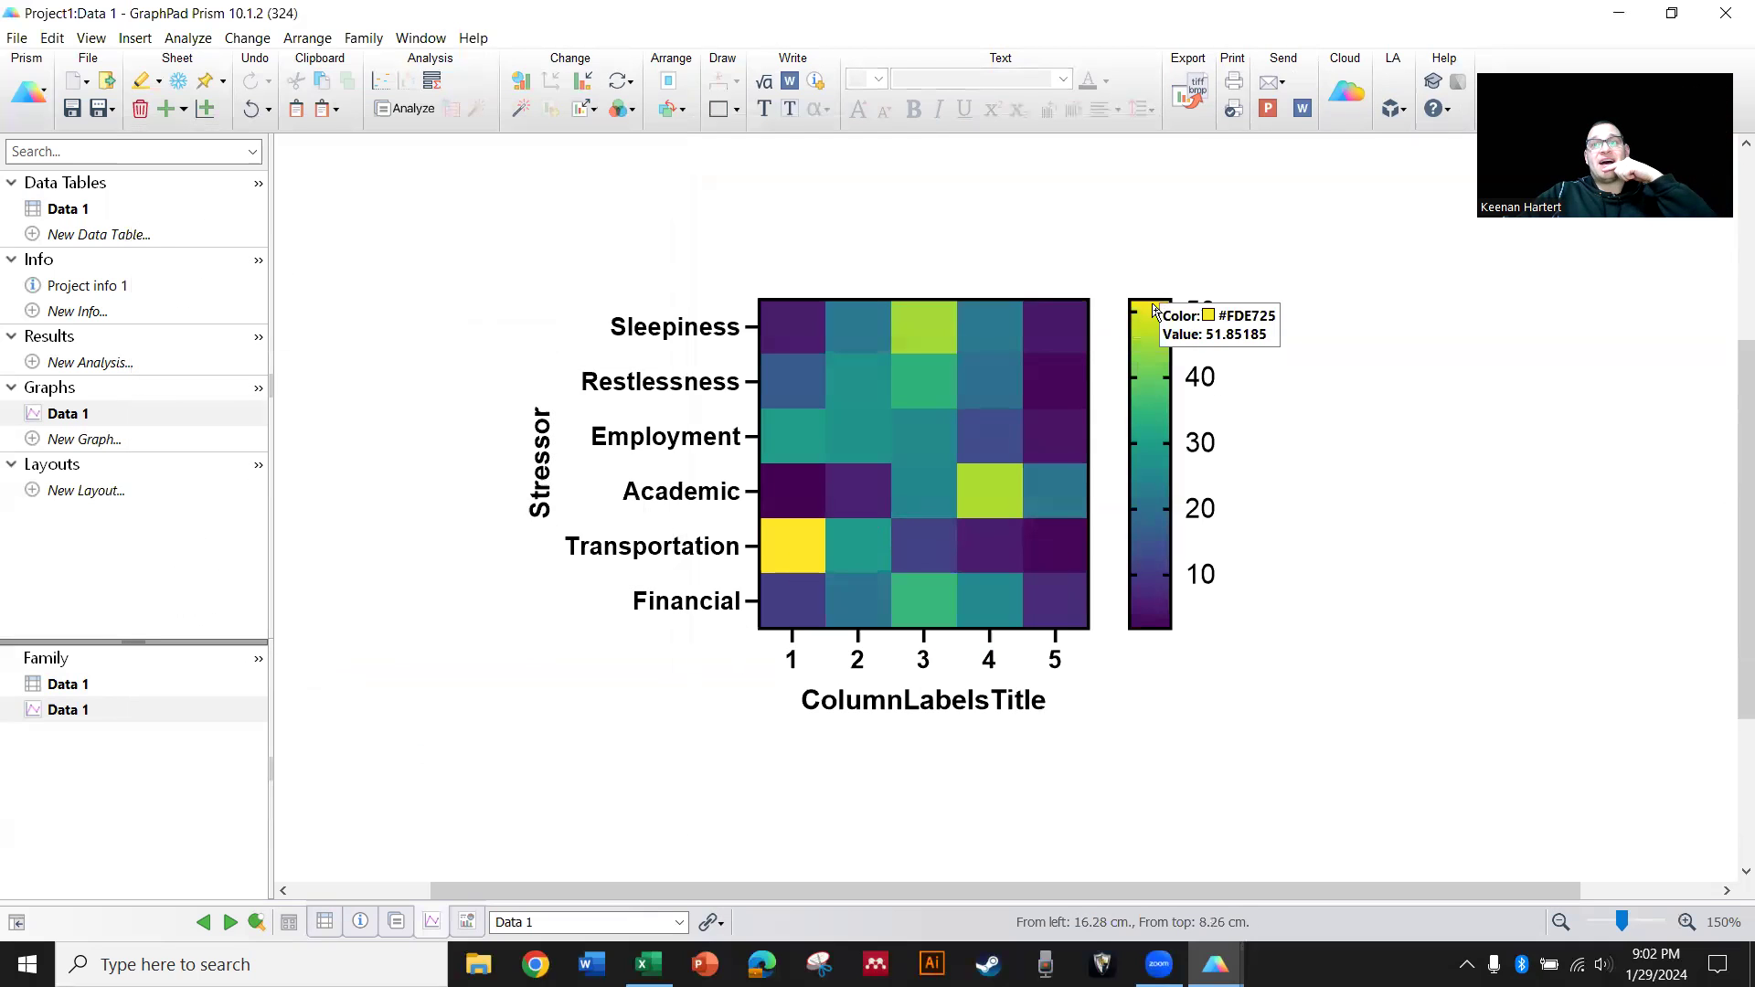
mouse_move(796, 547)
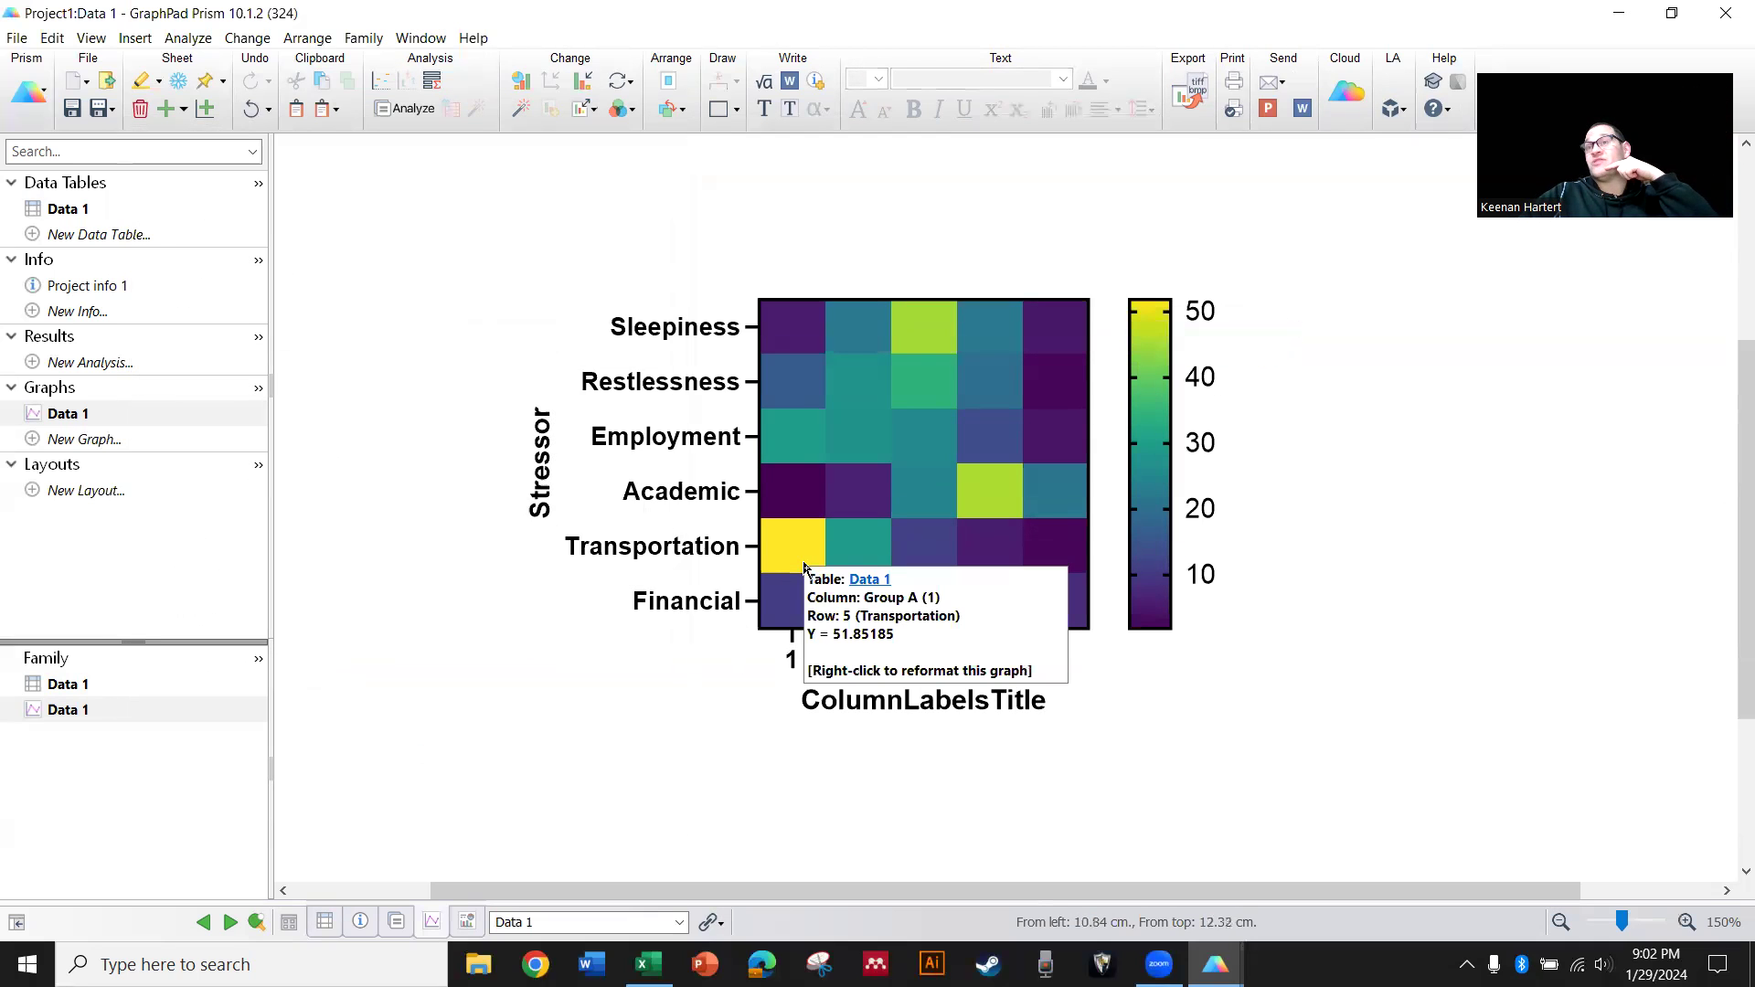
mouse_move(748, 814)
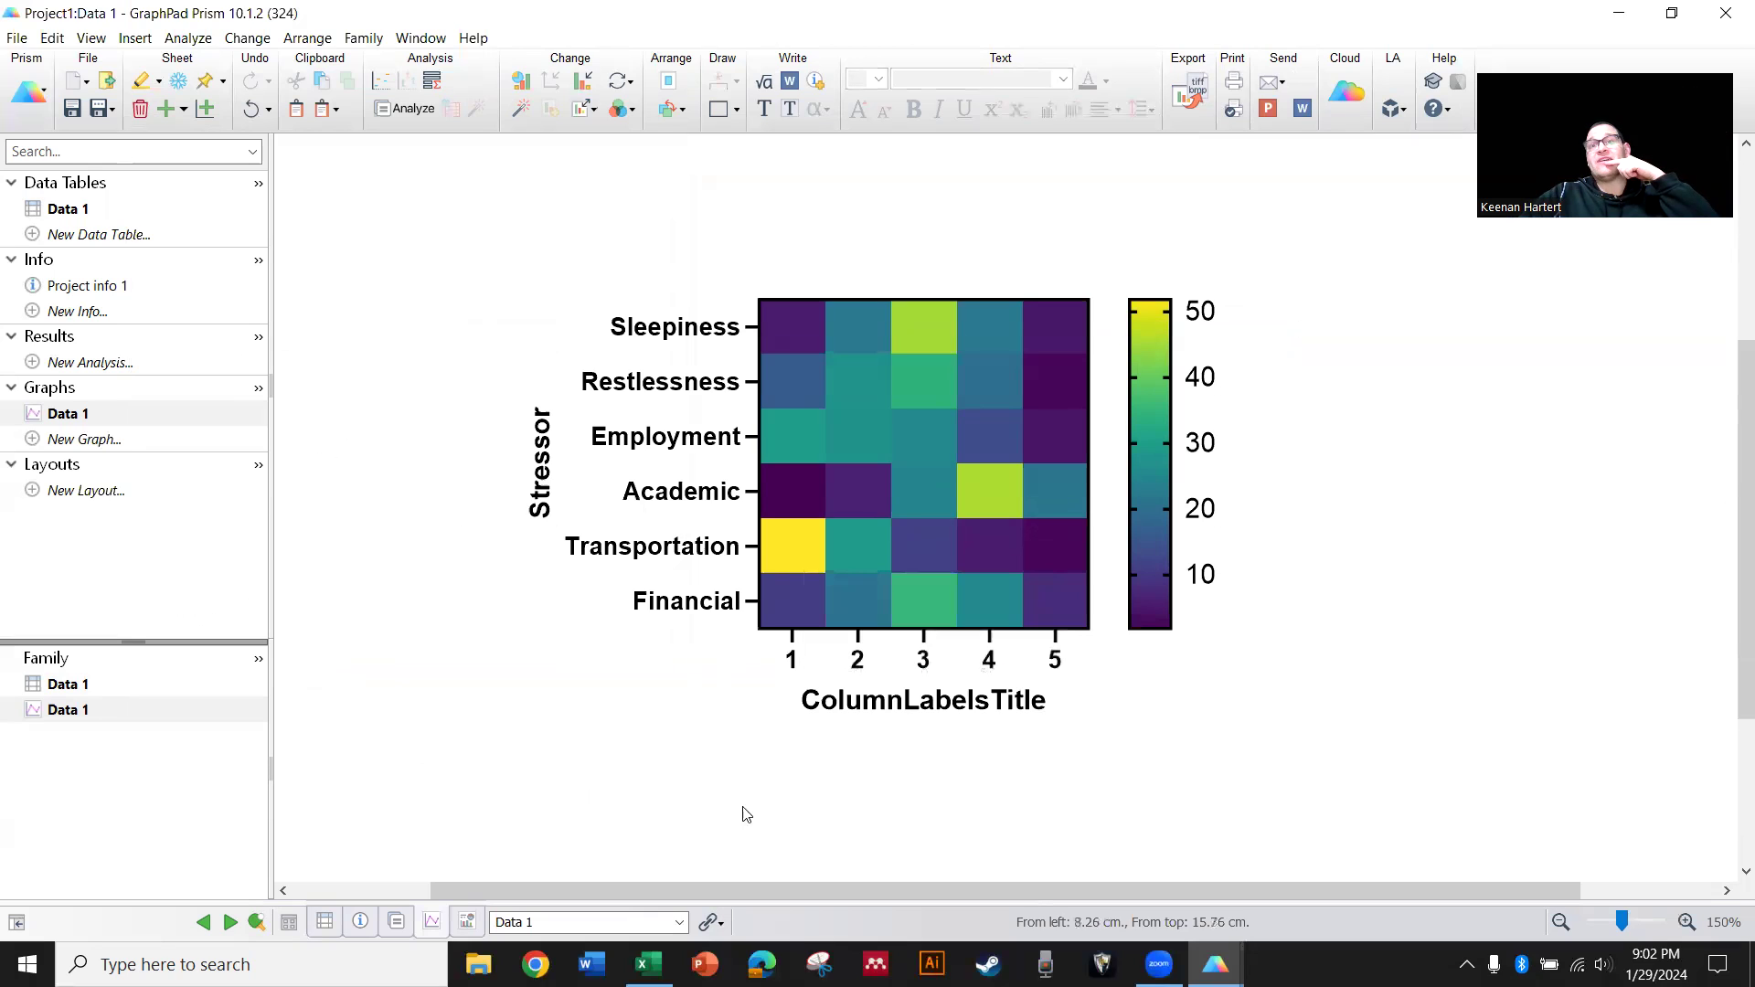
mouse_move(975, 515)
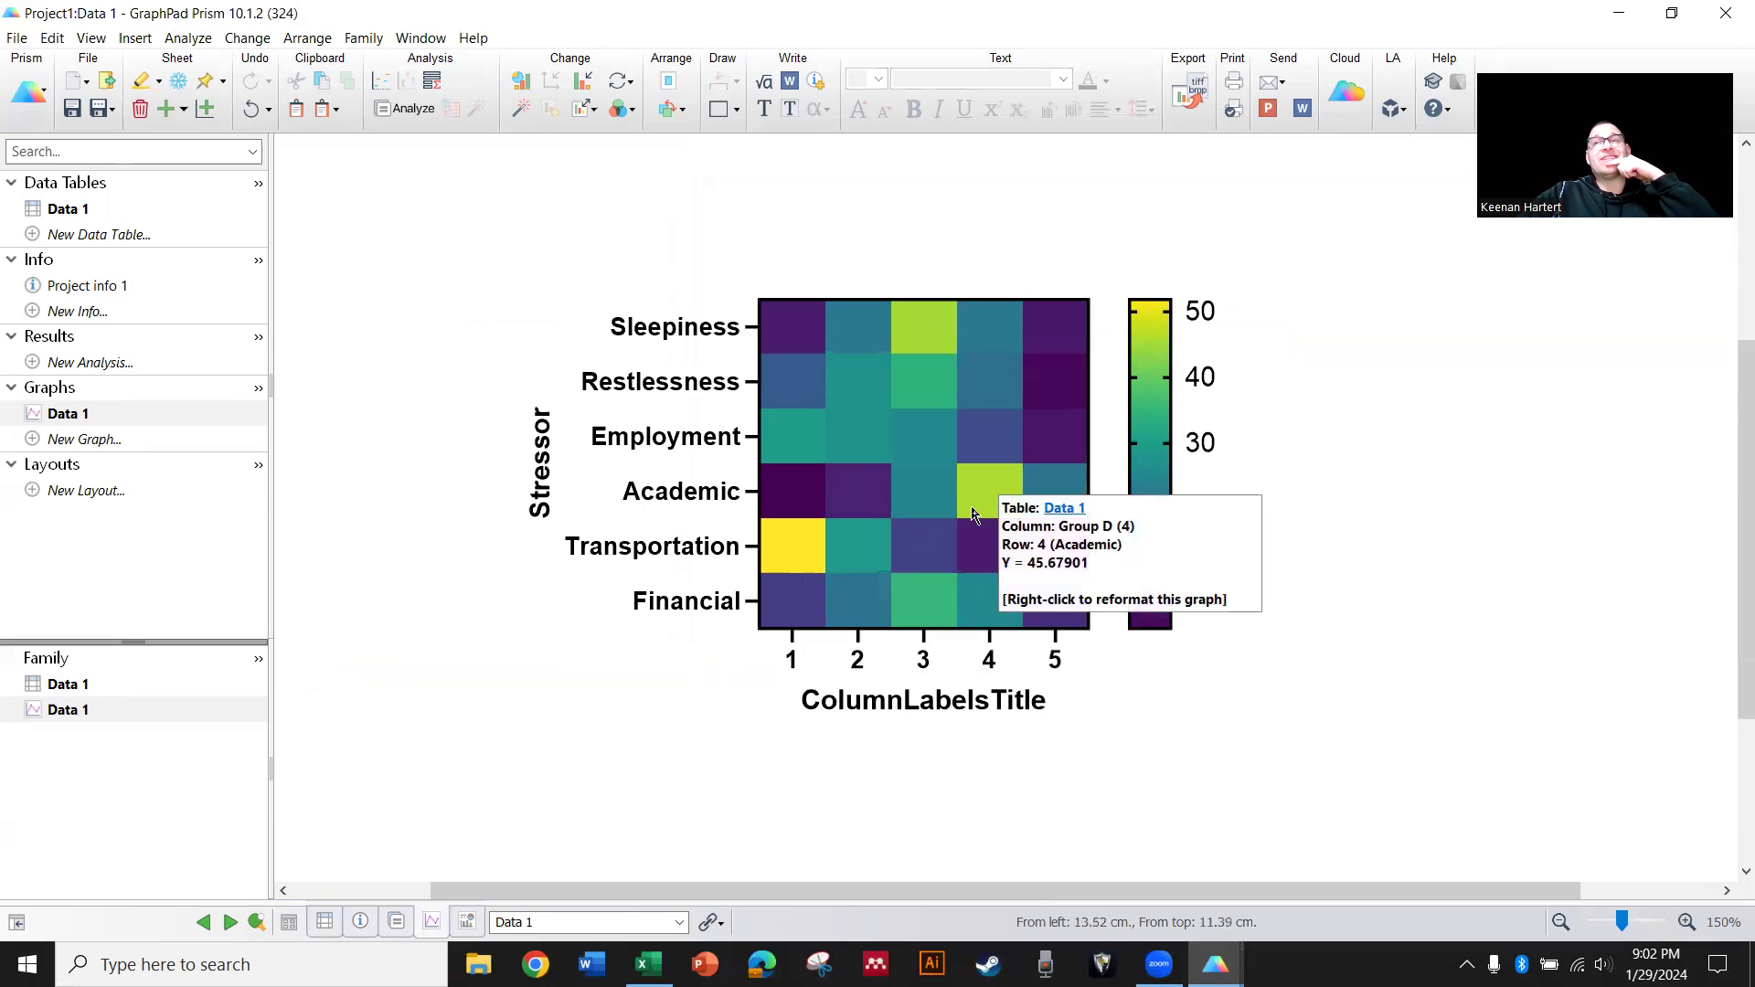
mouse_move(1320, 578)
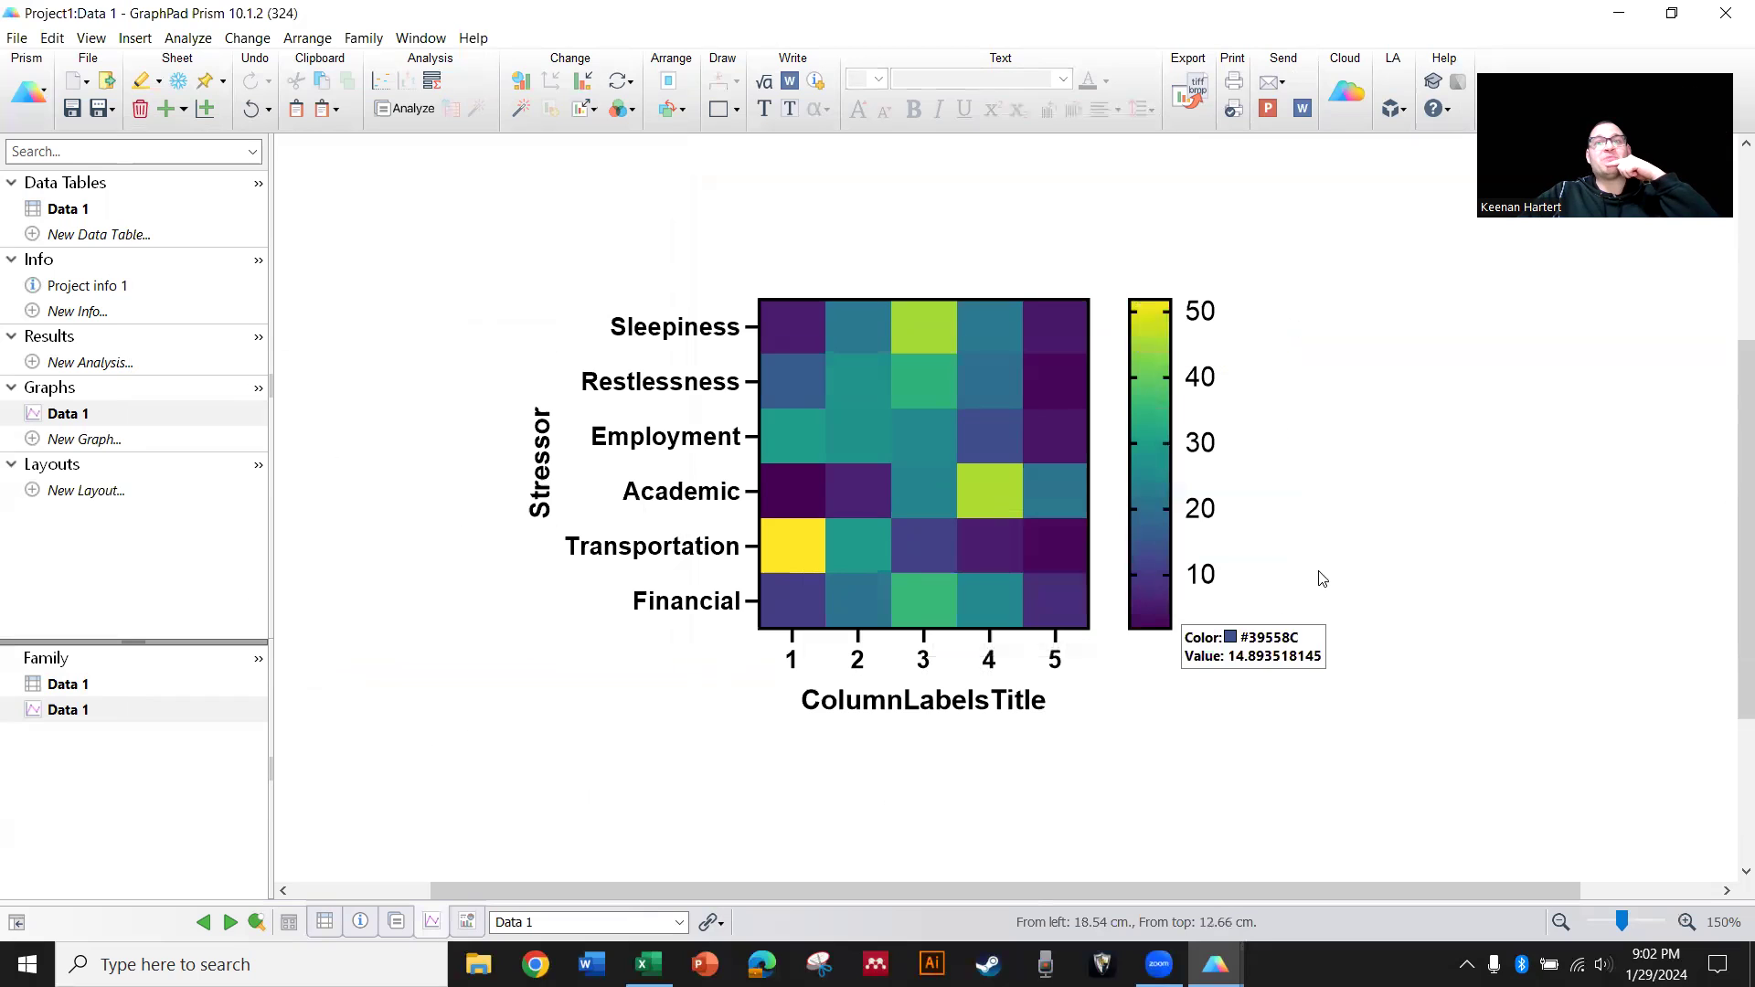
mouse_move(792, 546)
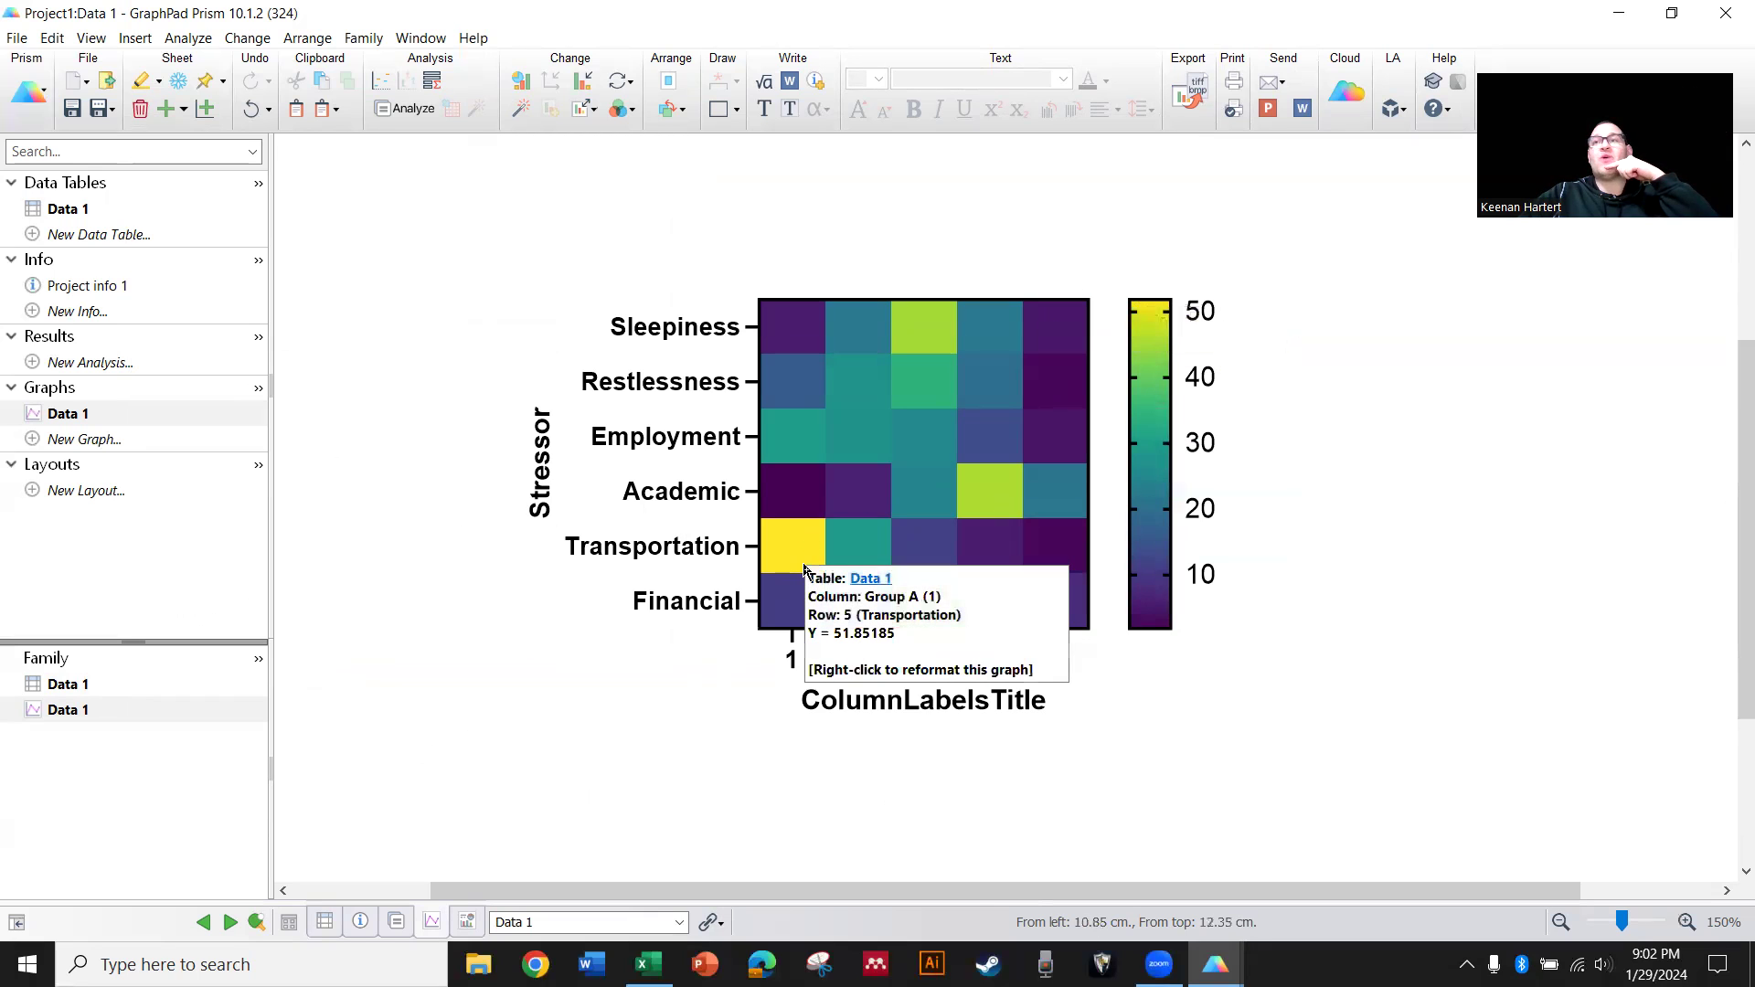
mouse_move(1128, 636)
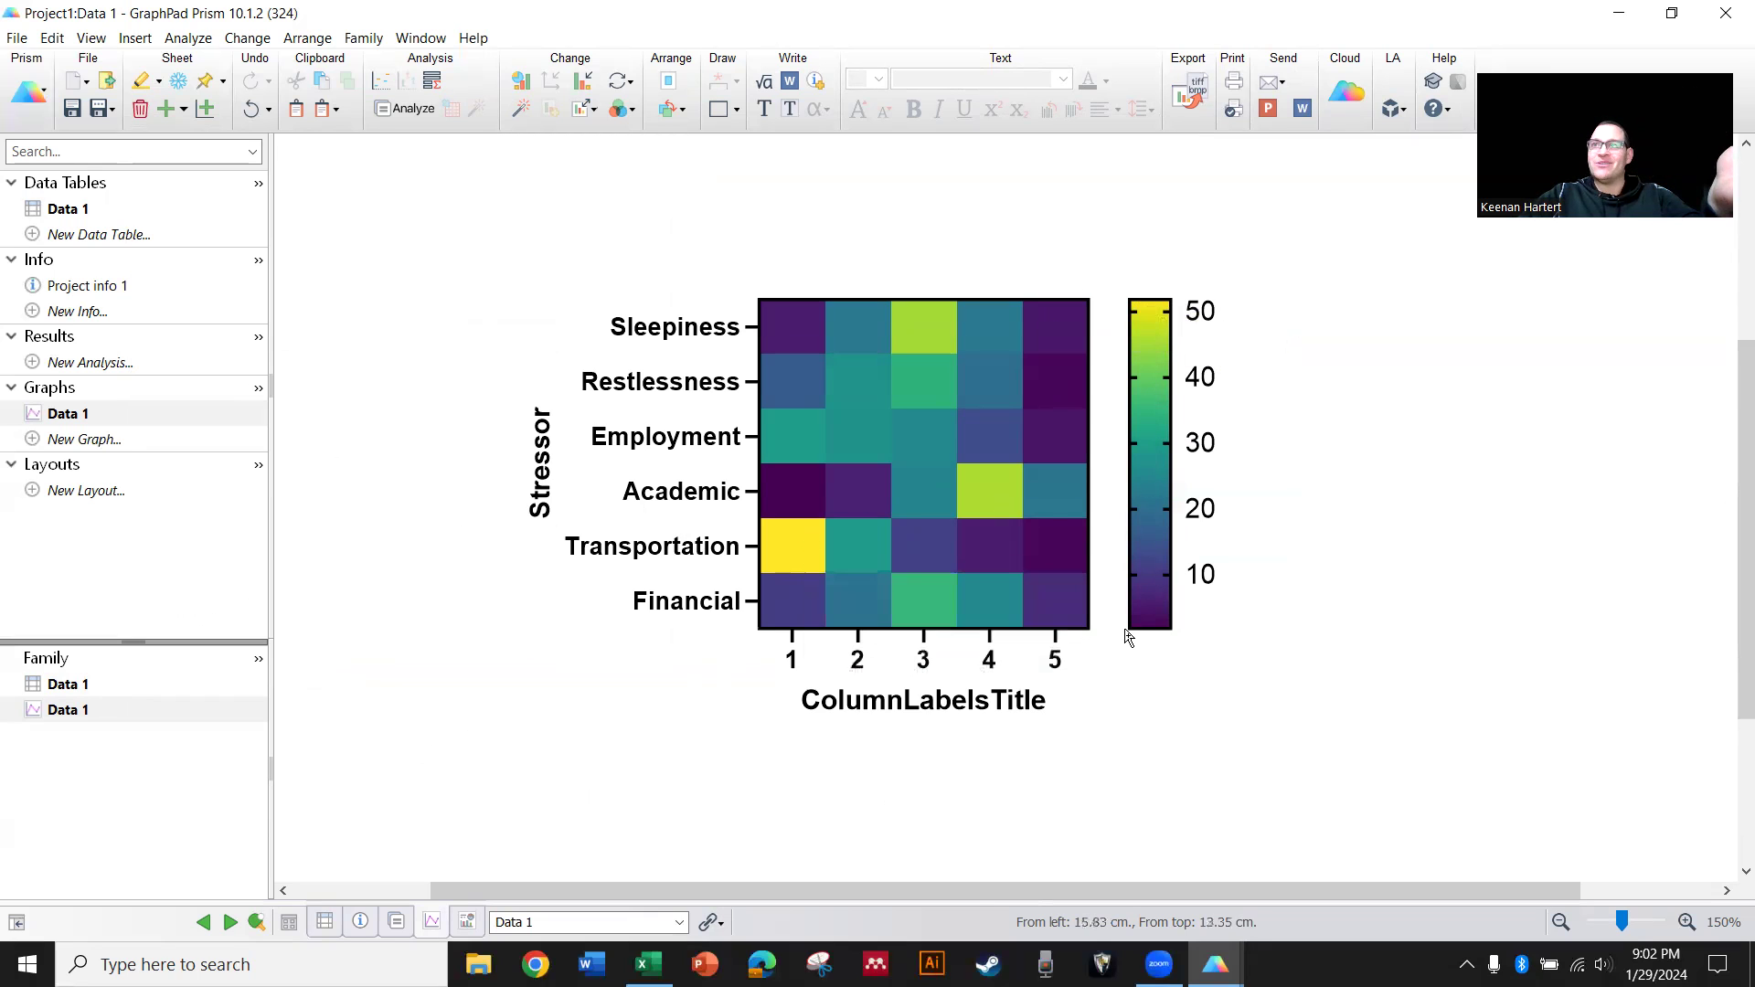
mouse_move(1059, 605)
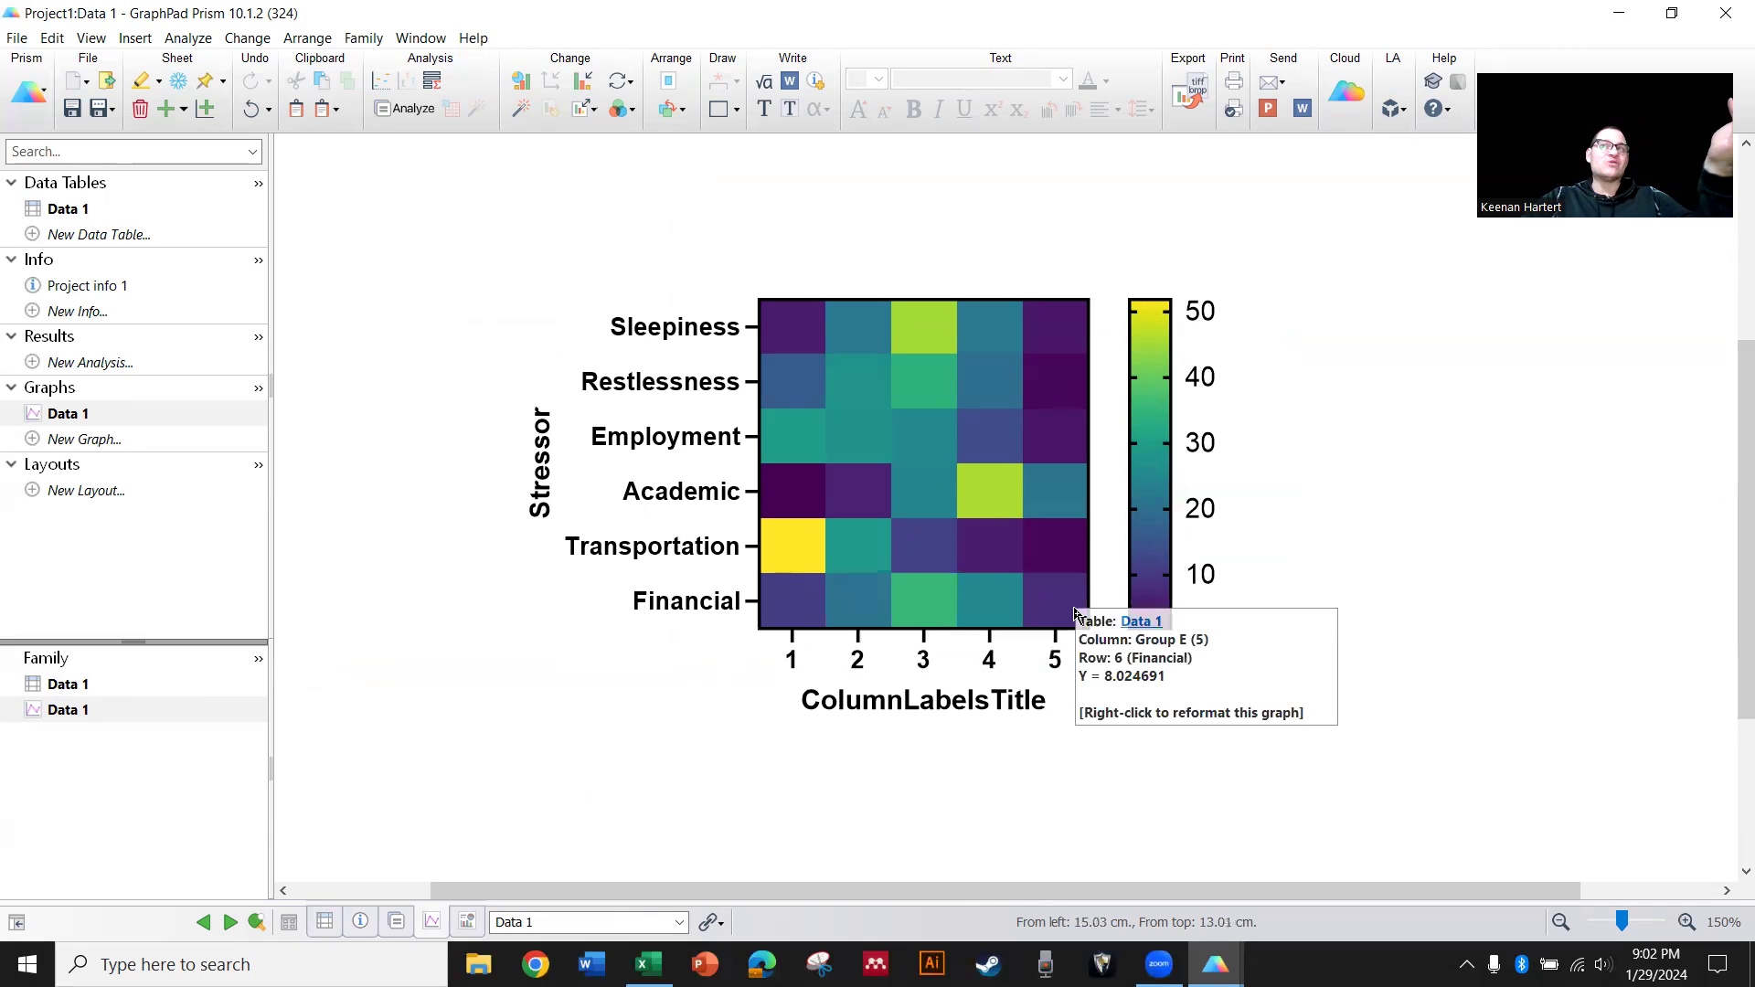
mouse_move(411, 408)
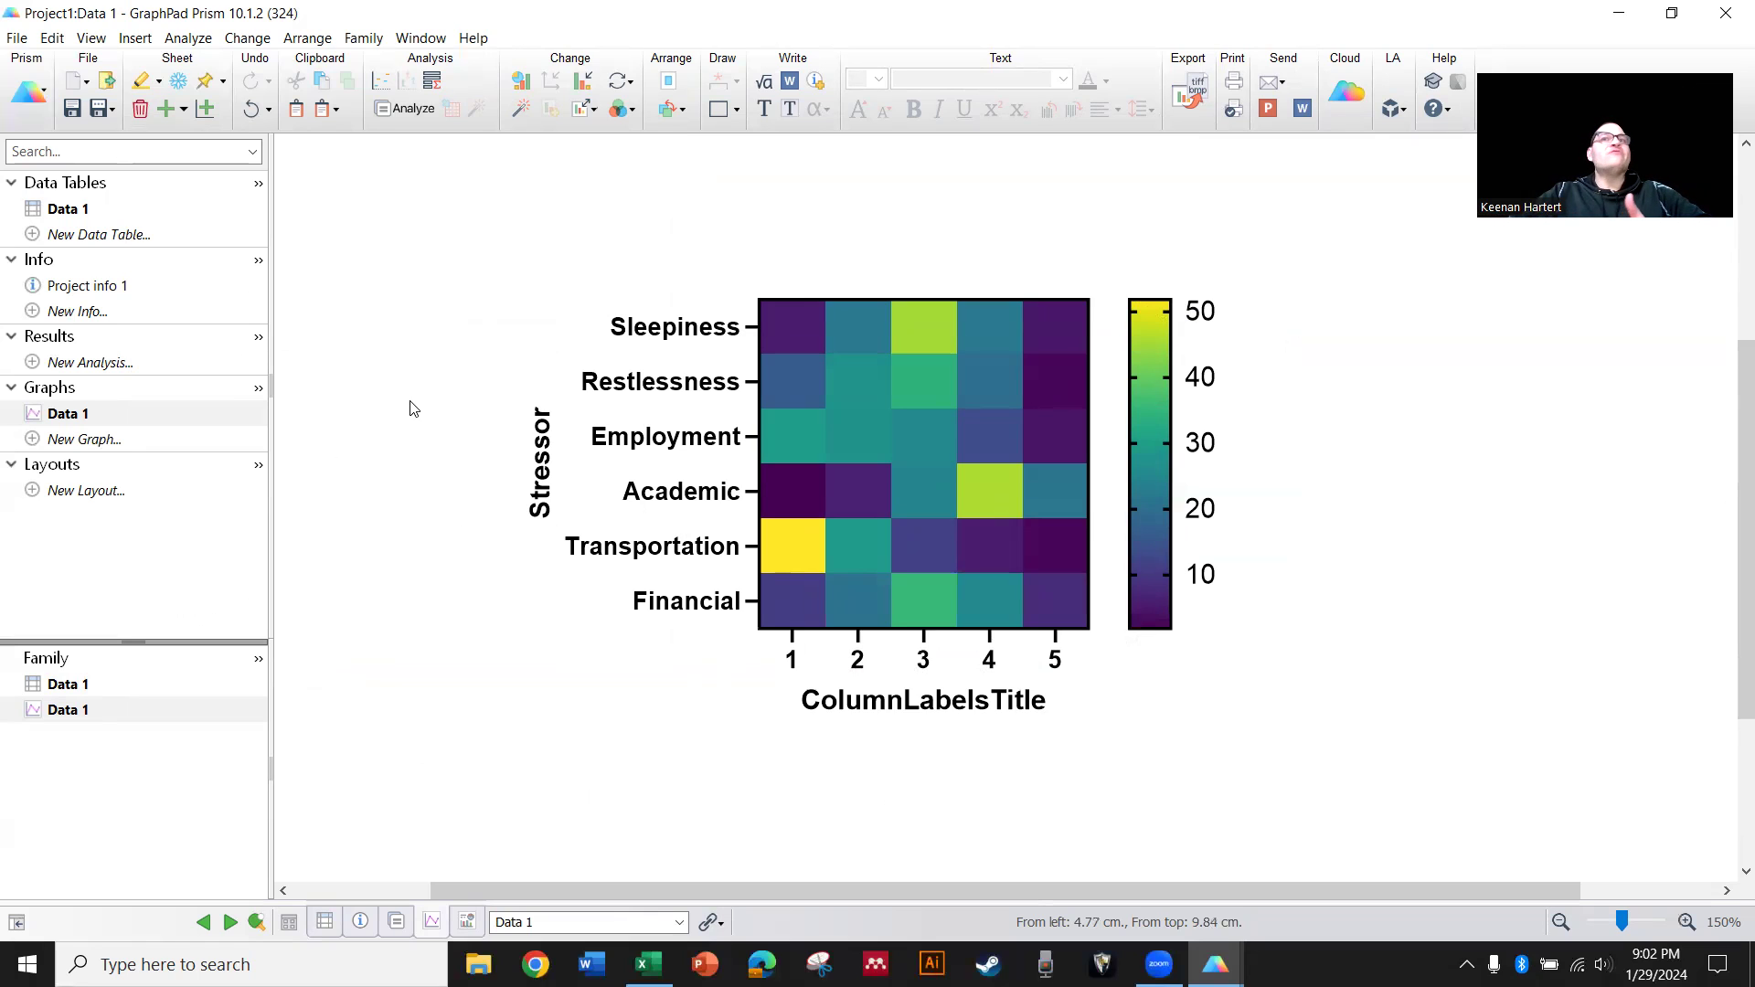
mouse_move(1155, 405)
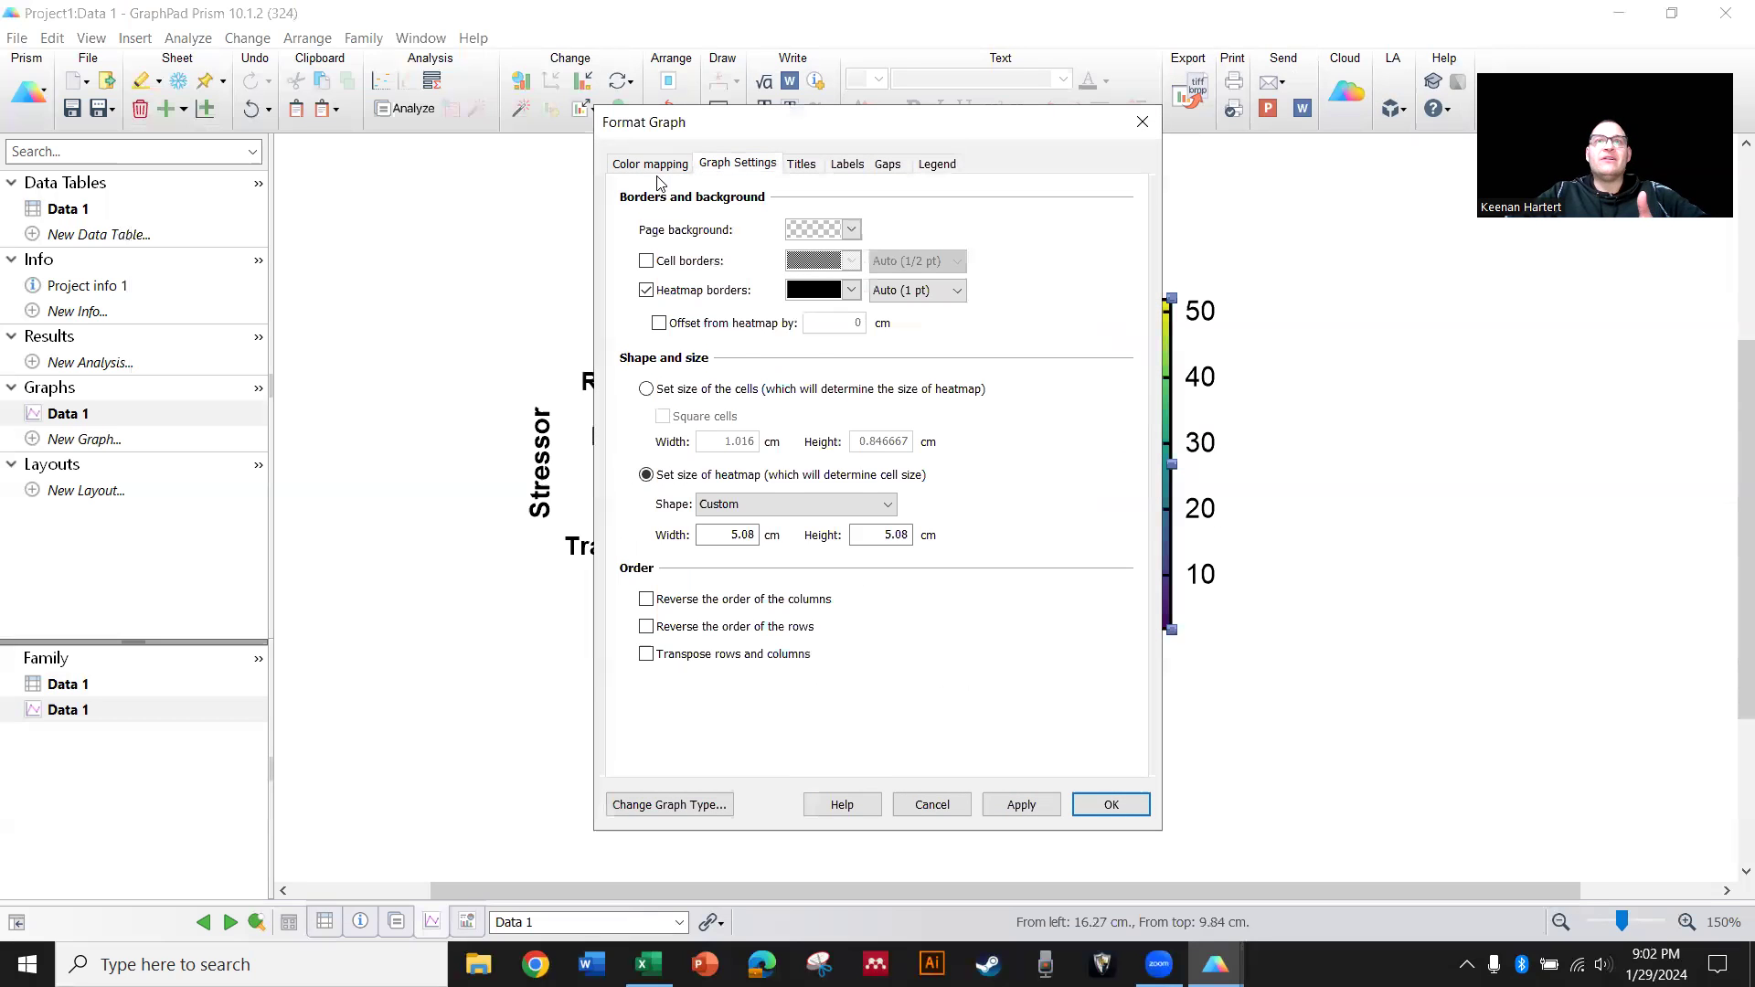
Cap the heat map's largest colour value at 45 with out-of-range cells shown black
click(649, 163)
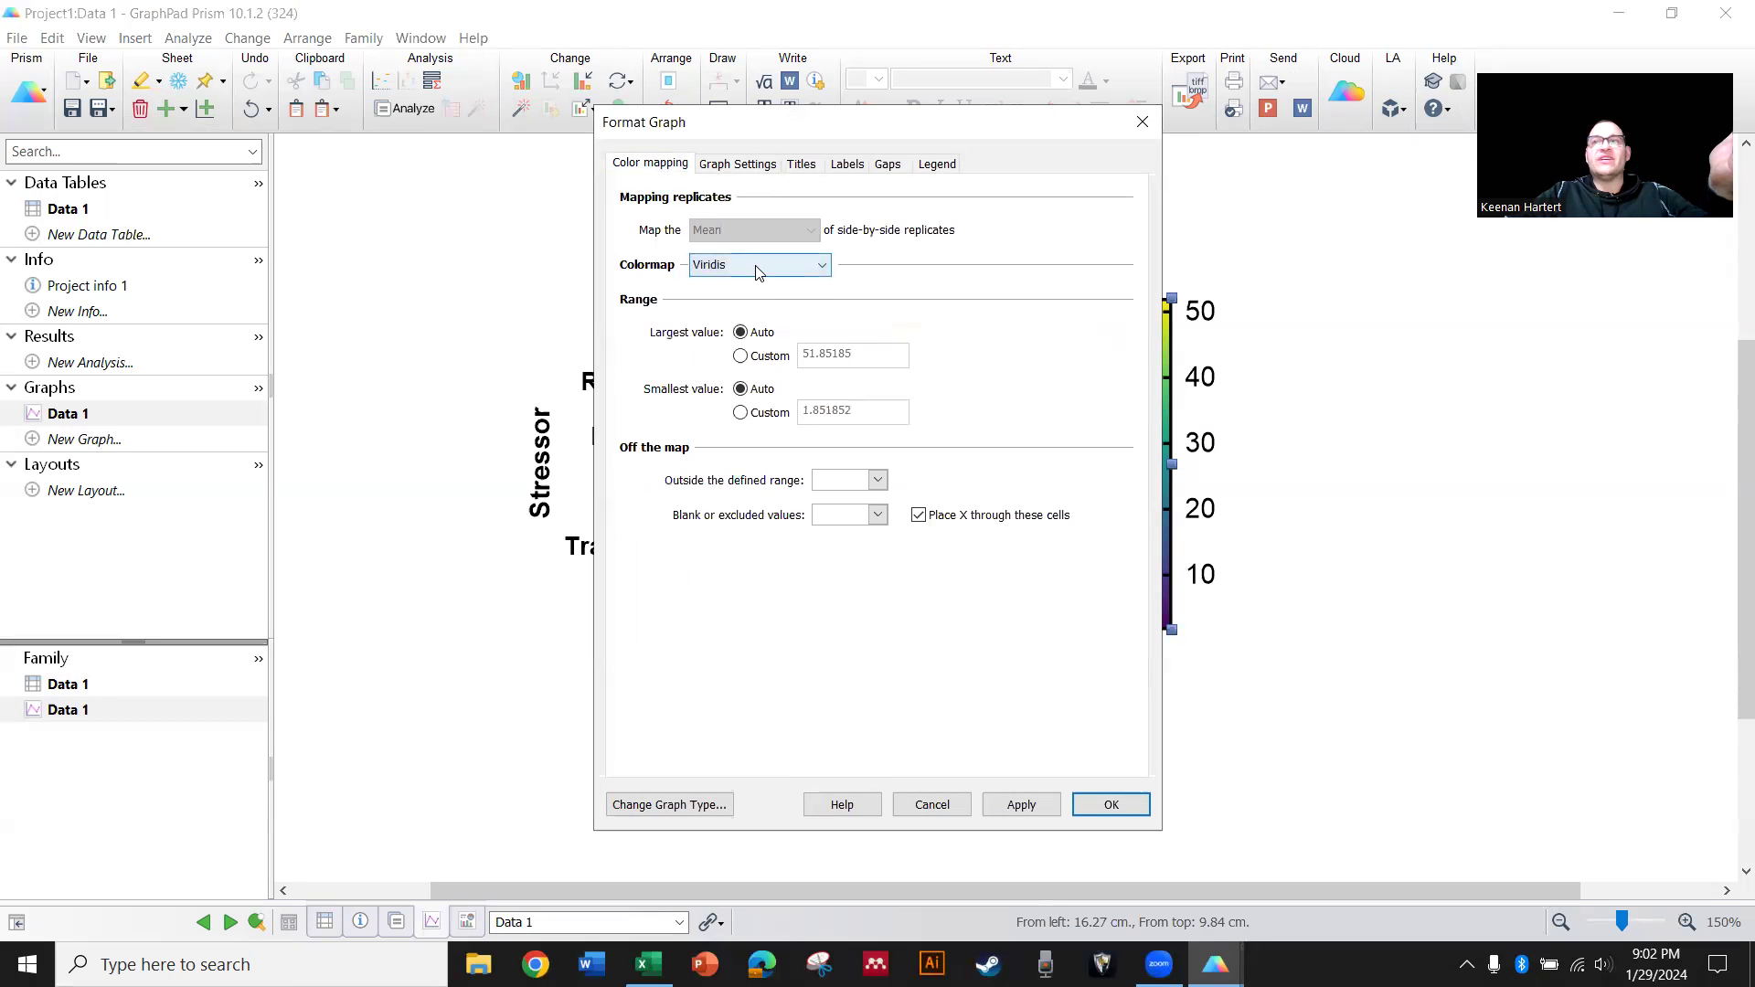
mouse_move(1000, 464)
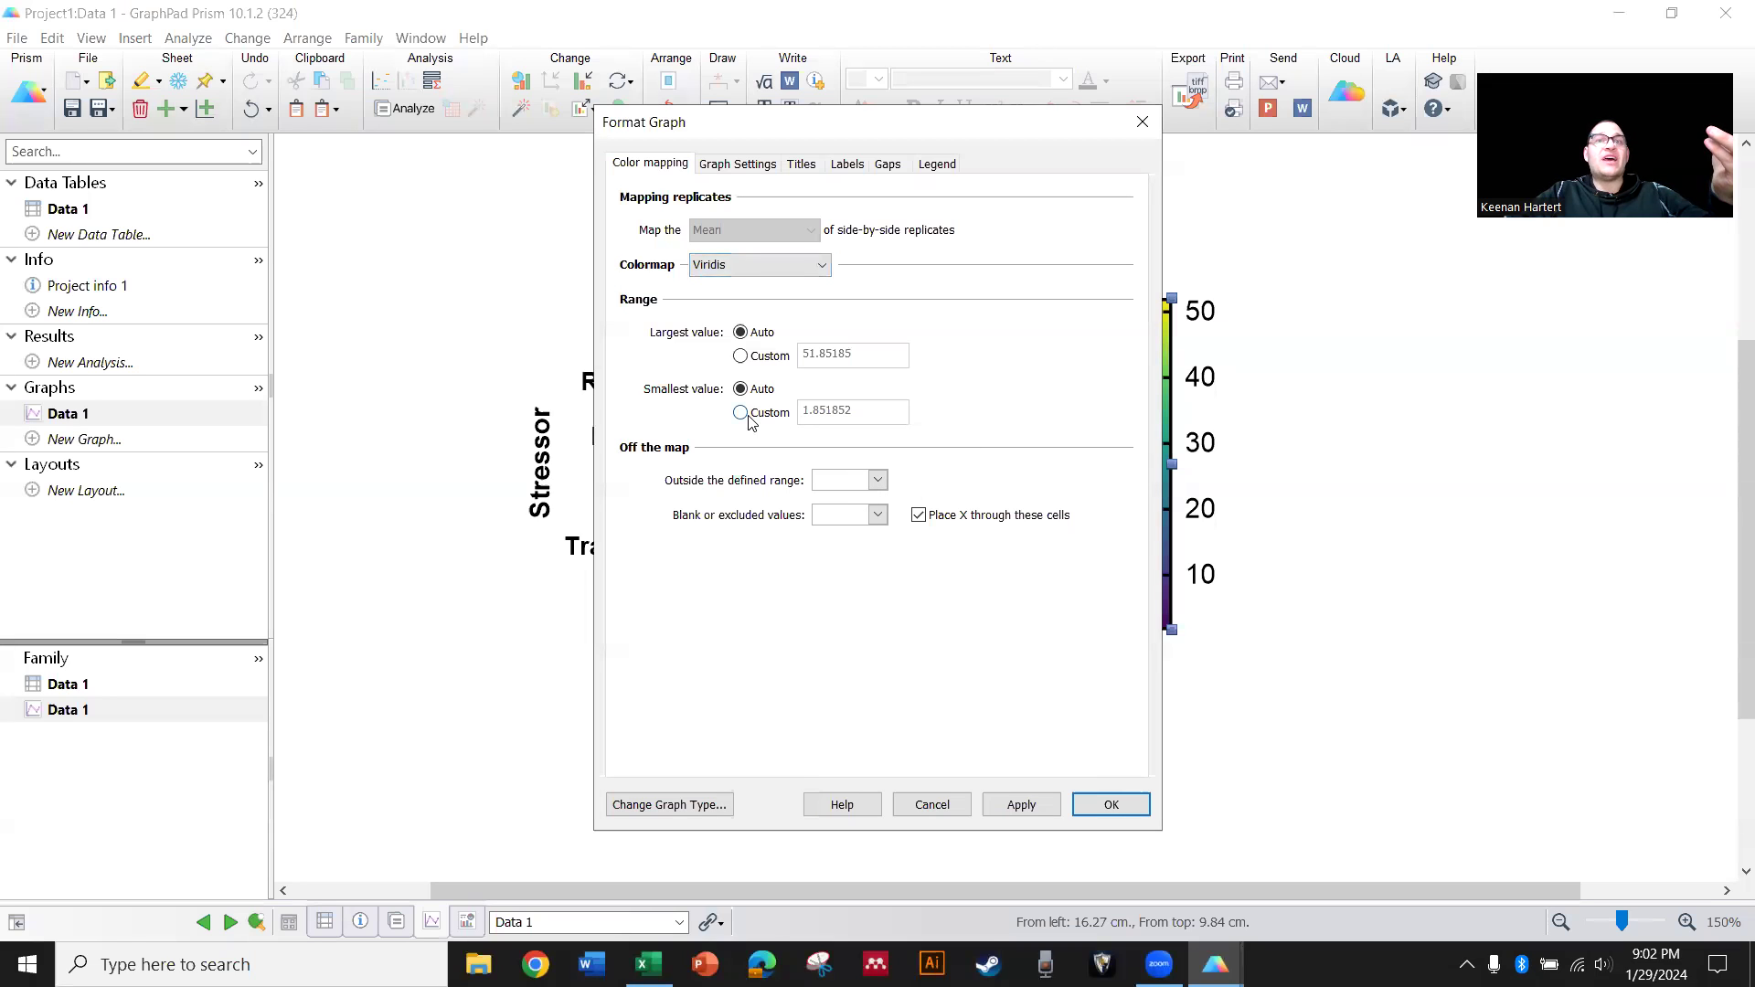
click(740, 357)
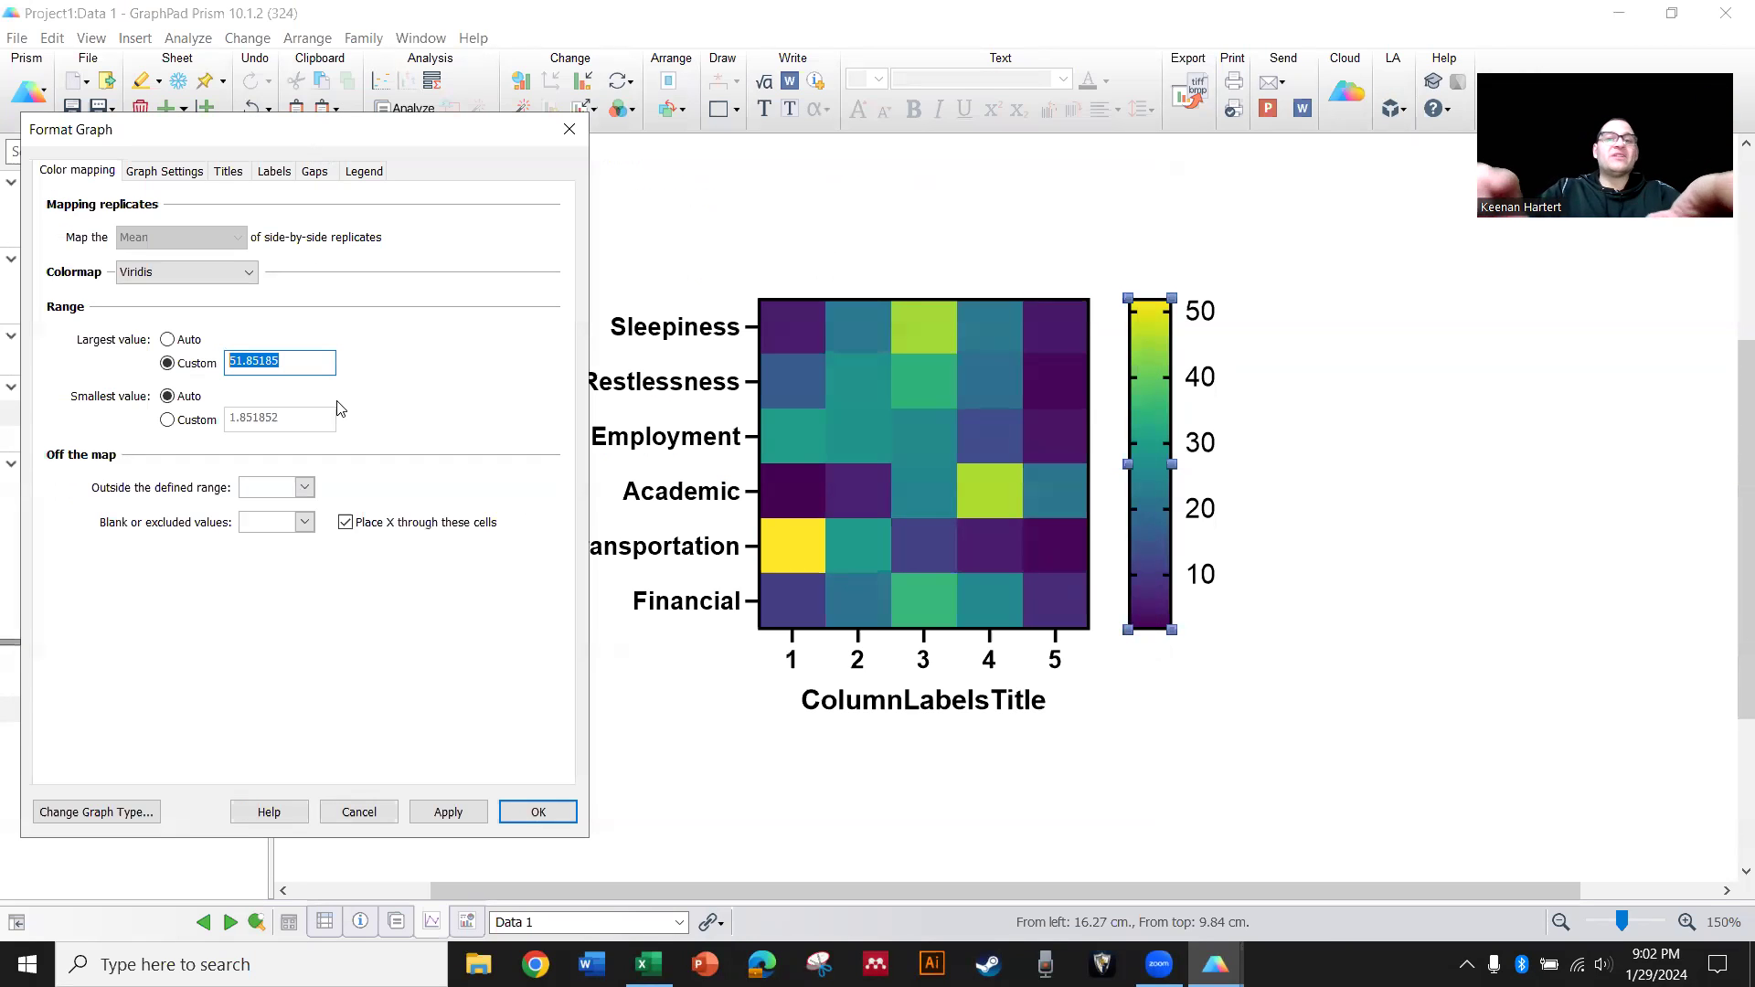
text(45)
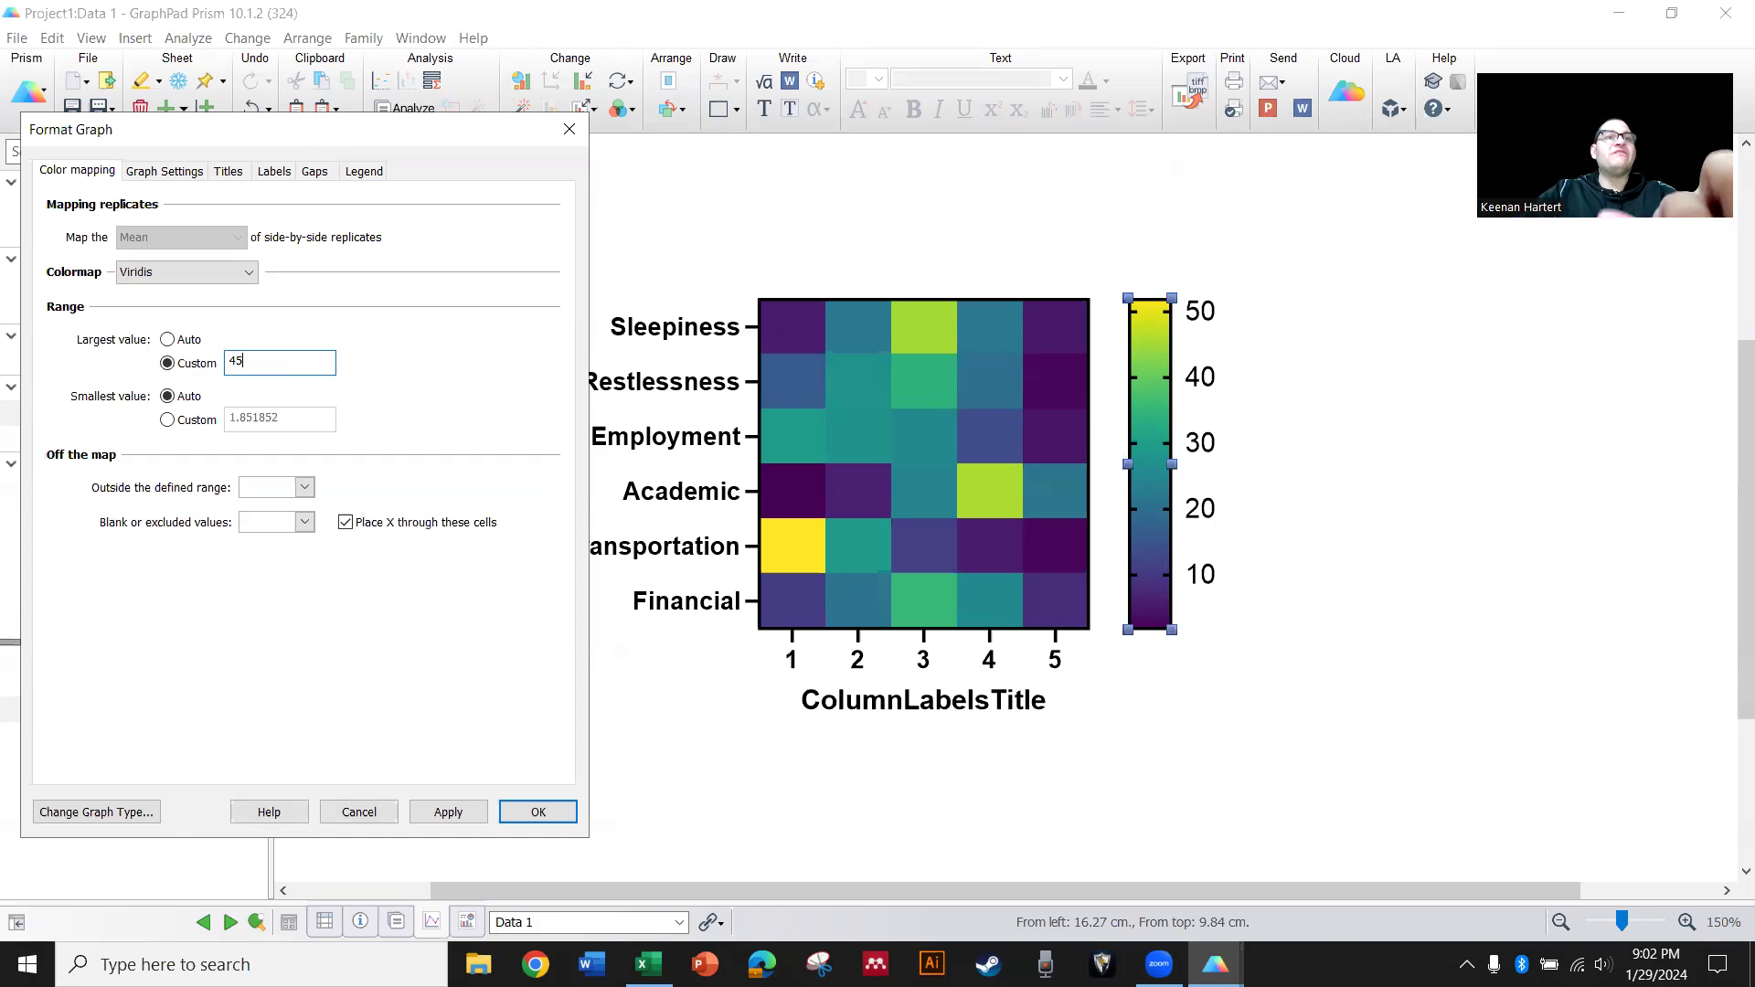
click(446, 812)
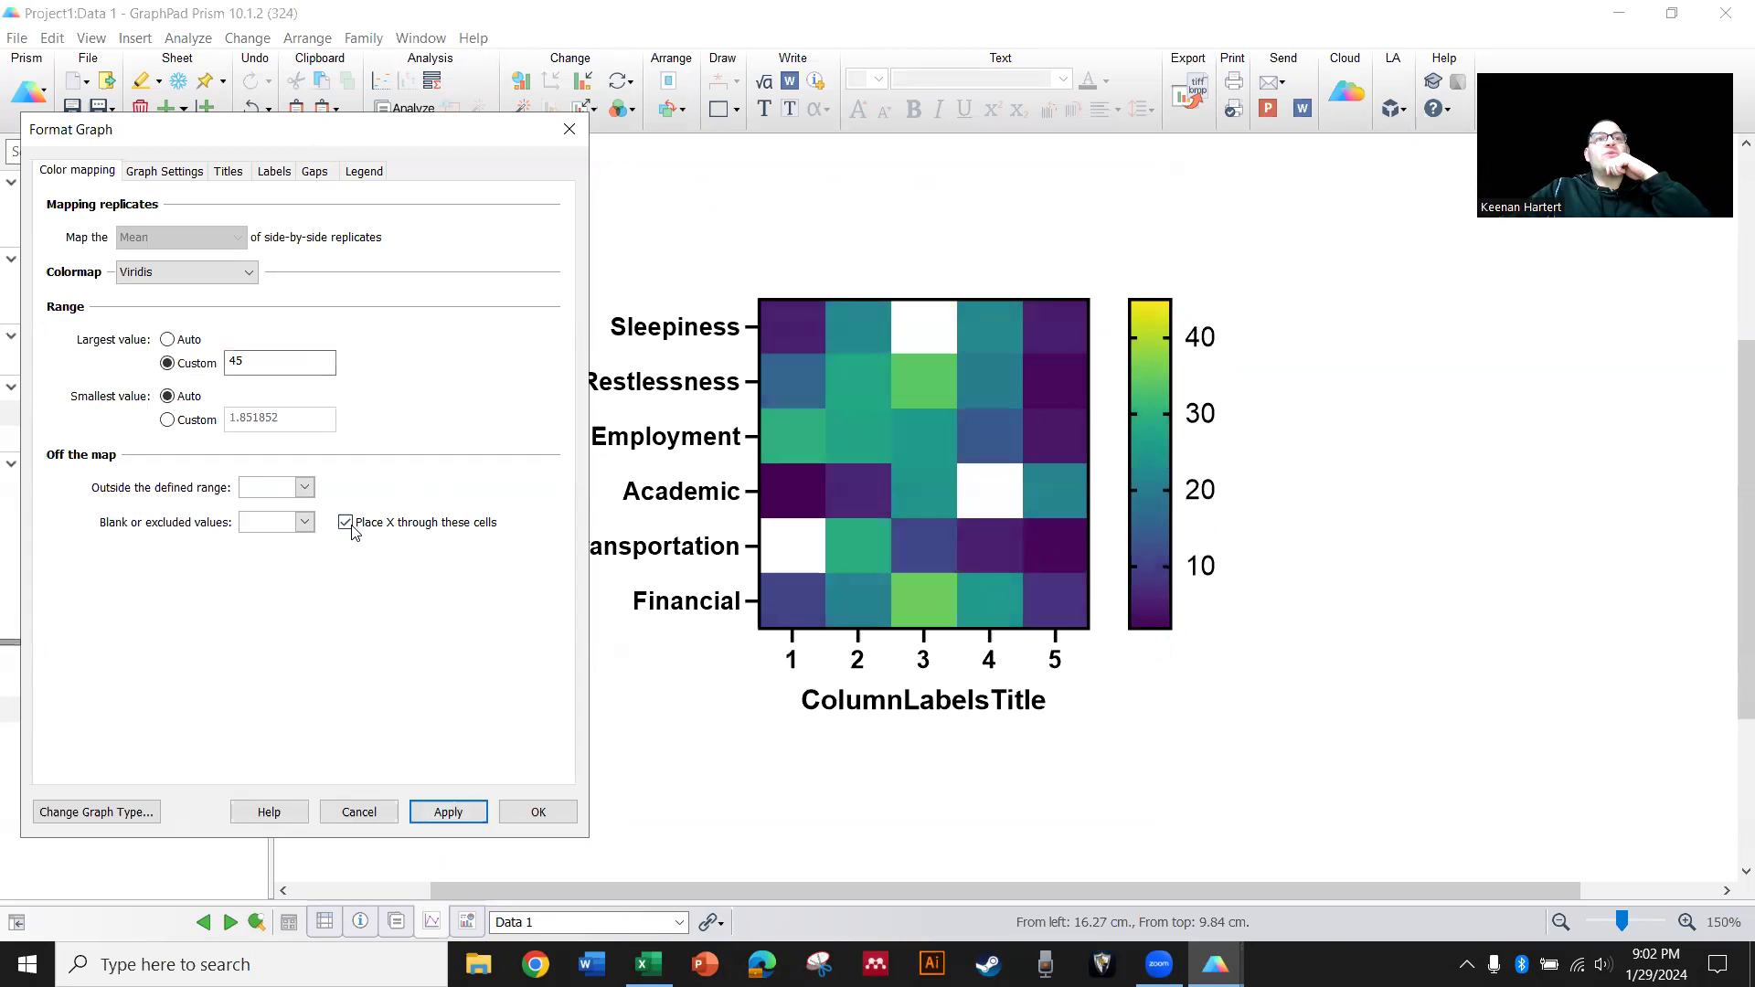
click(303, 487)
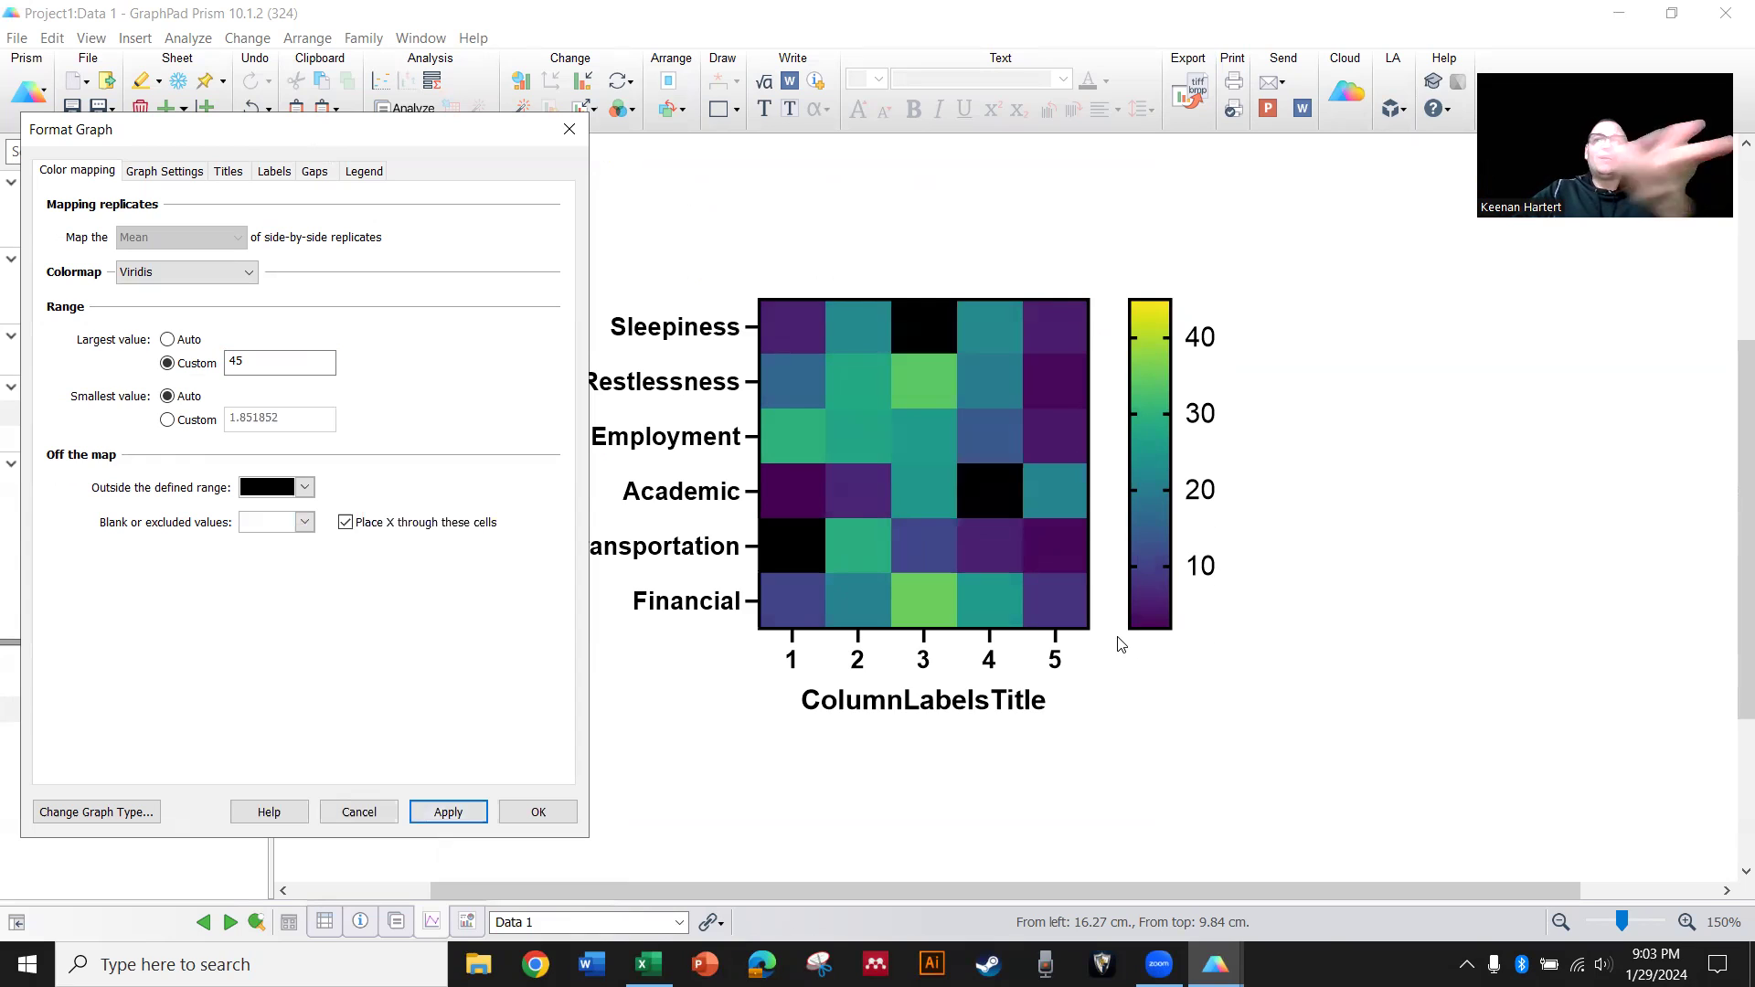
mouse_move(1110, 614)
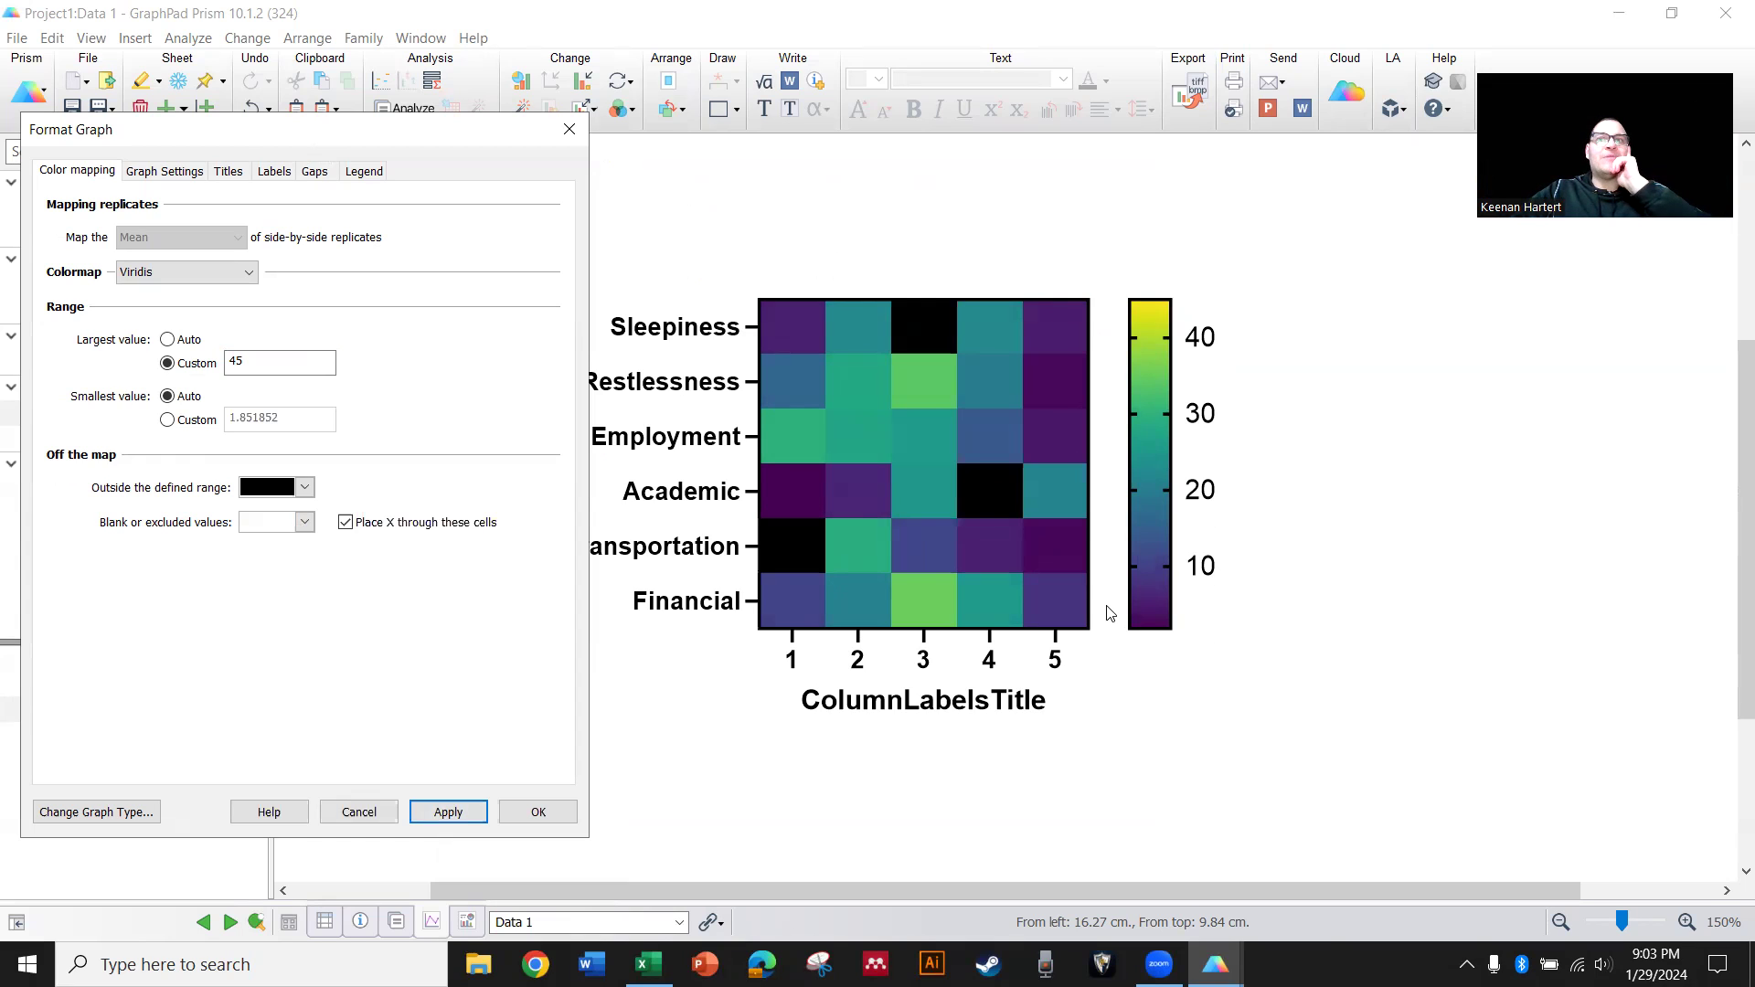
mouse_move(1058, 530)
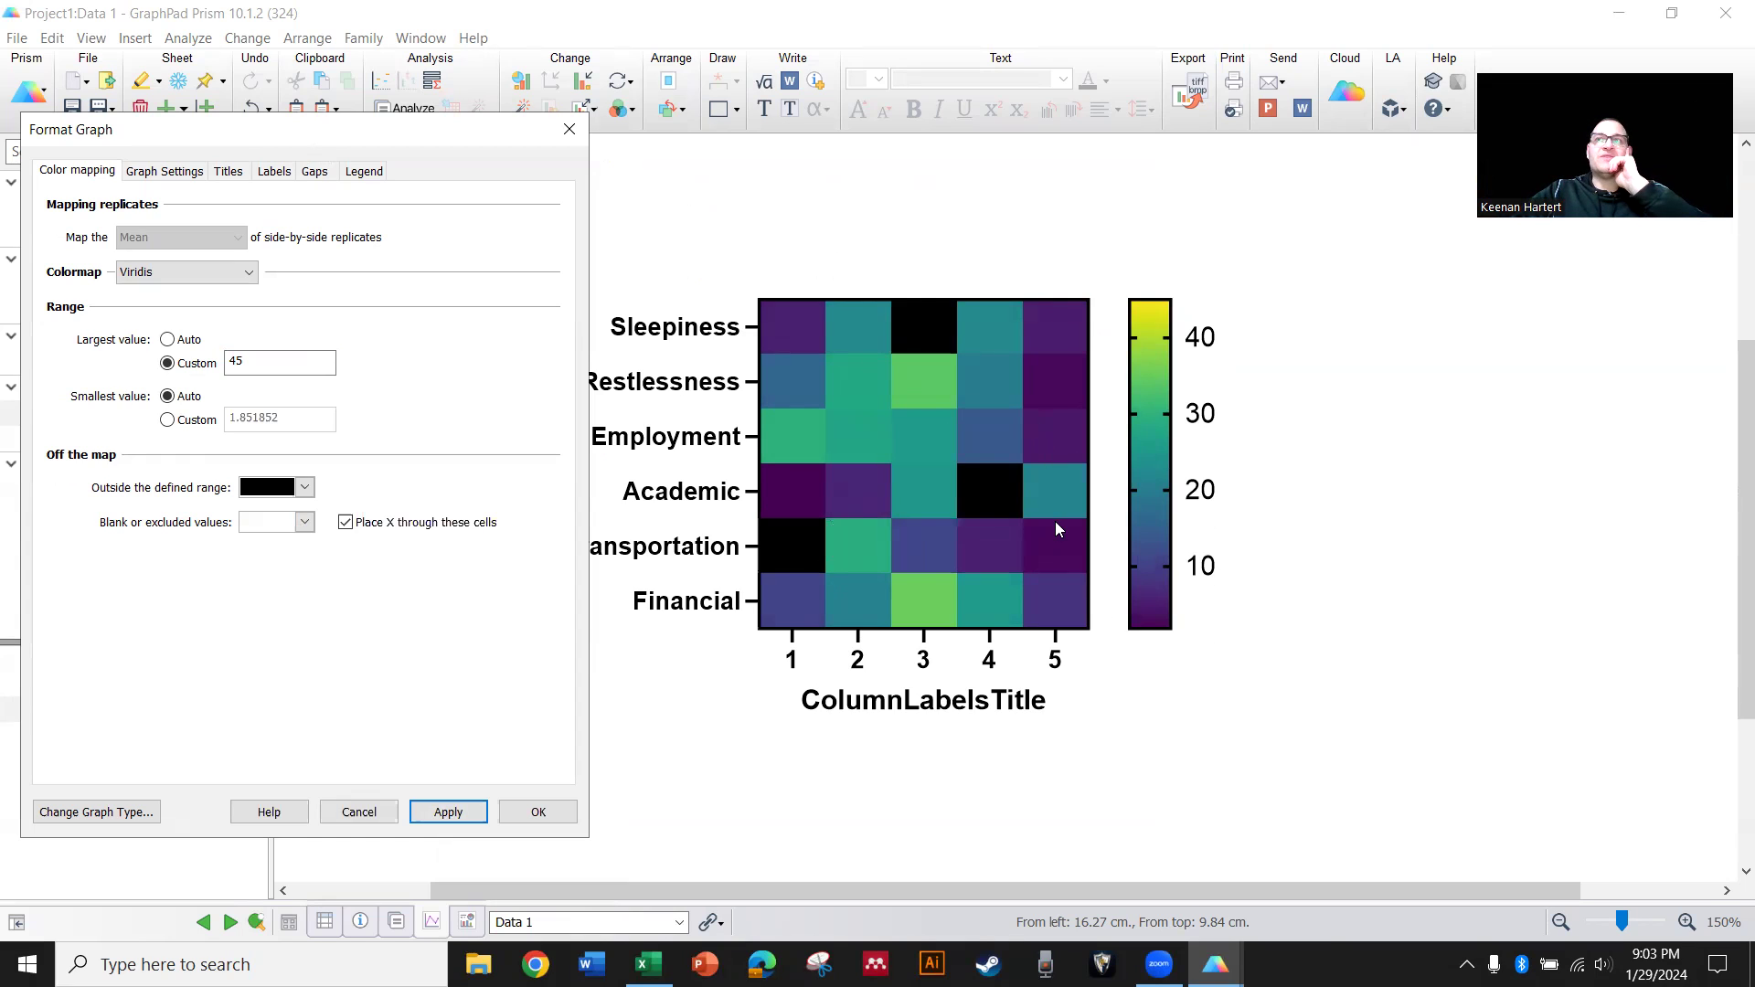
Return the largest colour value to automatic and apply the range again
click(167, 340)
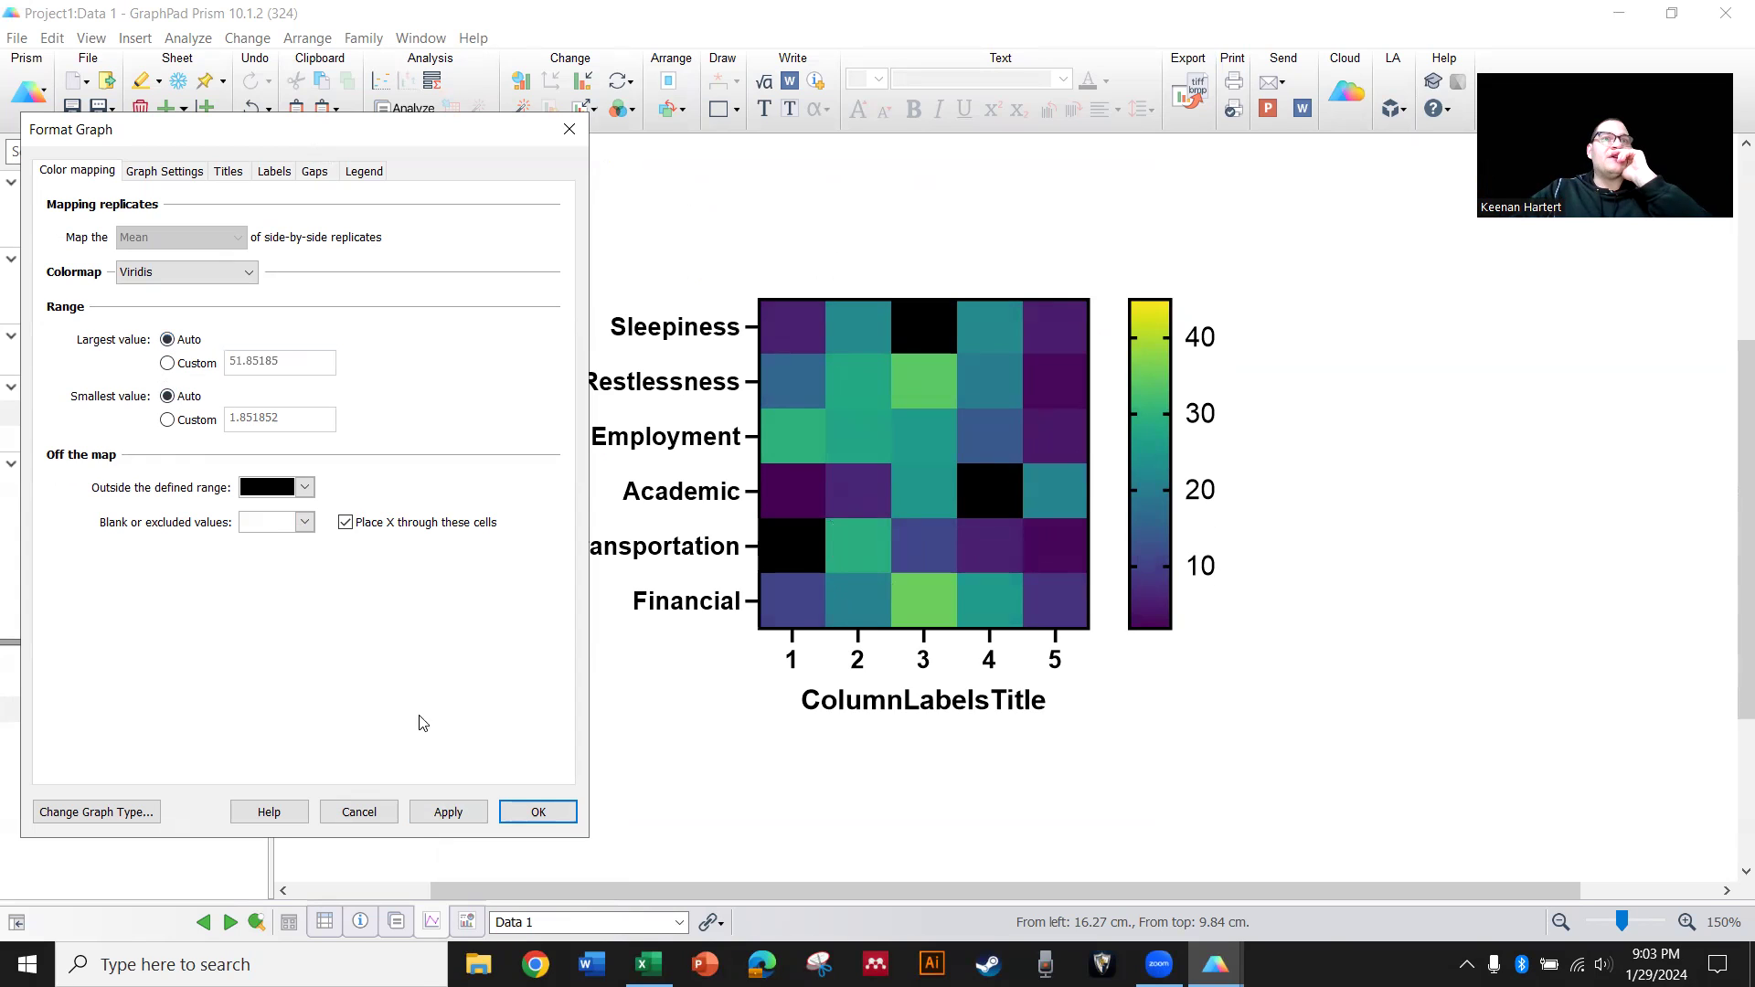
click(446, 812)
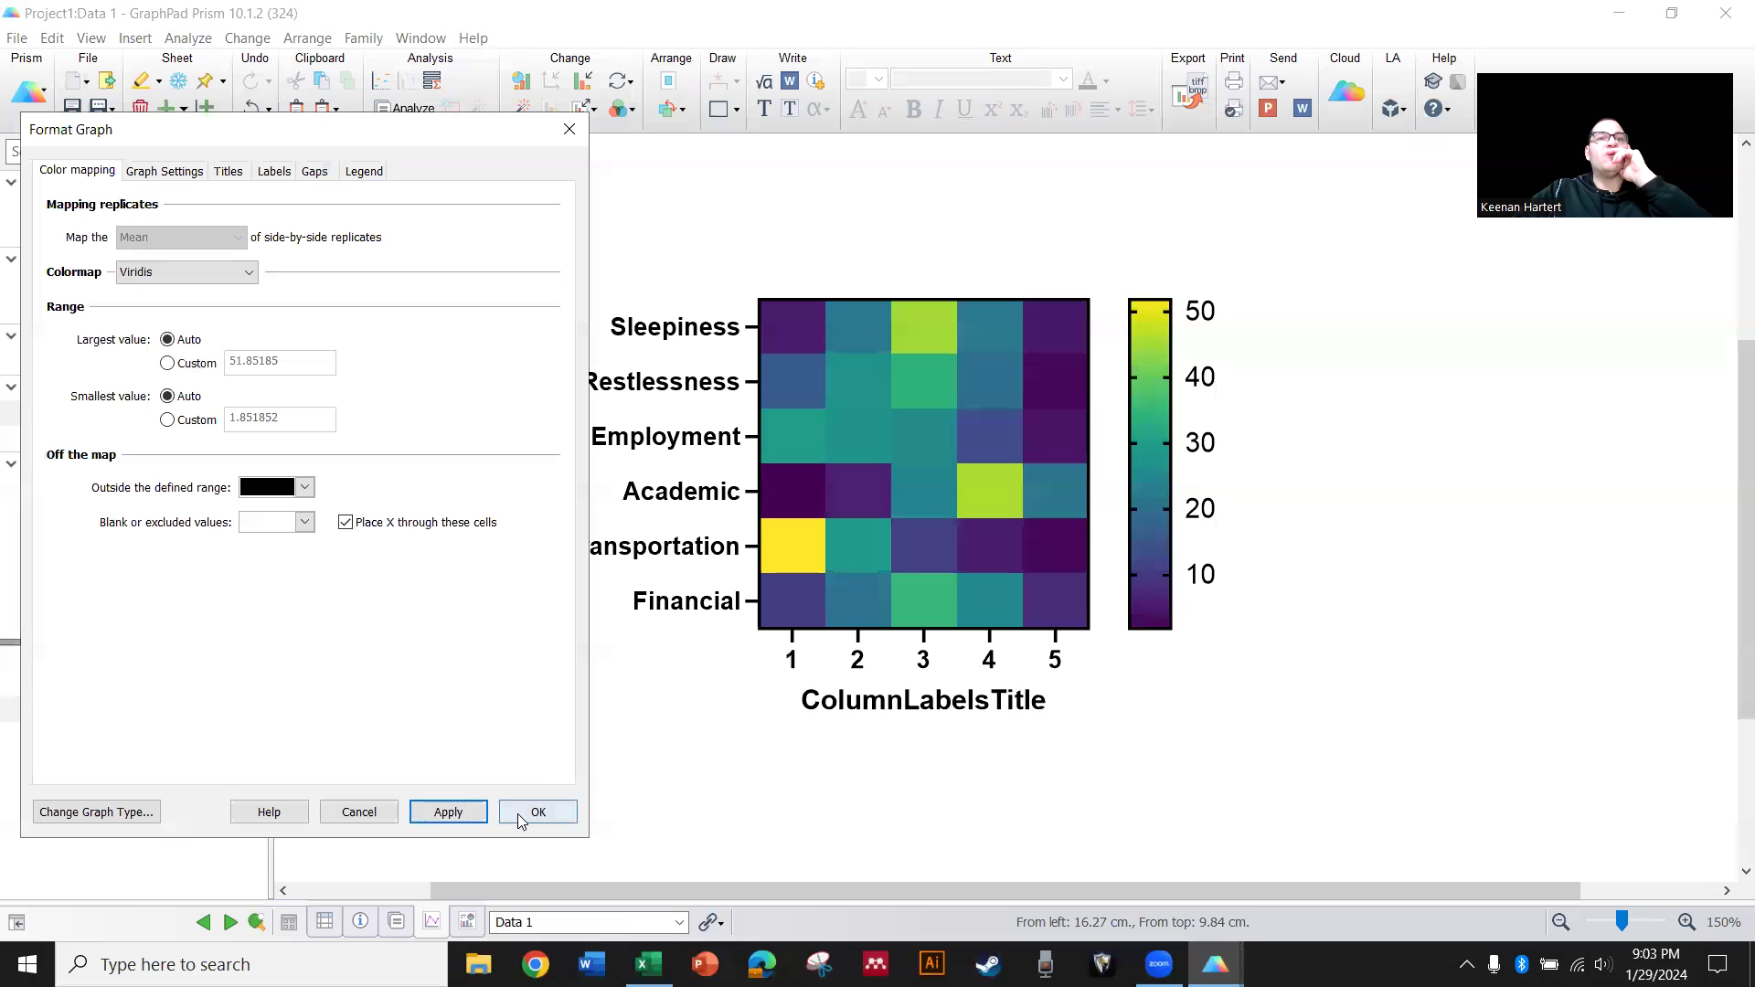
mouse_move(479, 719)
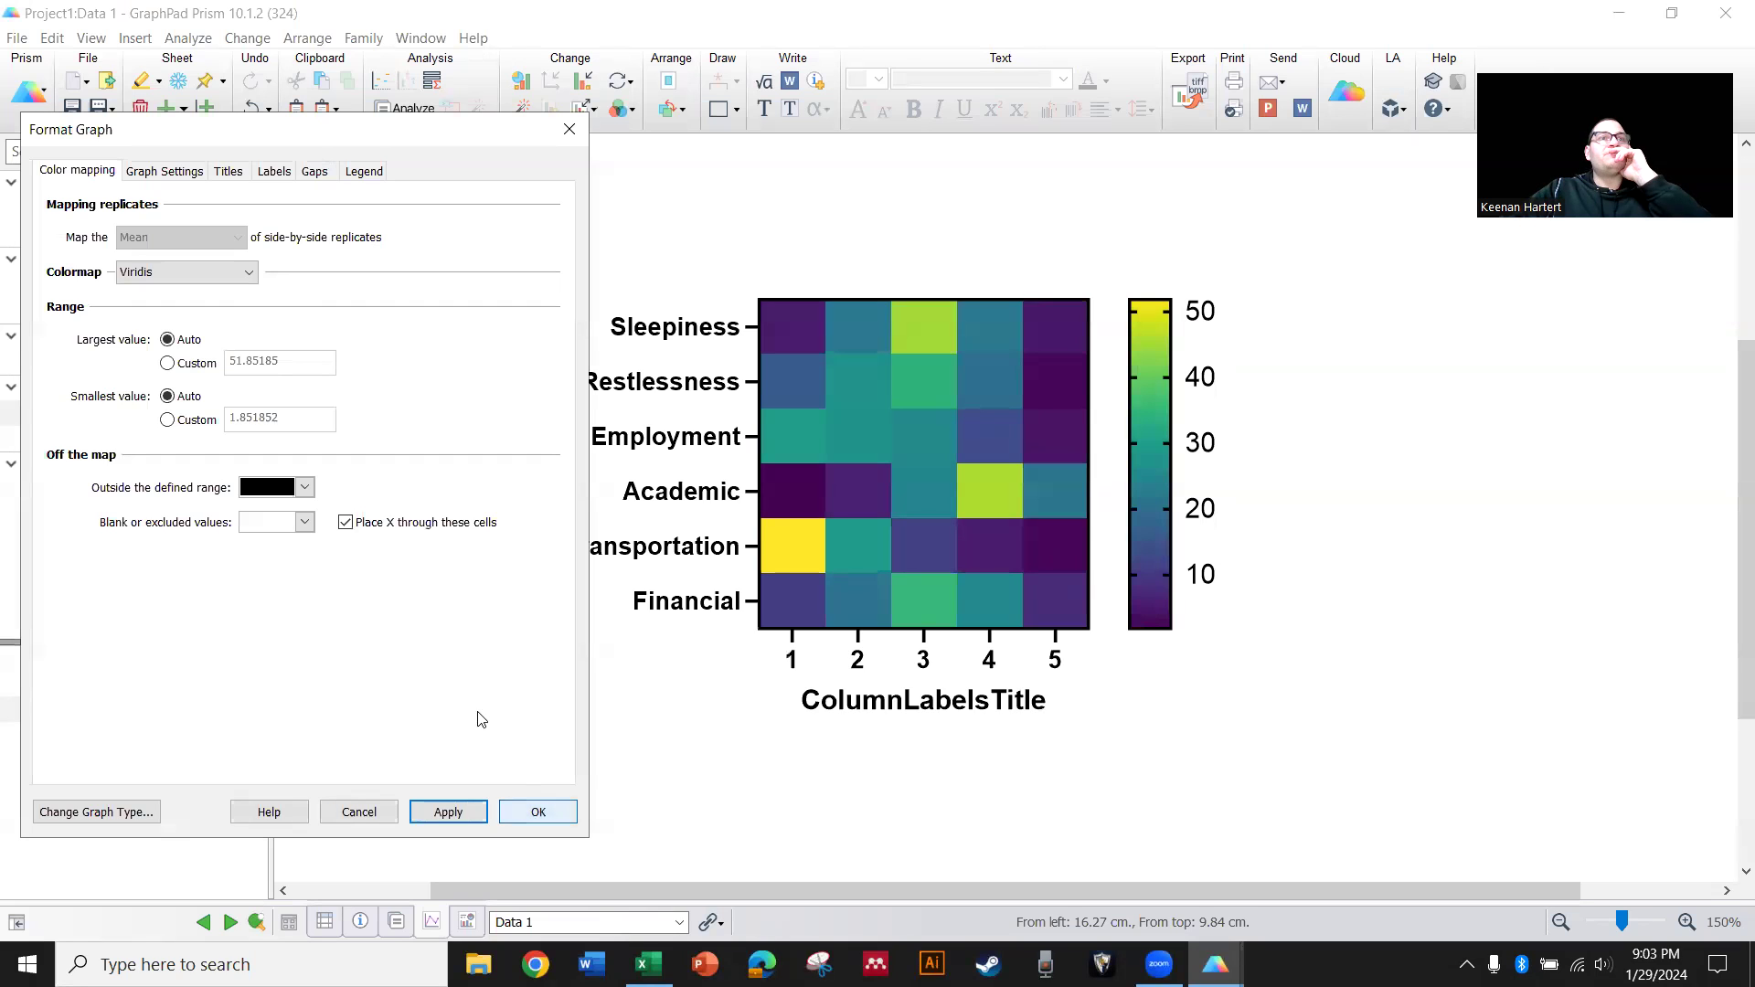
Try the Inferno colormap, then apply Reverse Rainbow to the heat map
click(249, 271)
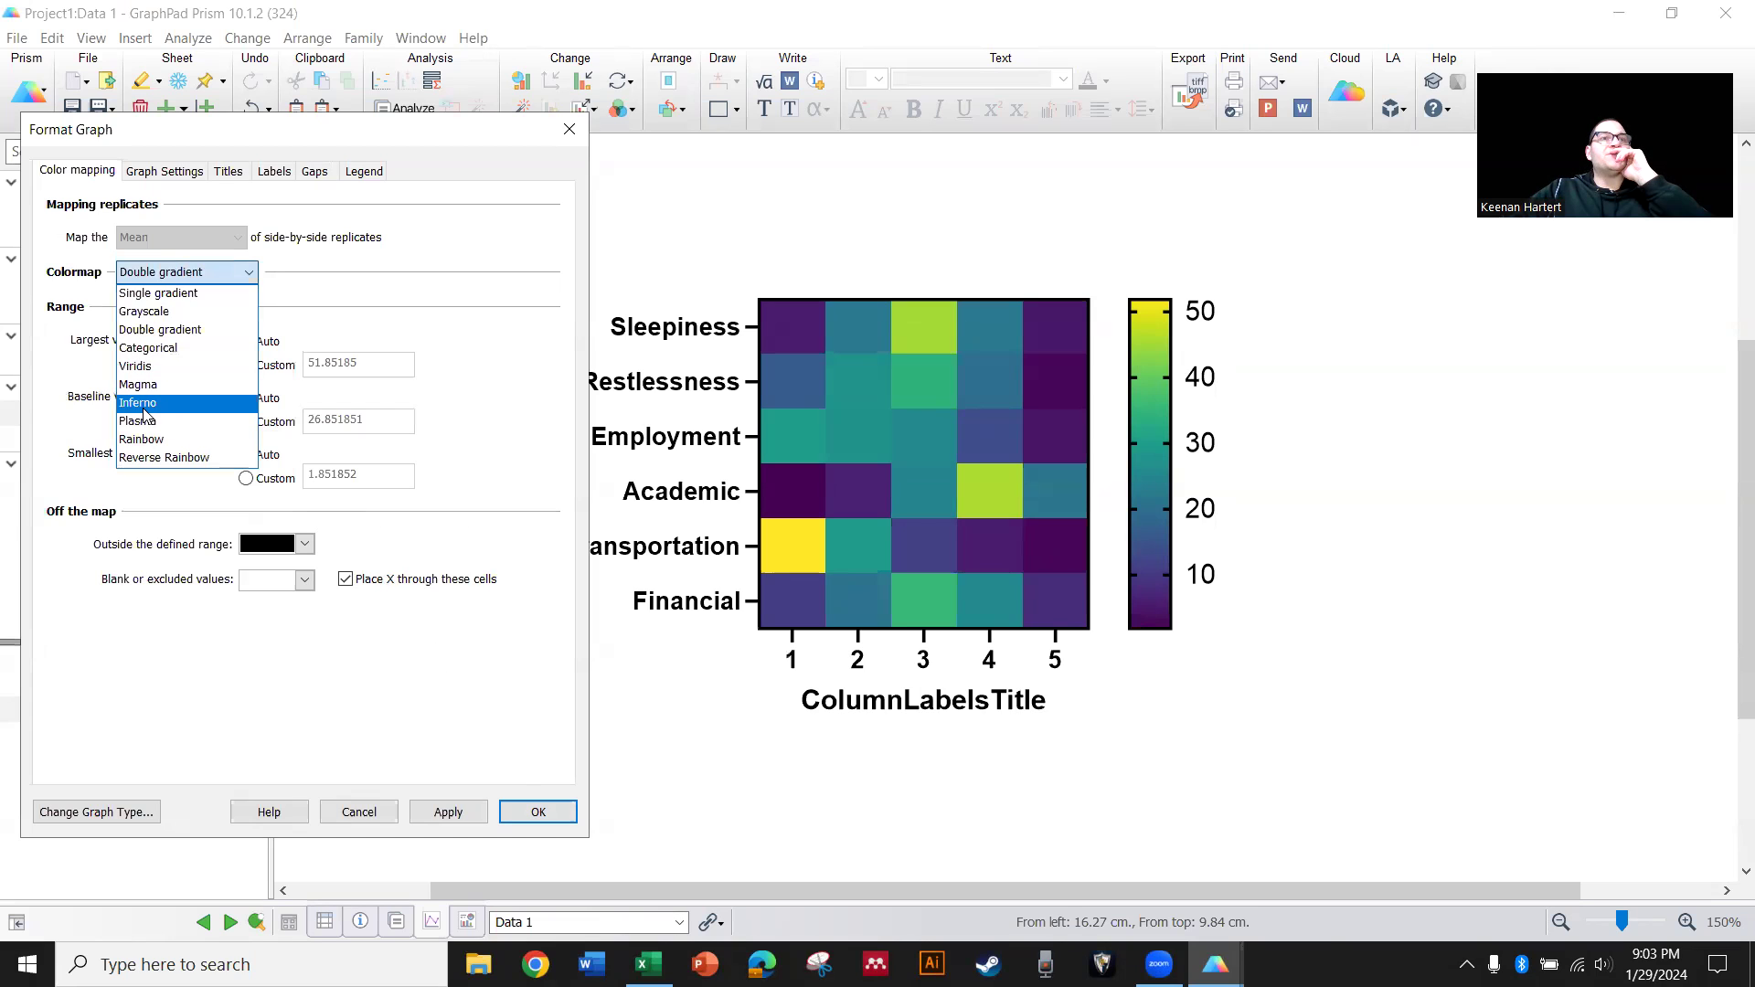
click(137, 402)
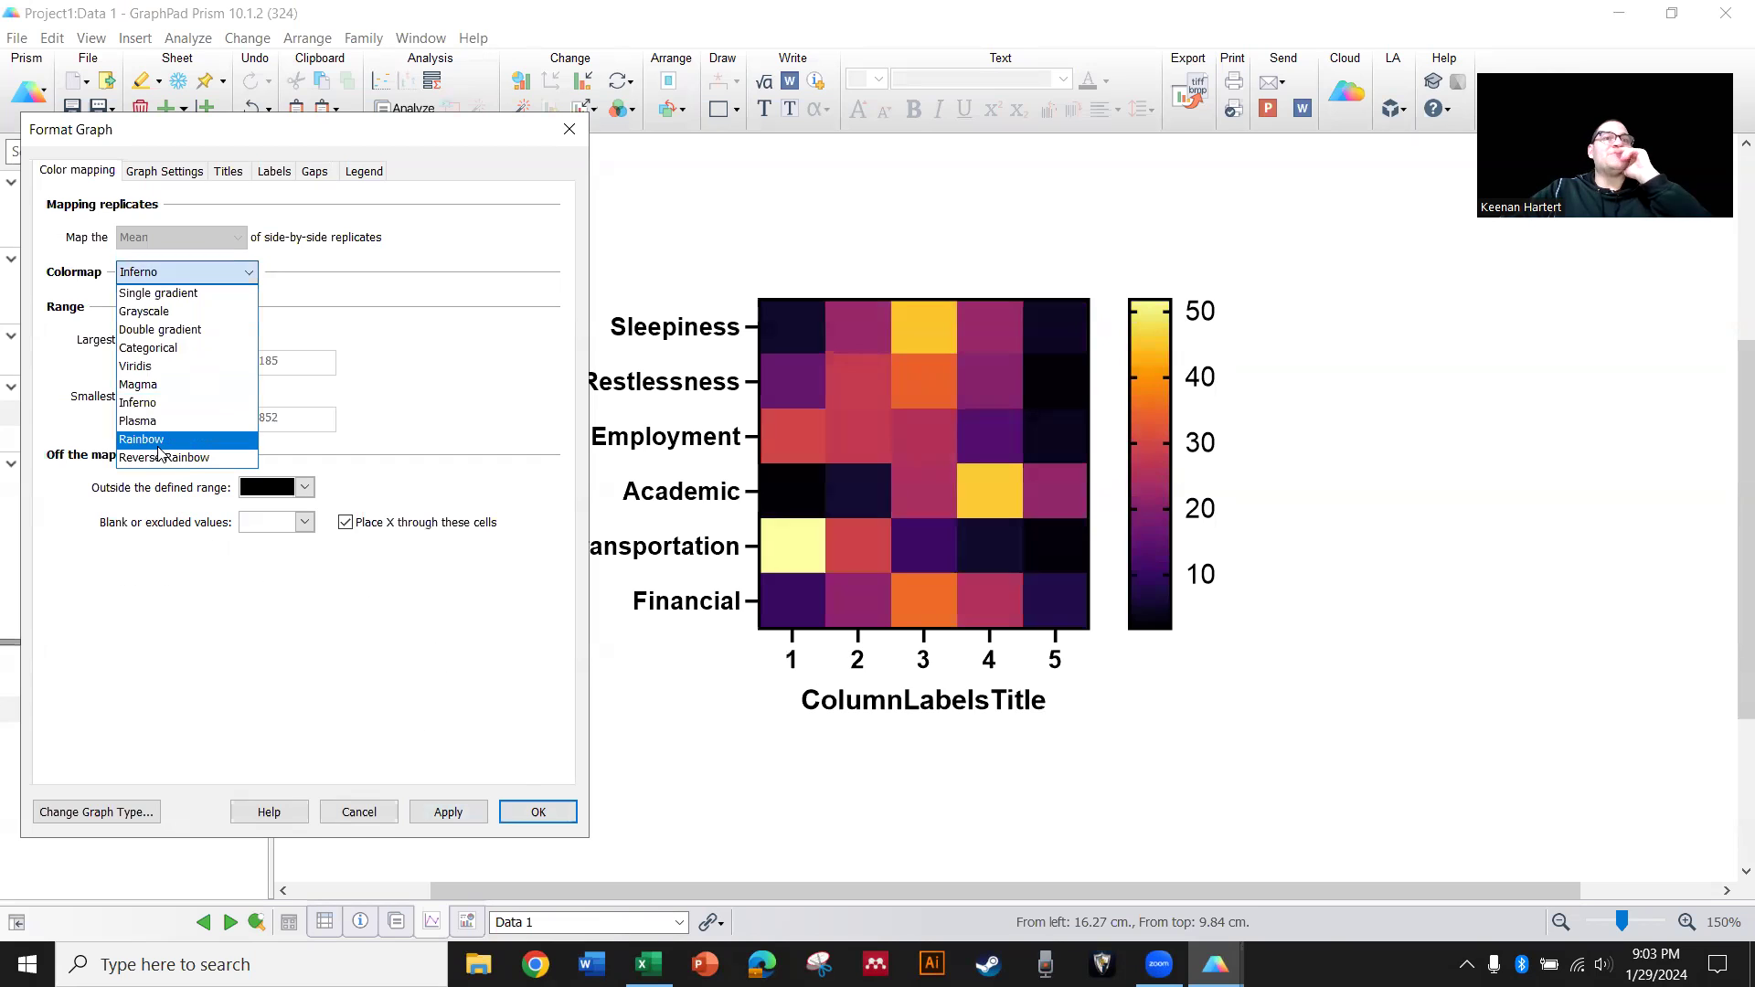
click(167, 457)
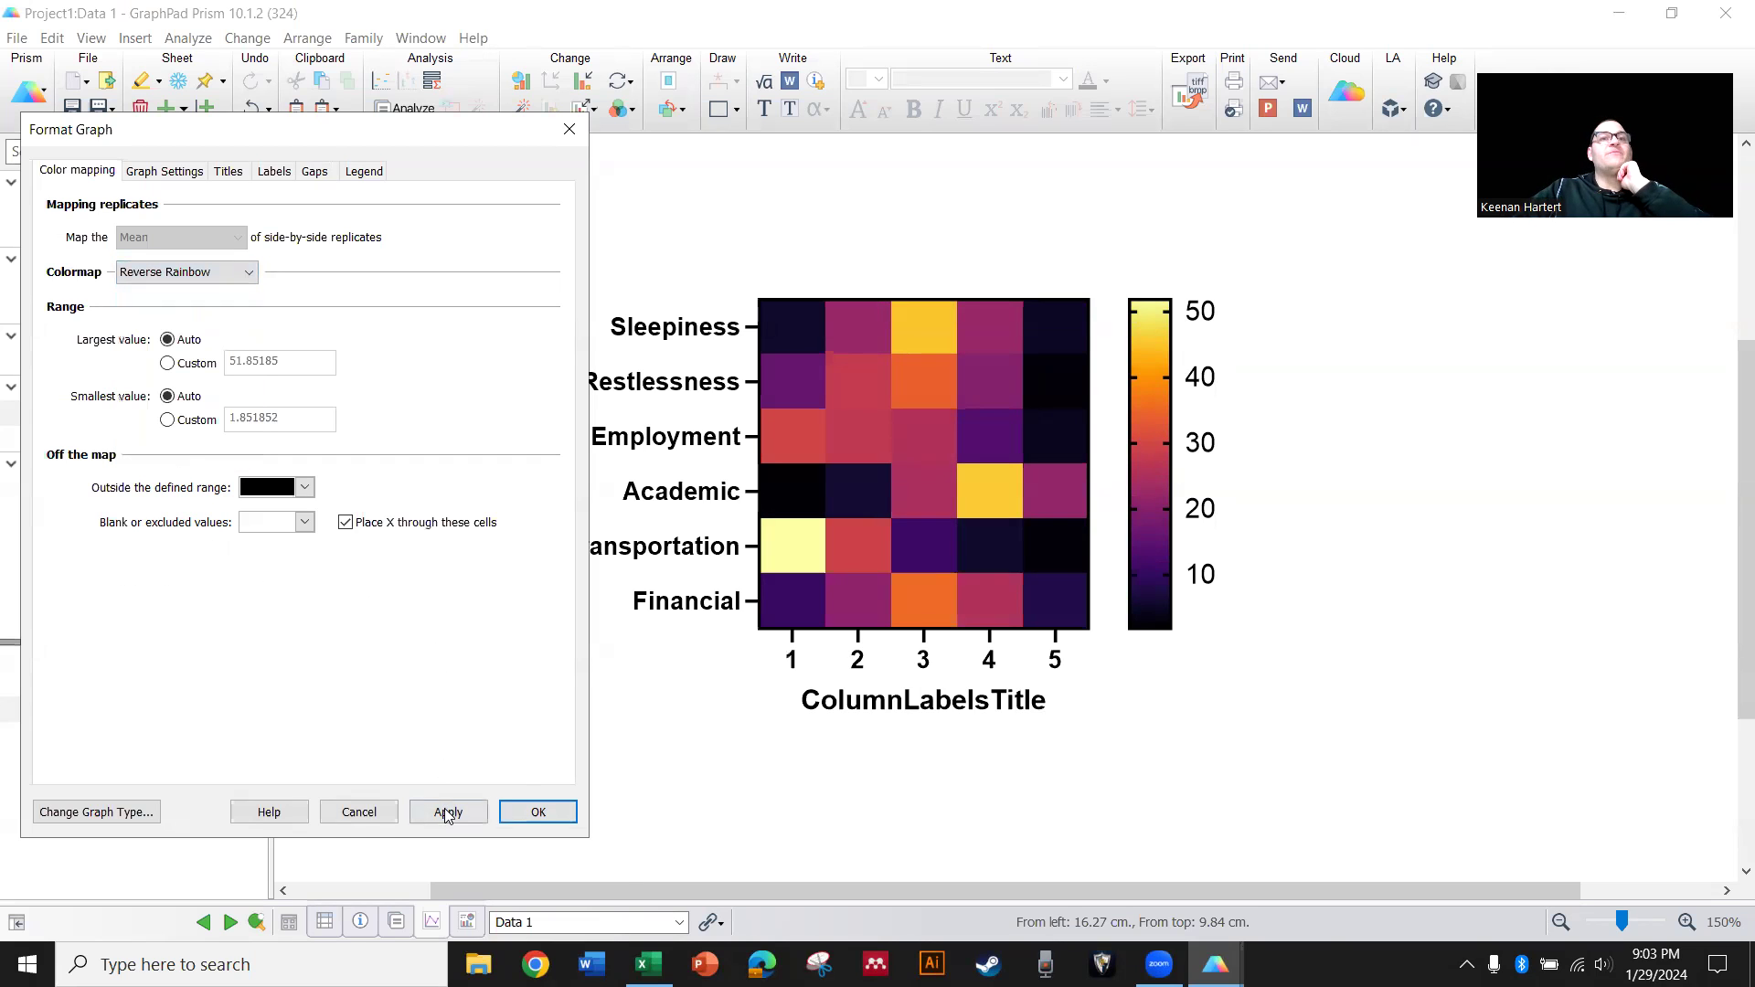
click(448, 812)
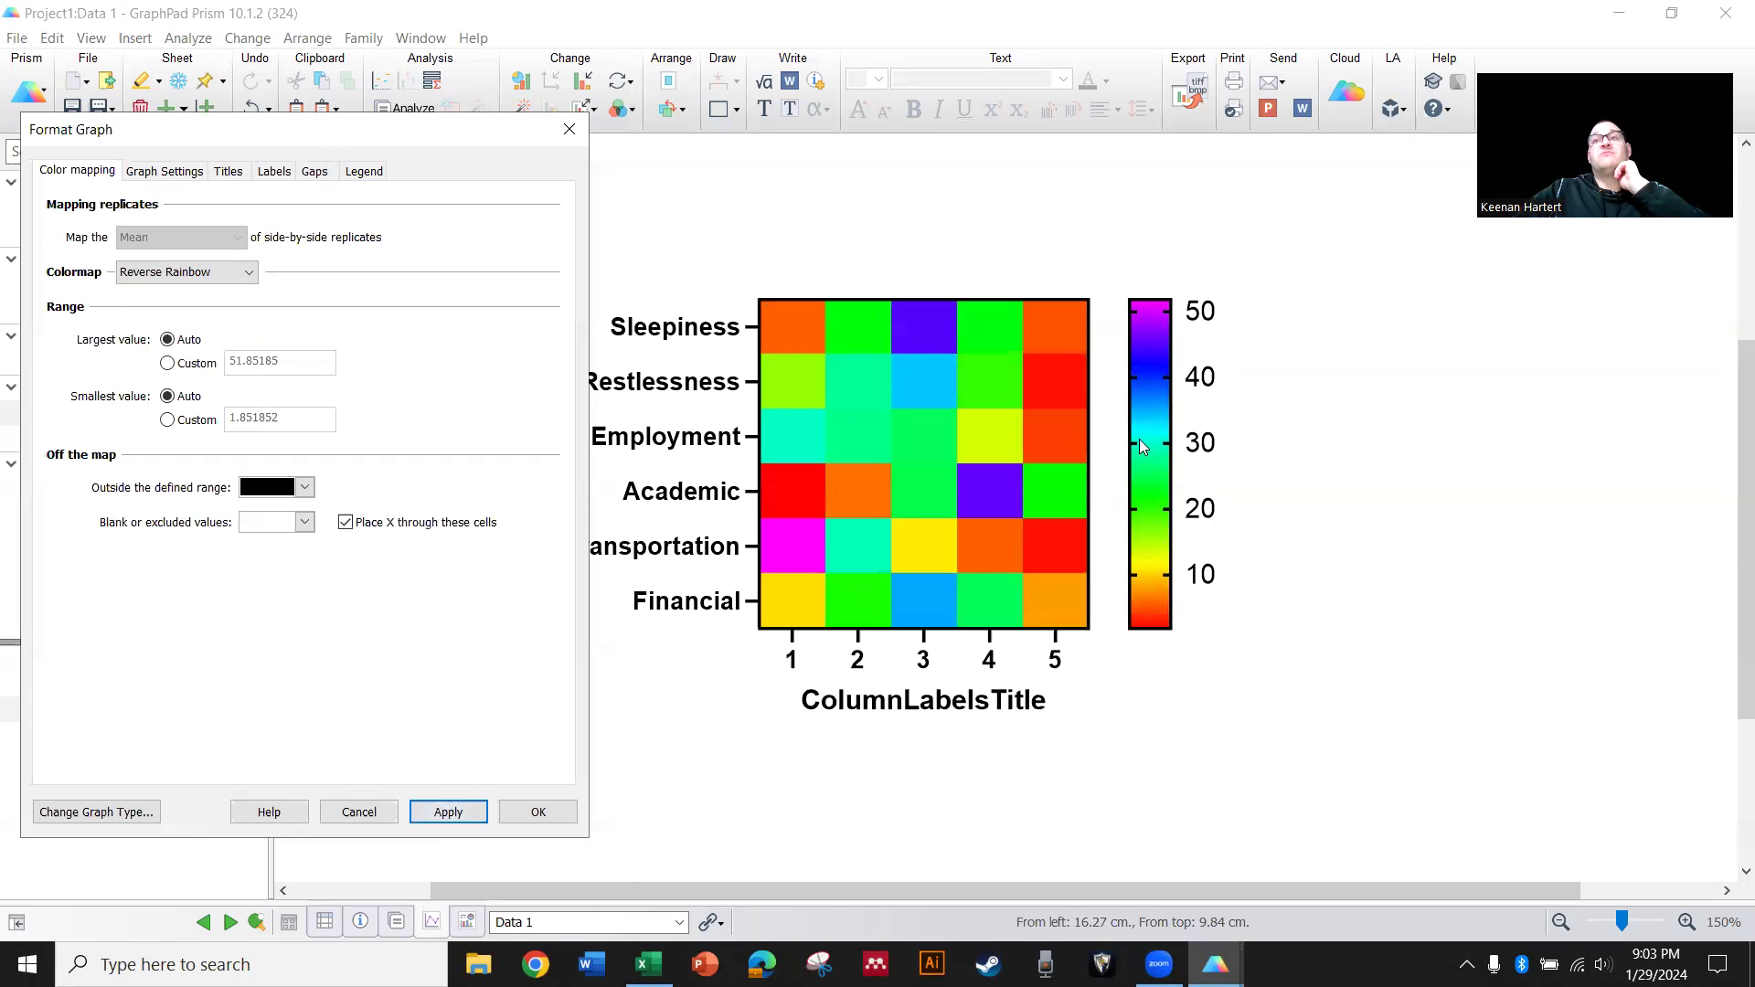
click(185, 271)
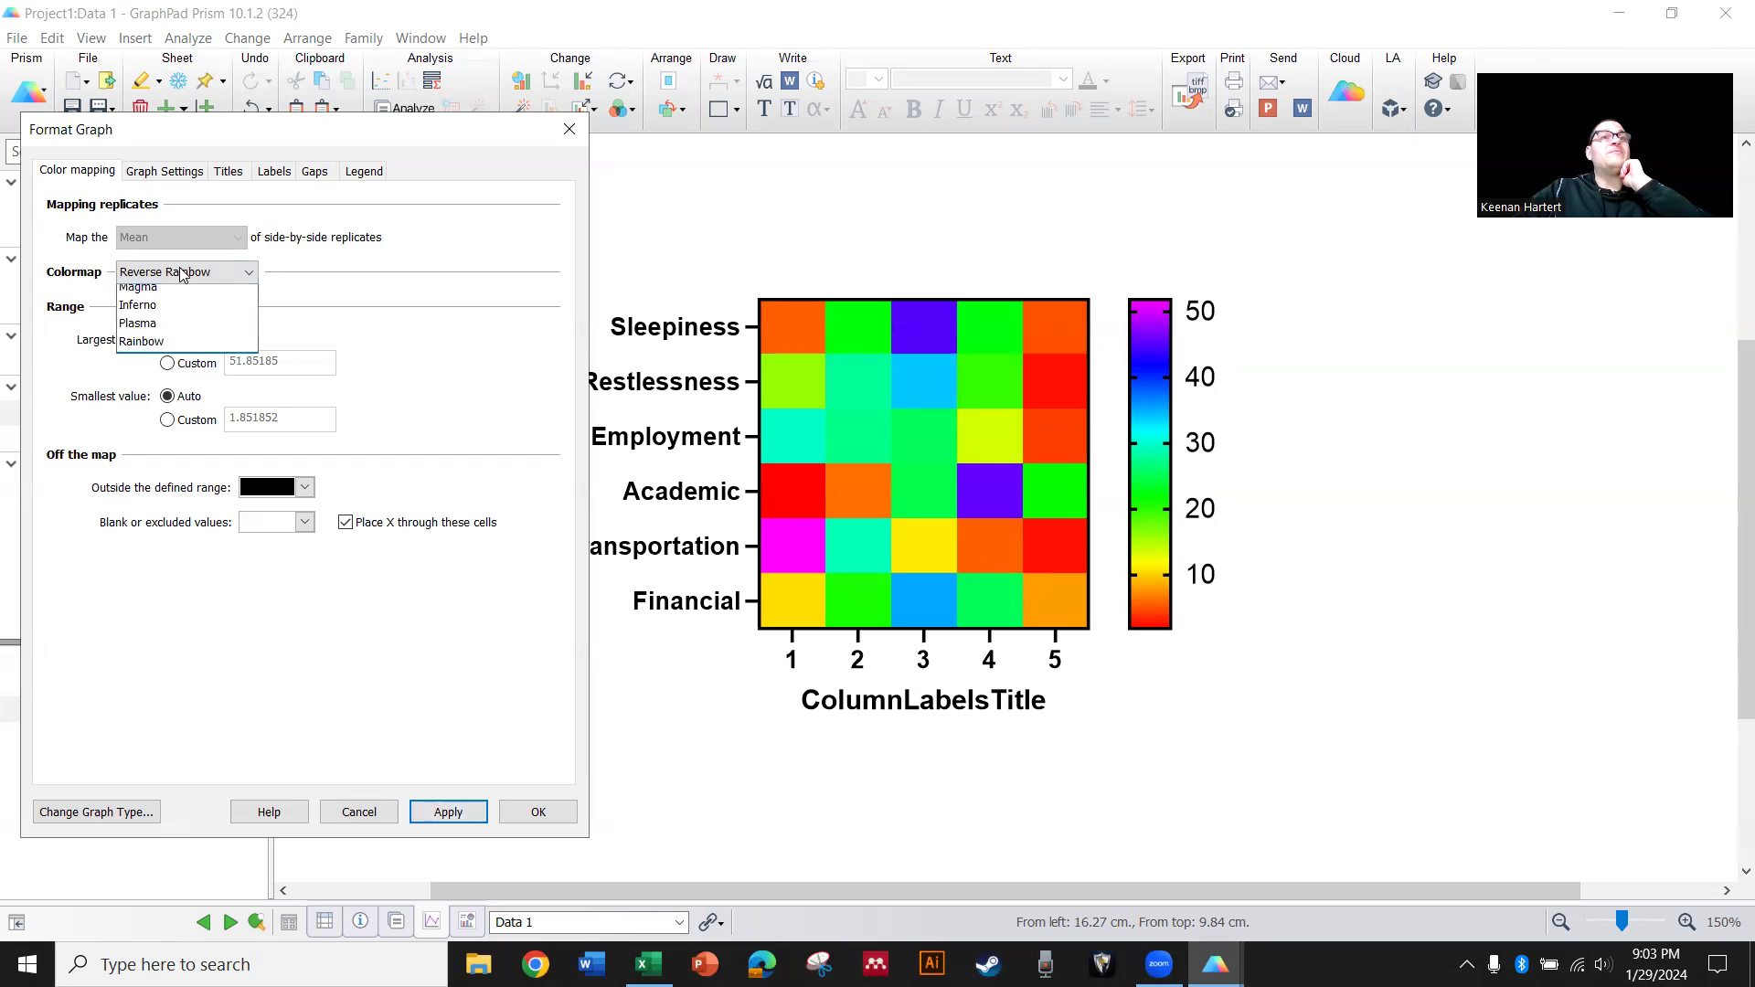
Apply a double gradient colormap: purple smallest, black baseline, green largest
click(163, 273)
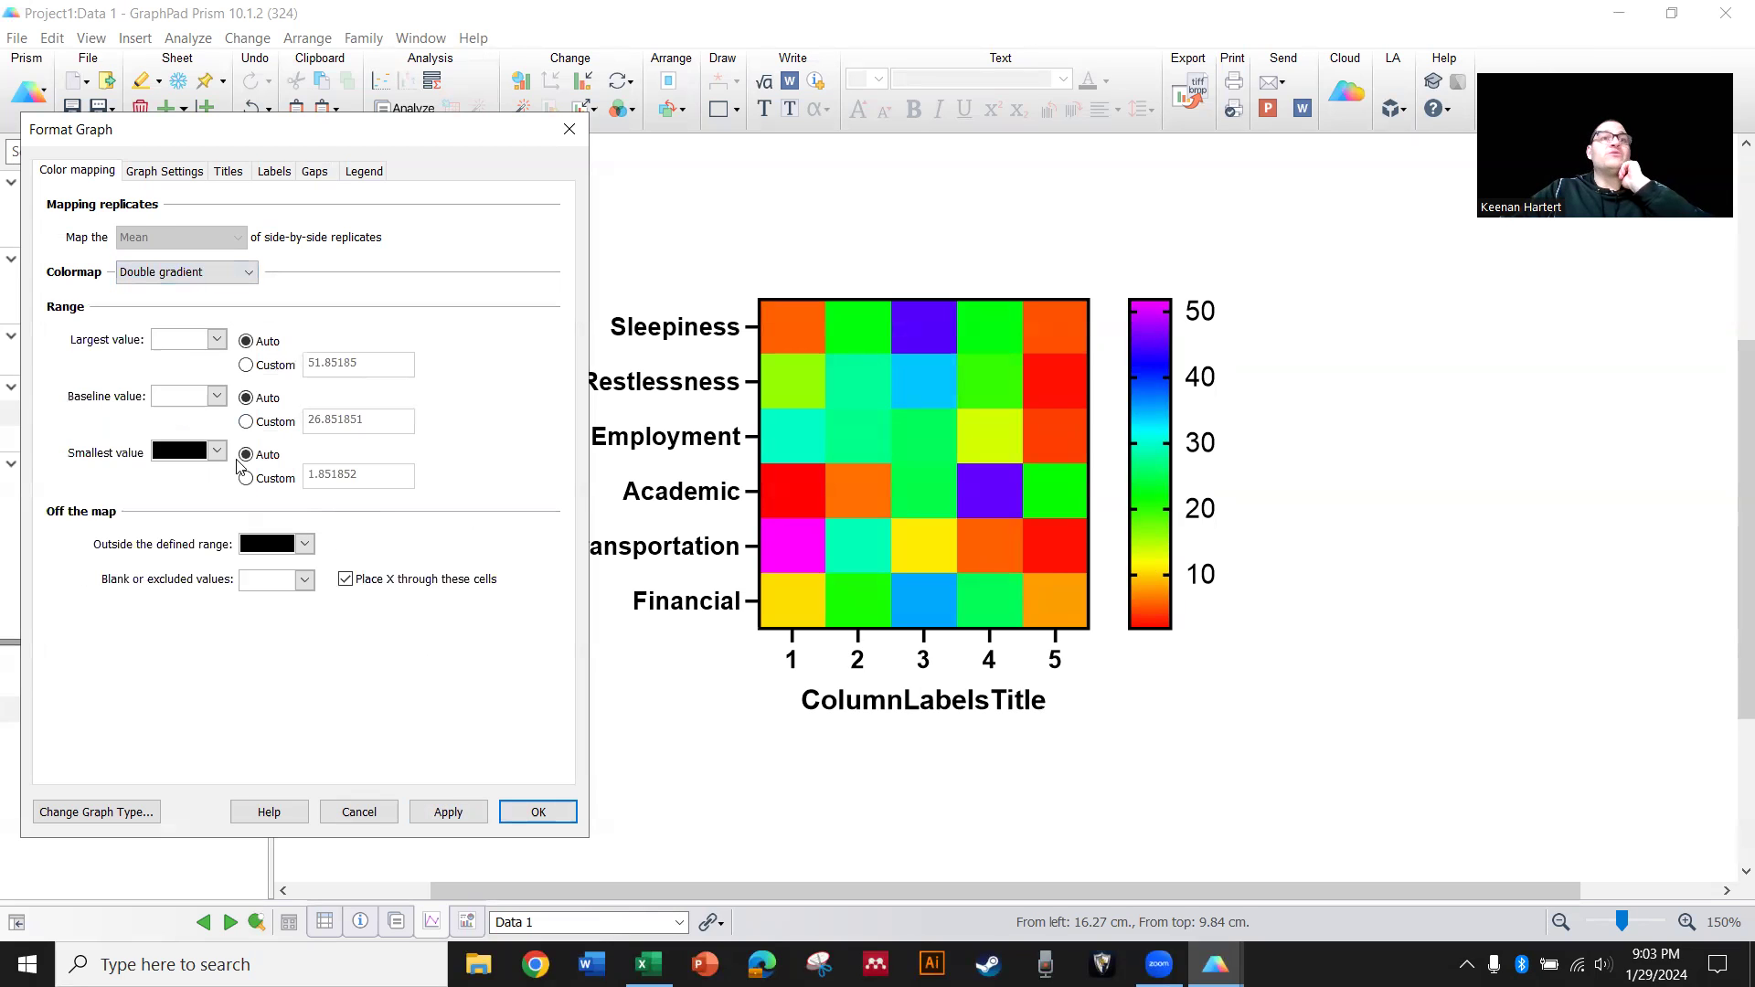
click(220, 396)
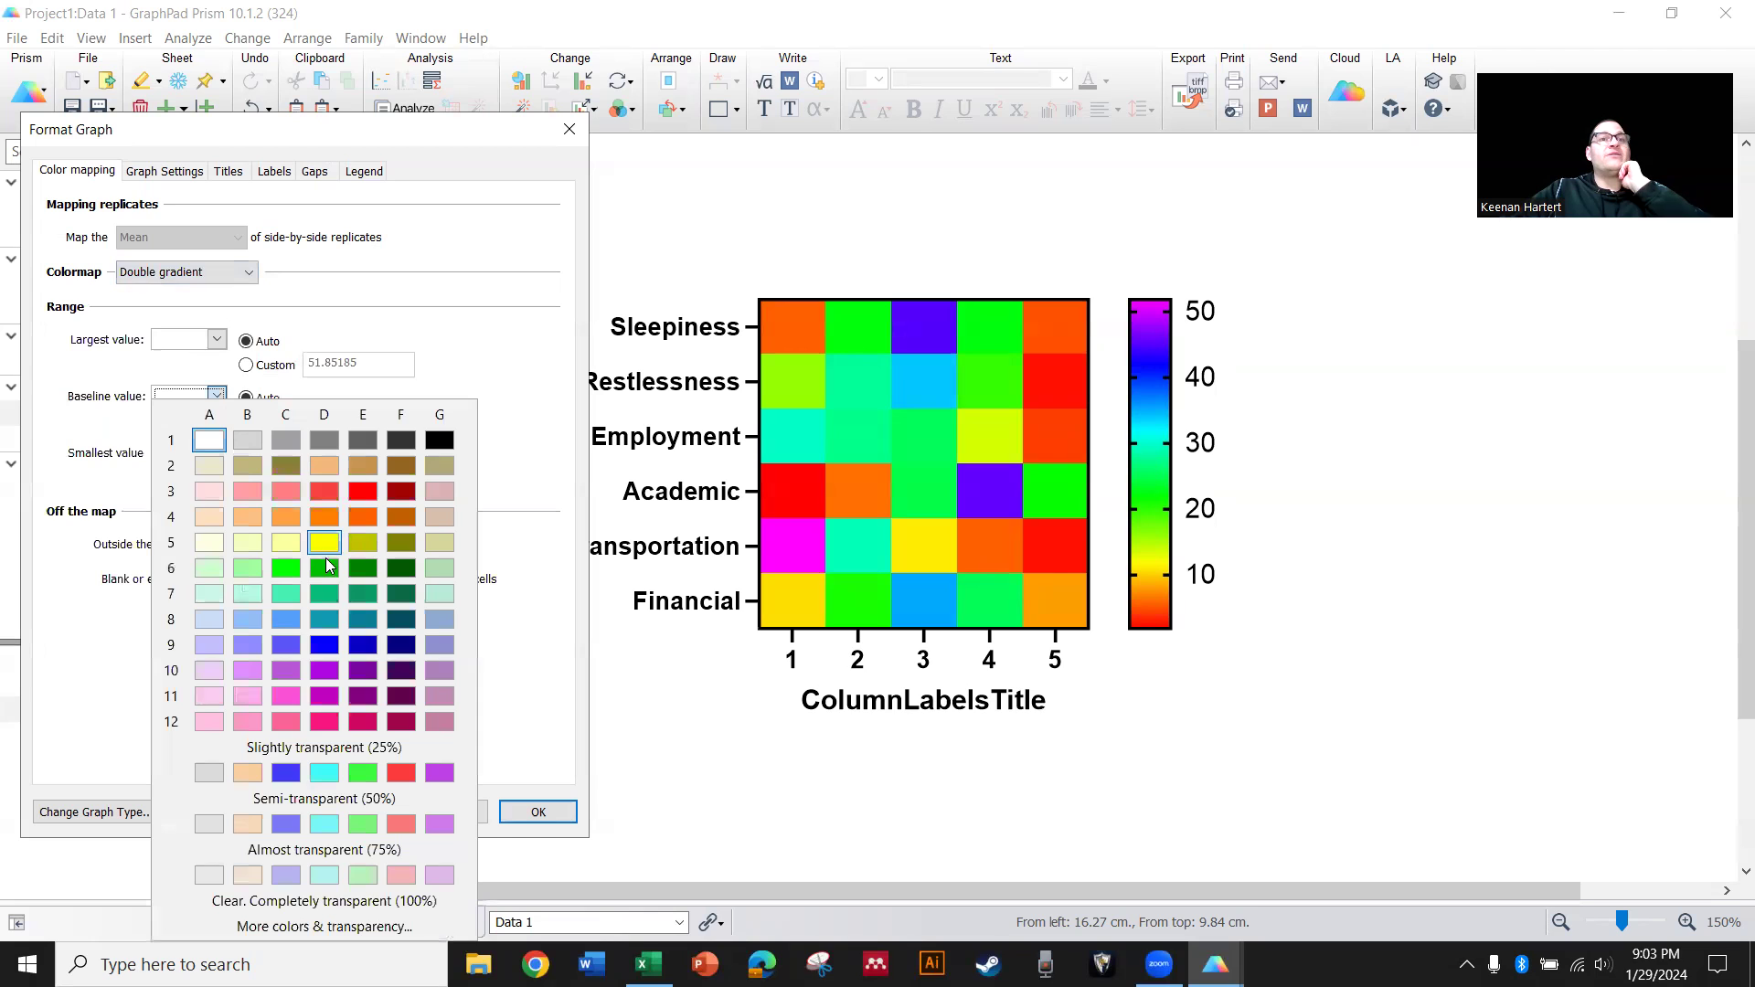
click(440, 439)
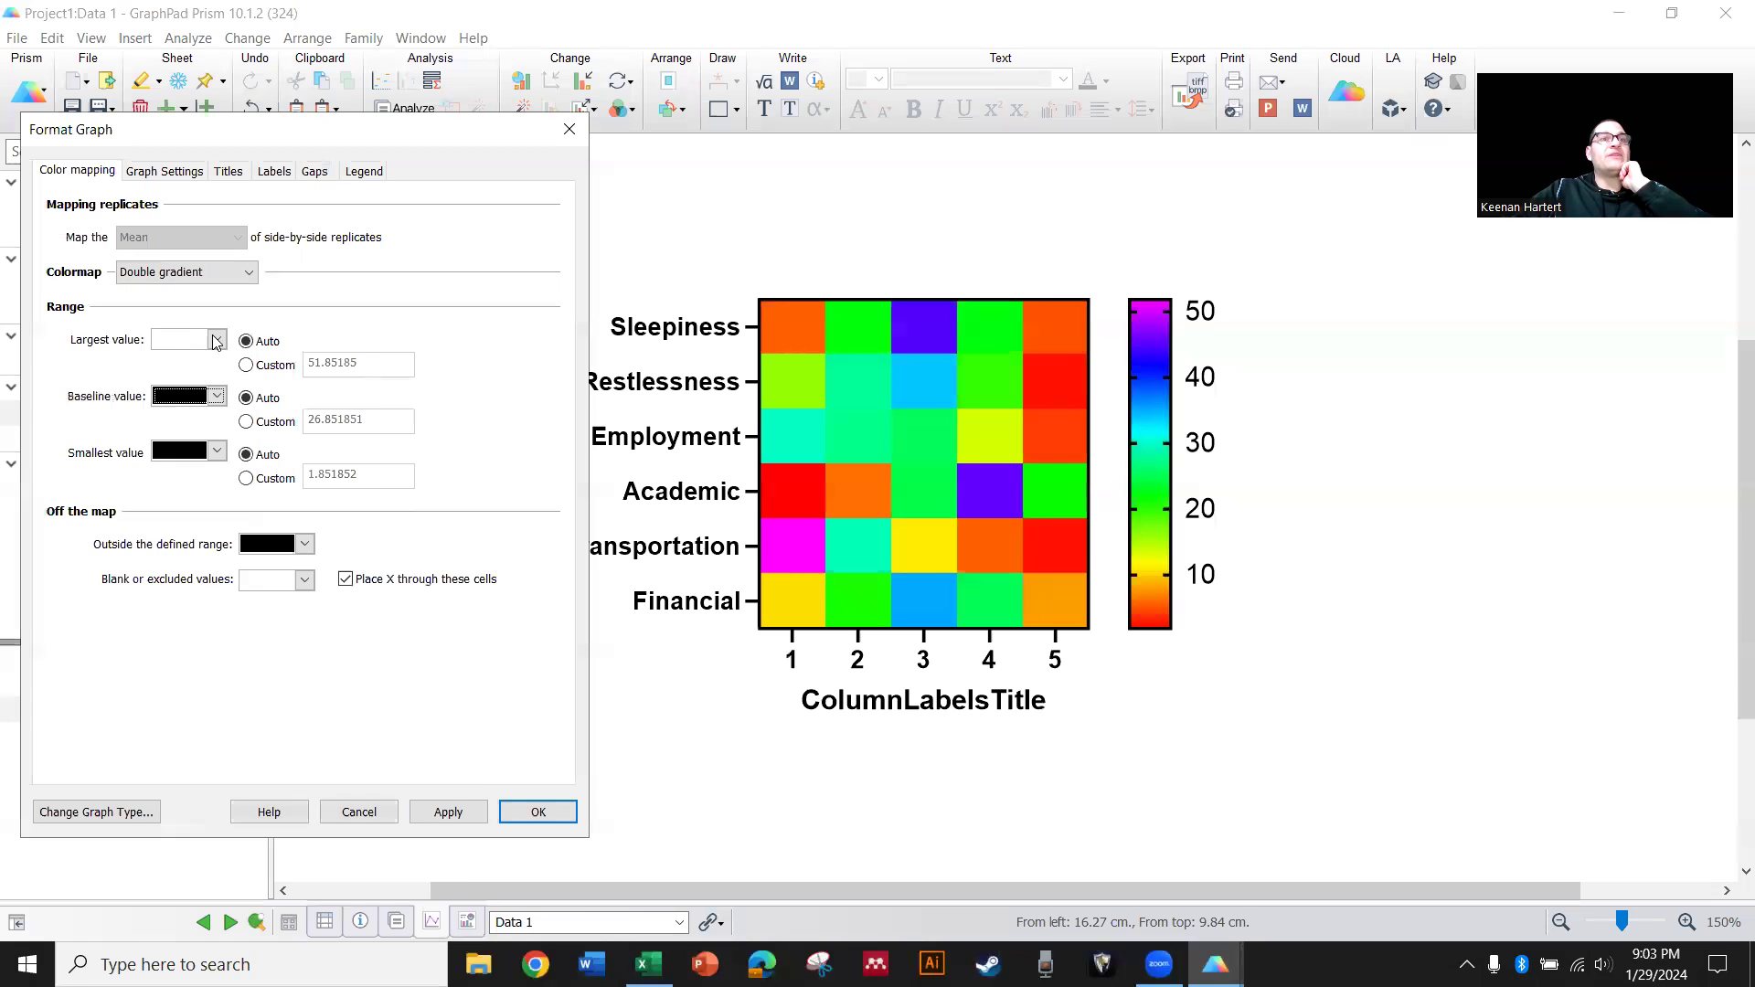
click(218, 340)
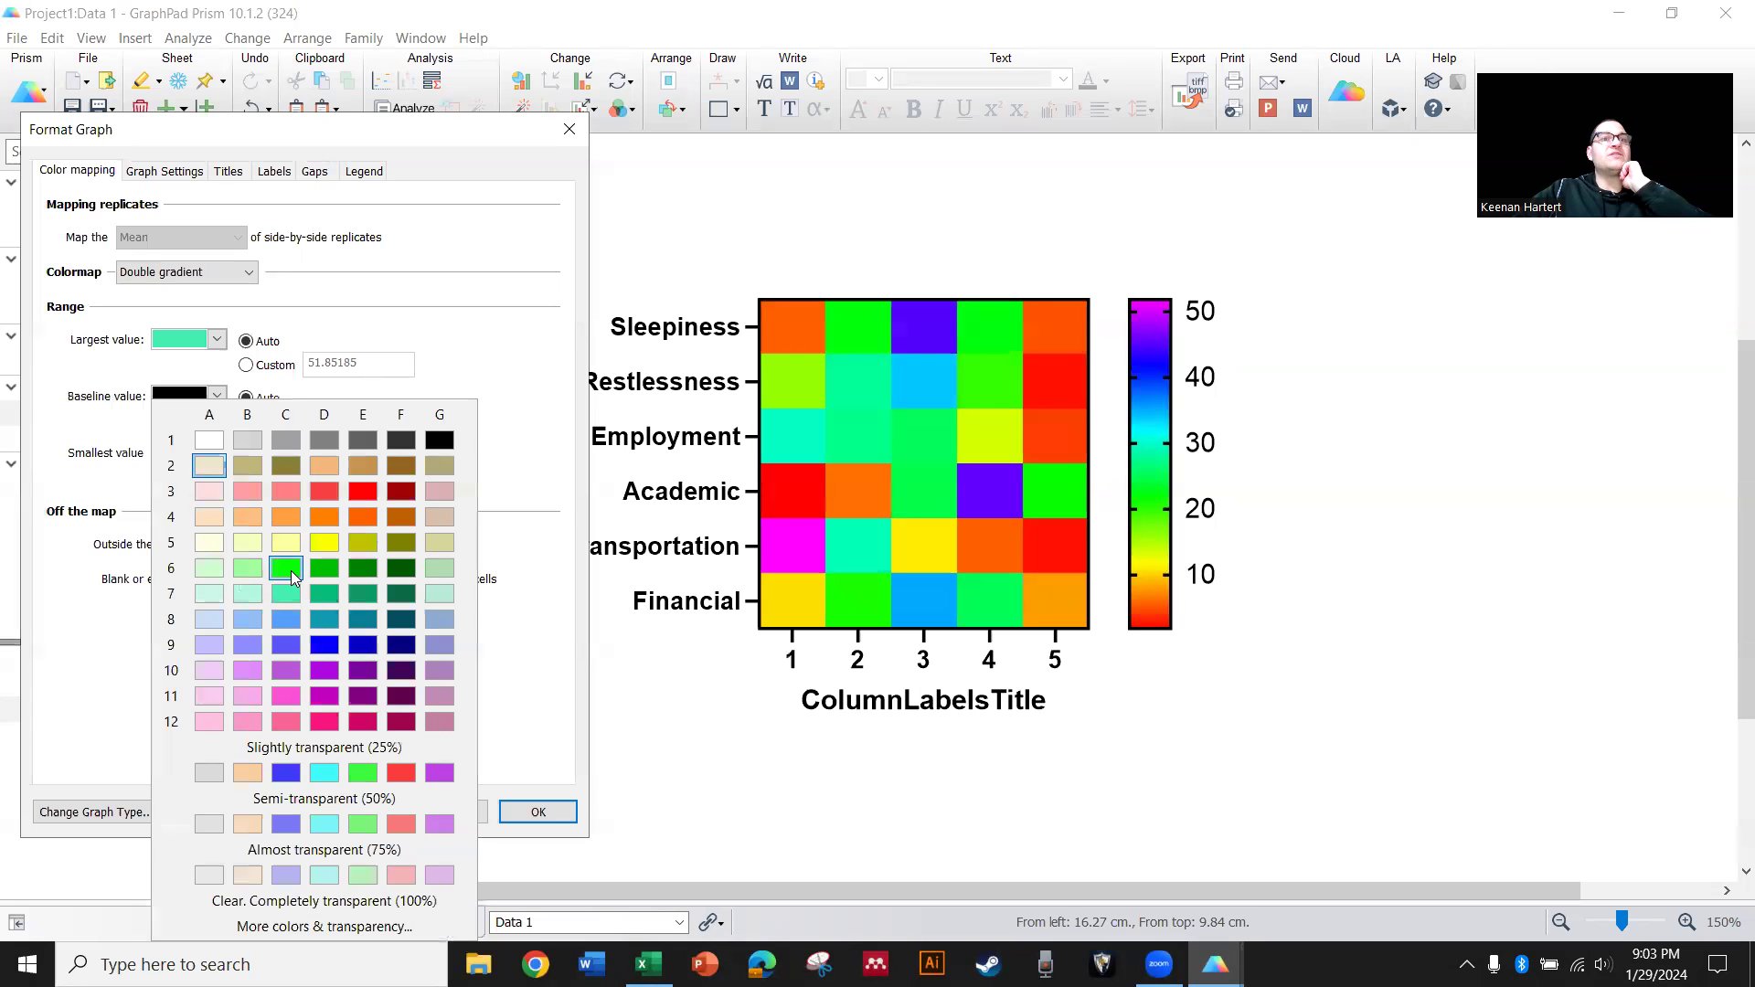
mouse_move(323, 553)
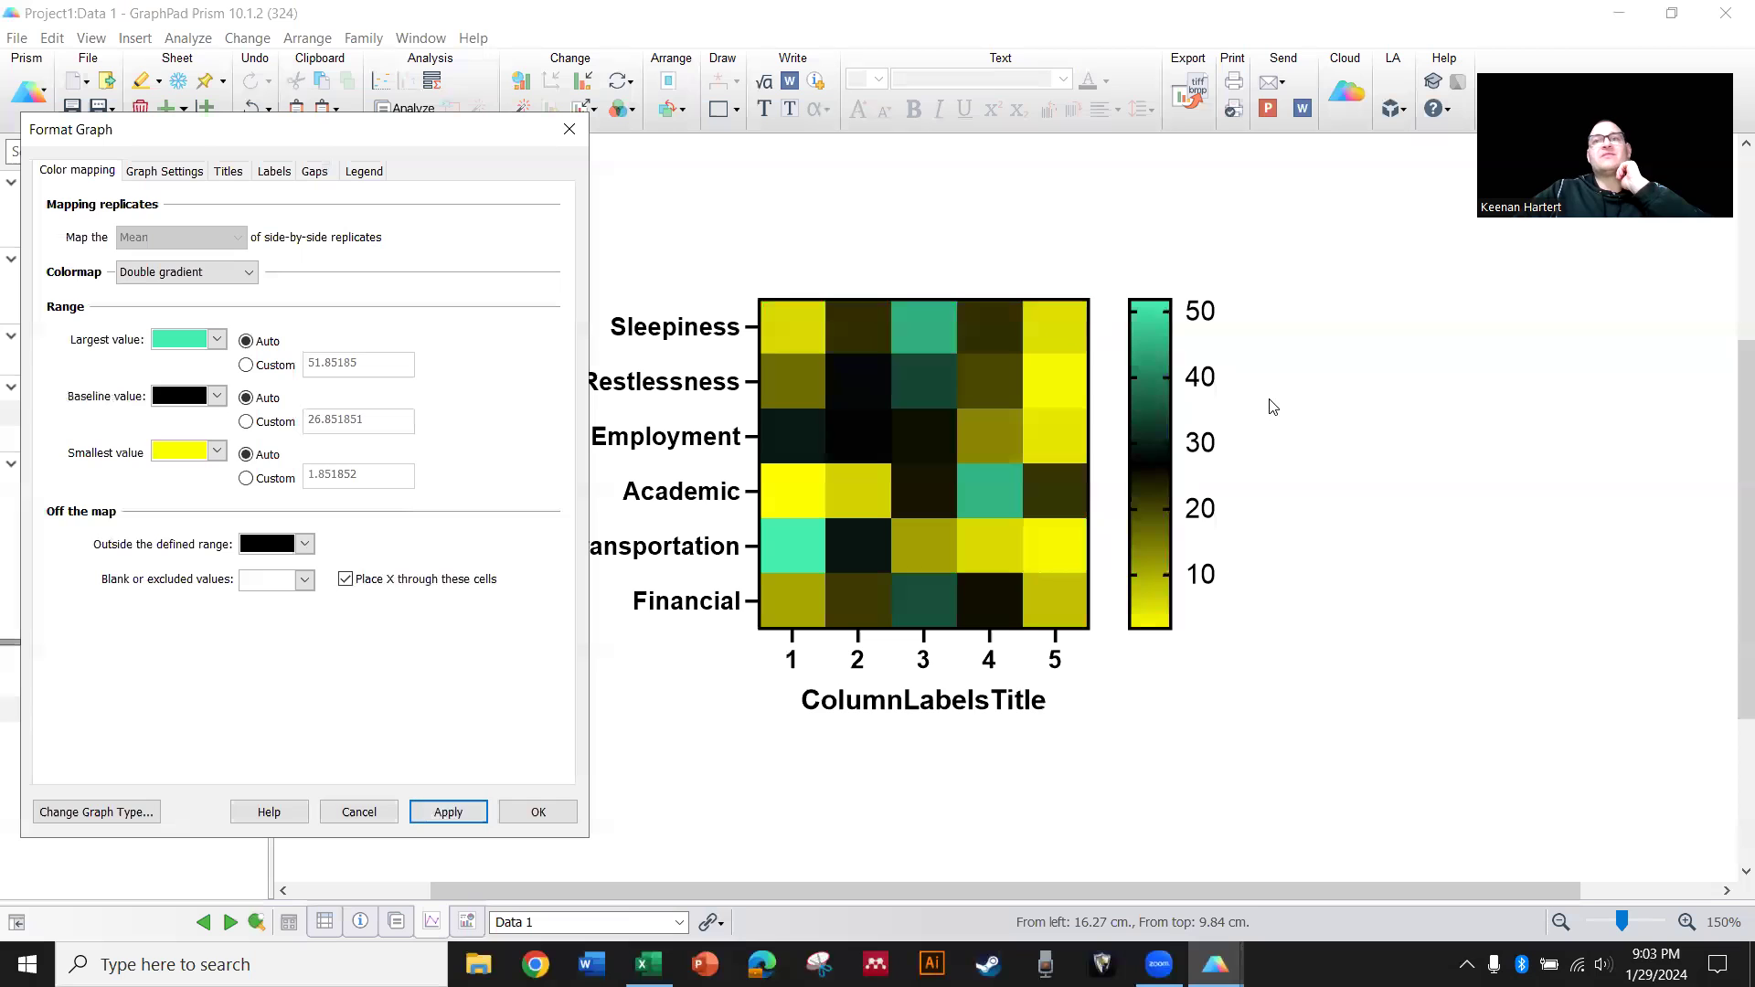
mouse_move(1061, 552)
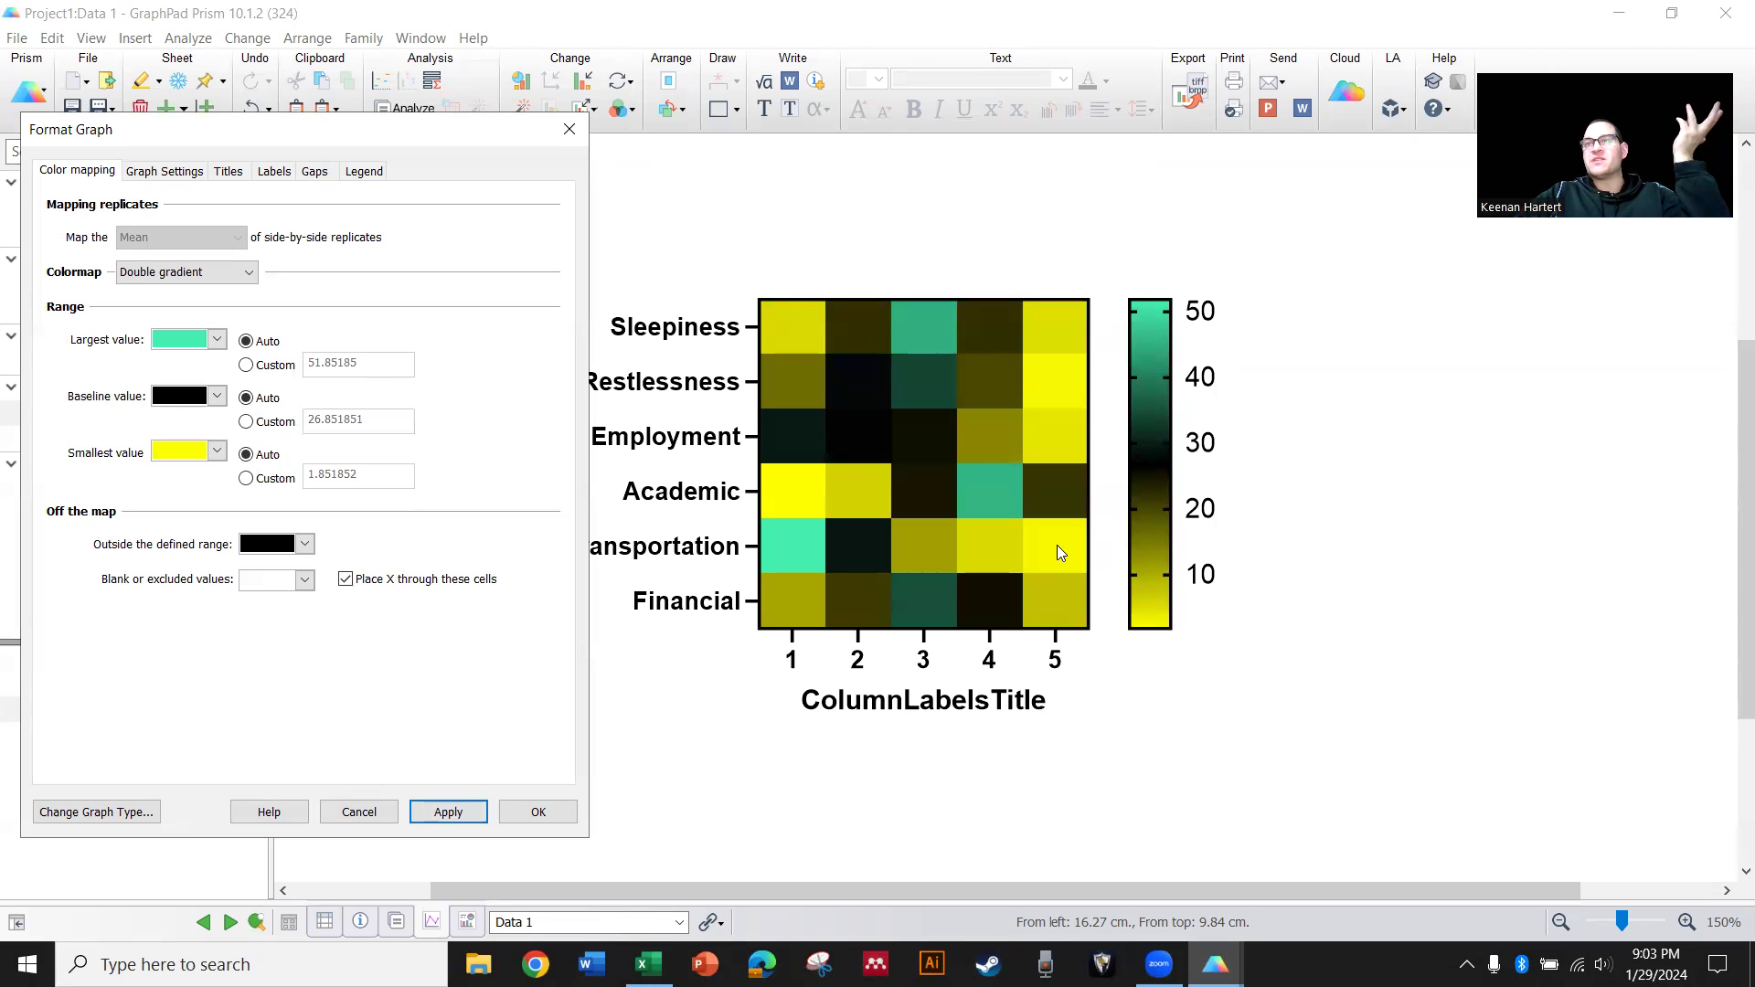
click(179, 397)
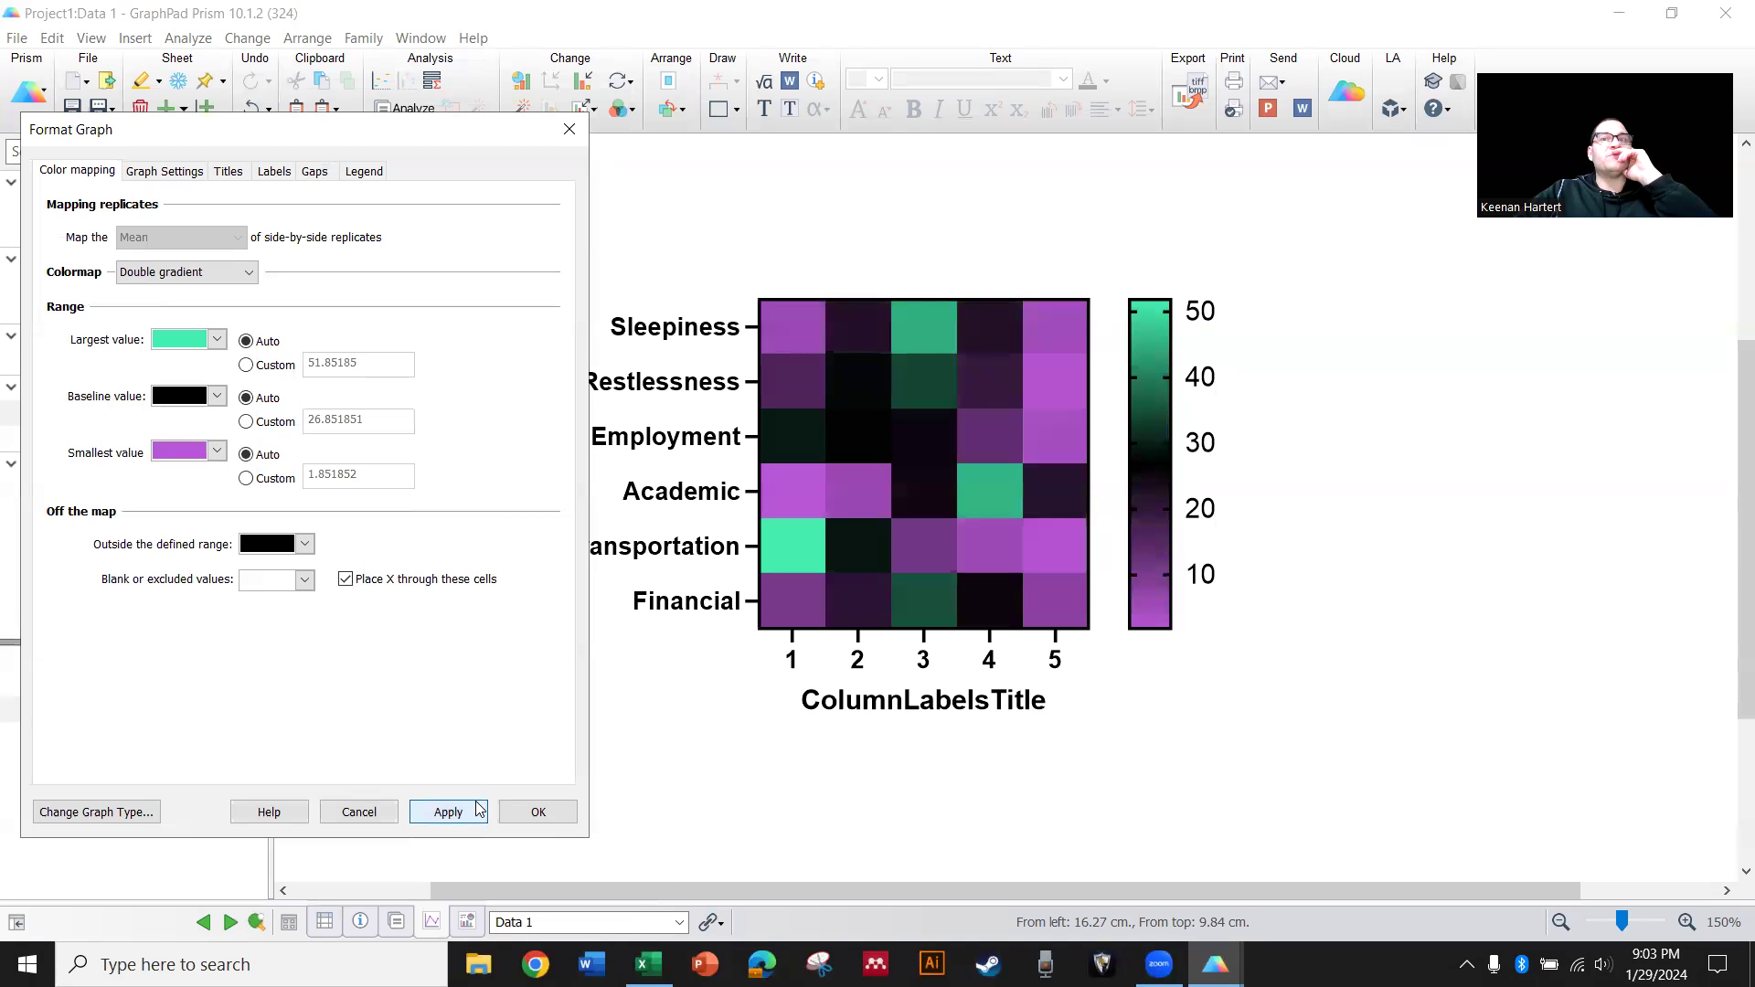
click(538, 812)
text(Rating)
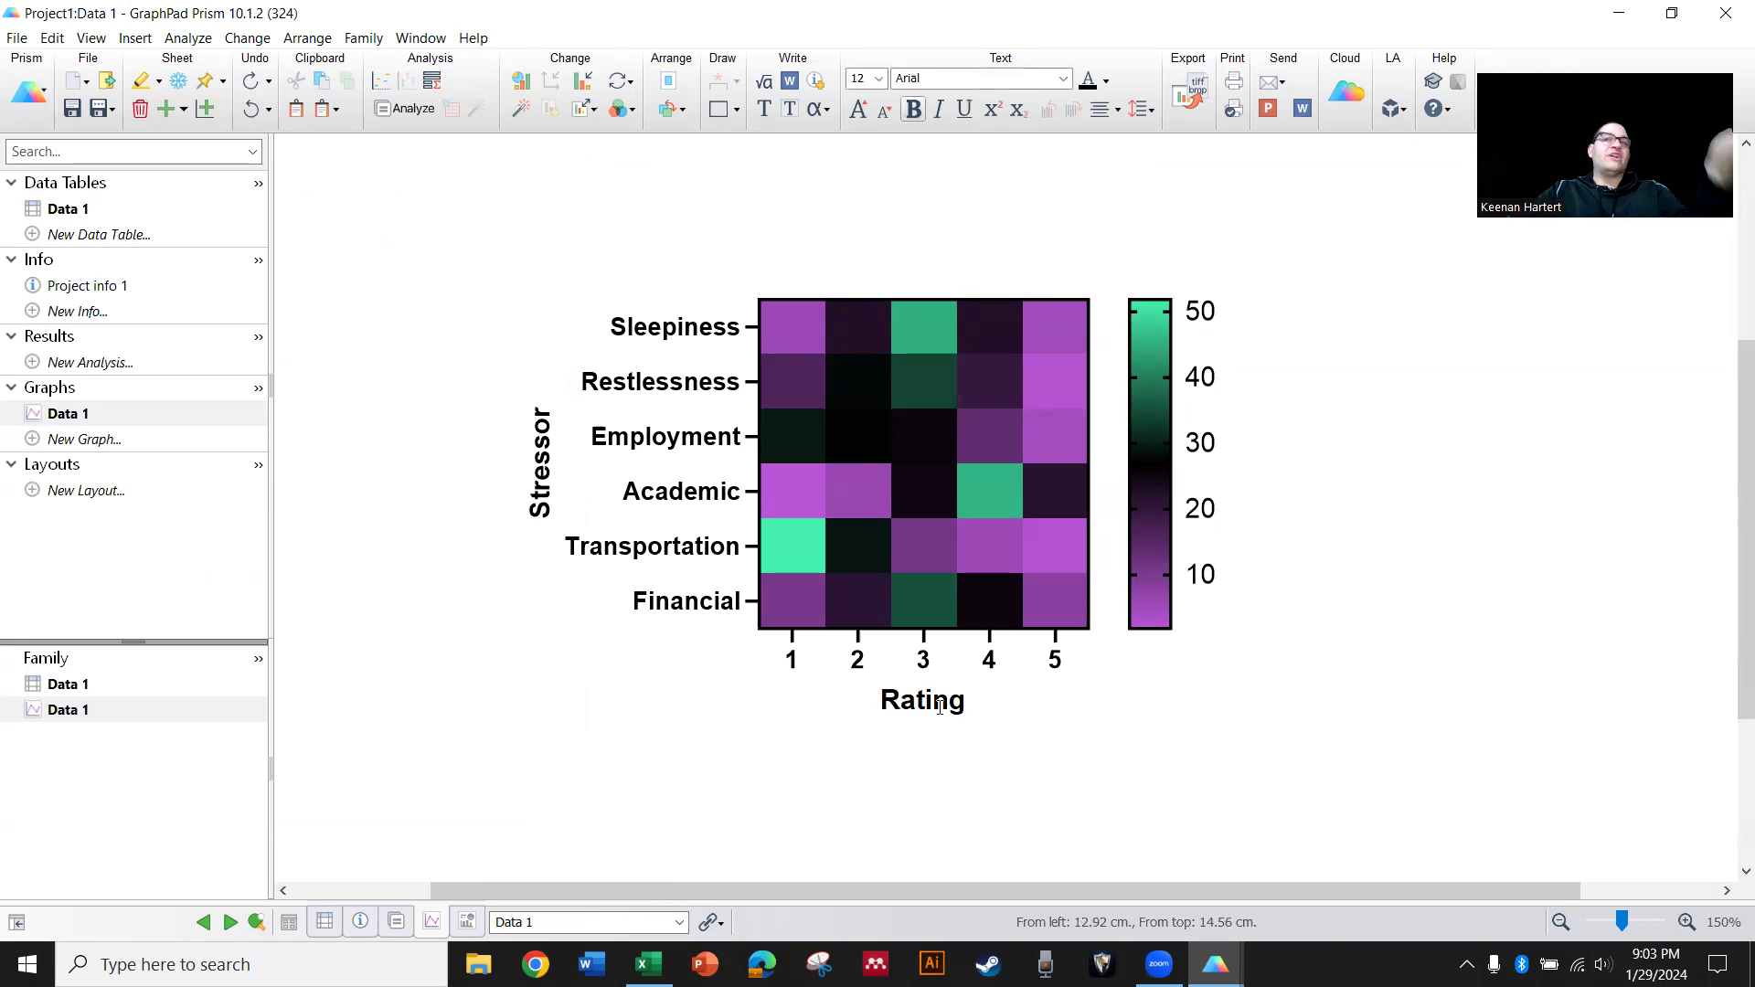
Confirm the X-axis title Rating and close the Format Graph window
click(779, 788)
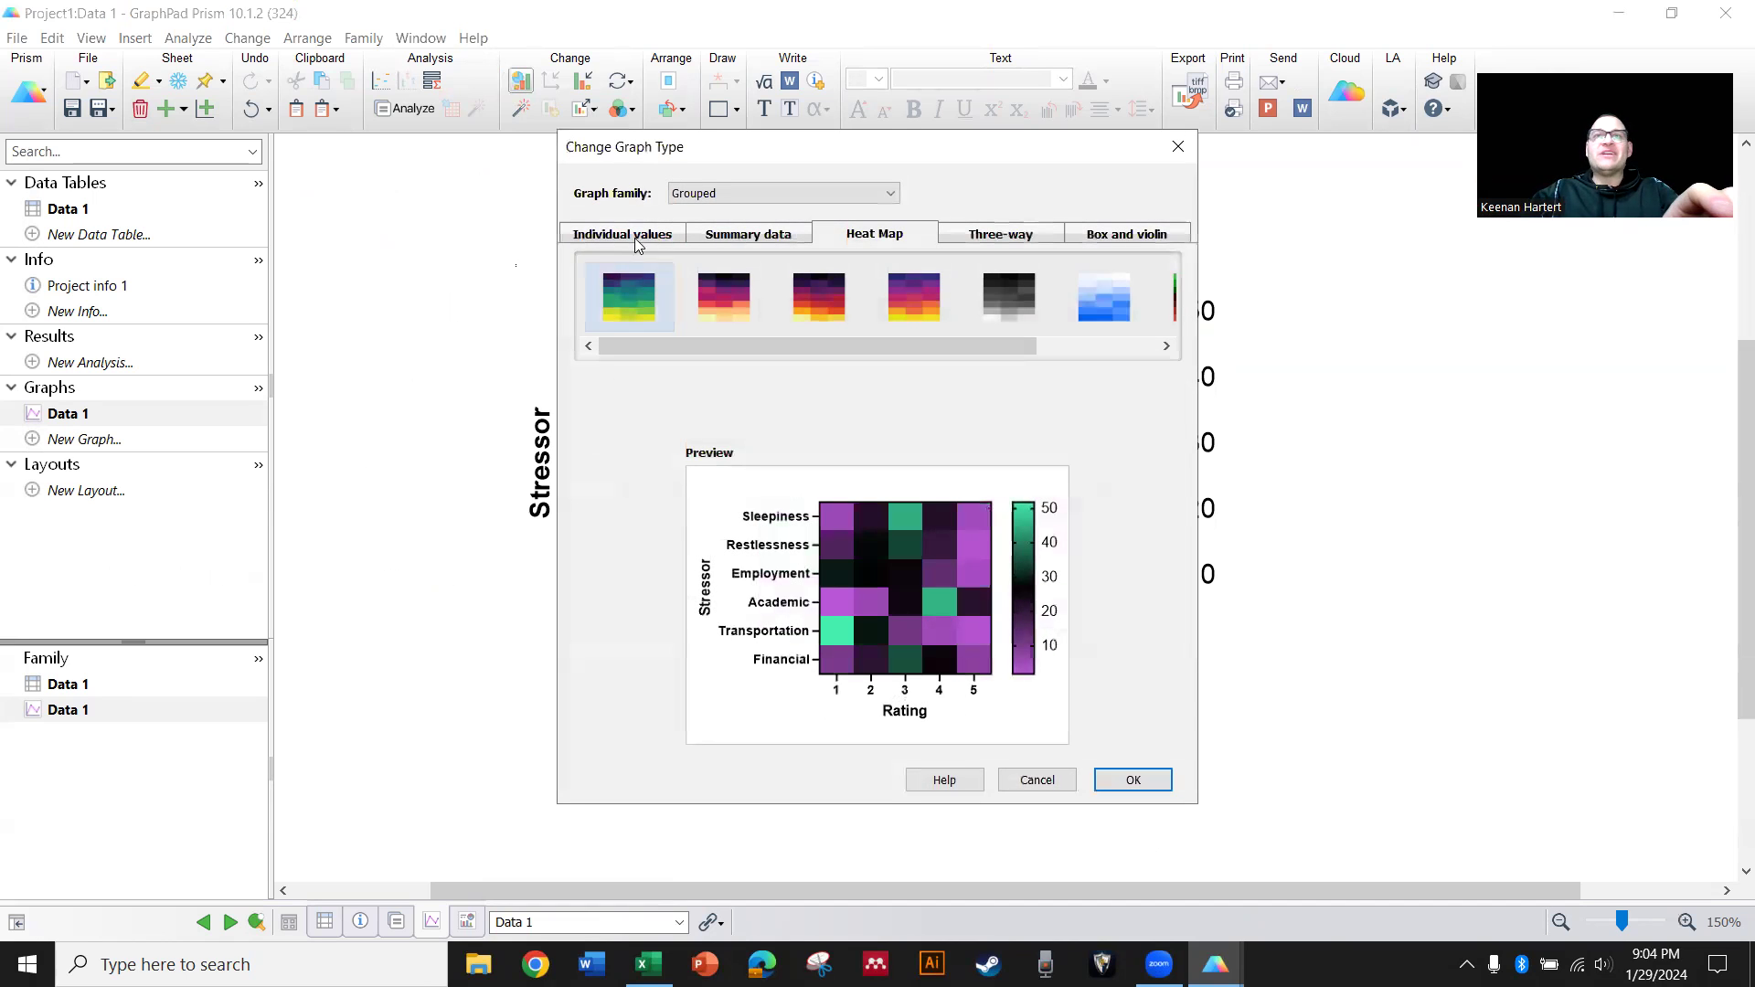
Browse individual-values, three-way and summary-data types, then apply Stacked bars to the stressor graph
click(621, 233)
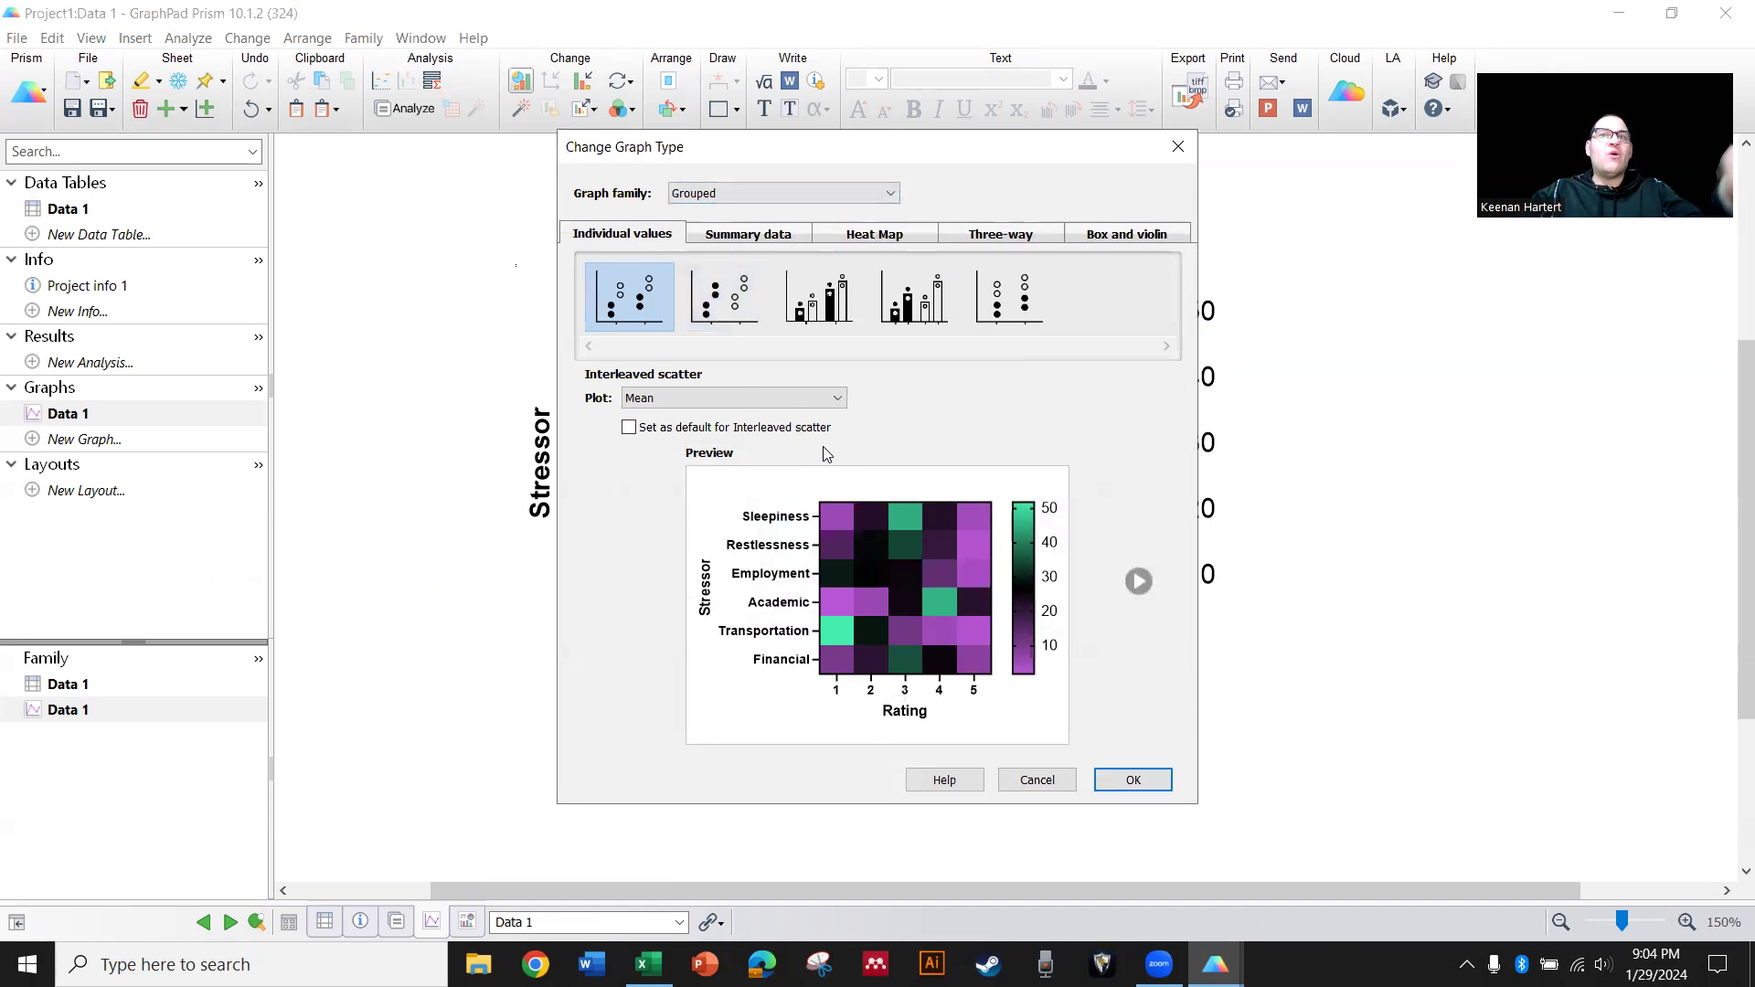
click(724, 296)
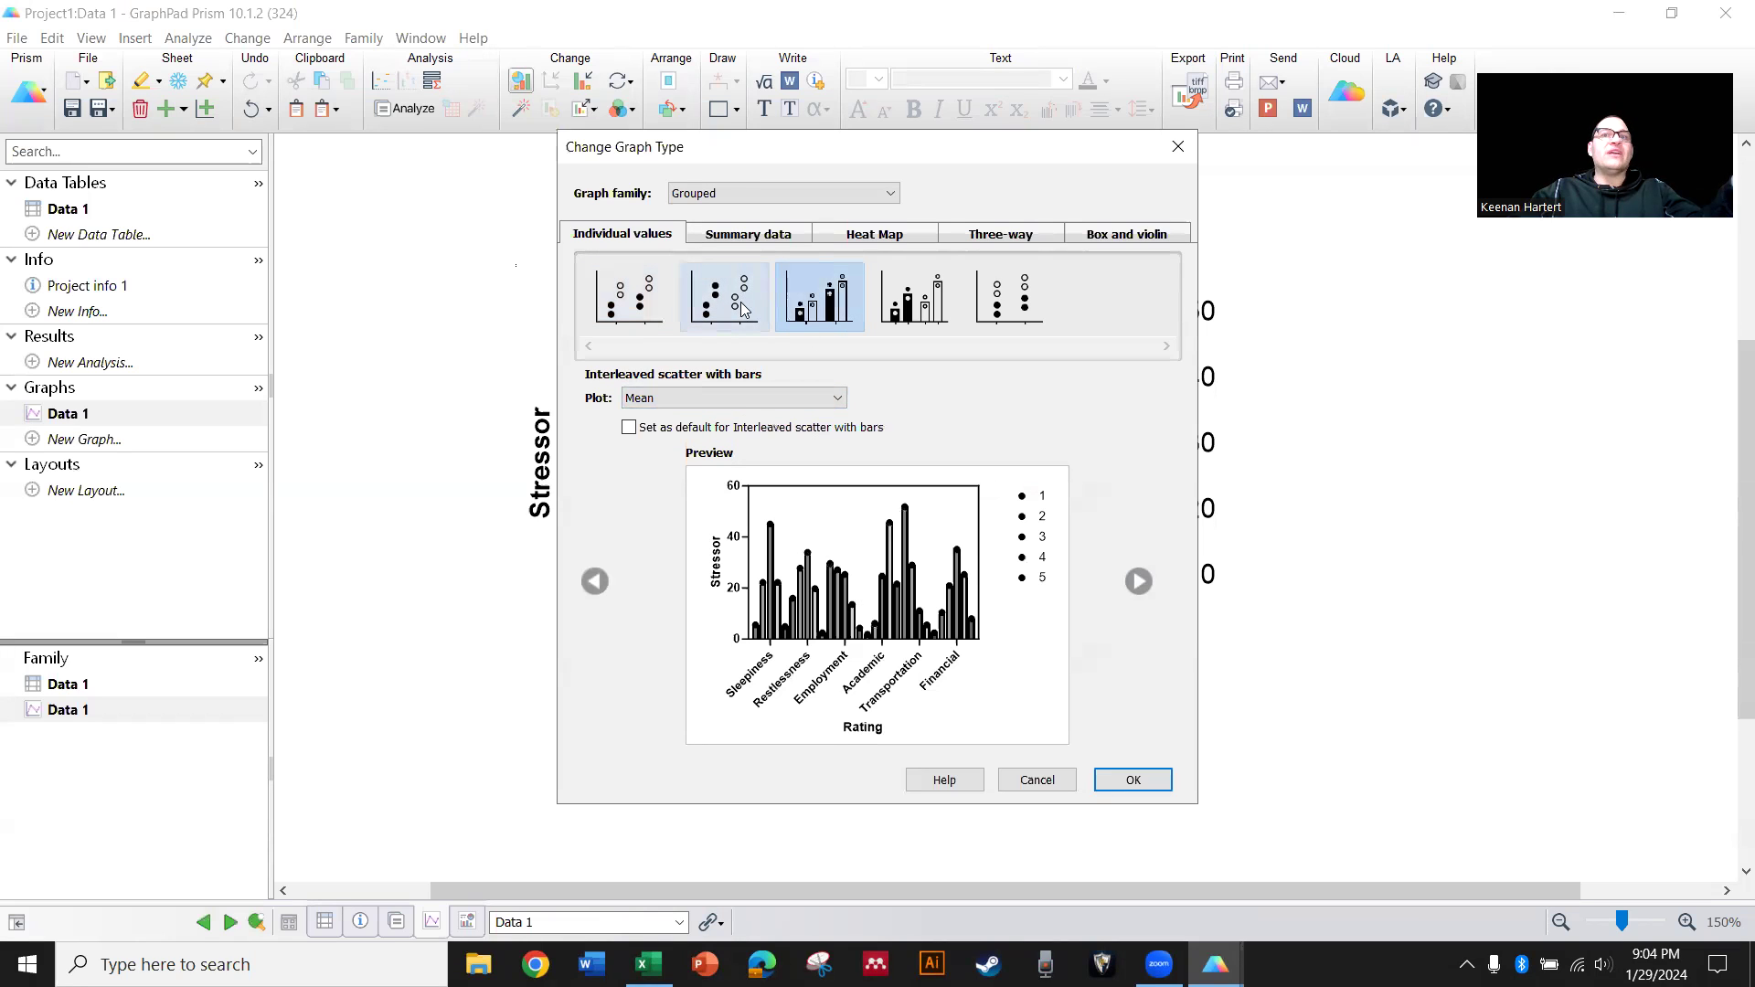
click(914, 297)
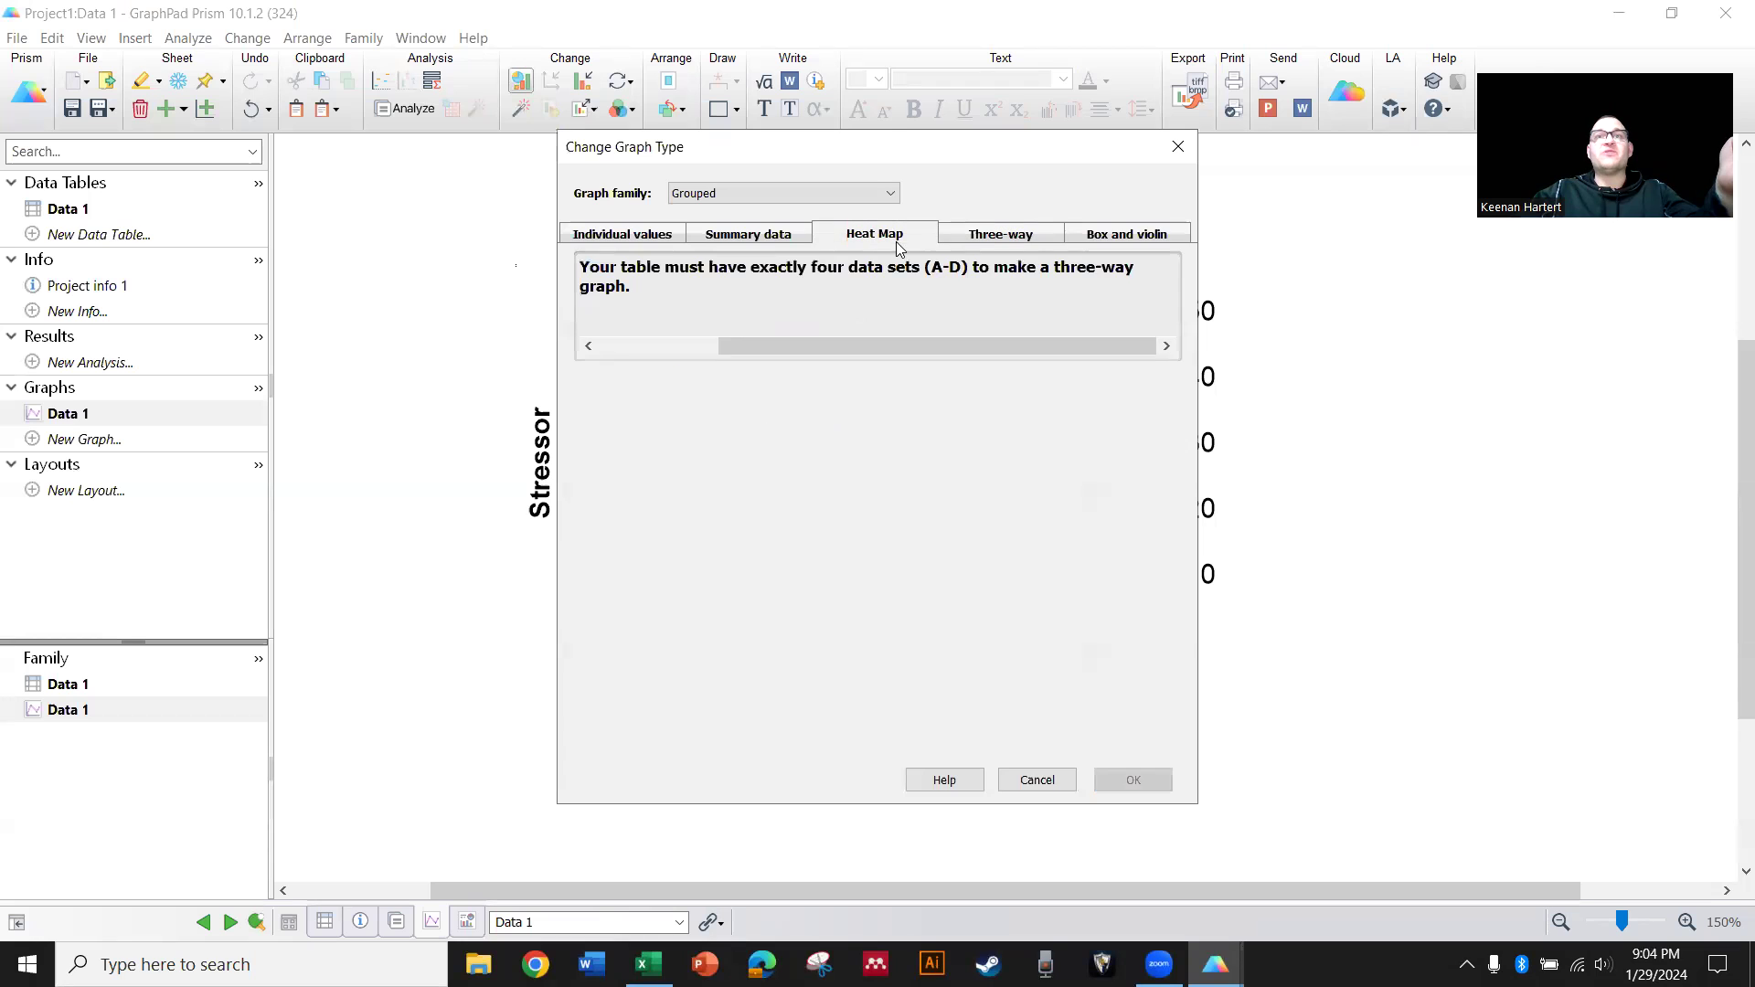
click(746, 232)
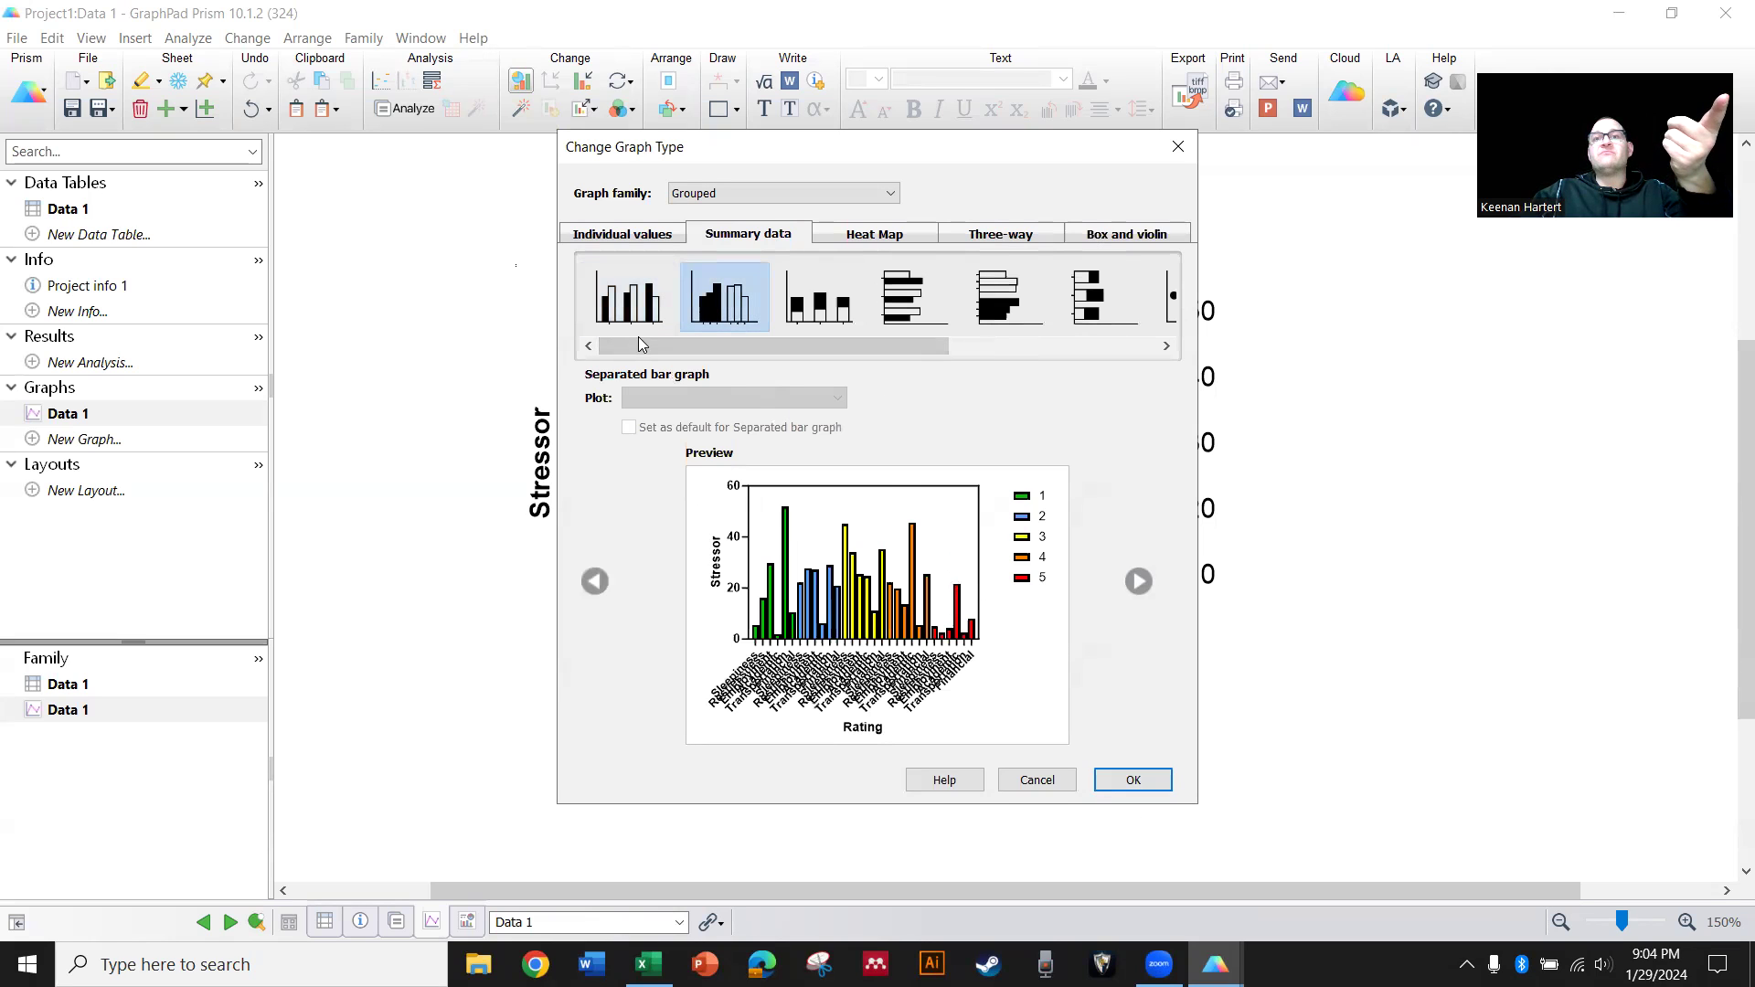
click(629, 297)
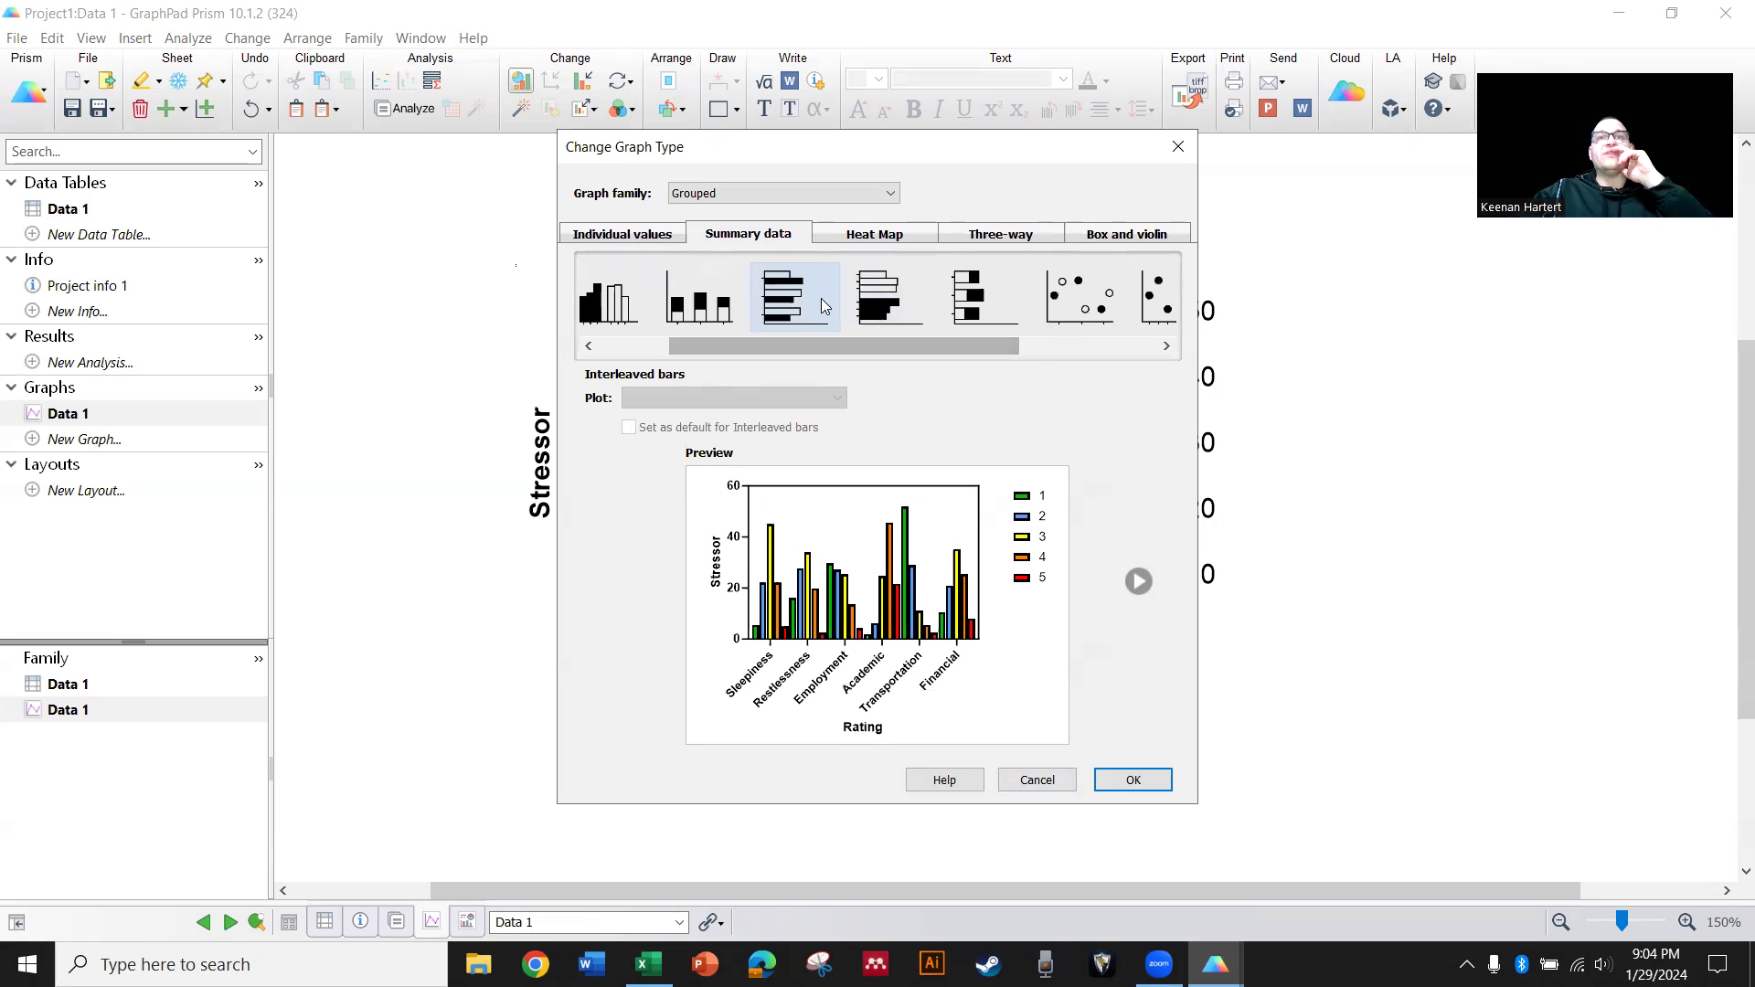
click(983, 296)
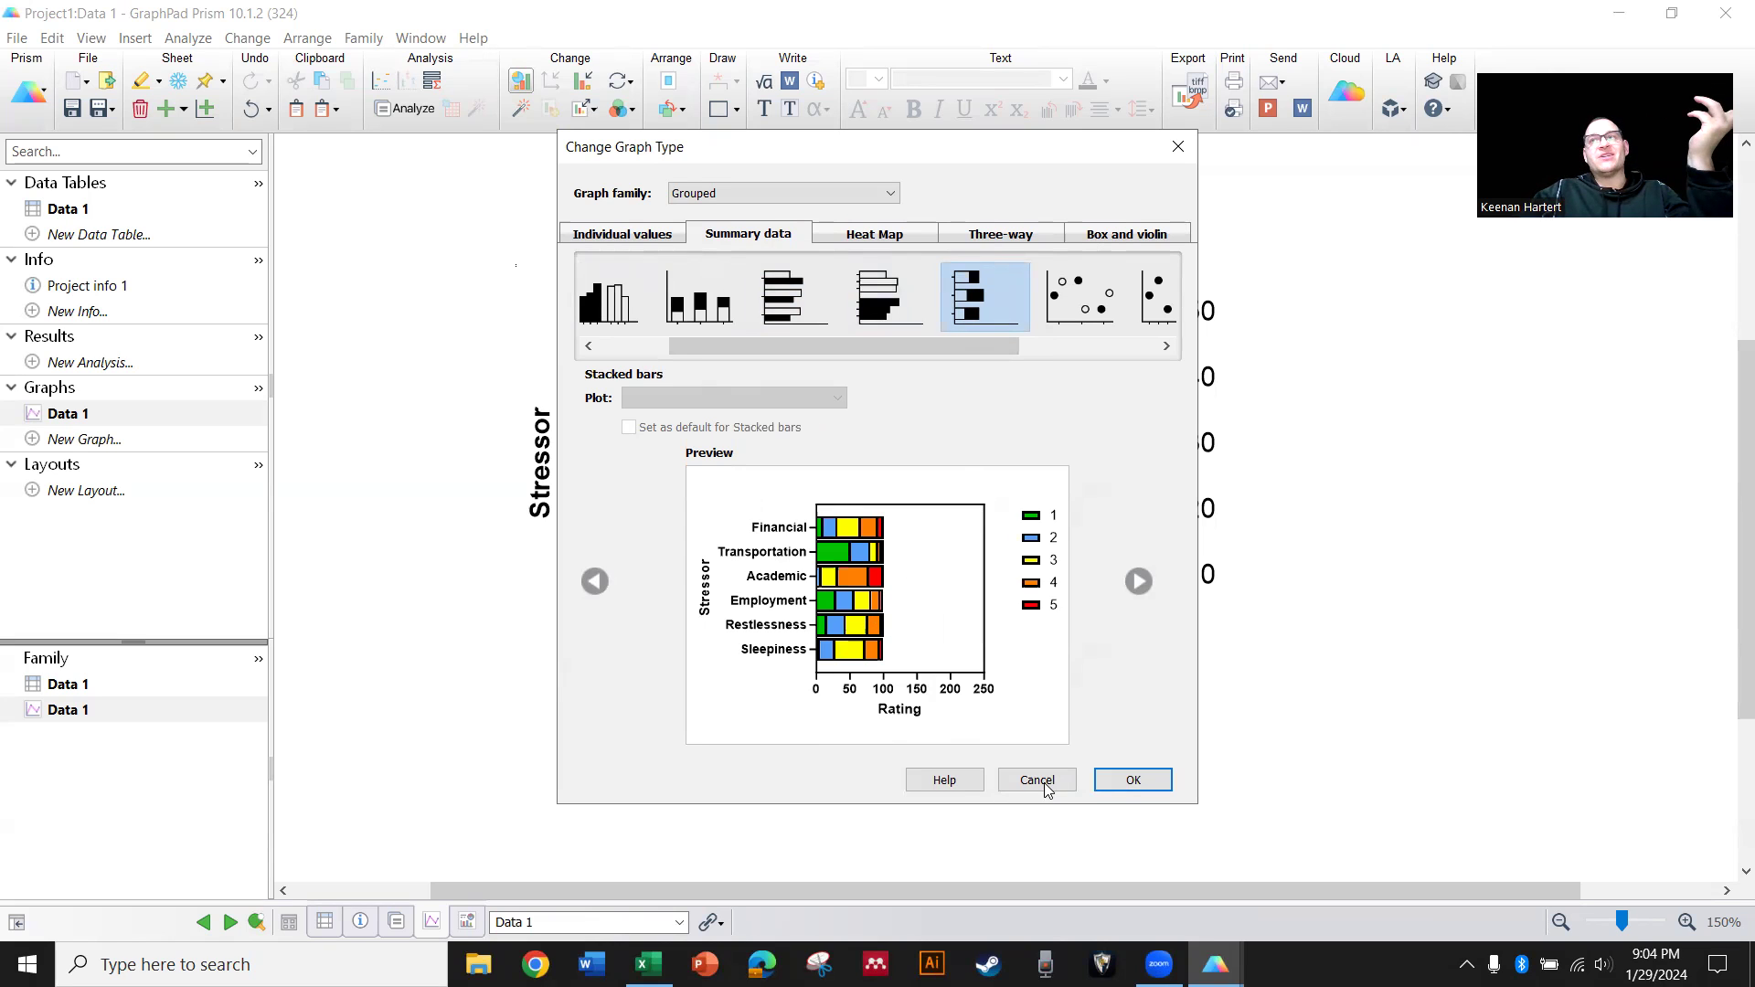
click(1130, 779)
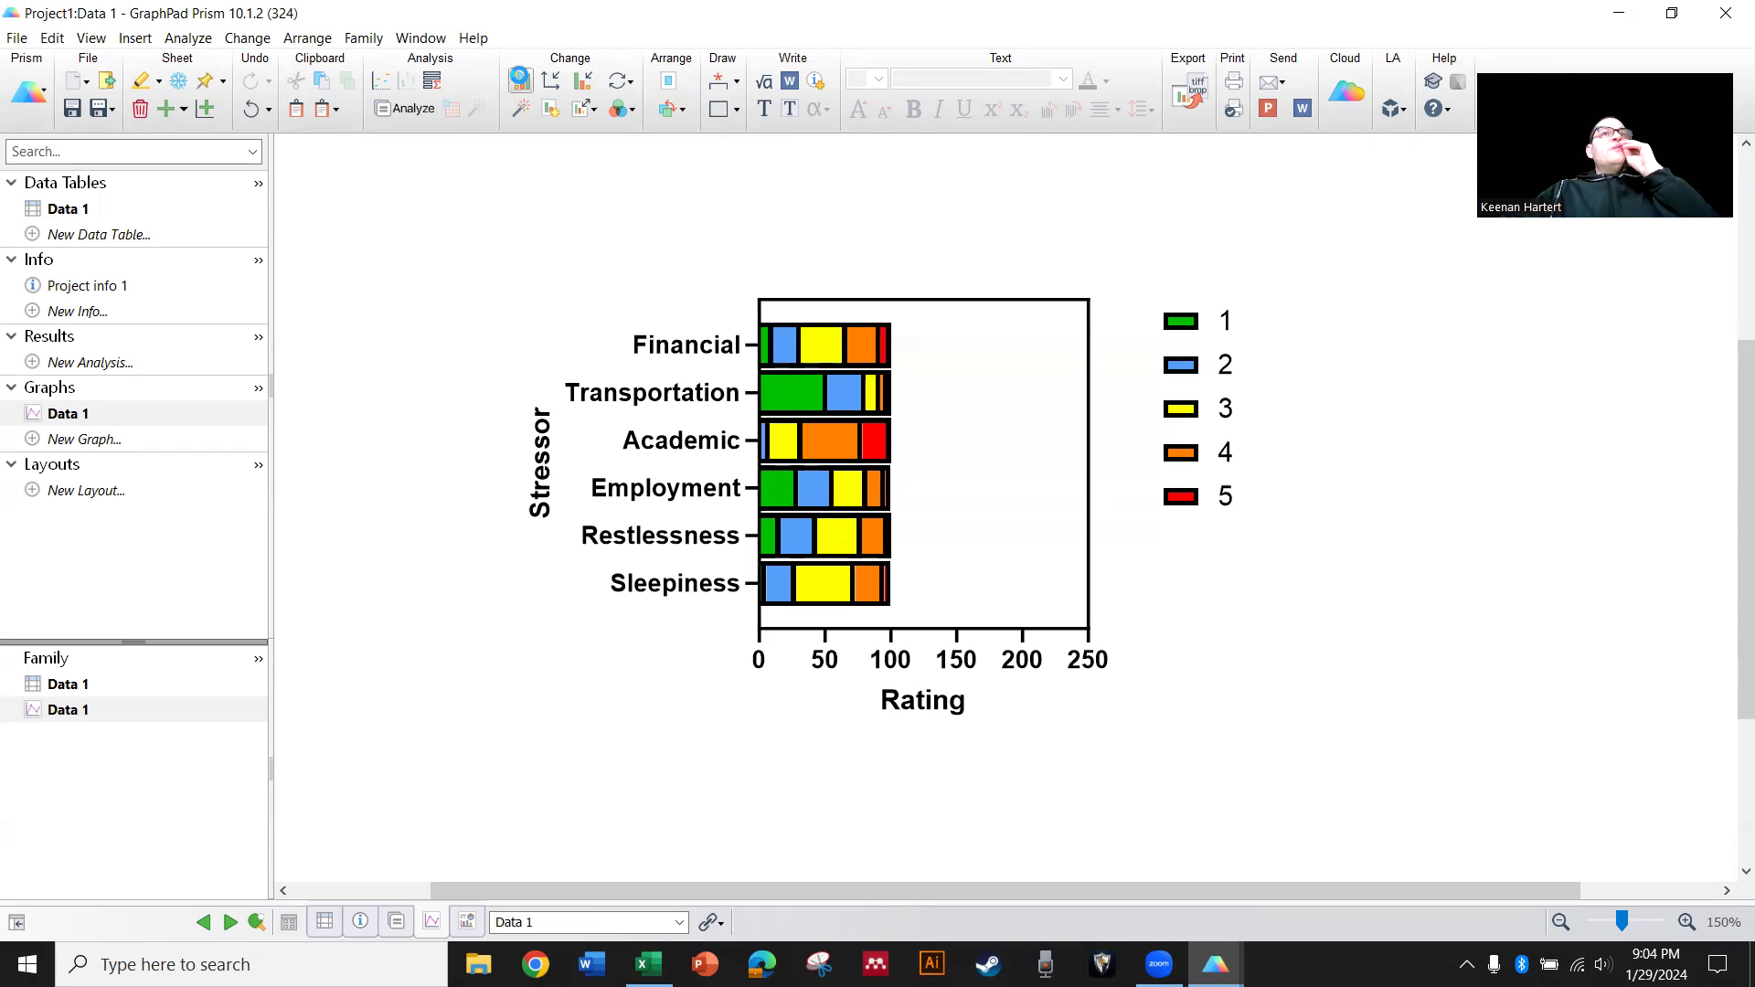
Reopen Change Graph Type and preview Nested then Column scatter layouts for the stressor data
click(781, 192)
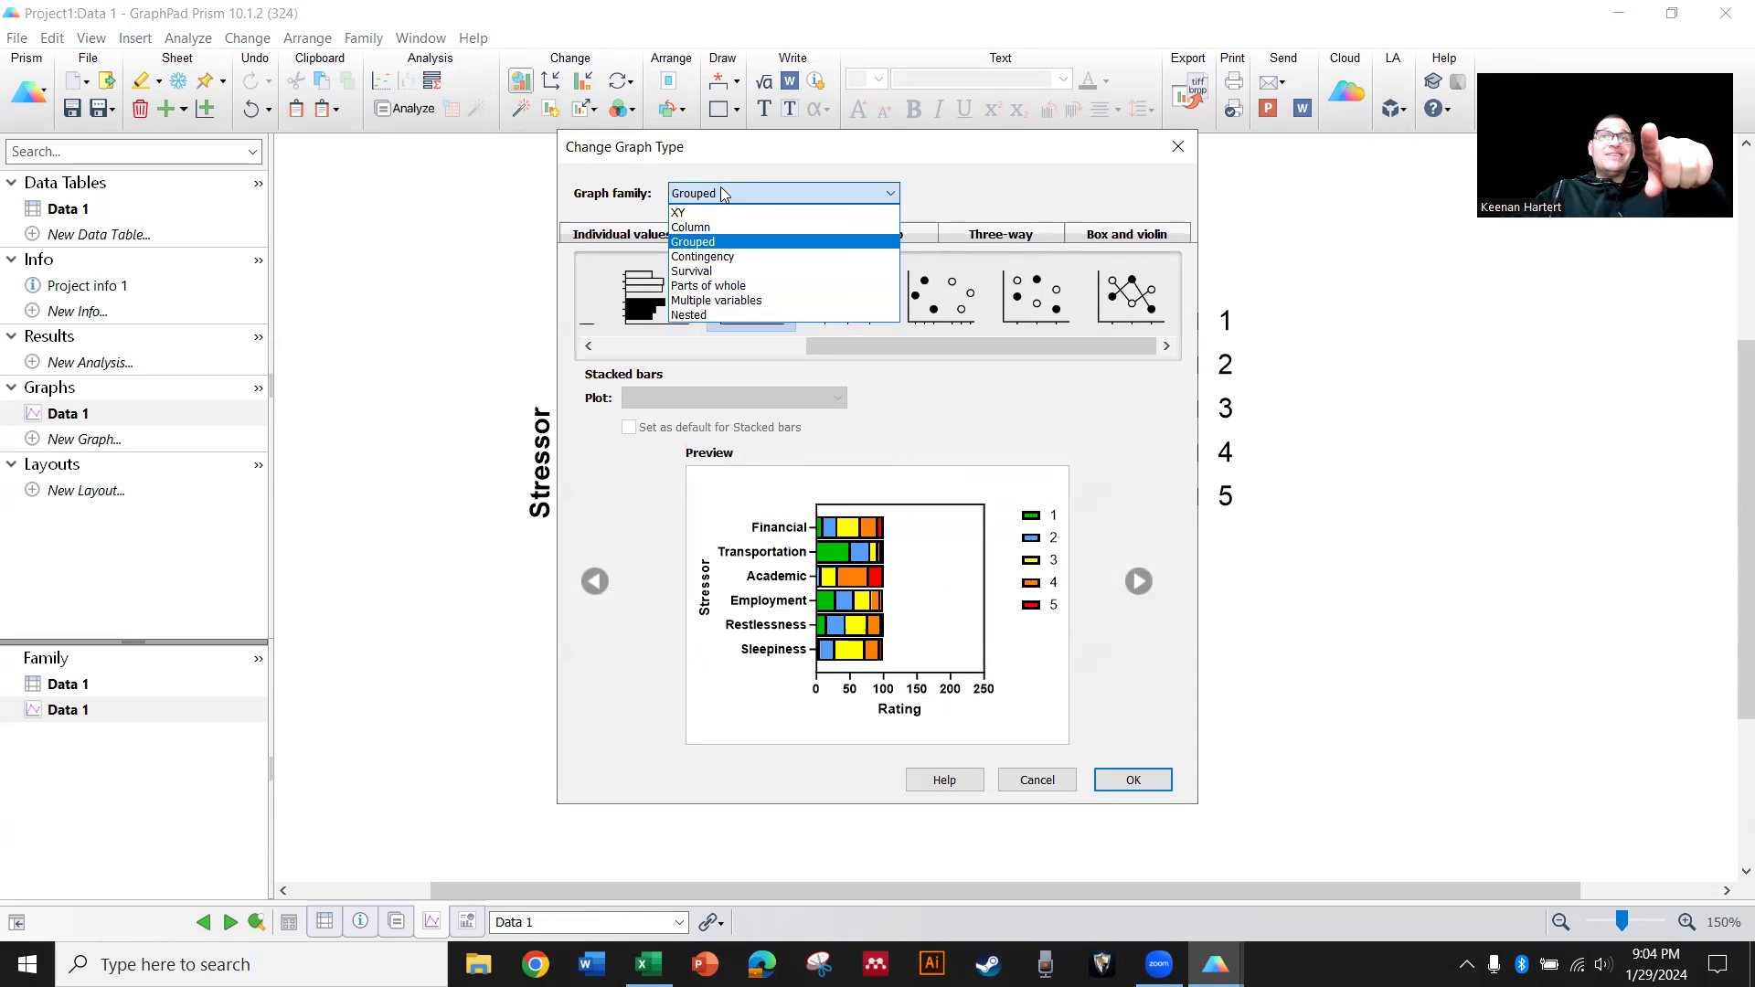
mouse_move(691, 227)
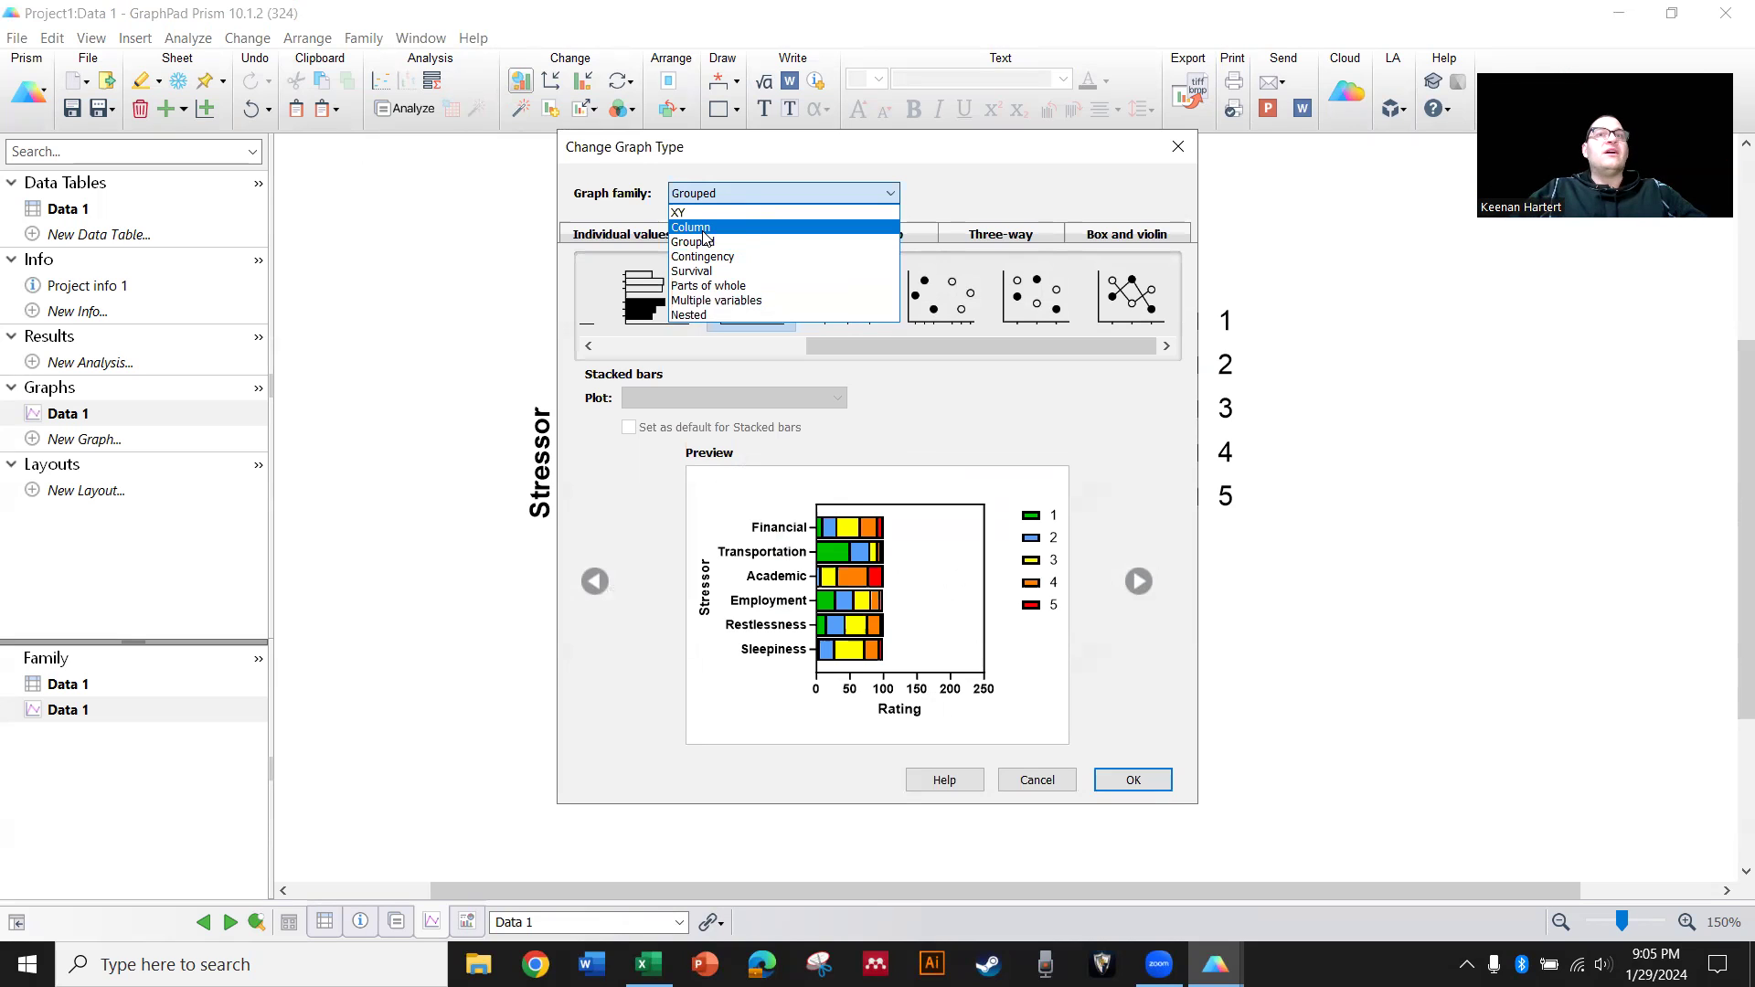
click(689, 315)
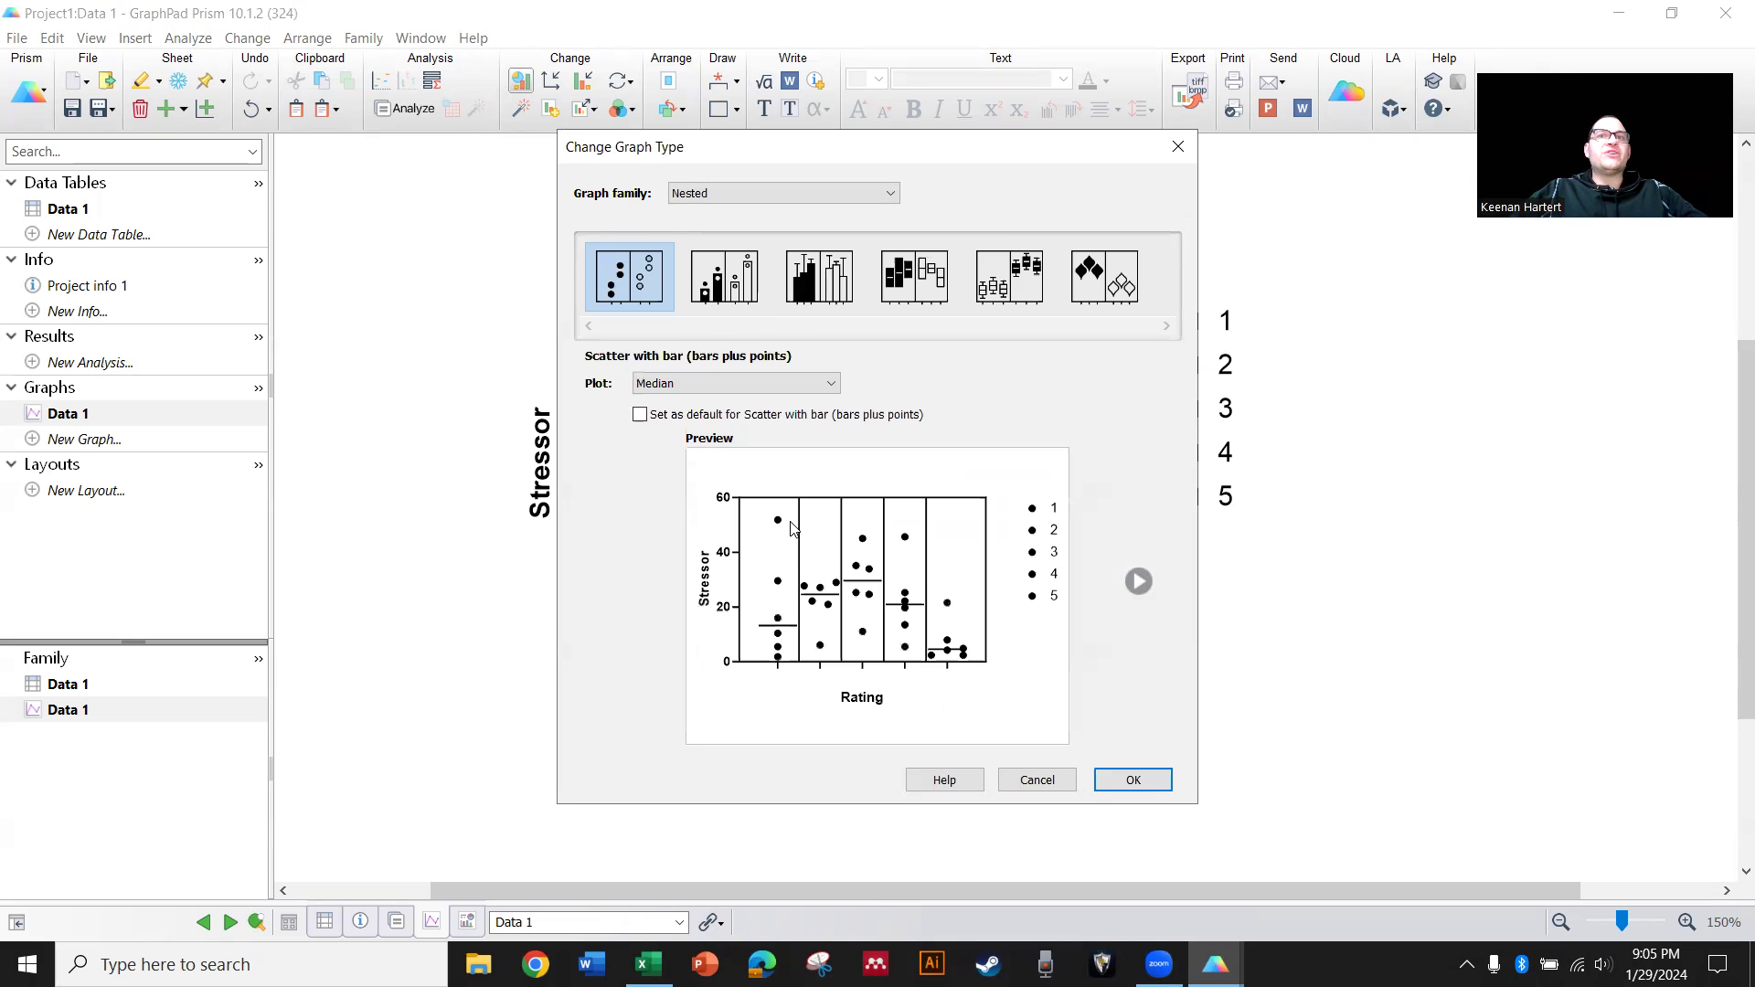
click(724, 276)
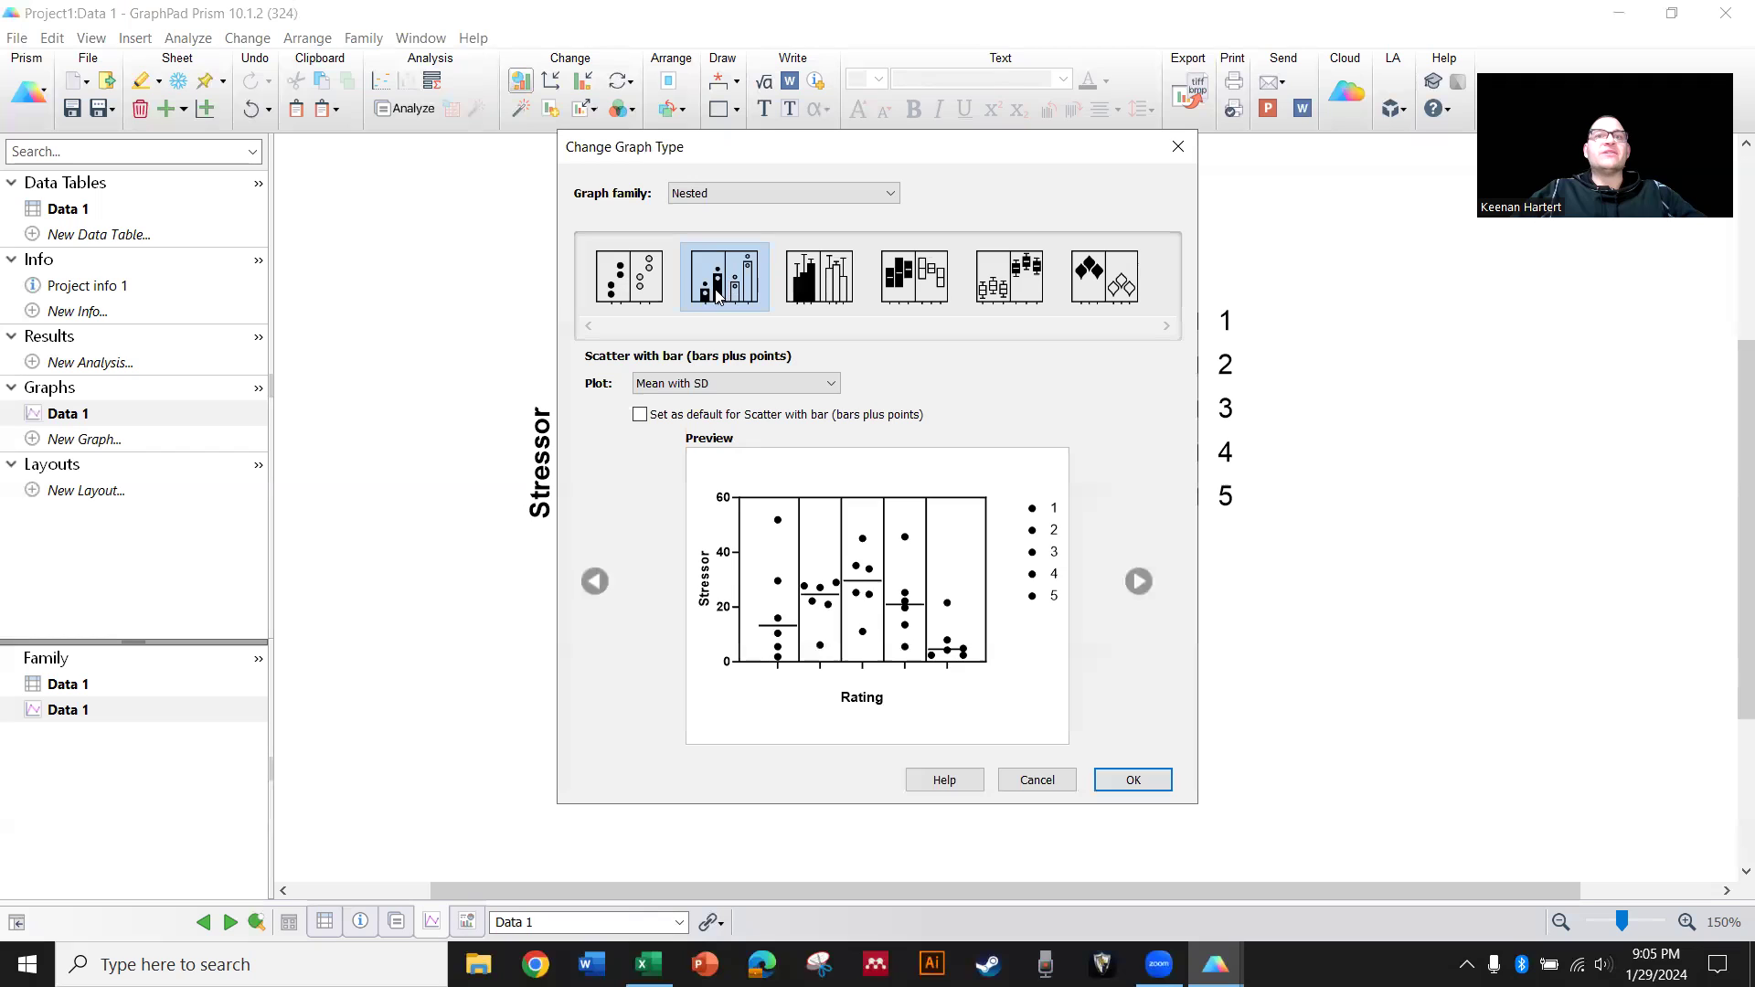
click(724, 276)
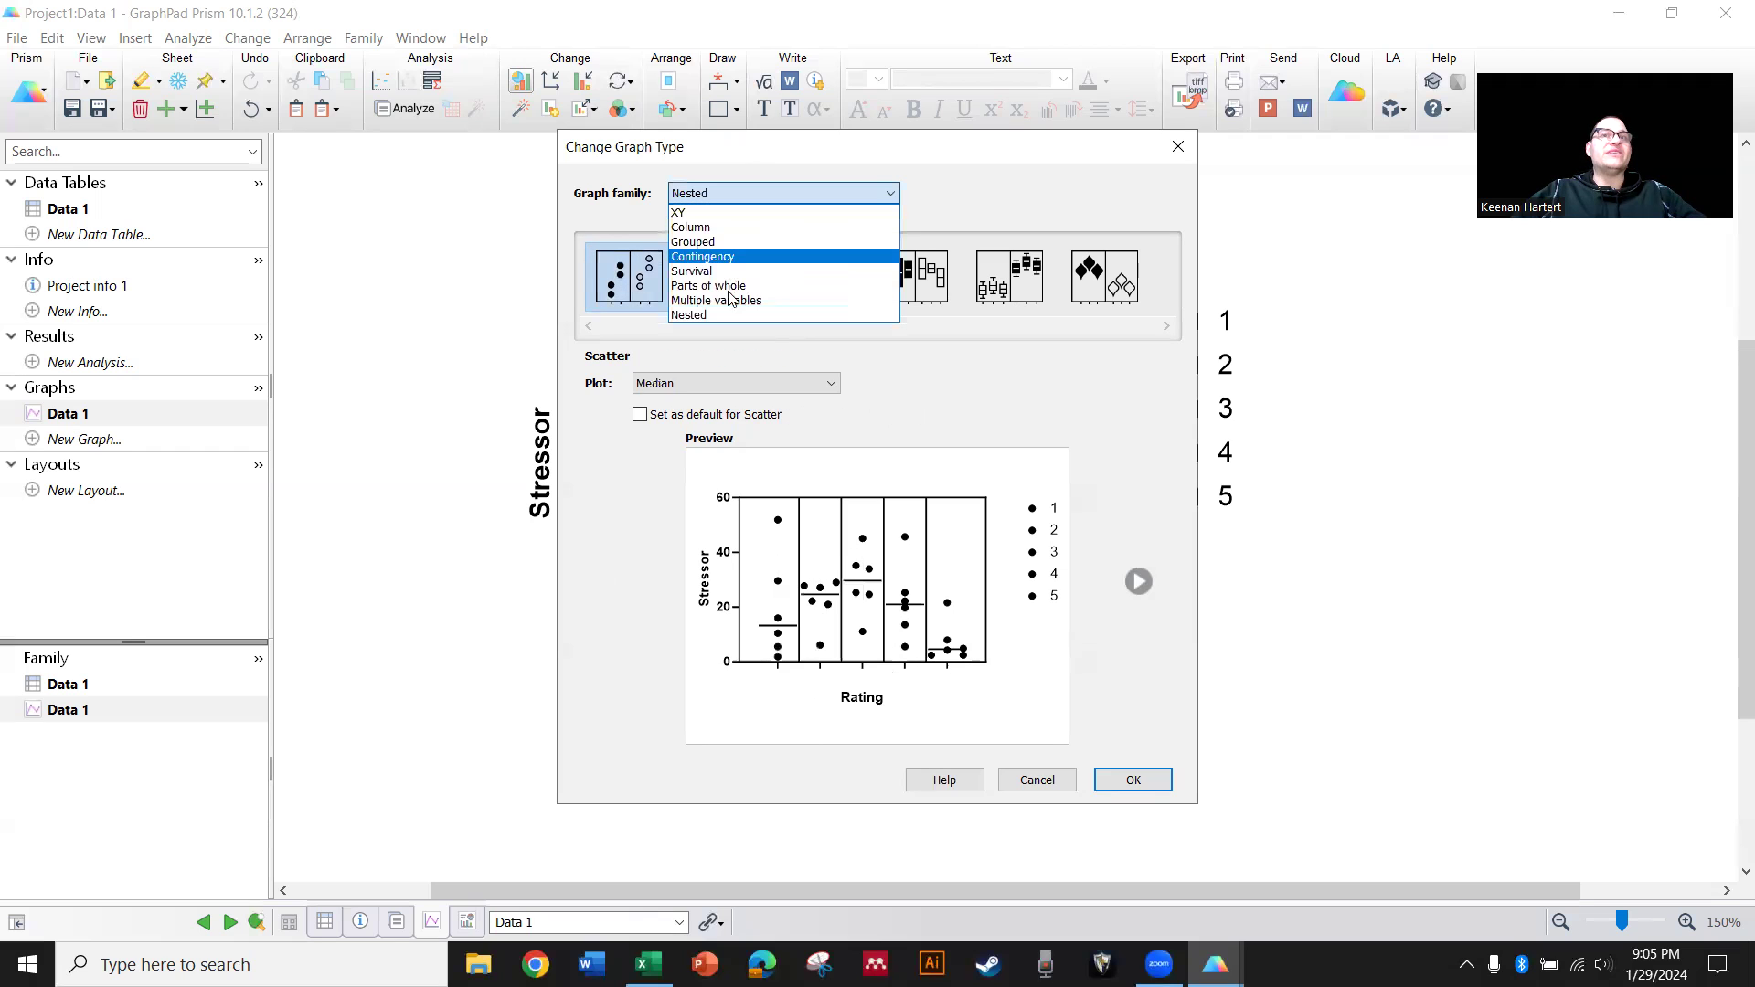
click(692, 226)
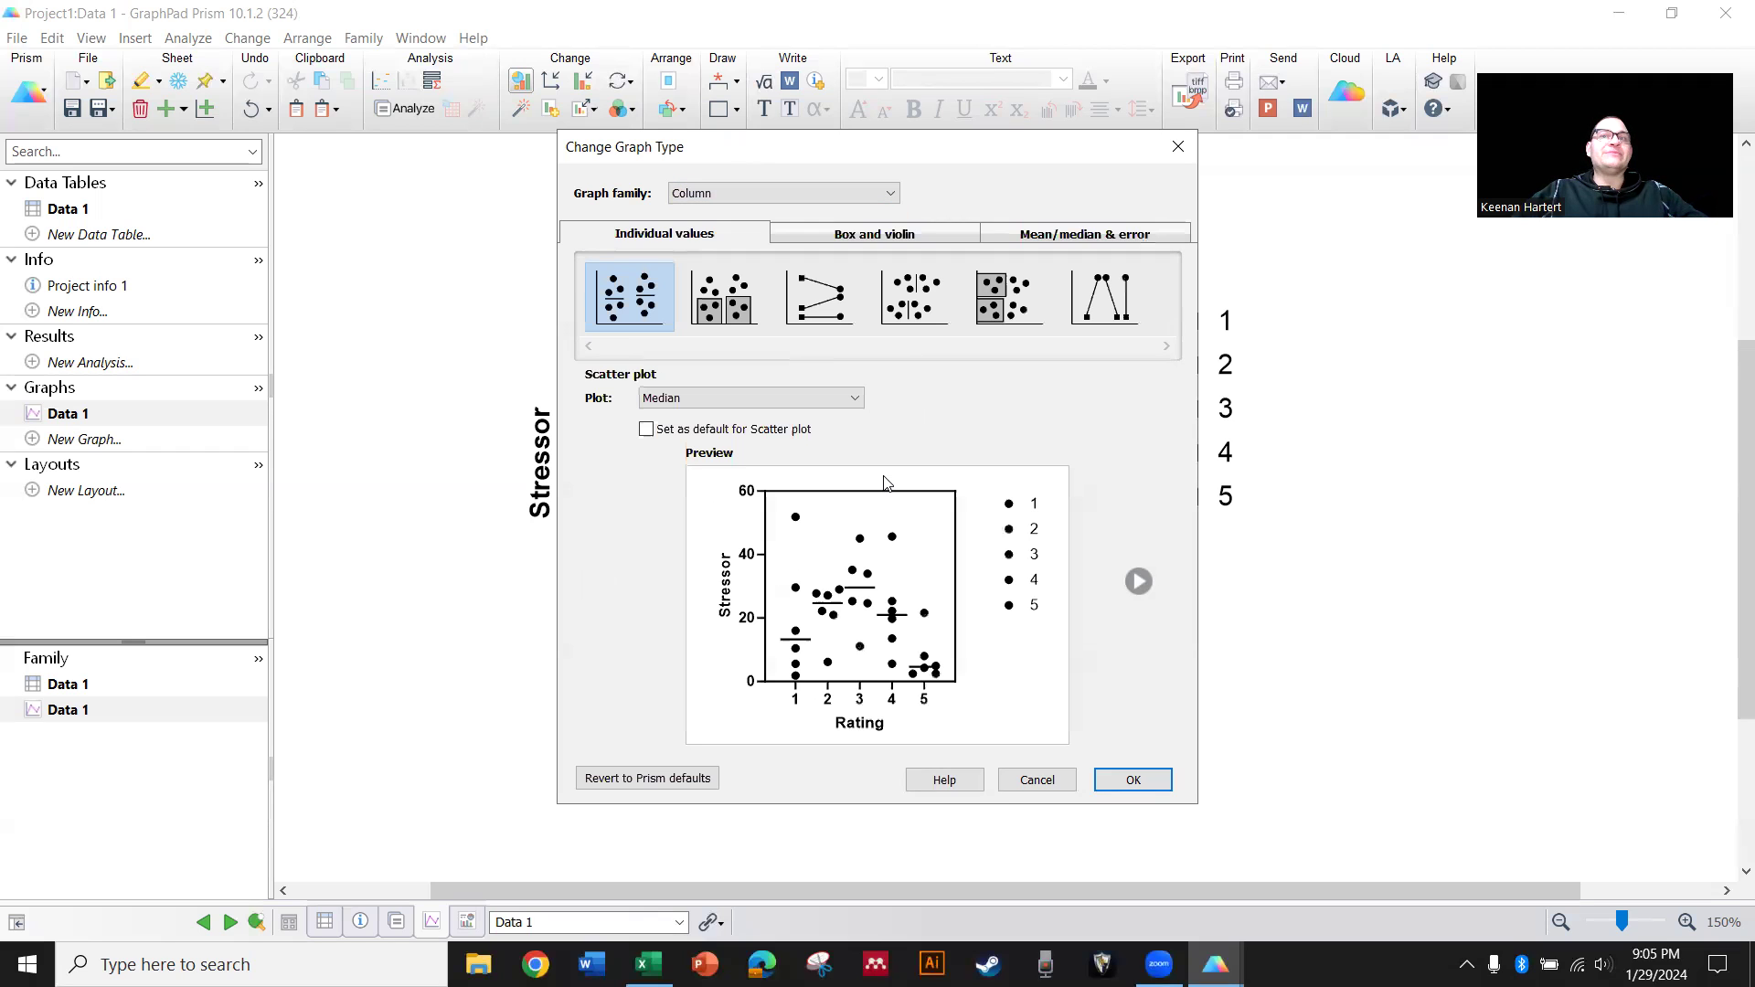
mouse_move(998, 790)
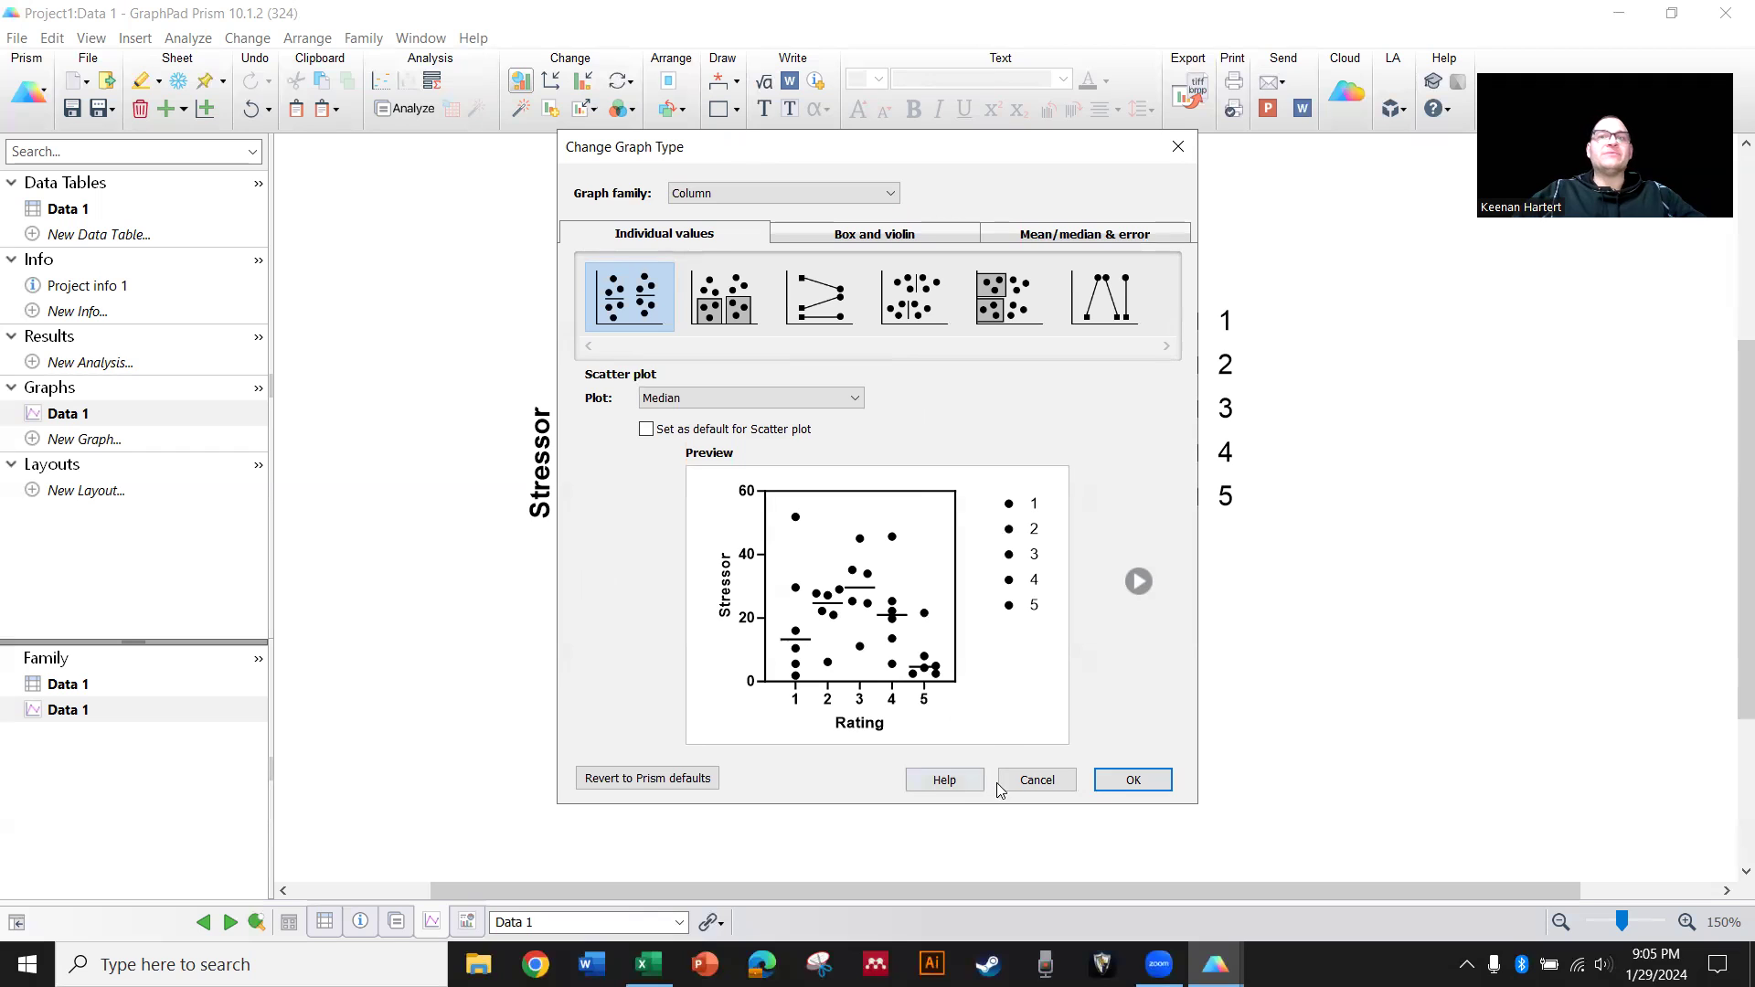
click(781, 192)
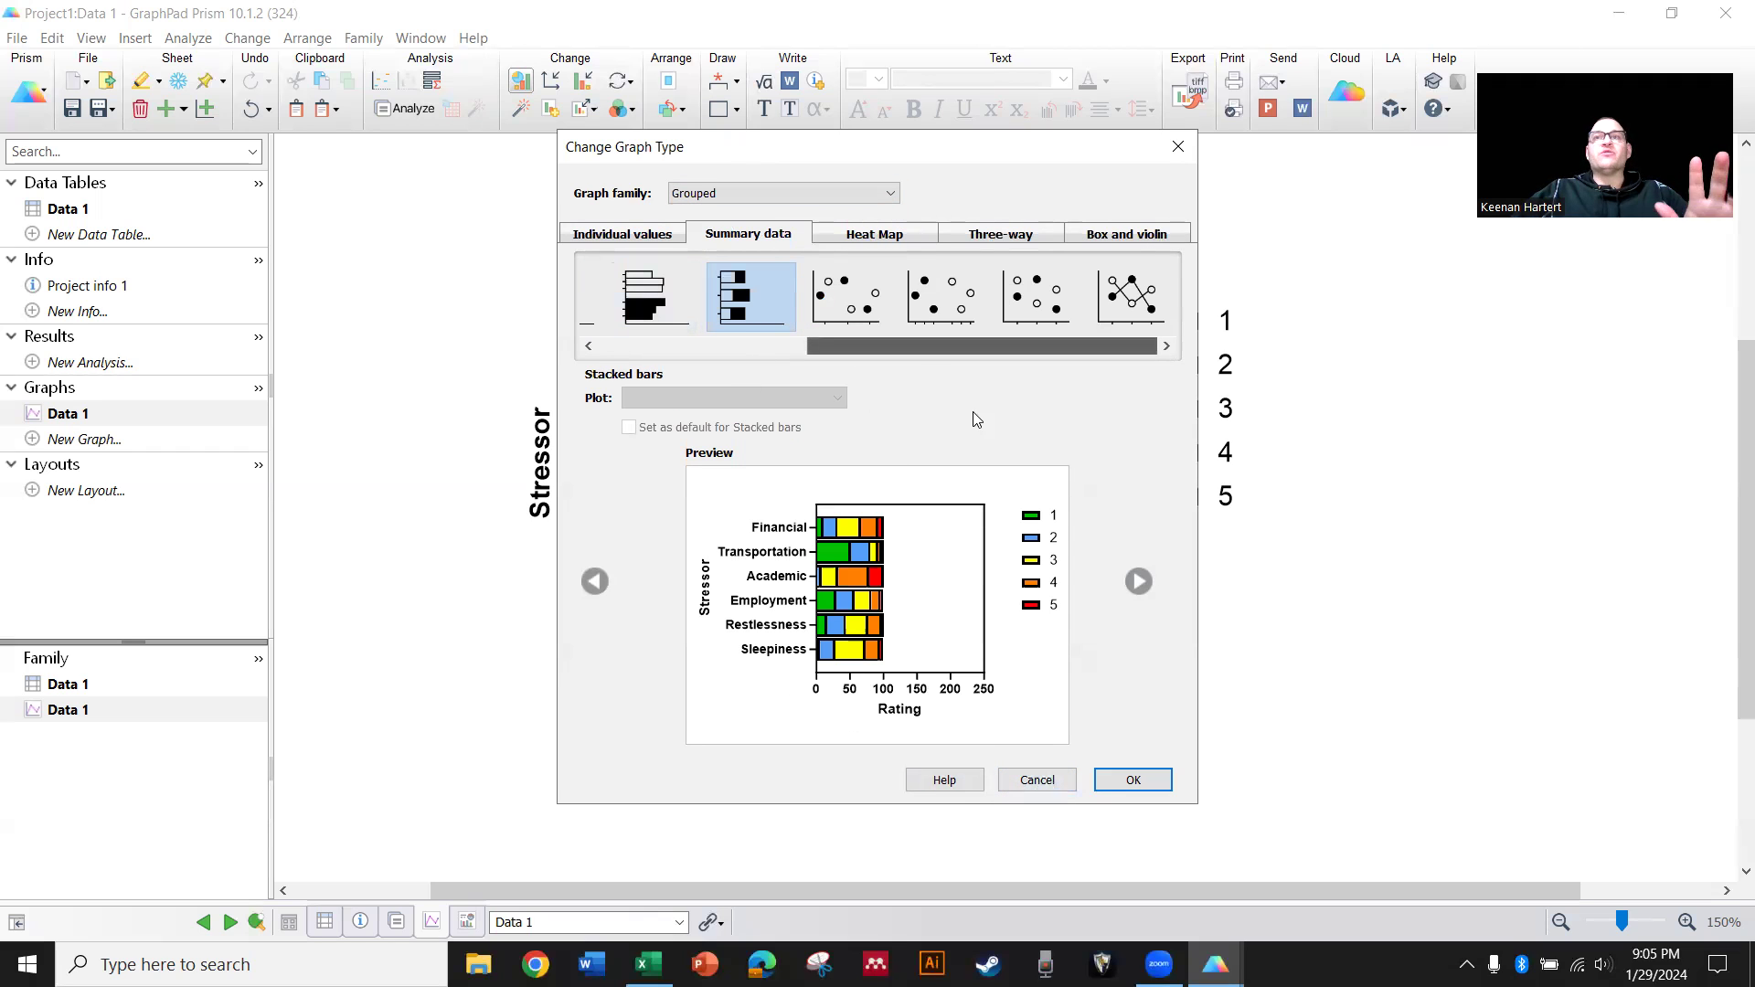
Compare symbols with and without connecting lines, then apply superimposed symbols with connecting lines
click(1130, 296)
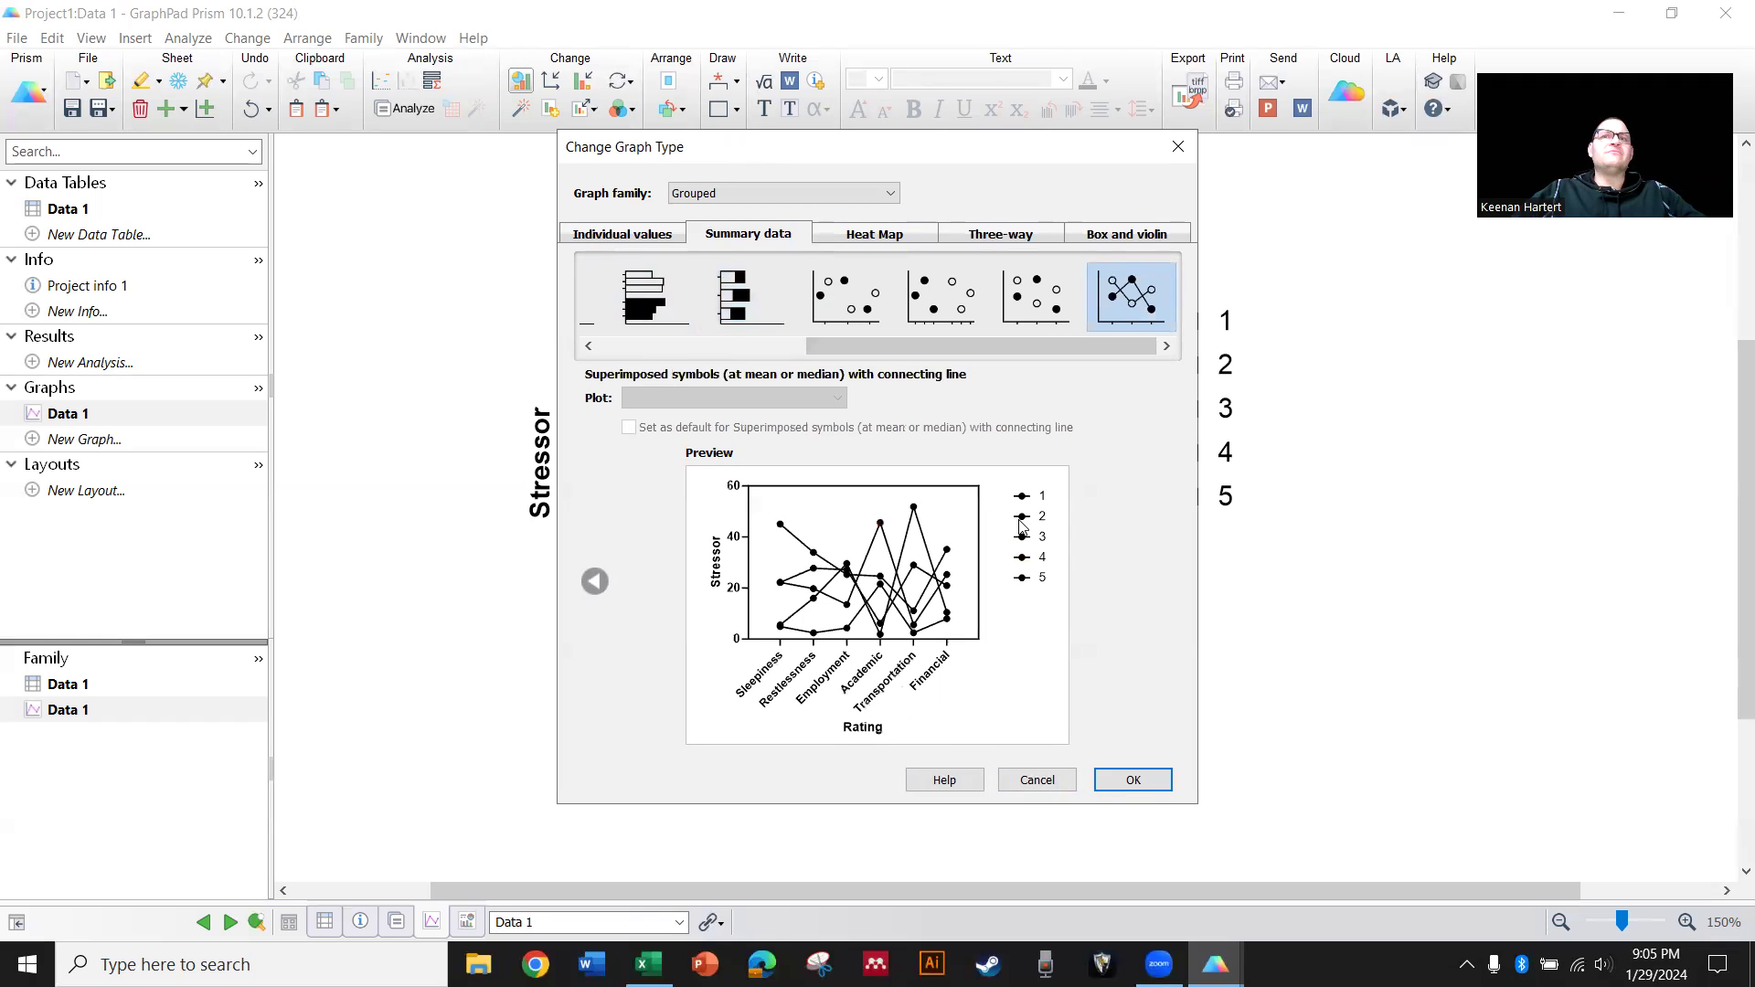
mouse_move(1046, 474)
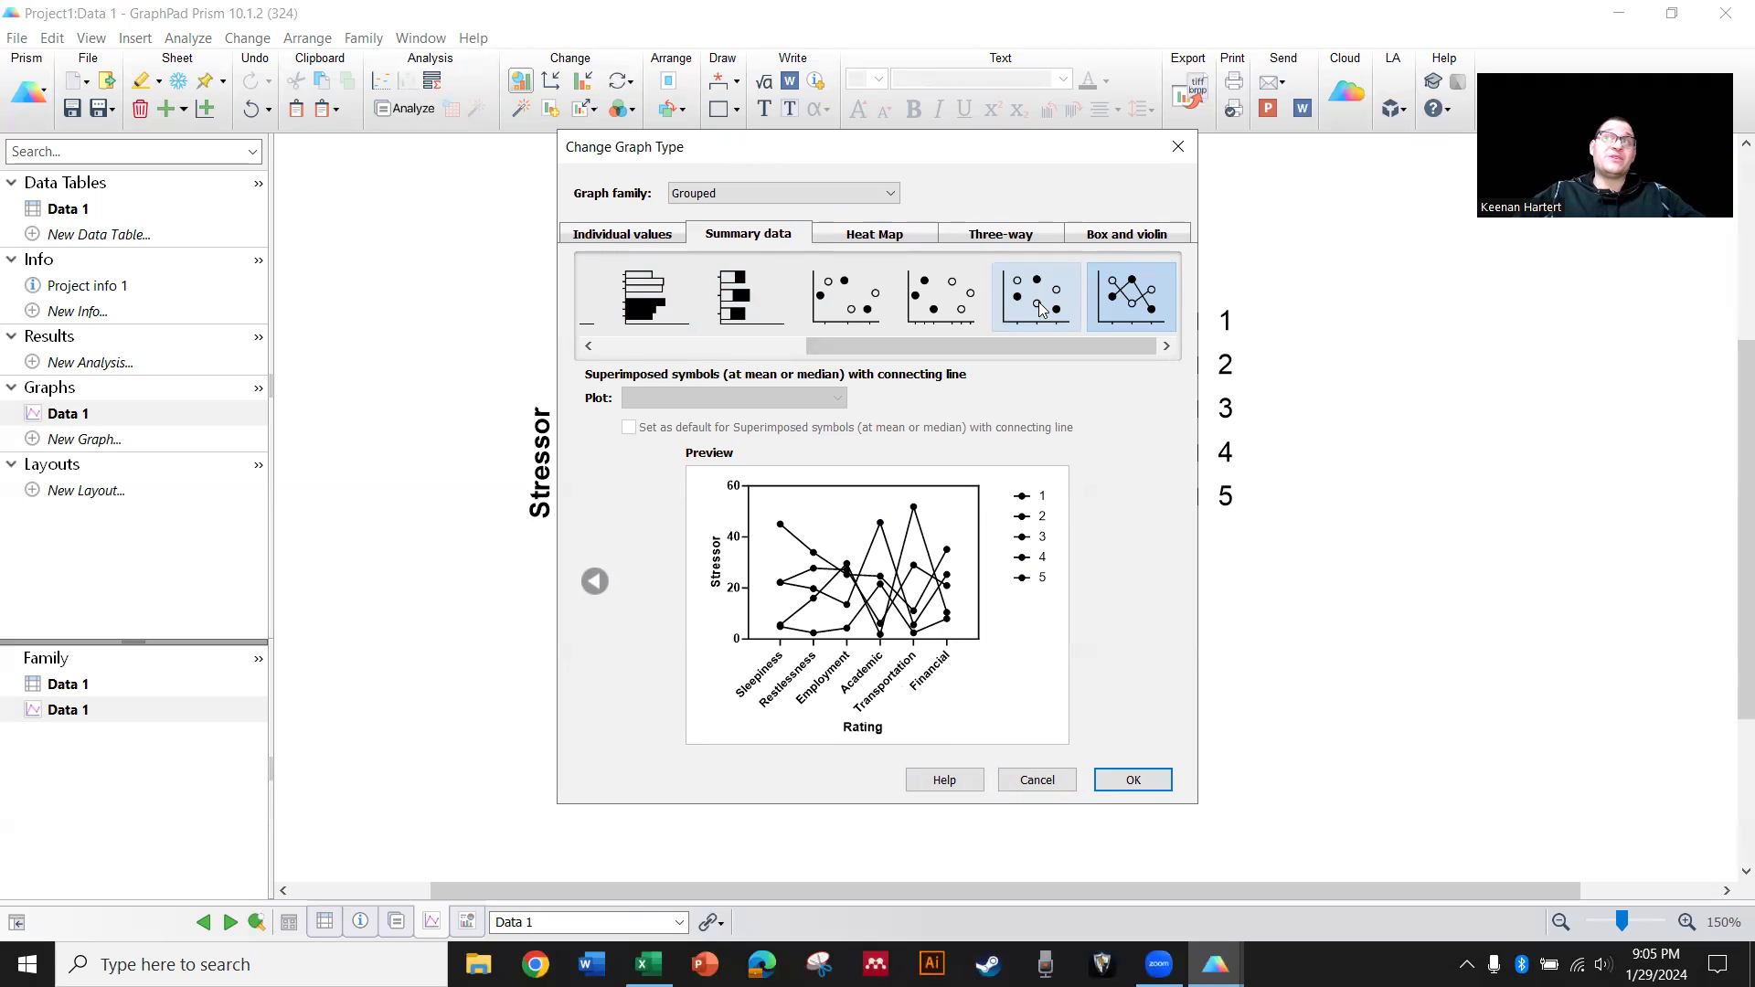
click(1035, 297)
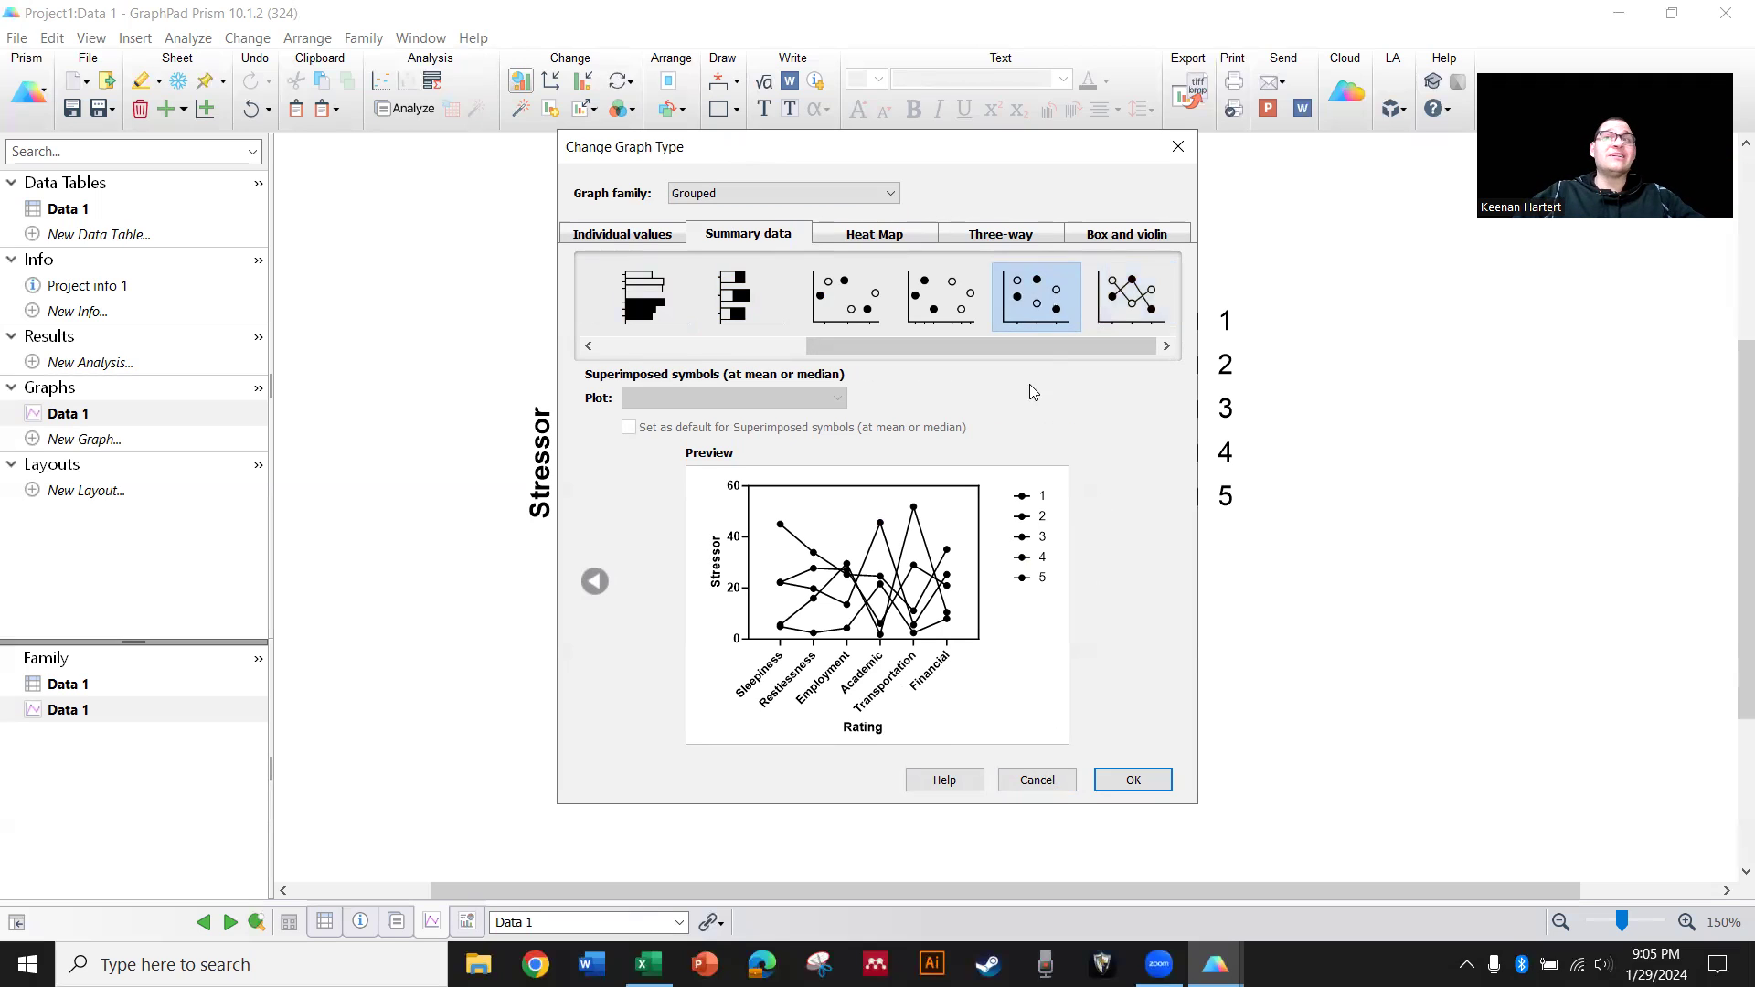
click(1130, 296)
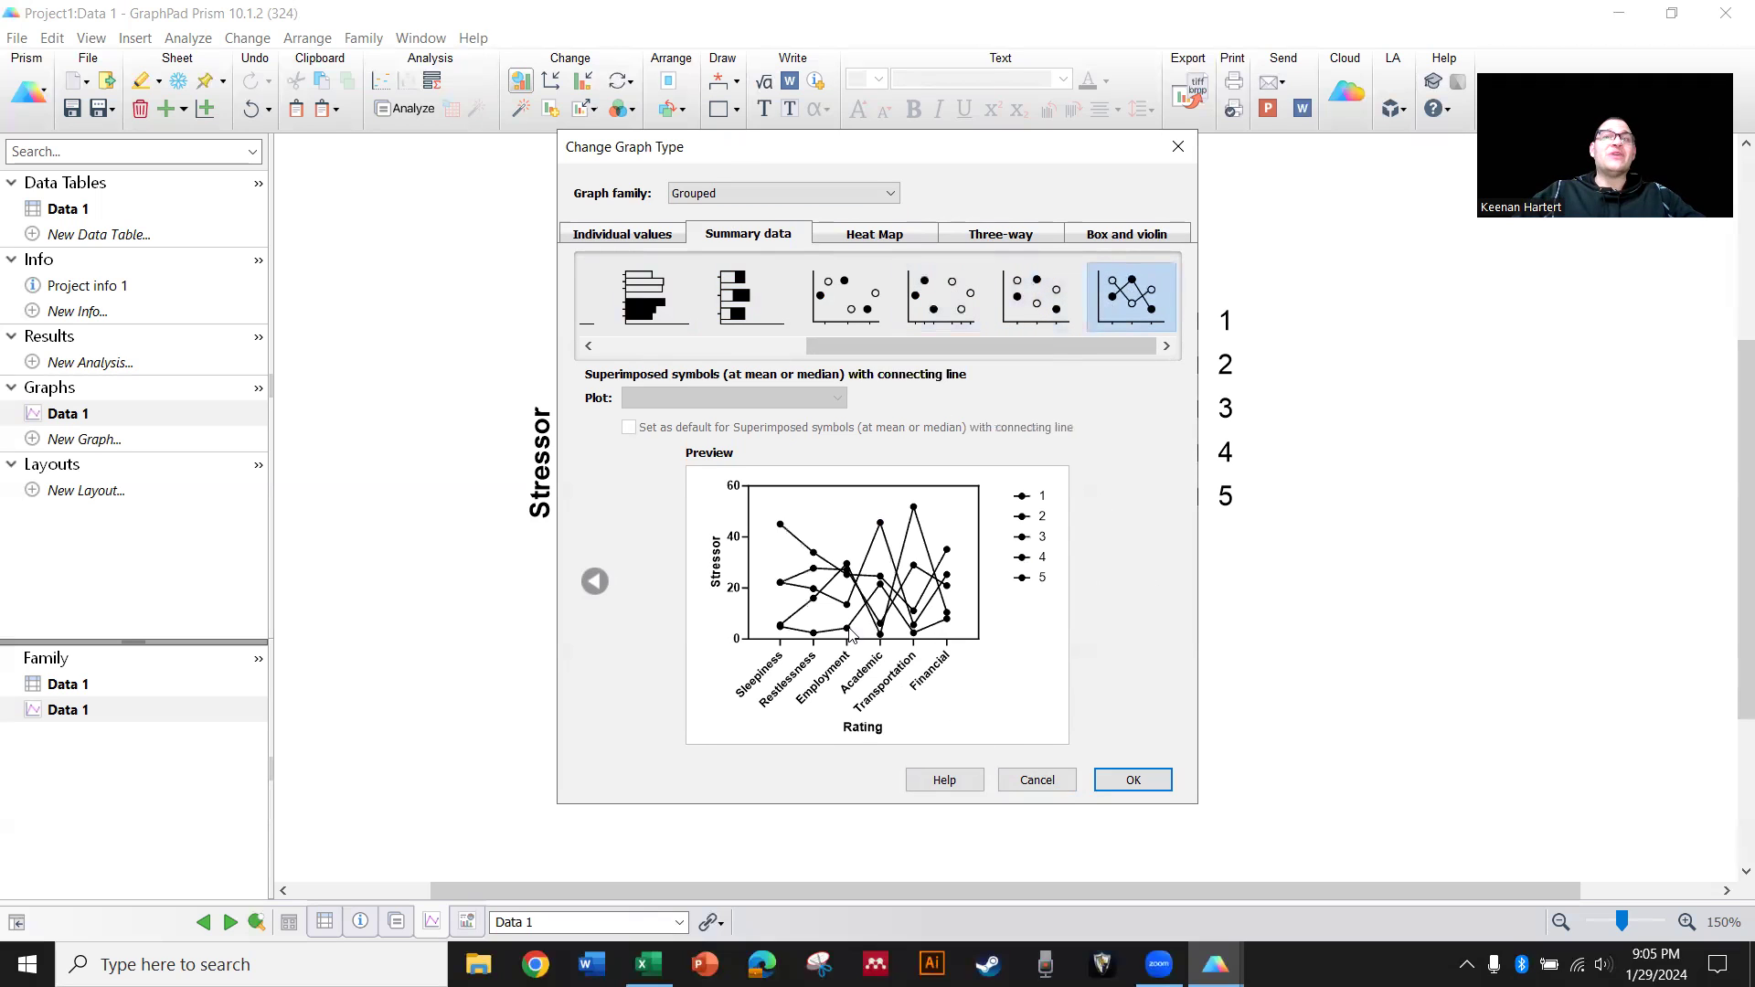
mouse_move(805, 622)
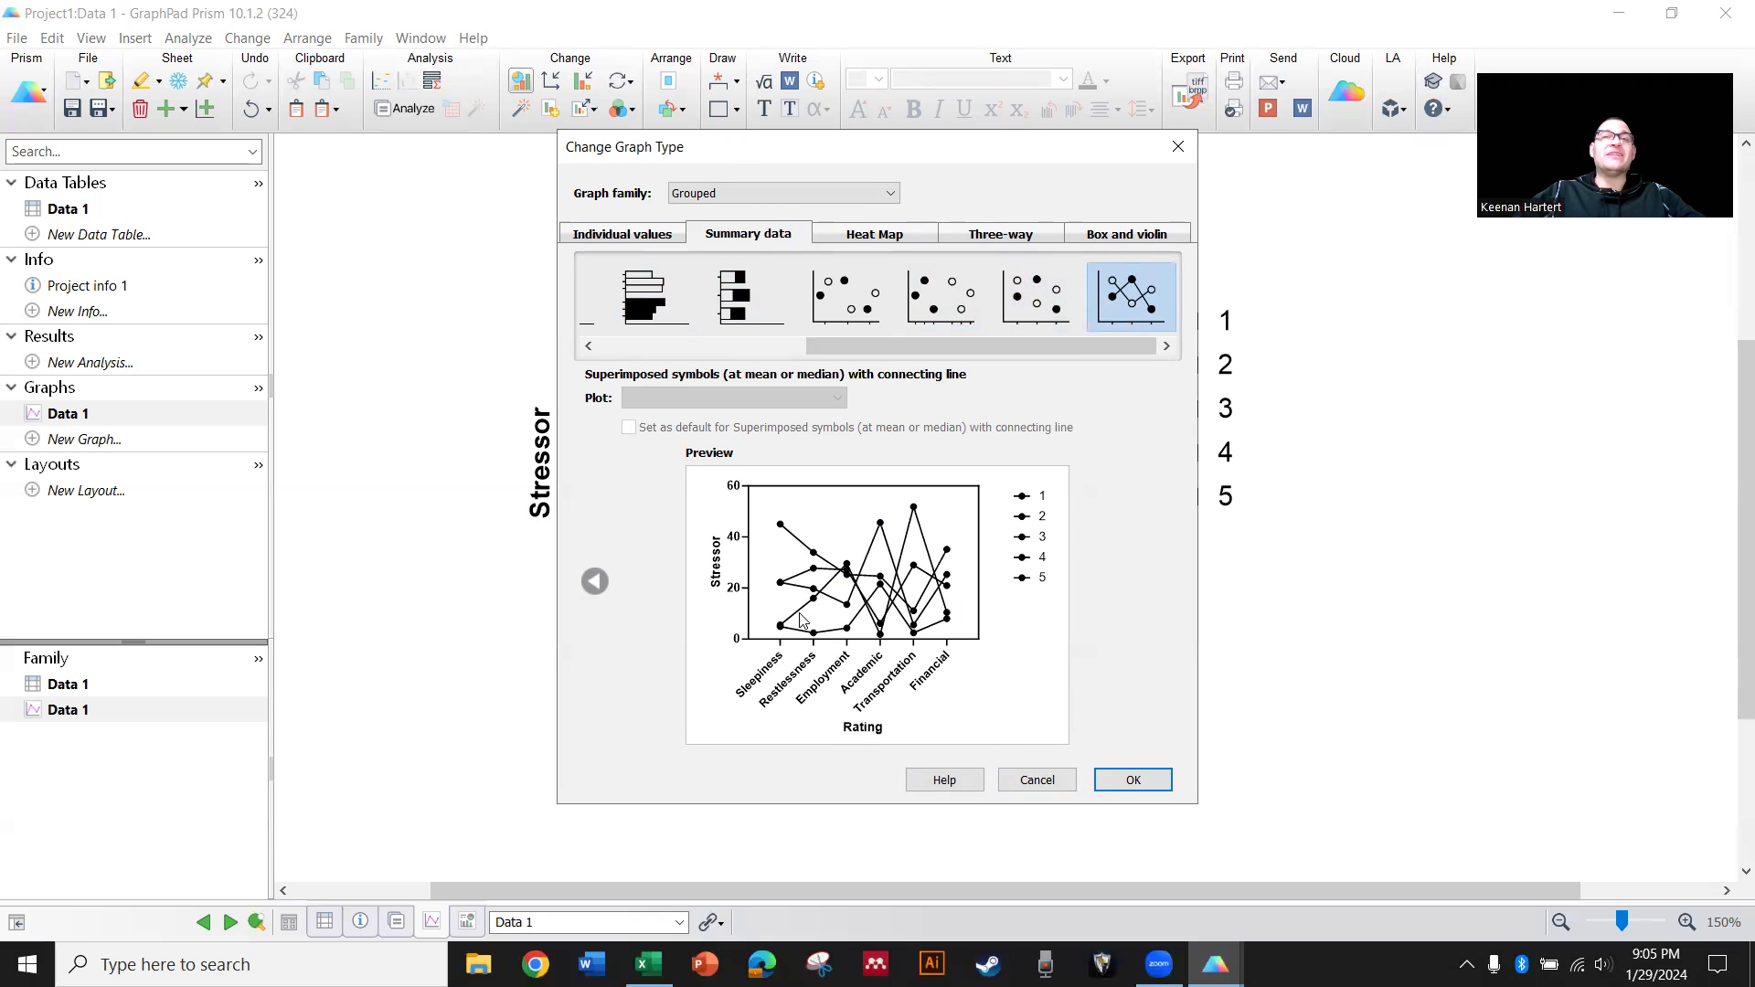
click(1130, 779)
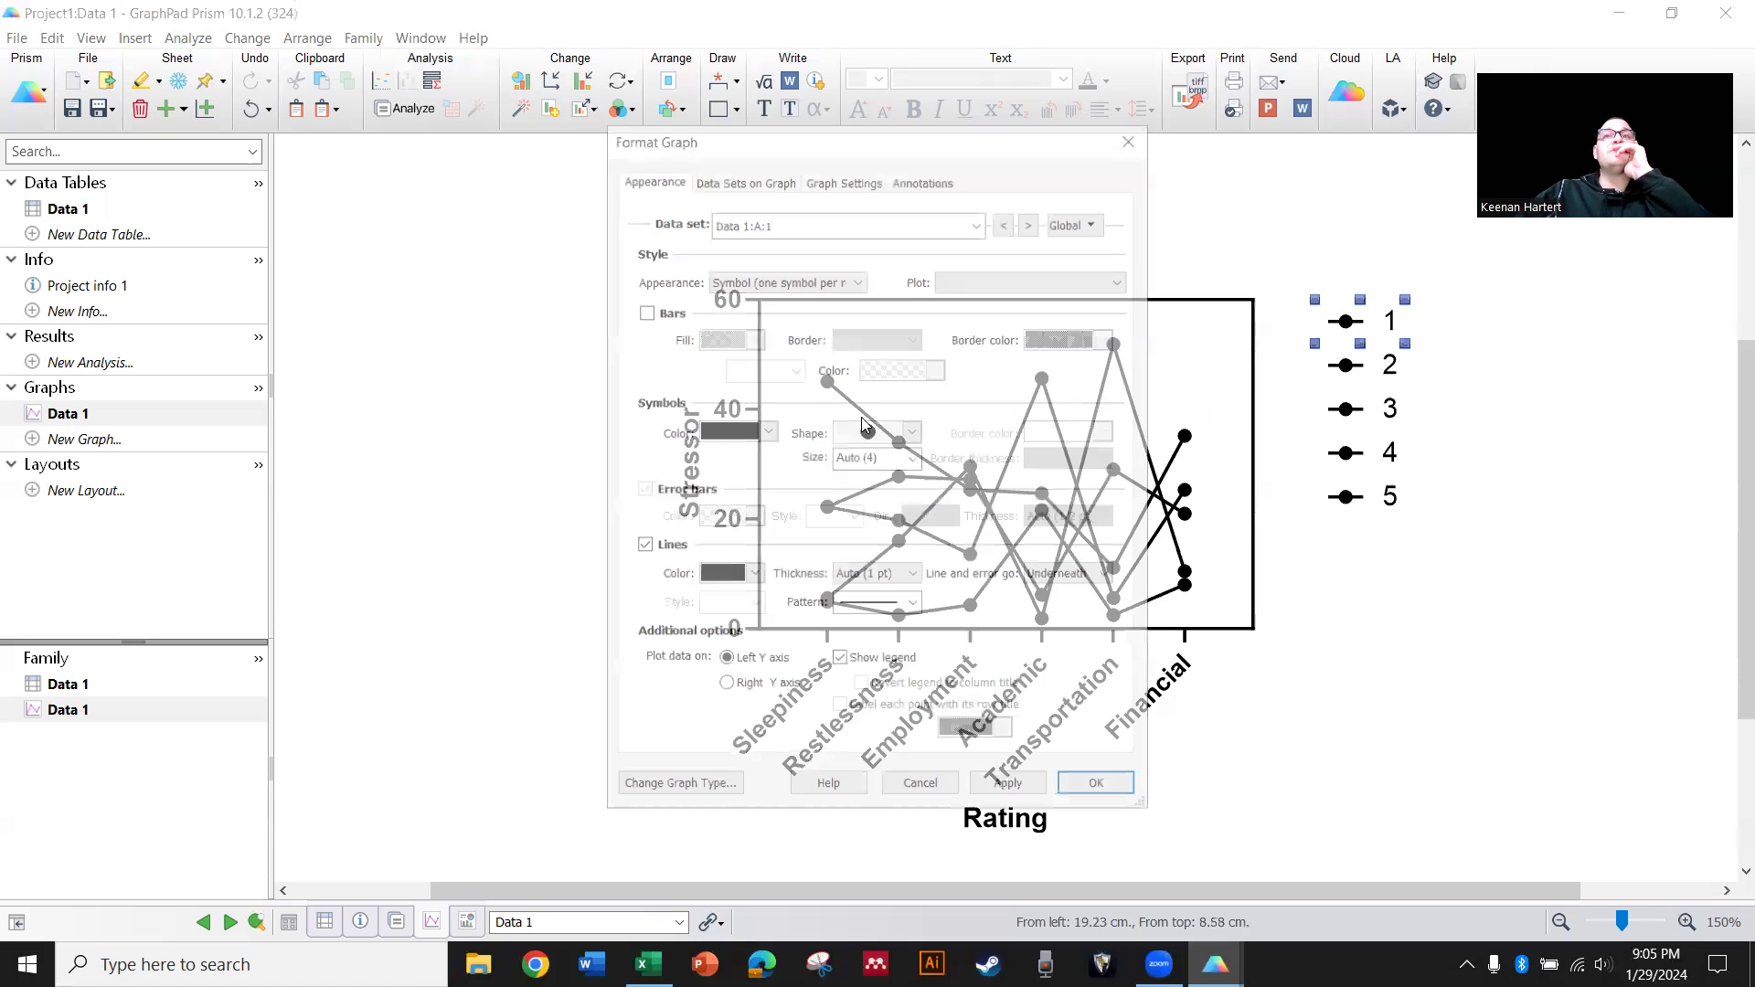
Colour rating 1's symbols green and make all data sets use square symbols
click(766, 431)
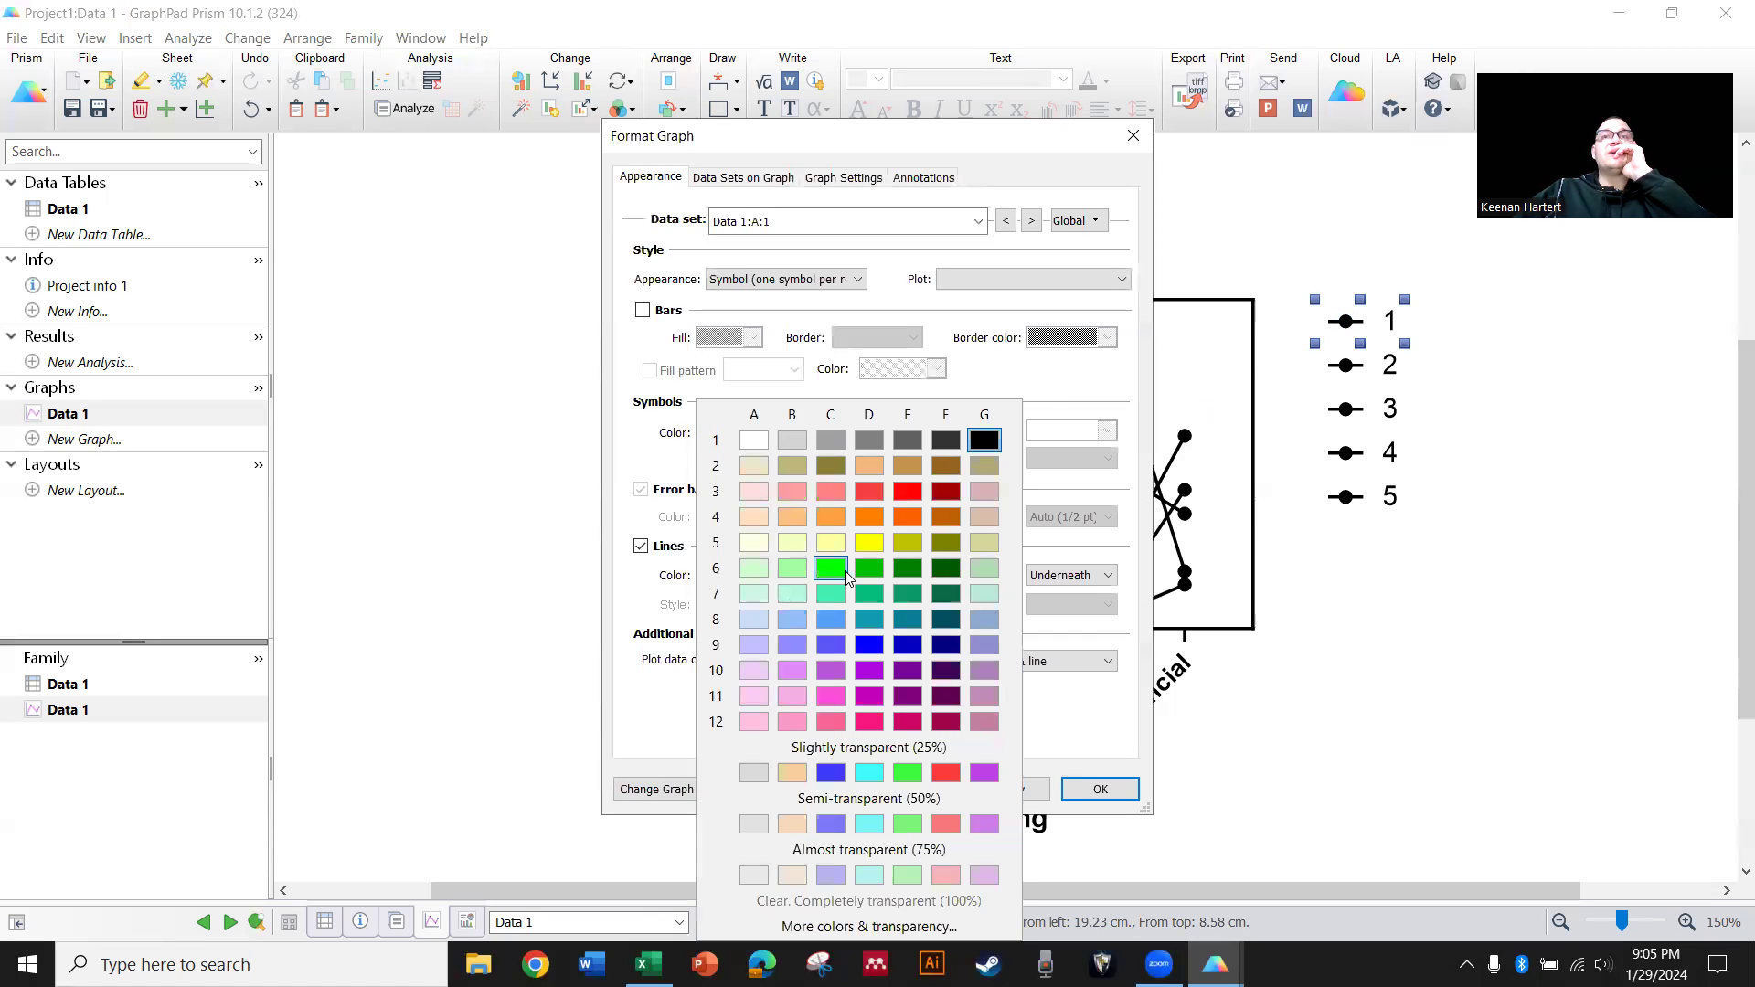
click(921, 177)
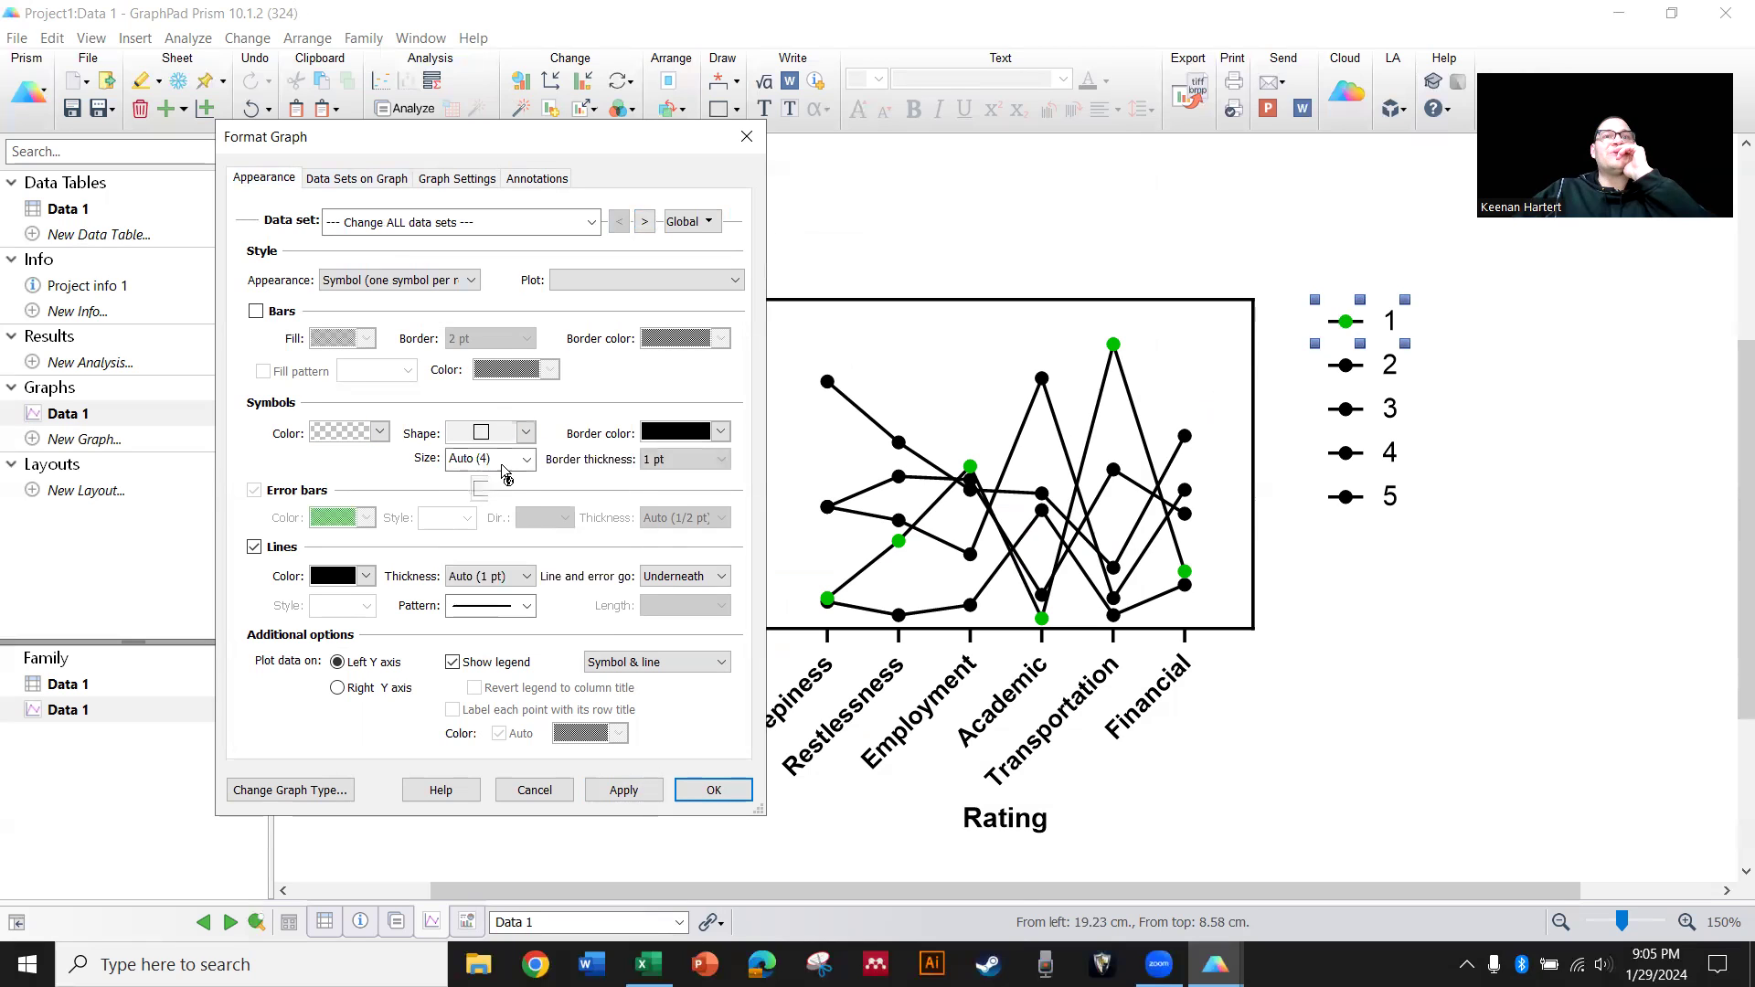
click(682, 459)
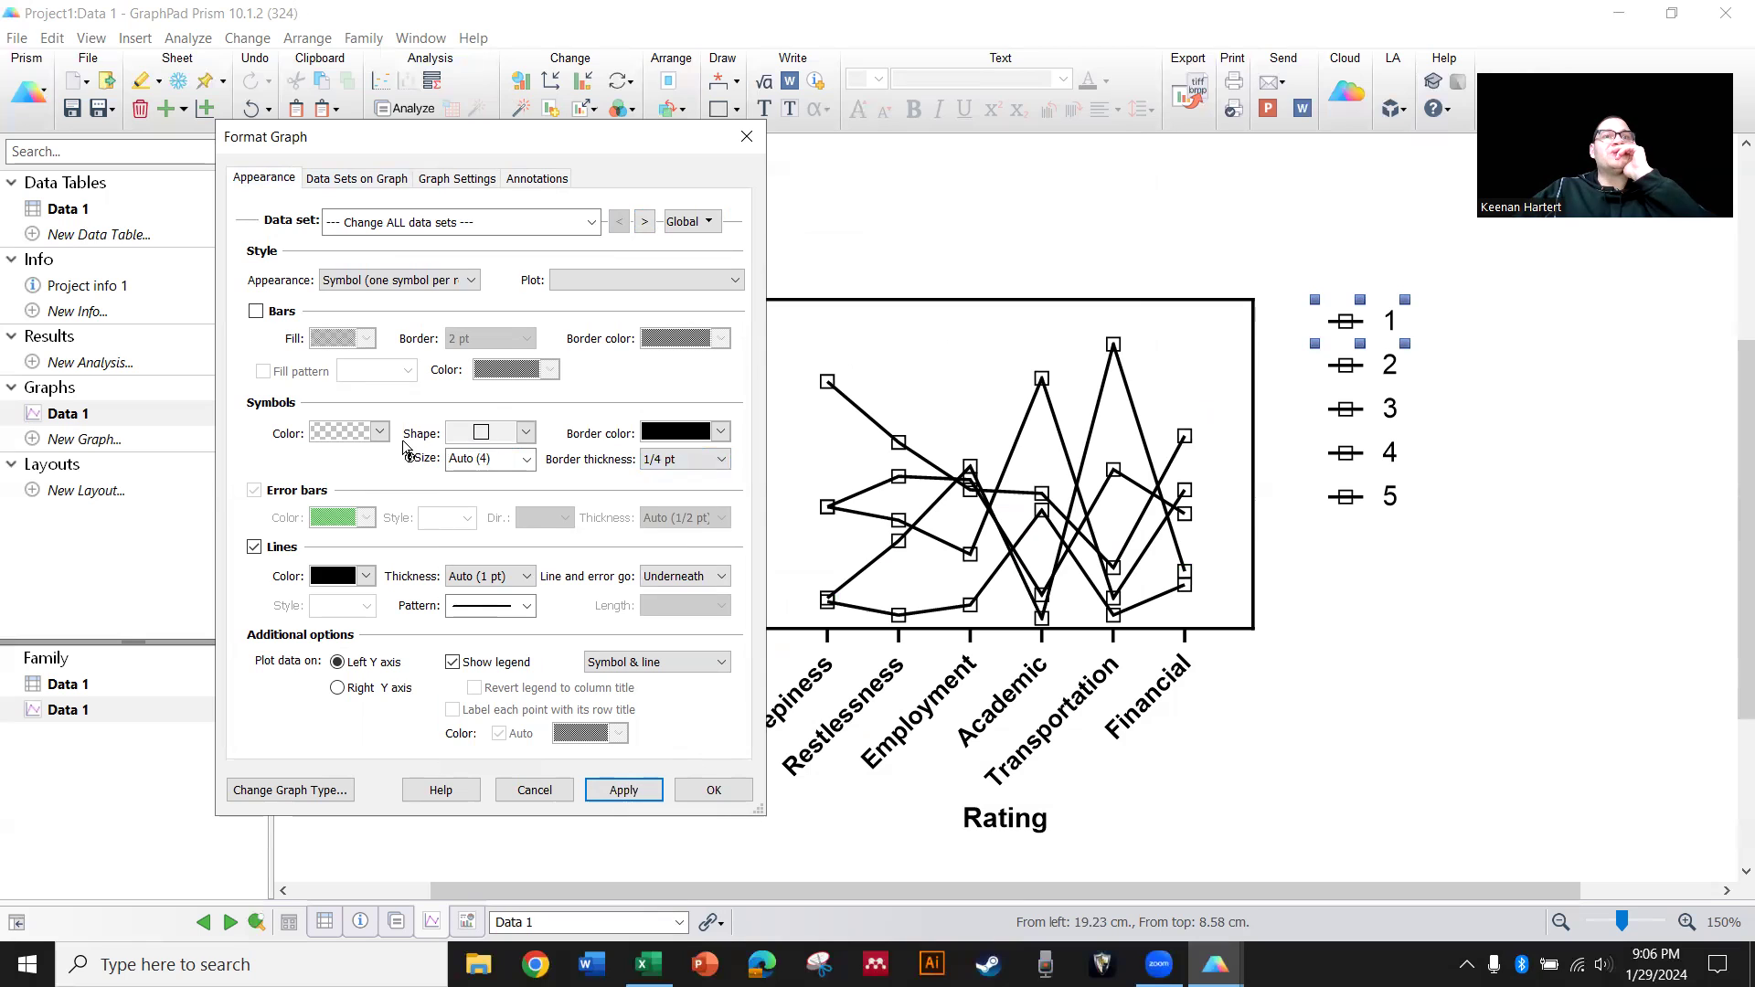
click(644, 222)
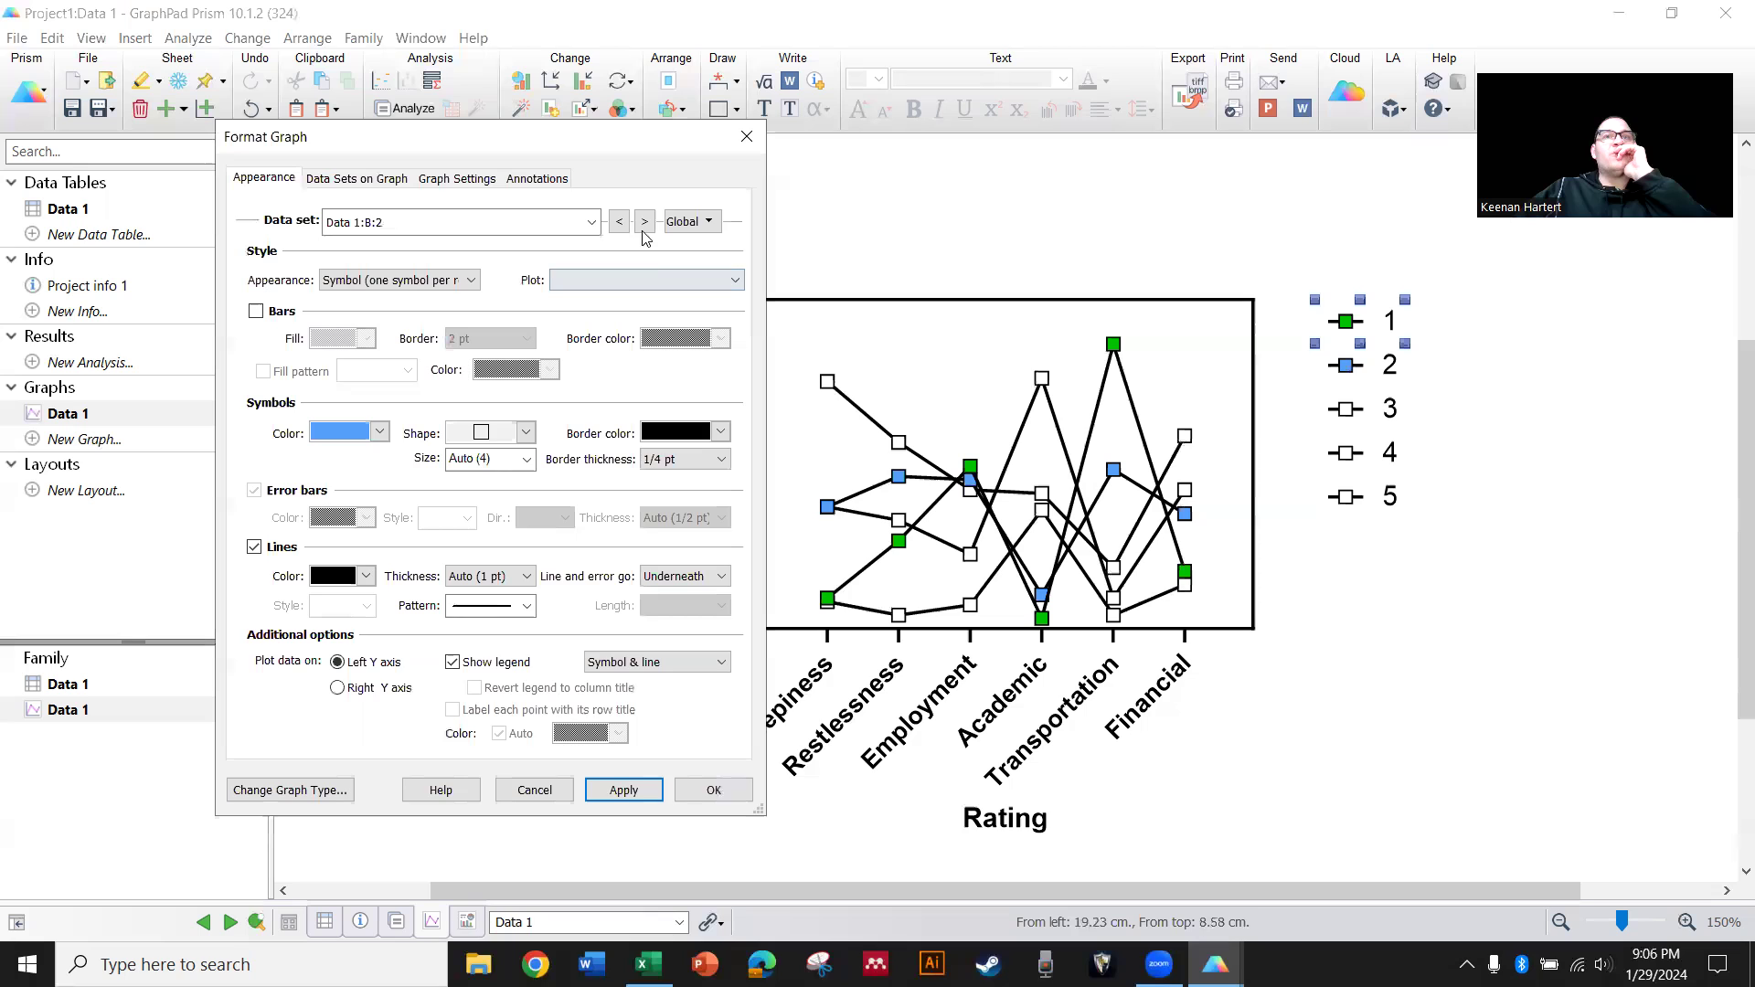
Colour rating 3 yellow and rating 4 orange, then finish the symbol formatting
click(644, 221)
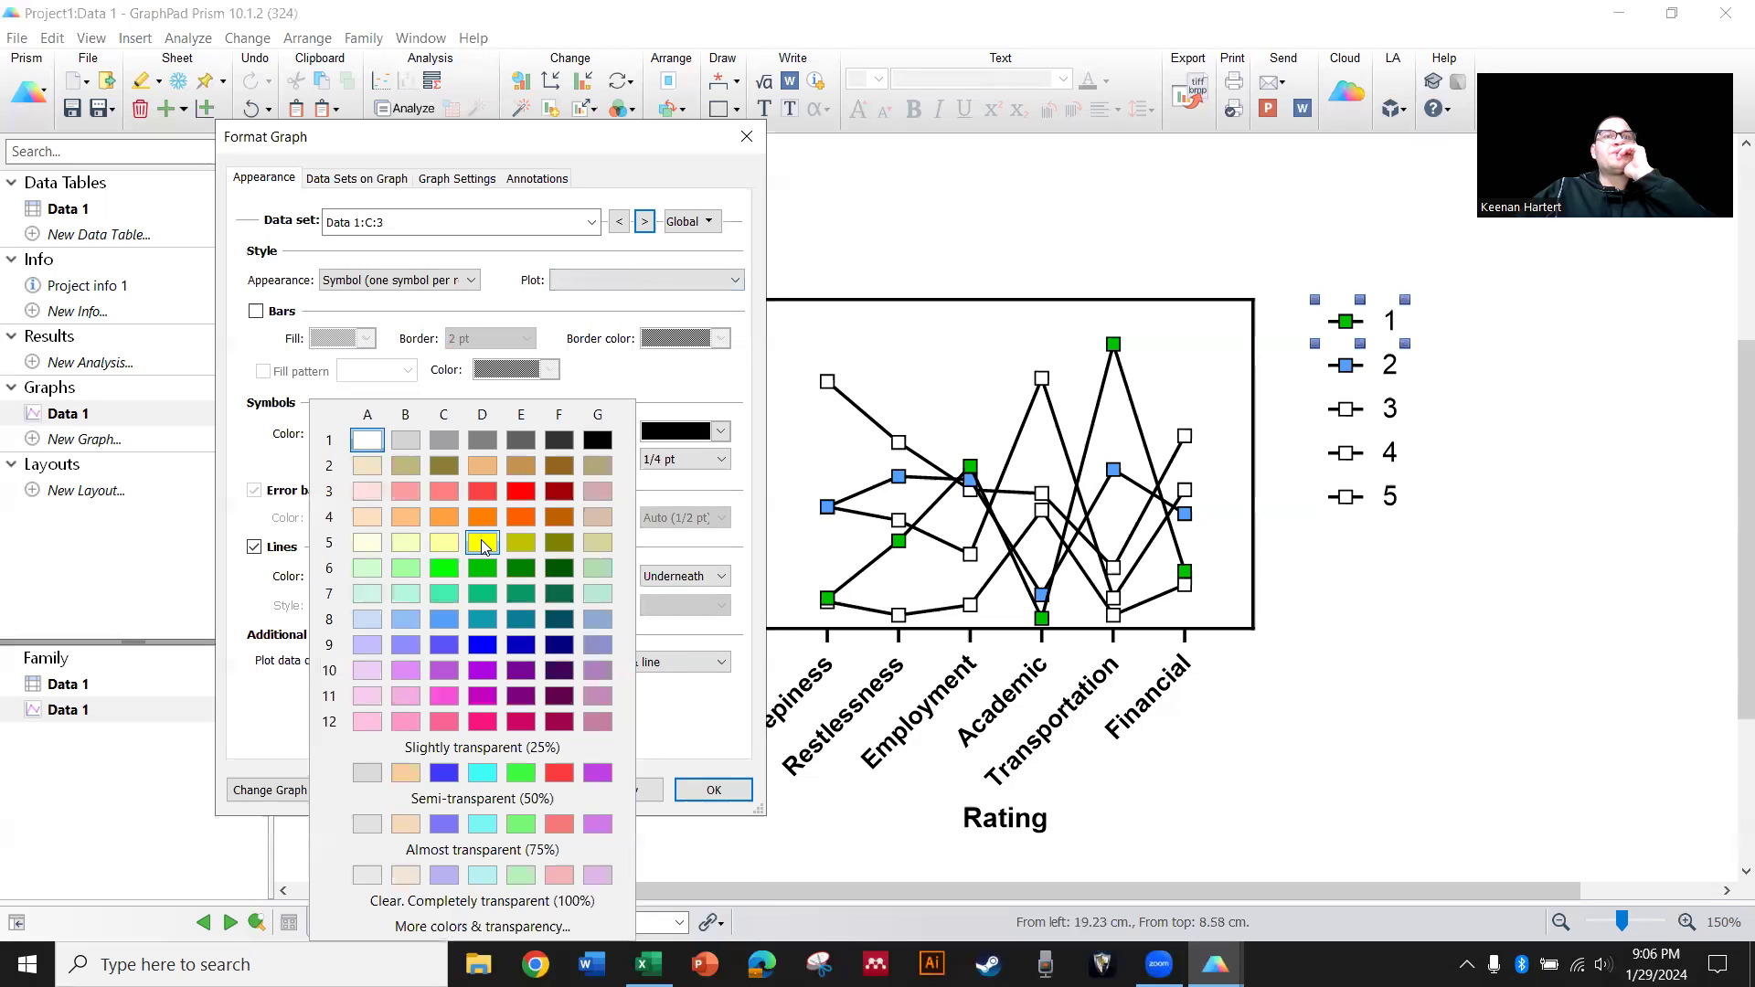
click(481, 541)
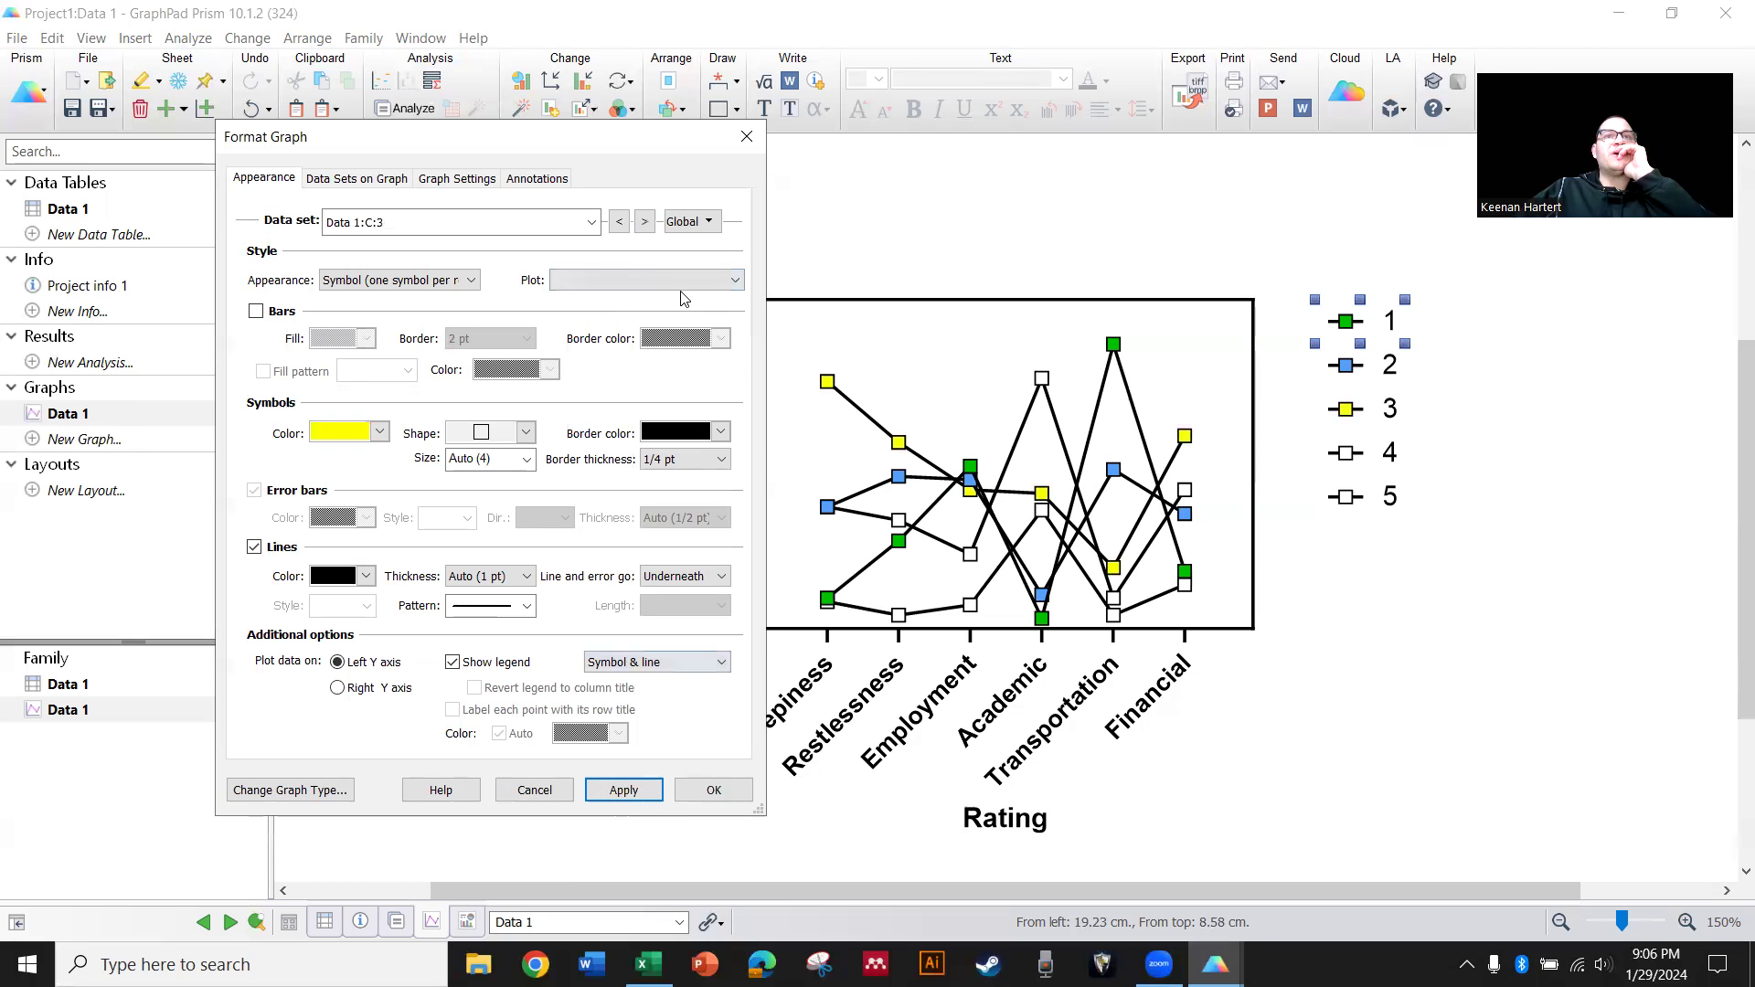
click(644, 221)
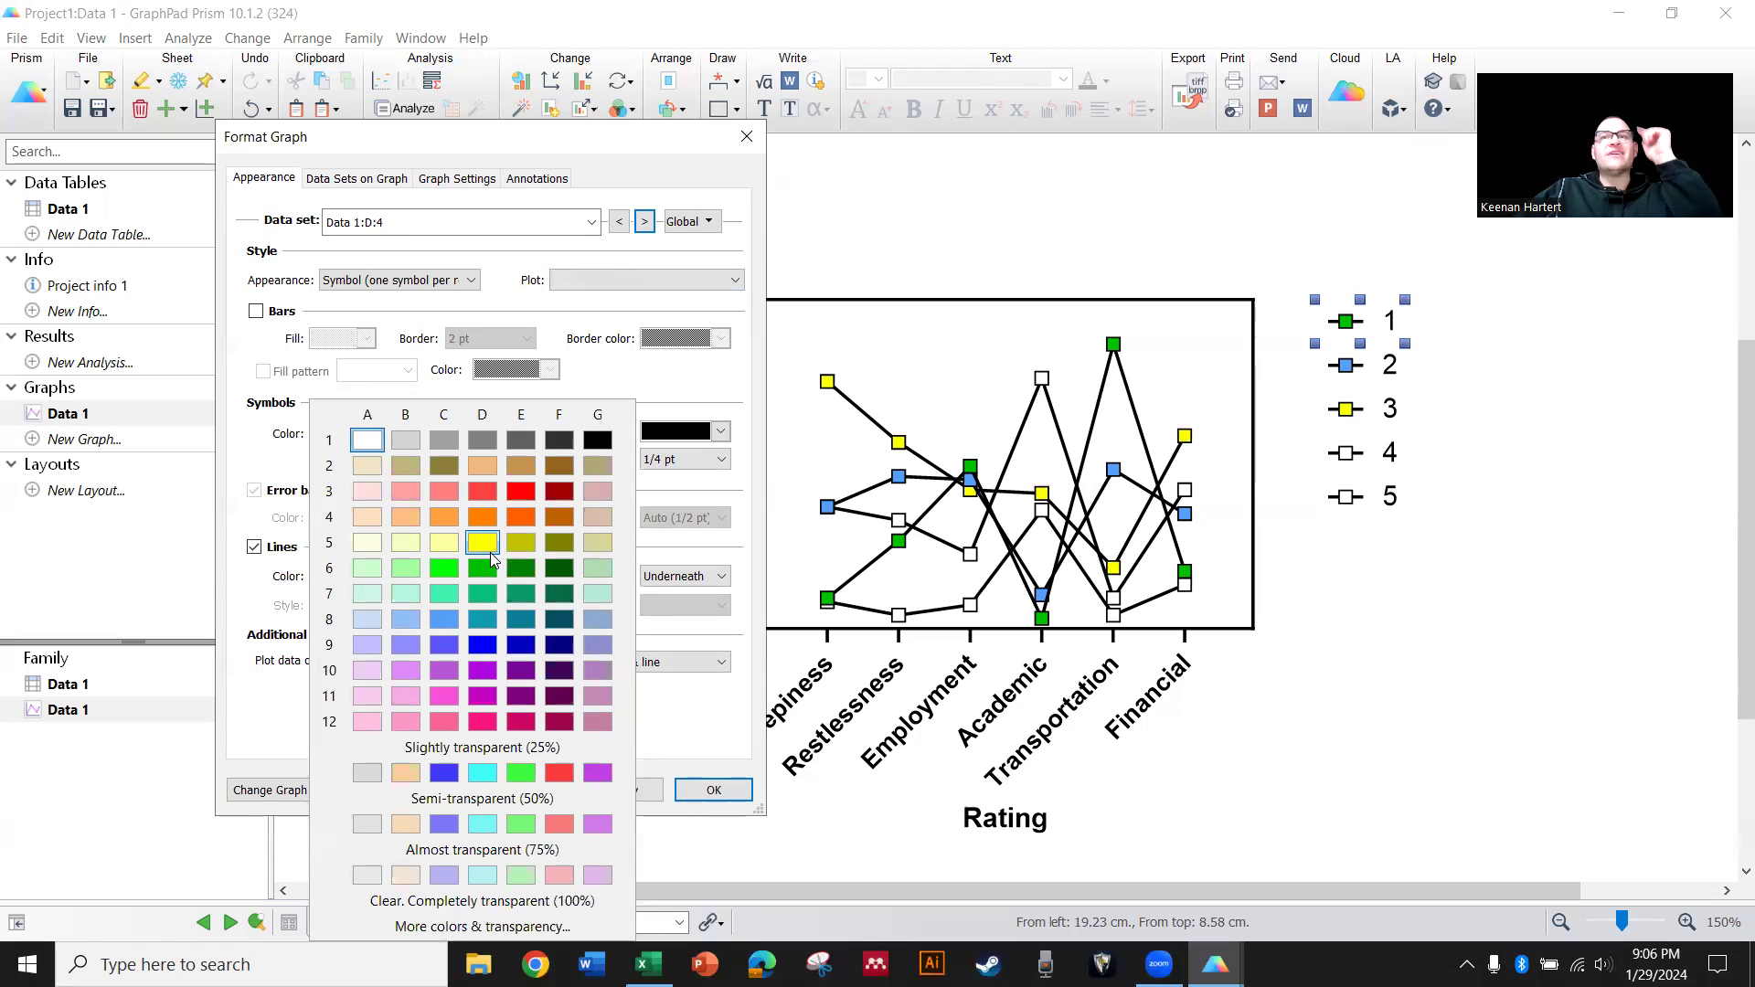
mouse_move(501, 548)
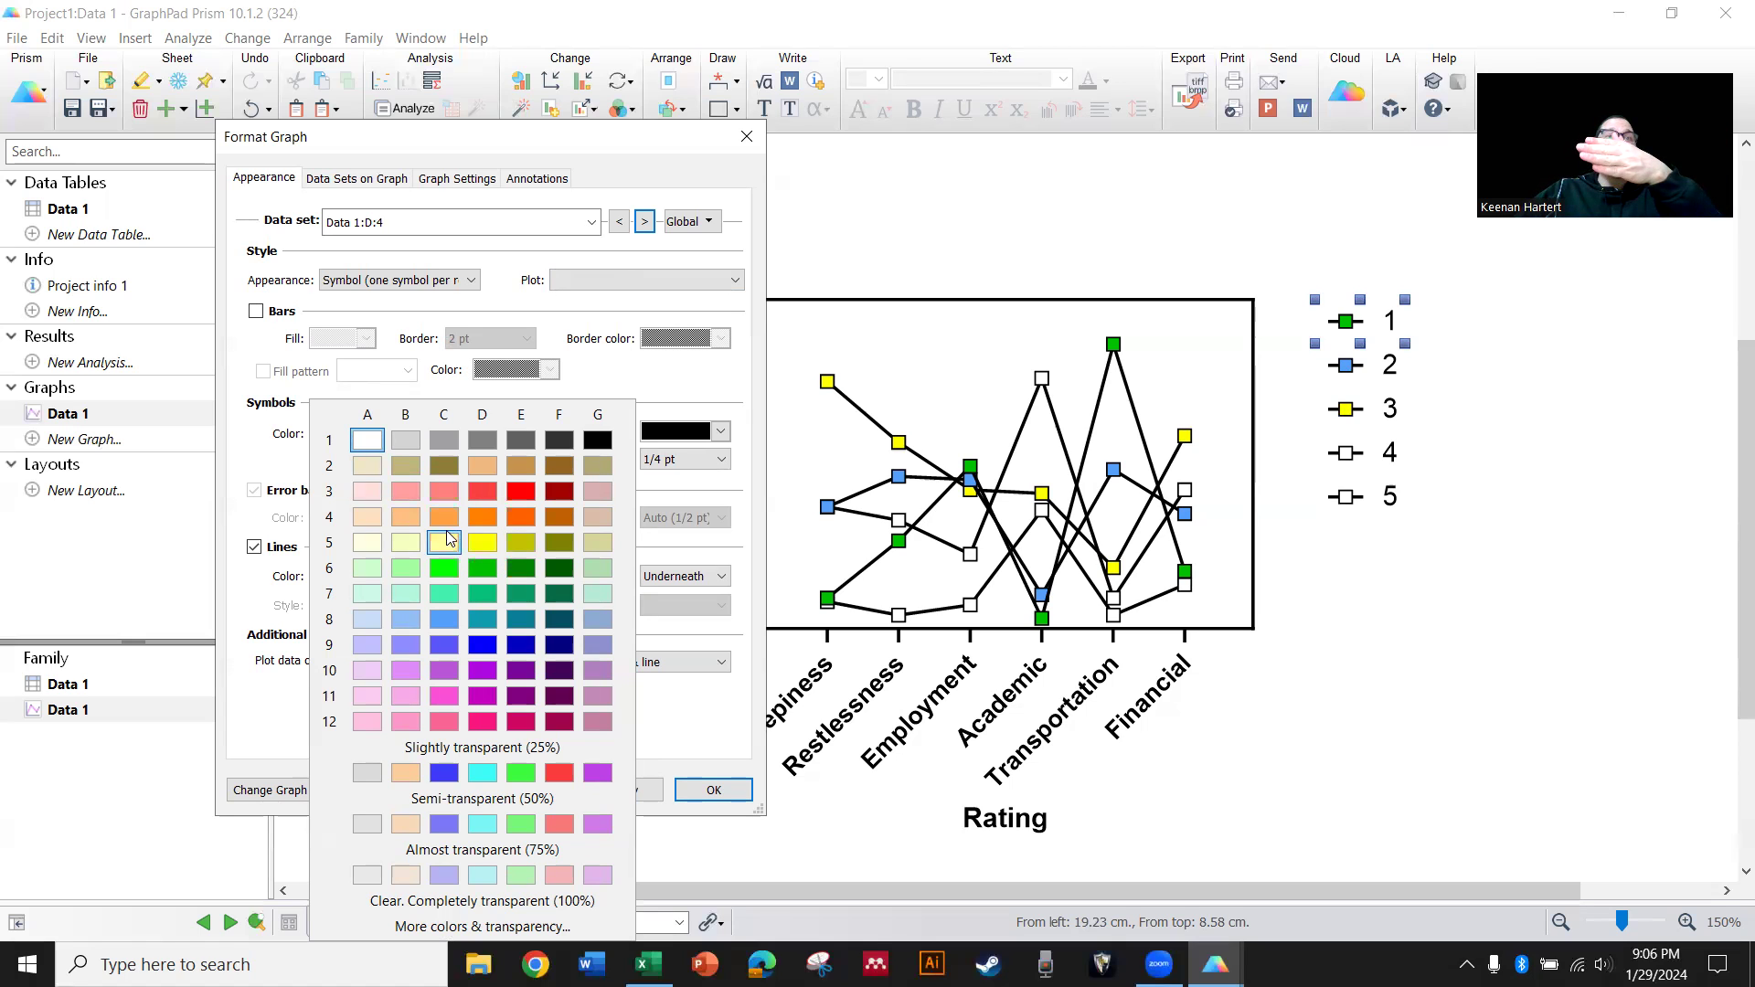
click(481, 518)
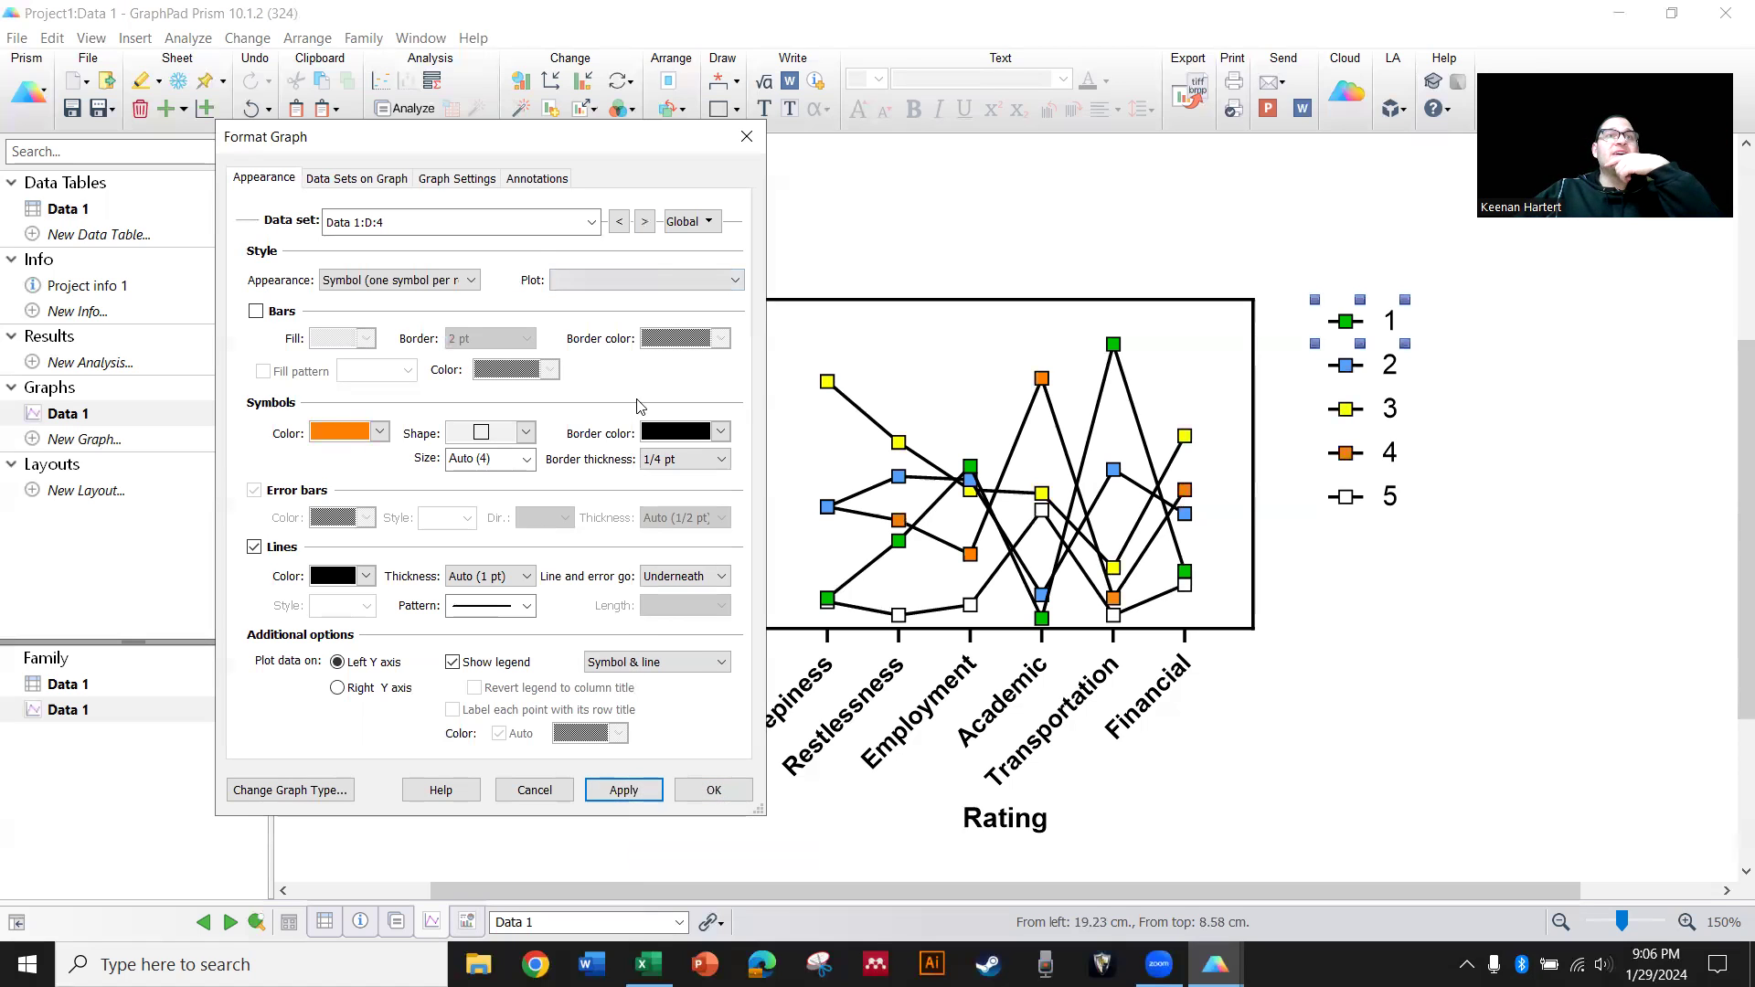
click(342, 434)
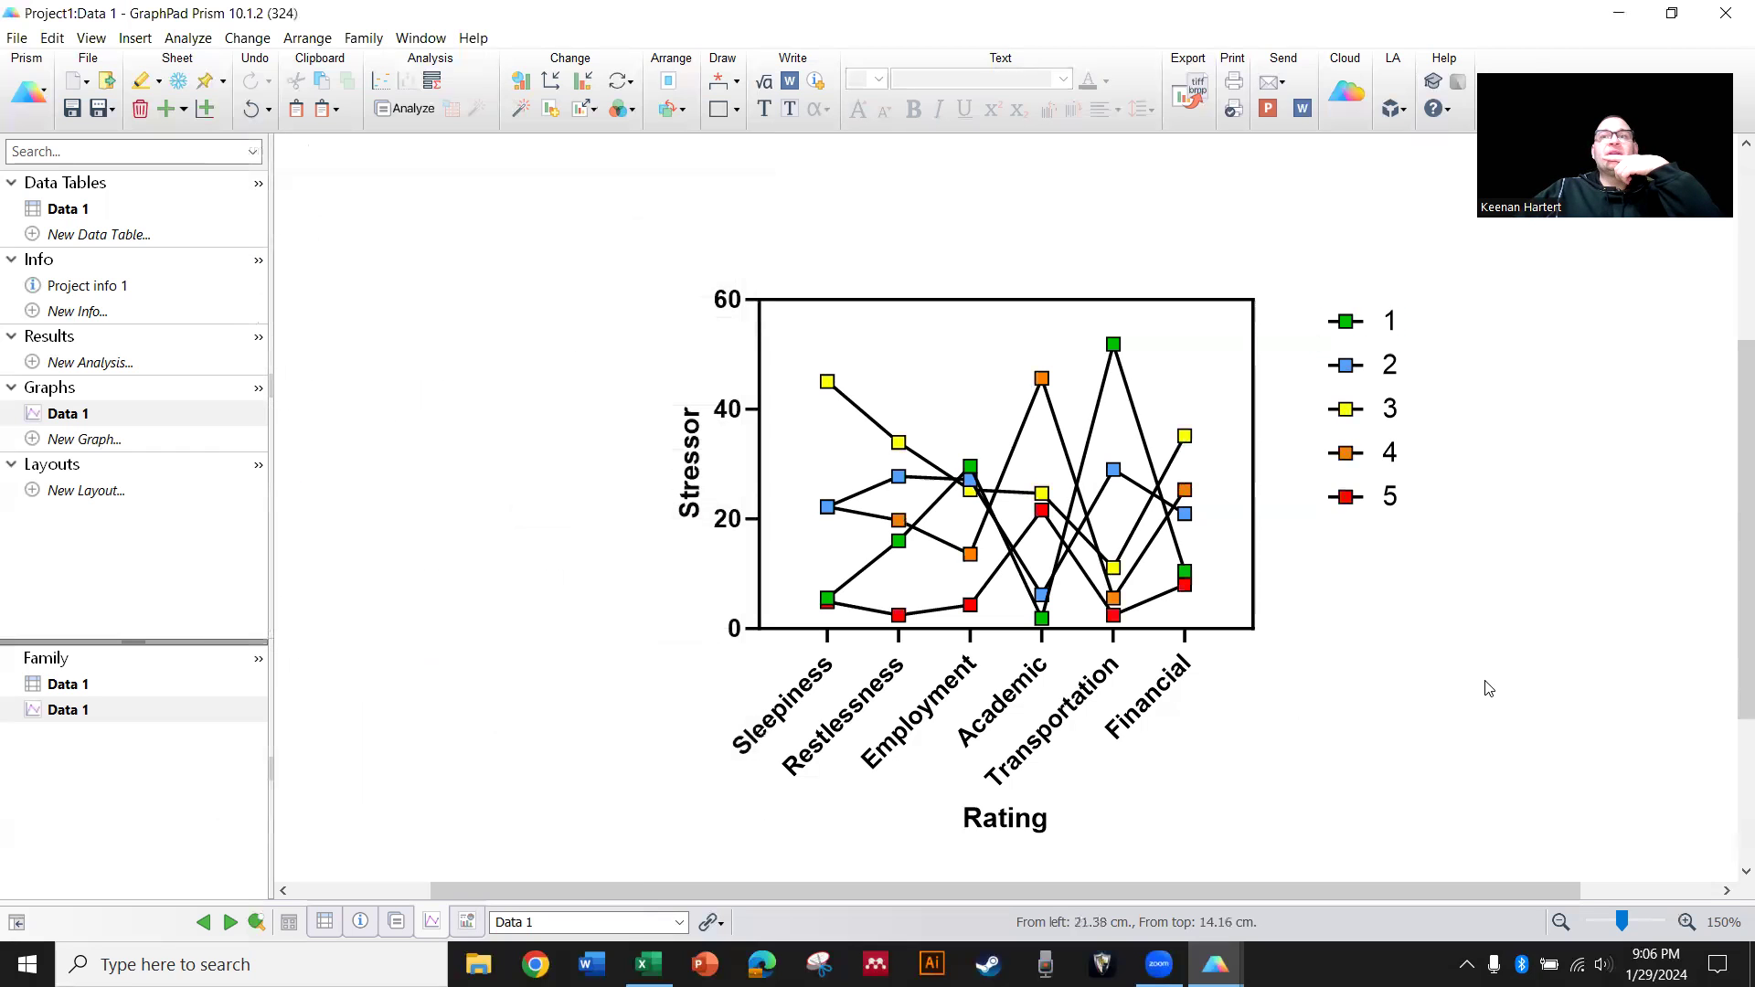
mouse_move(947, 602)
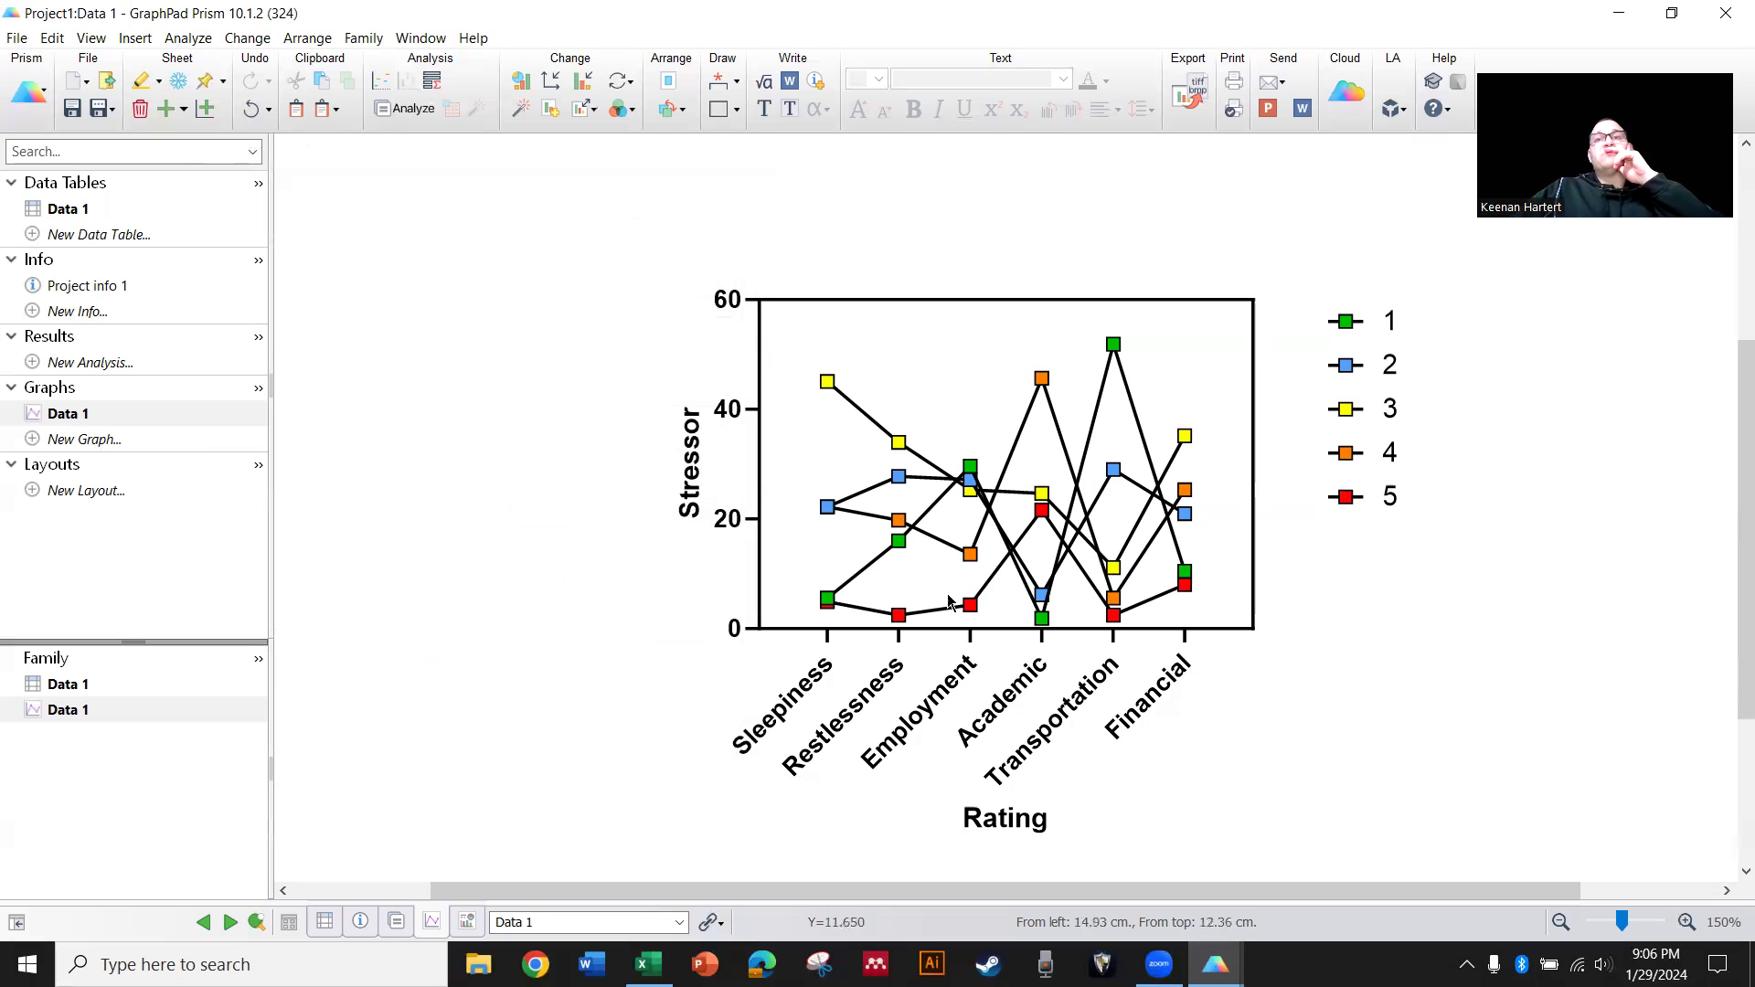
mouse_move(1501, 507)
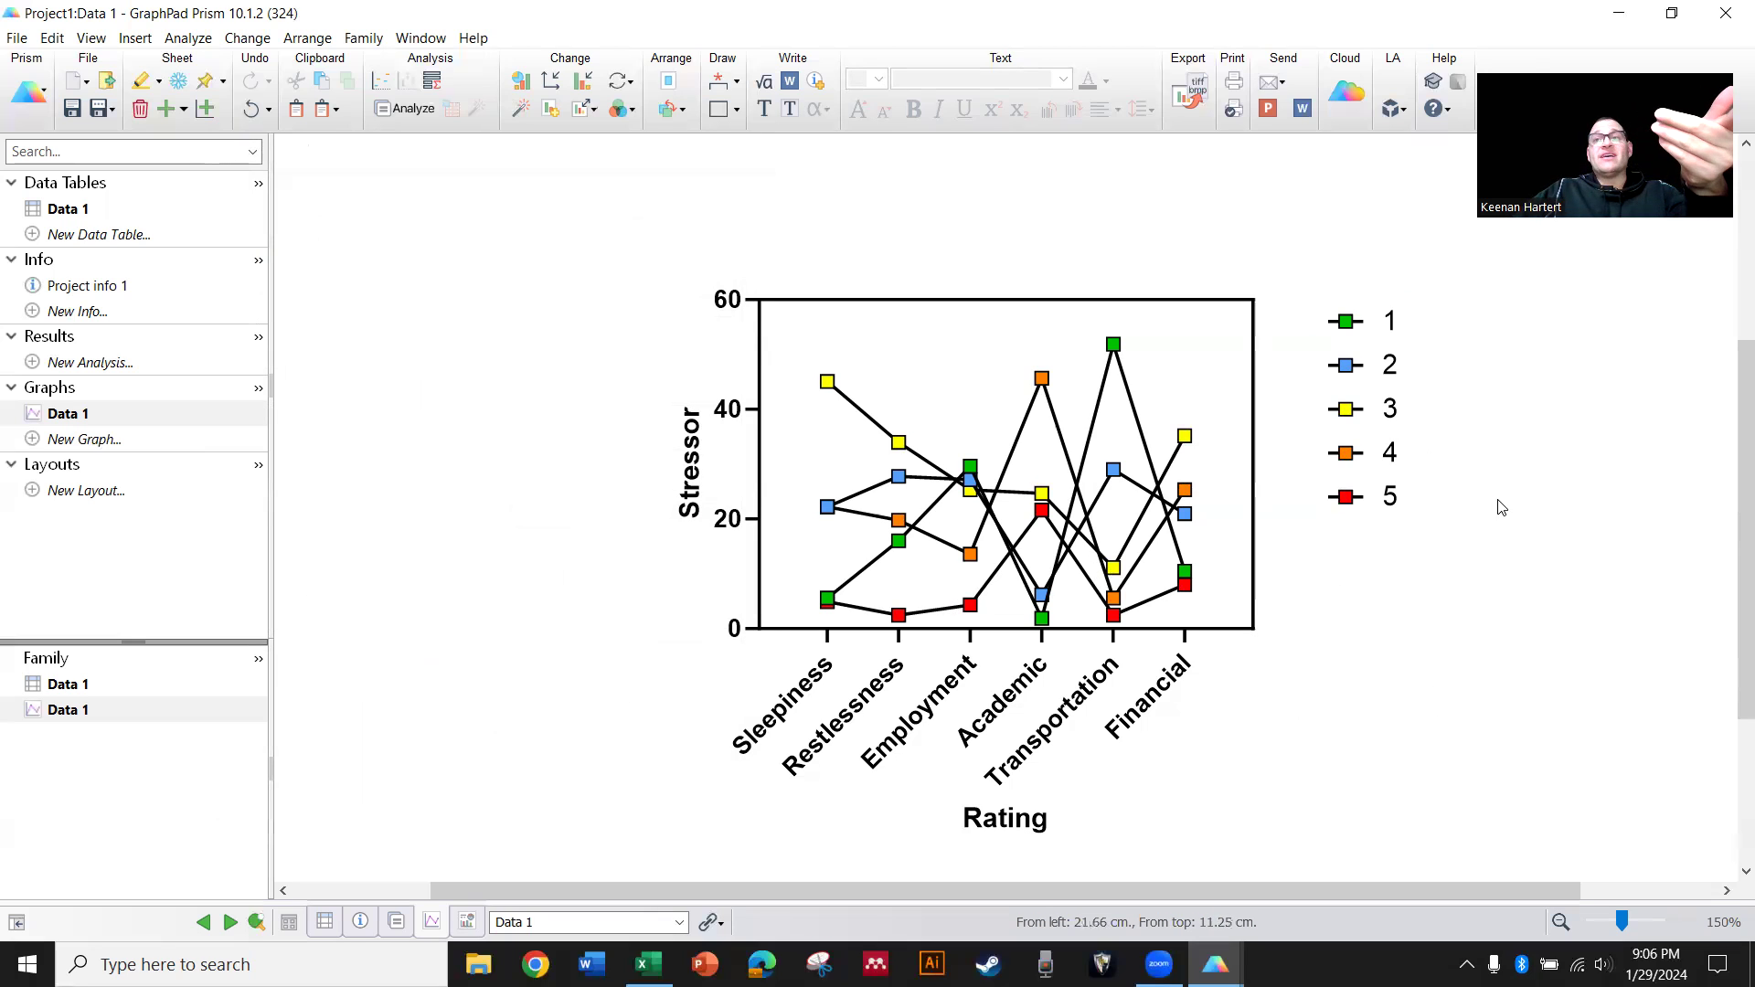
mouse_move(1443, 512)
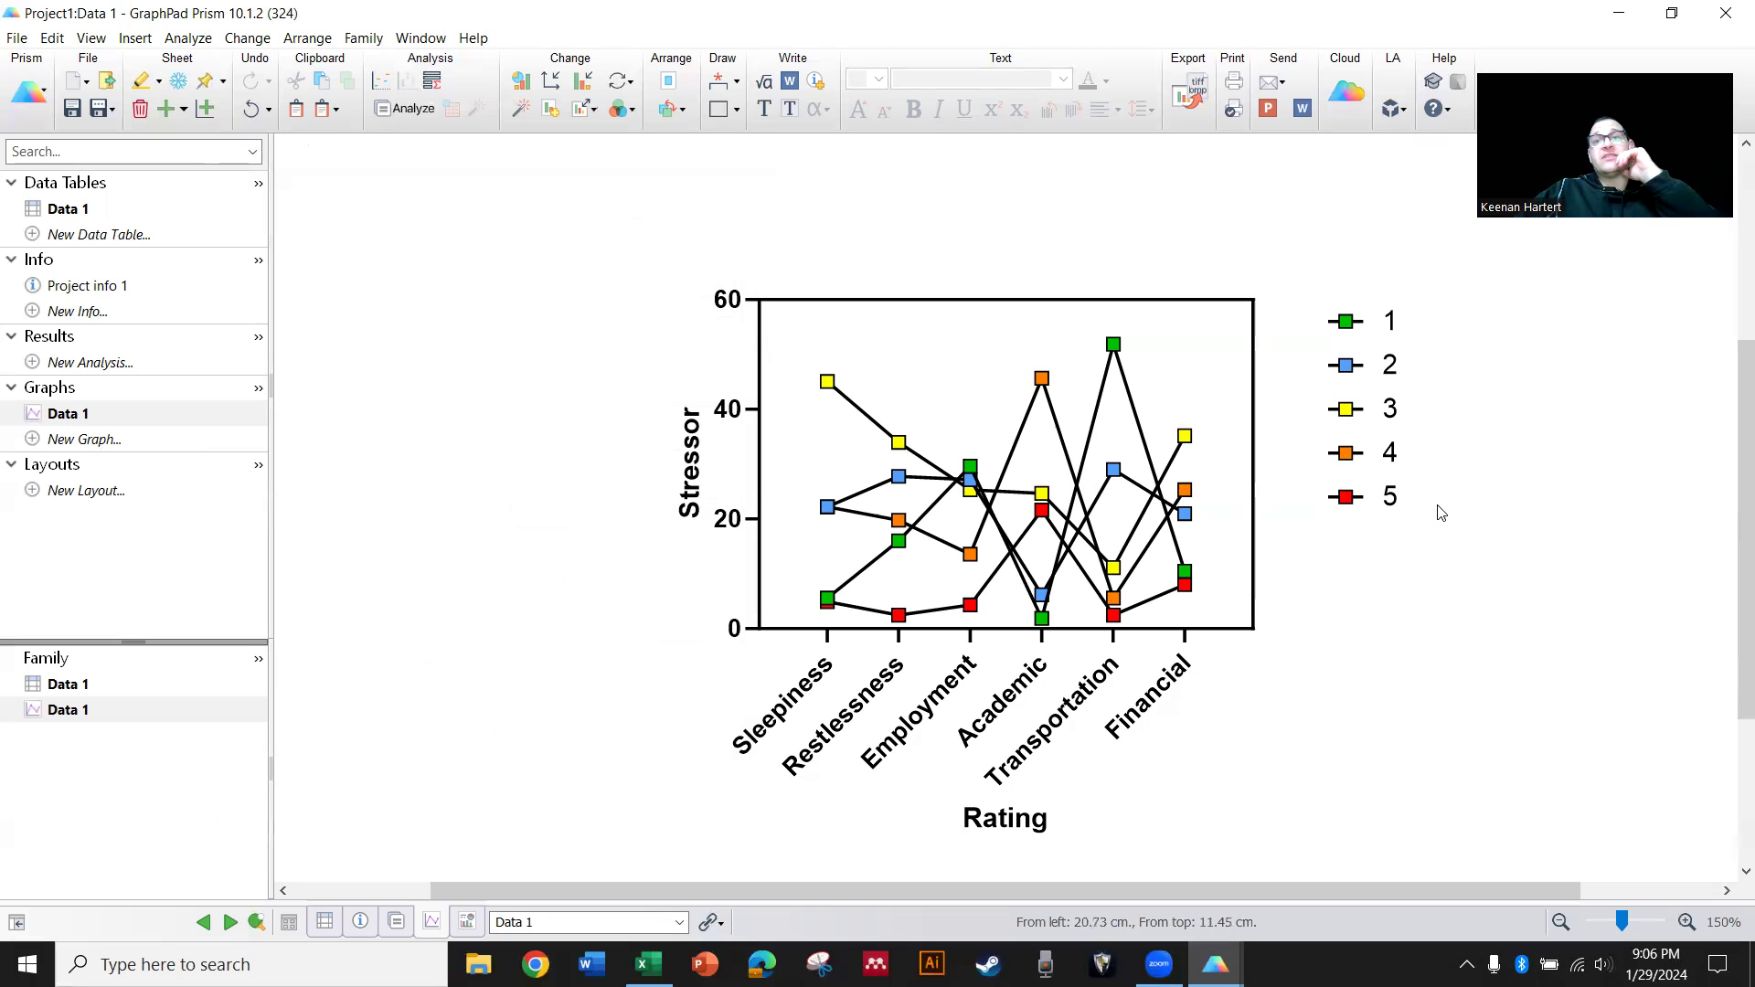
mouse_move(1006, 403)
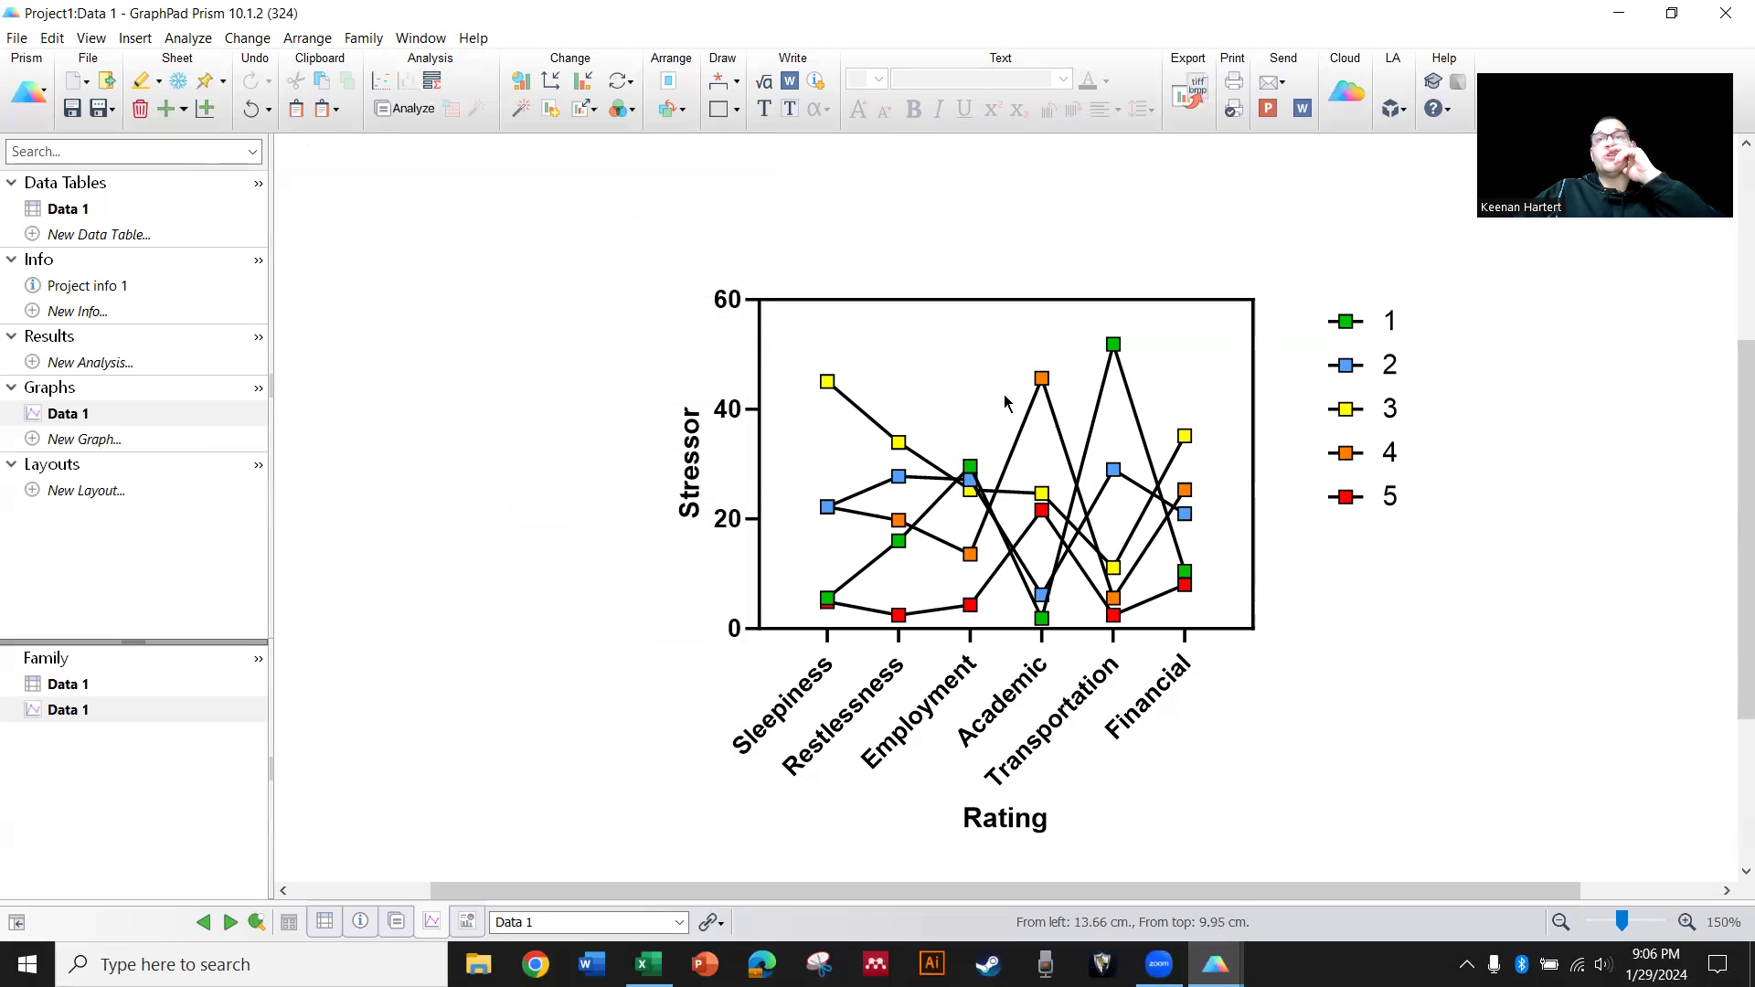
mouse_move(766, 437)
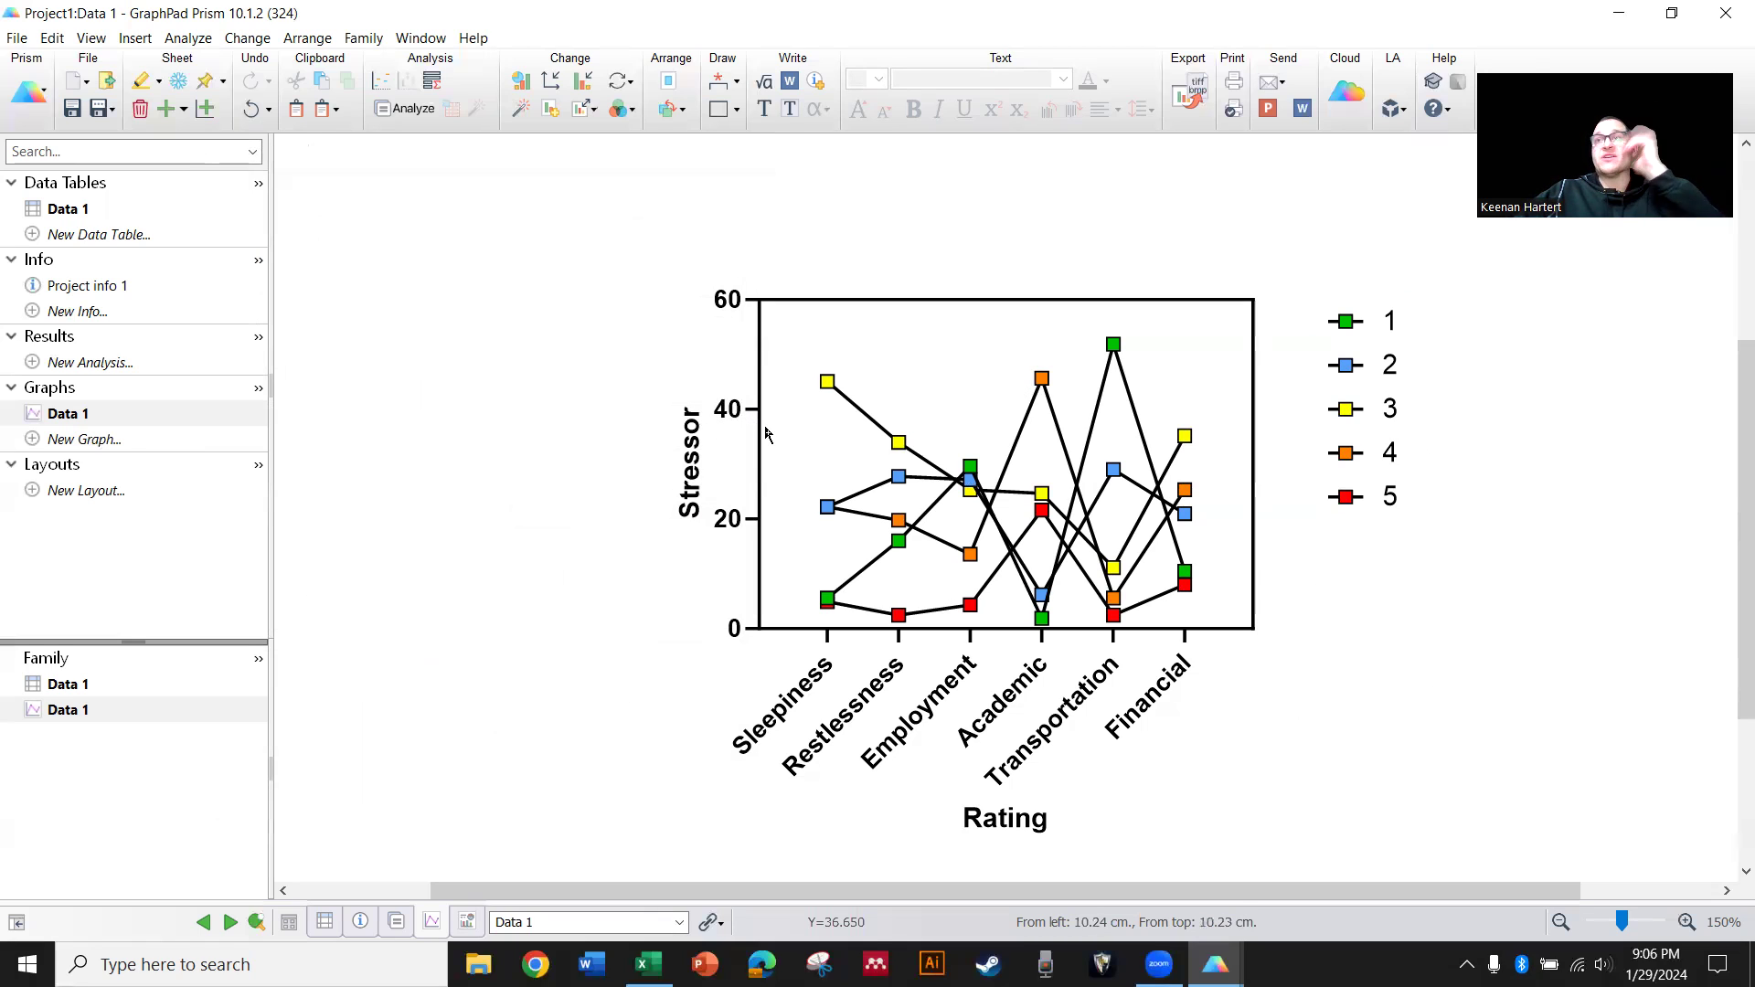
mouse_move(861, 472)
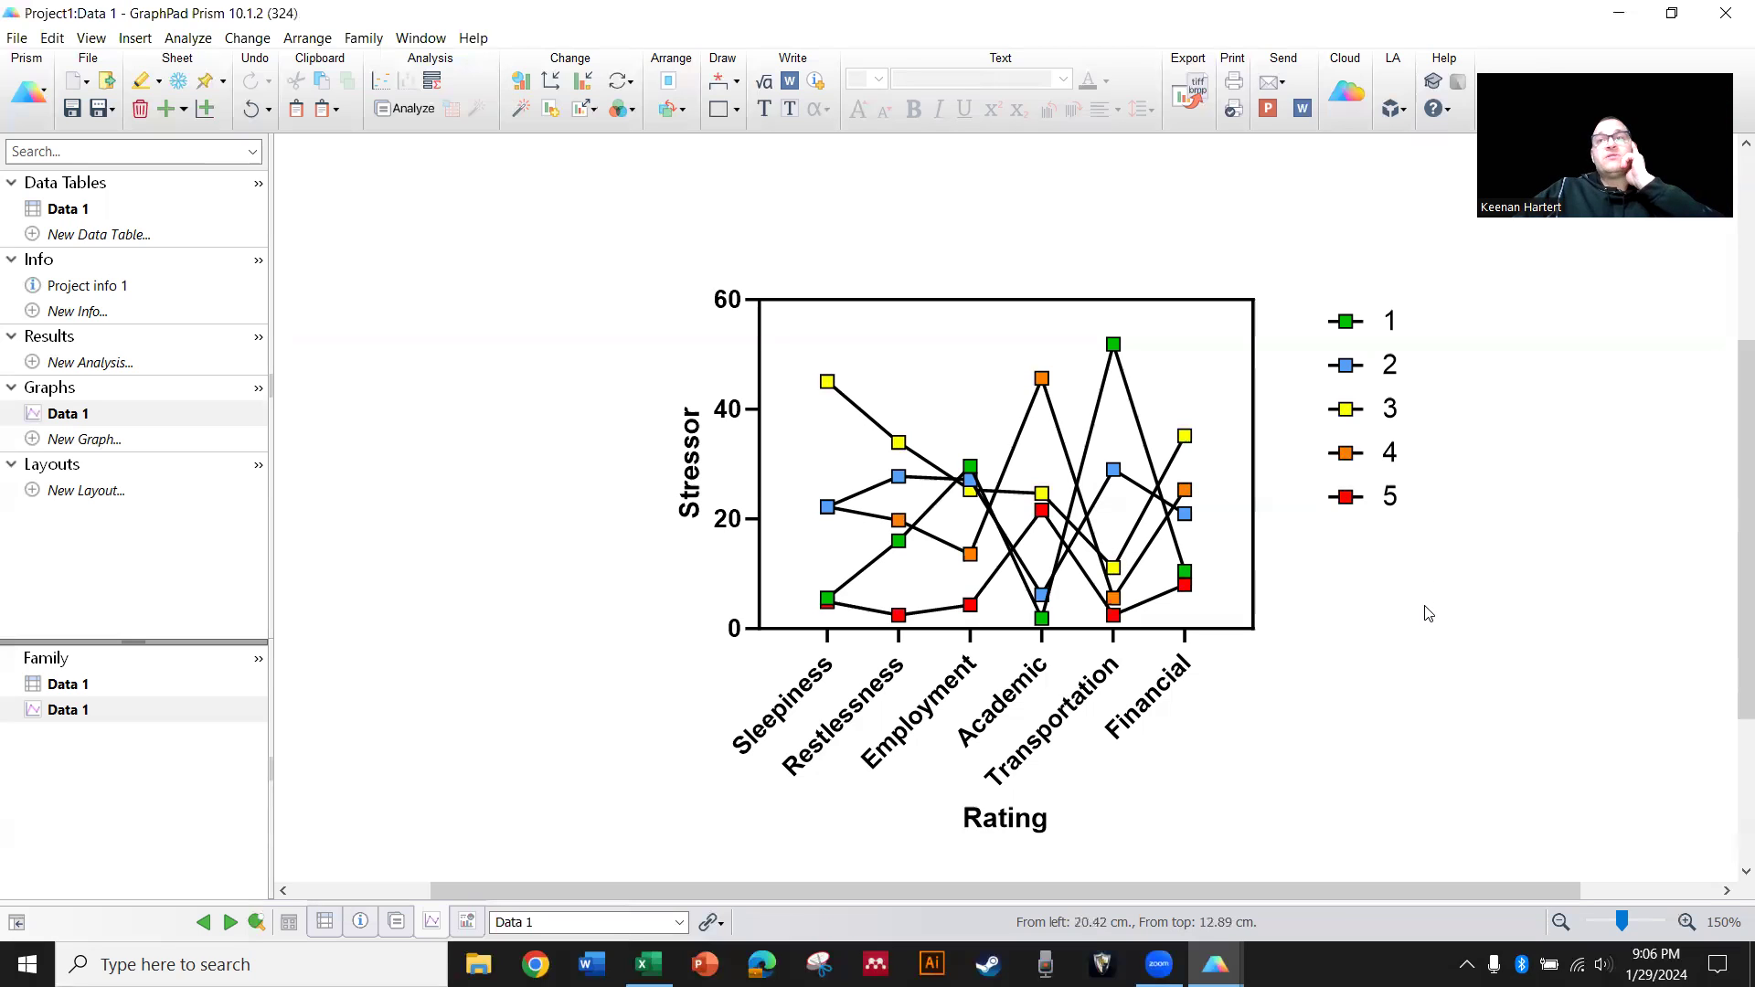
mouse_move(1373, 616)
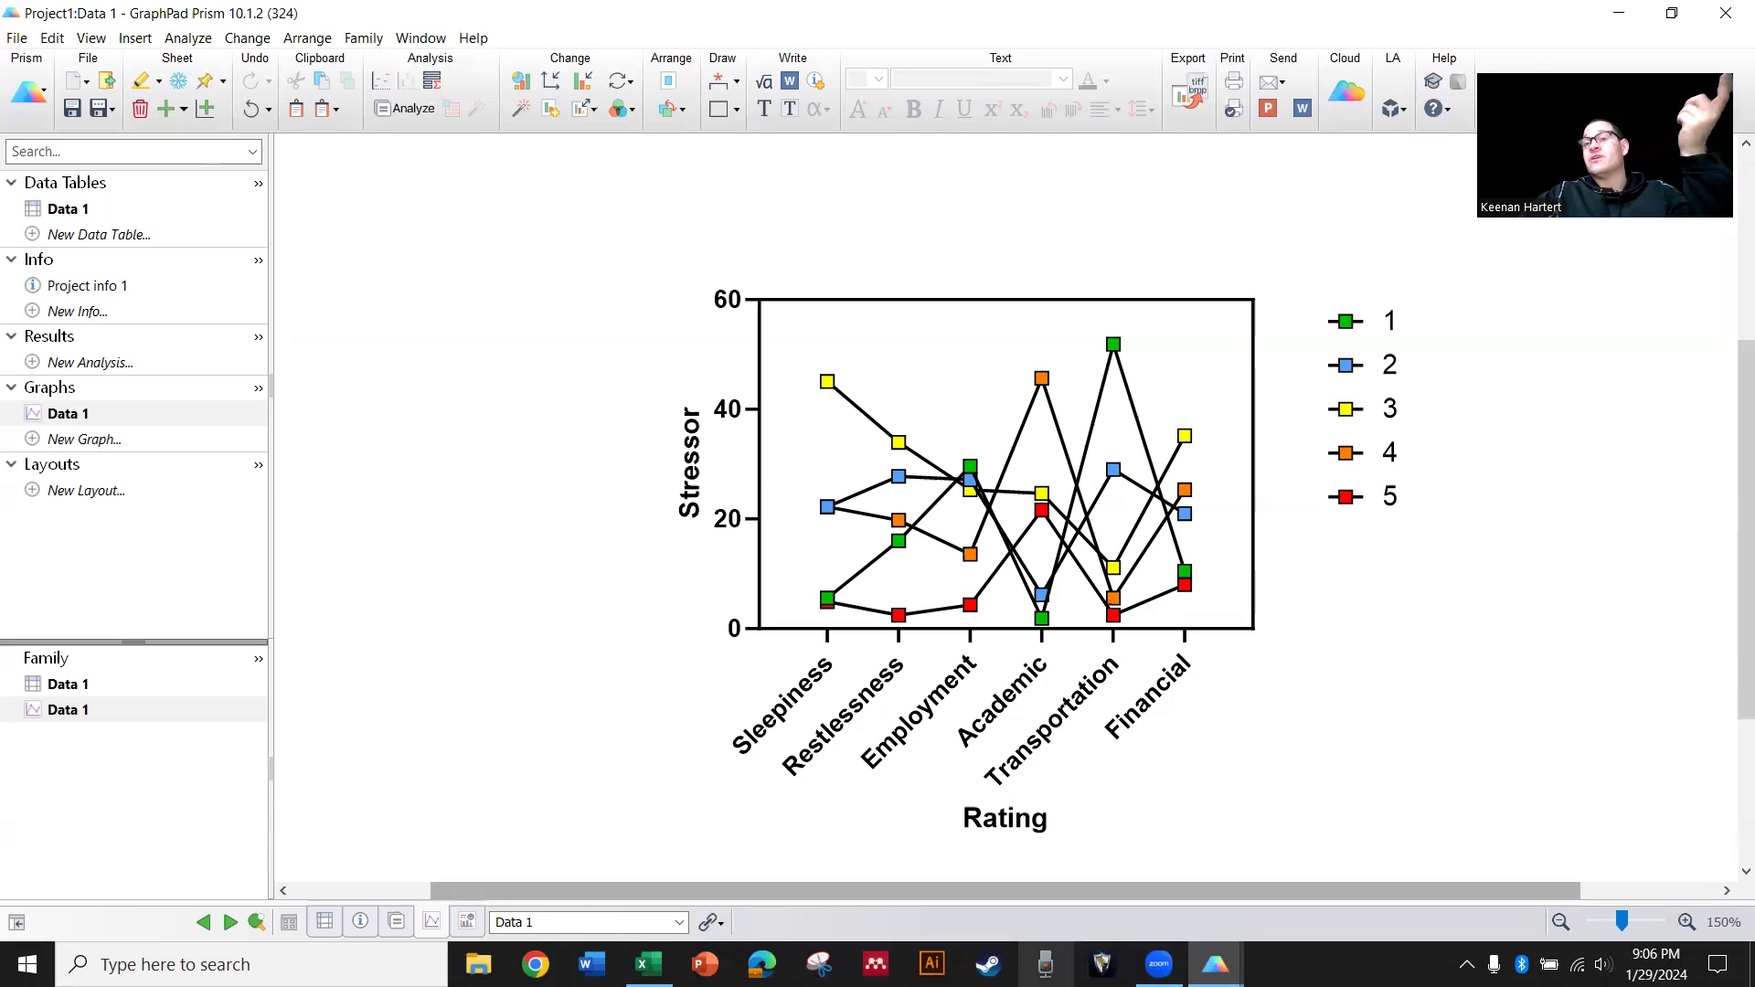
mouse_move(1300, 779)
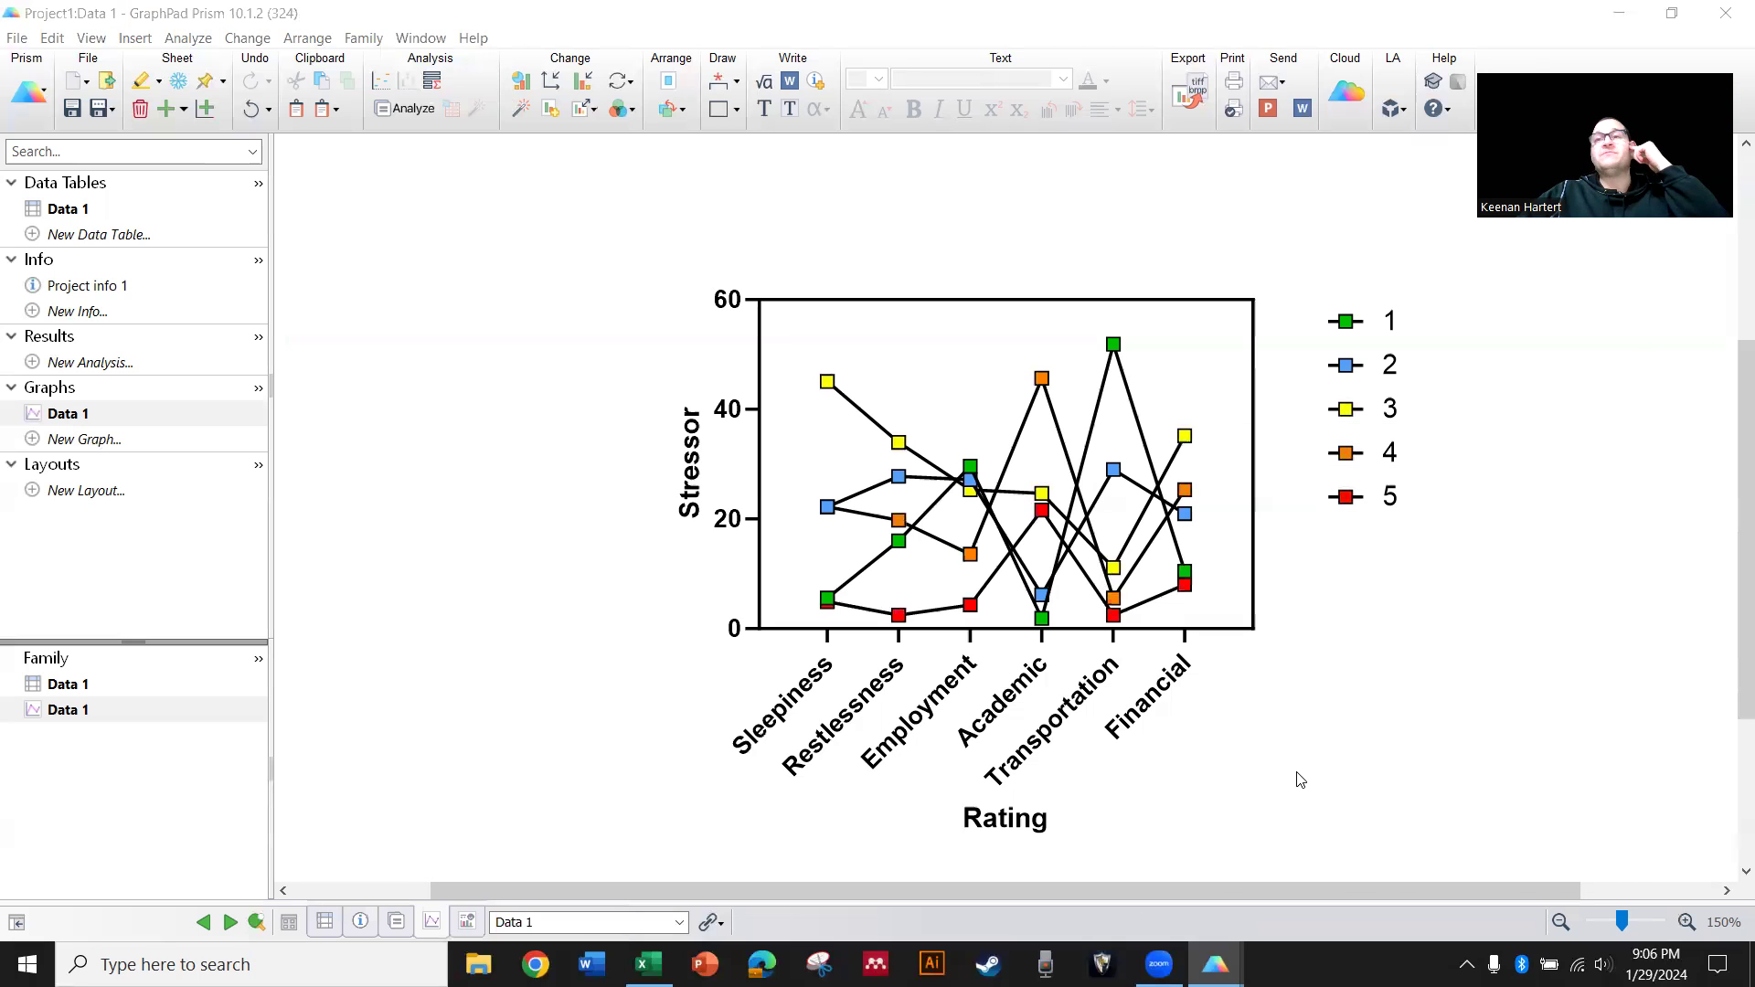